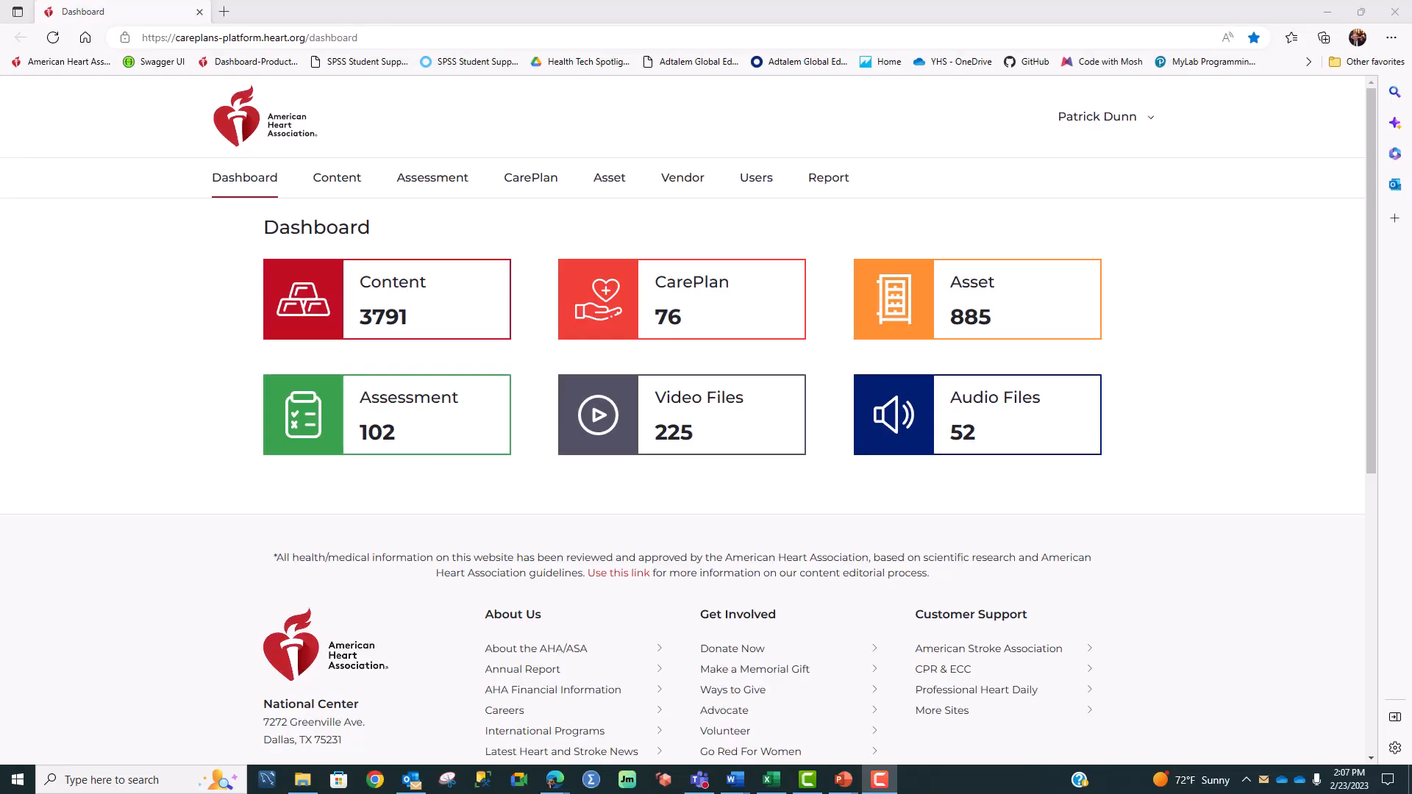
pyautogui.moveTo(865, 290)
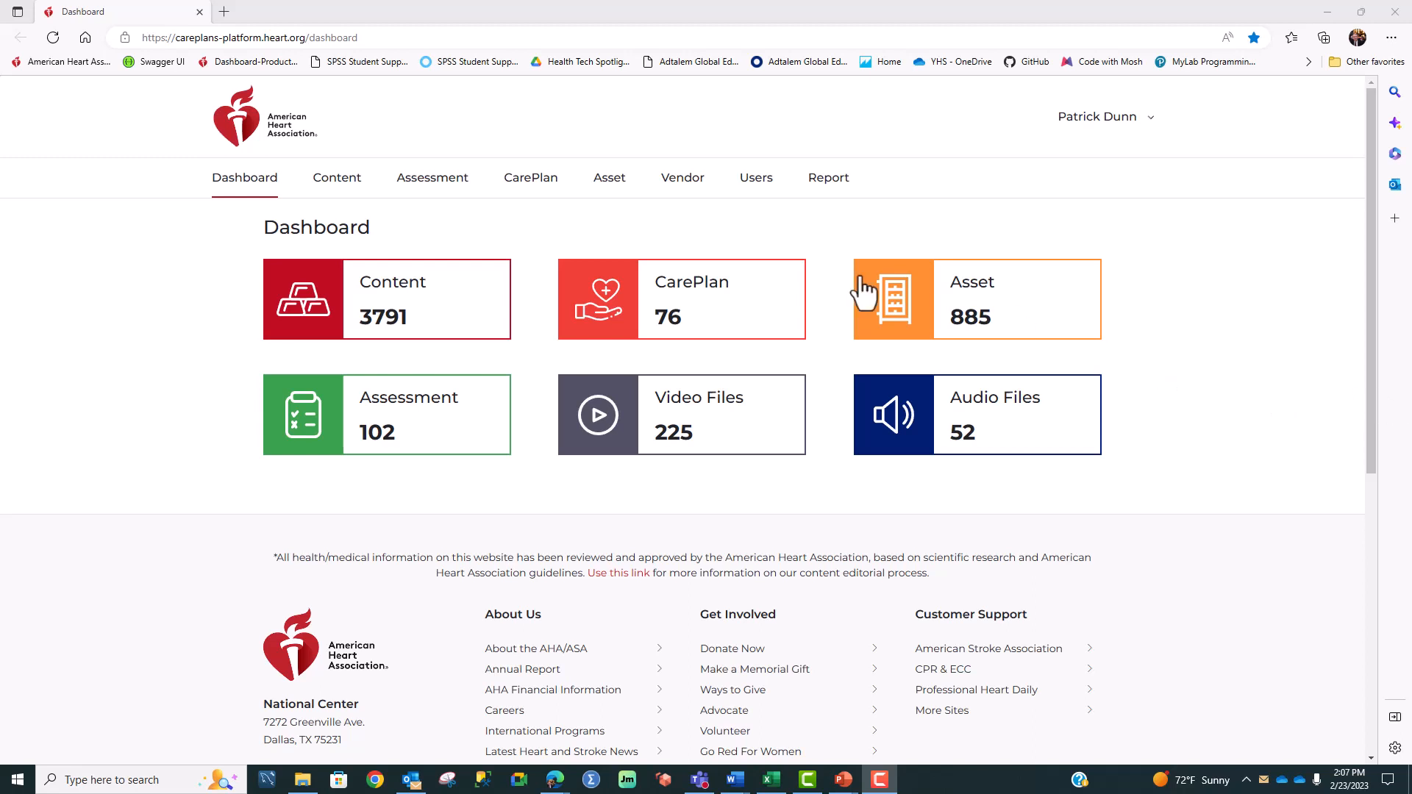
pyautogui.moveTo(483, 236)
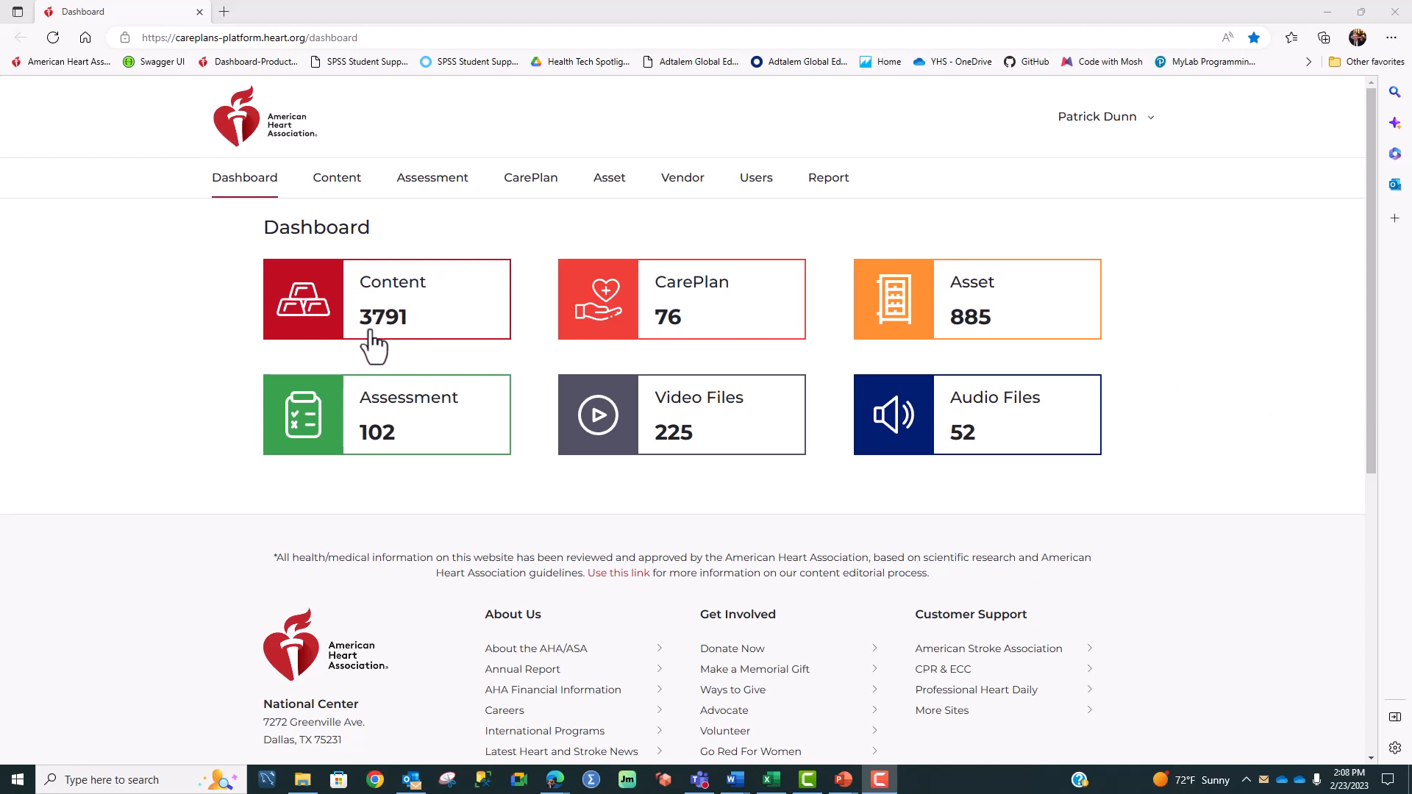
pyautogui.moveTo(400, 339)
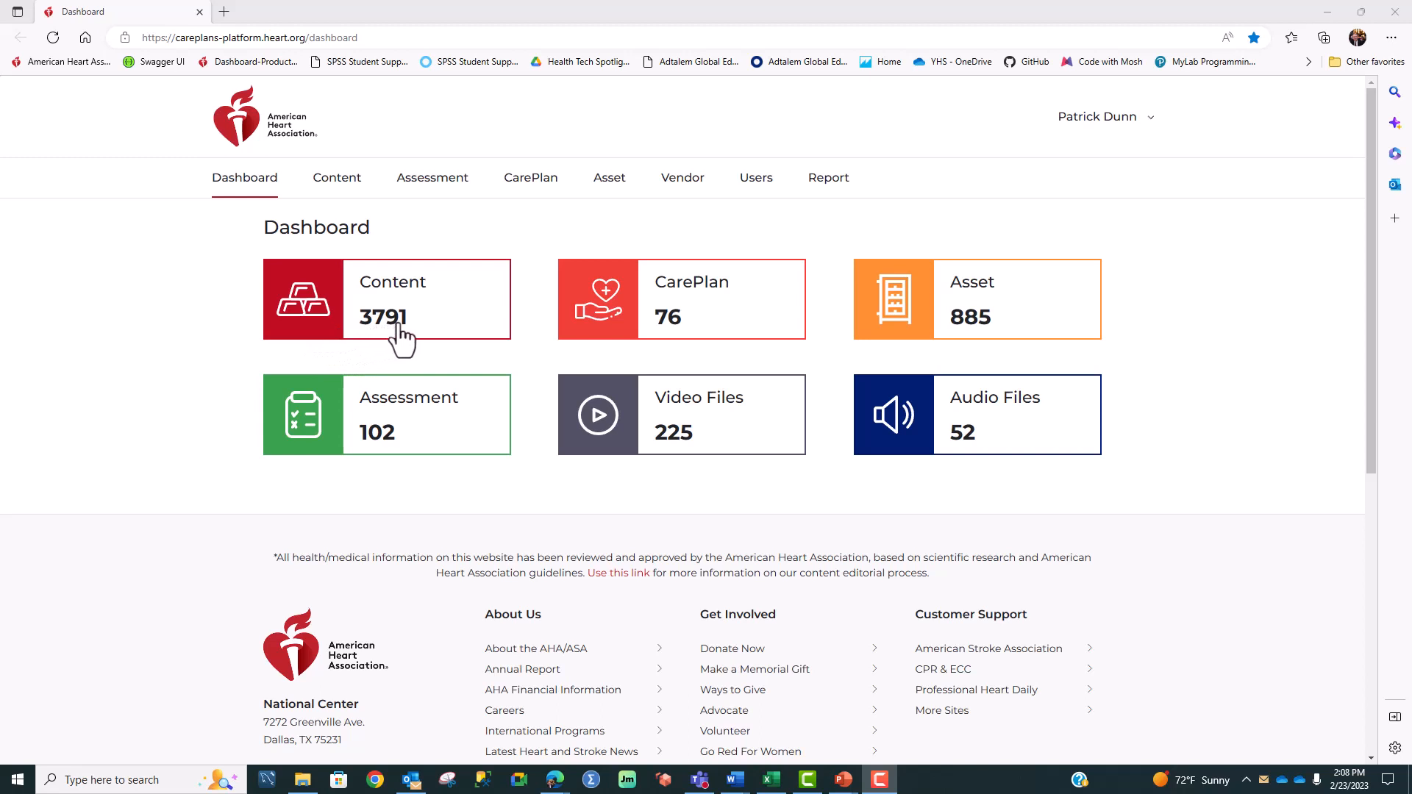
pyautogui.moveTo(372, 453)
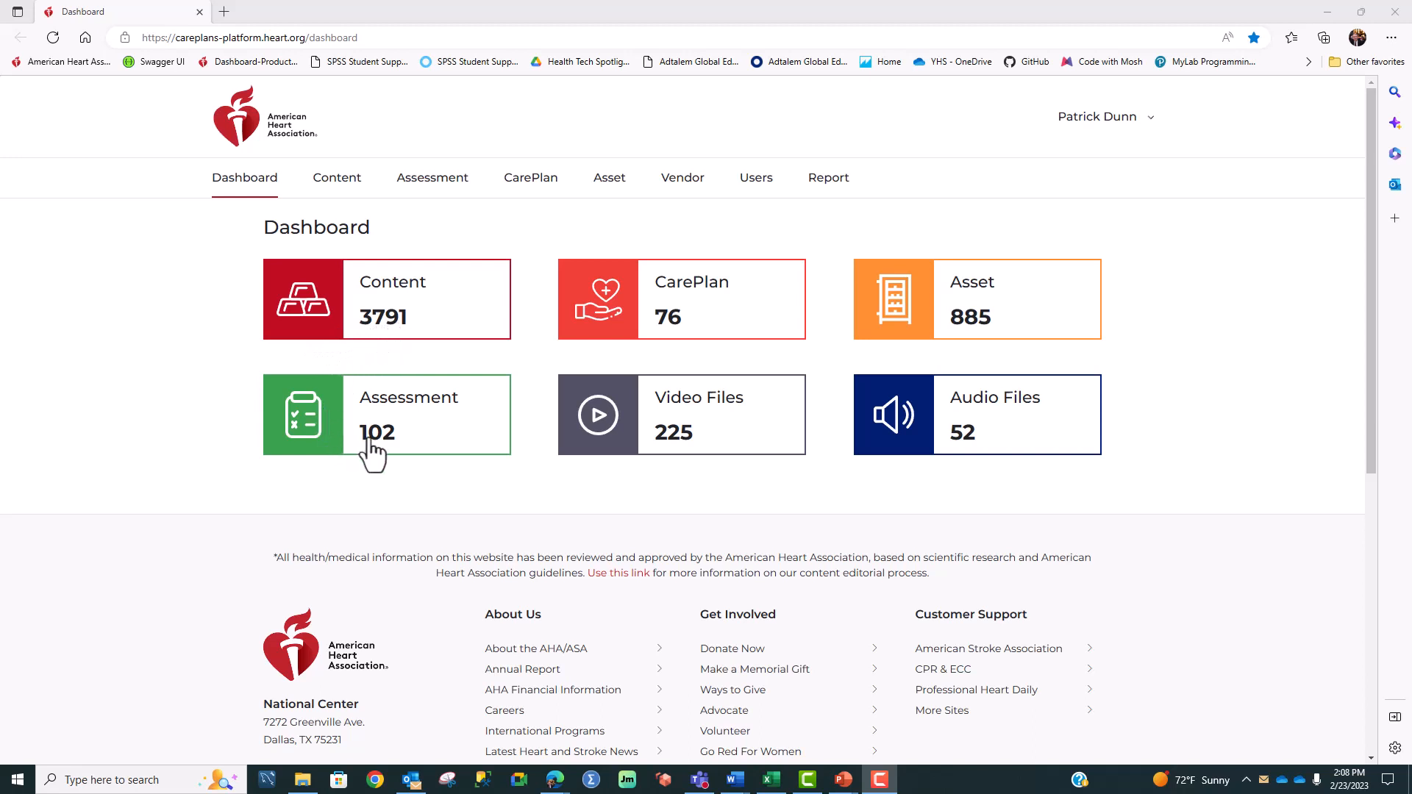
pyautogui.moveTo(677, 344)
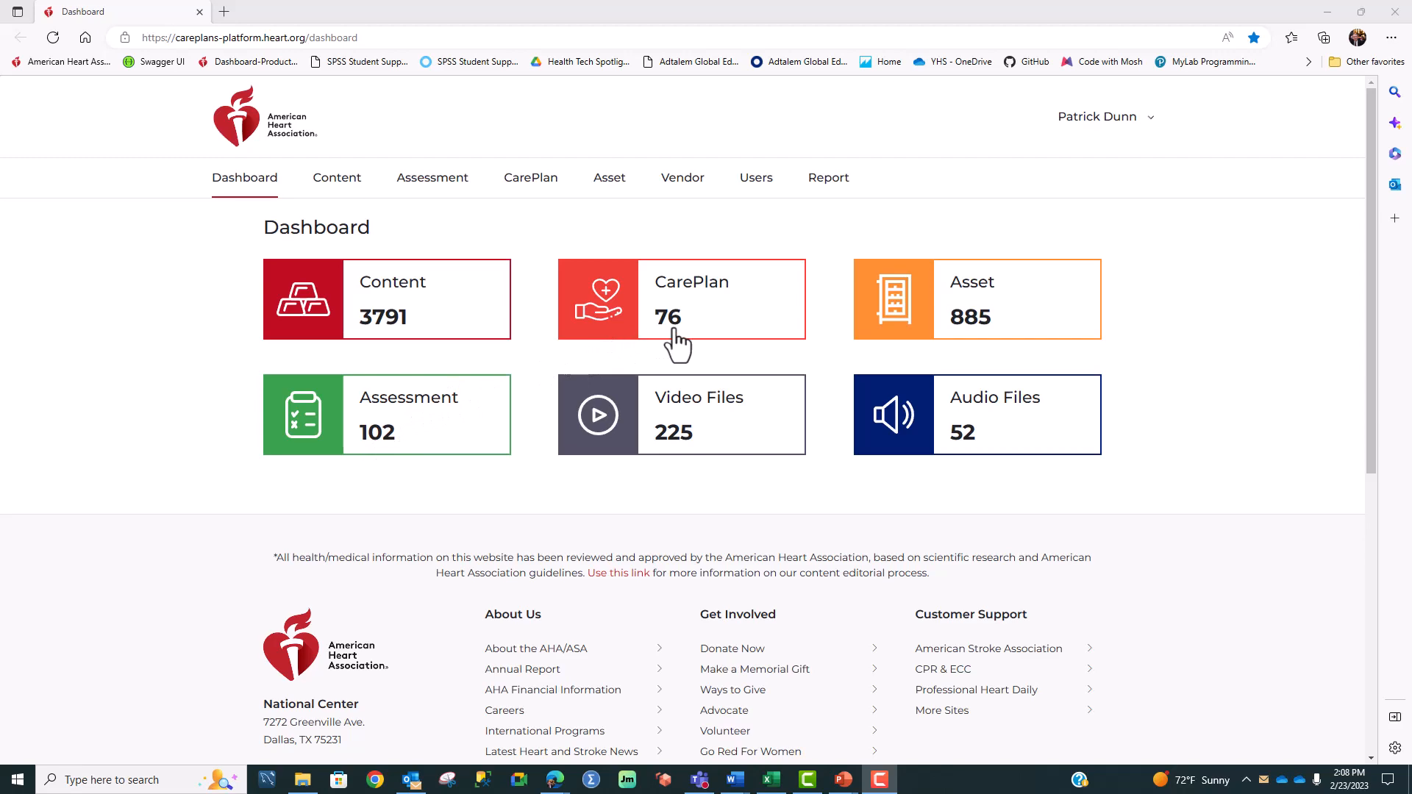
pyautogui.moveTo(565, 263)
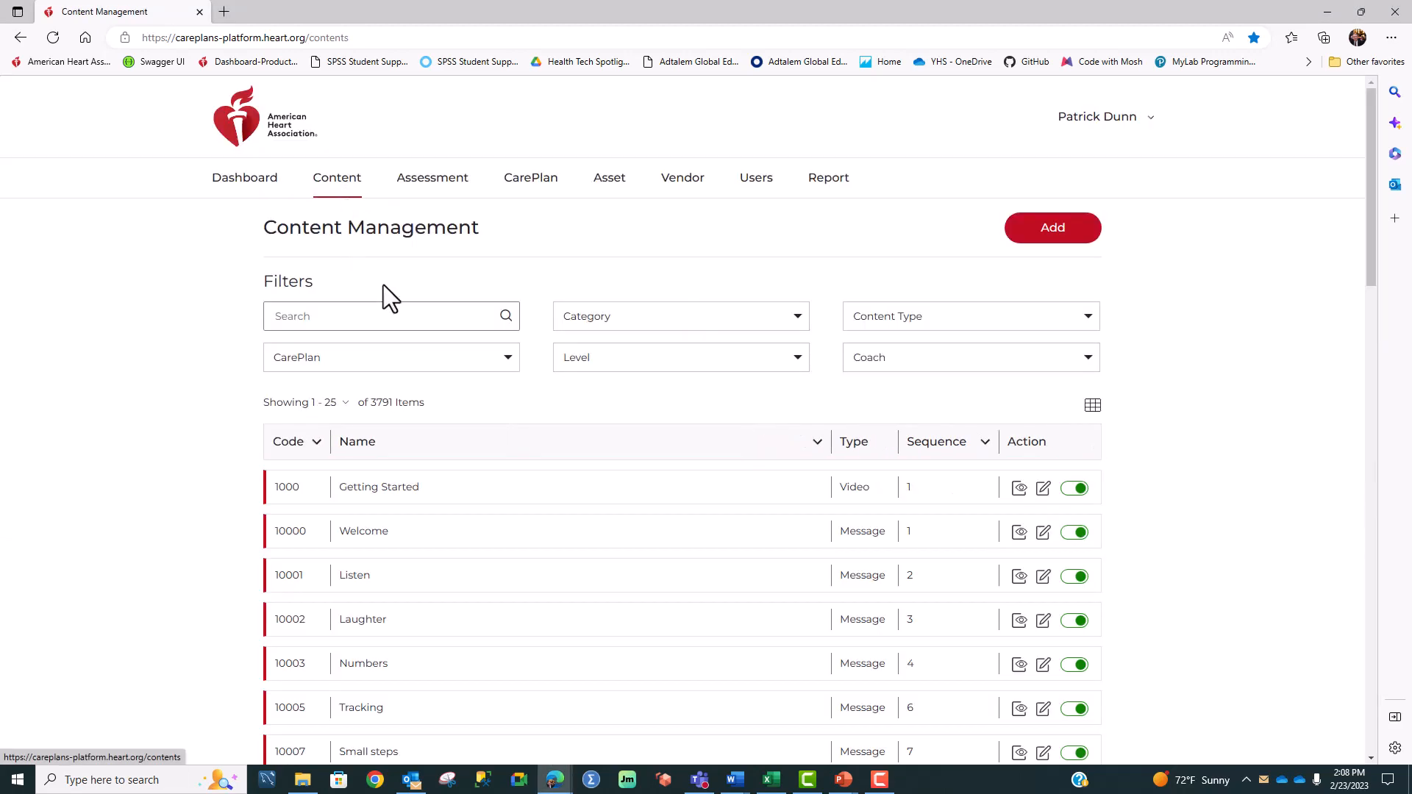
# - Scroll the Content Management table to items through code 10009
pyautogui.scroll(-3)
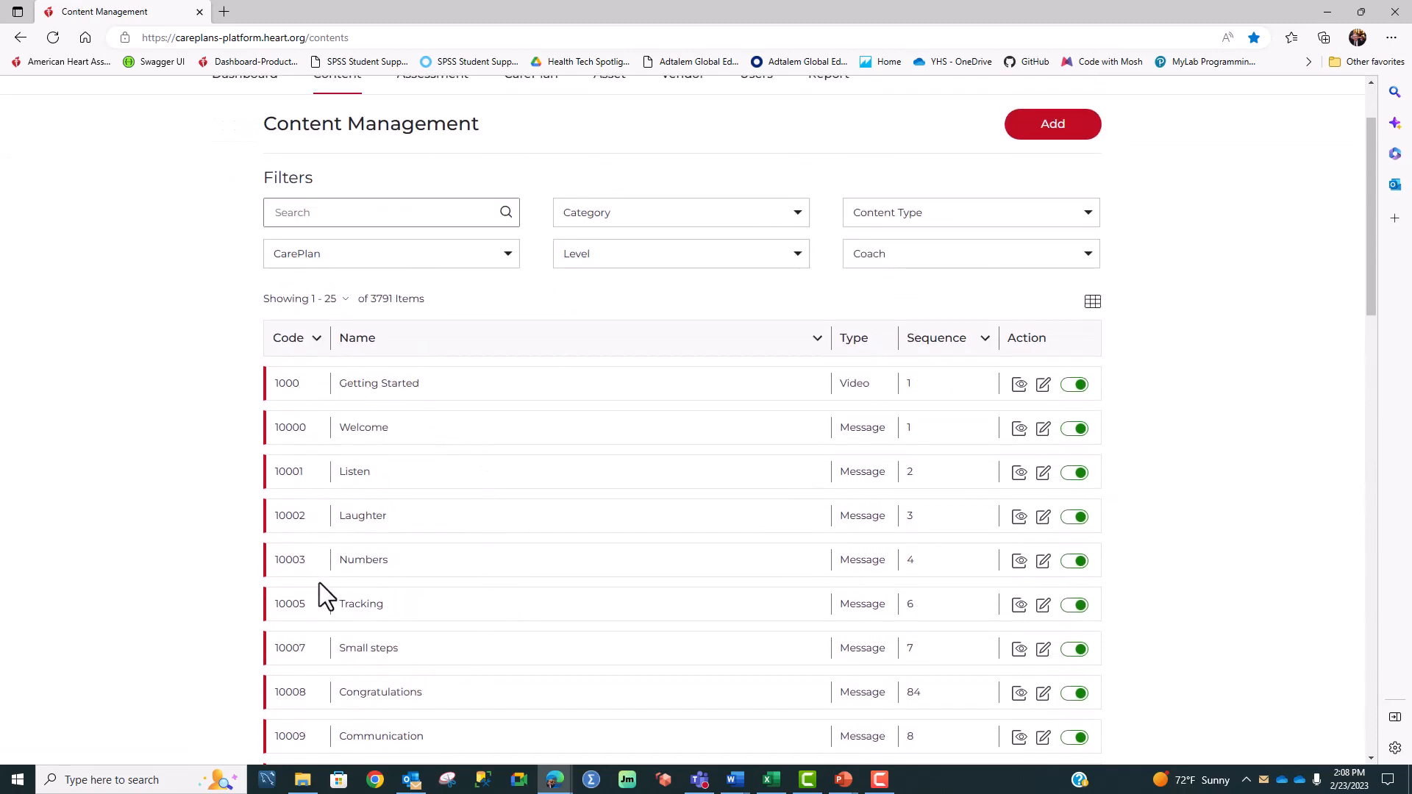
pyautogui.moveTo(411, 397)
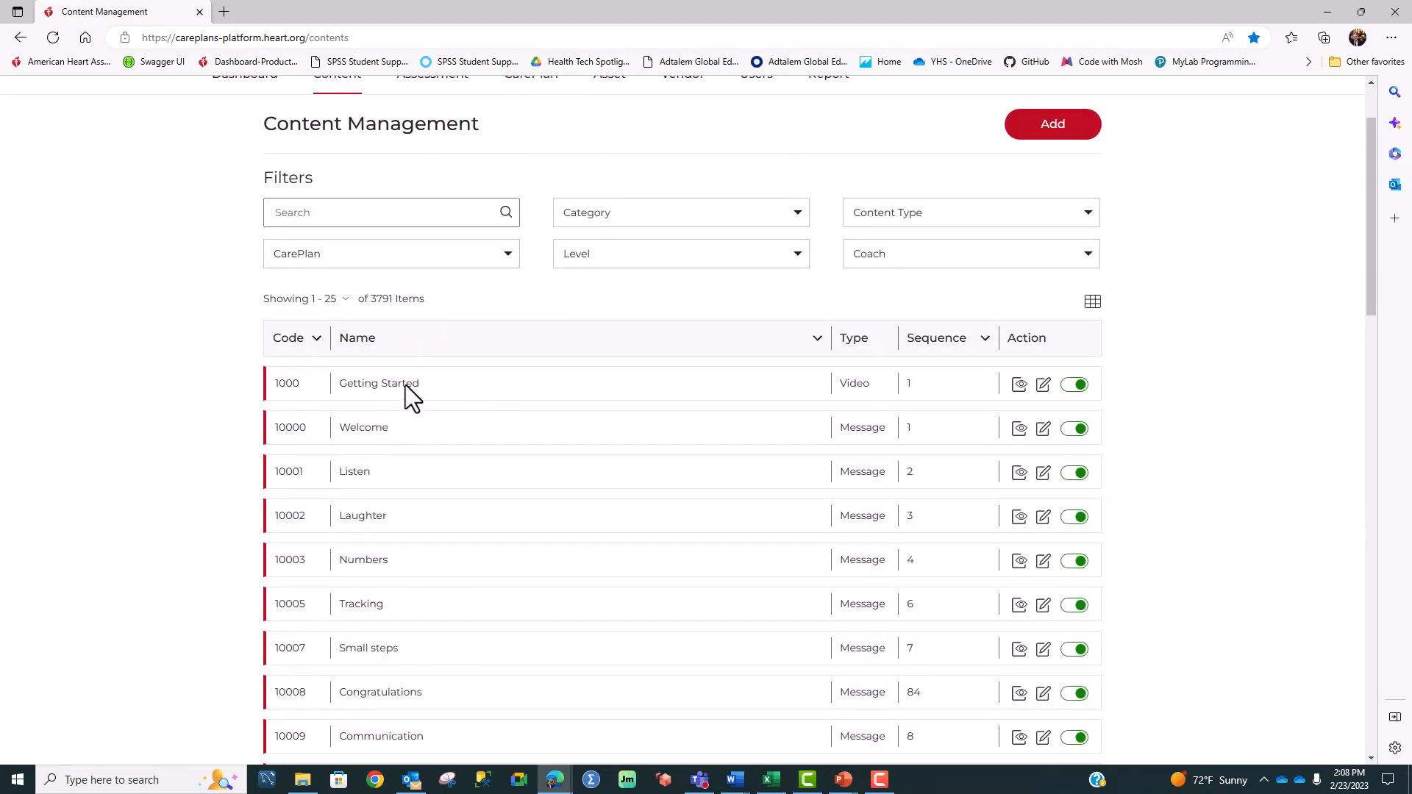
pyautogui.moveTo(497, 395)
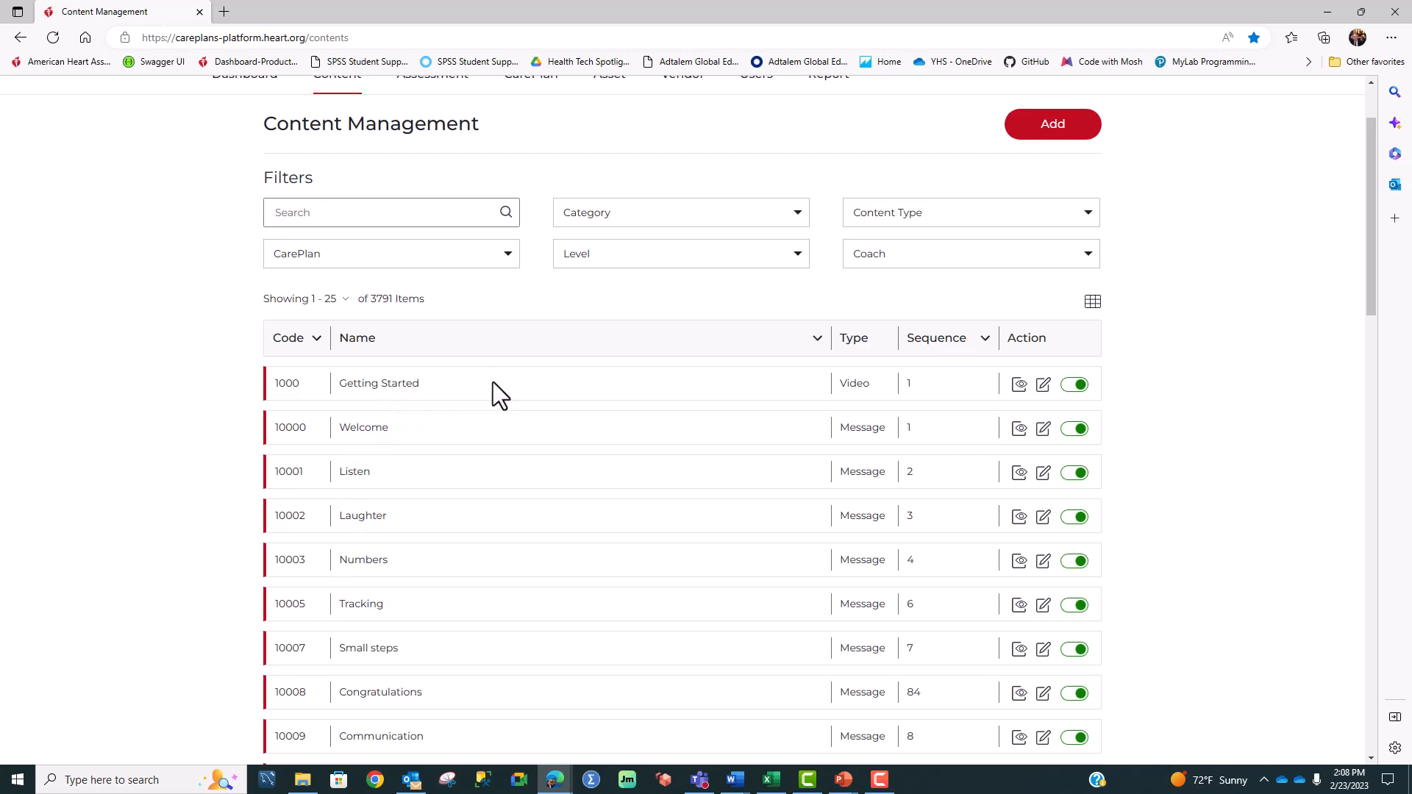
pyautogui.moveTo(1009, 394)
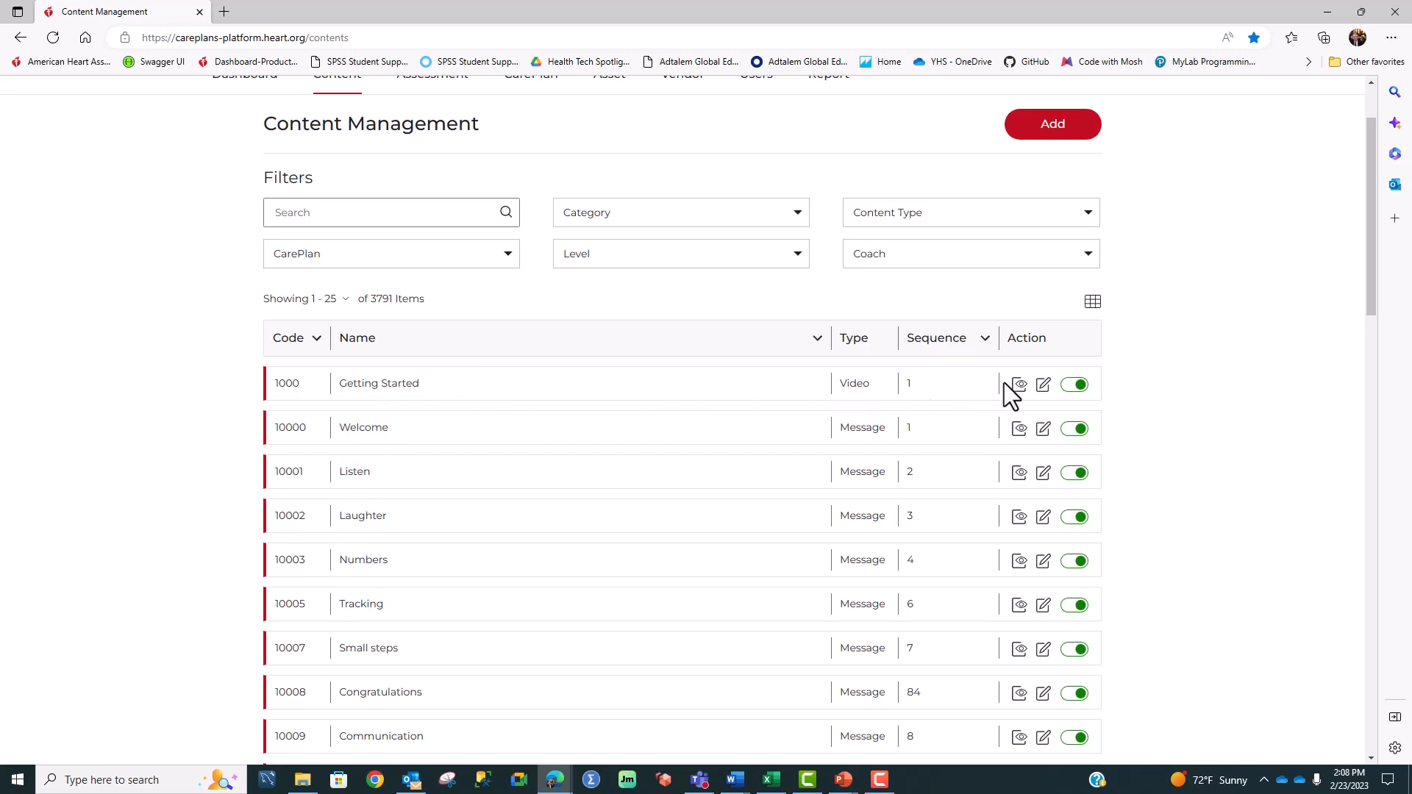
# - View the Getting Started video content (code 1000) details, checking the Spanish and English transcriptions
pyautogui.click(1018, 384)
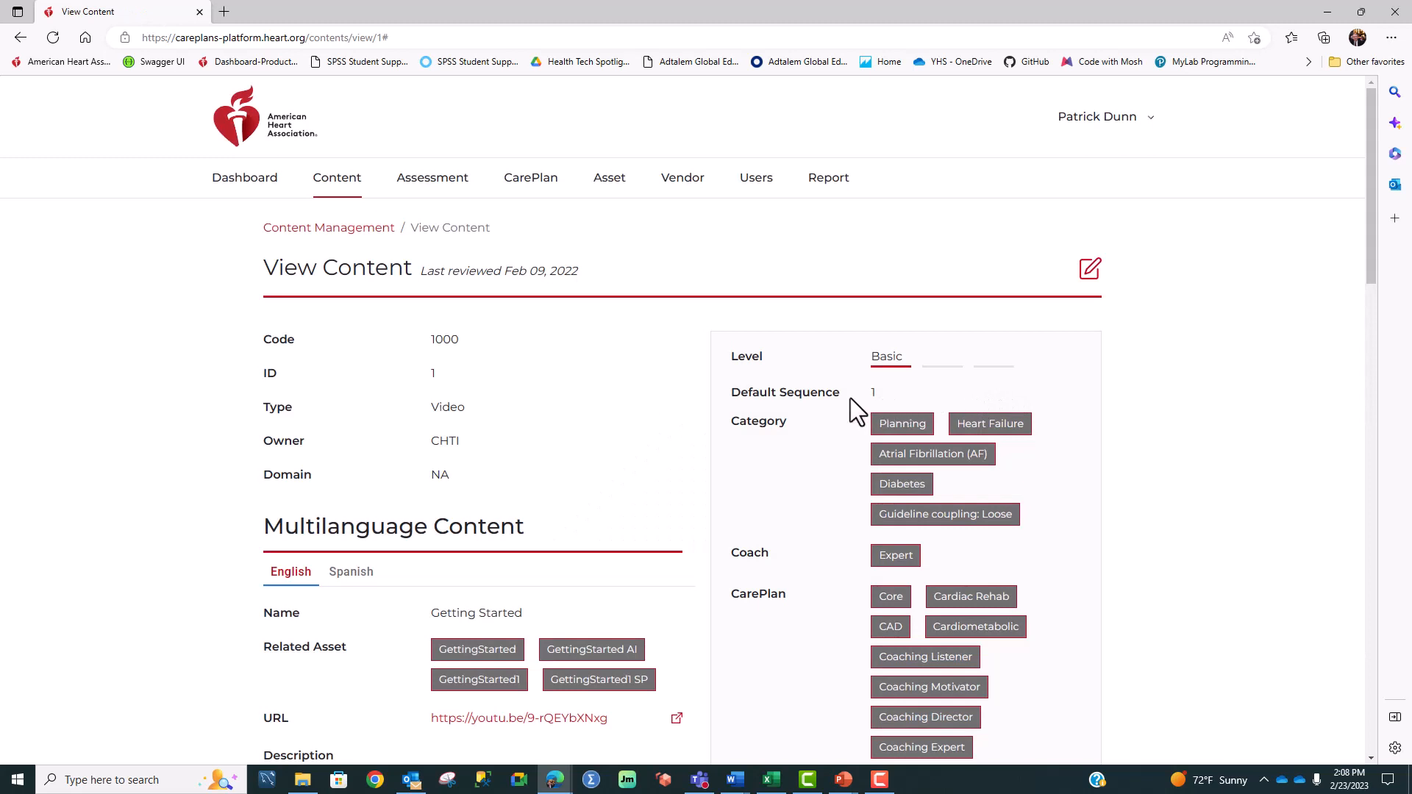
pyautogui.moveTo(570, 297)
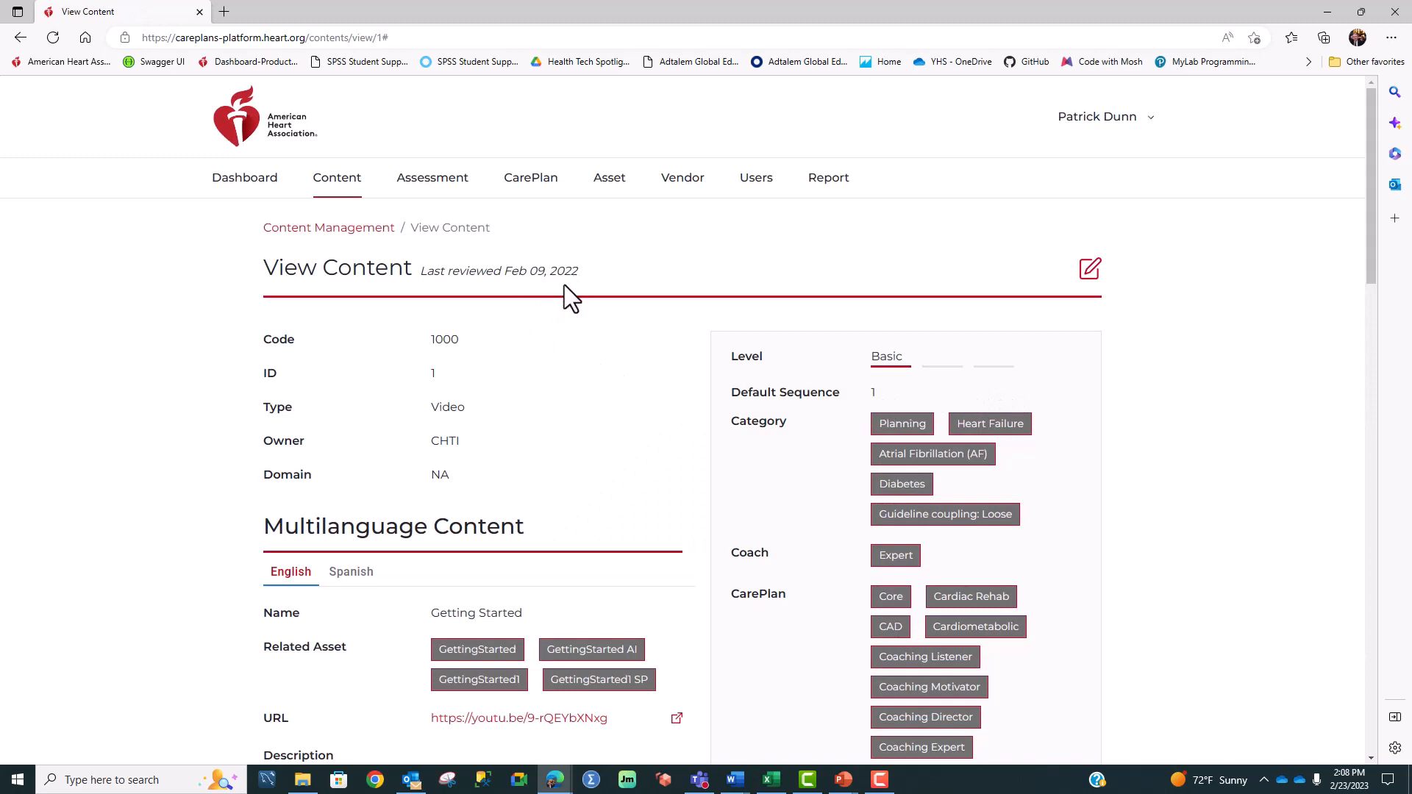
pyautogui.moveTo(565, 306)
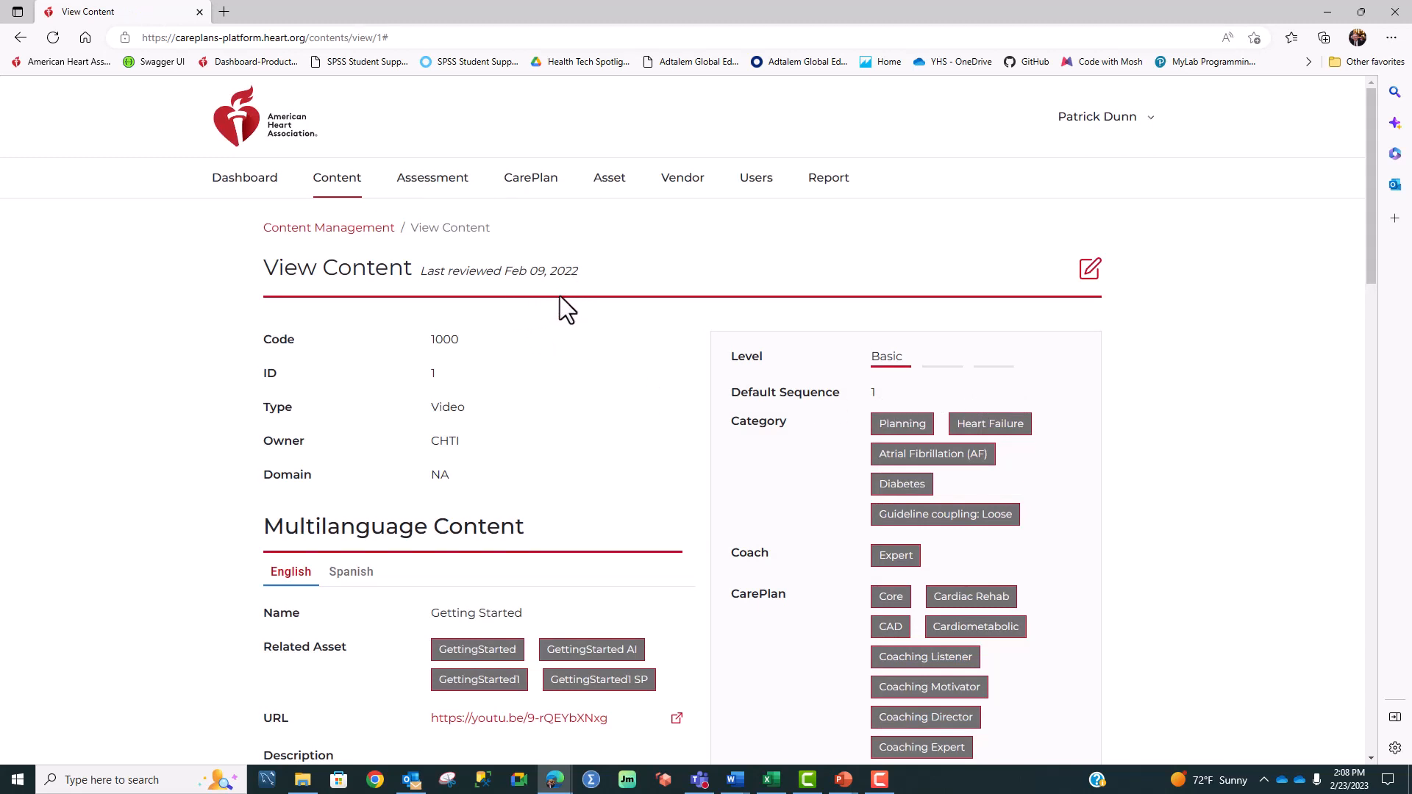
pyautogui.moveTo(476, 352)
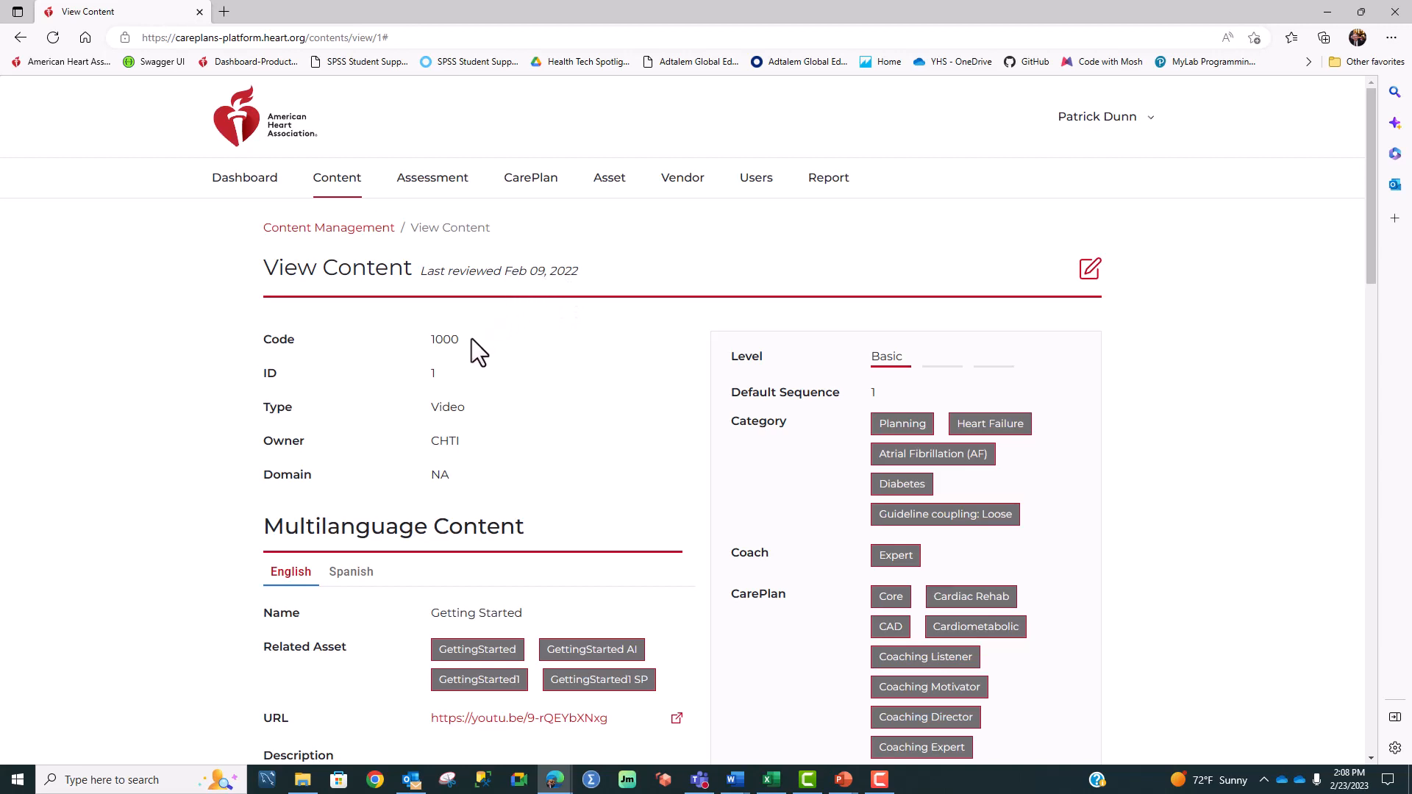
pyautogui.scroll(-3)
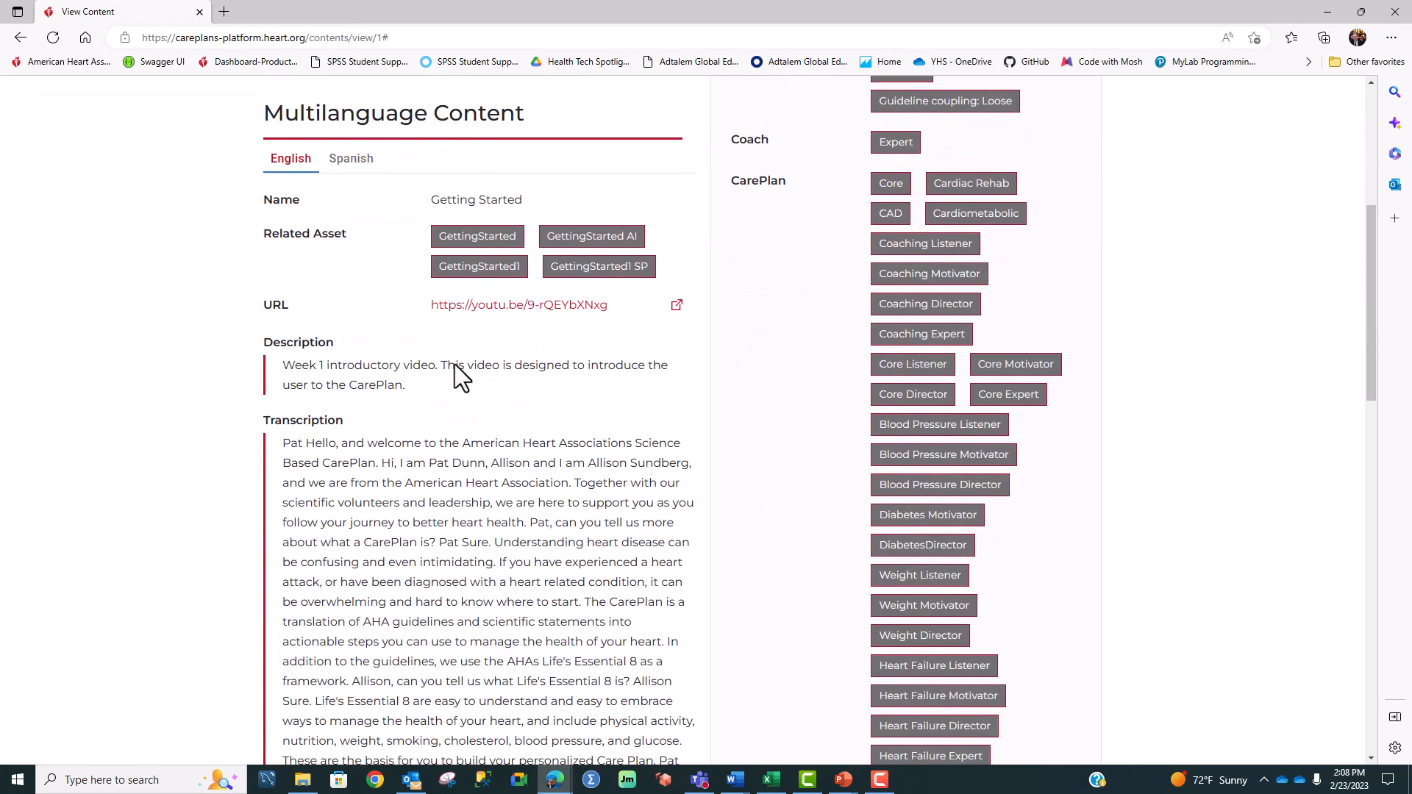
pyautogui.moveTo(334, 218)
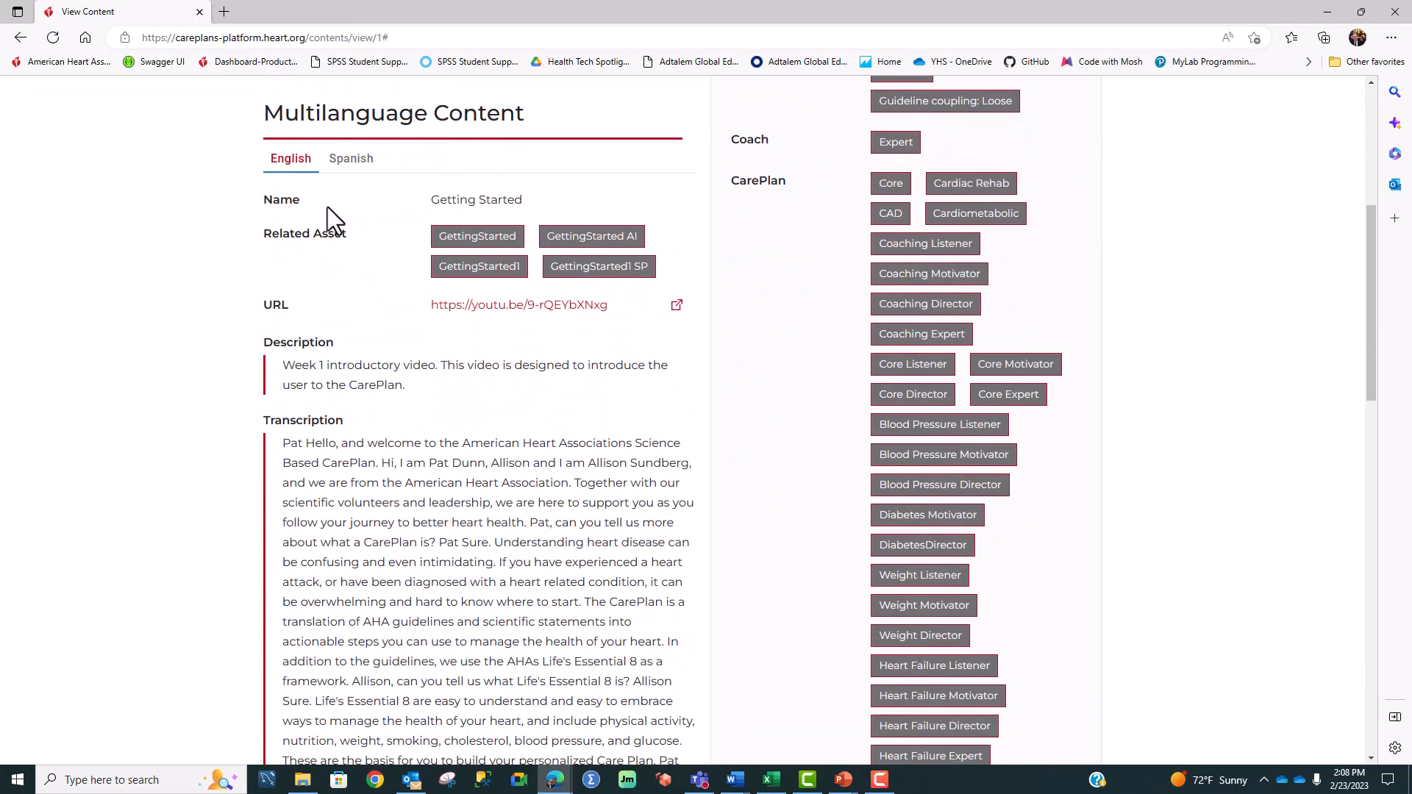
pyautogui.moveTo(310, 378)
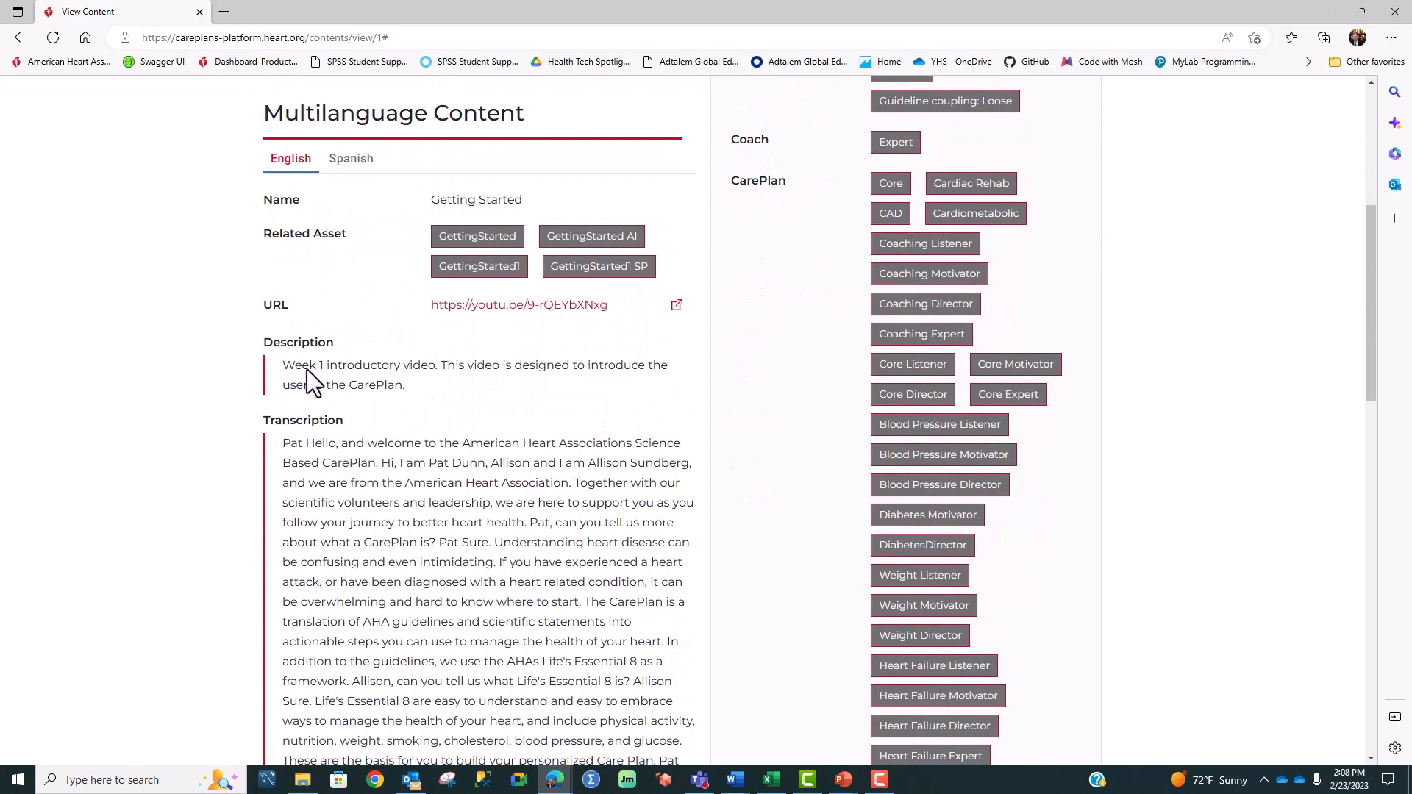
pyautogui.click(350, 157)
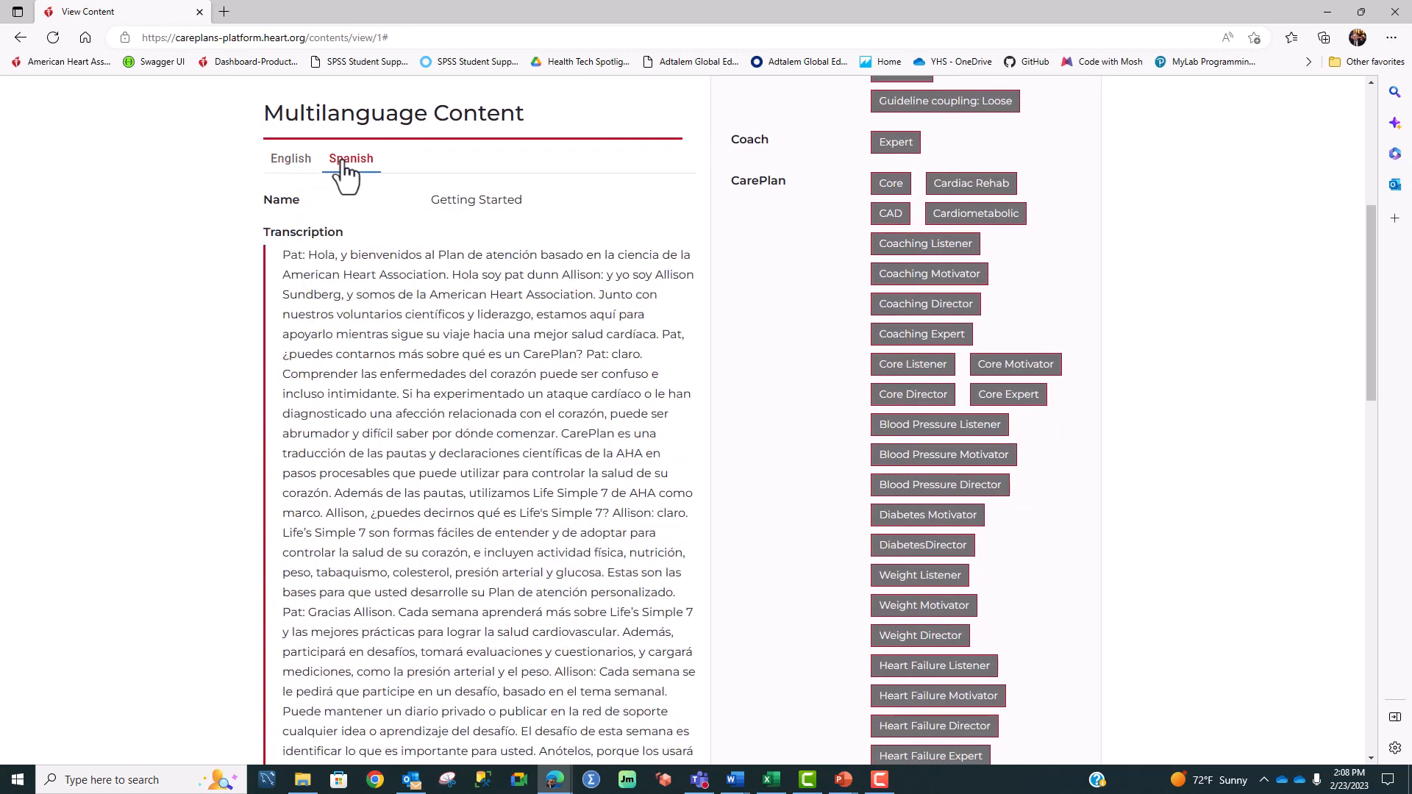
pyautogui.click(290, 159)
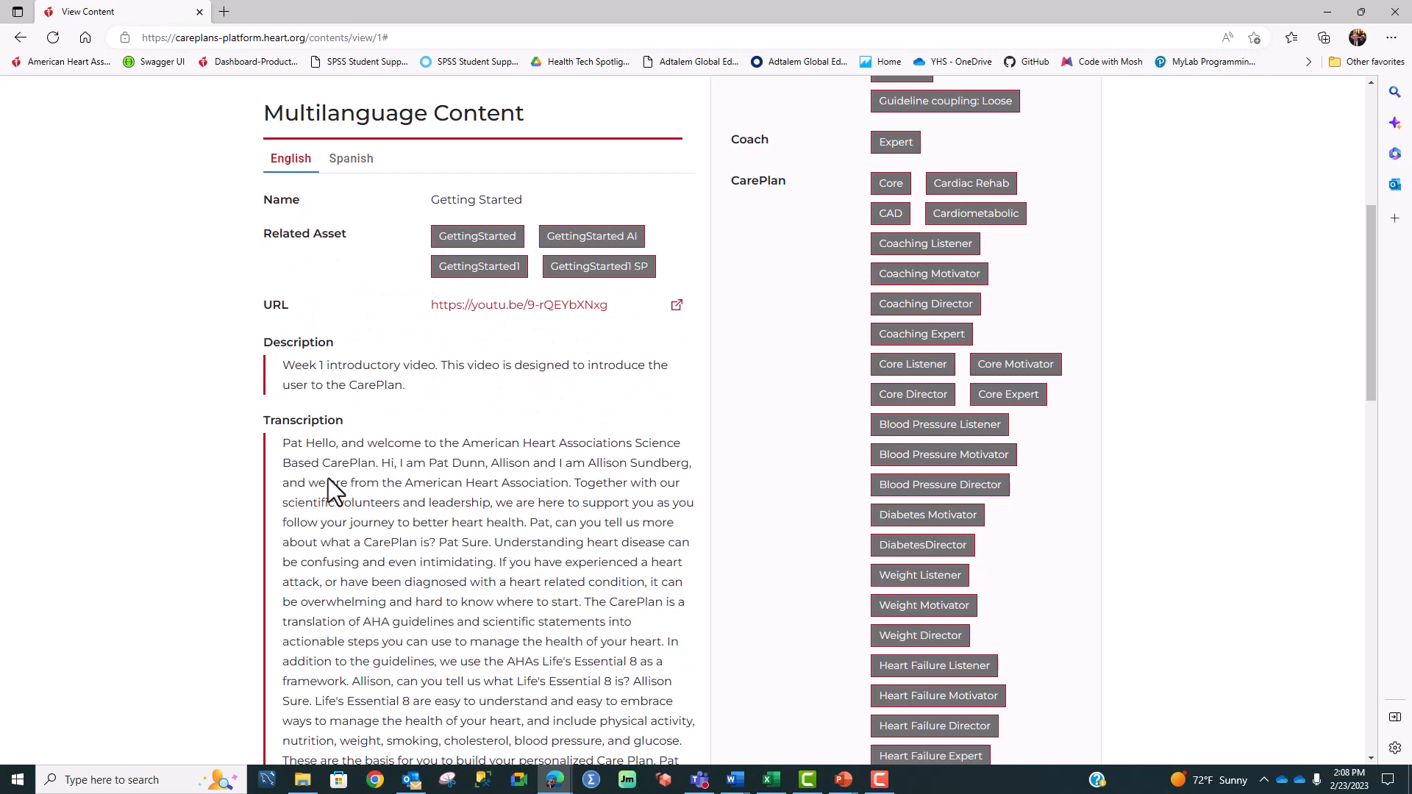
pyautogui.moveTo(377, 344)
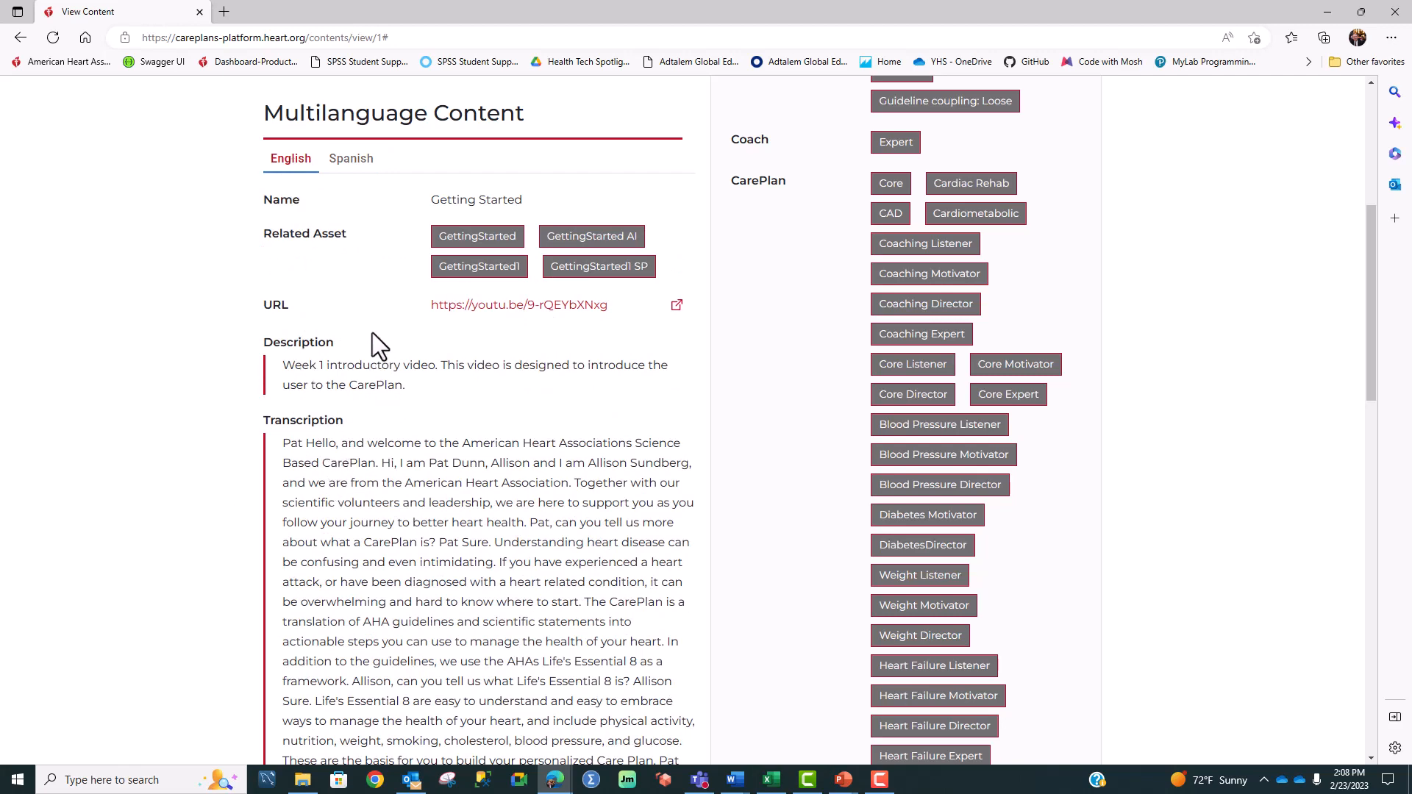
pyautogui.scroll(3)
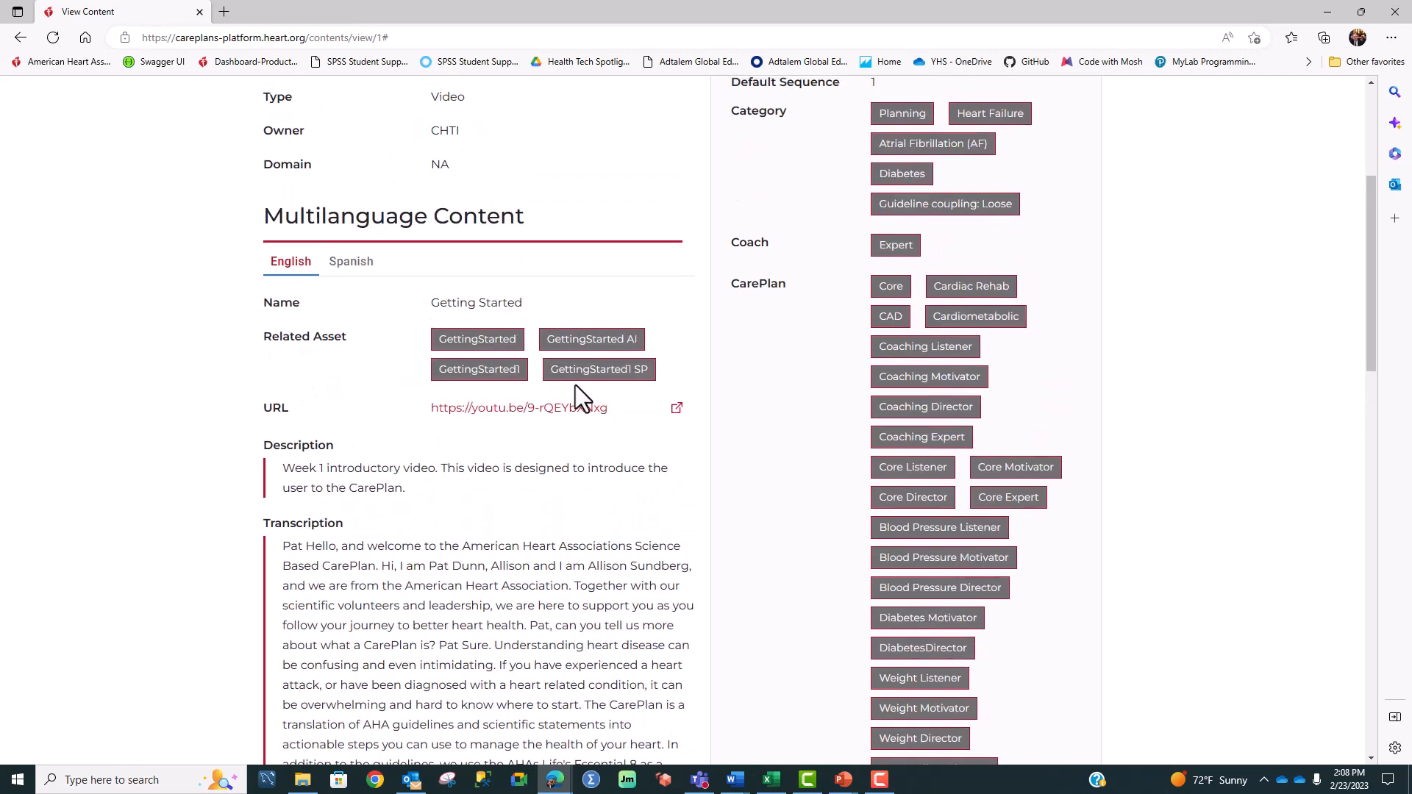
pyautogui.moveTo(554, 400)
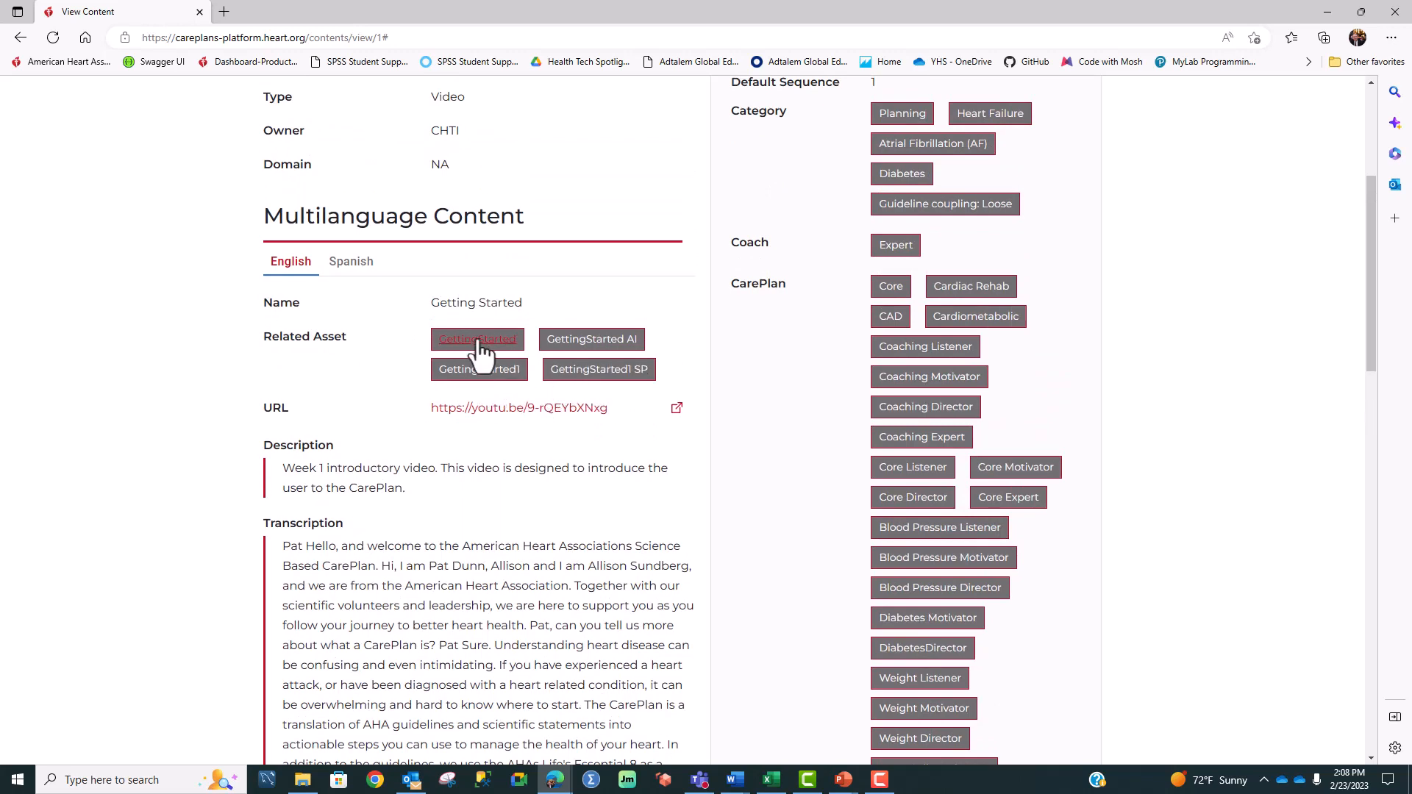
# - Open the GettingStarted related asset and play its video to about 0:07, then pause
pyautogui.click(476, 338)
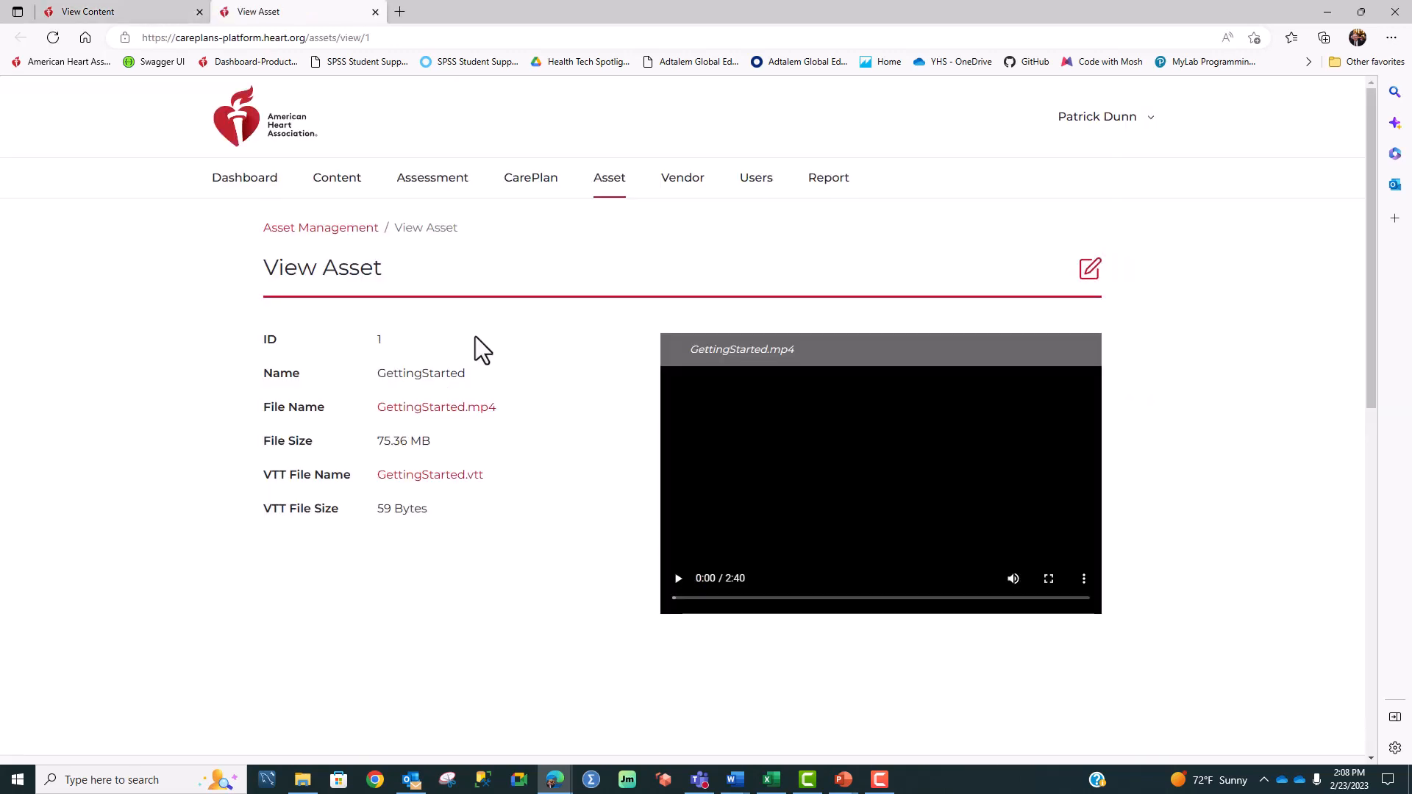
pyautogui.moveTo(544, 252)
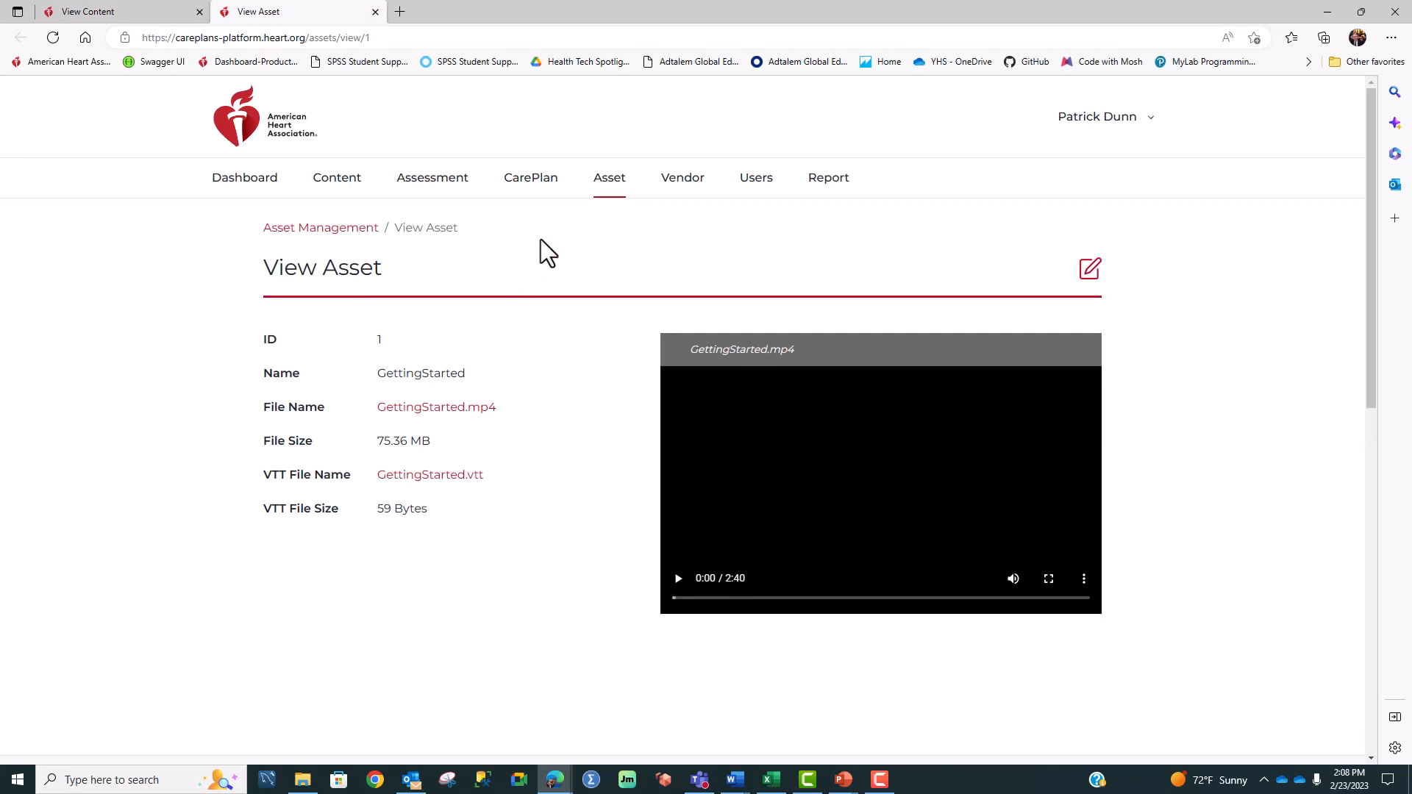
pyautogui.moveTo(558, 270)
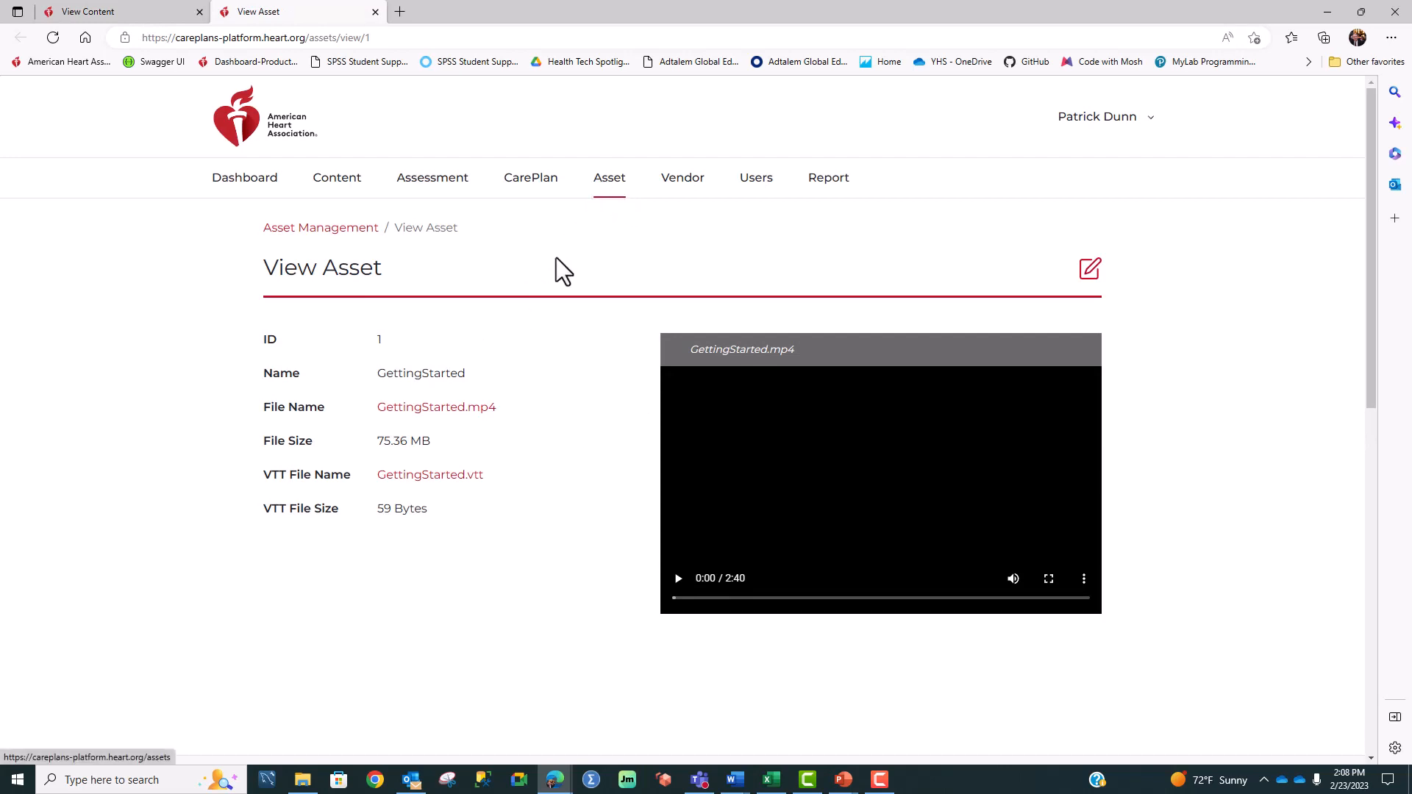
pyautogui.moveTo(430, 475)
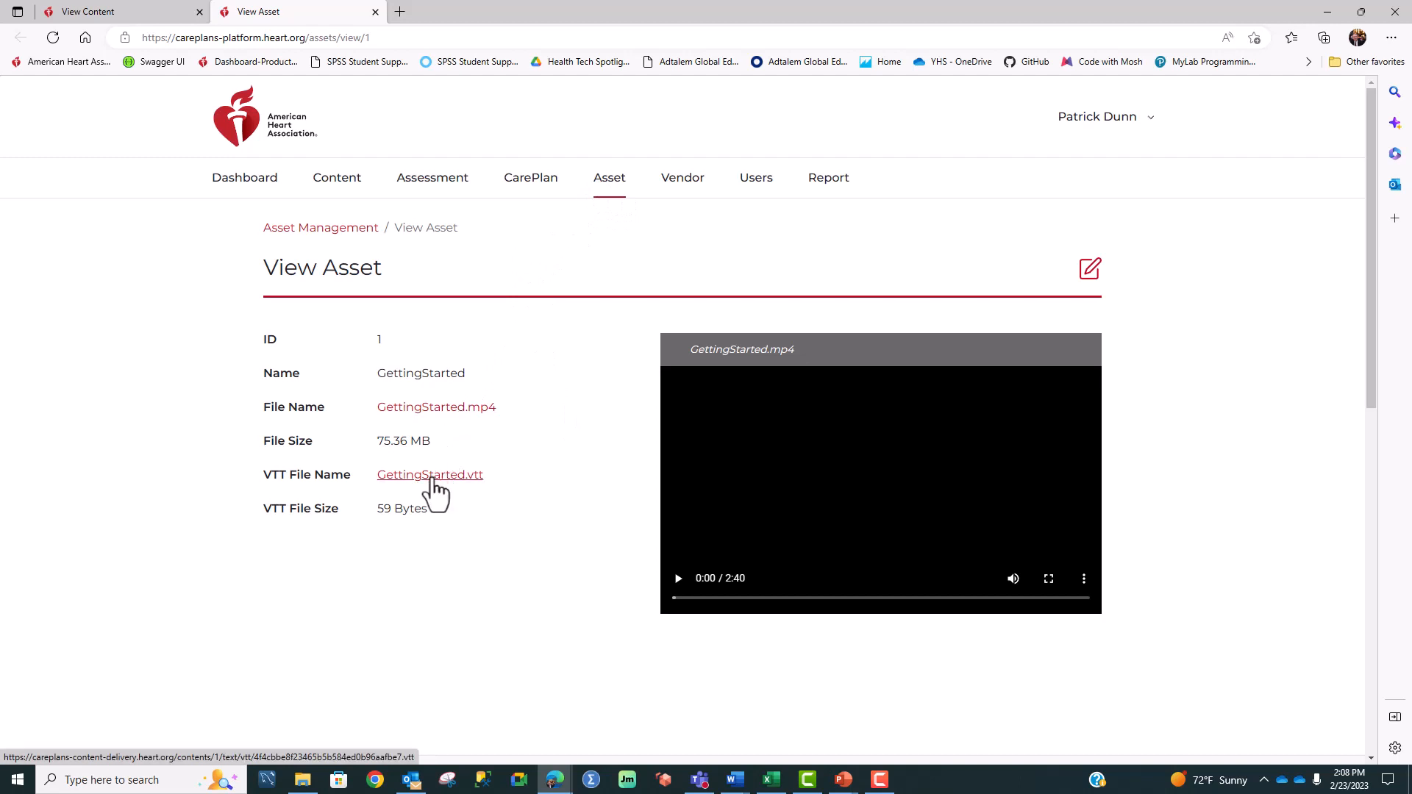
pyautogui.moveTo(548, 524)
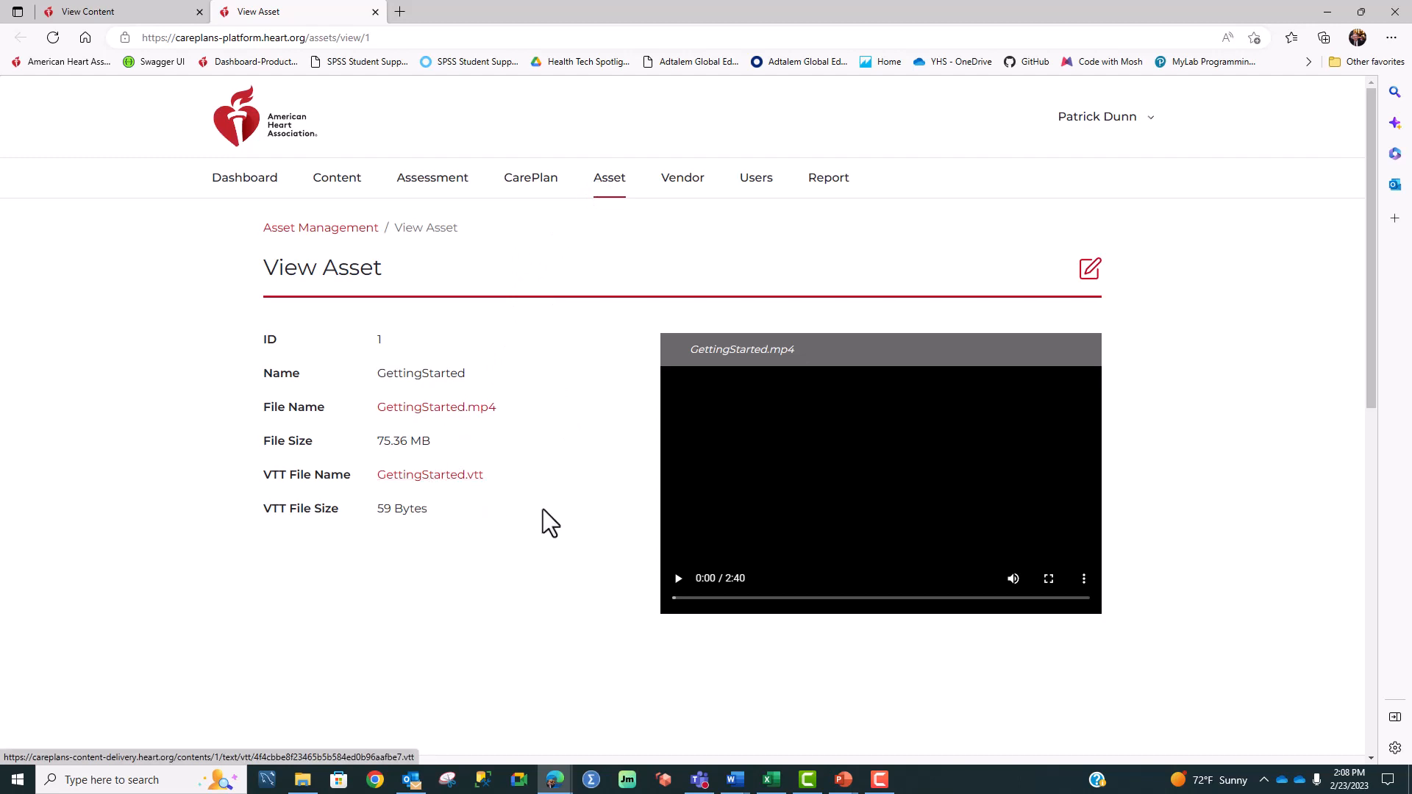
pyautogui.click(678, 578)
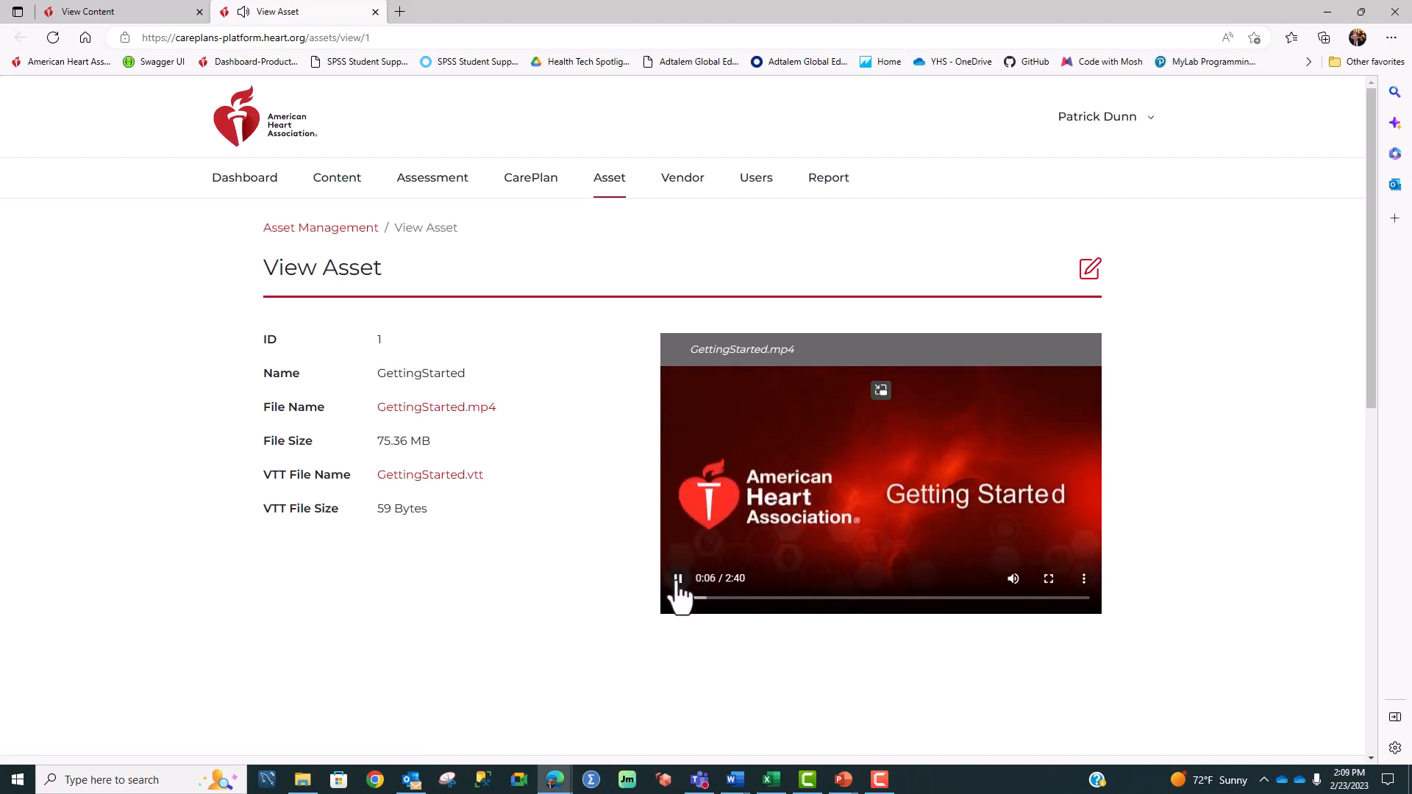
pyautogui.click(677, 579)
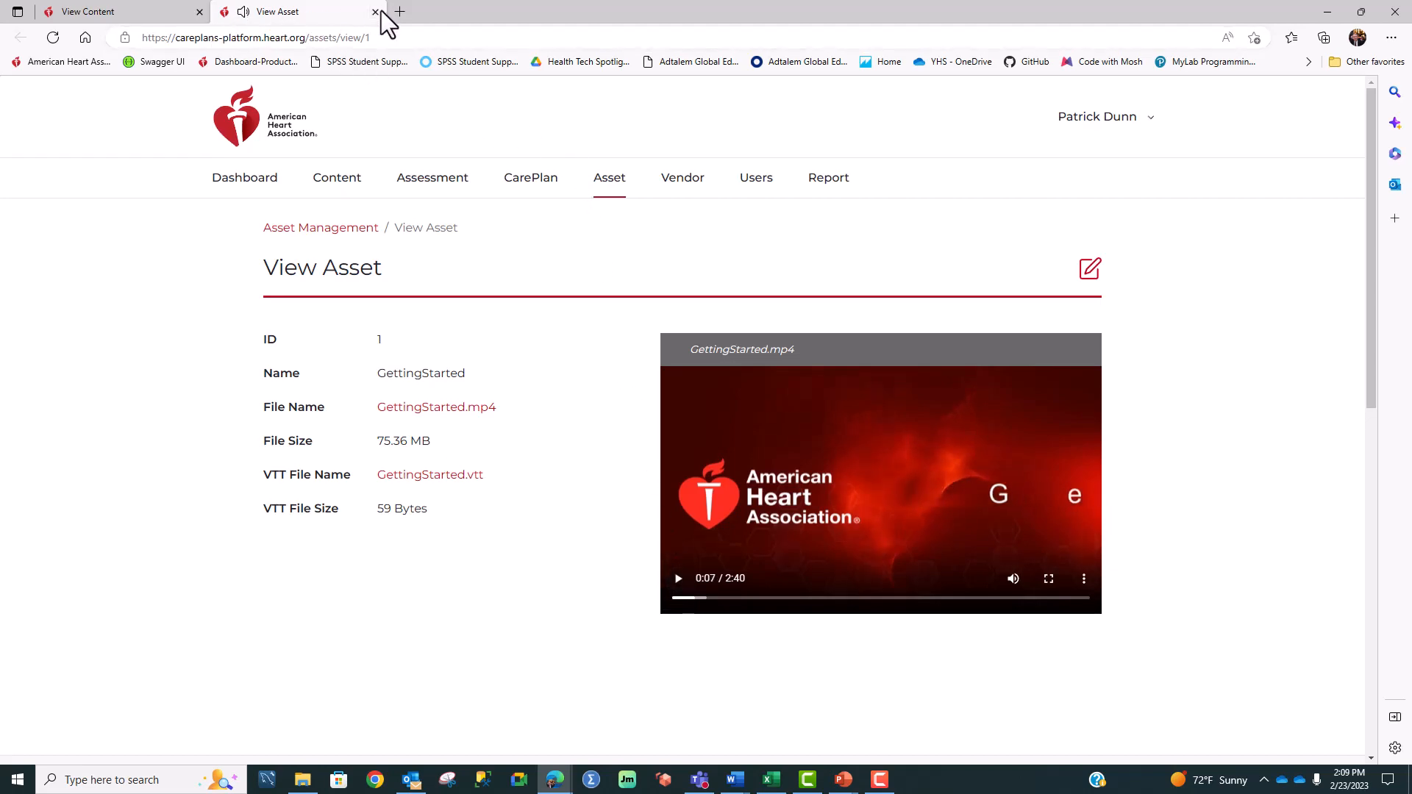
pyautogui.click(375, 12)
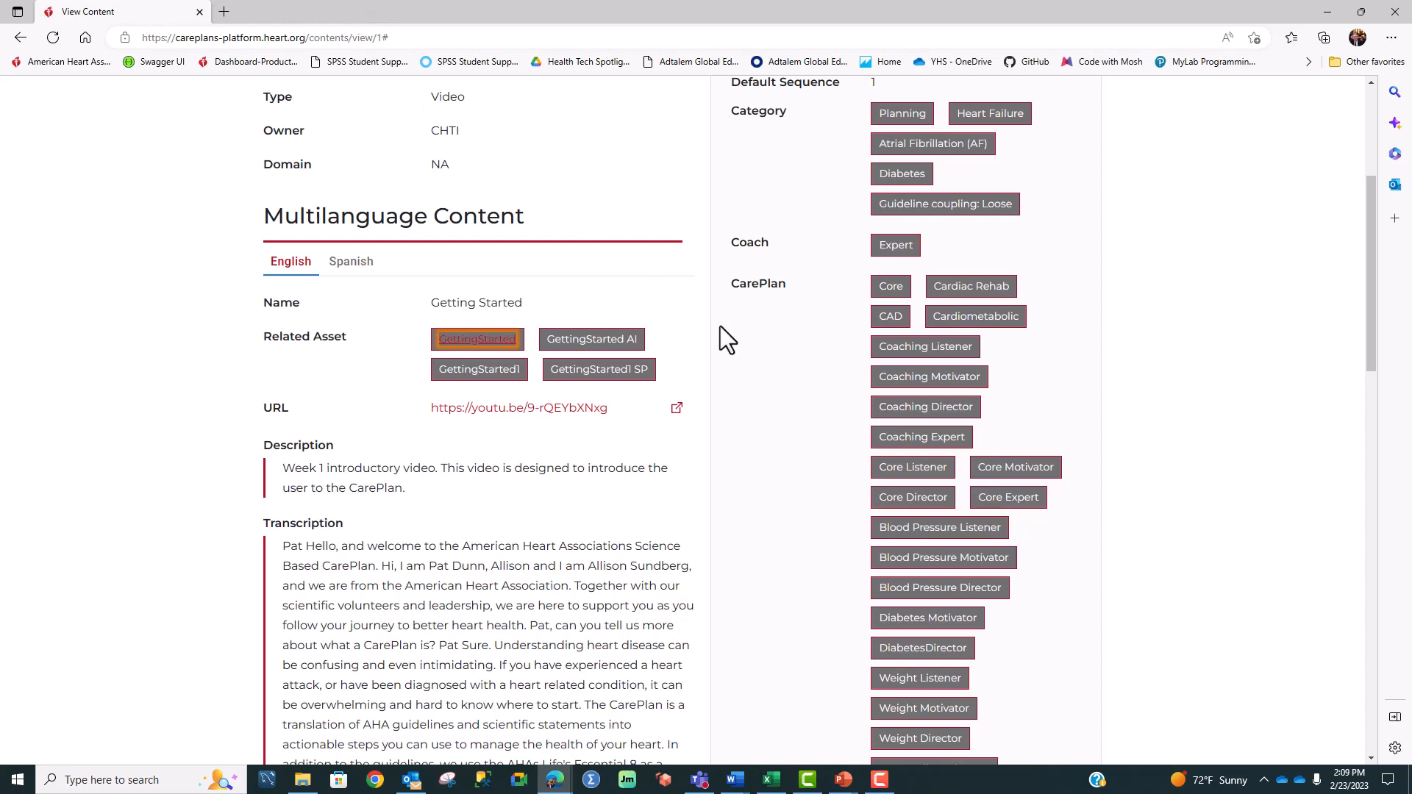
pyautogui.moveTo(761, 403)
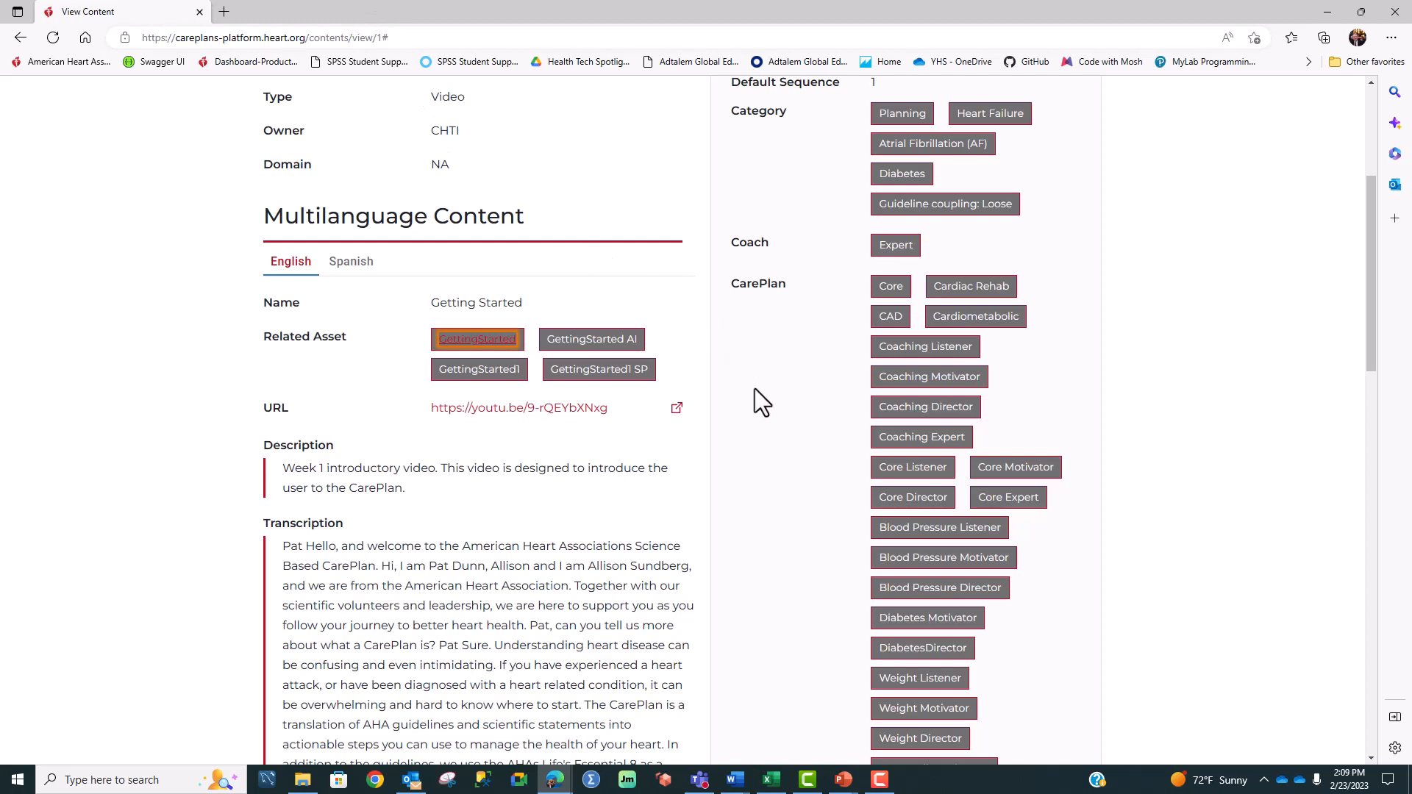
pyautogui.scroll(3)
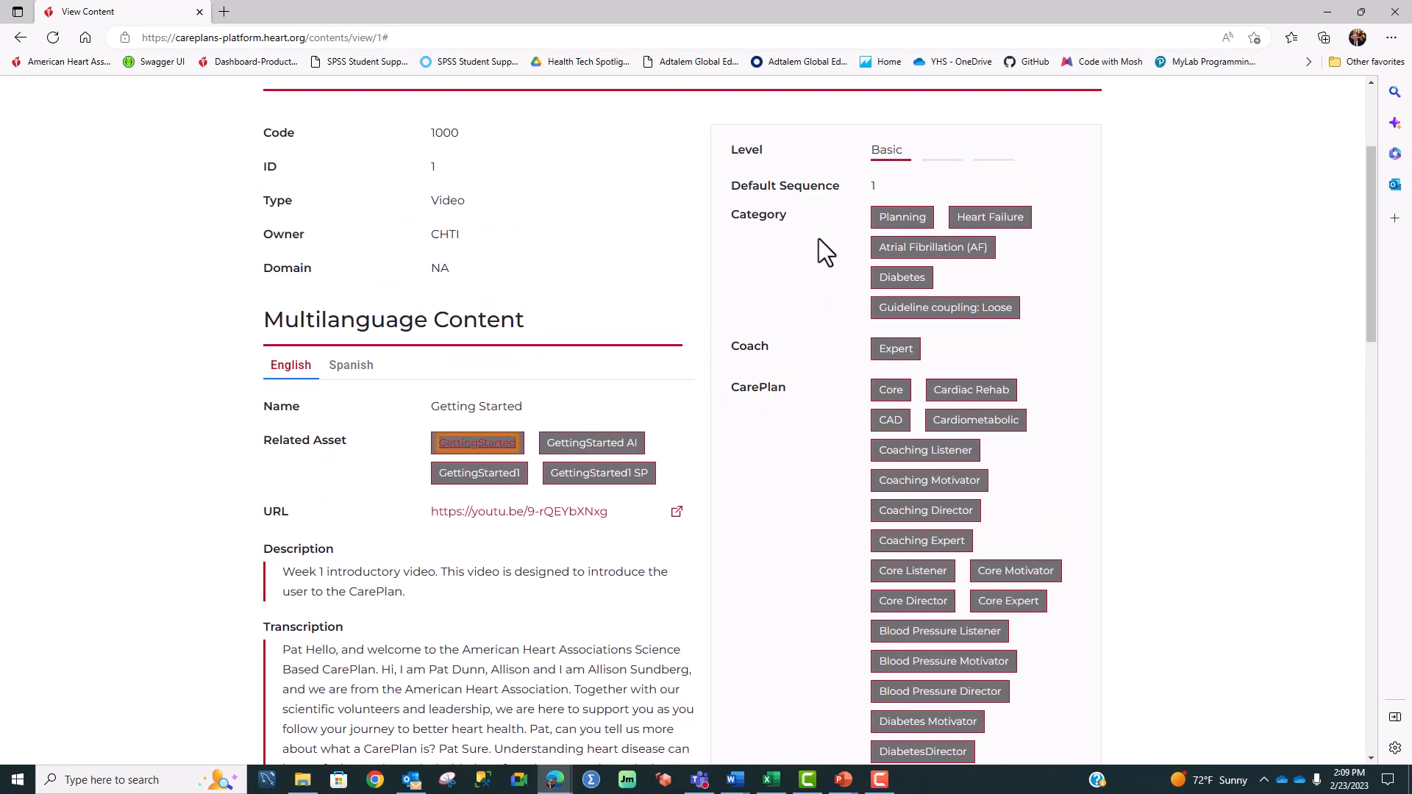
pyautogui.scroll(-3)
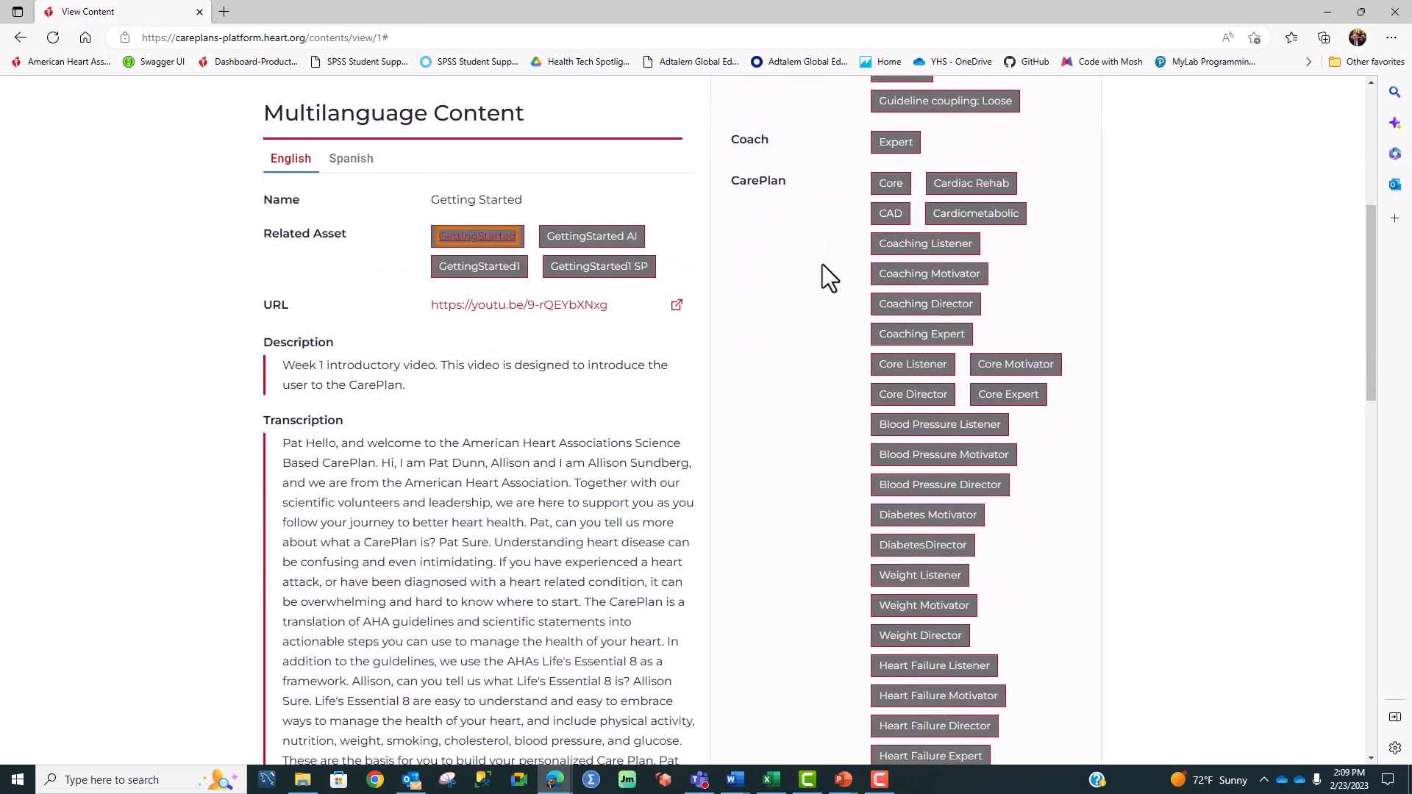
pyautogui.scroll(-3)
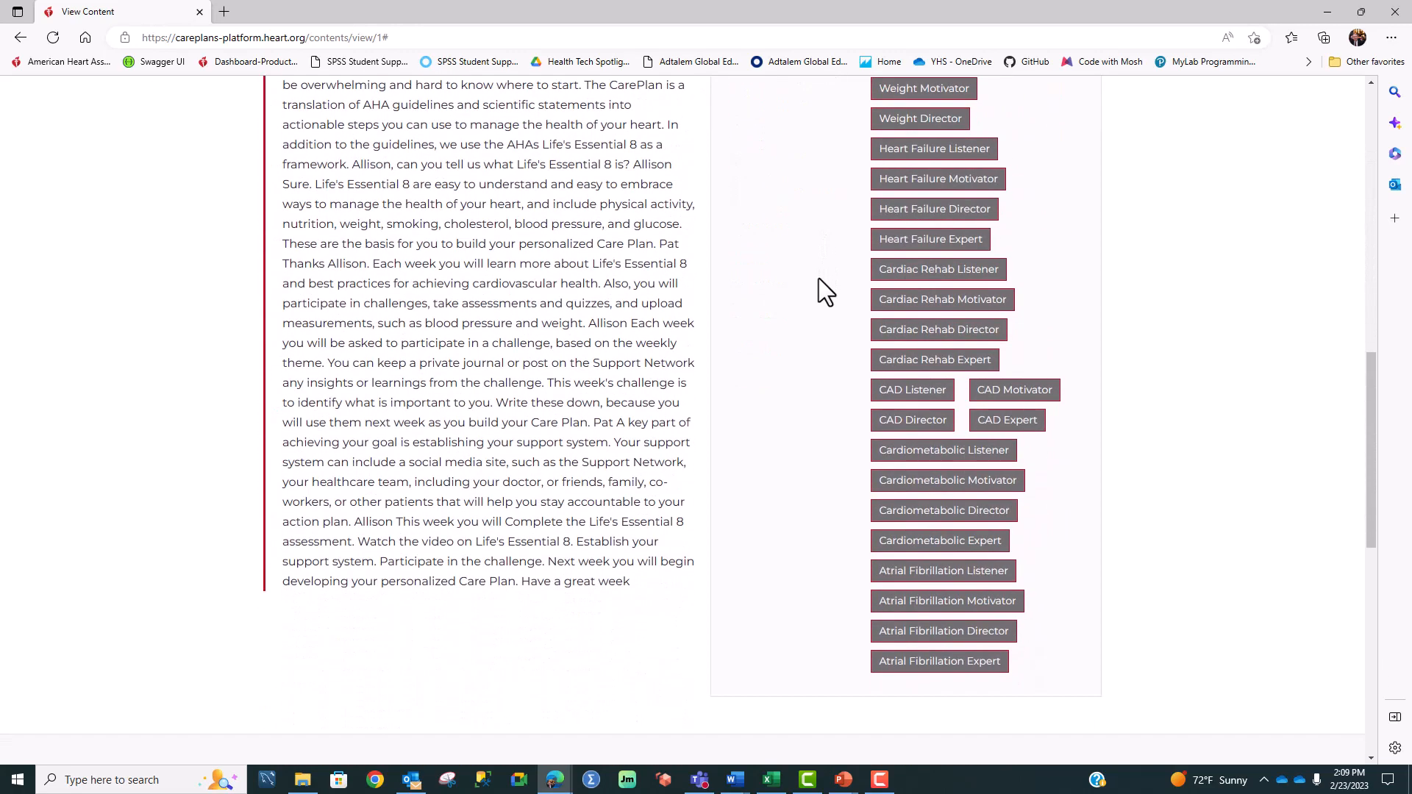
pyautogui.scroll(3)
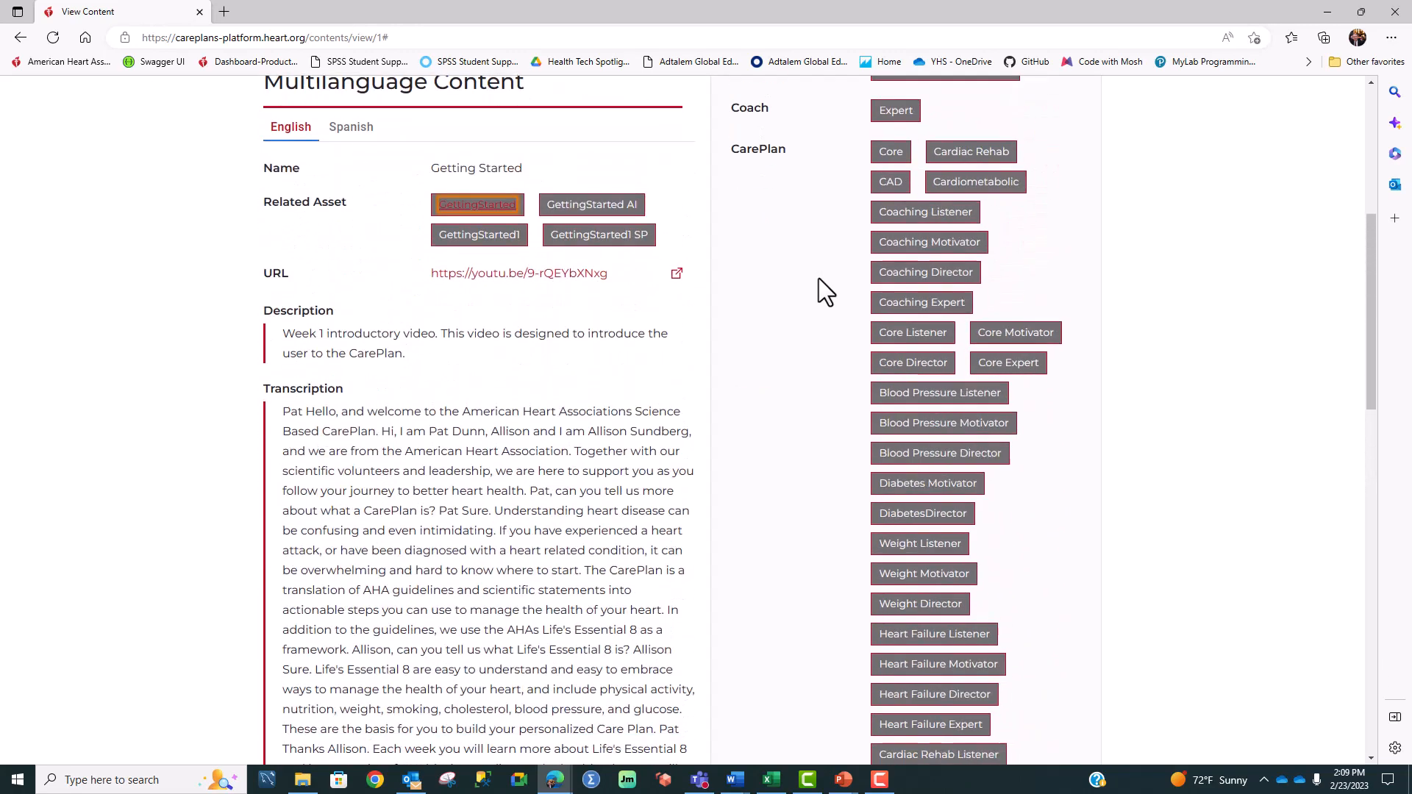
pyautogui.scroll(3)
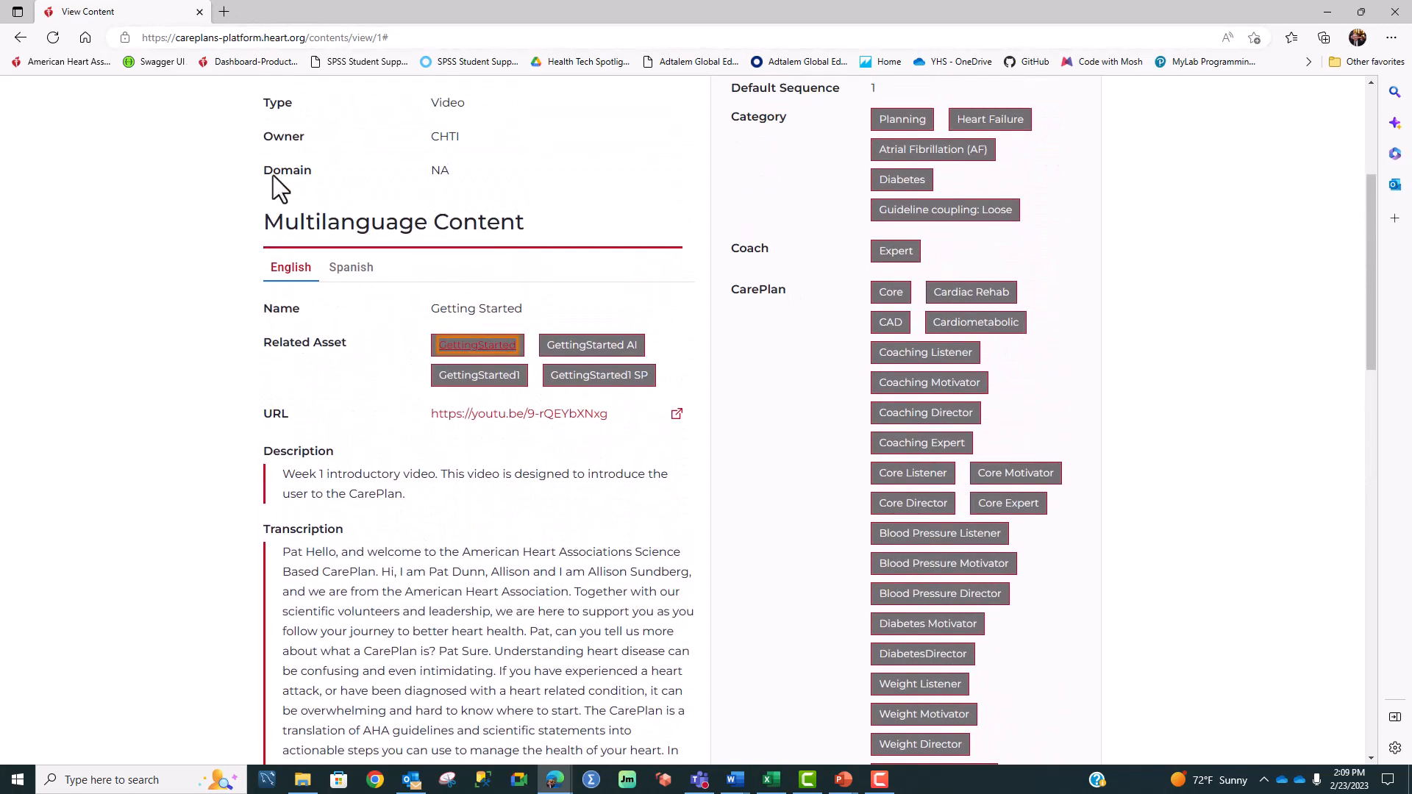
# - Filter the content list by the search term "kidney", leaving 116 matching items
pyautogui.click(335, 178)
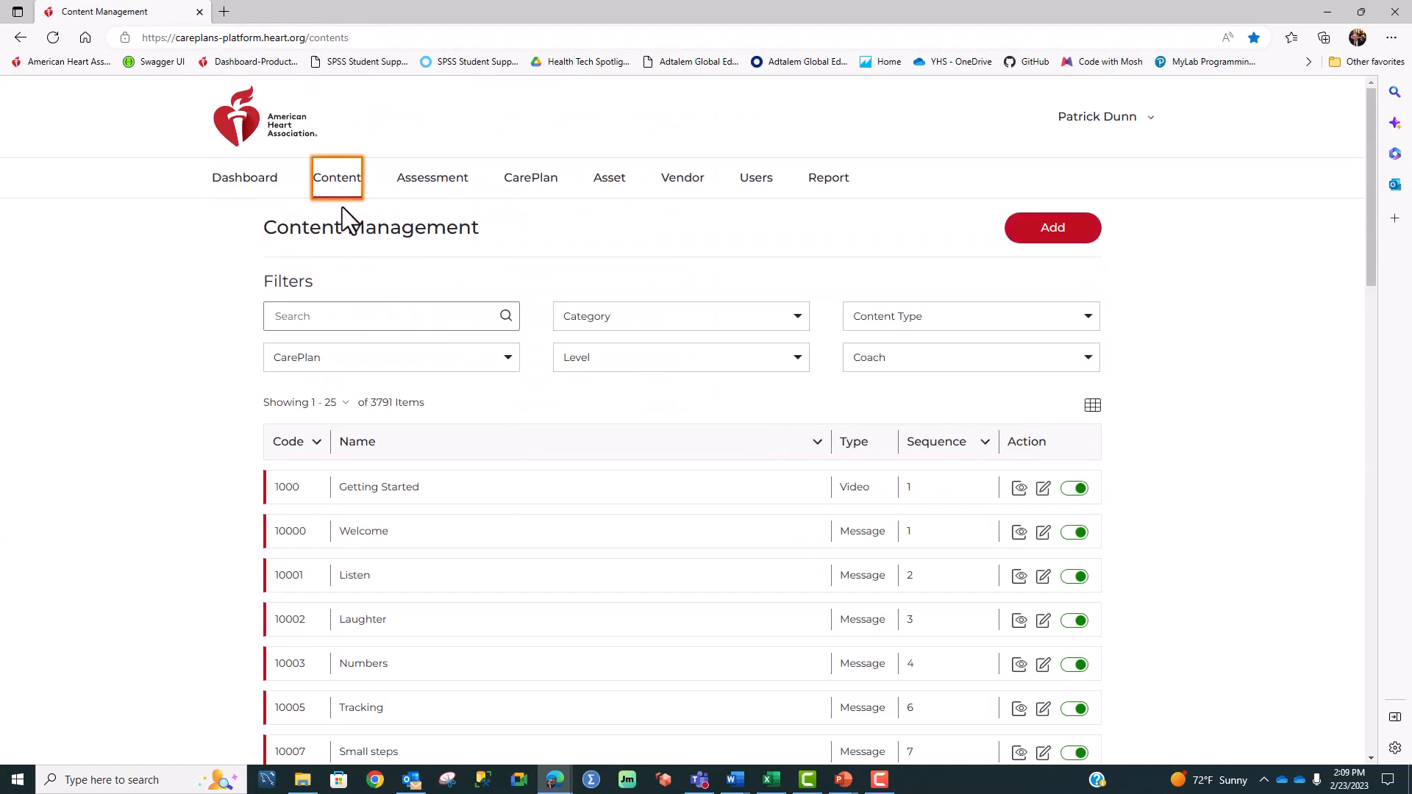
pyautogui.moveTo(410, 327)
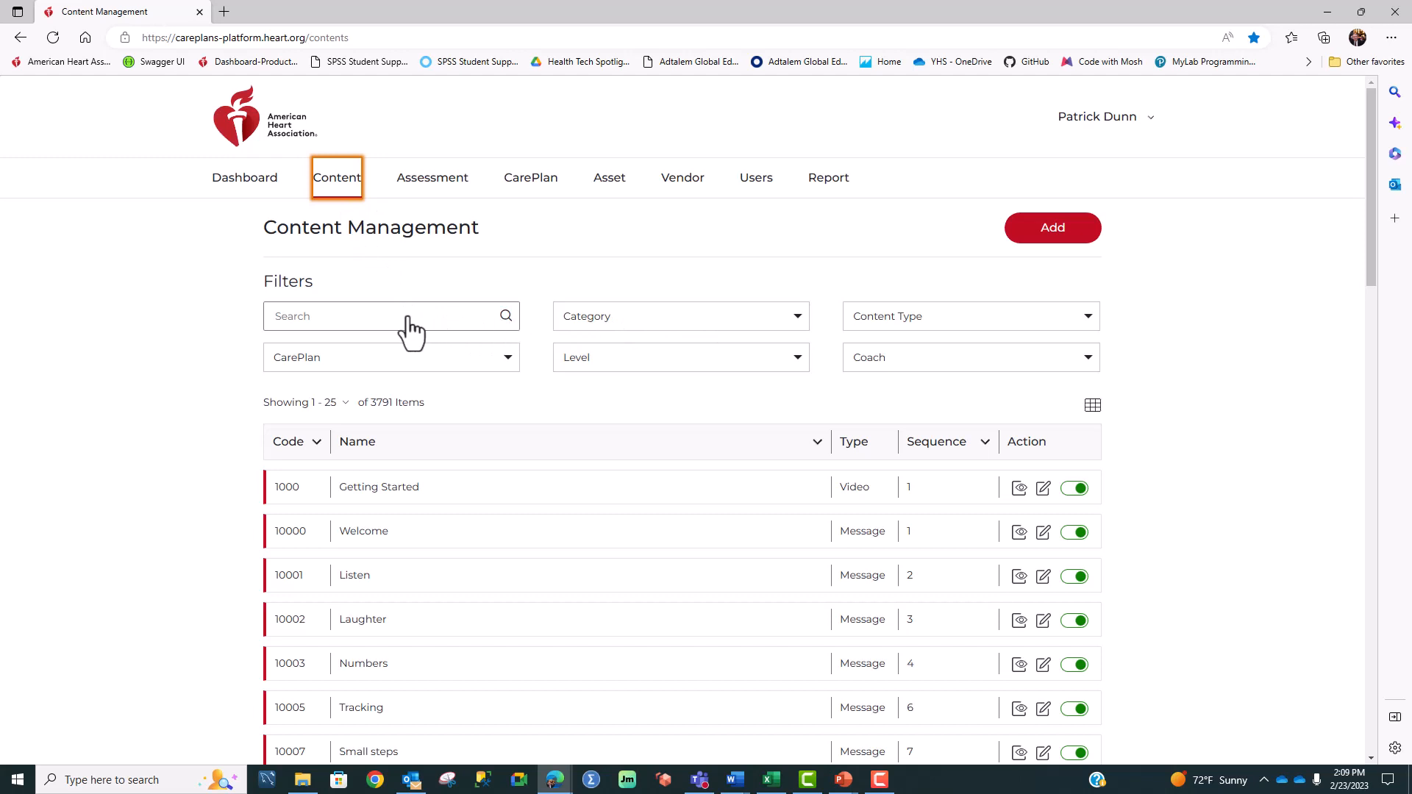
pyautogui.click(391, 316)
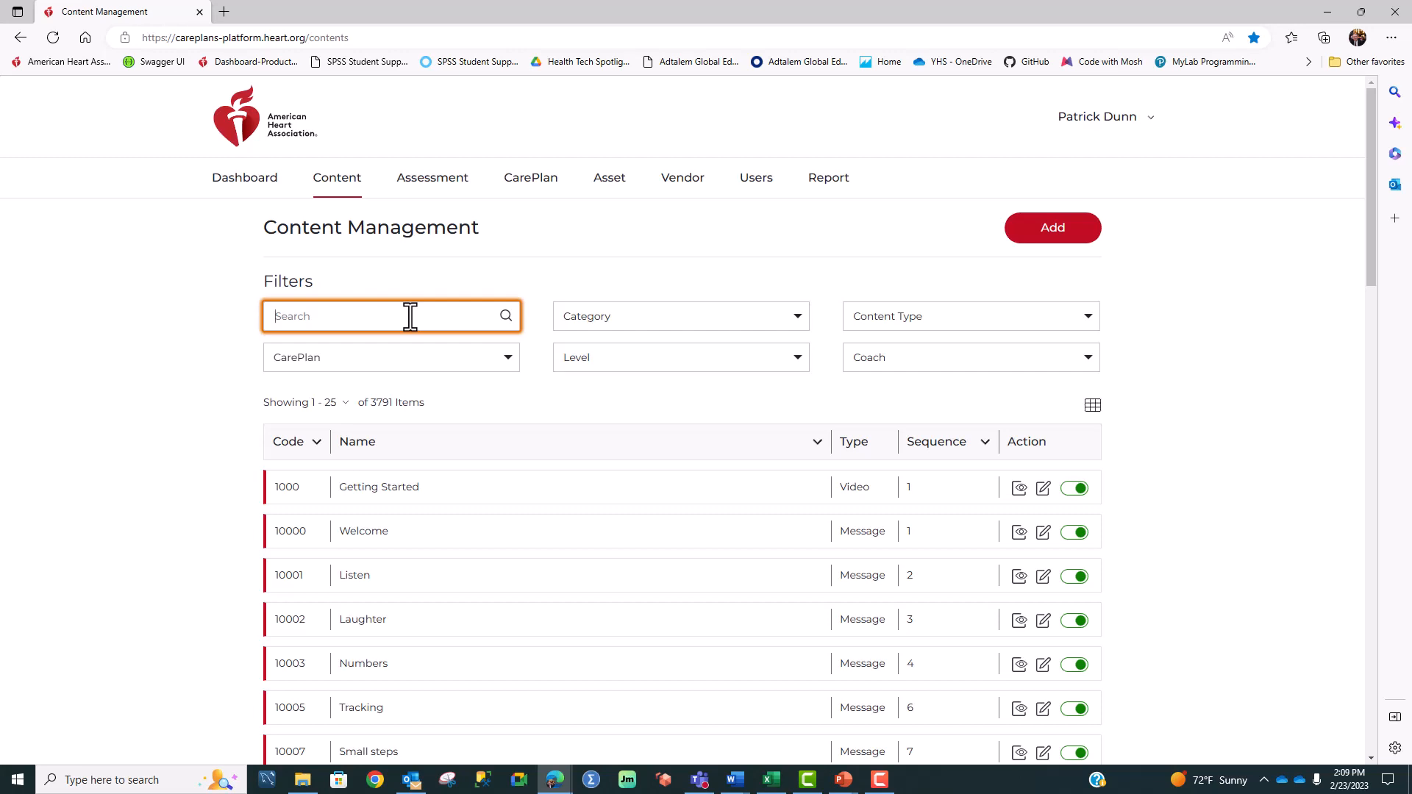
pyautogui.write('kidn')
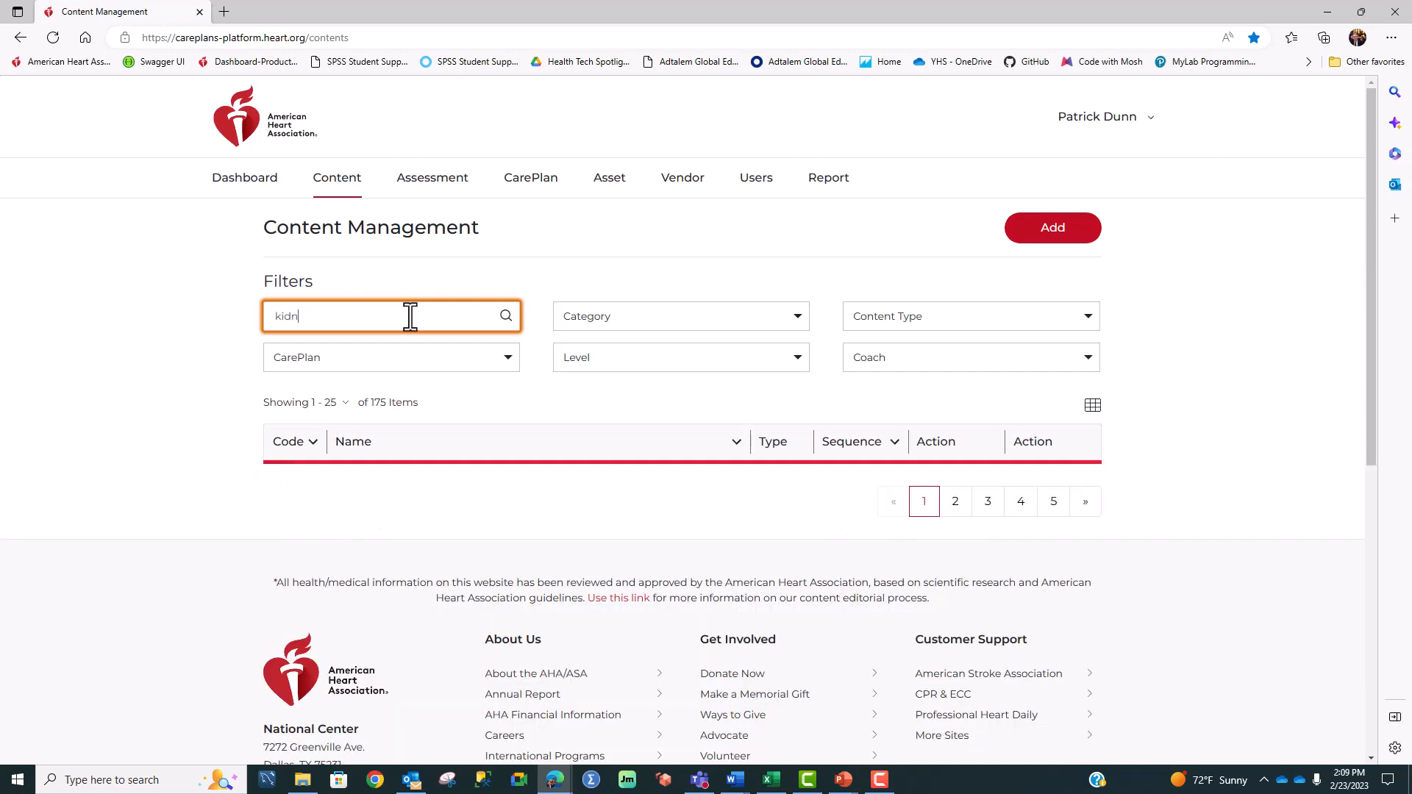
pyautogui.write('ey')
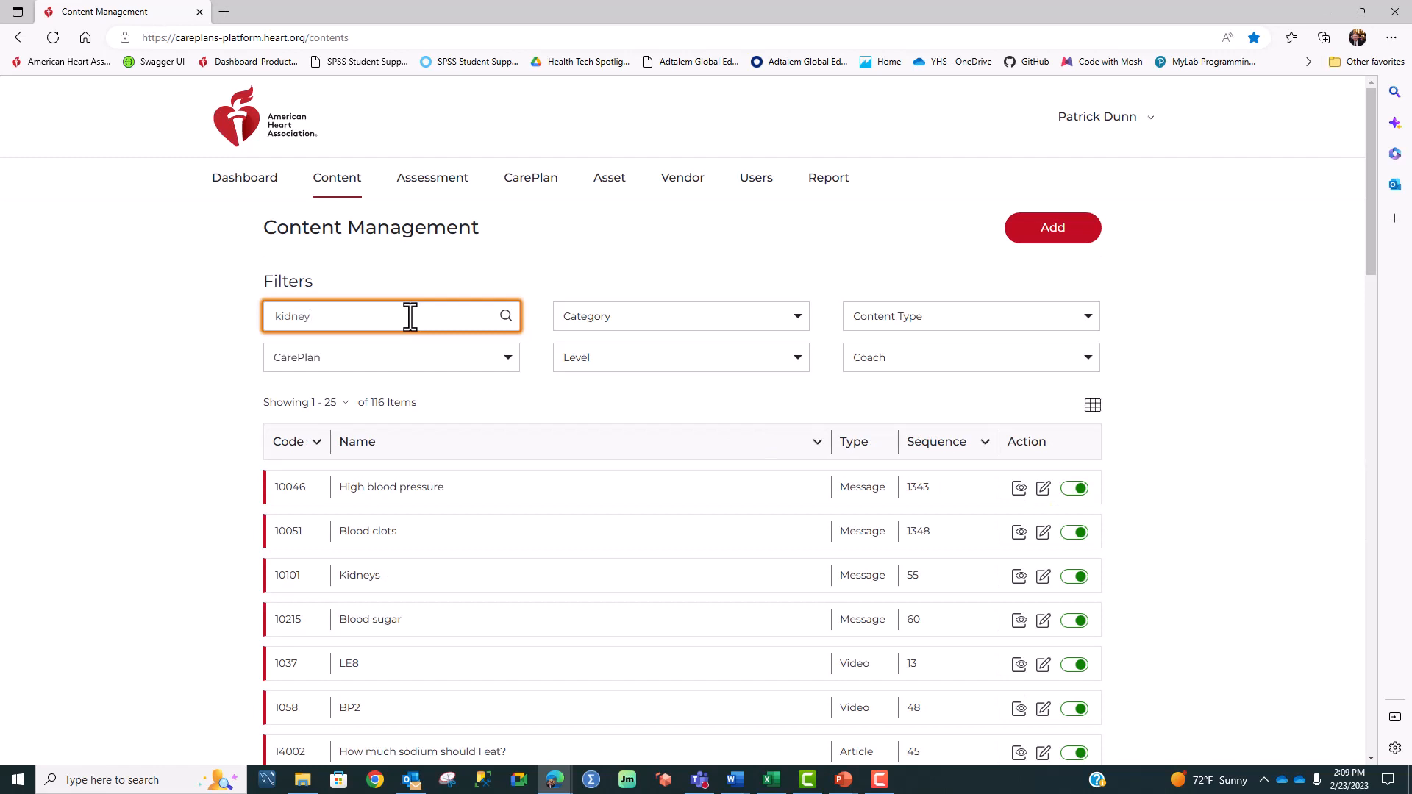
pyautogui.scroll(-3)
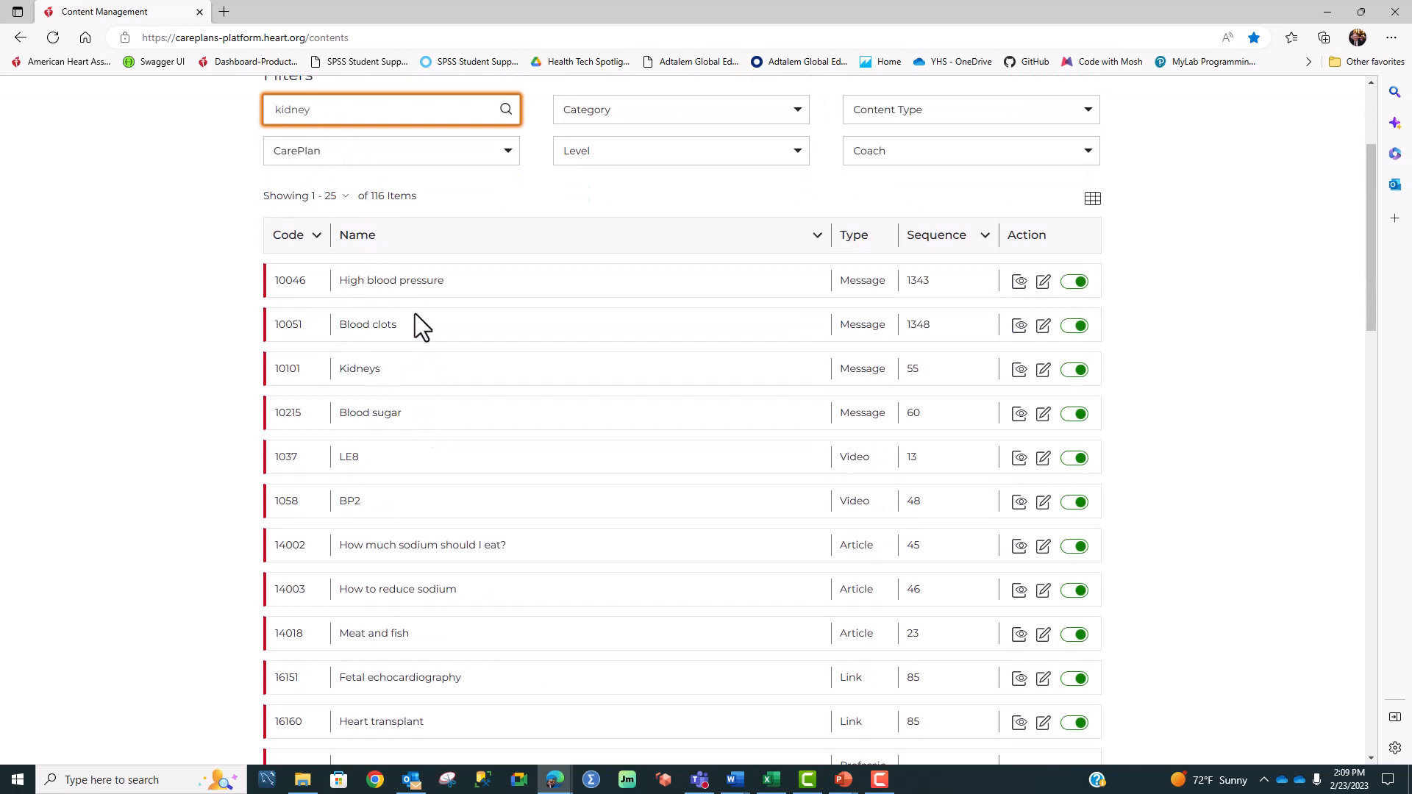
pyautogui.moveTo(437, 379)
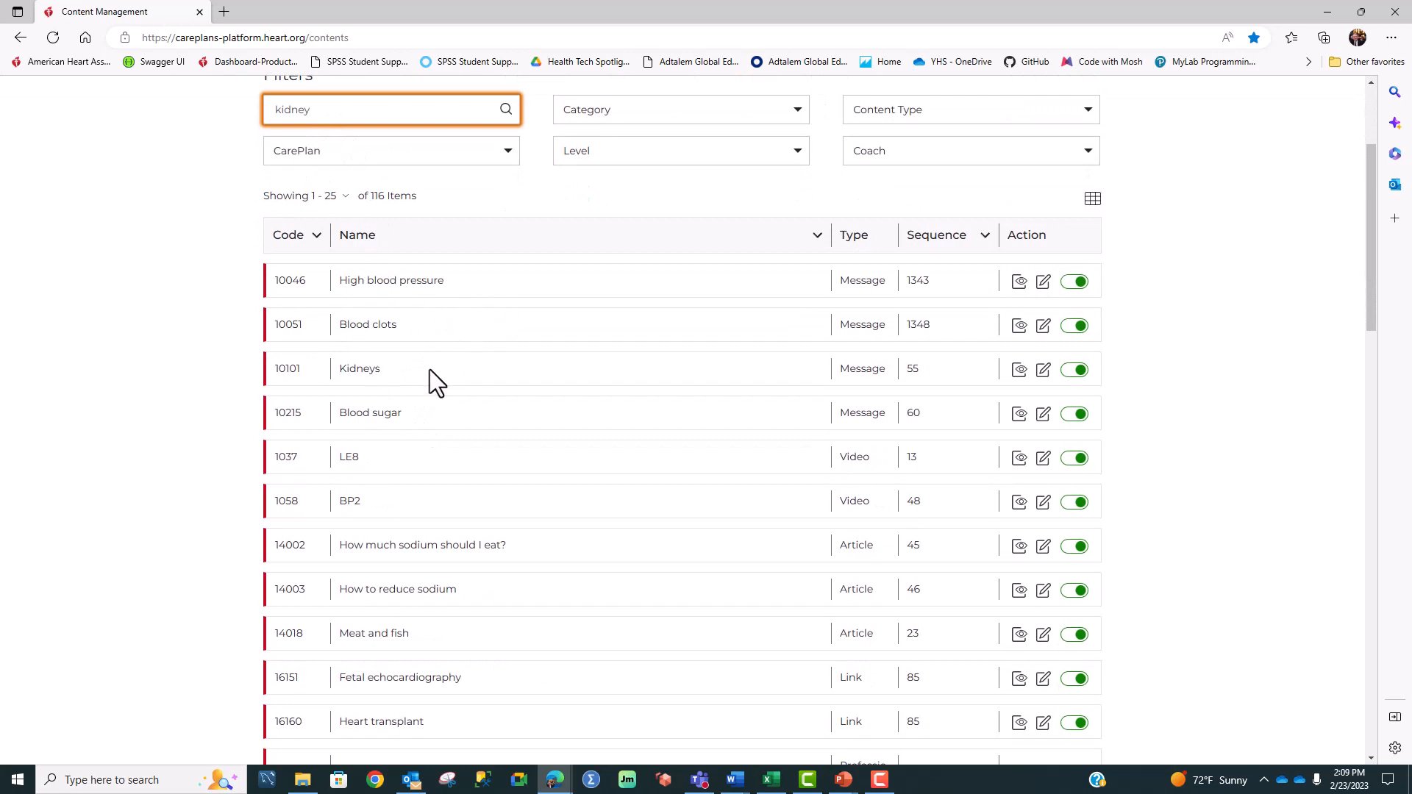
pyautogui.moveTo(412, 503)
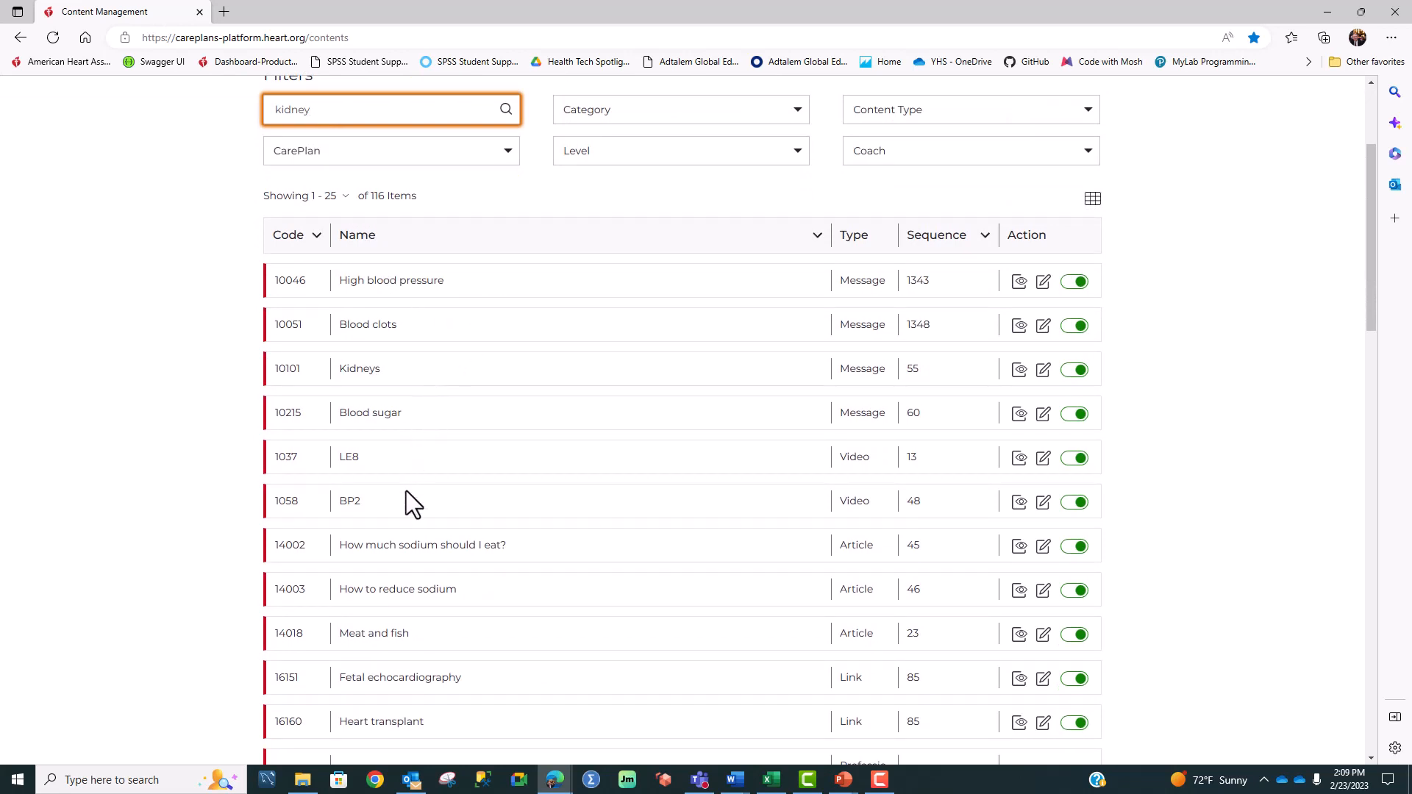
# - Browse the CarePlan filter dropdown's care plan options from Coaching to Weight
pyautogui.scroll(3)
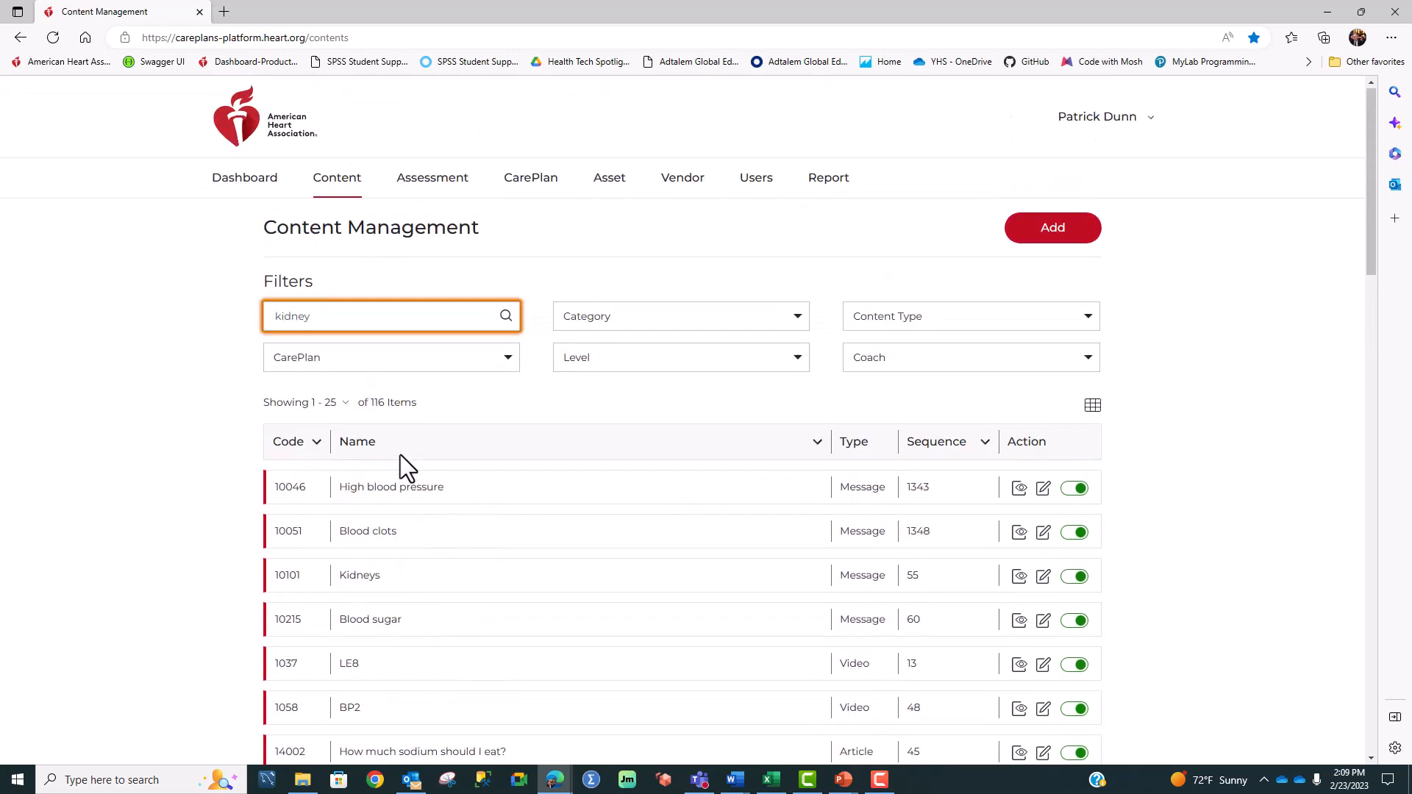
pyautogui.moveTo(324, 317)
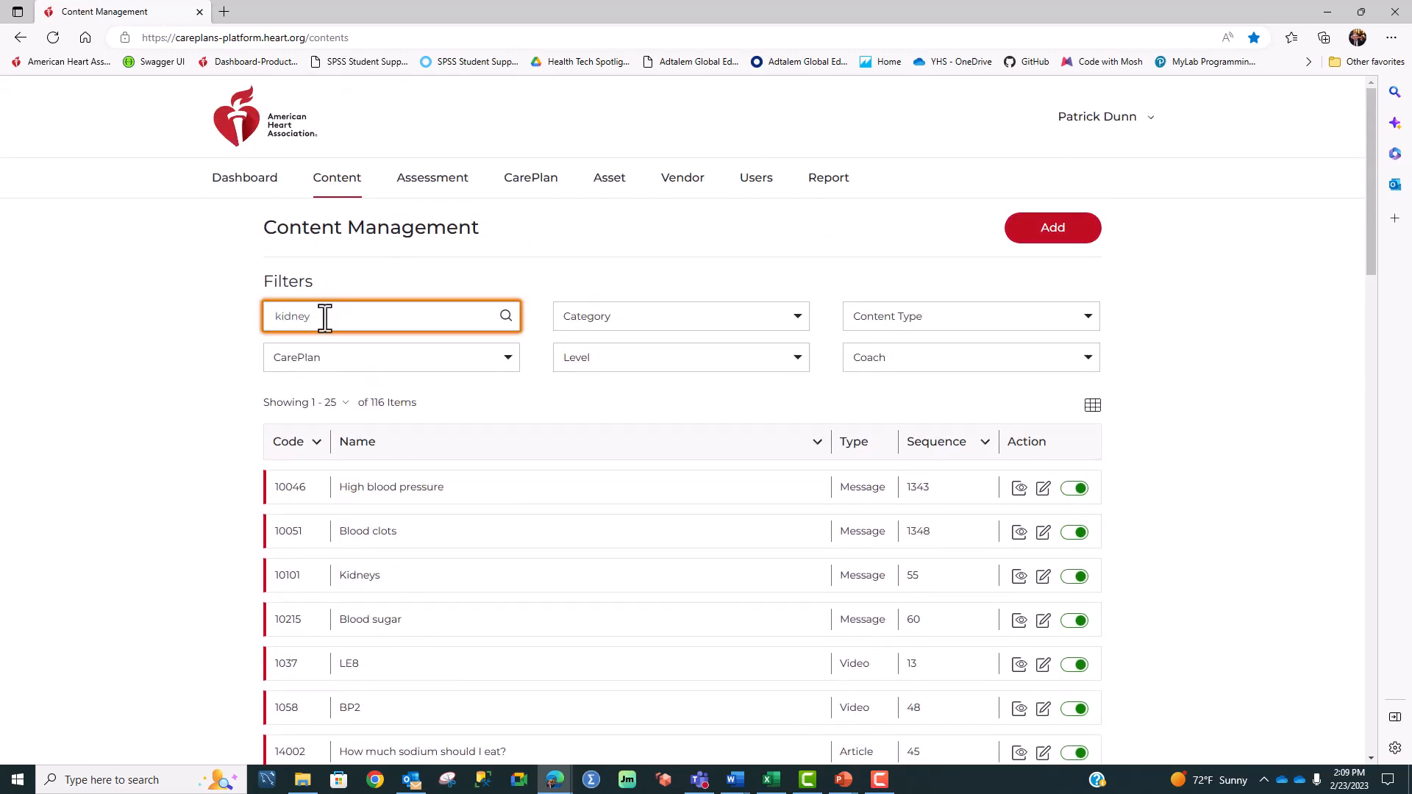
pyautogui.click(391, 356)
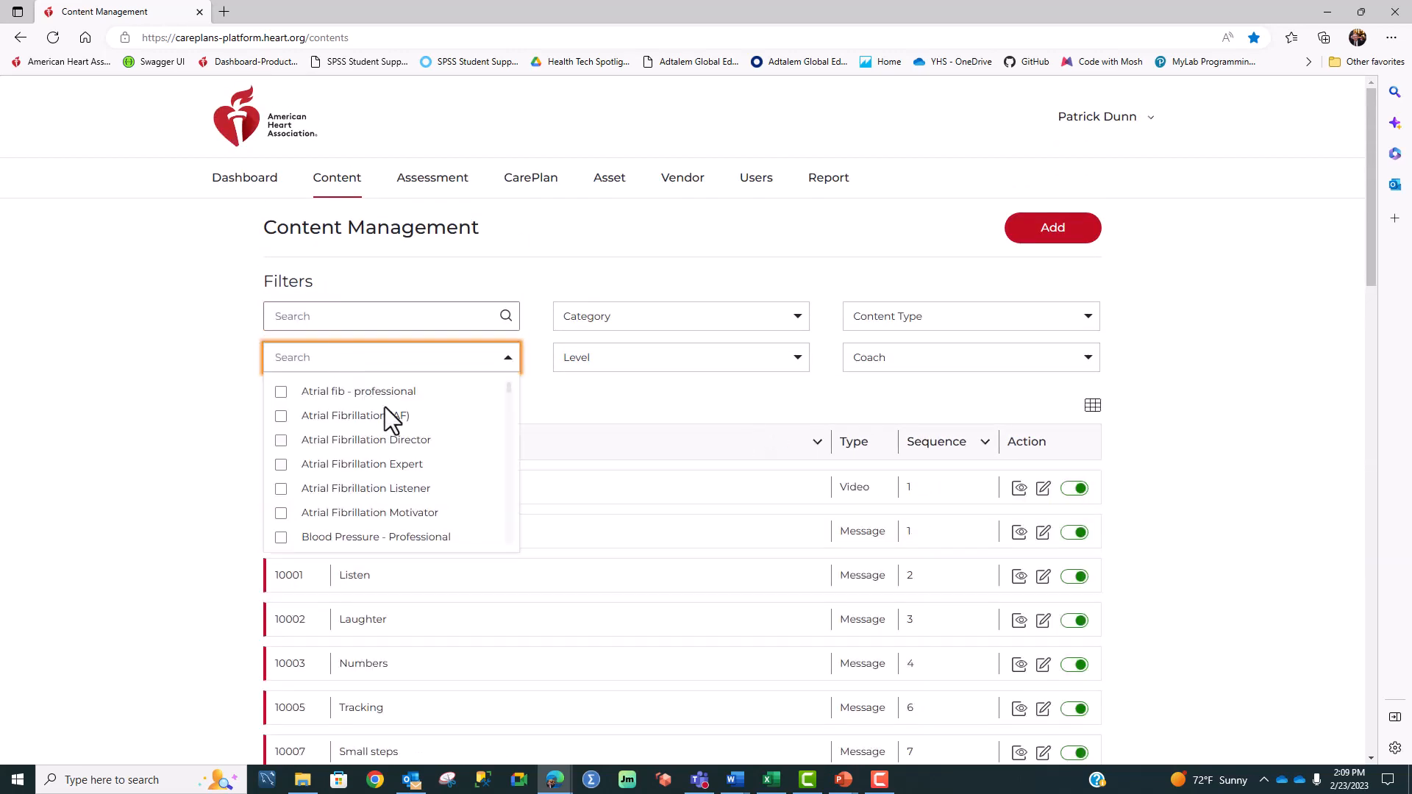
pyautogui.scroll(-3)
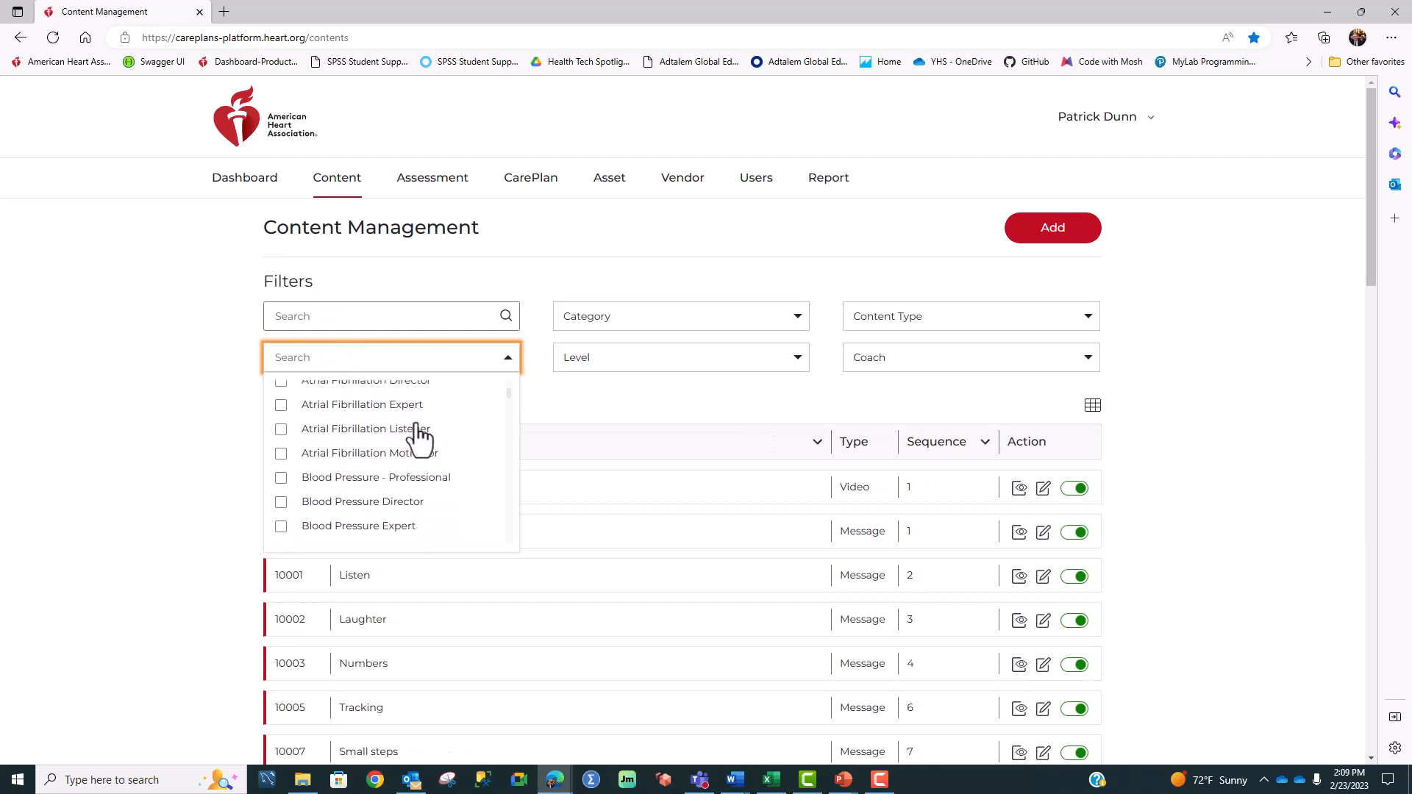
pyautogui.scroll(-3)
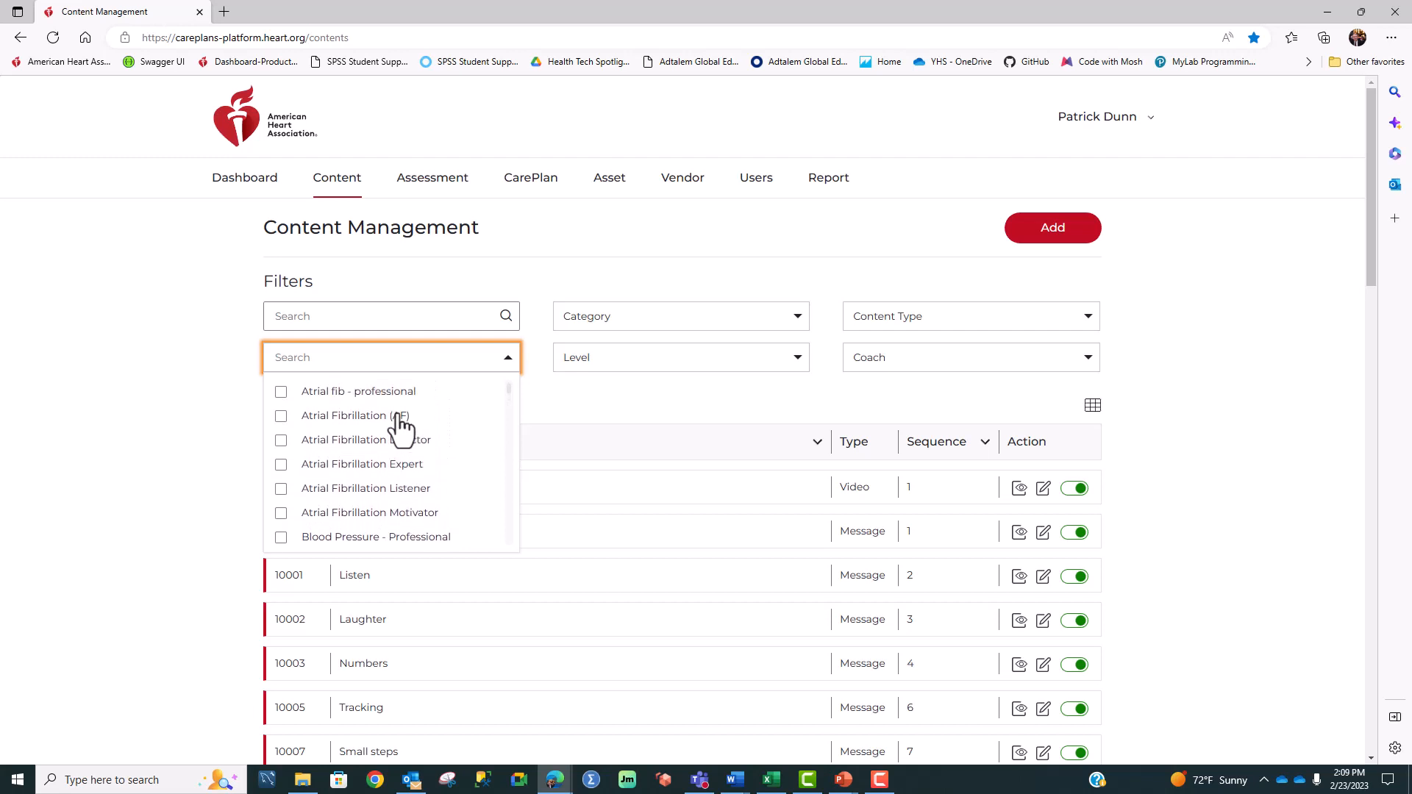
pyautogui.scroll(-3)
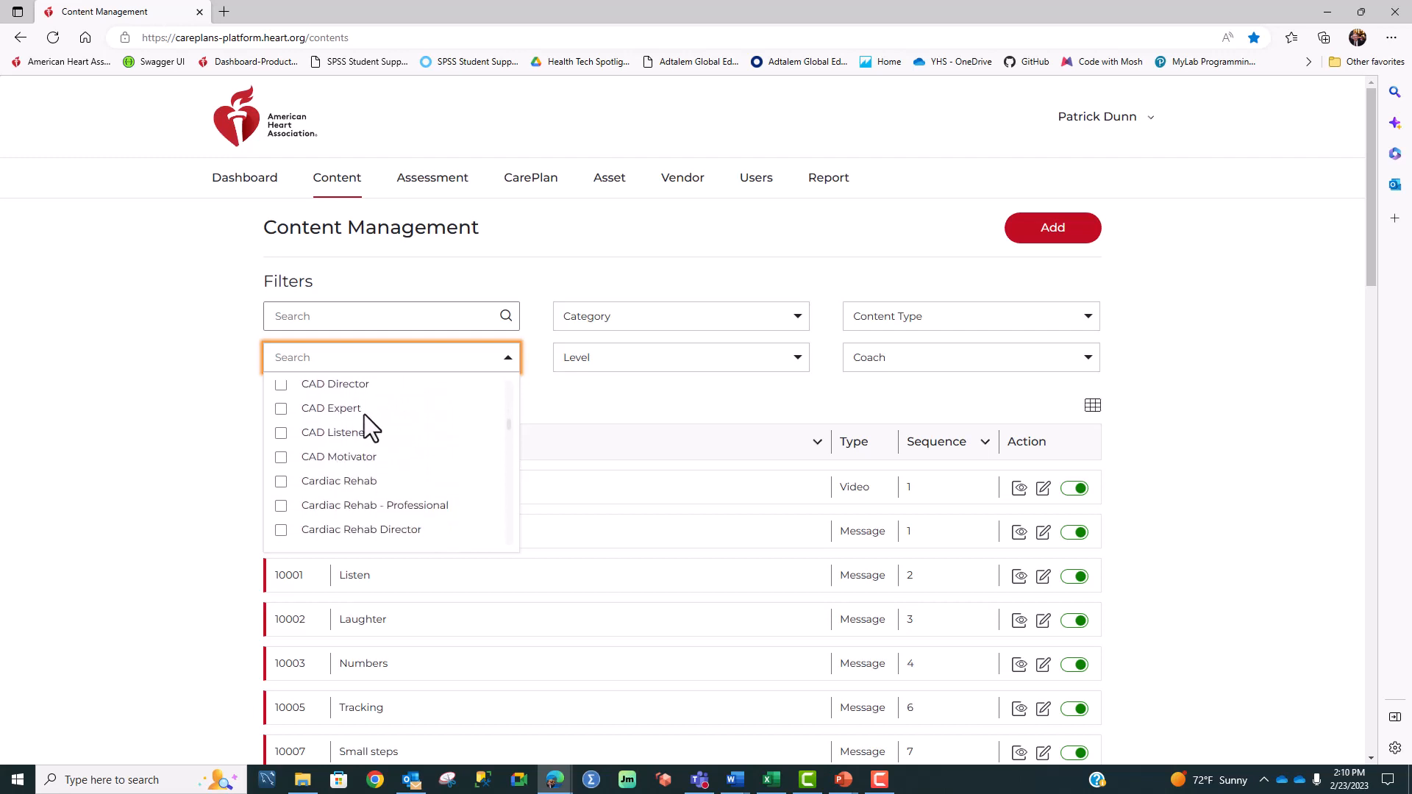
pyautogui.scroll(-3)
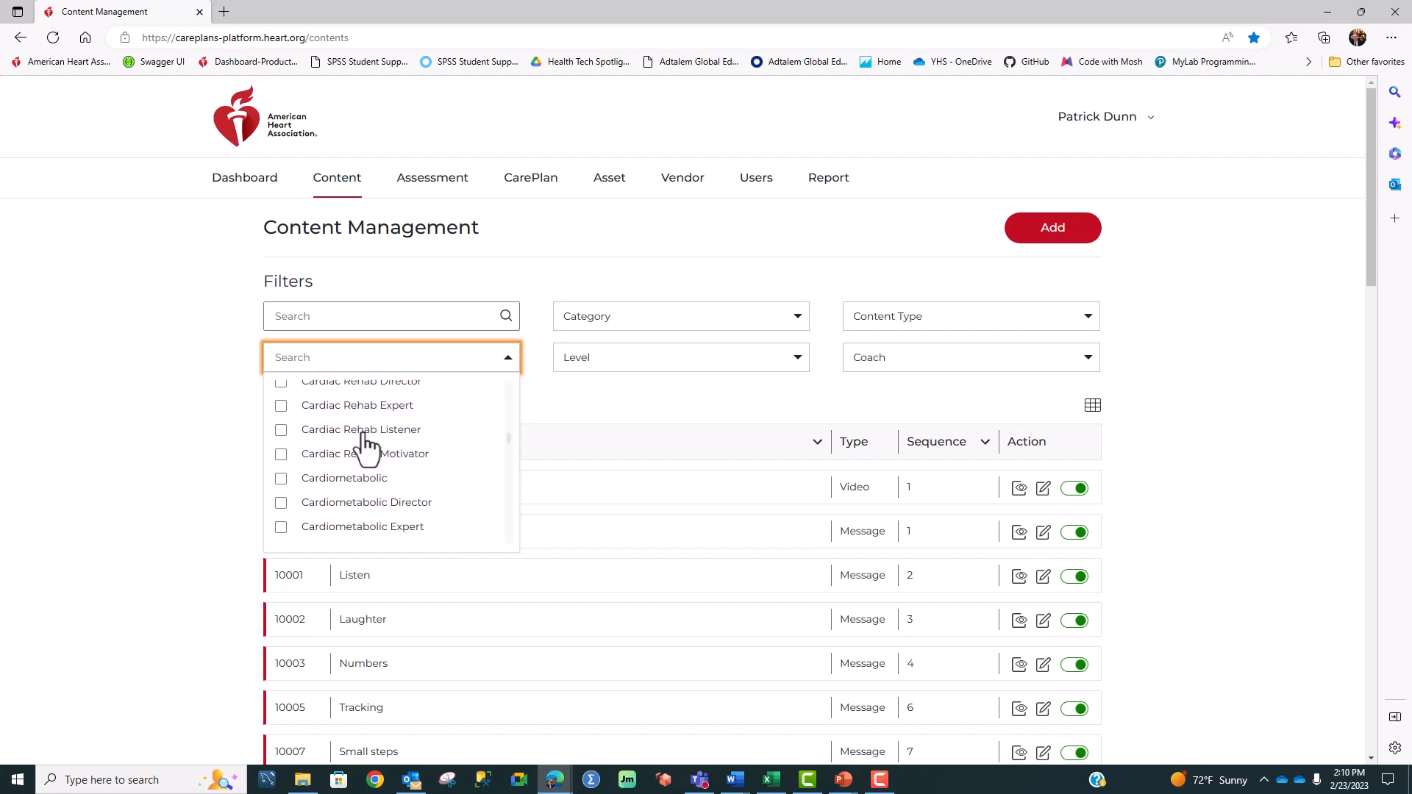
pyautogui.scroll(-3)
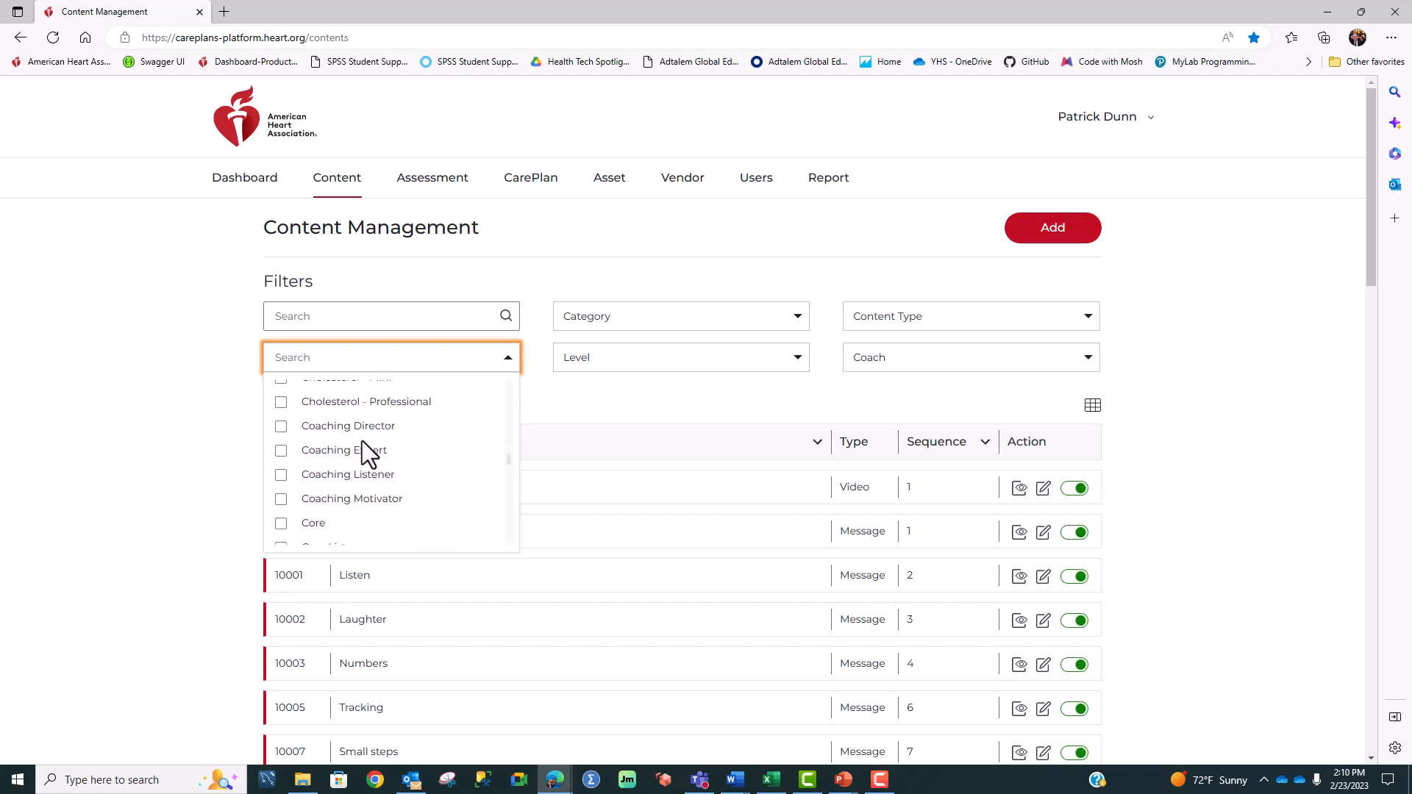
pyautogui.scroll(-3)
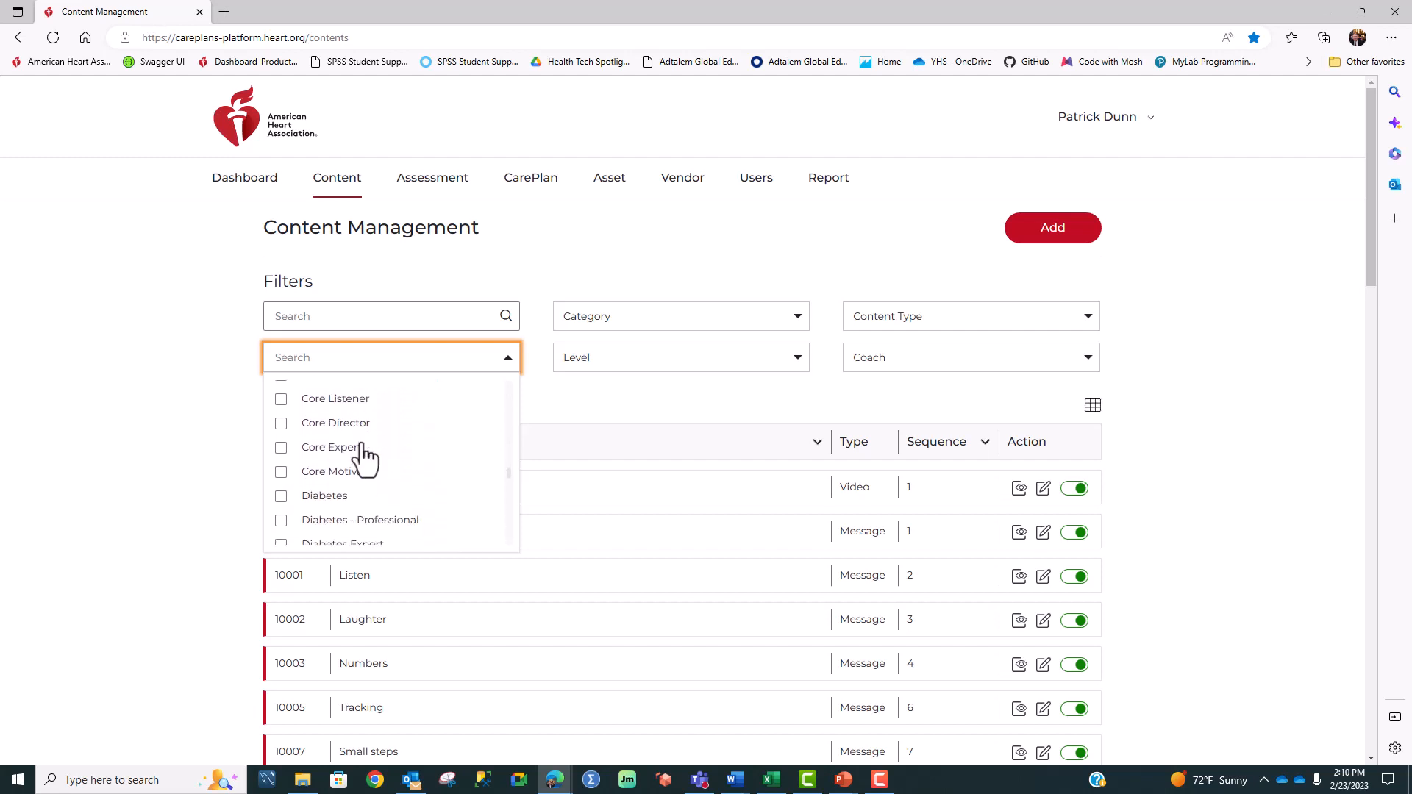
pyautogui.scroll(3)
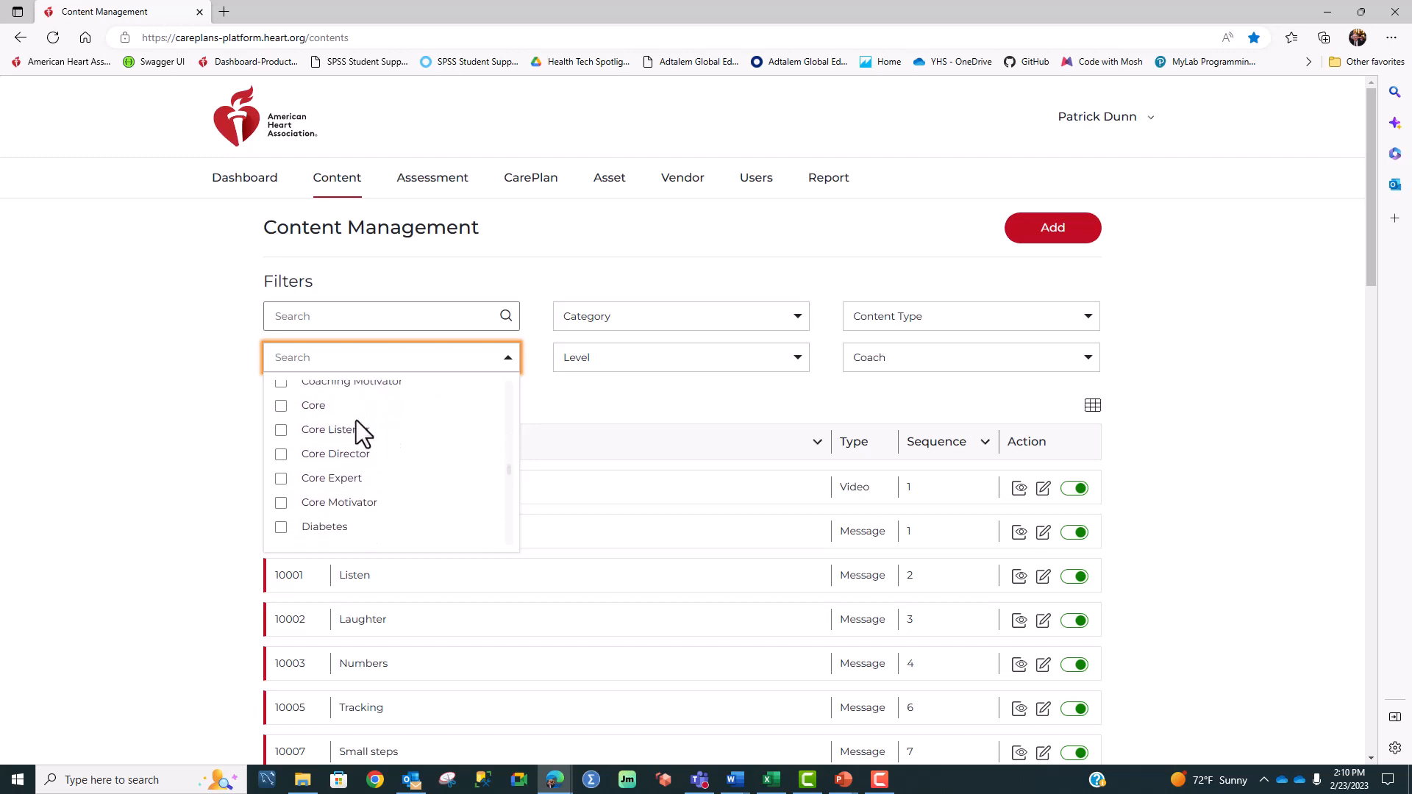
pyautogui.scroll(-3)
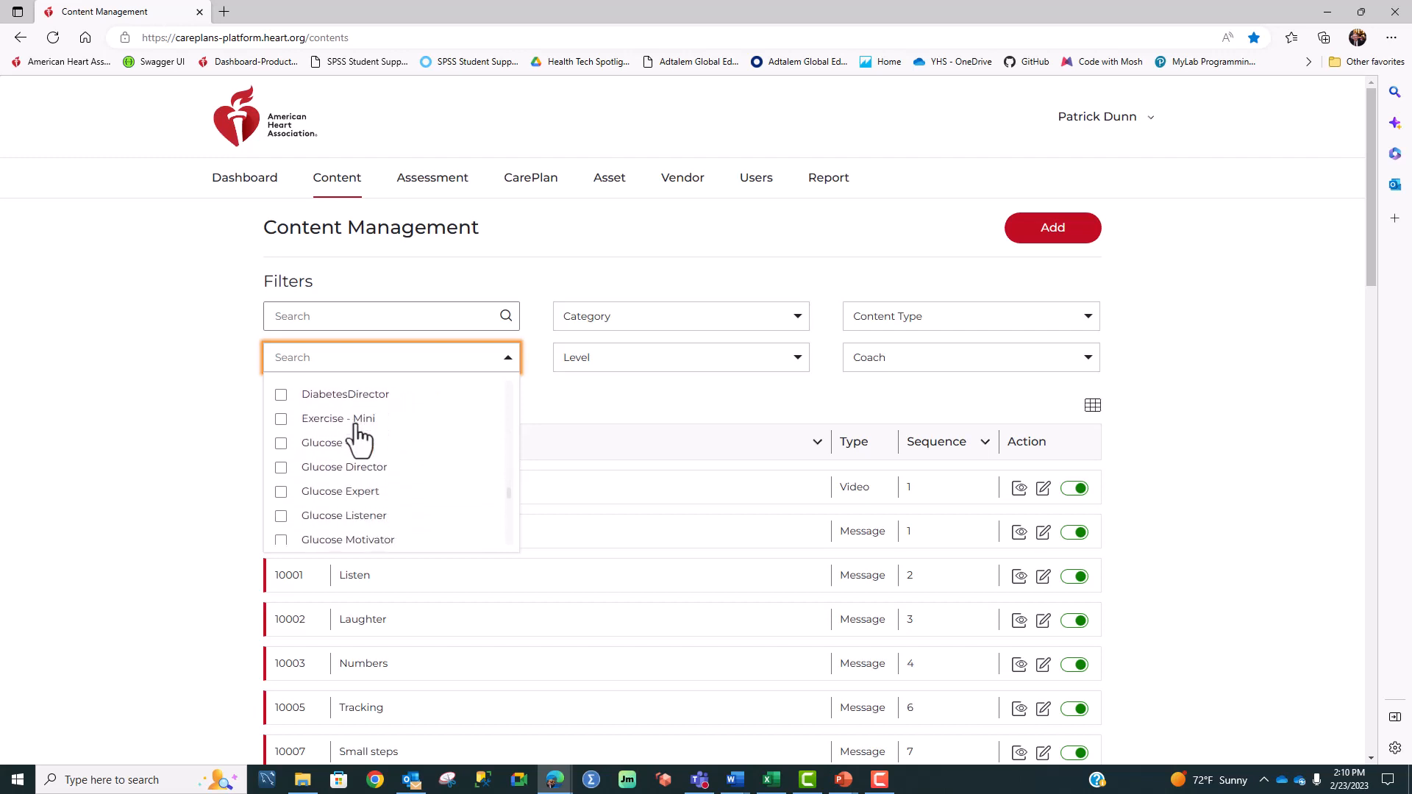
pyautogui.scroll(-3)
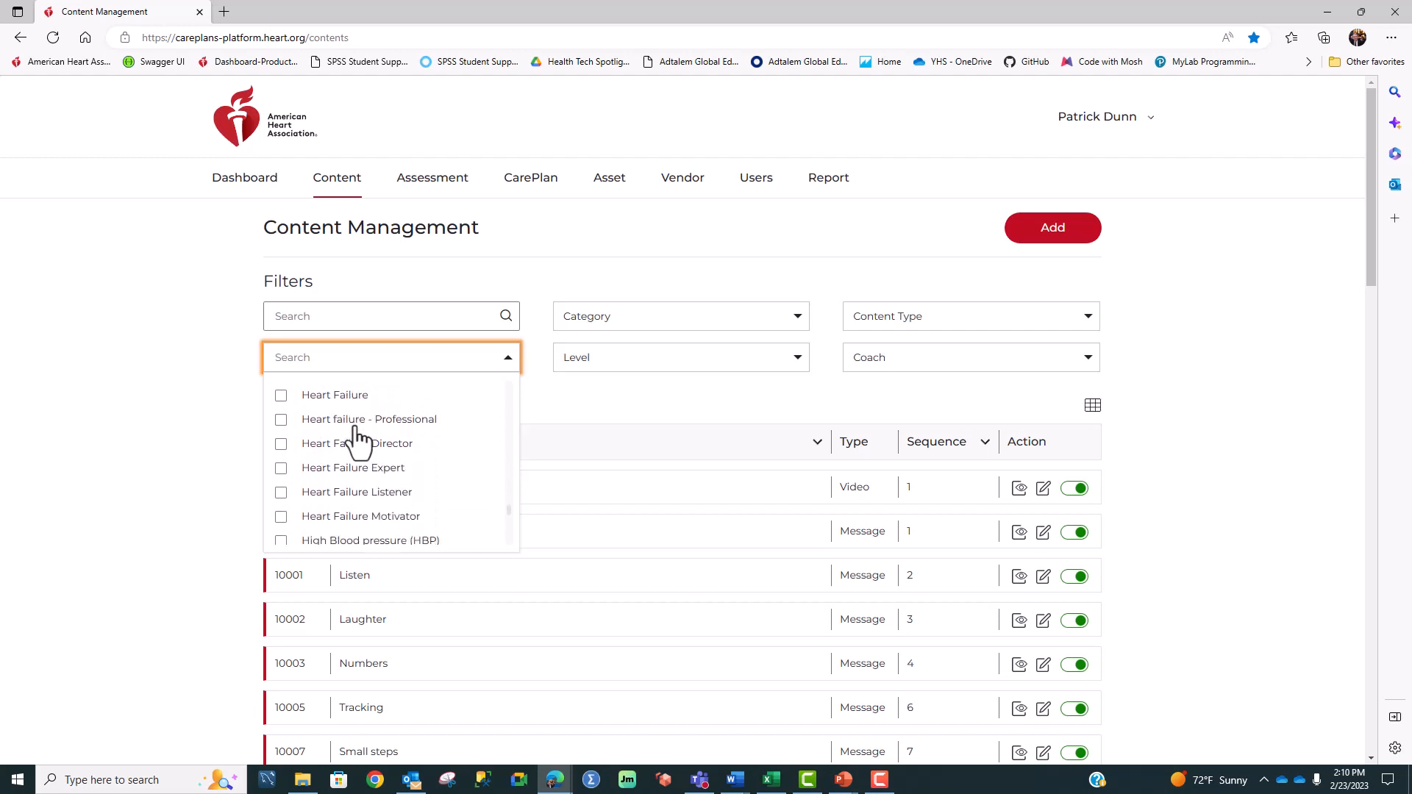
pyautogui.scroll(-3)
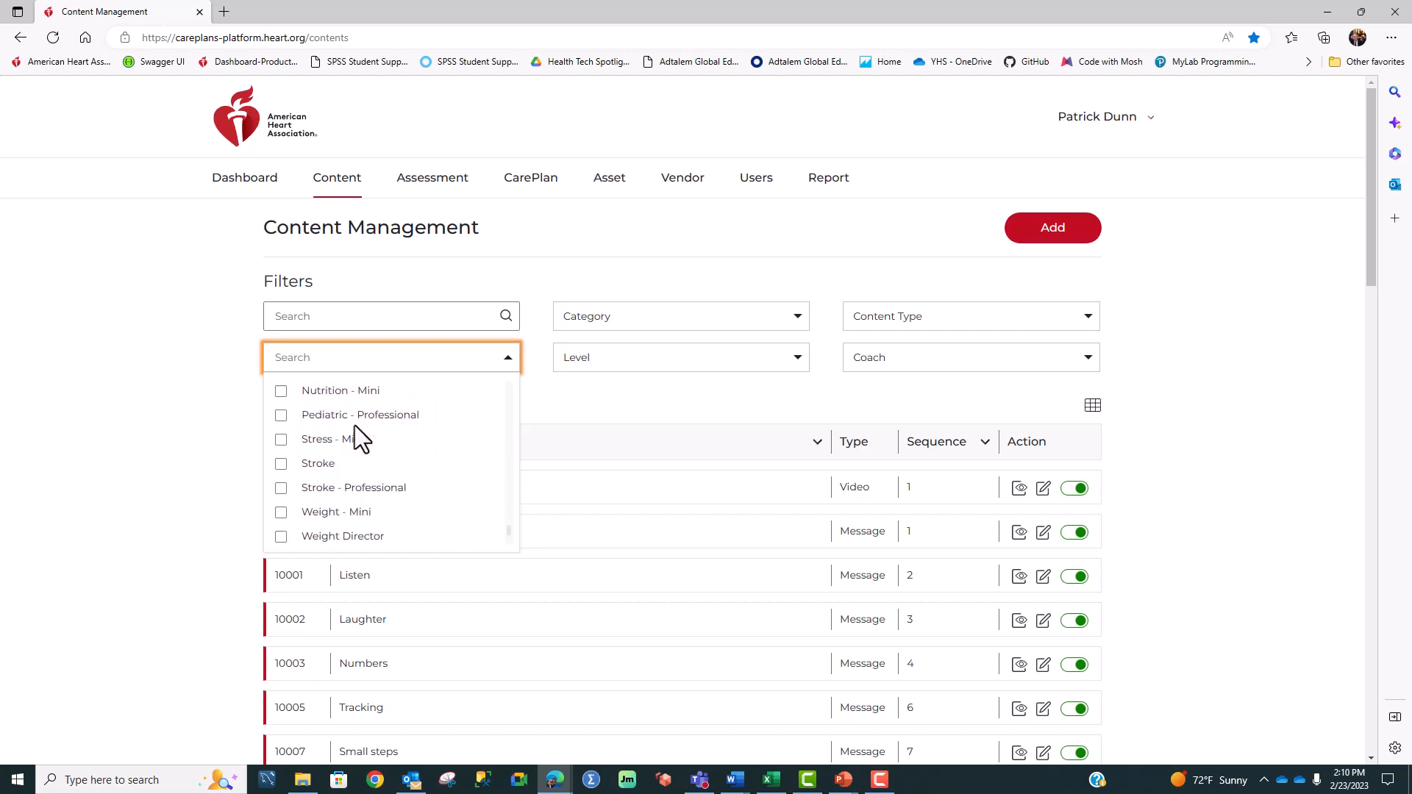
pyautogui.scroll(-3)
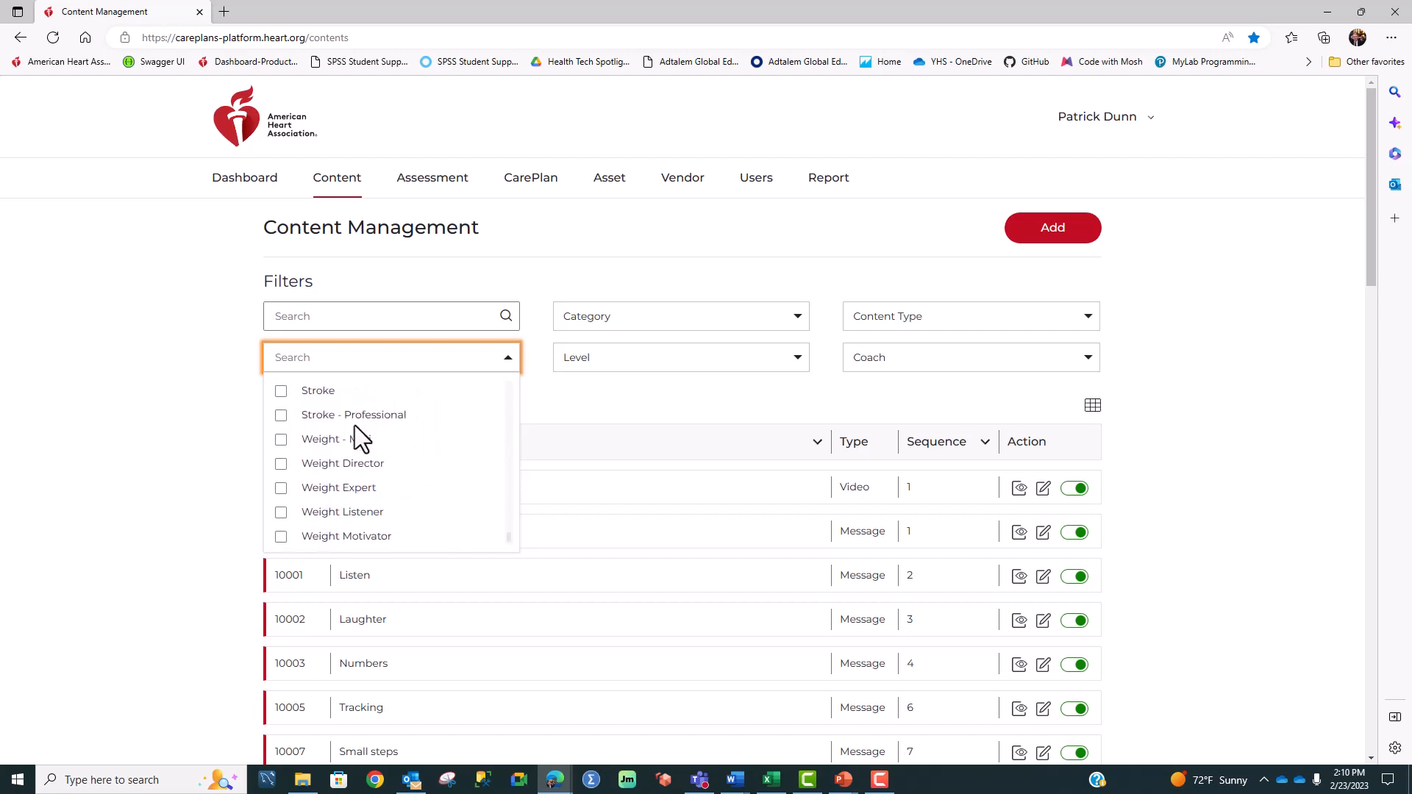
pyautogui.scroll(3)
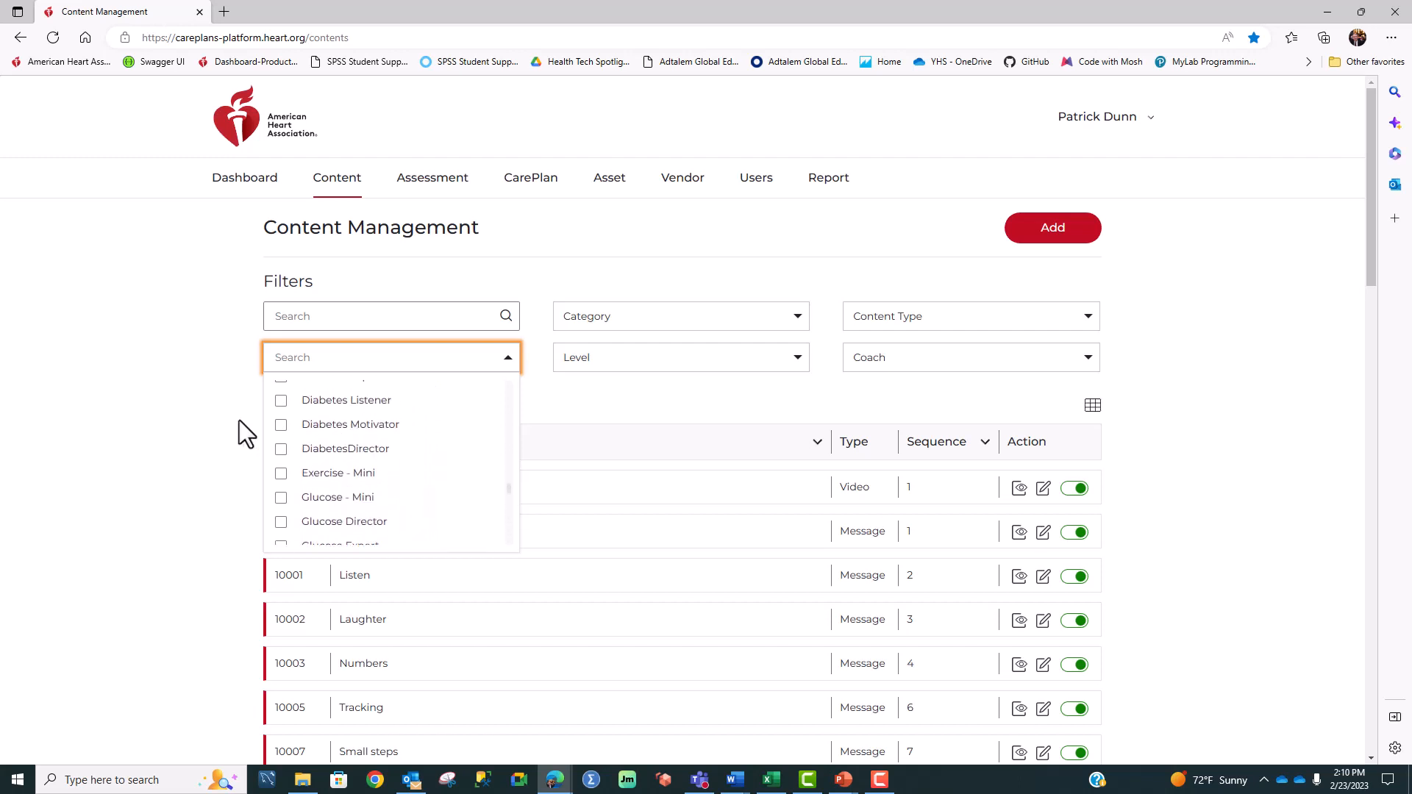
# - Browse the Category filter's health topic options through Pets
pyautogui.click(679, 316)
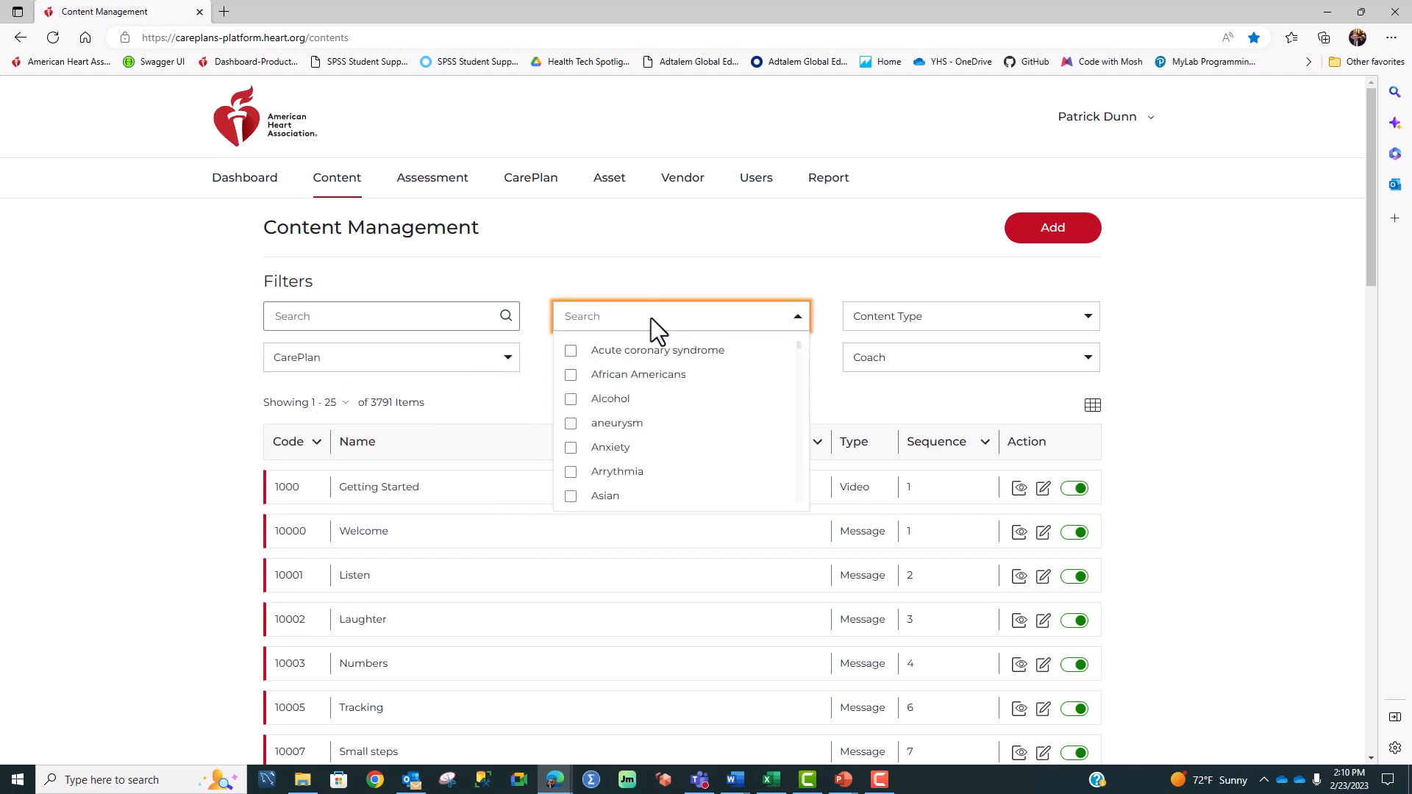
pyautogui.moveTo(675, 382)
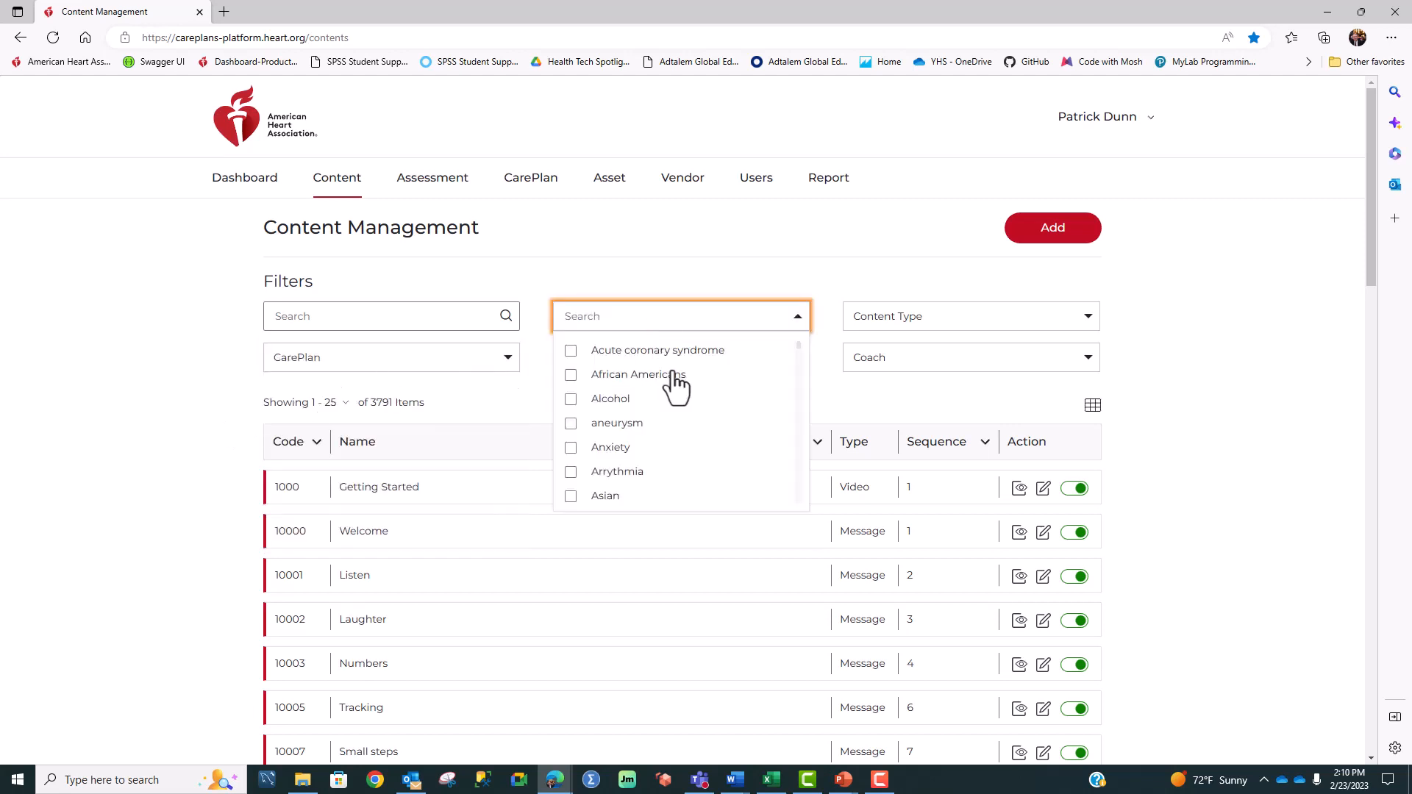
pyautogui.scroll(-3)
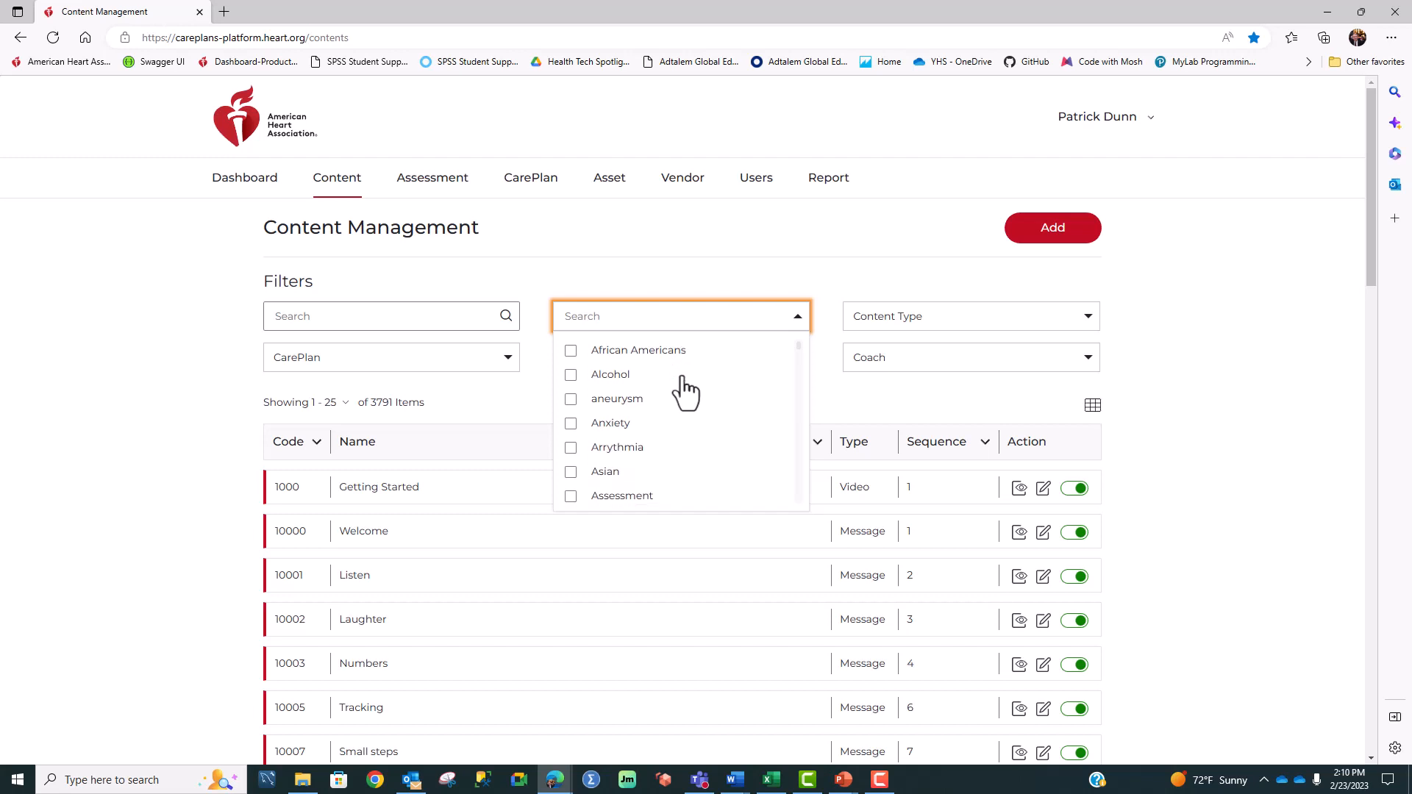
pyautogui.scroll(-3)
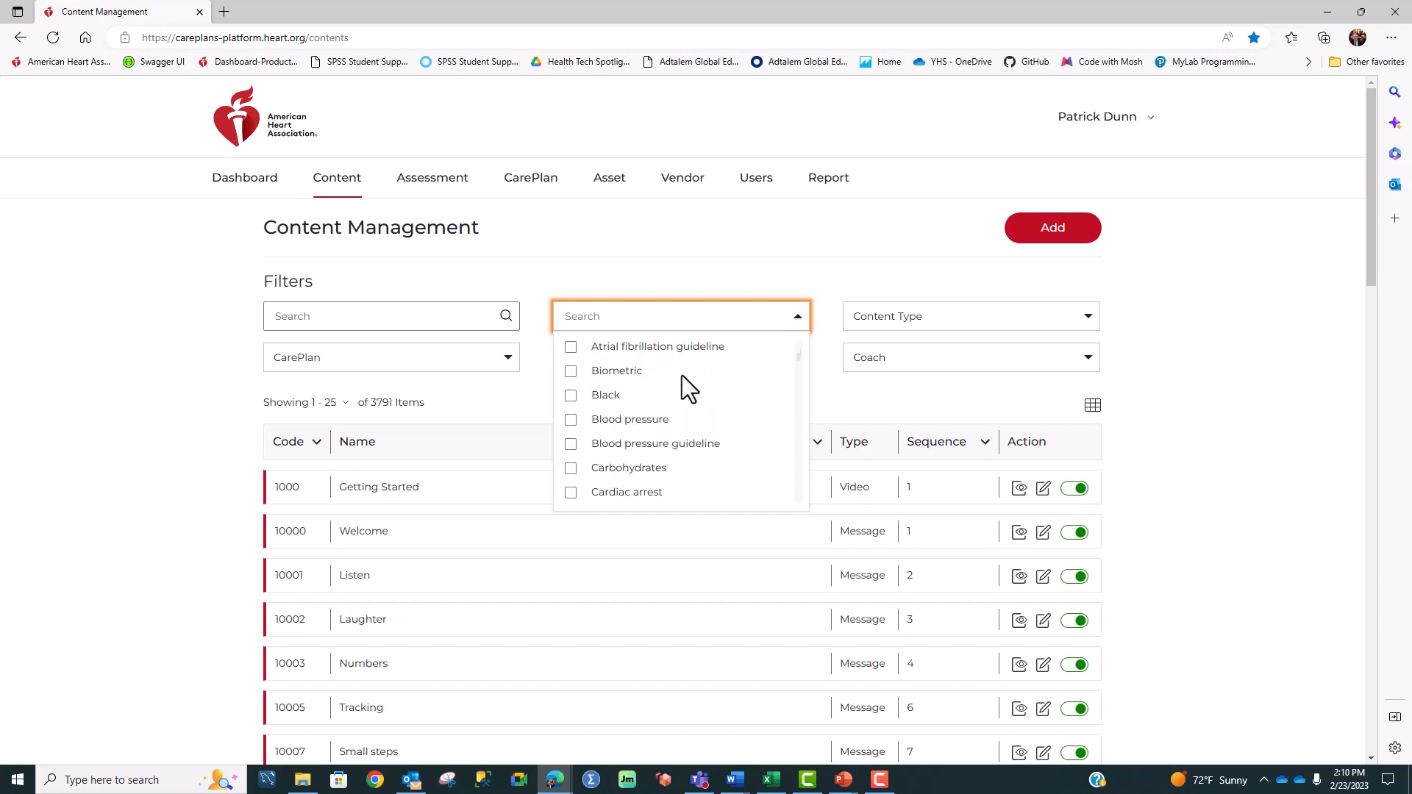
pyautogui.scroll(-3)
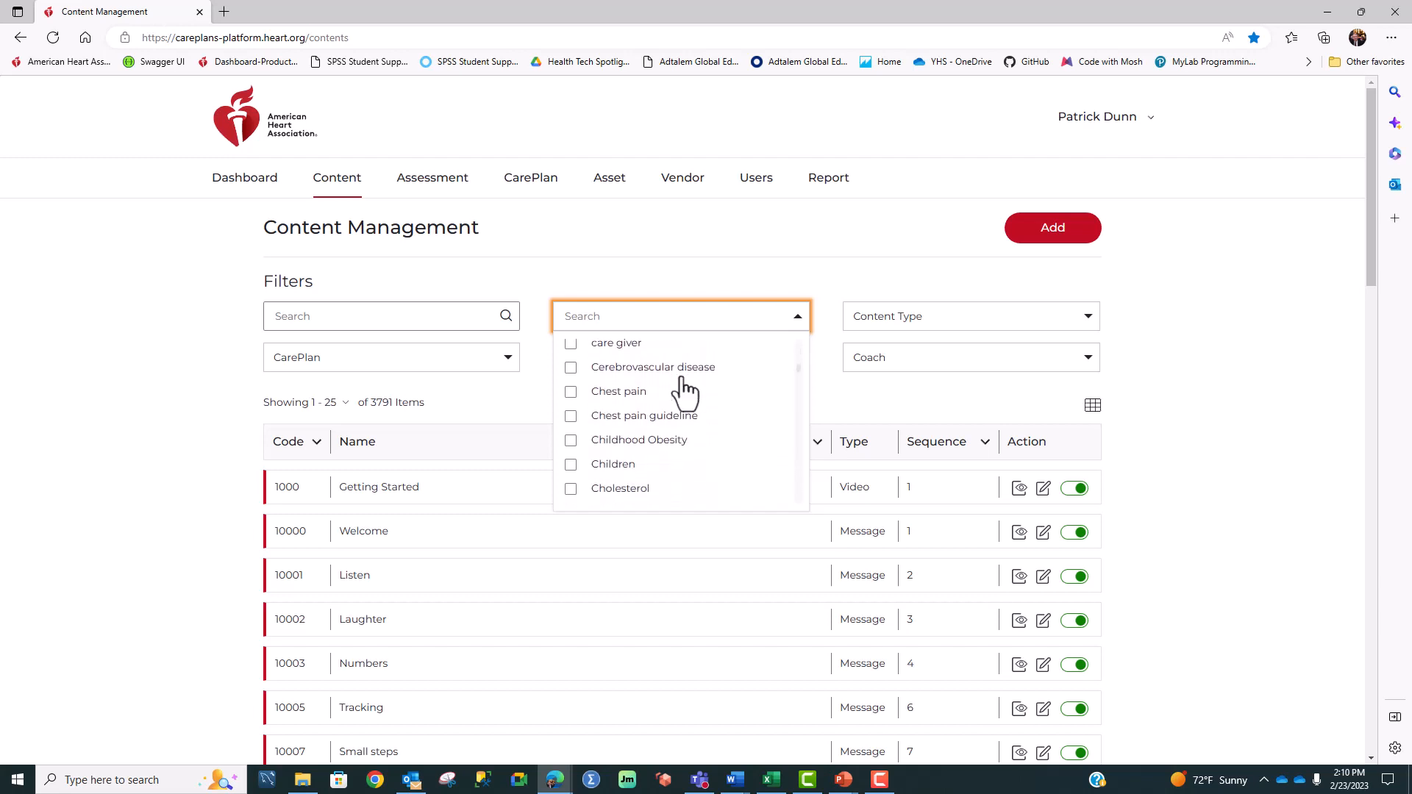
pyautogui.scroll(-3)
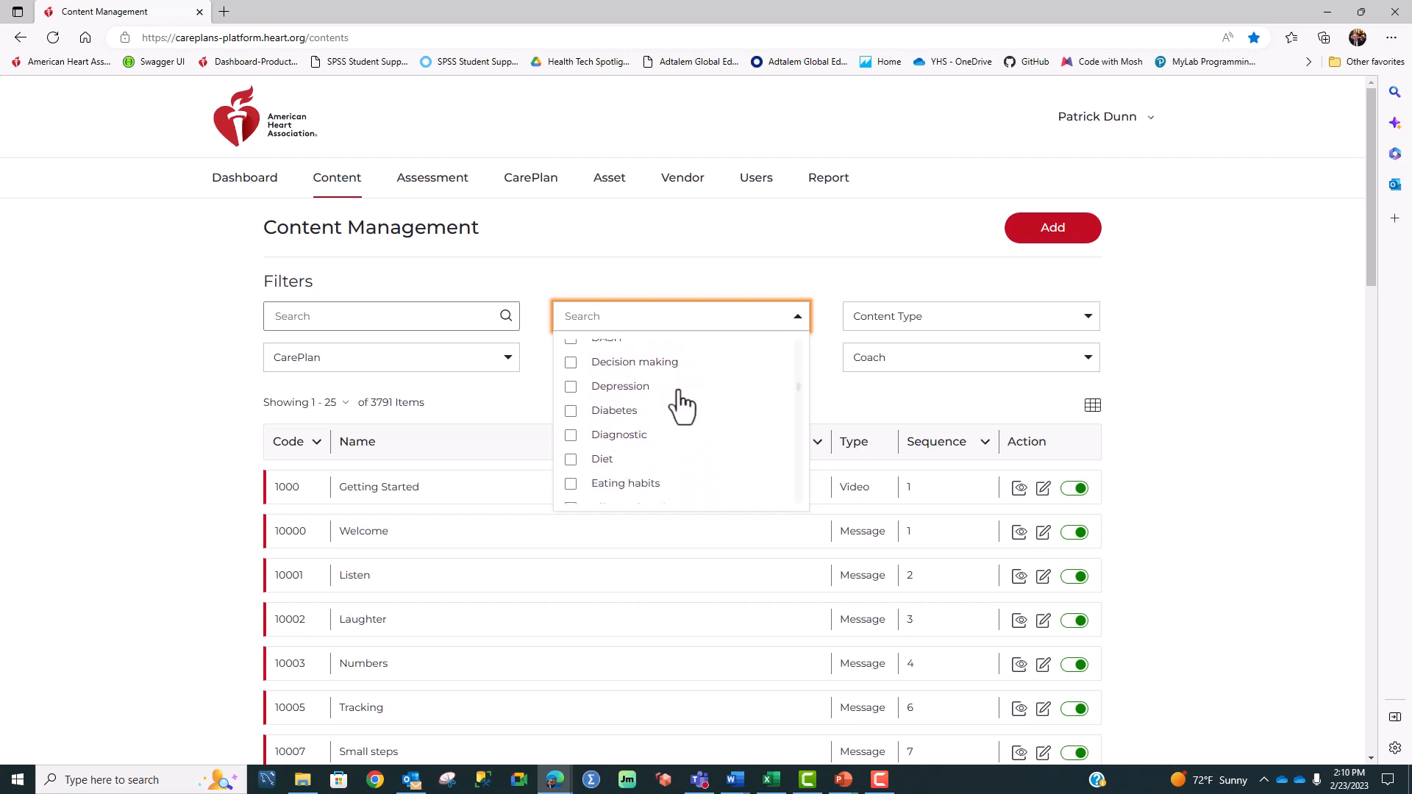
pyautogui.scroll(-3)
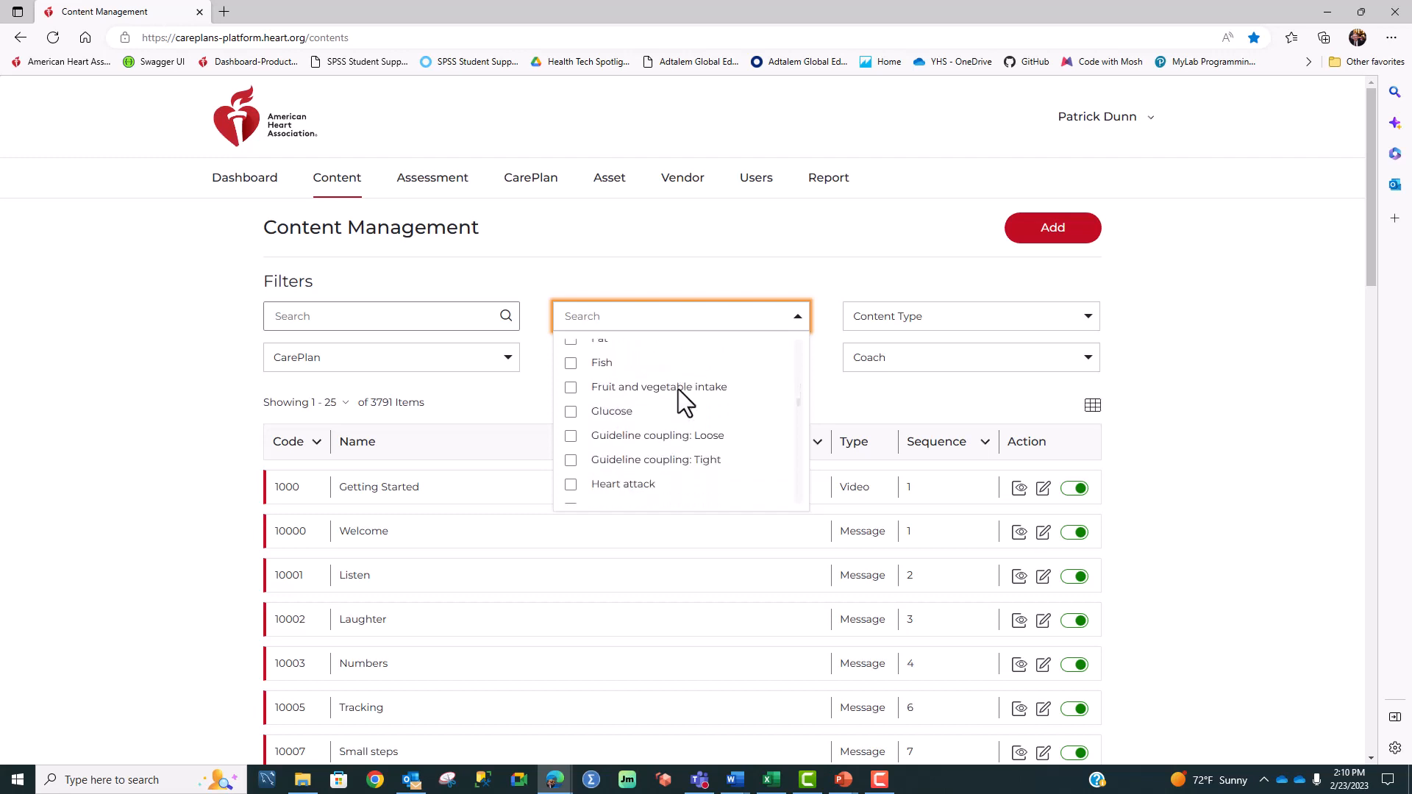
pyautogui.scroll(-3)
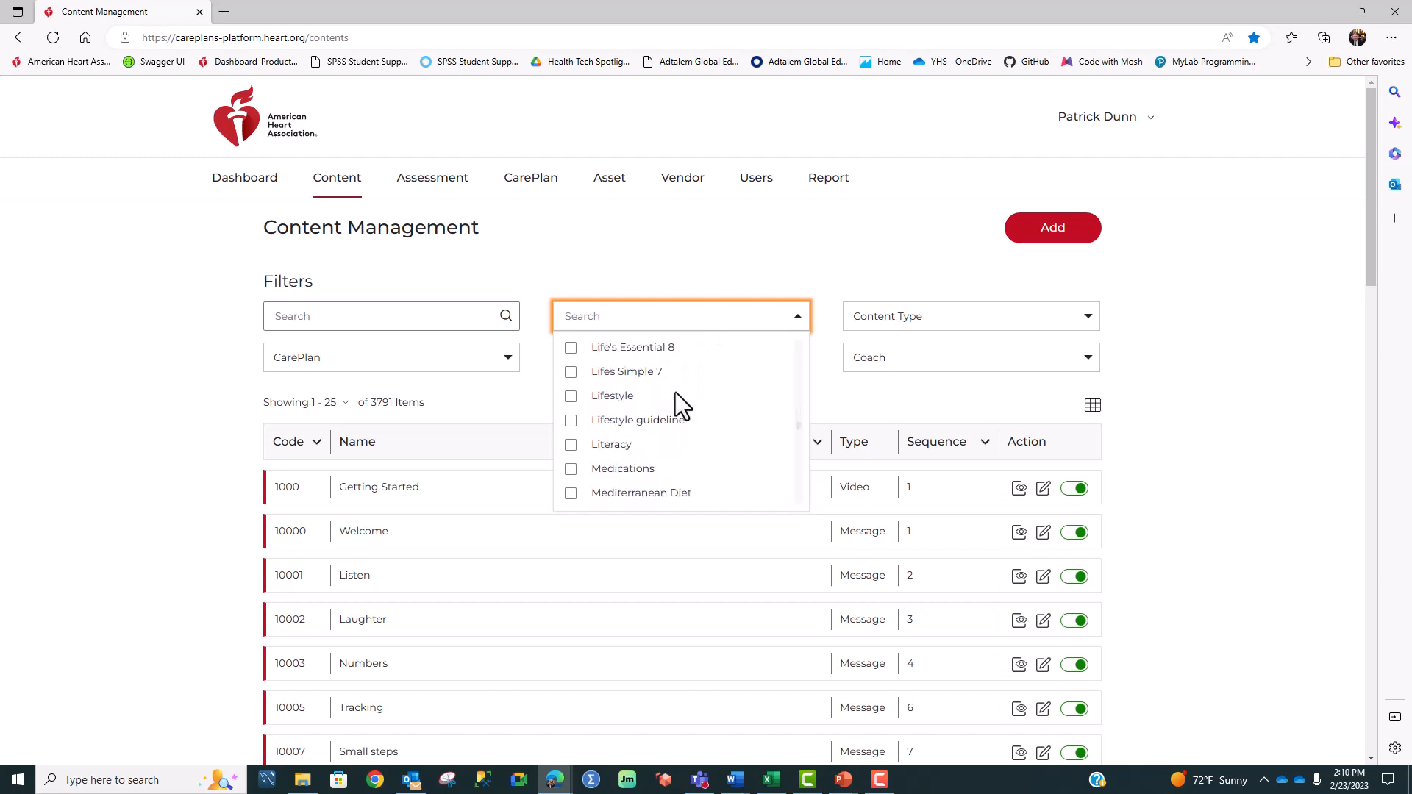
pyautogui.scroll(-3)
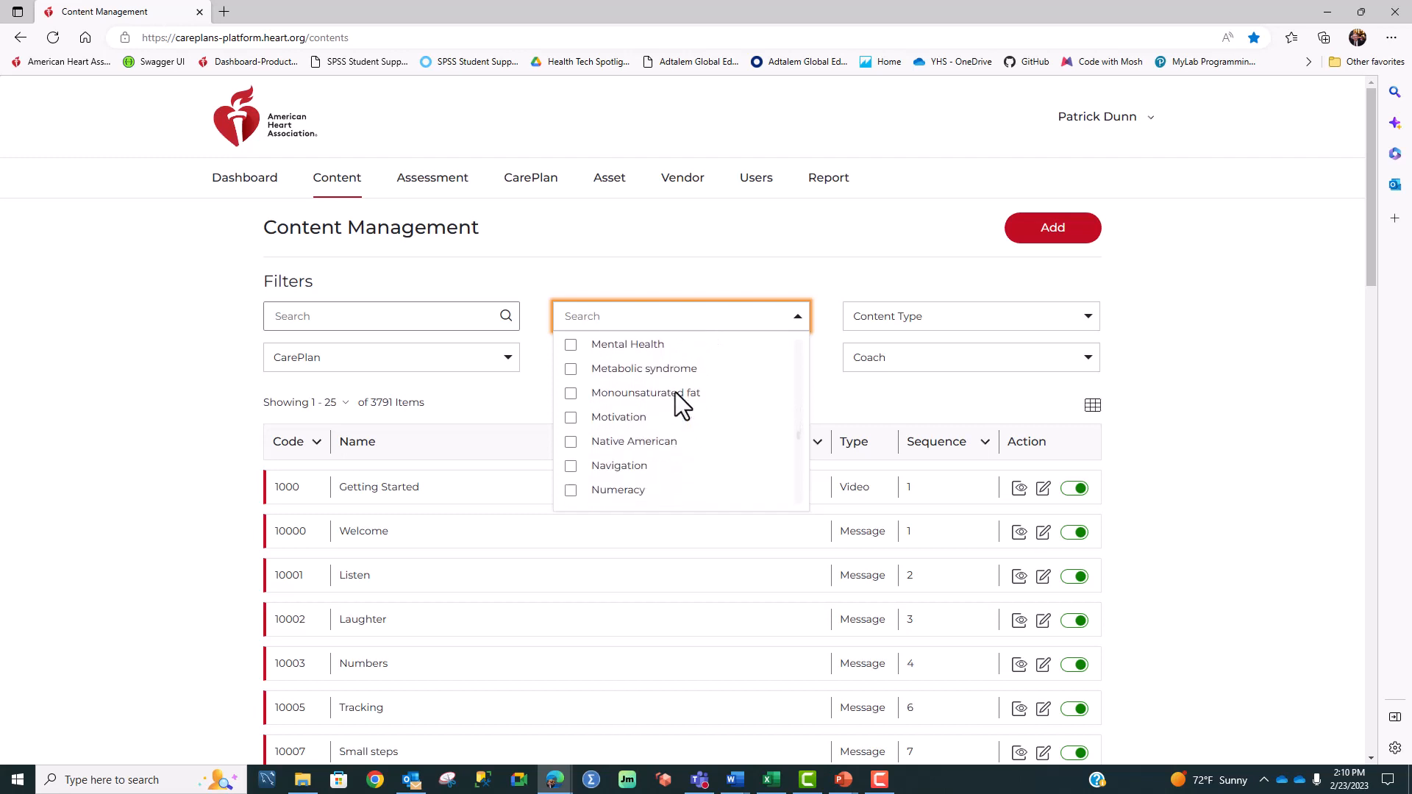
pyautogui.scroll(-3)
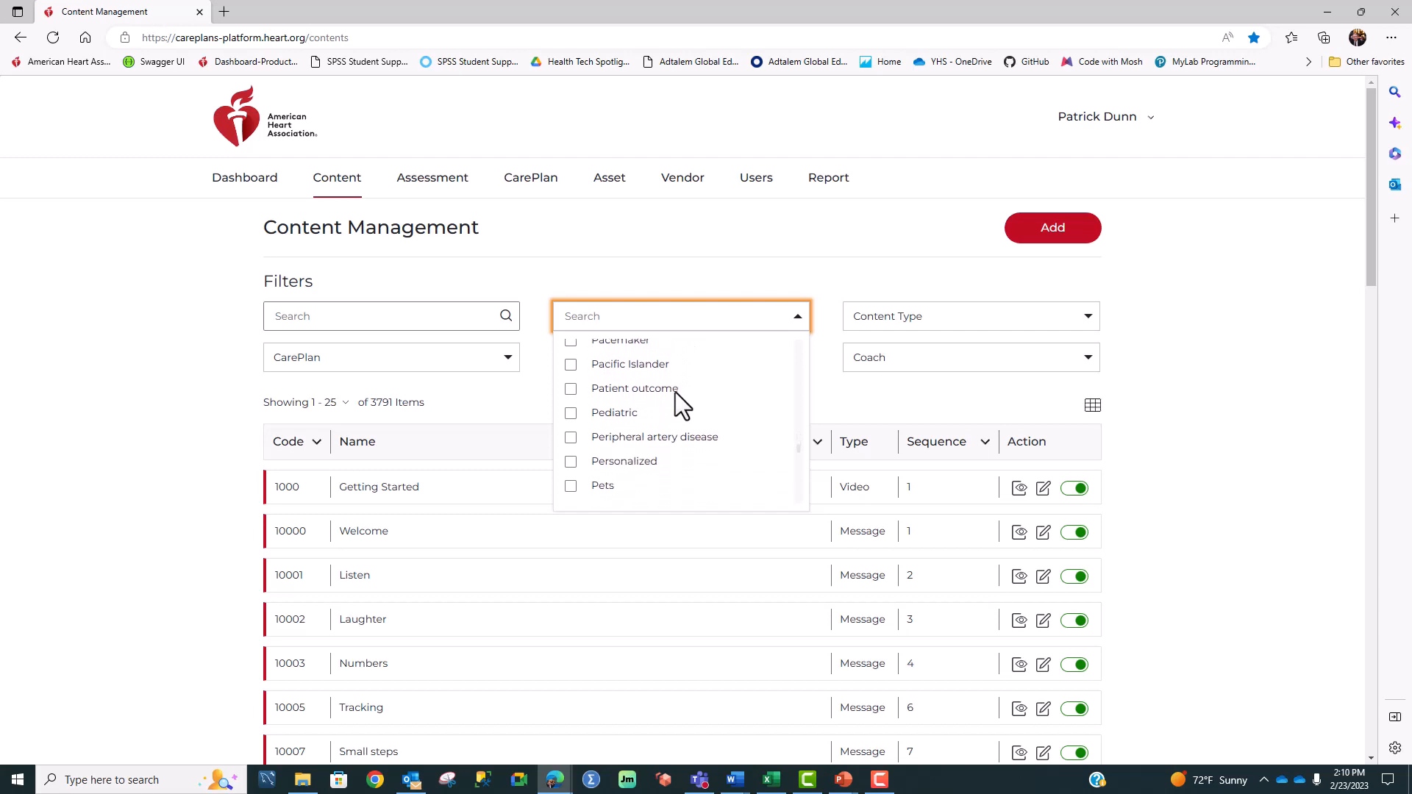
pyautogui.scroll(-3)
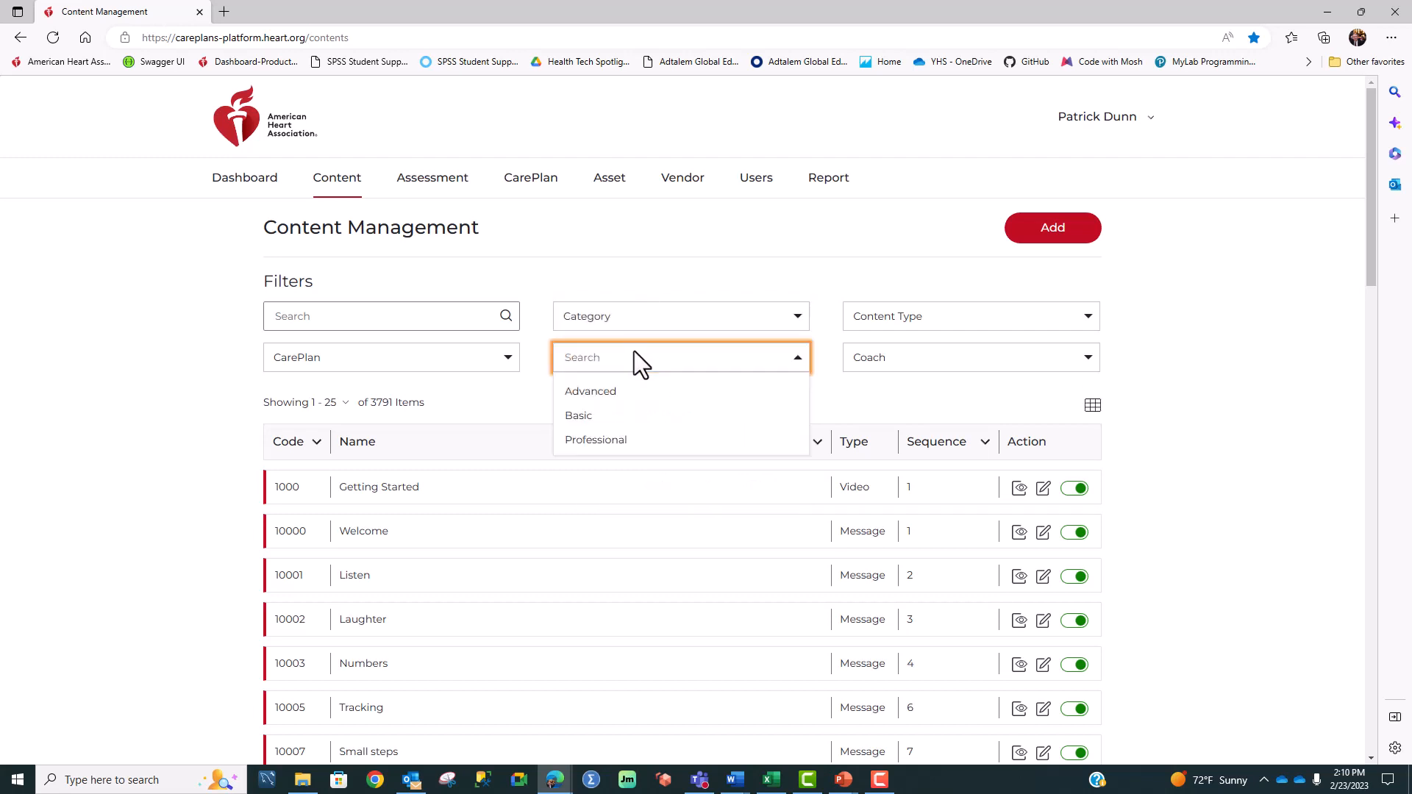
pyautogui.moveTo(598, 423)
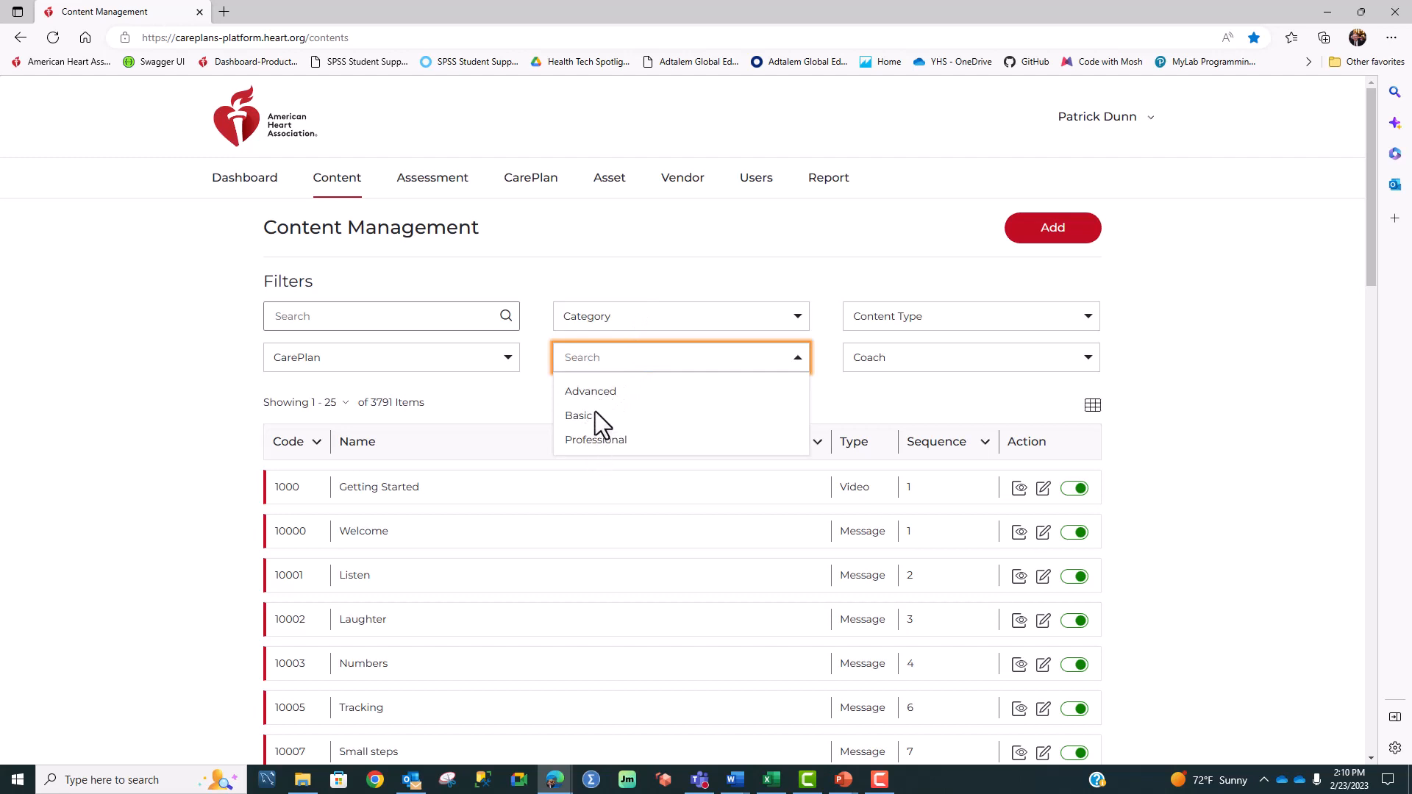
pyautogui.moveTo(590, 457)
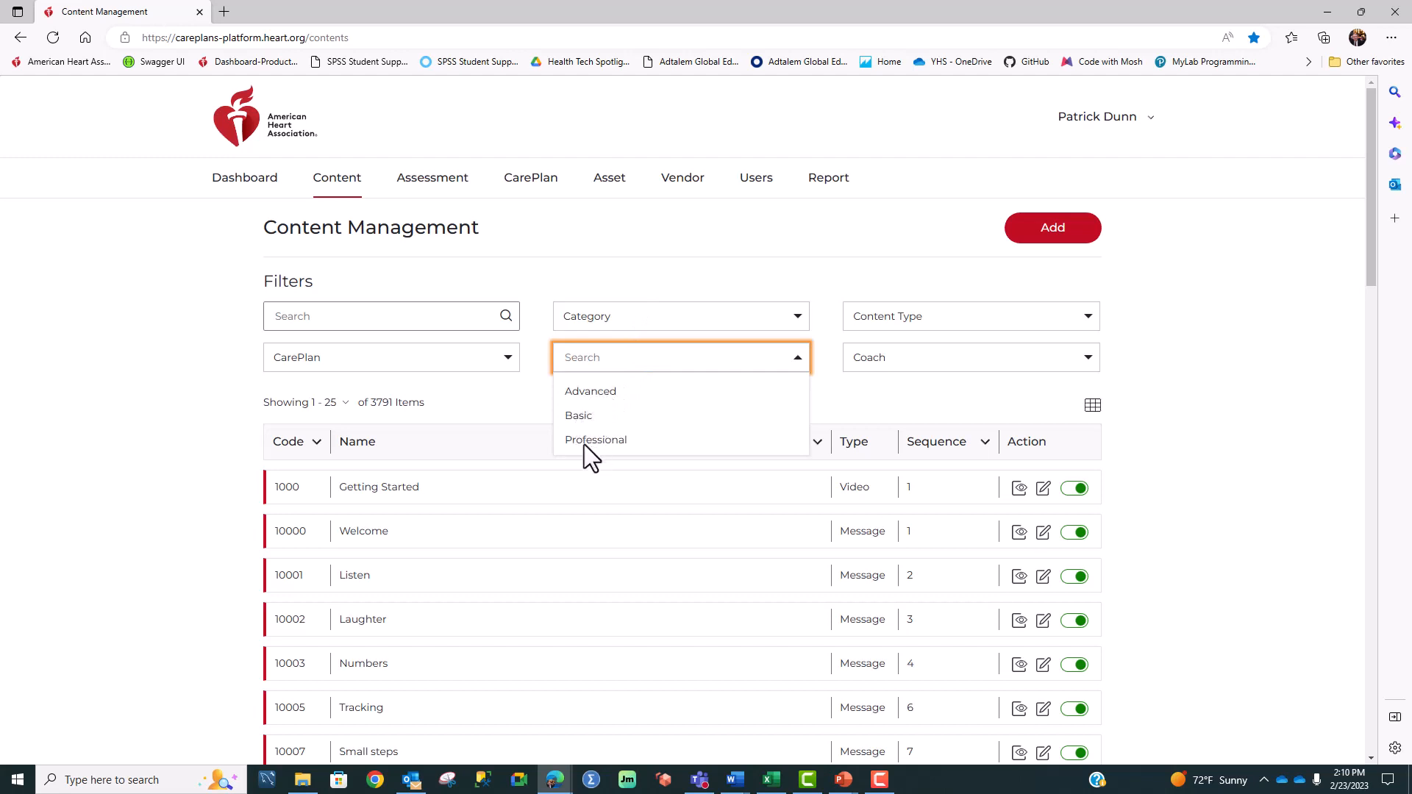
pyautogui.click(528, 414)
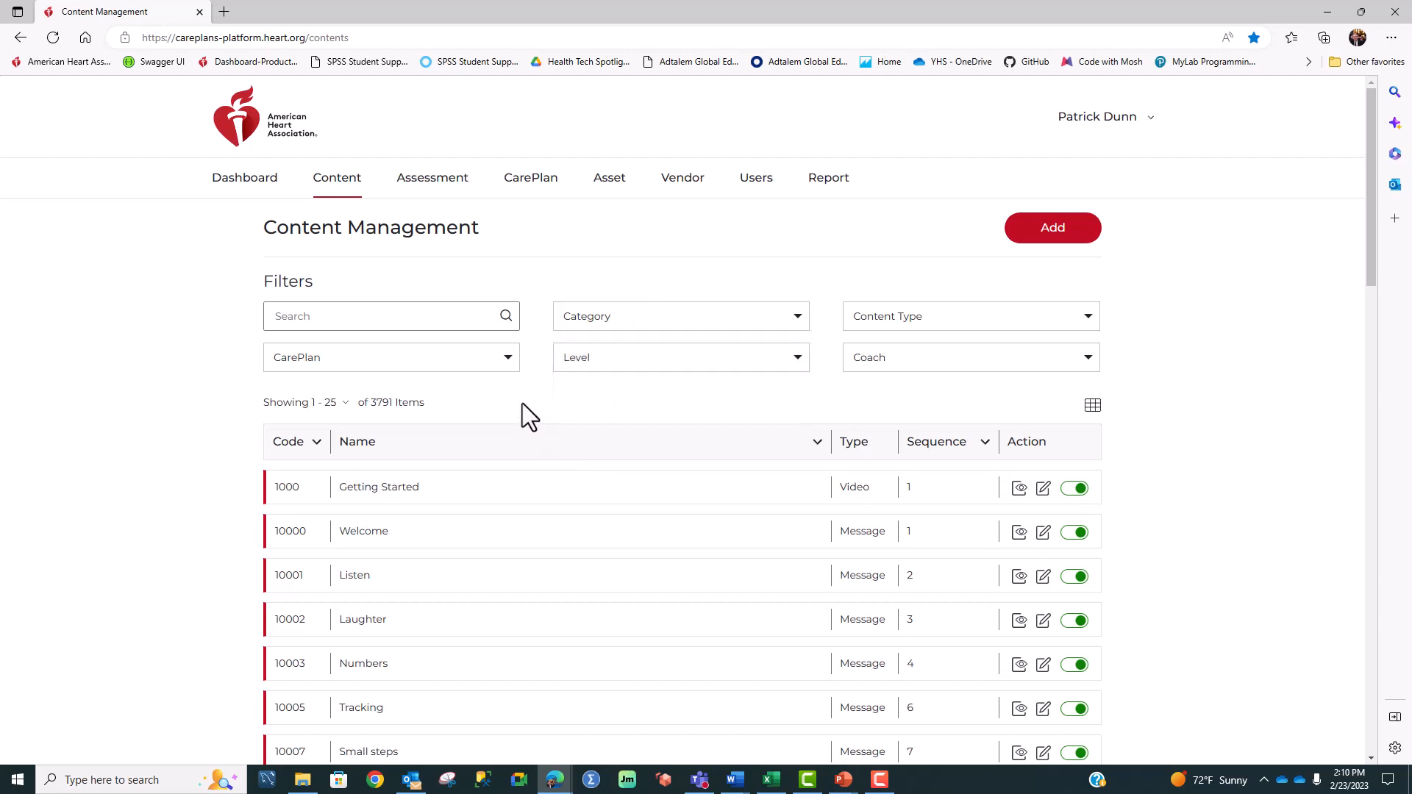
pyautogui.moveTo(953, 371)
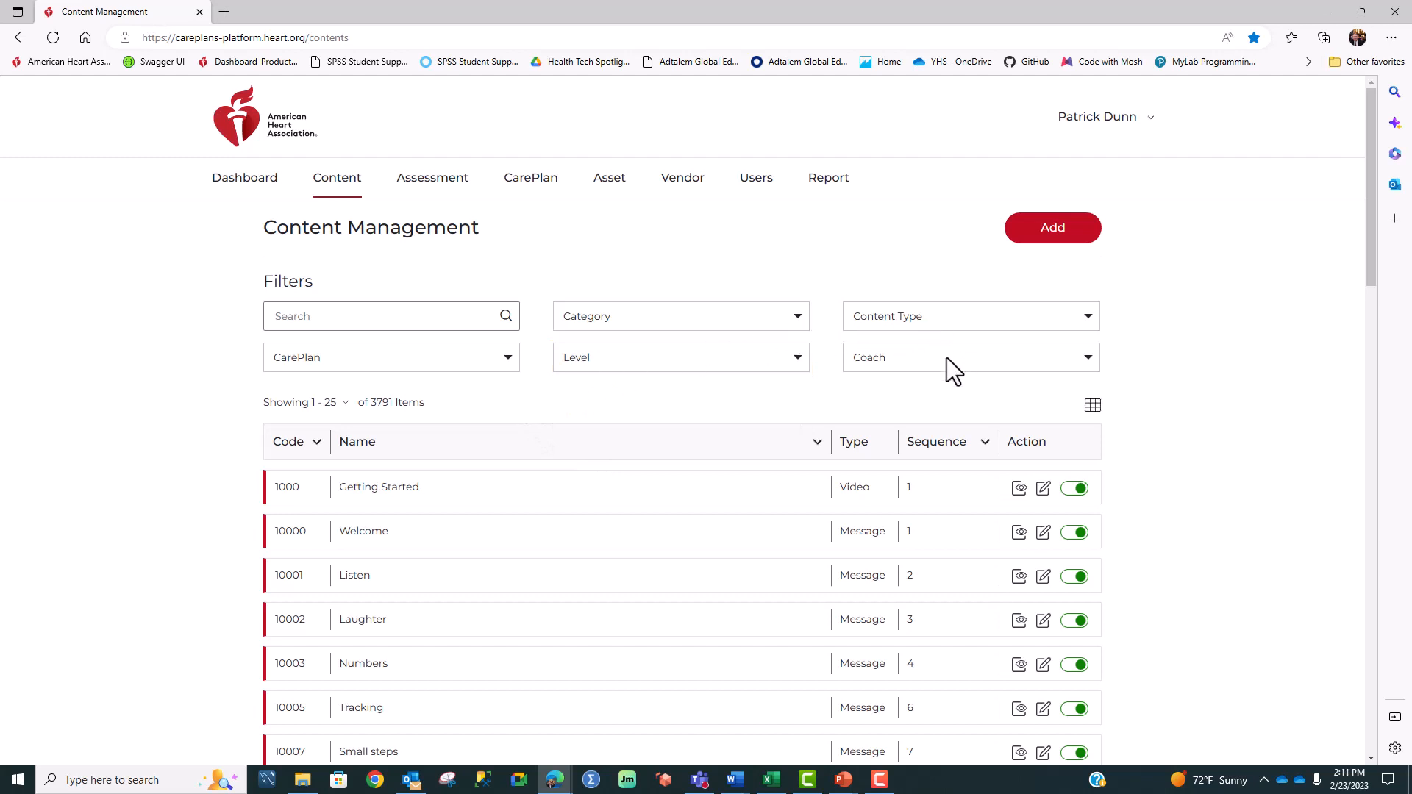
# - Show the Coach filter options: Basic, Director, Expert, Listener and Motivator
pyautogui.click(969, 356)
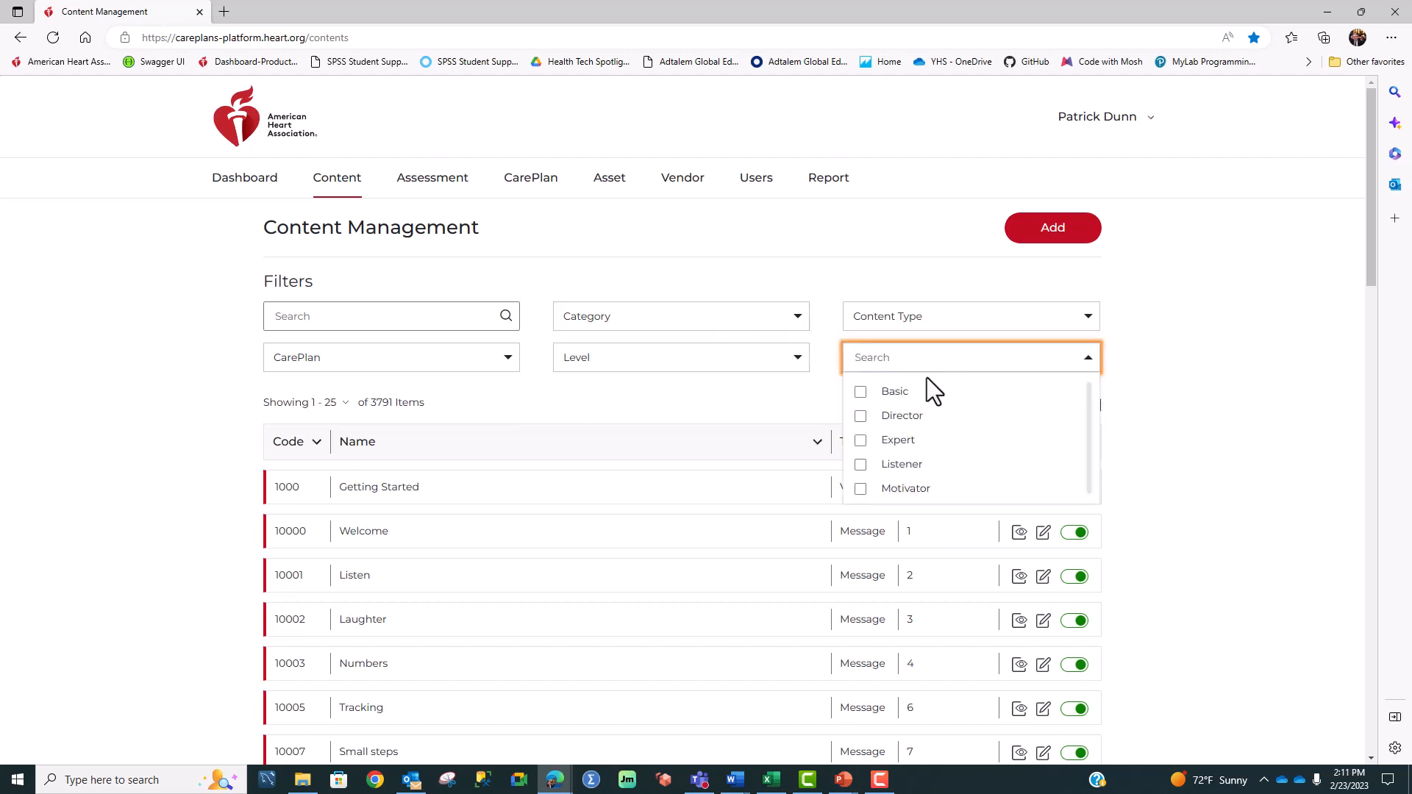
pyautogui.moveTo(954, 411)
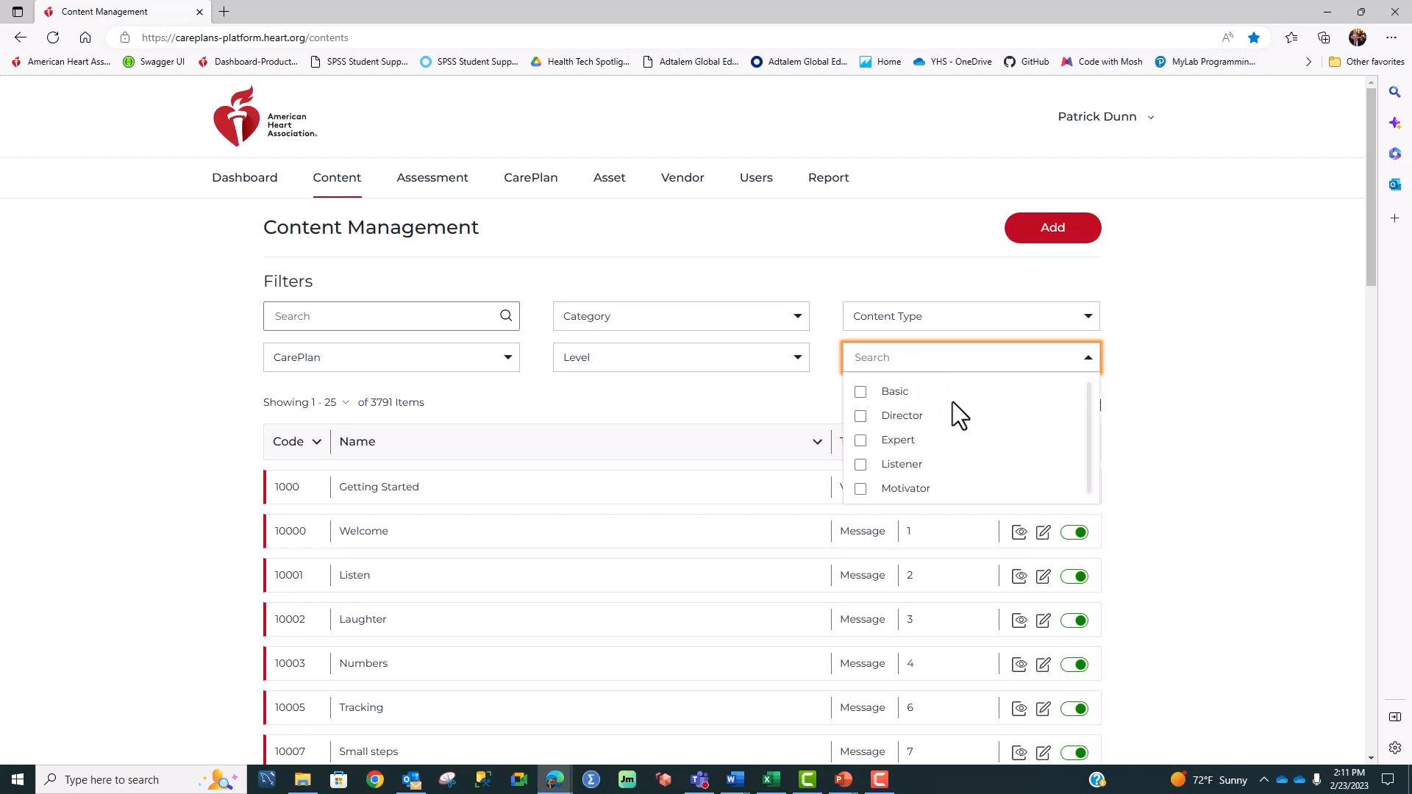
pyautogui.moveTo(953, 428)
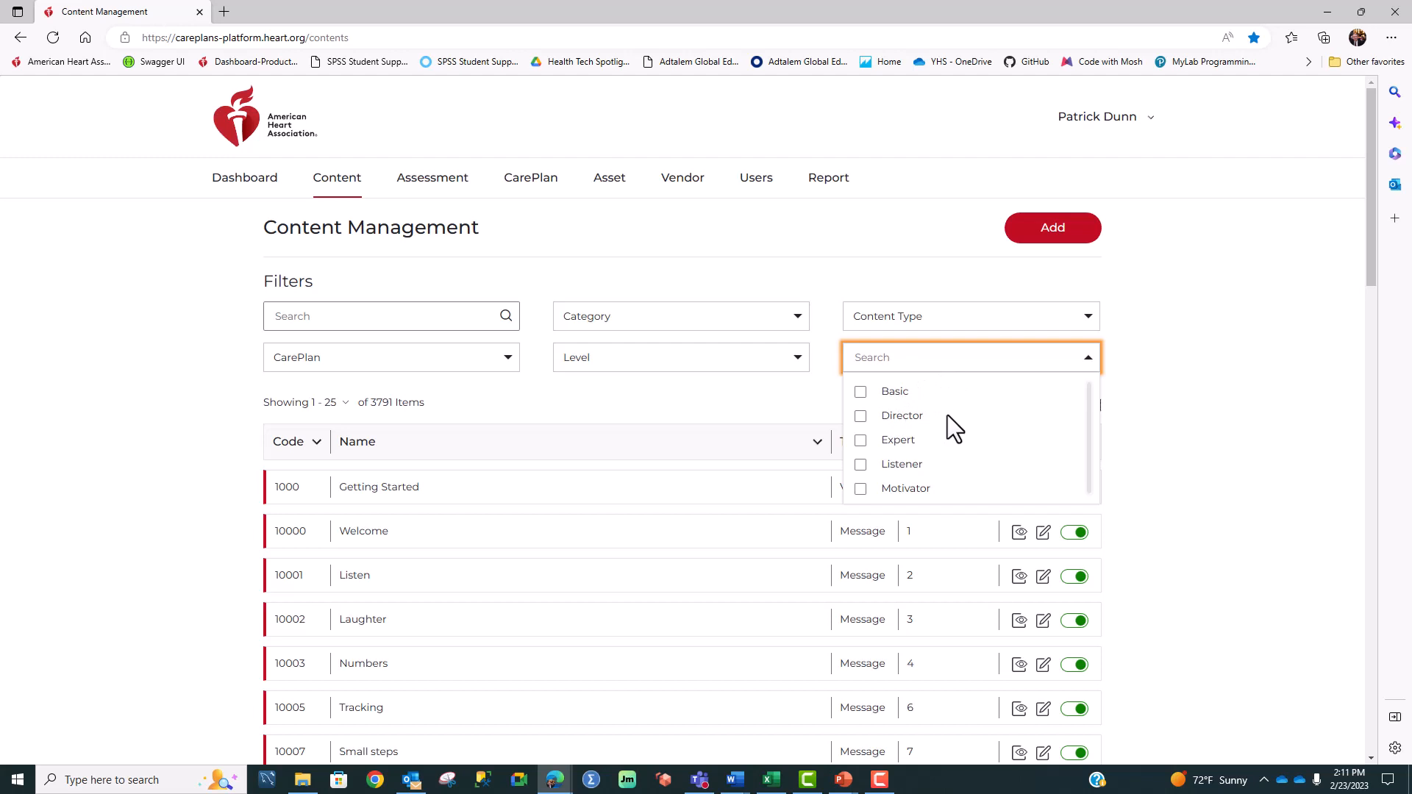
pyautogui.moveTo(985, 411)
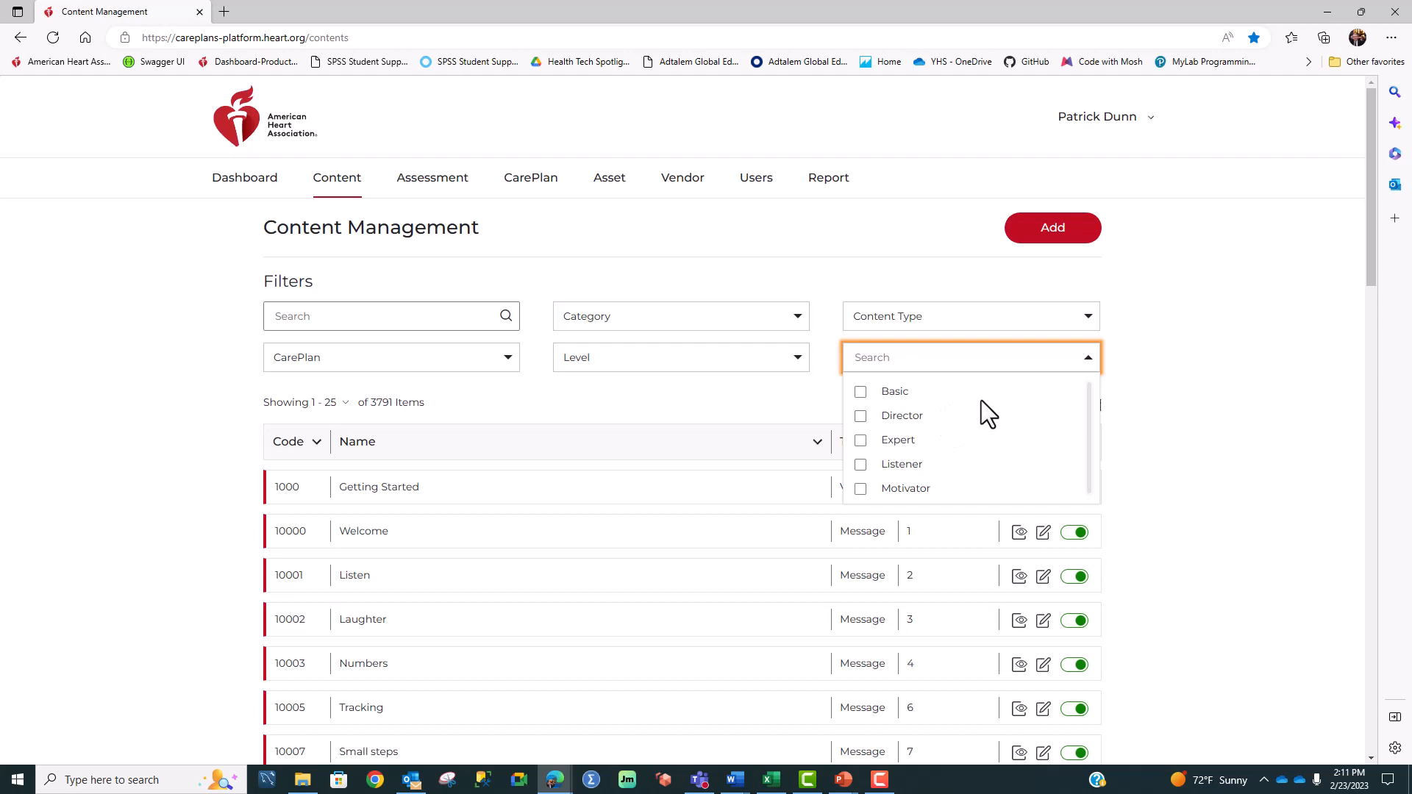
pyautogui.moveTo(921, 433)
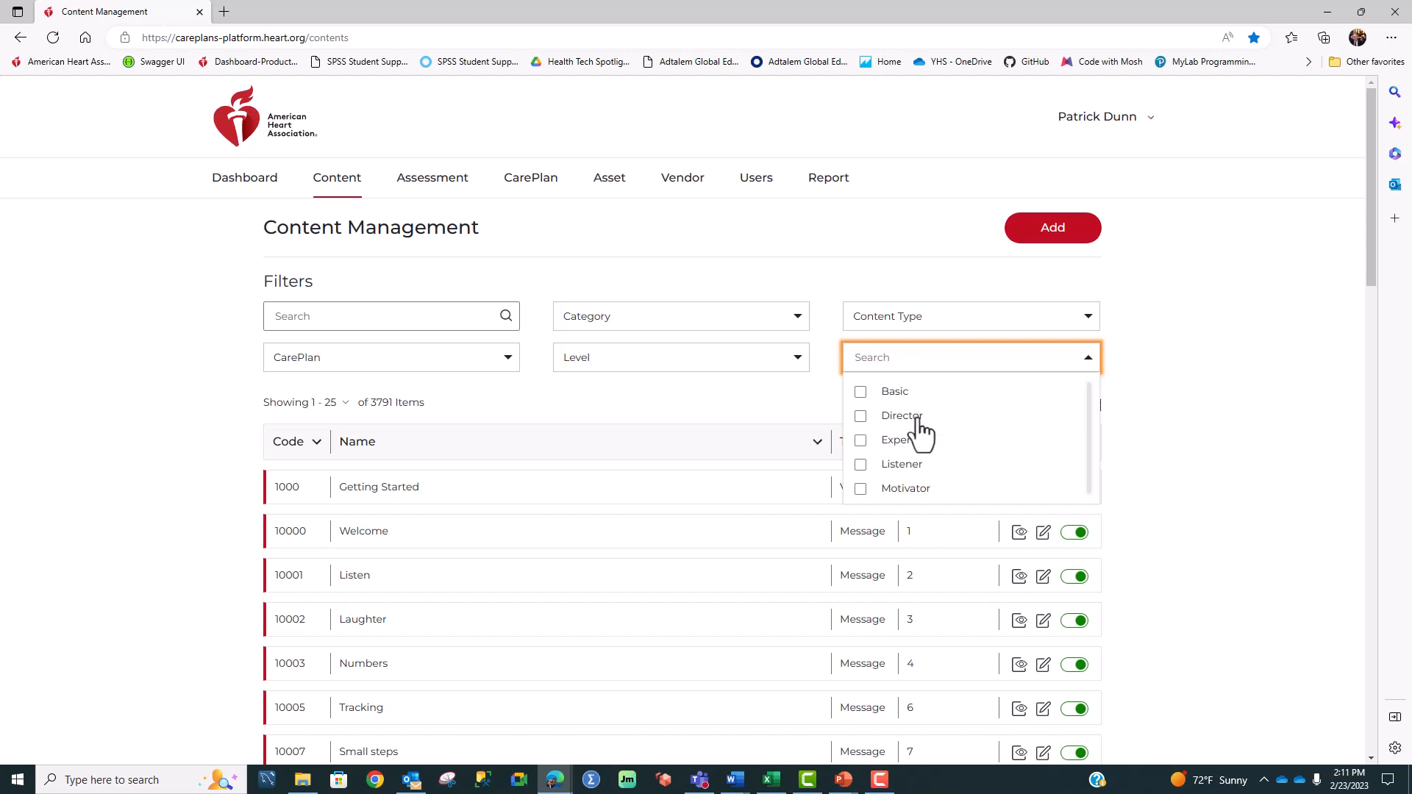
pyautogui.moveTo(921, 475)
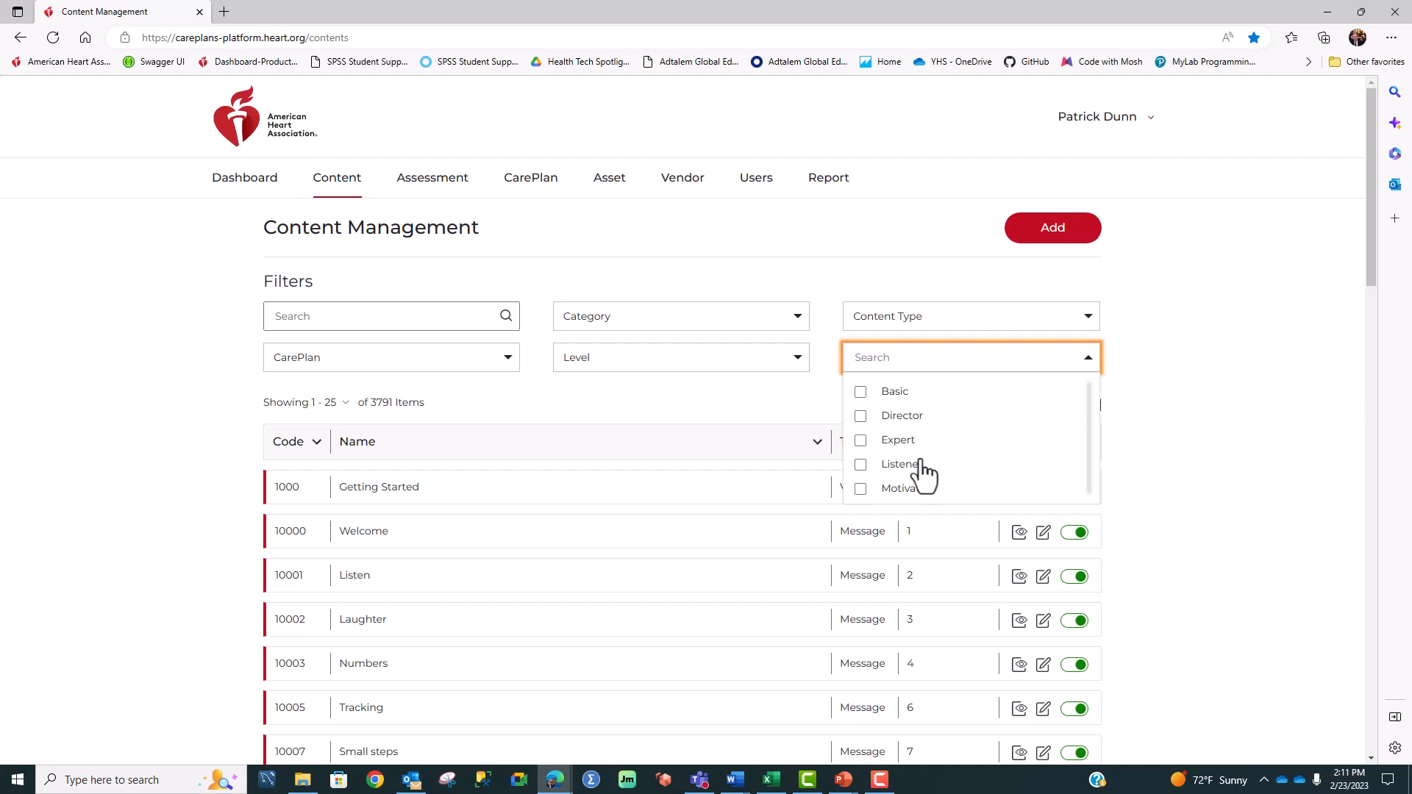
pyautogui.moveTo(965, 483)
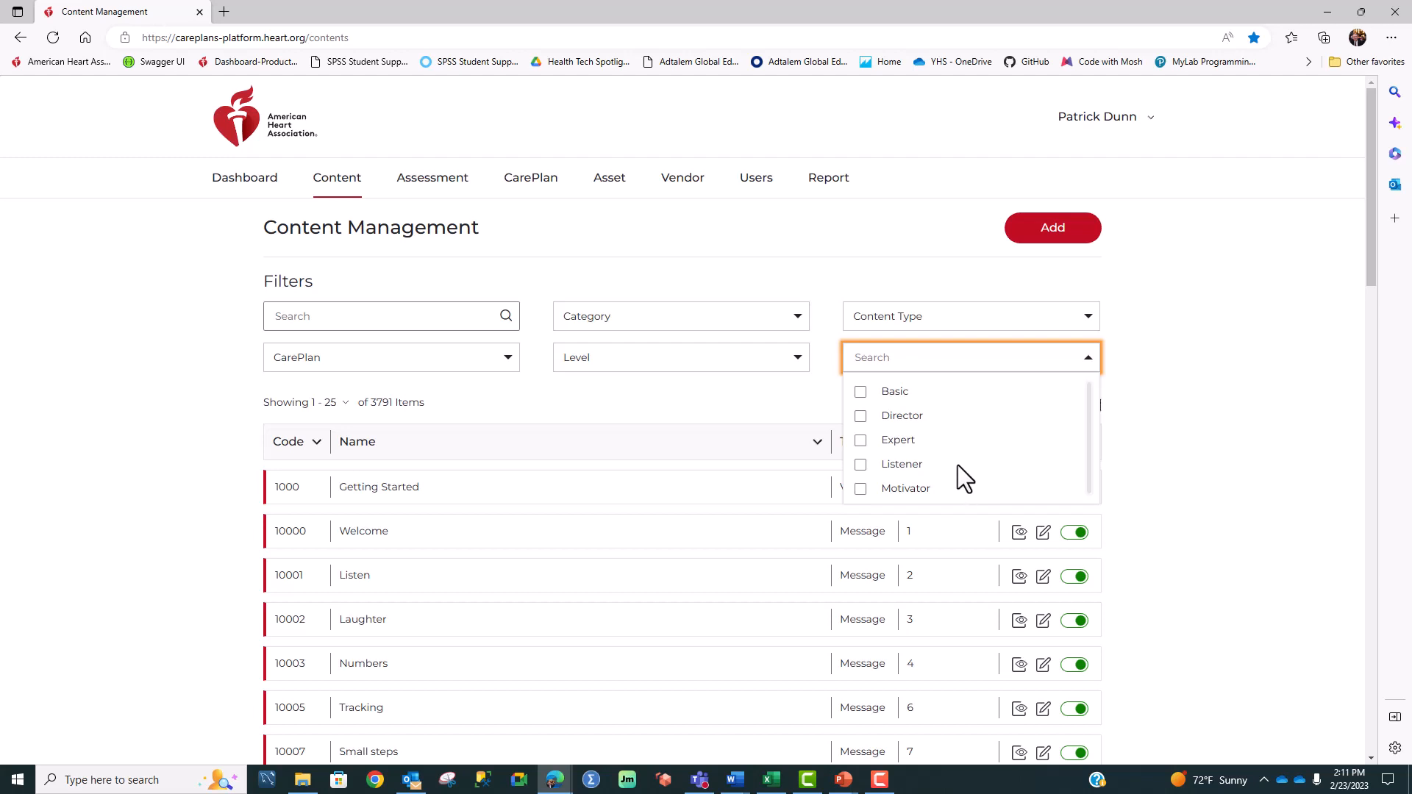
pyautogui.moveTo(956, 462)
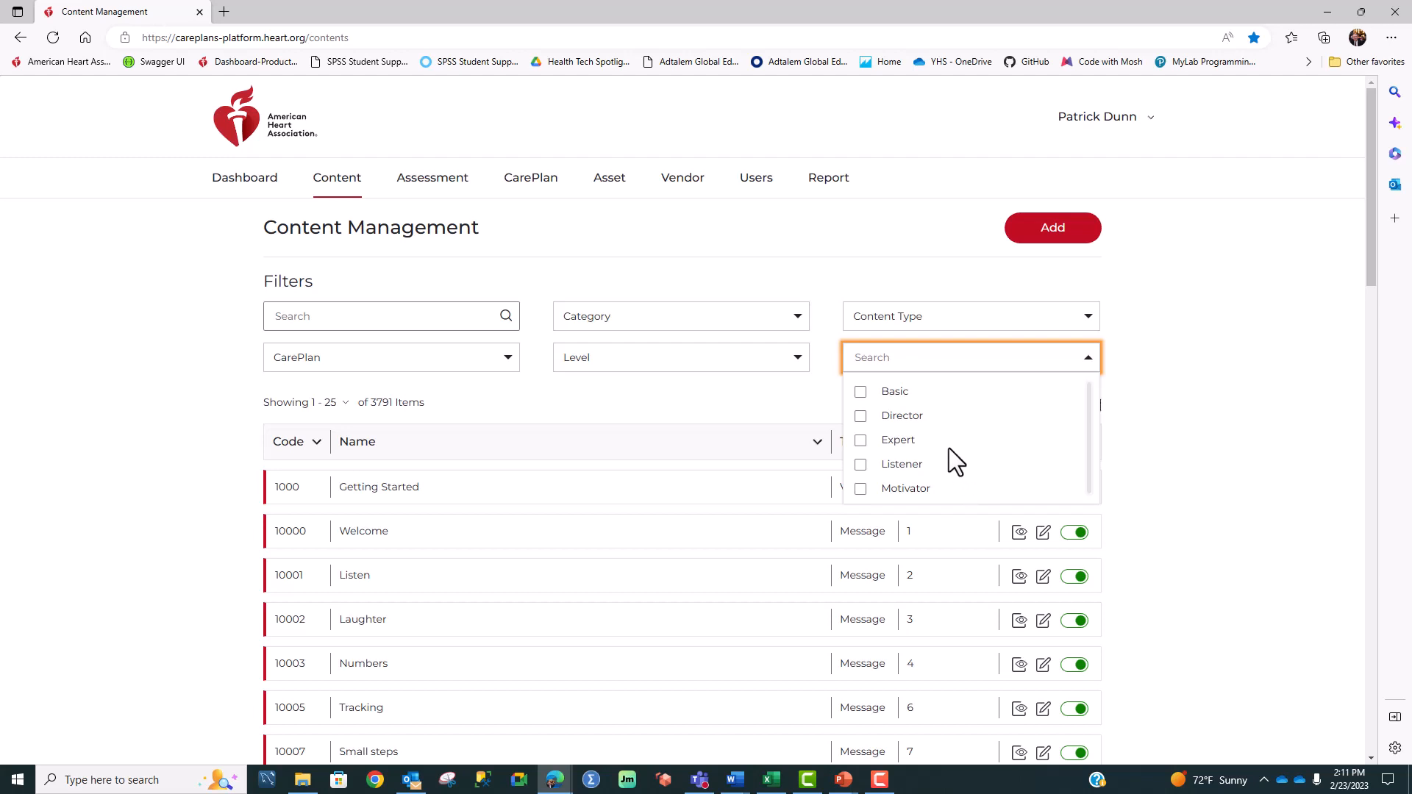
# - Filter the content list by Content Type Animation, leaving 35 items
pyautogui.click(970, 316)
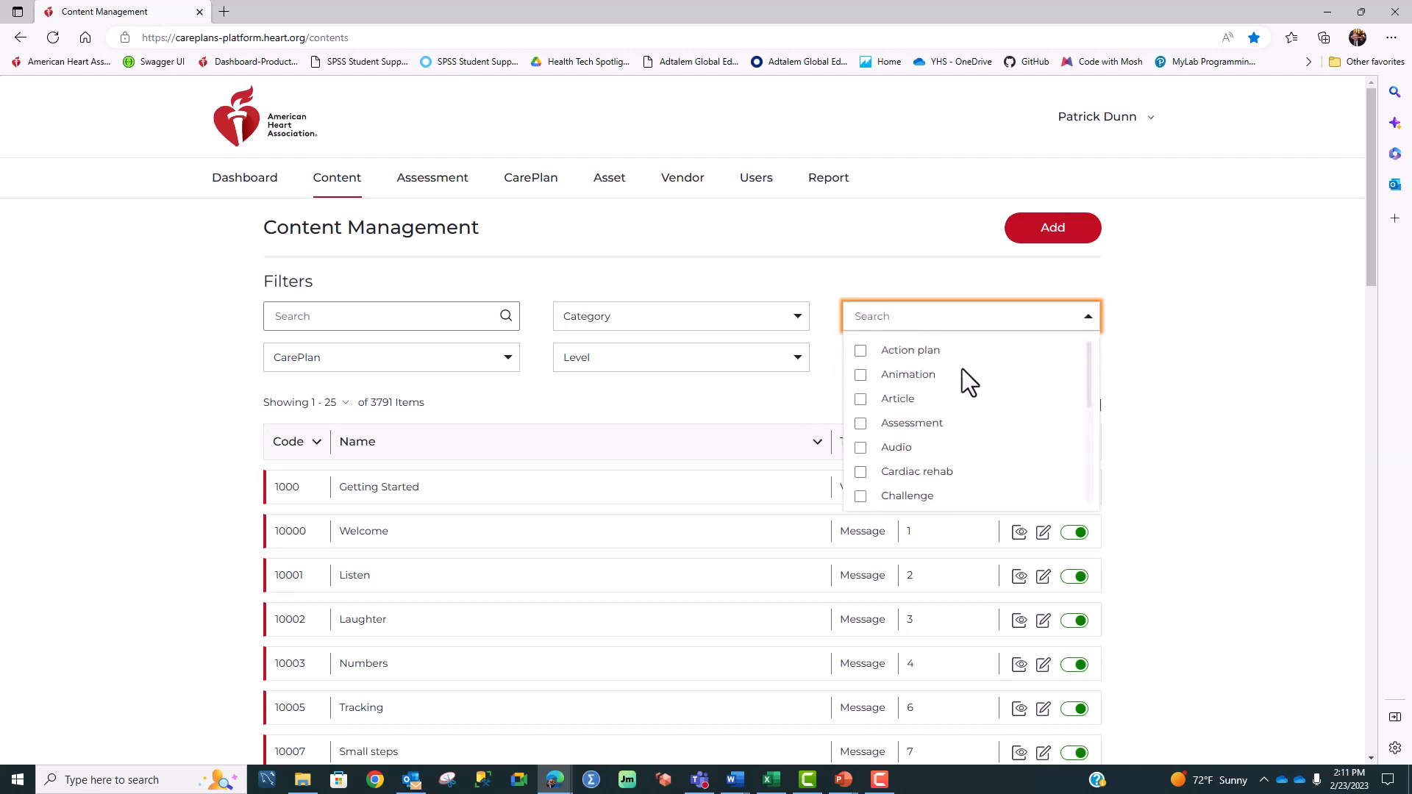
pyautogui.scroll(-3)
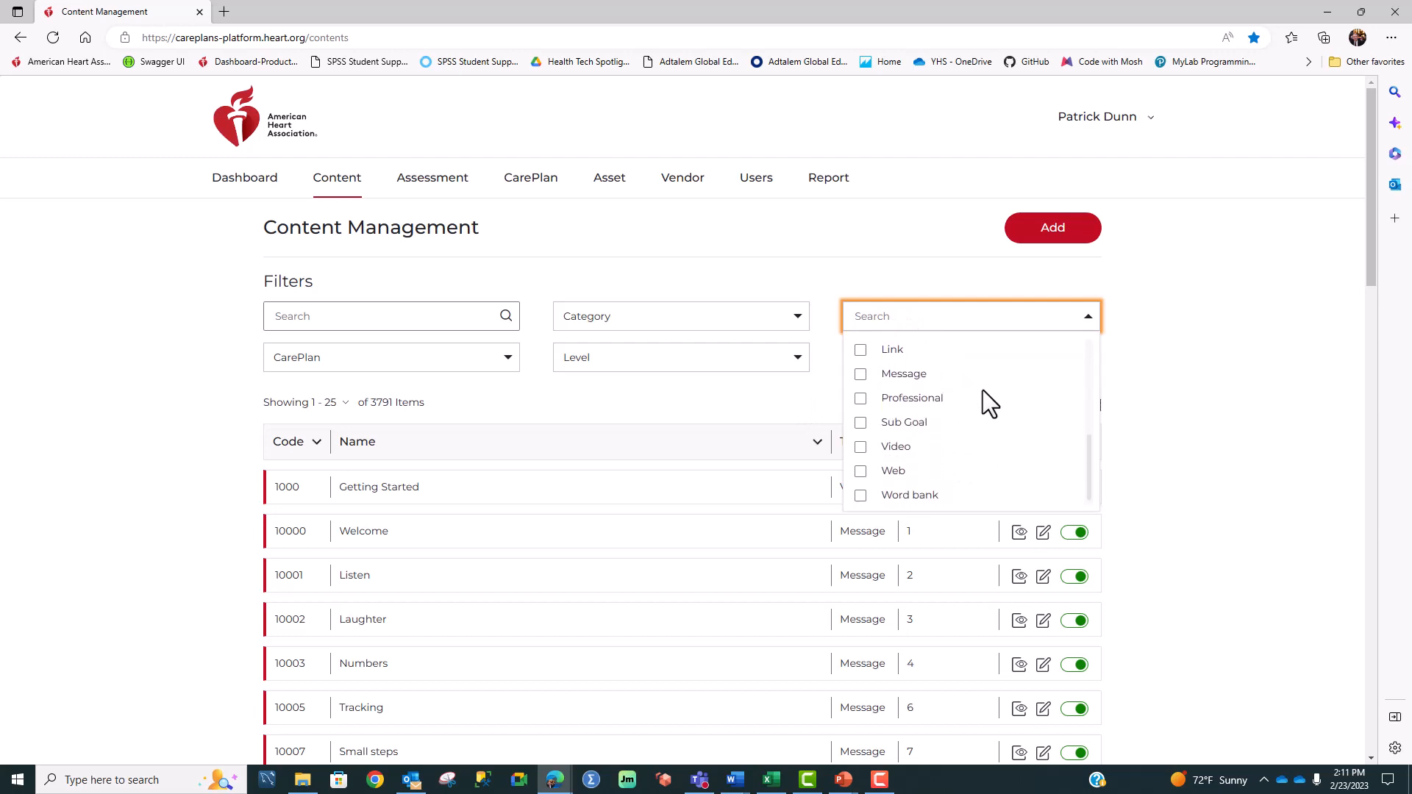
pyautogui.moveTo(897, 459)
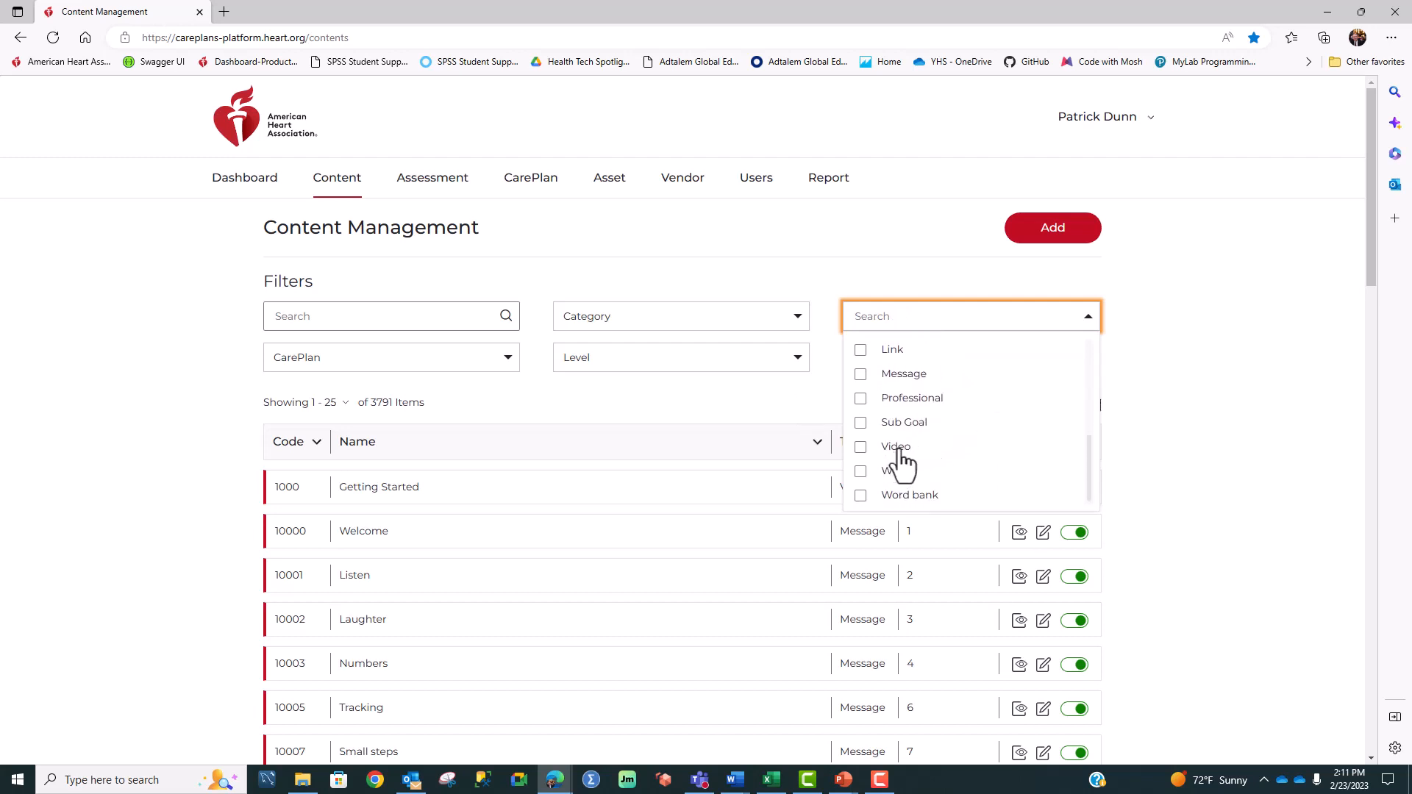
pyautogui.scroll(3)
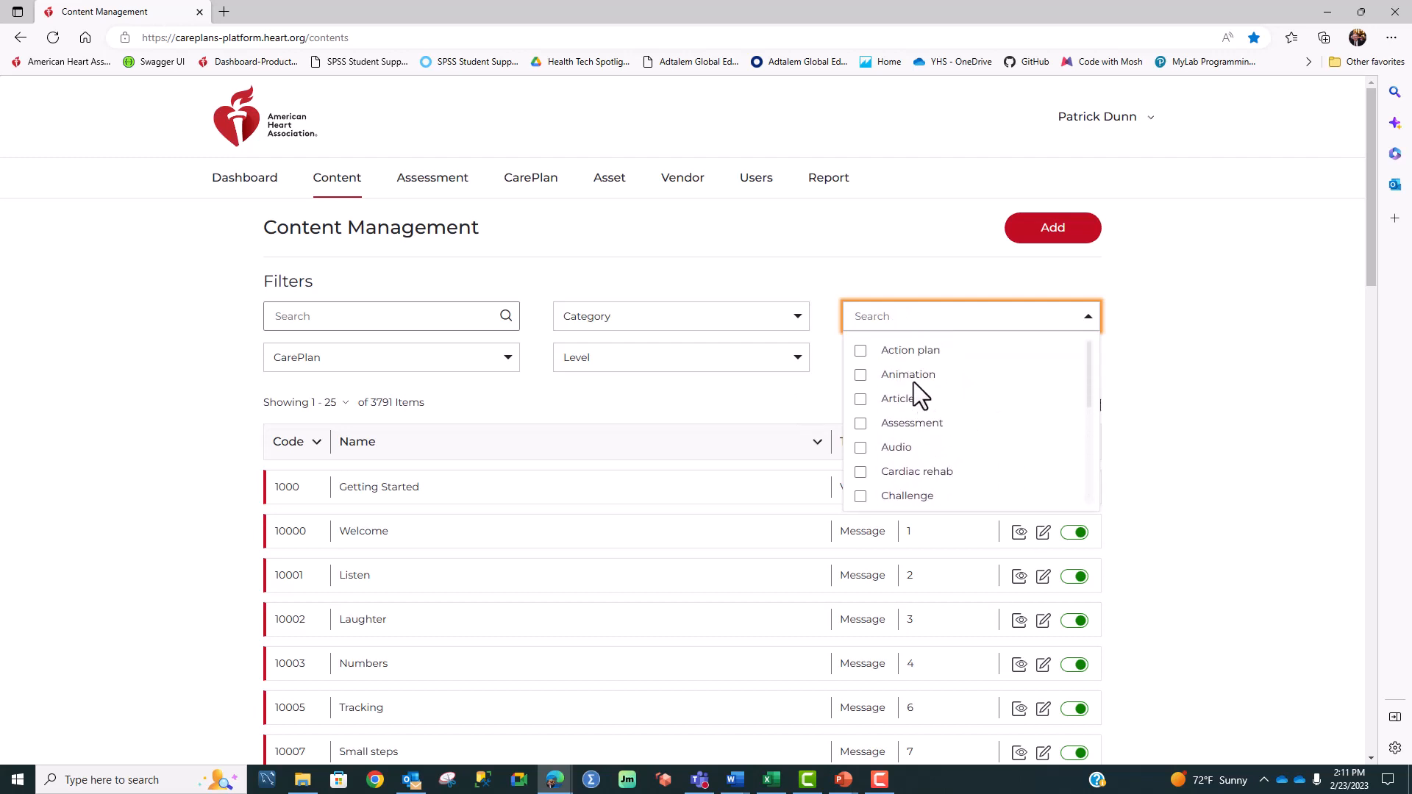
pyautogui.click(860, 375)
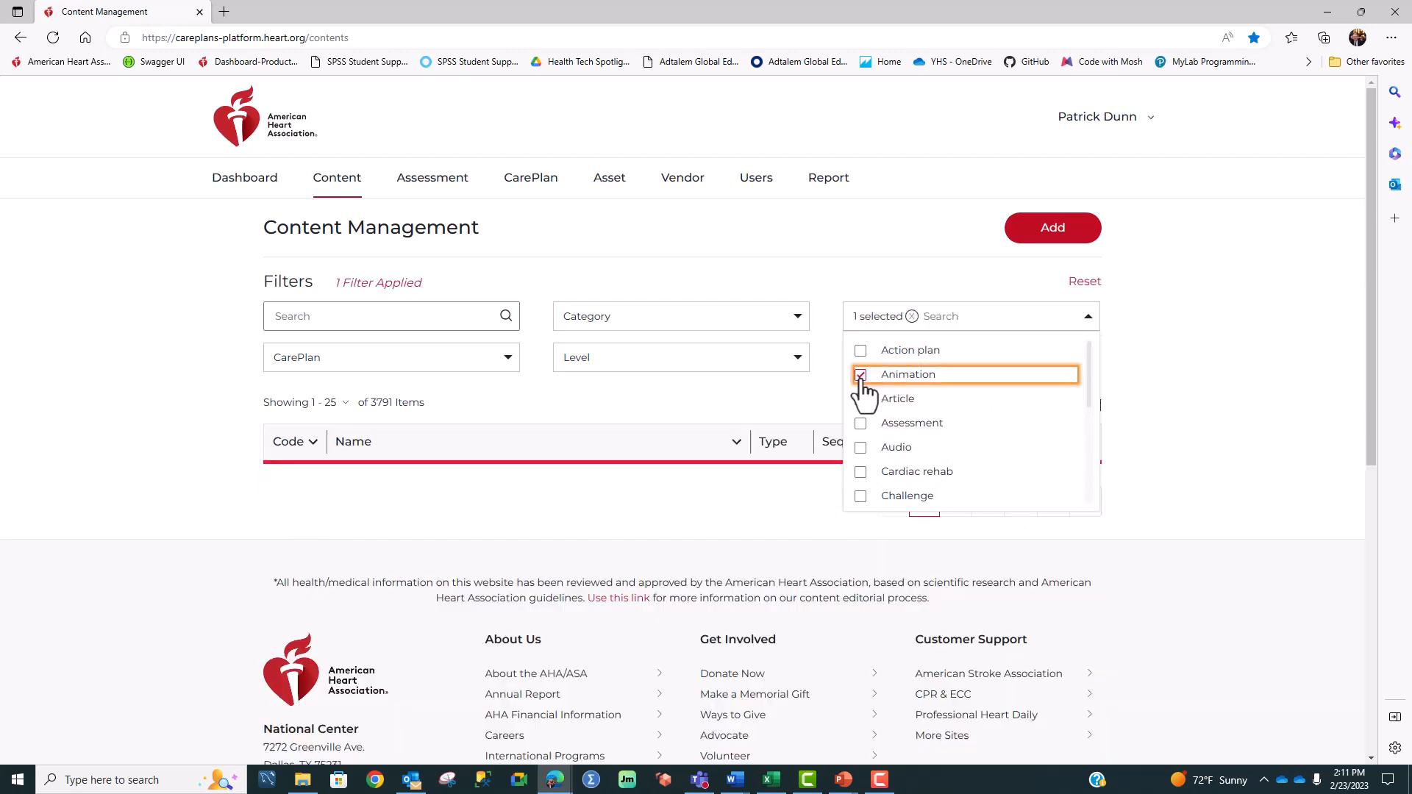
pyautogui.click(861, 376)
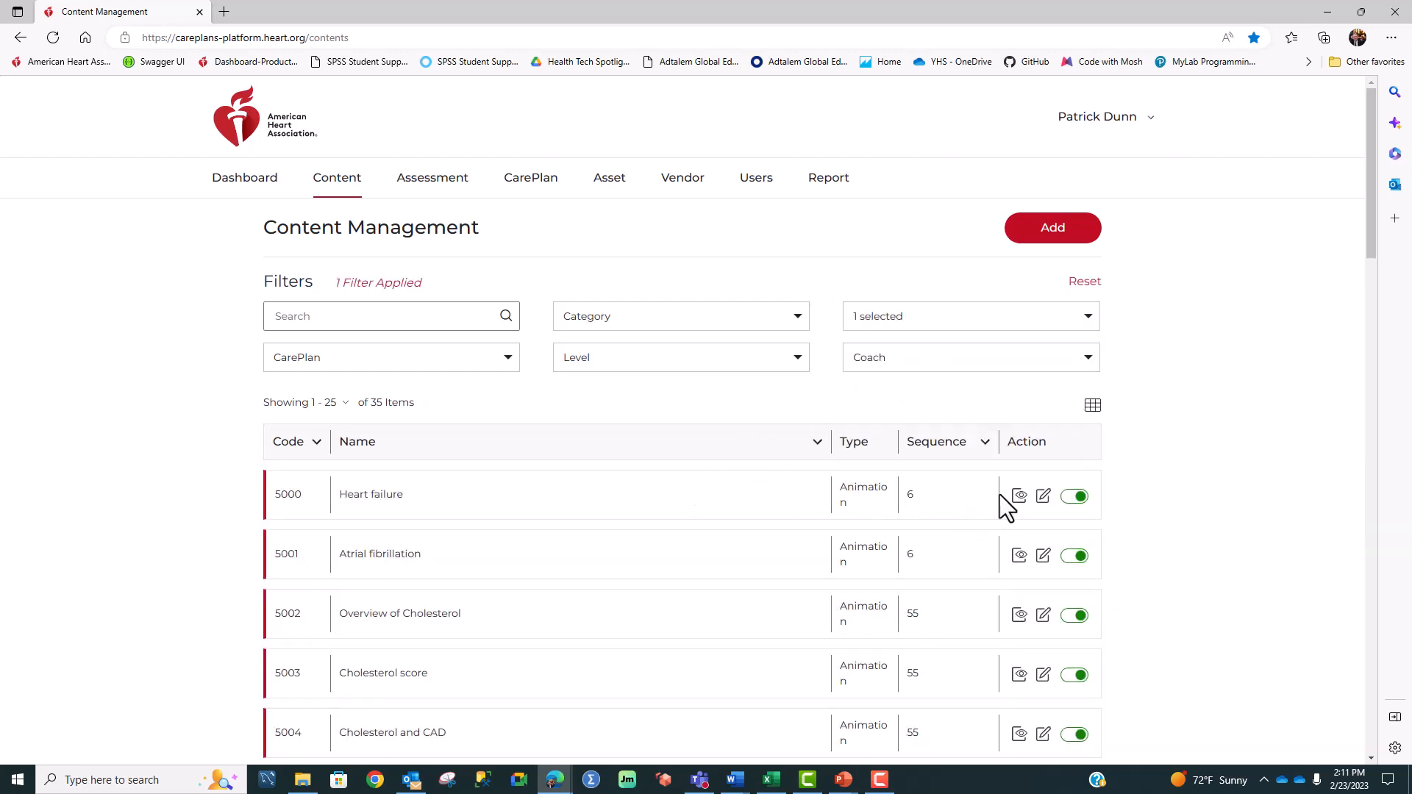
# - Preview the Heart Failure animation on Watch, Learn and Live, then return to Content Management
pyautogui.click(1018, 496)
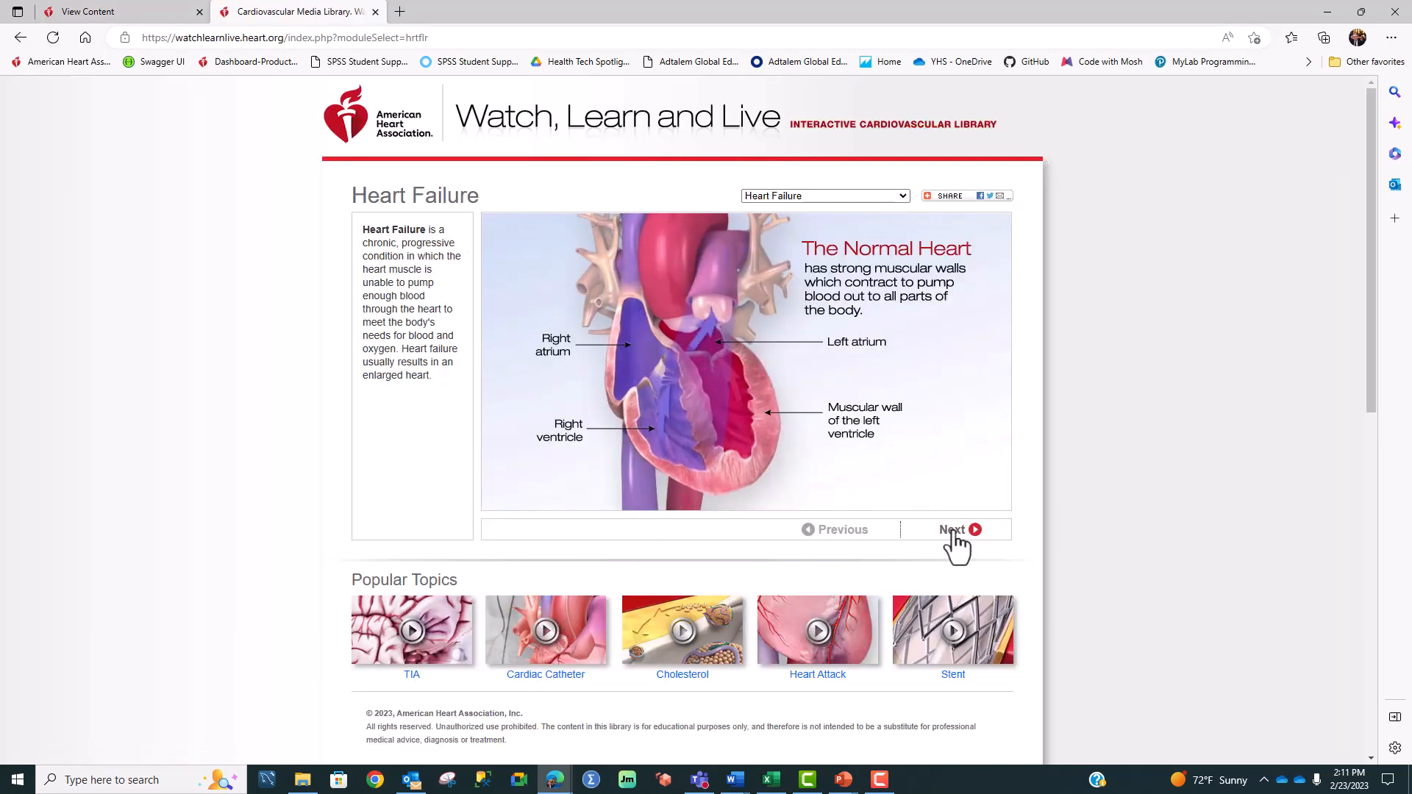
pyautogui.moveTo(656, 431)
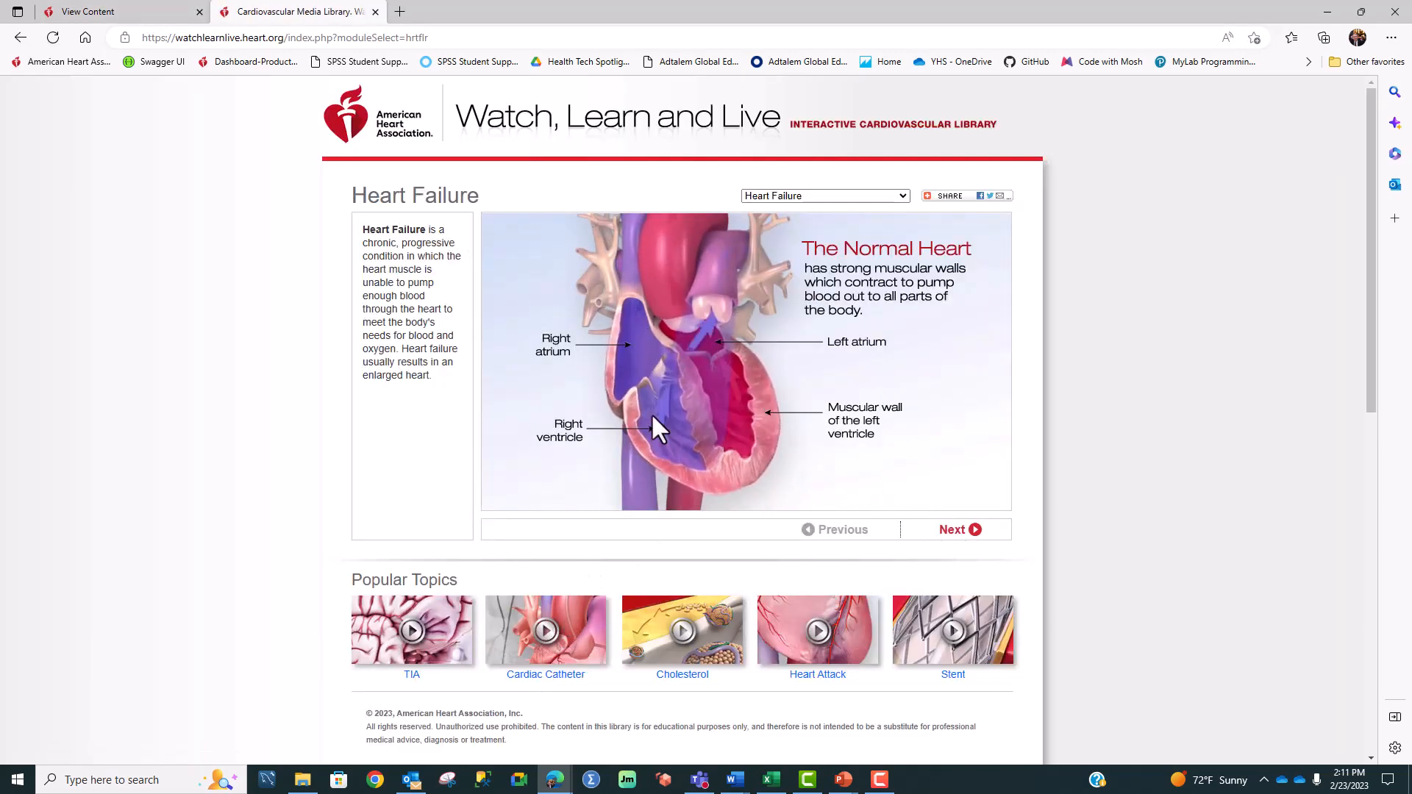
pyautogui.click(122, 10)
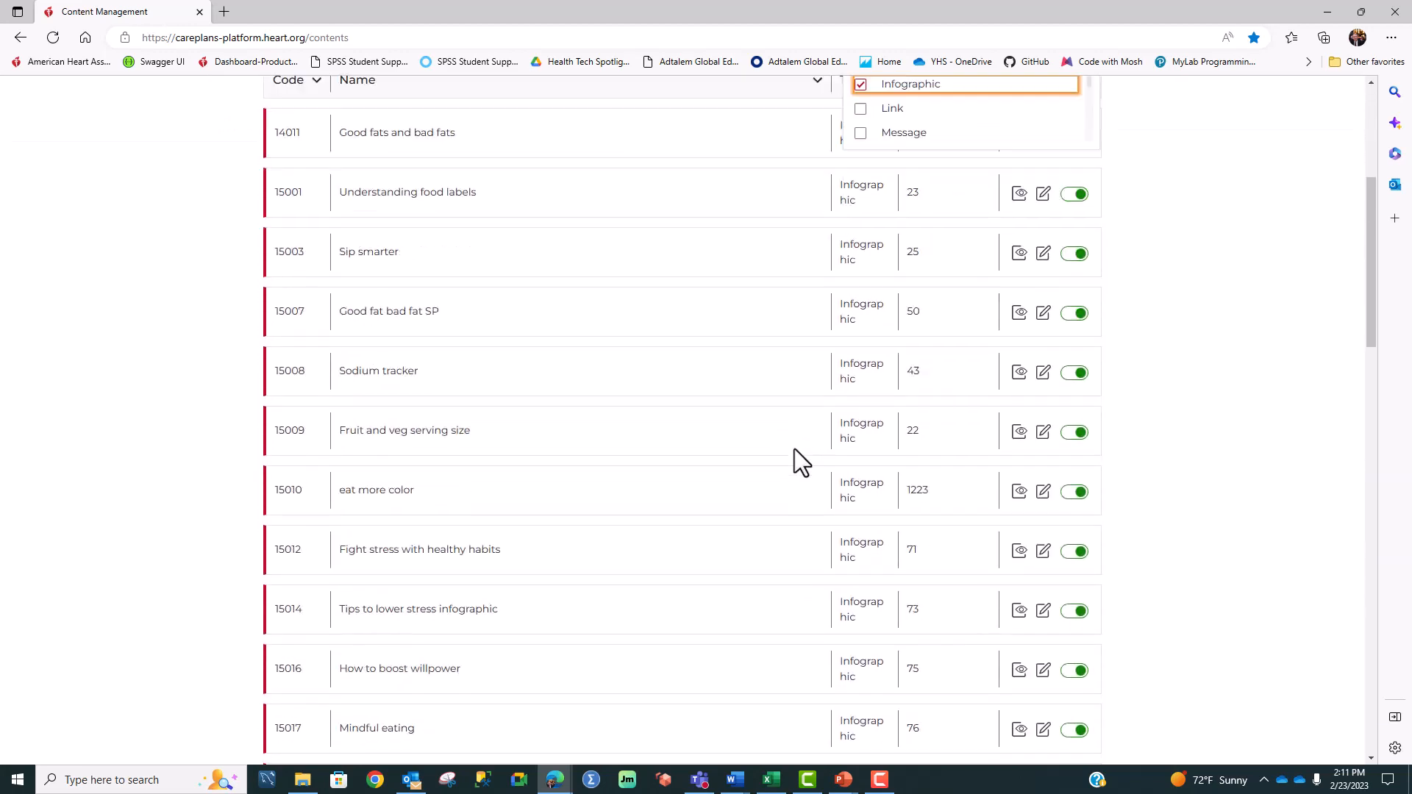
# - View the Fruit and veg serving size infographic (row 15009), asset ID 179
pyautogui.scroll(-3)
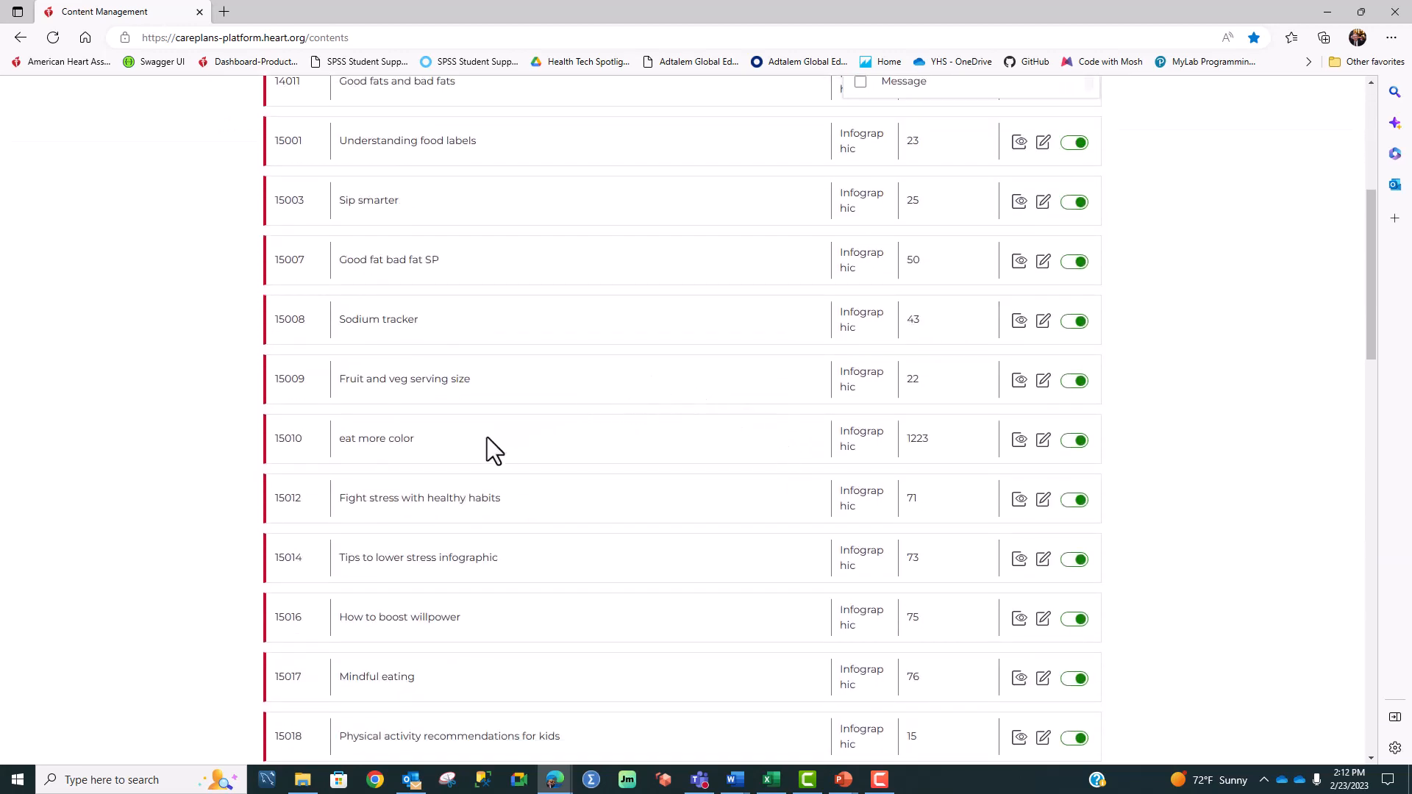
pyautogui.moveTo(496, 380)
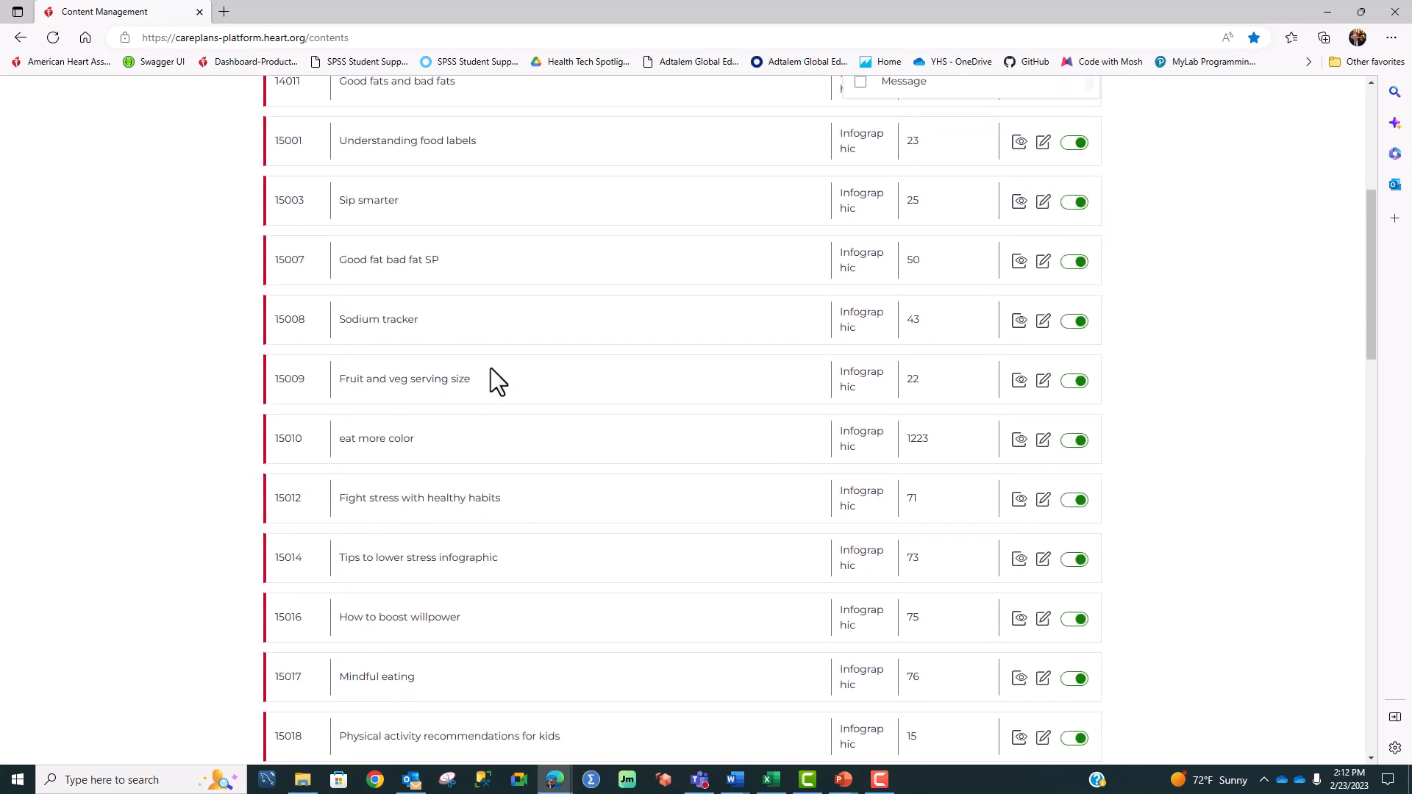
pyautogui.moveTo(531, 394)
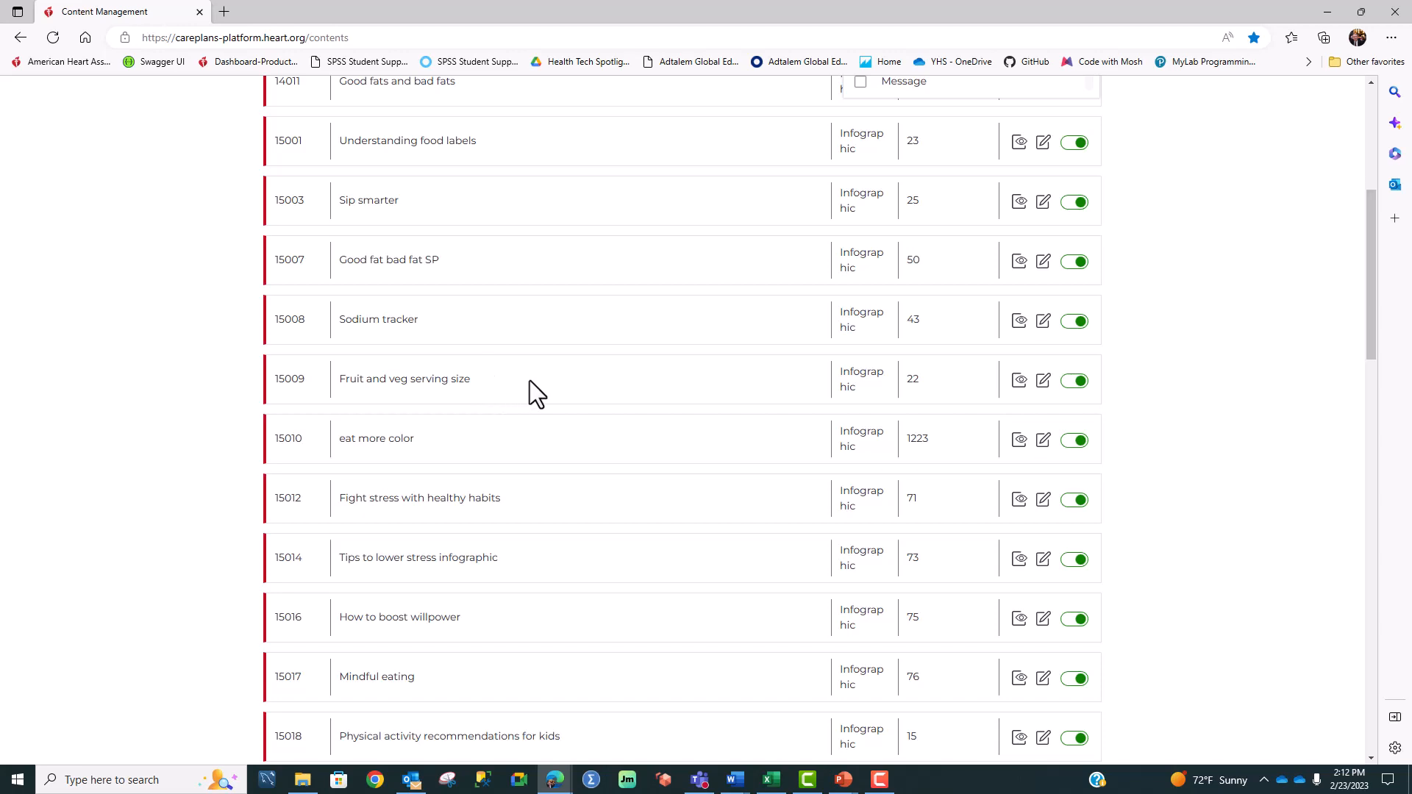
pyautogui.moveTo(1018, 379)
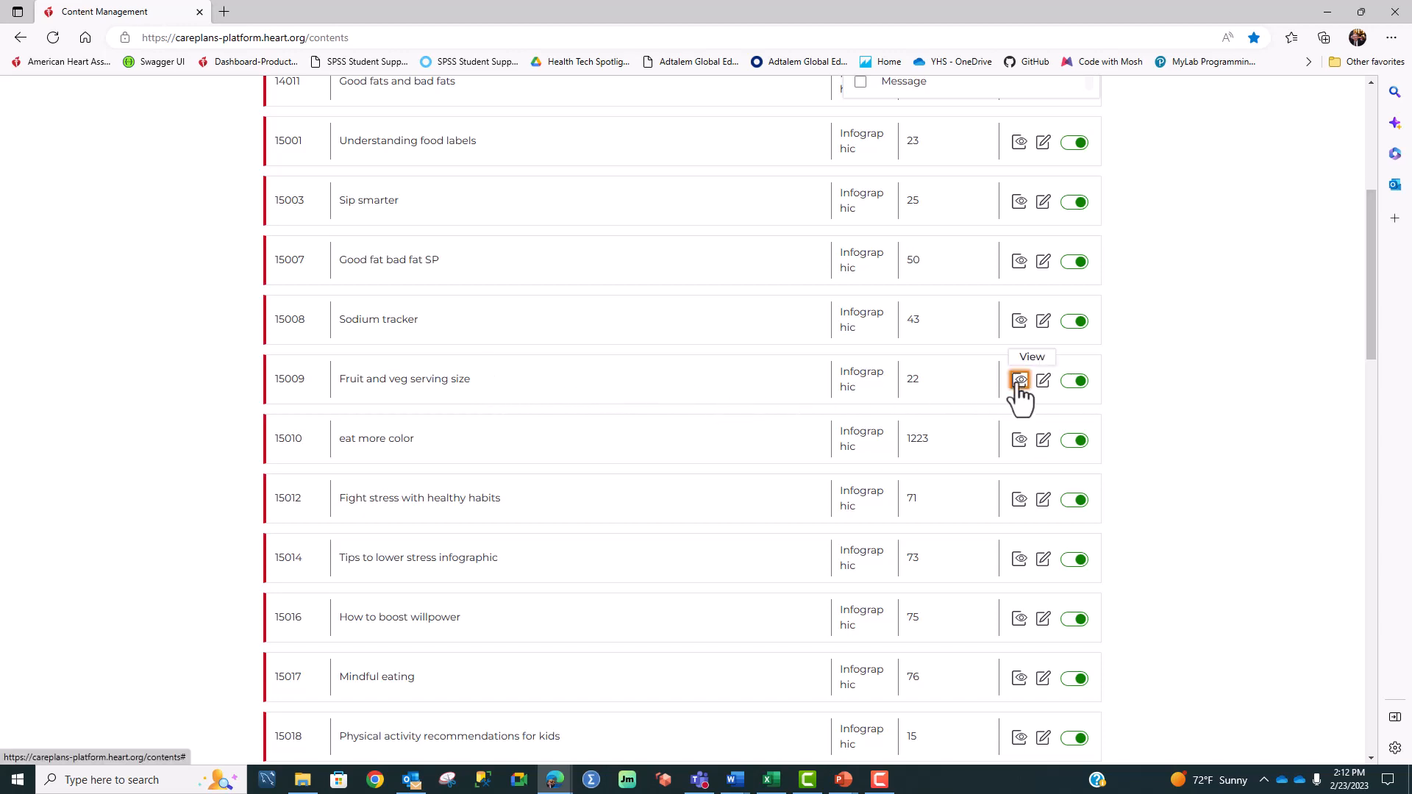
pyautogui.click(1018, 379)
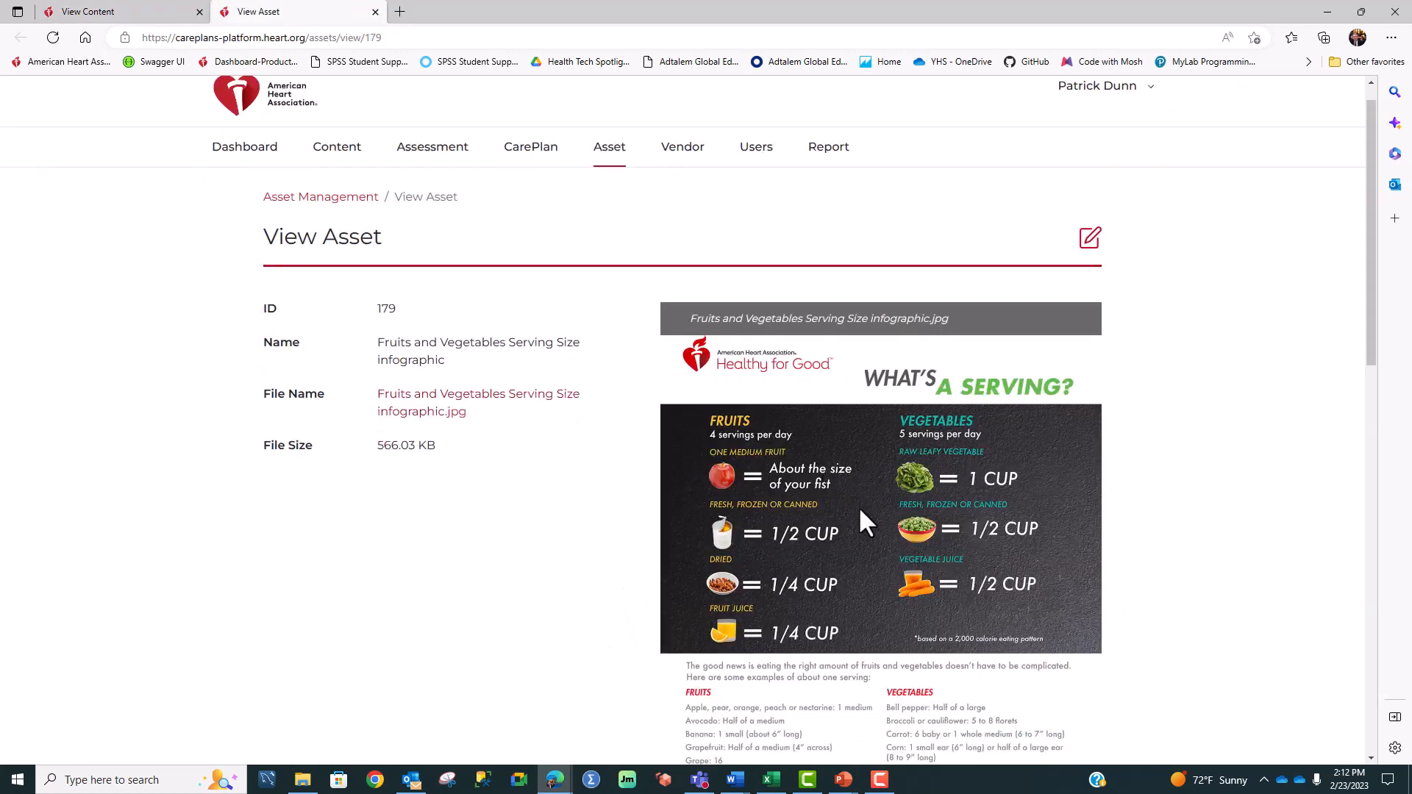
# - Scroll through the serving-size infographic's View Asset page
pyautogui.scroll(-3)
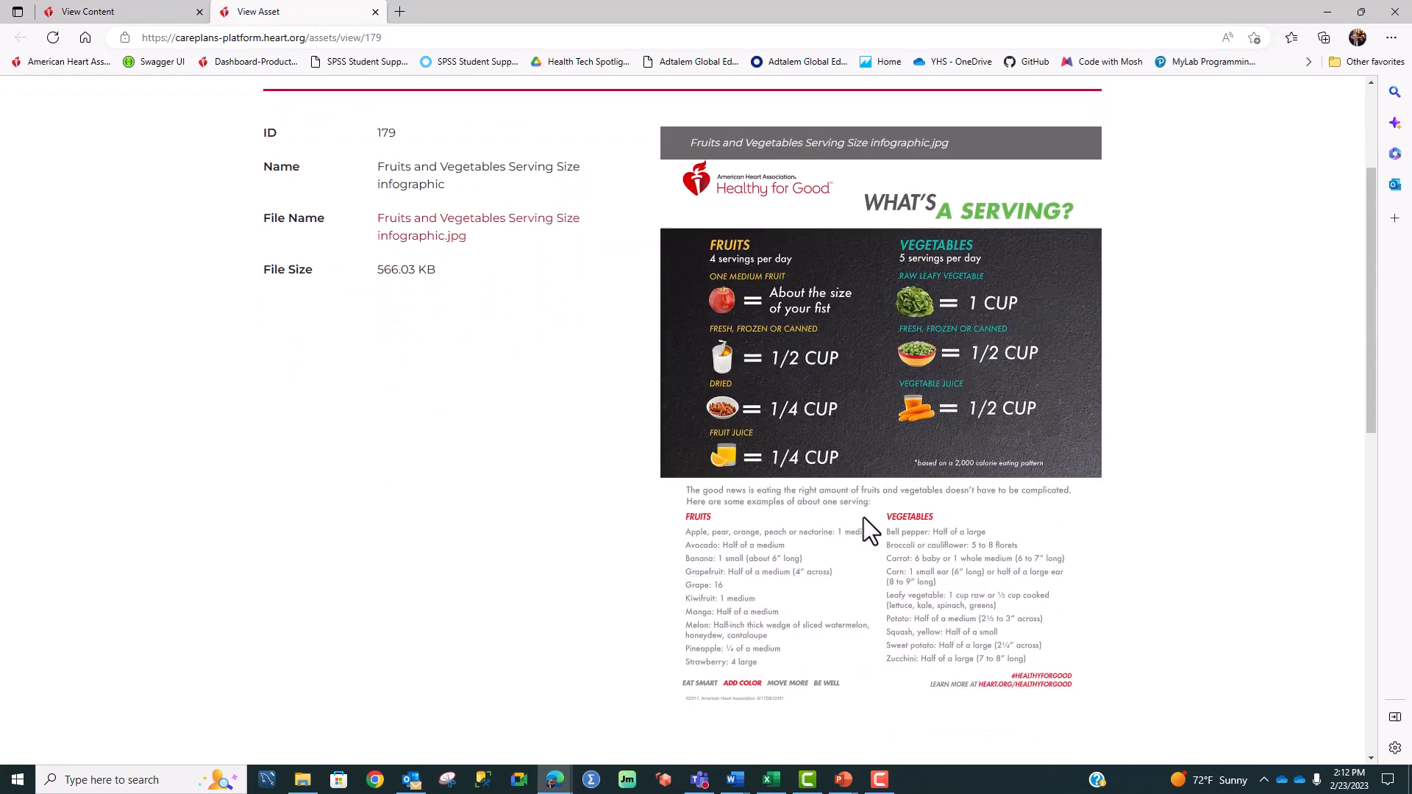
pyautogui.scroll(3)
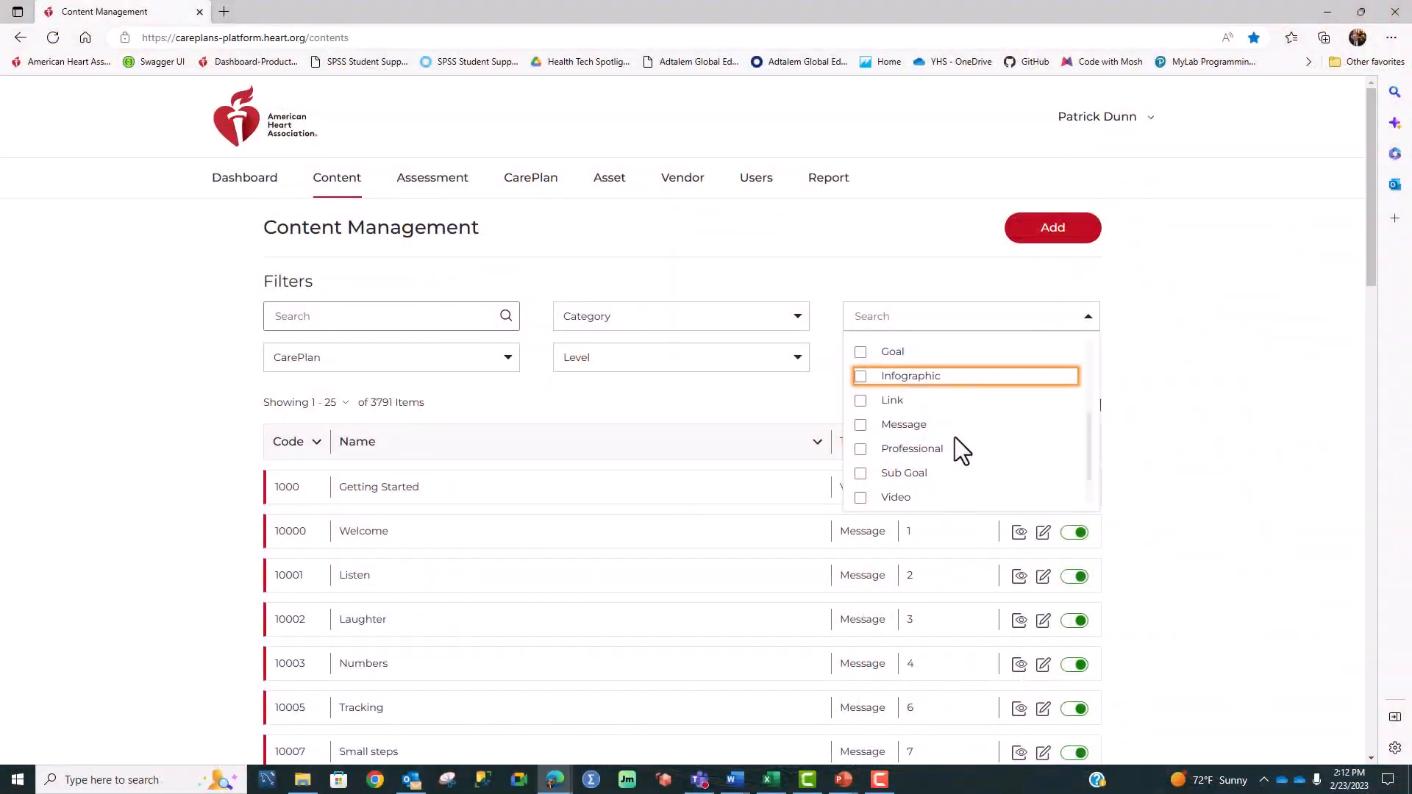
pyautogui.moveTo(903, 419)
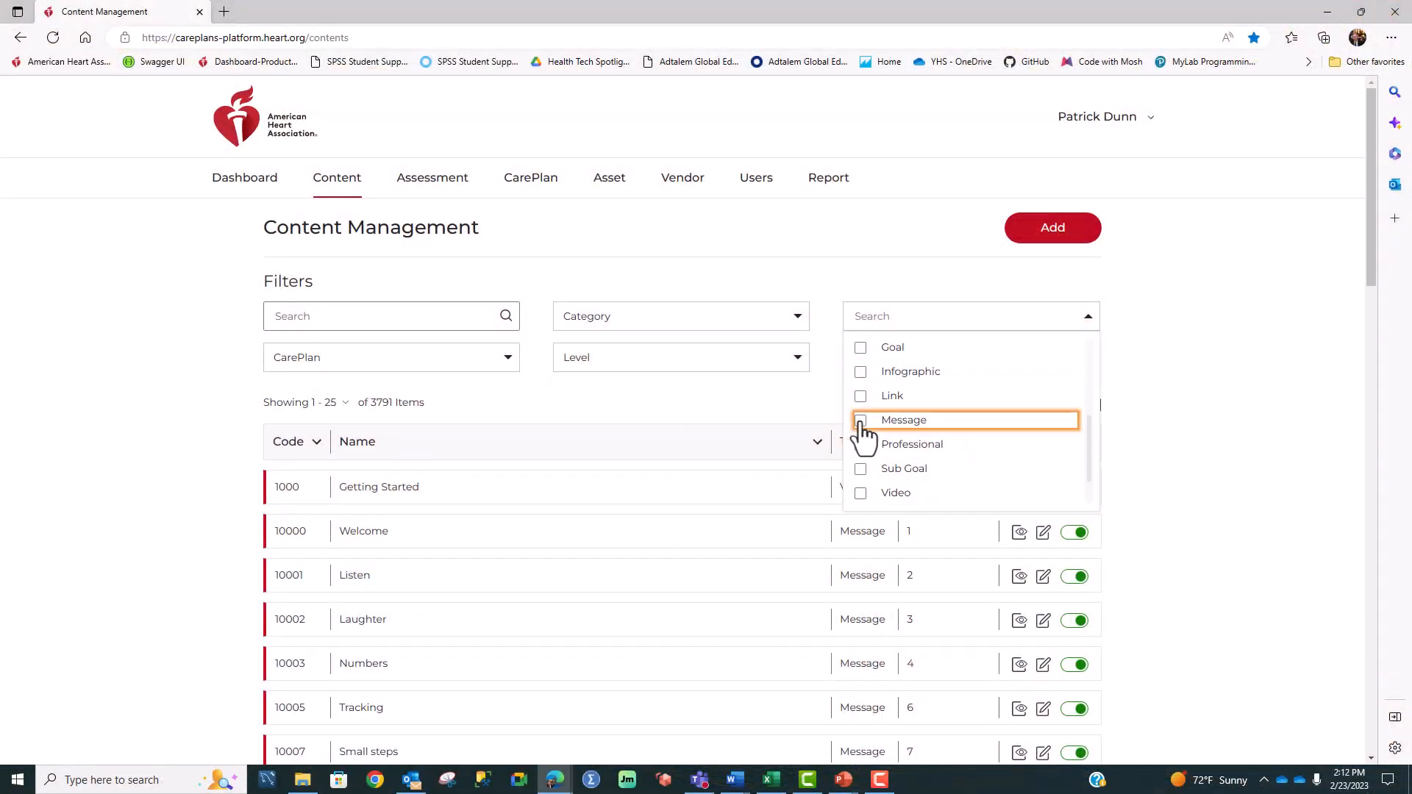
# - Filter content to the Message type (1,150 items) and view message 10000, Welcome
pyautogui.click(860, 420)
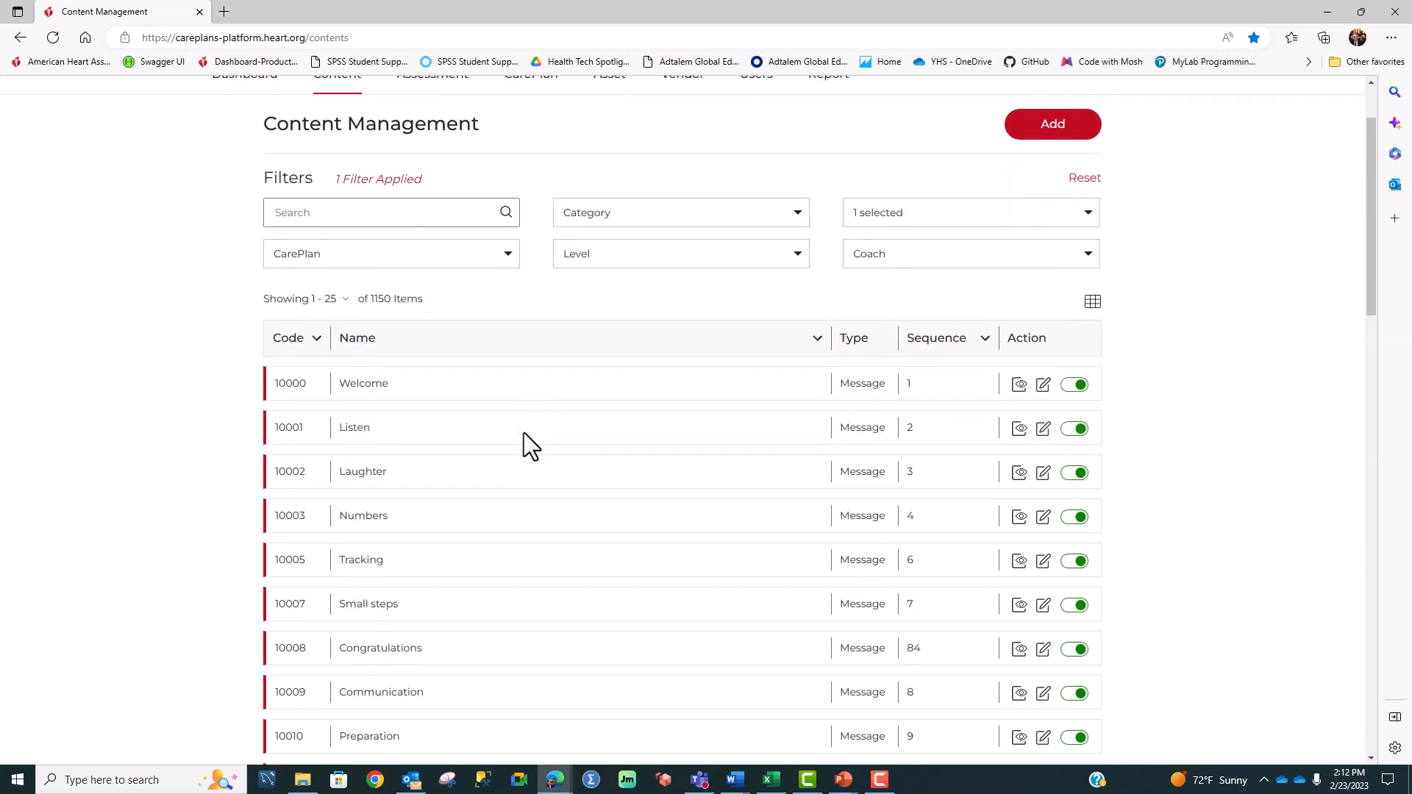
pyautogui.scroll(-3)
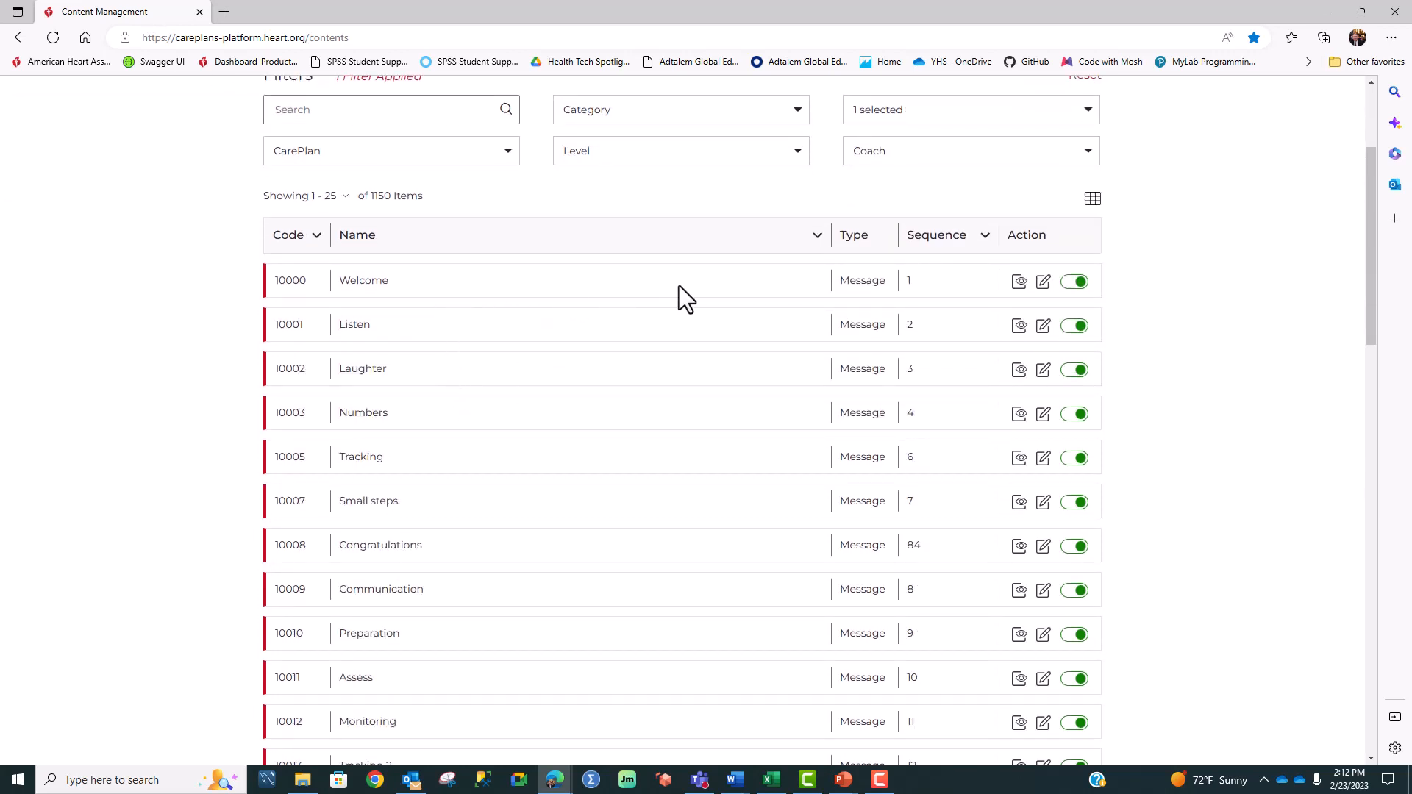
pyautogui.click(1018, 280)
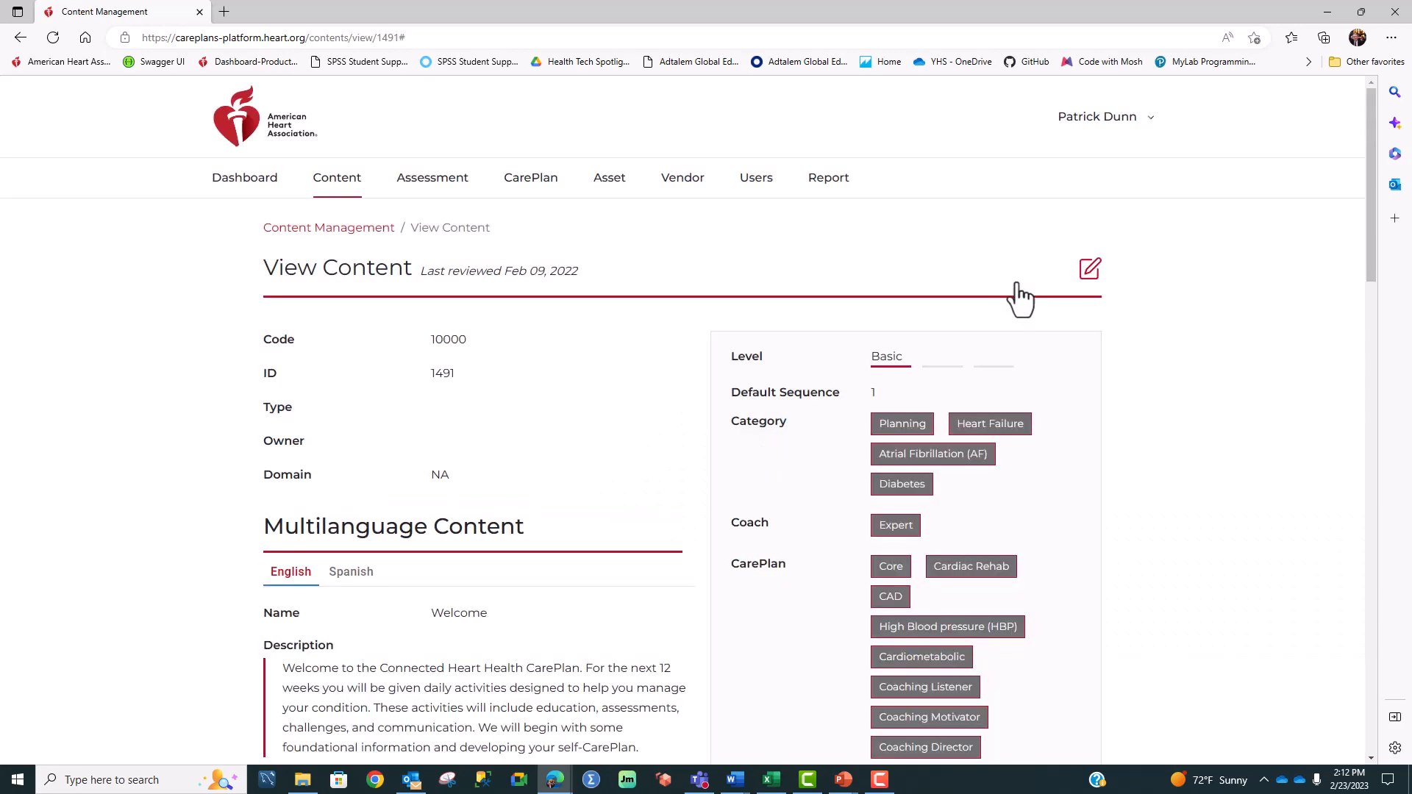
pyautogui.scroll(-3)
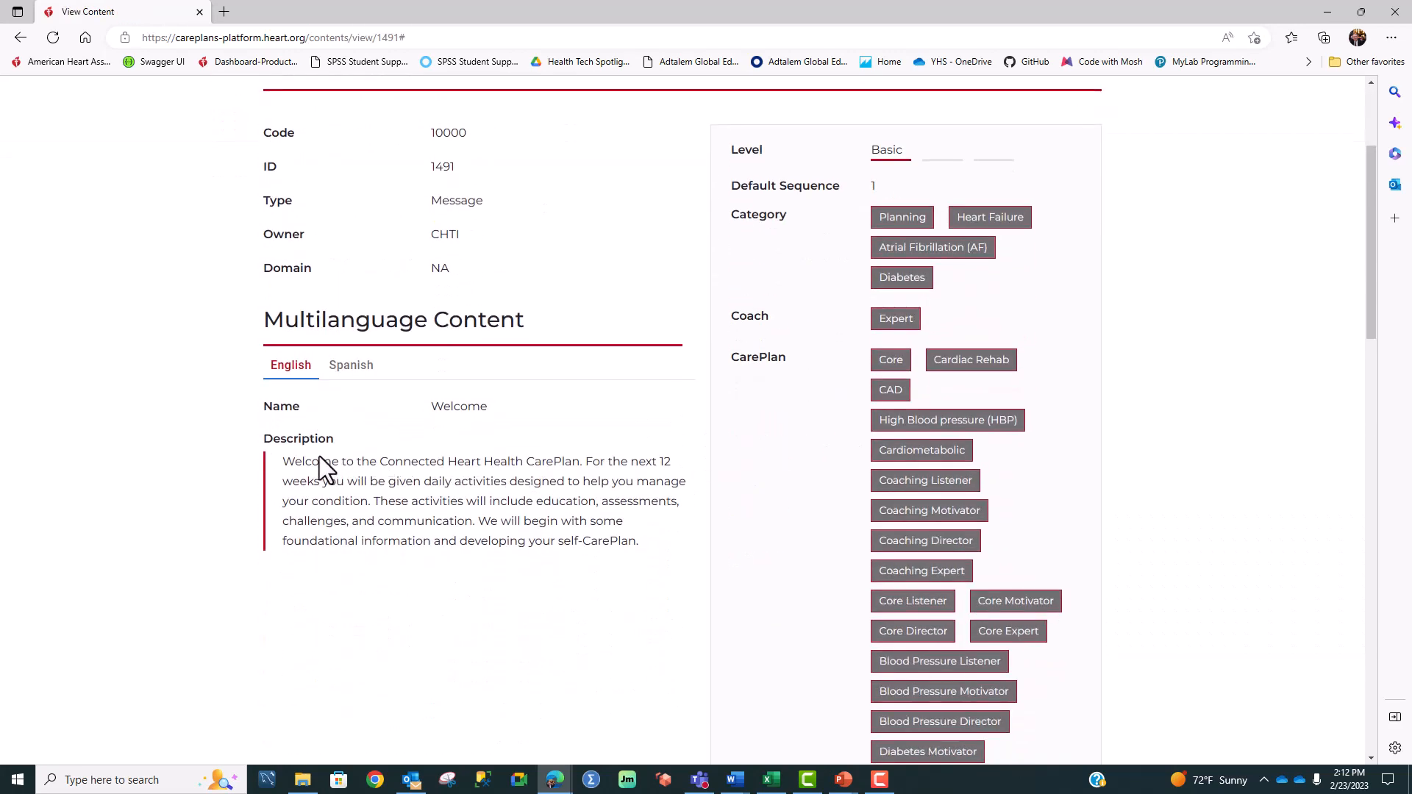
pyautogui.moveTo(535, 494)
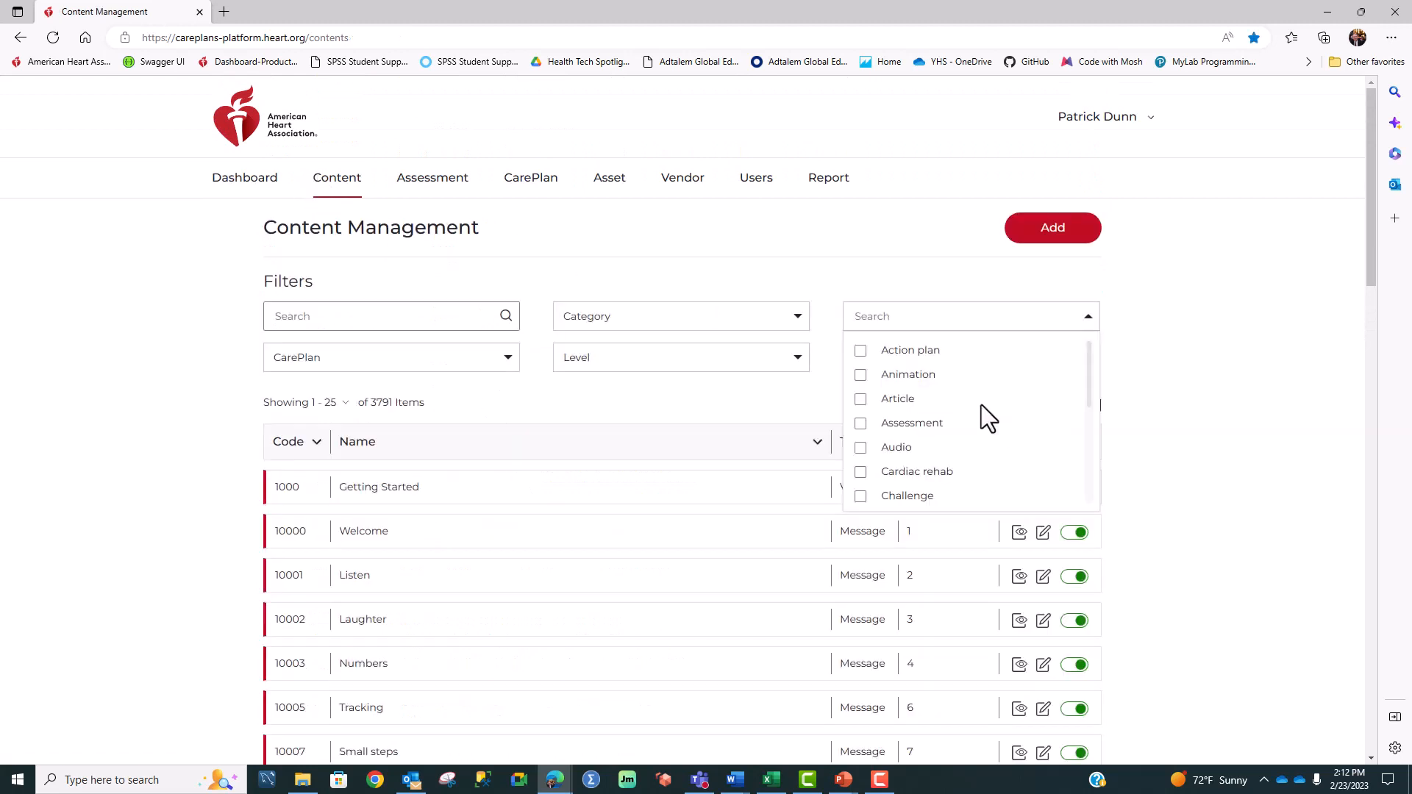
pyautogui.moveTo(789, 406)
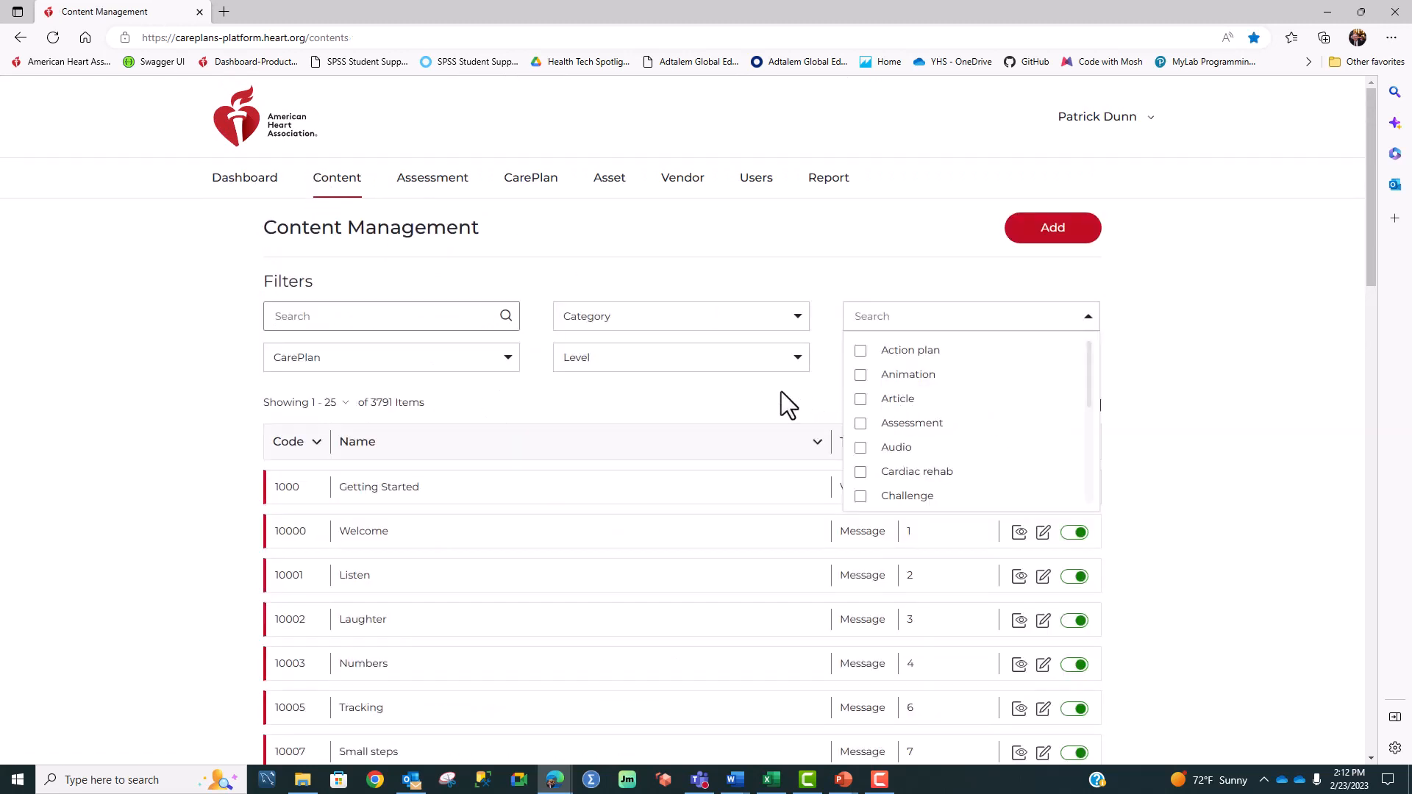
pyautogui.moveTo(772, 403)
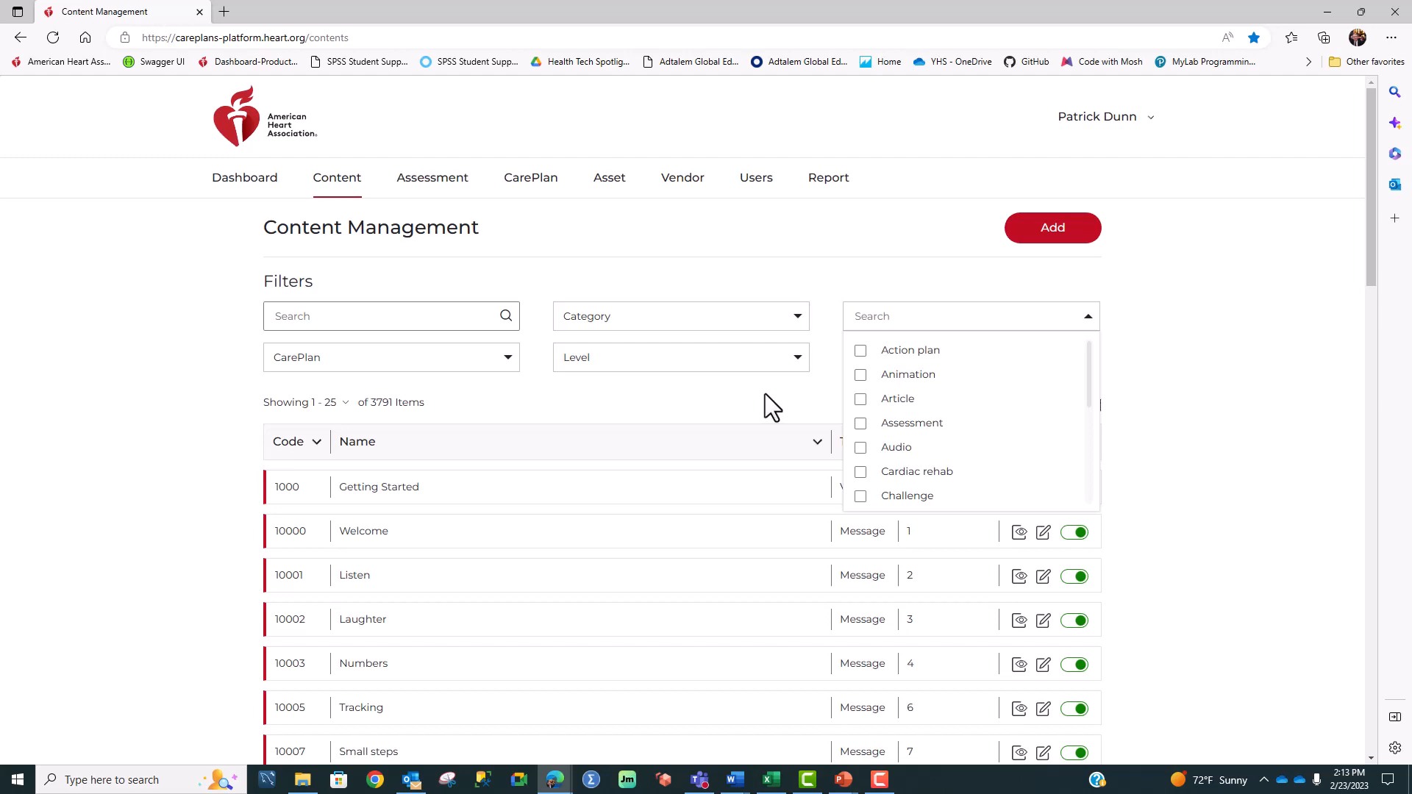
pyautogui.moveTo(728, 344)
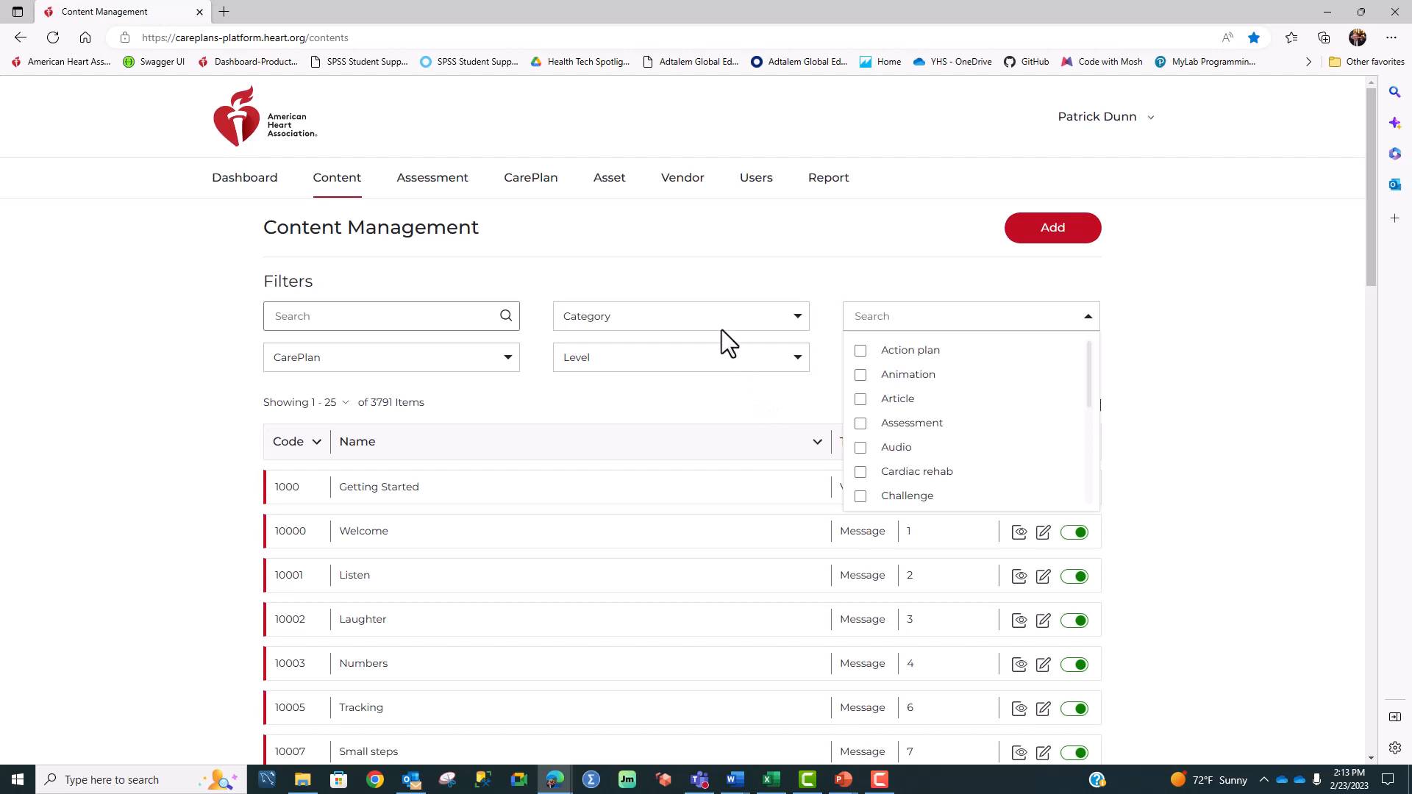
pyautogui.moveTo(712, 424)
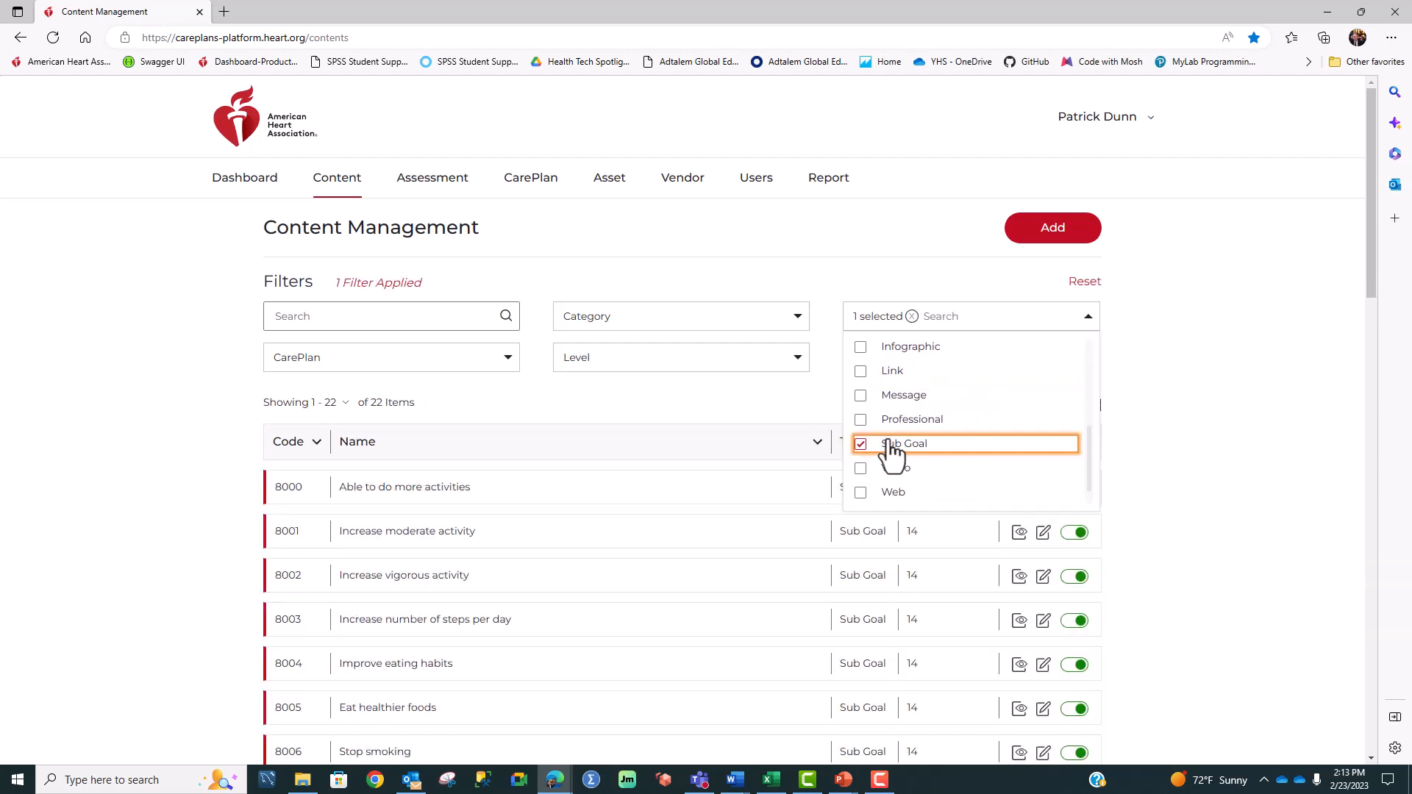
pyautogui.moveTo(737, 498)
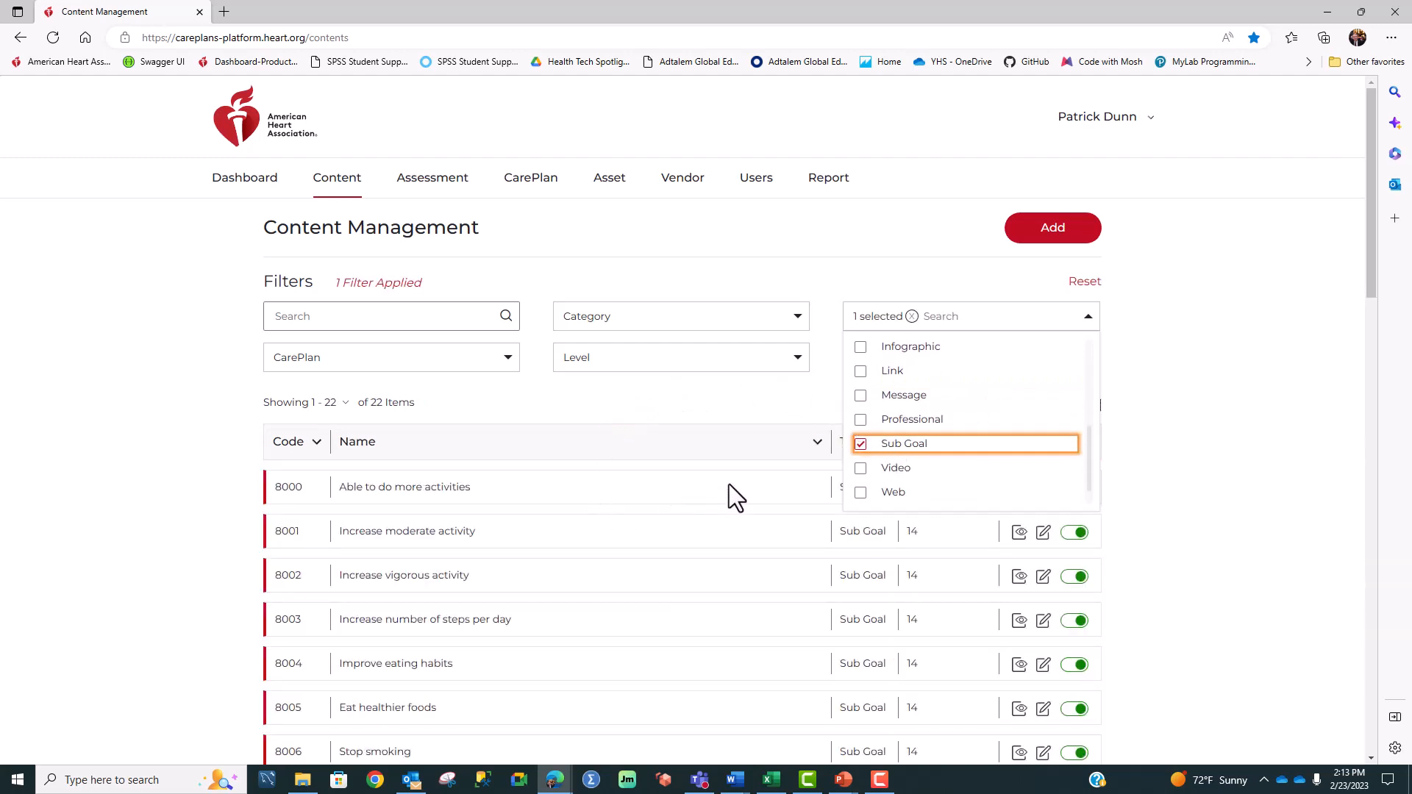
pyautogui.moveTo(627, 500)
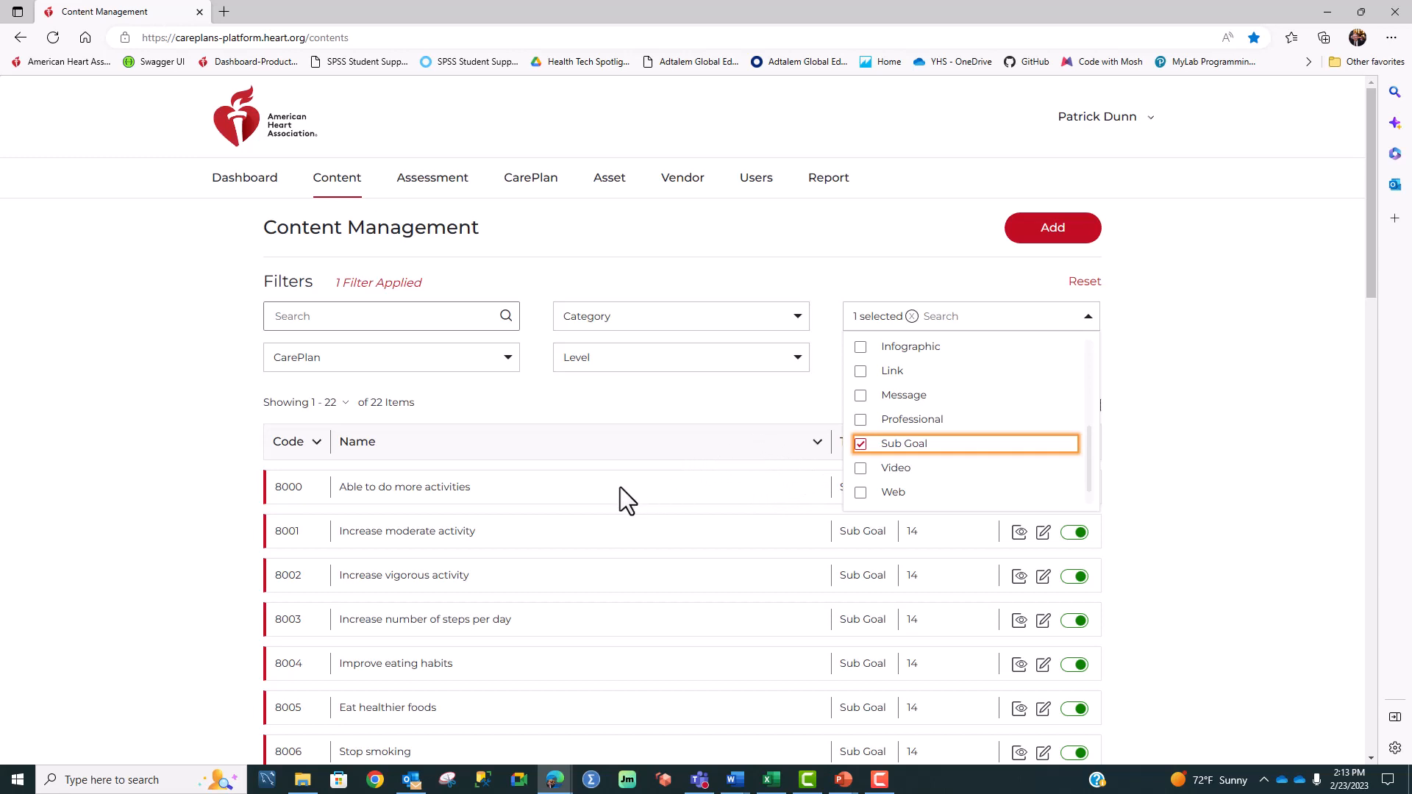
pyautogui.moveTo(560, 516)
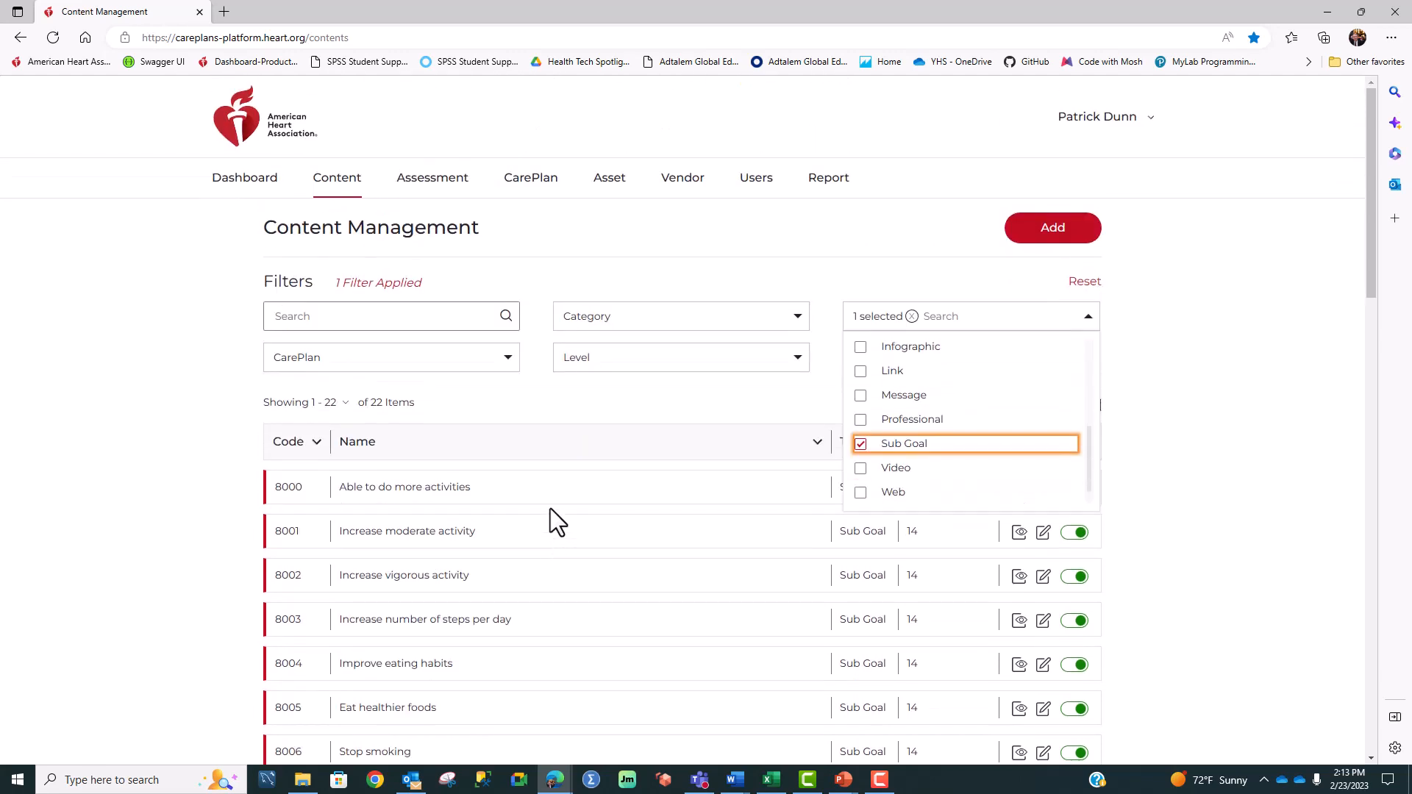
pyautogui.moveTo(860, 444)
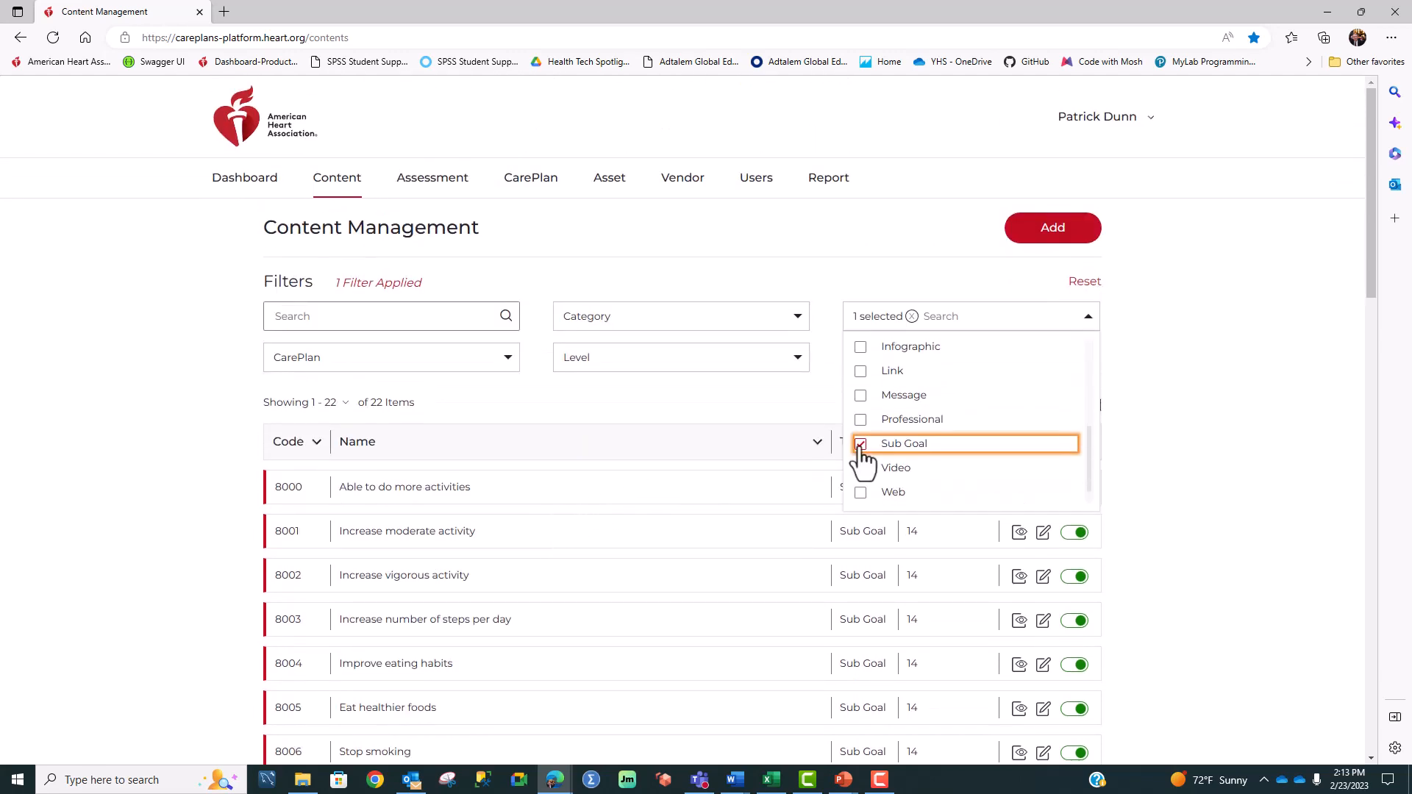
# - Replace the Sub Goal filter with Action plan, listing 346 content items
pyautogui.click(860, 445)
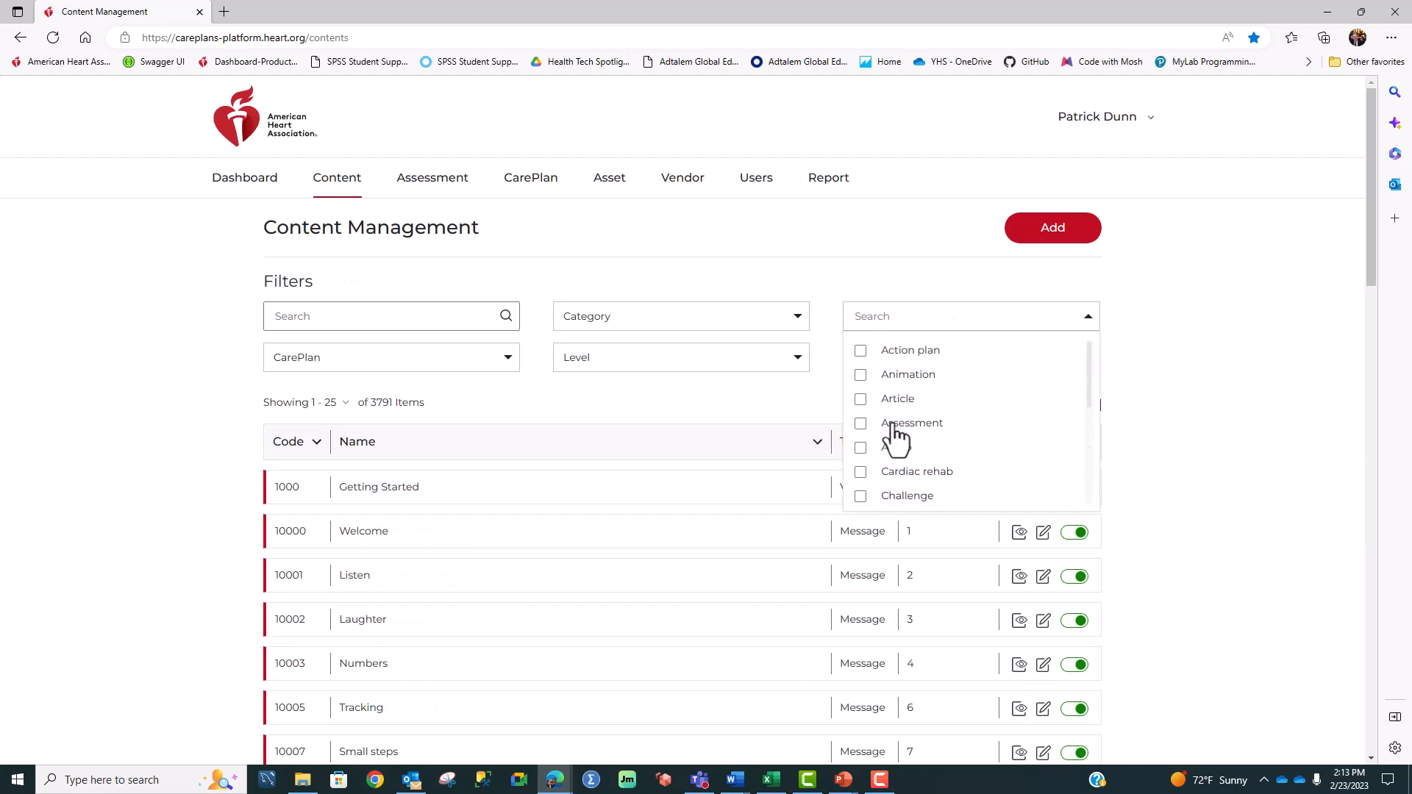
pyautogui.click(861, 350)
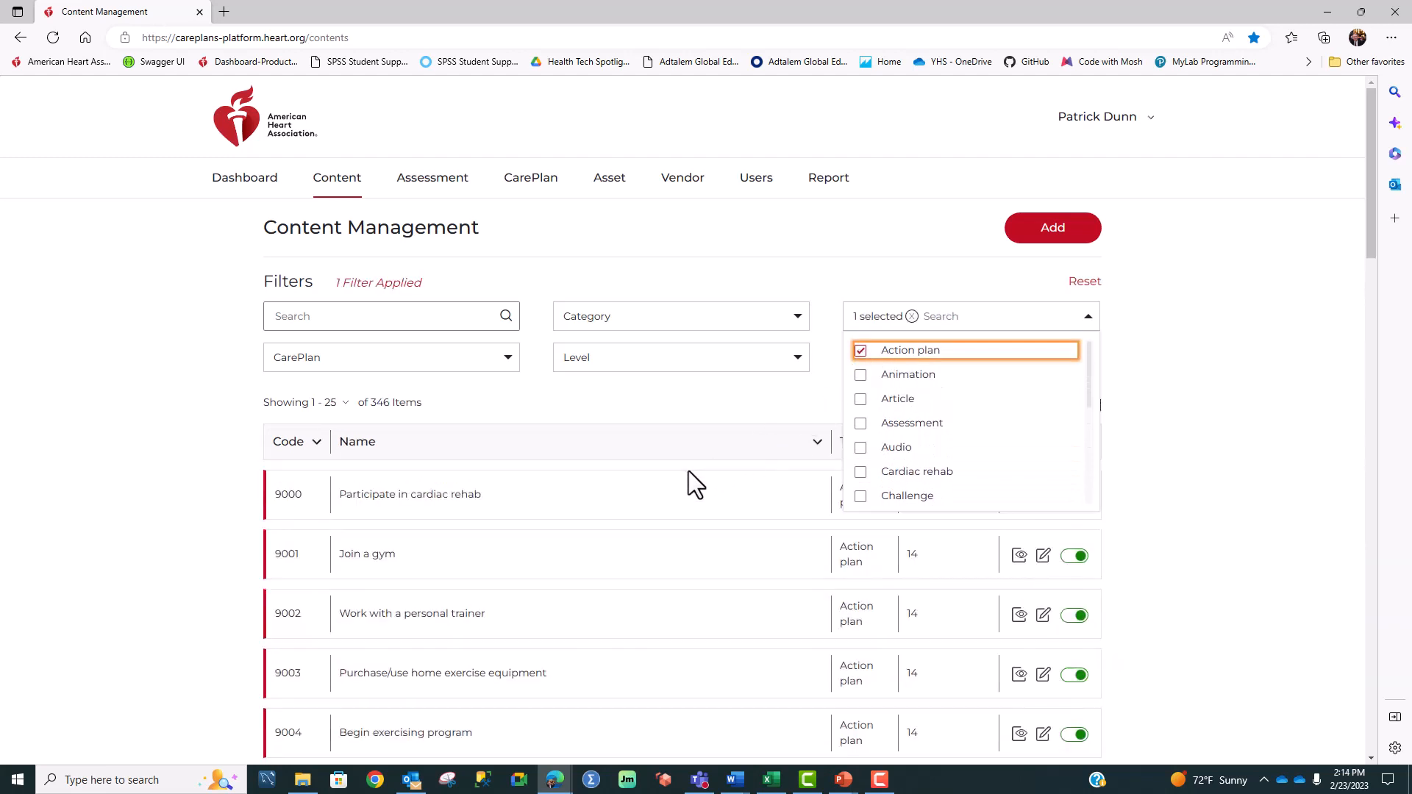
pyautogui.scroll(-3)
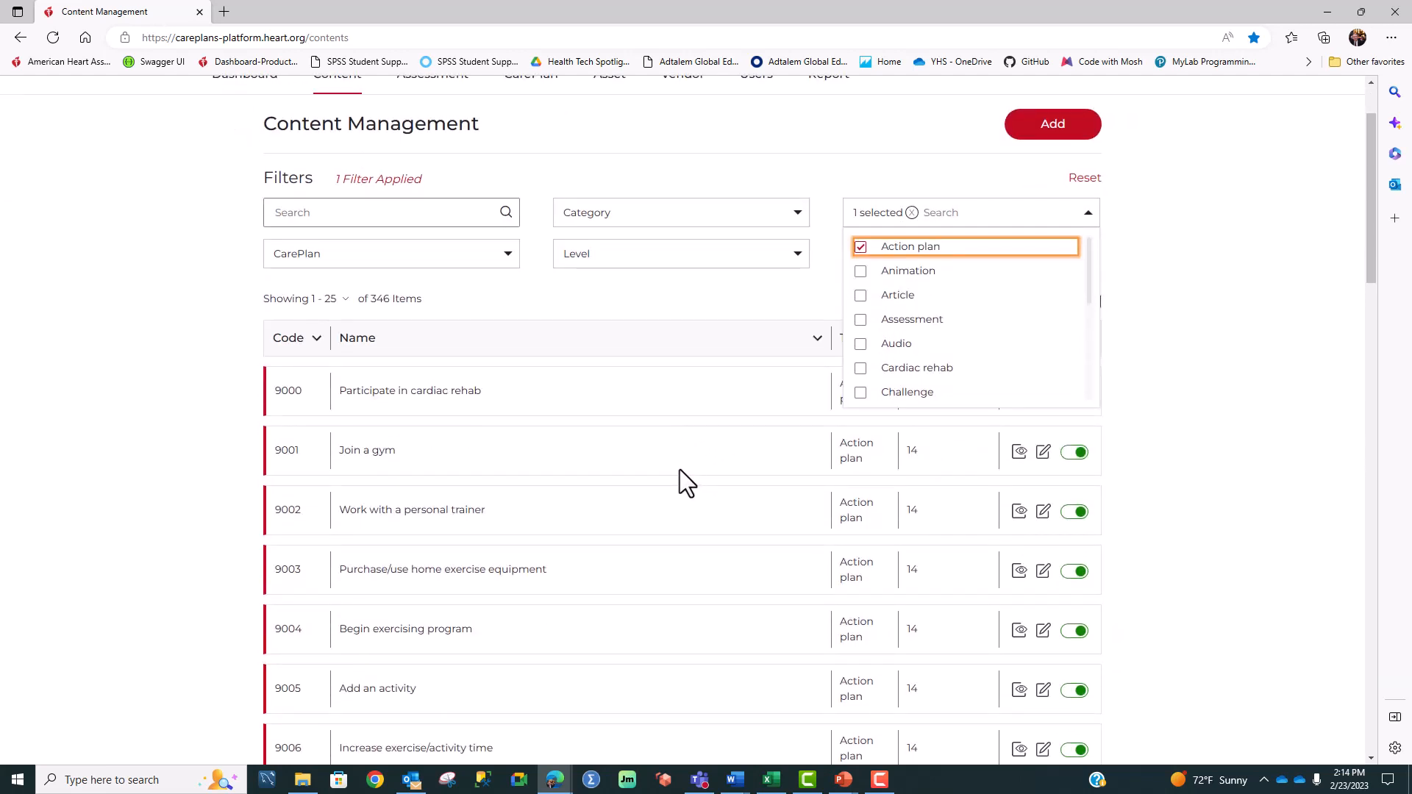
pyautogui.scroll(-3)
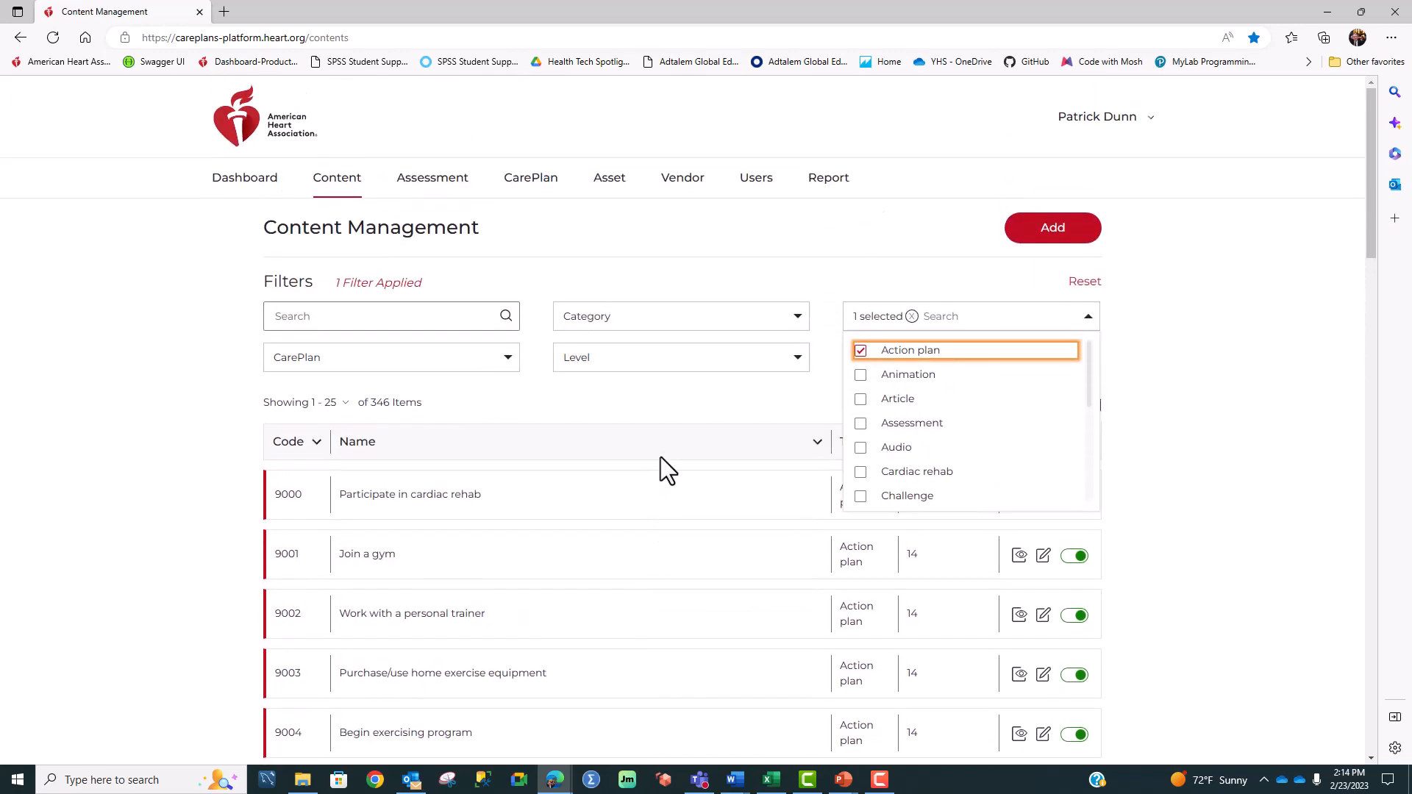
pyautogui.moveTo(700, 408)
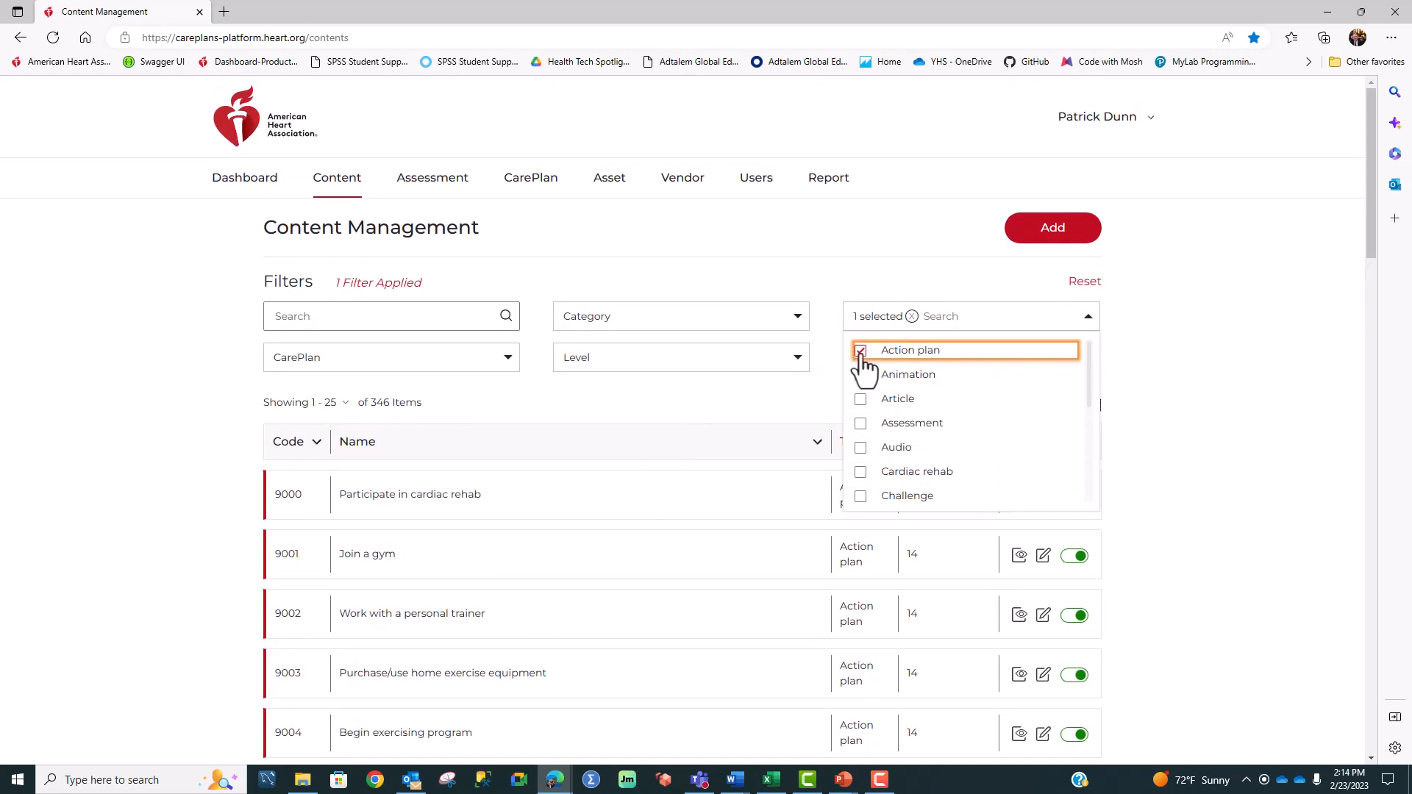
pyautogui.moveTo(737, 424)
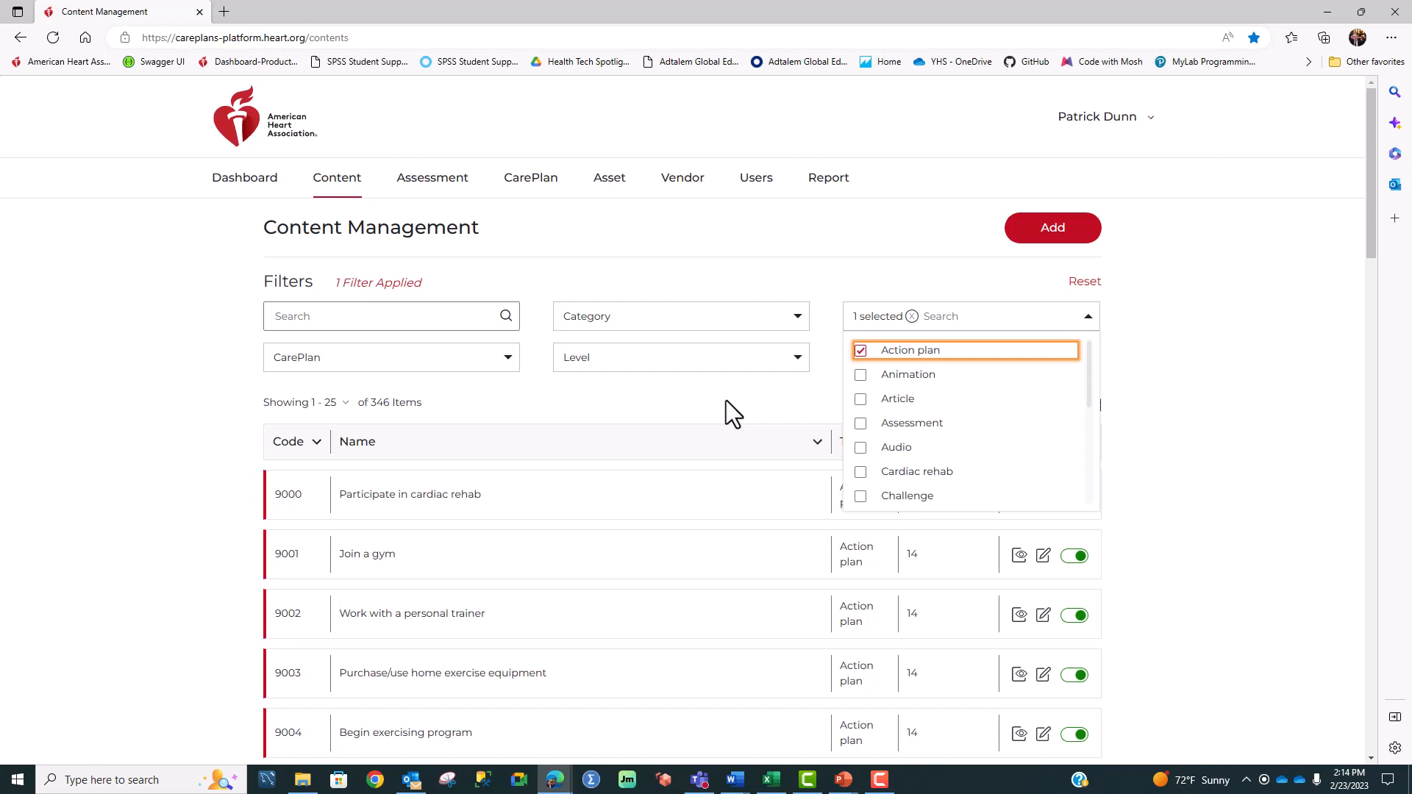
pyautogui.click(1084, 281)
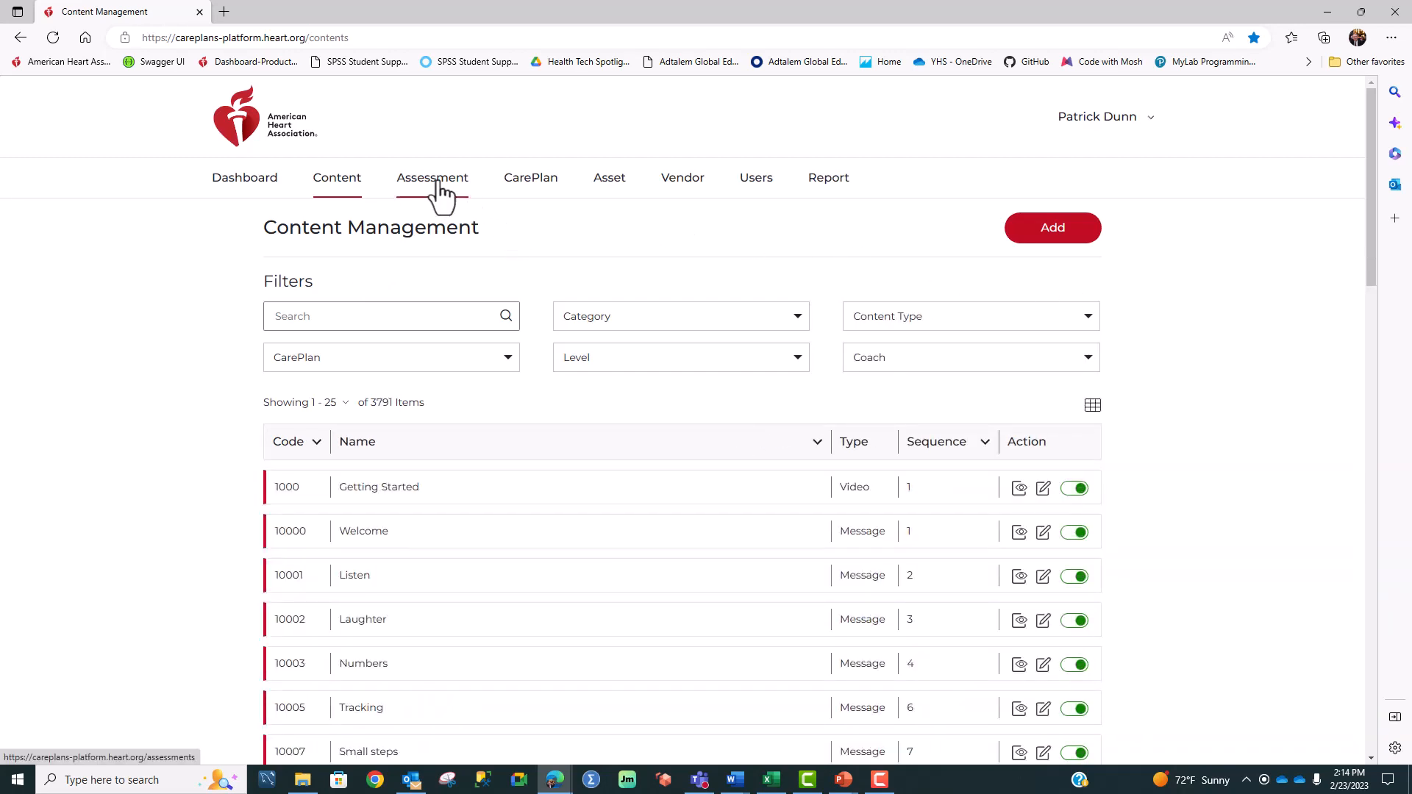
pyautogui.click(433, 178)
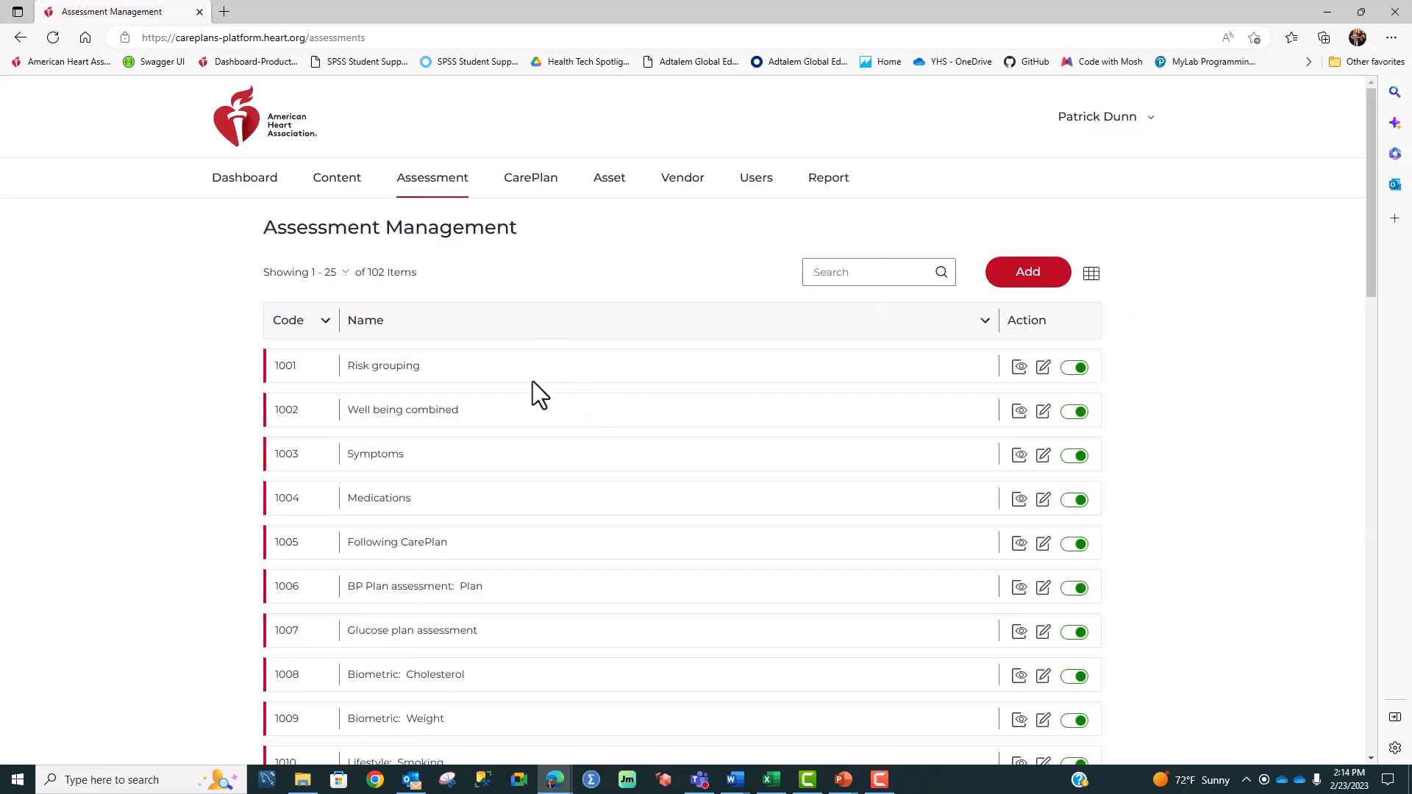
pyautogui.scroll(-3)
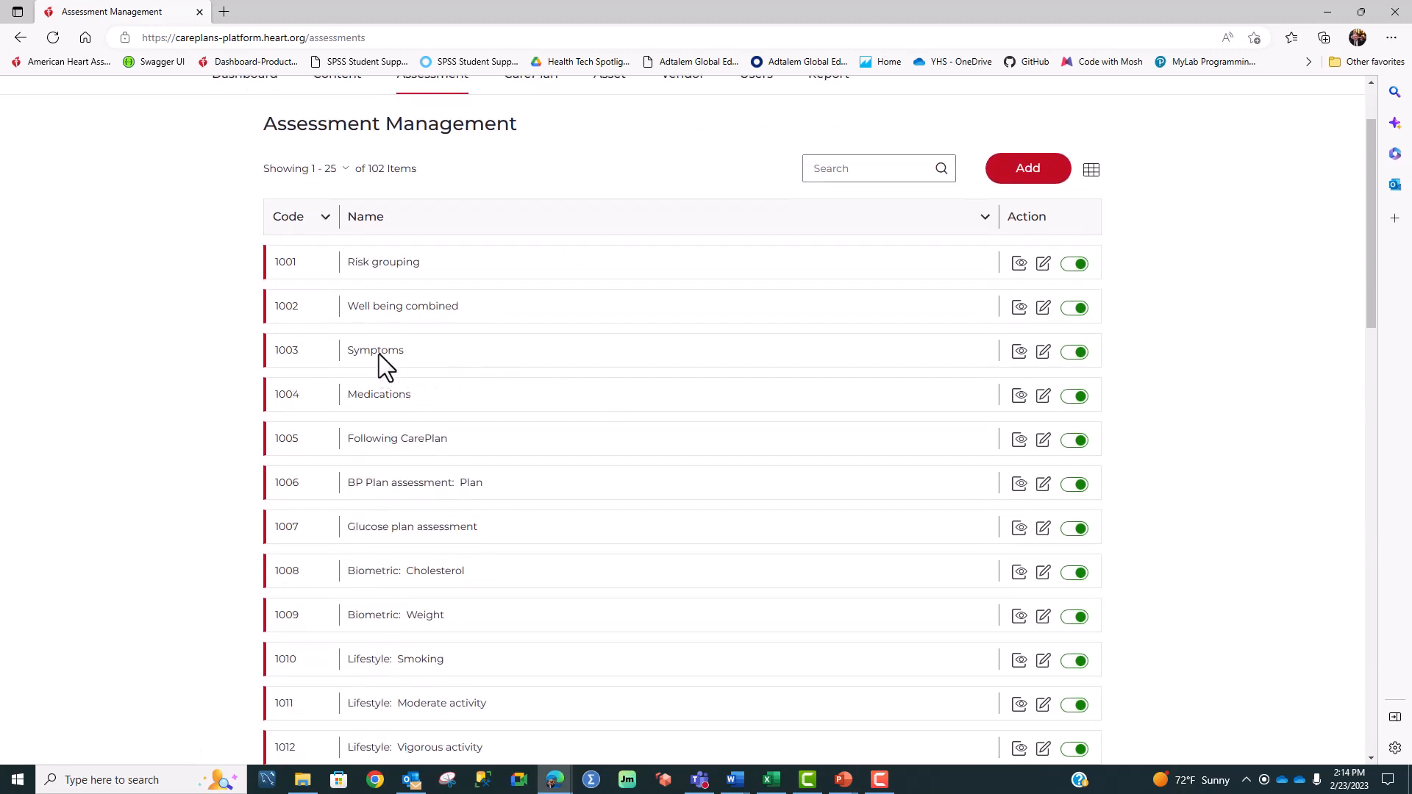
pyautogui.moveTo(416, 394)
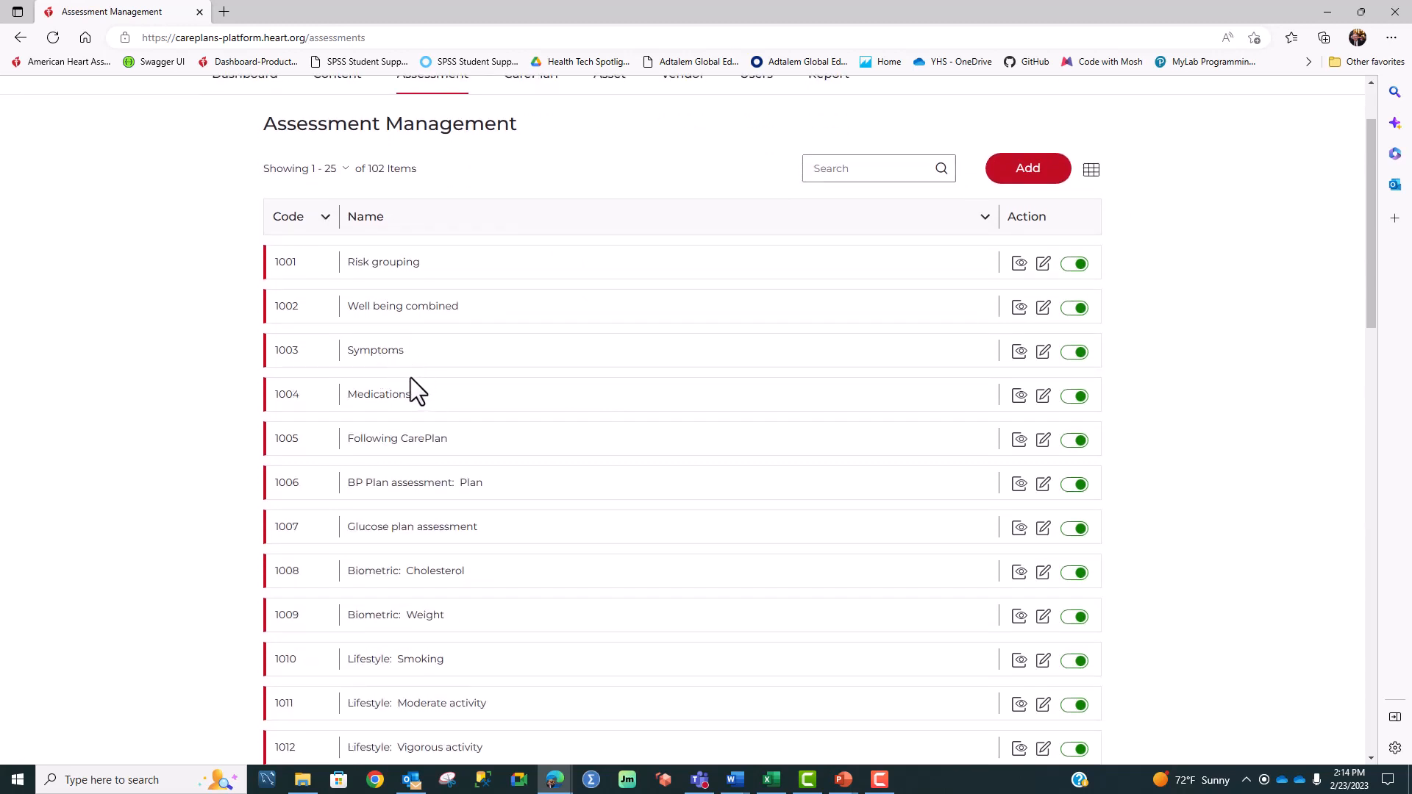
pyautogui.scroll(-3)
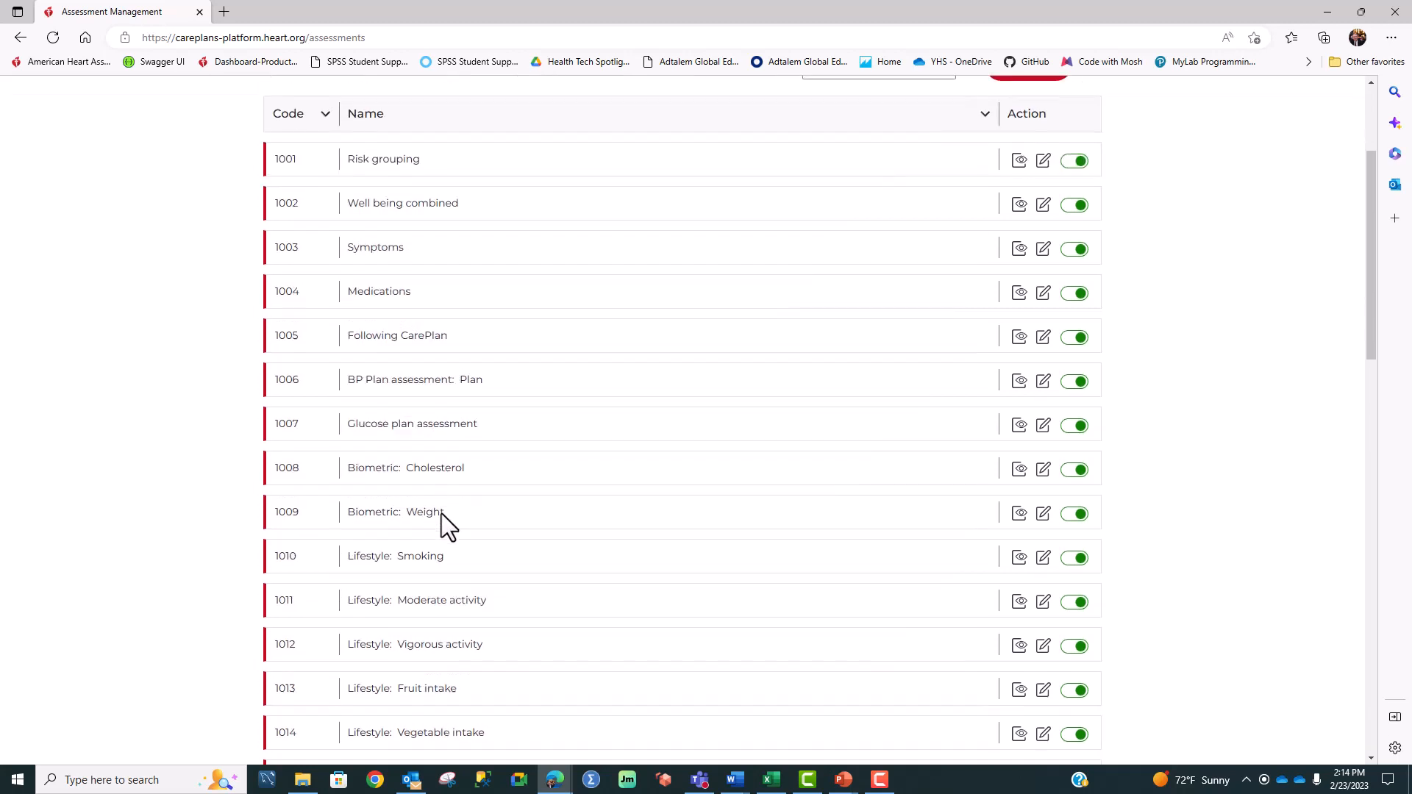
pyautogui.scroll(-3)
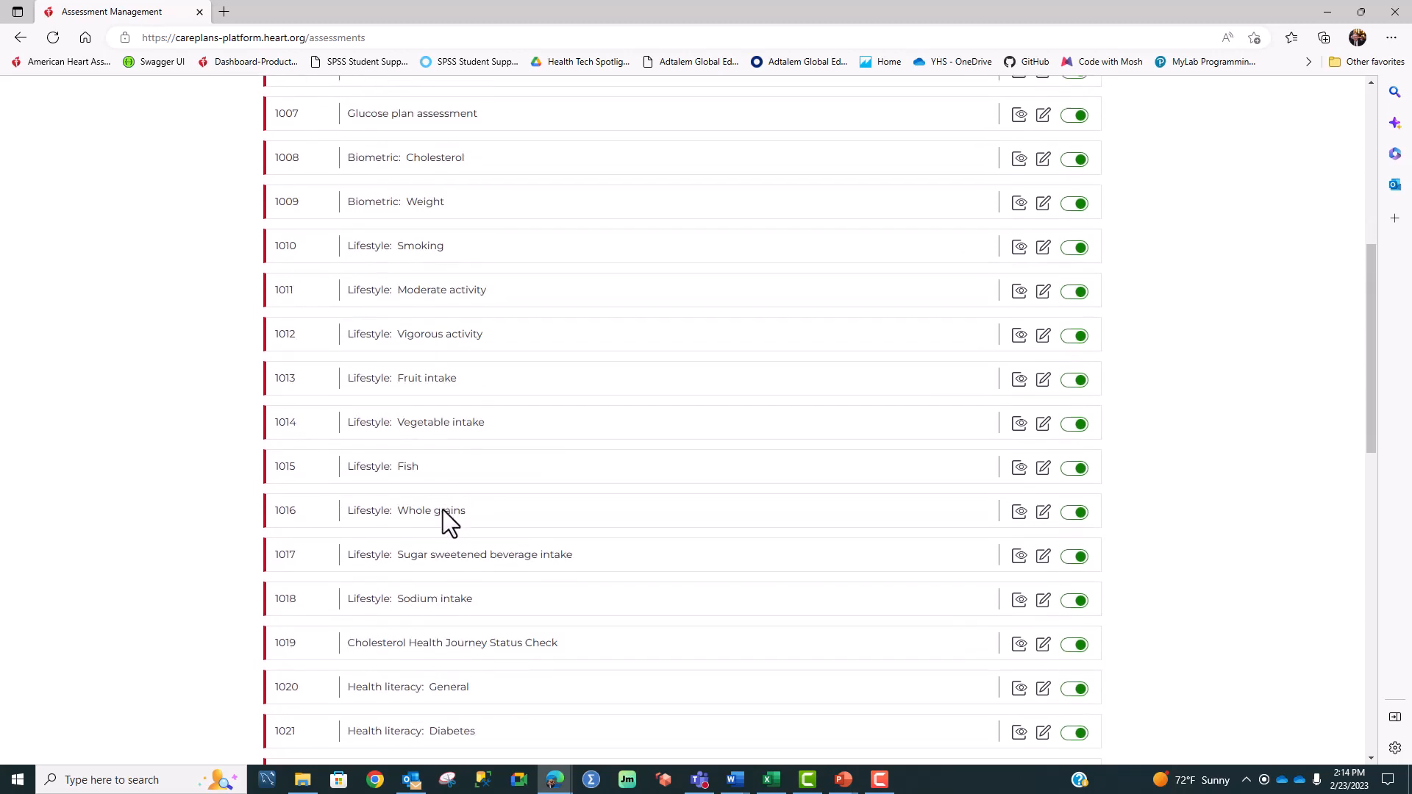
pyautogui.scroll(3)
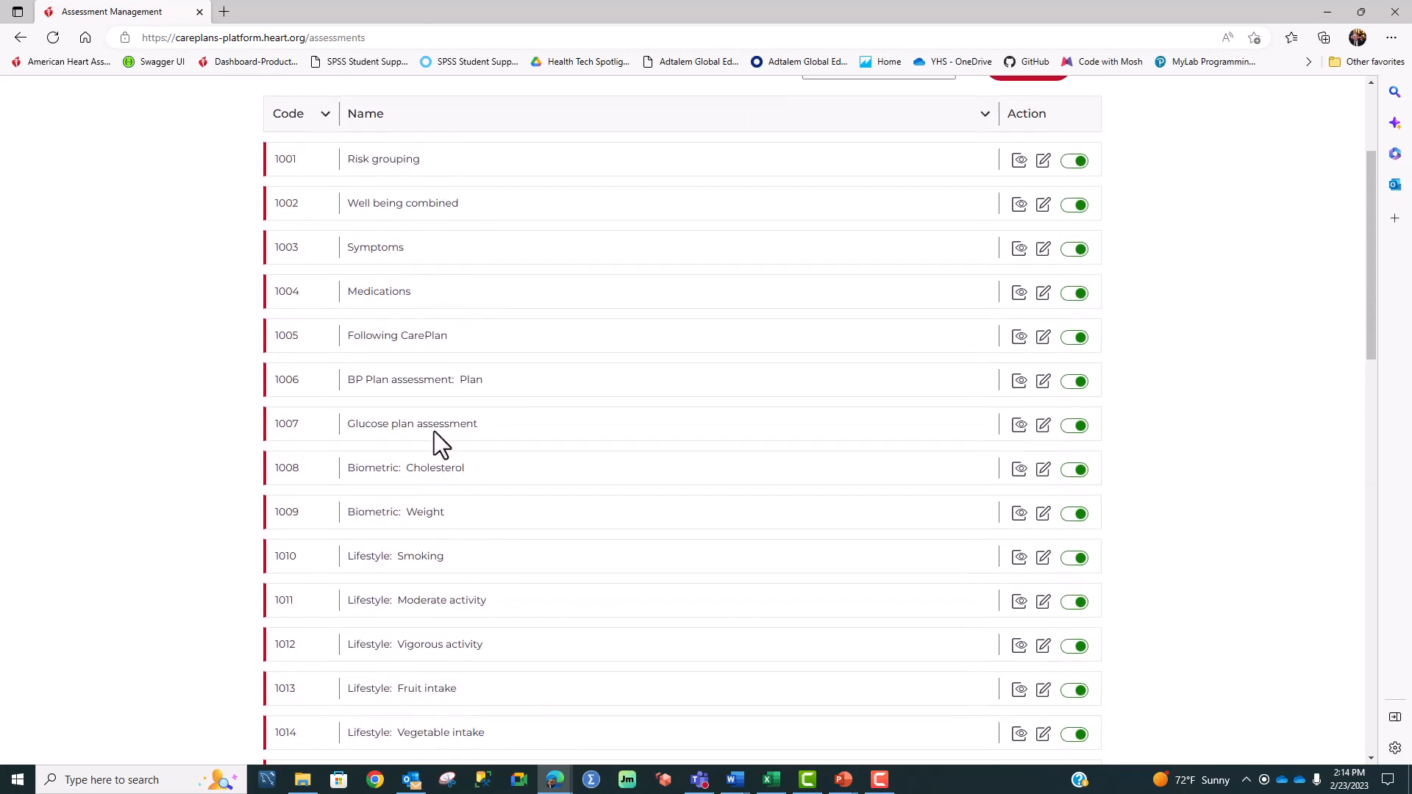
pyautogui.moveTo(453, 399)
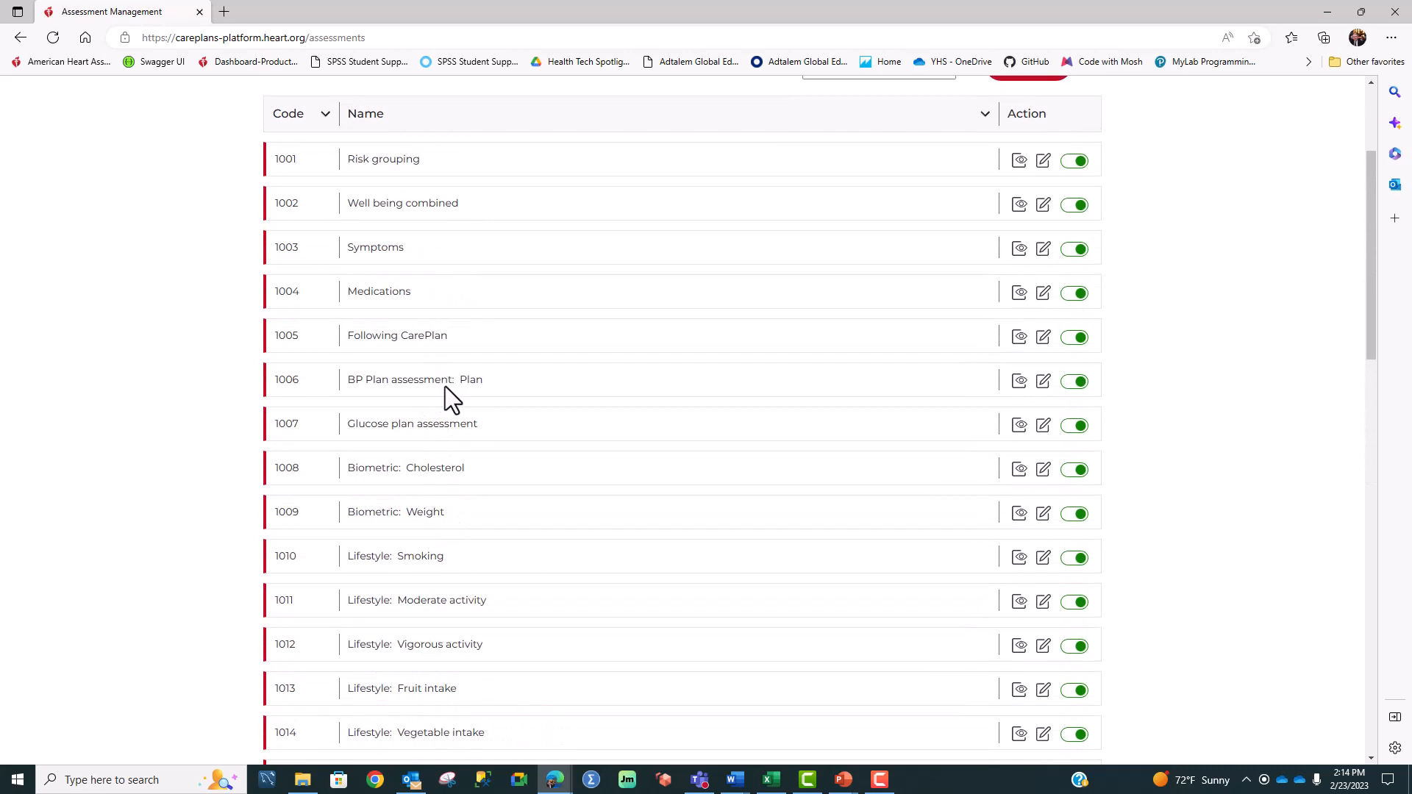
pyautogui.moveTo(887, 398)
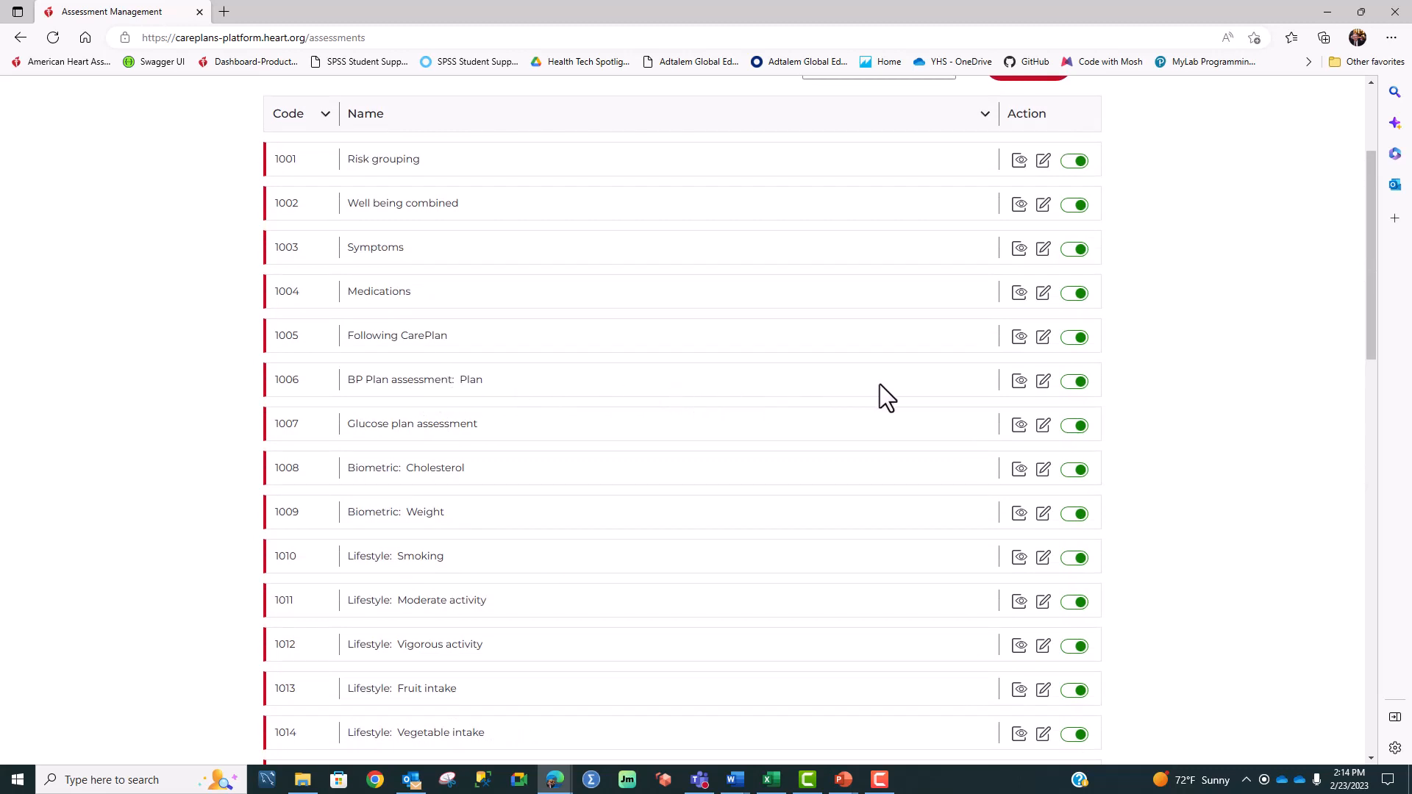
# - View assessment 1006, BP Plan assessment: Plan, and scroll through its eight questions
pyautogui.click(1018, 381)
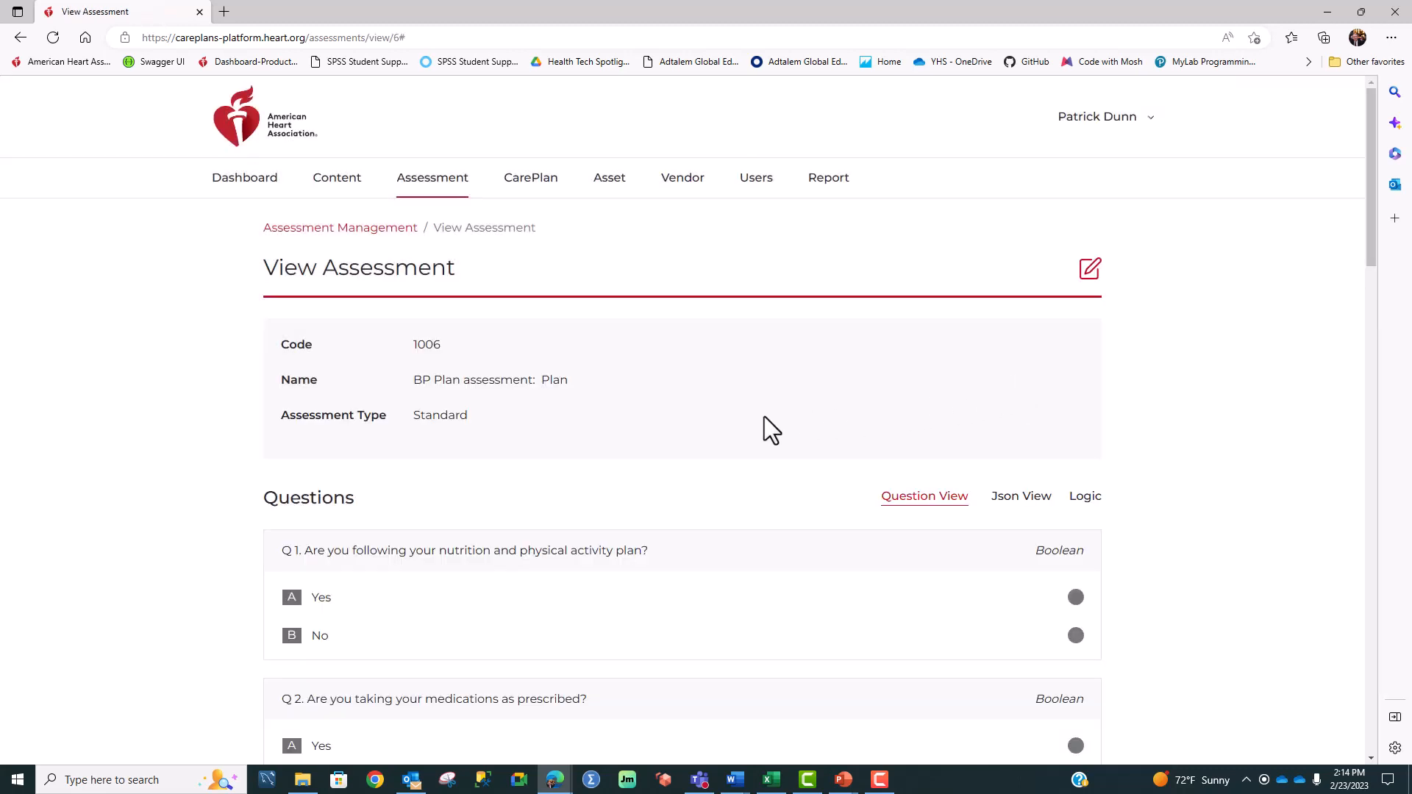
pyautogui.scroll(-3)
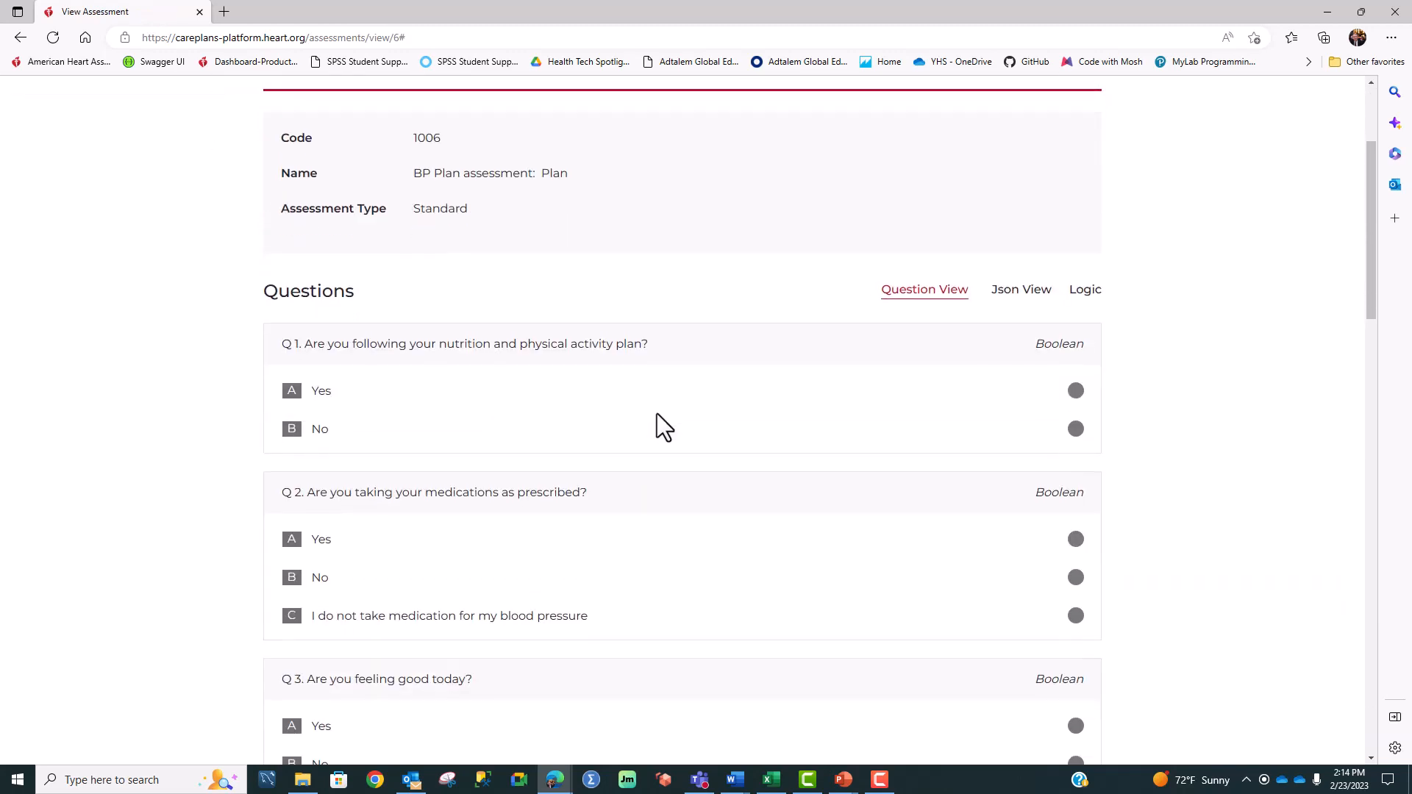
pyautogui.scroll(-3)
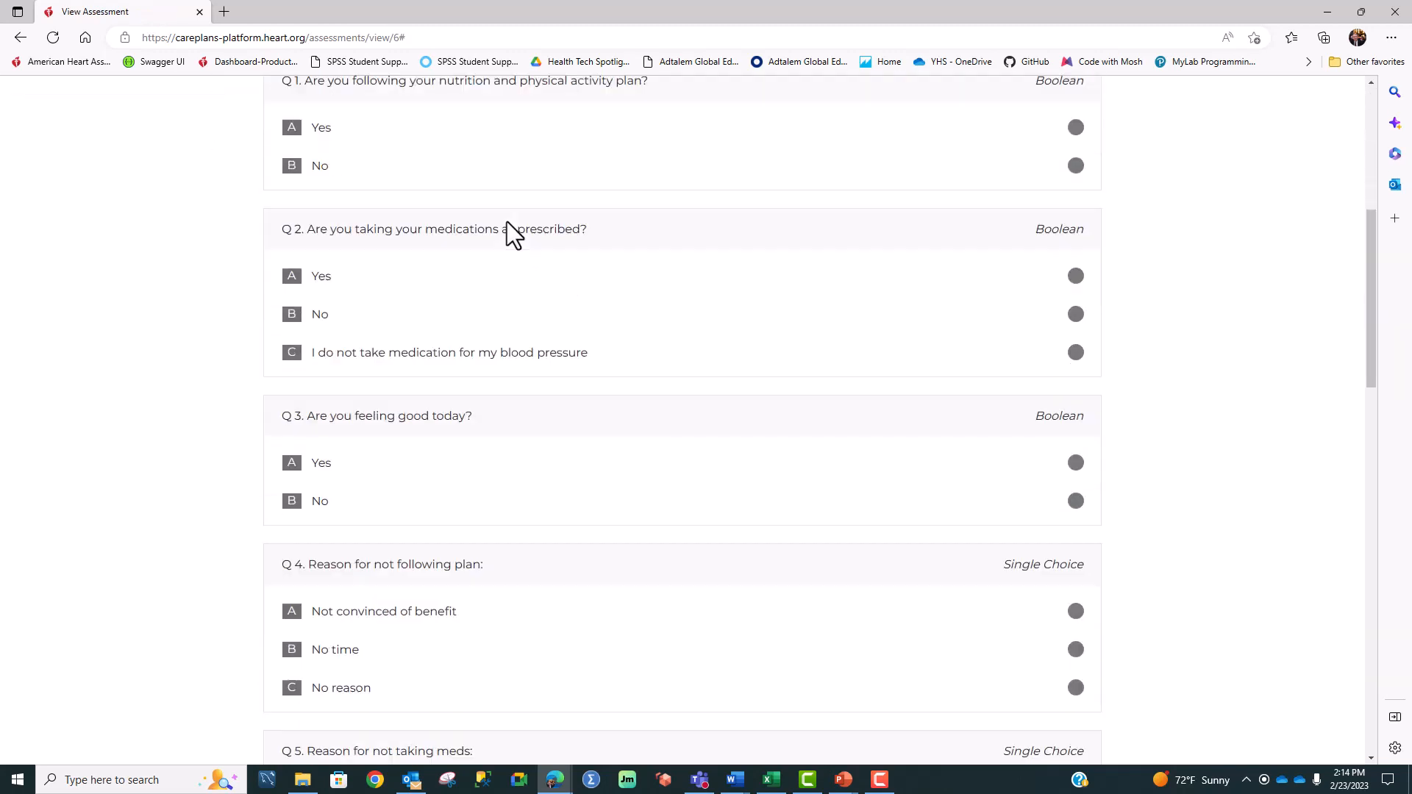
pyautogui.scroll(-3)
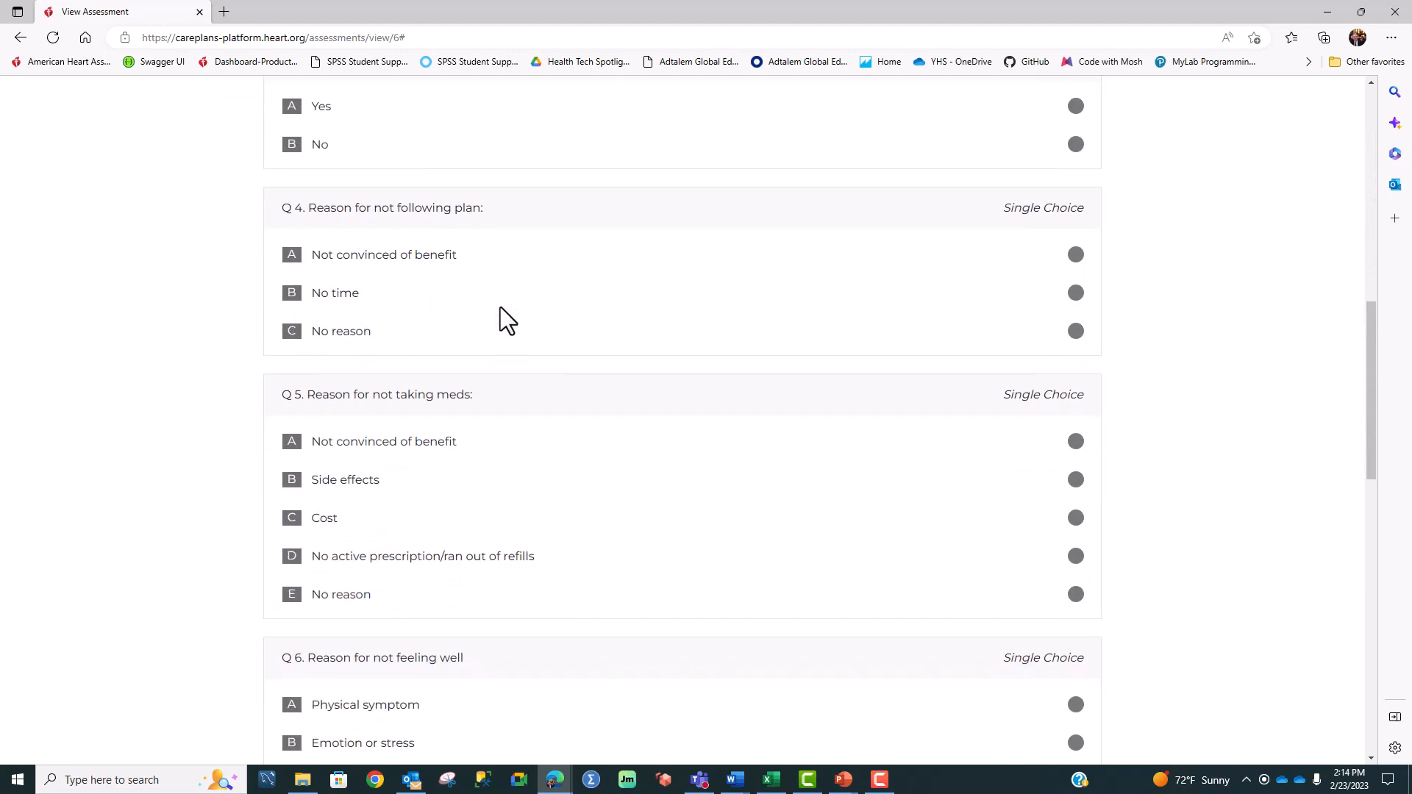
pyautogui.scroll(-3)
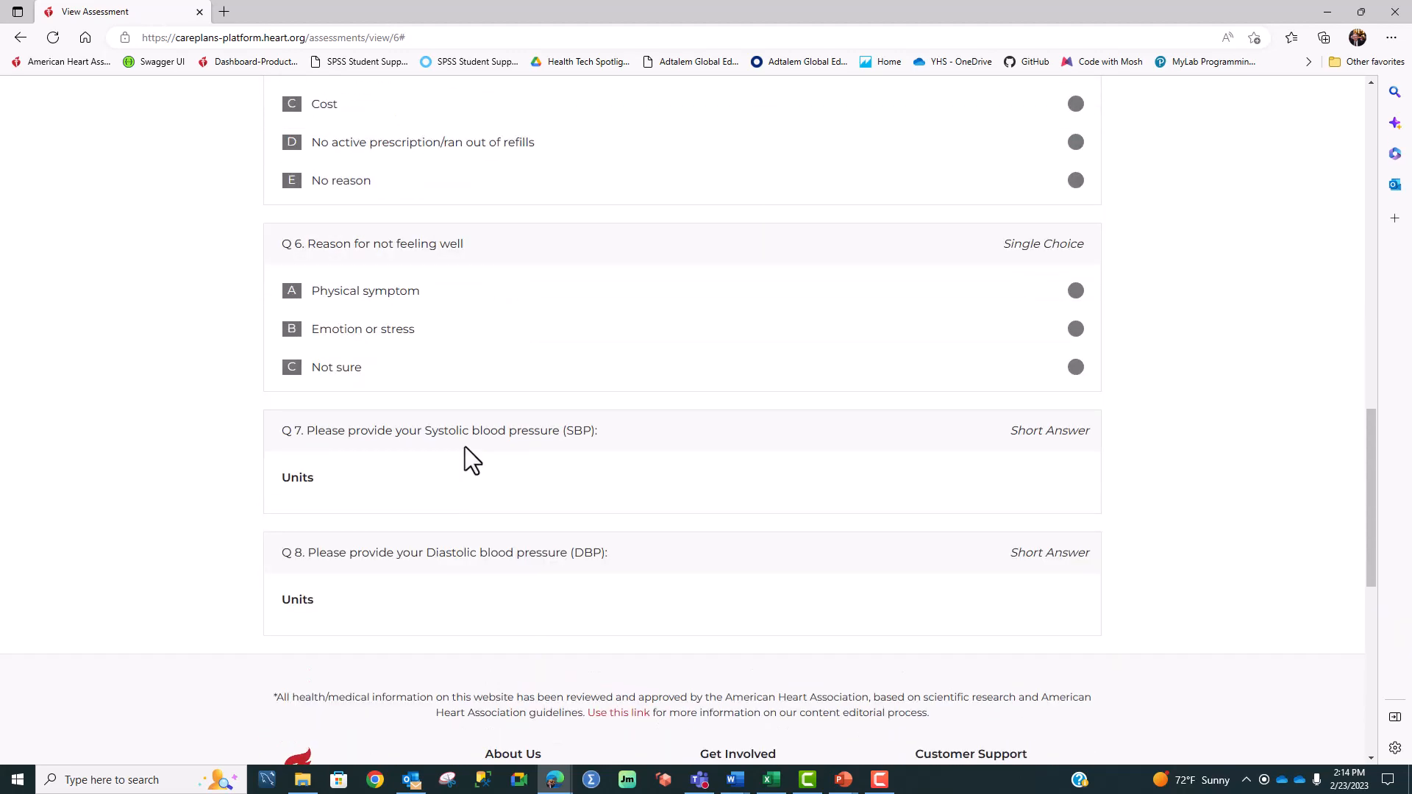
pyautogui.scroll(3)
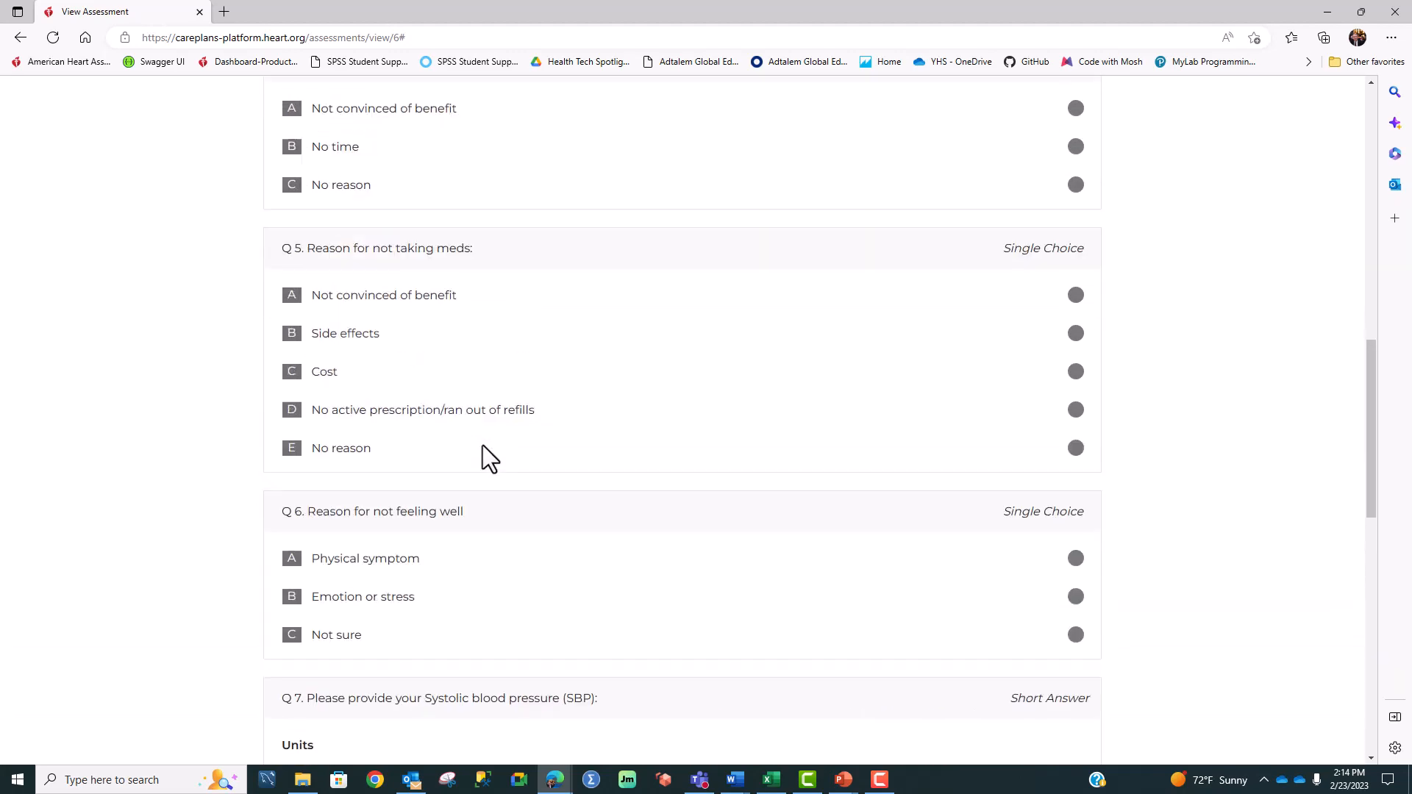
pyautogui.scroll(3)
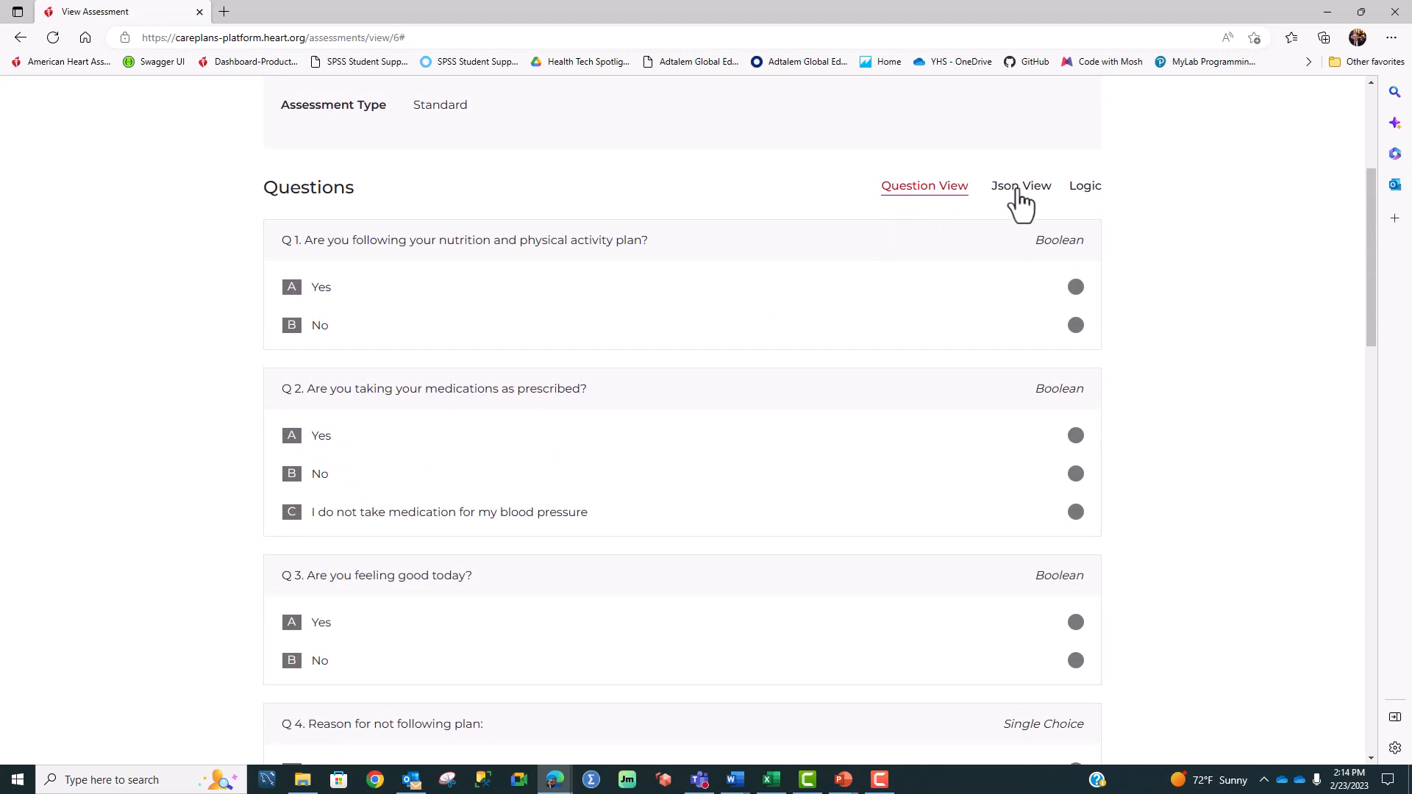
# - Switch the BP Plan assessment to Json View and read the branching rules and triggered questions
pyautogui.click(1021, 185)
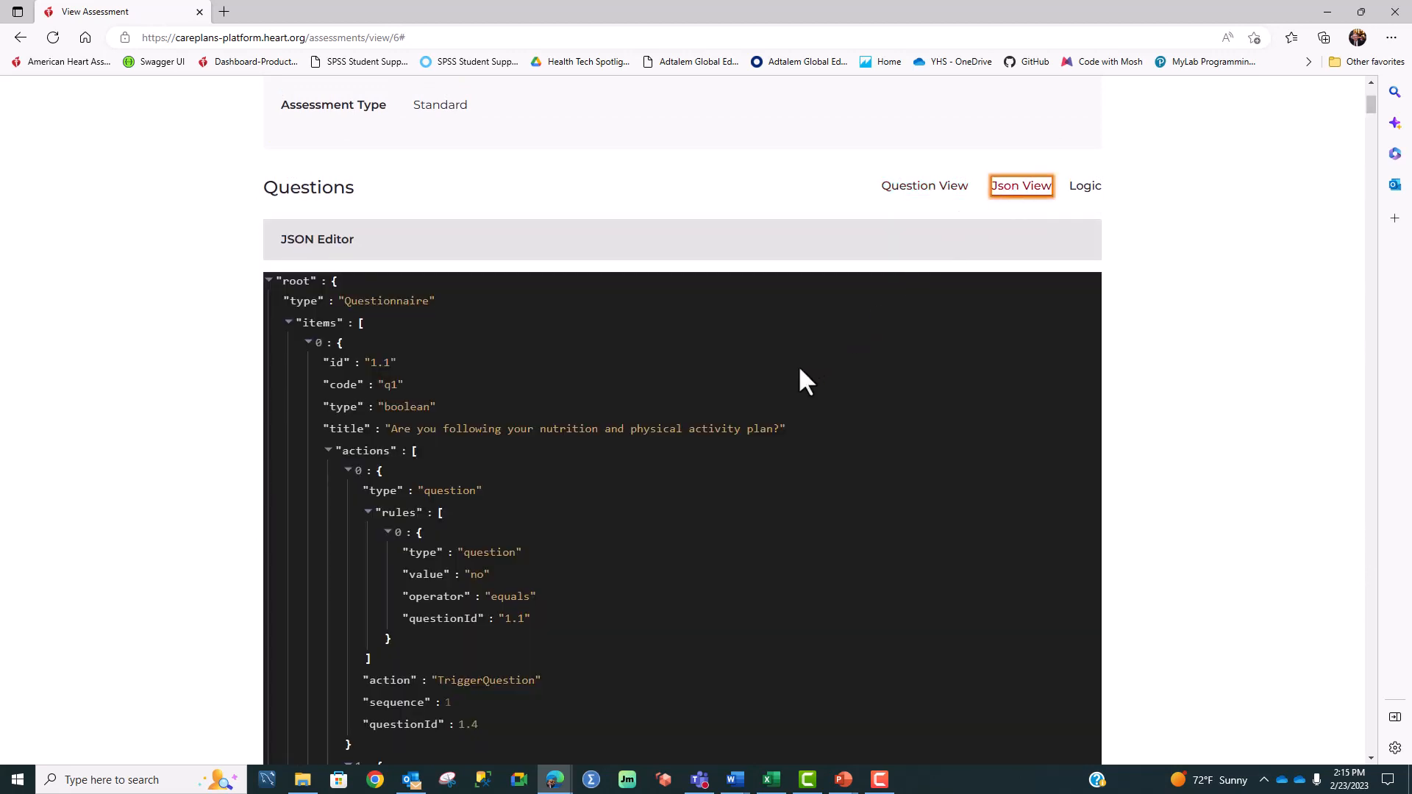
pyautogui.scroll(-3)
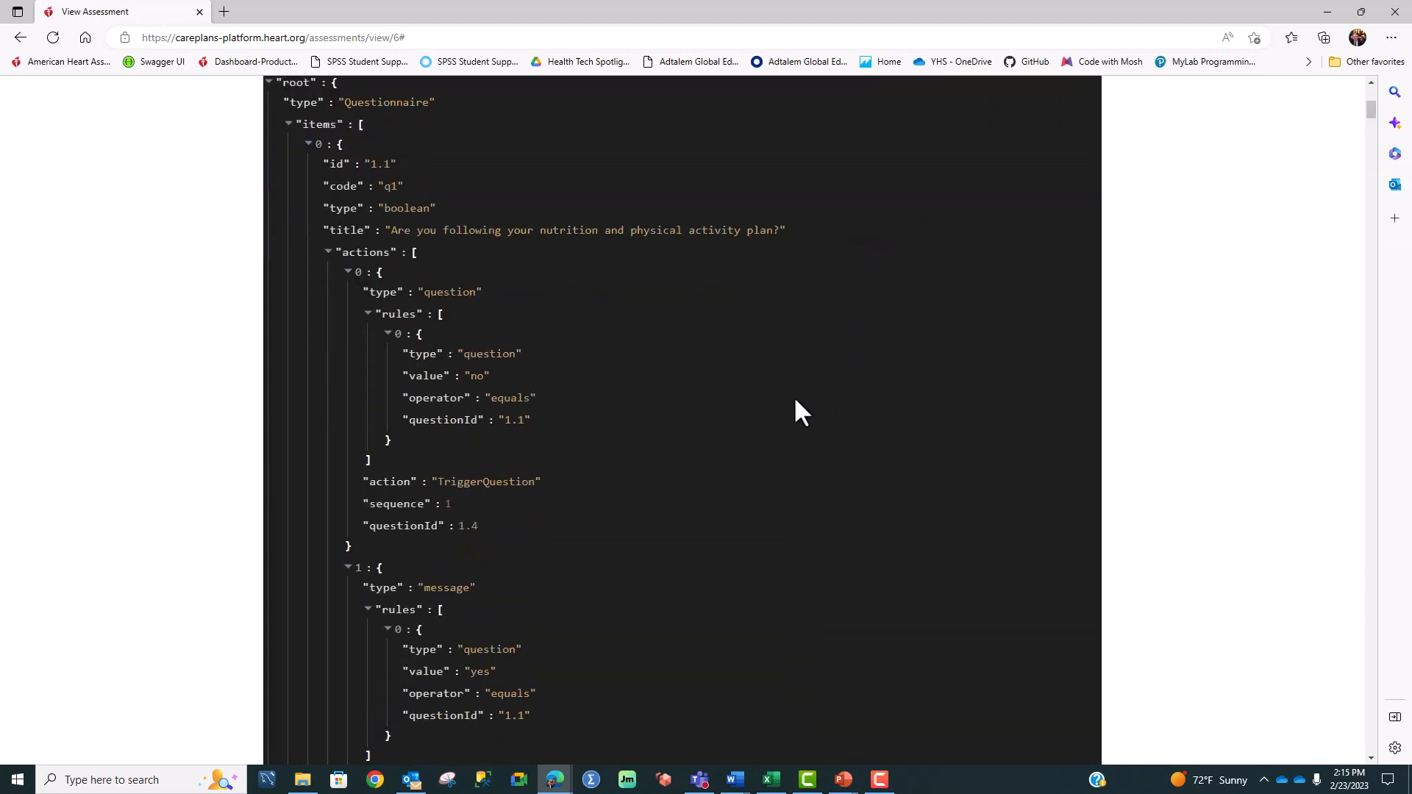
pyautogui.scroll(-3)
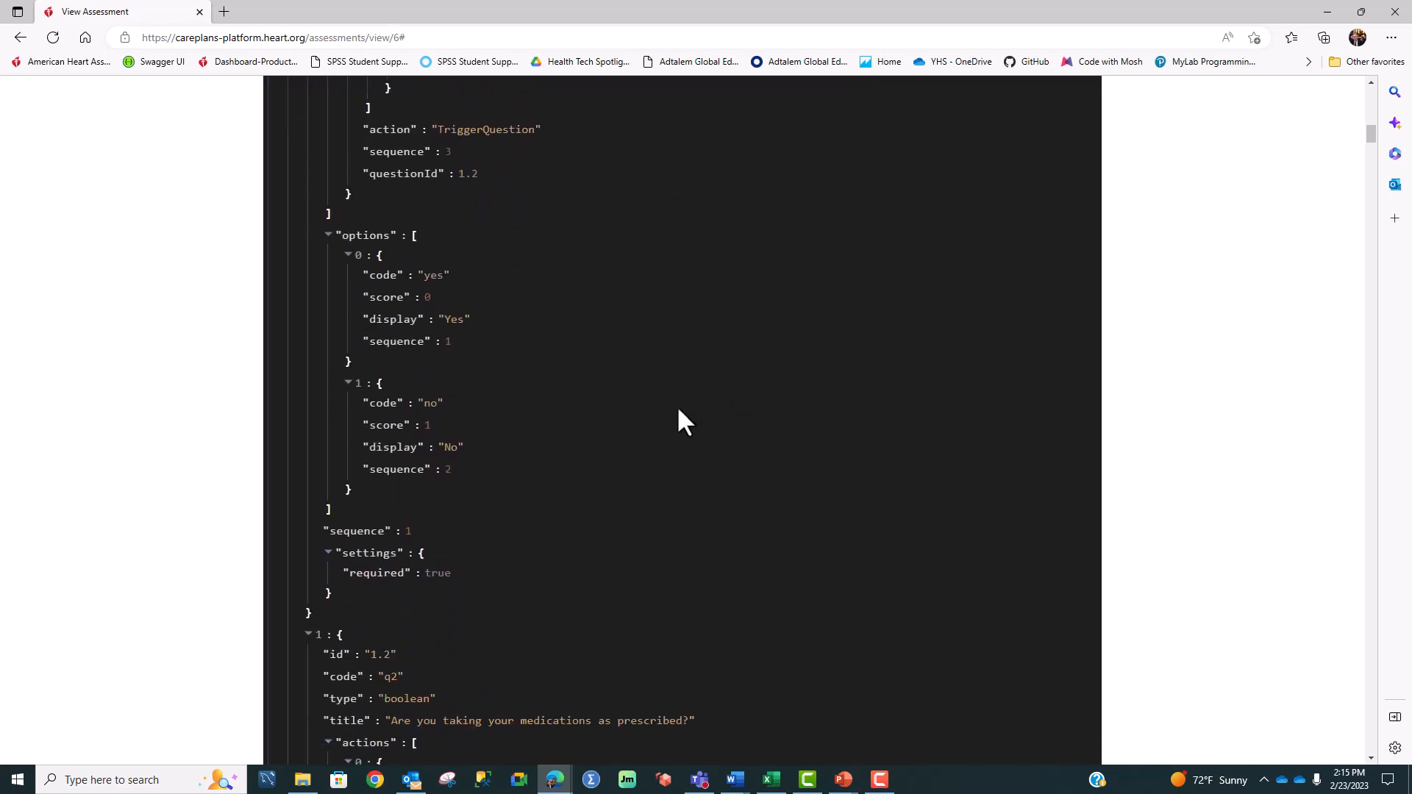
pyautogui.scroll(-3)
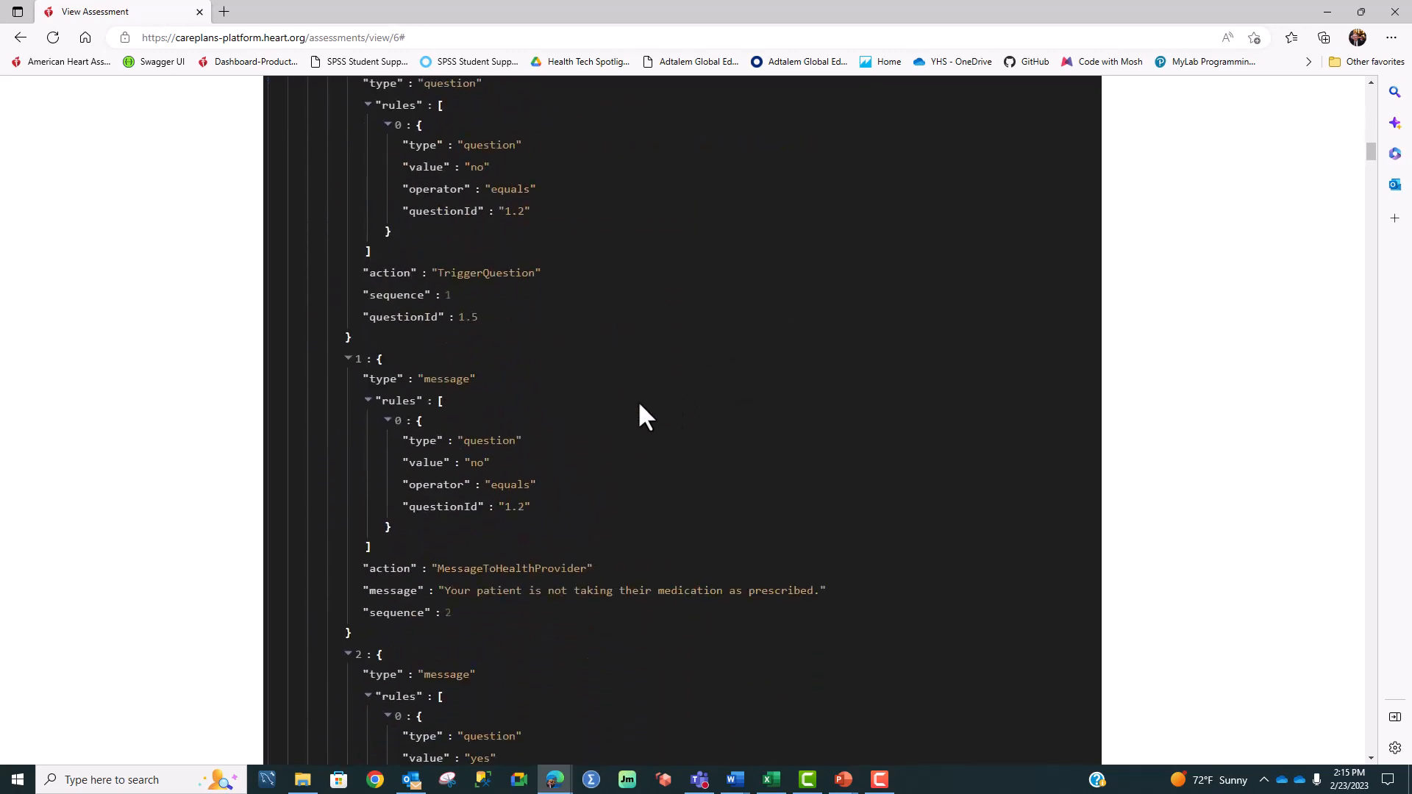
pyautogui.scroll(-3)
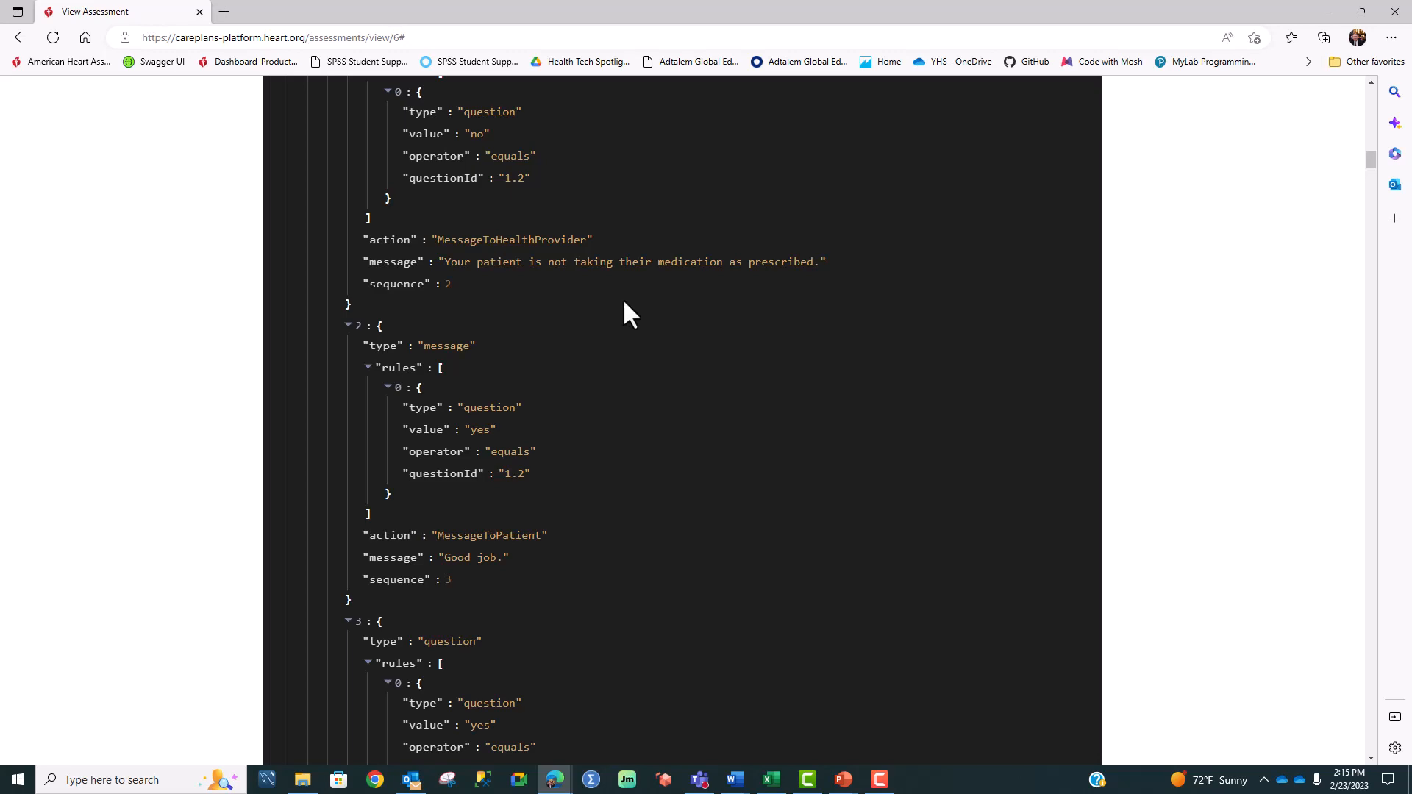
pyautogui.scroll(3)
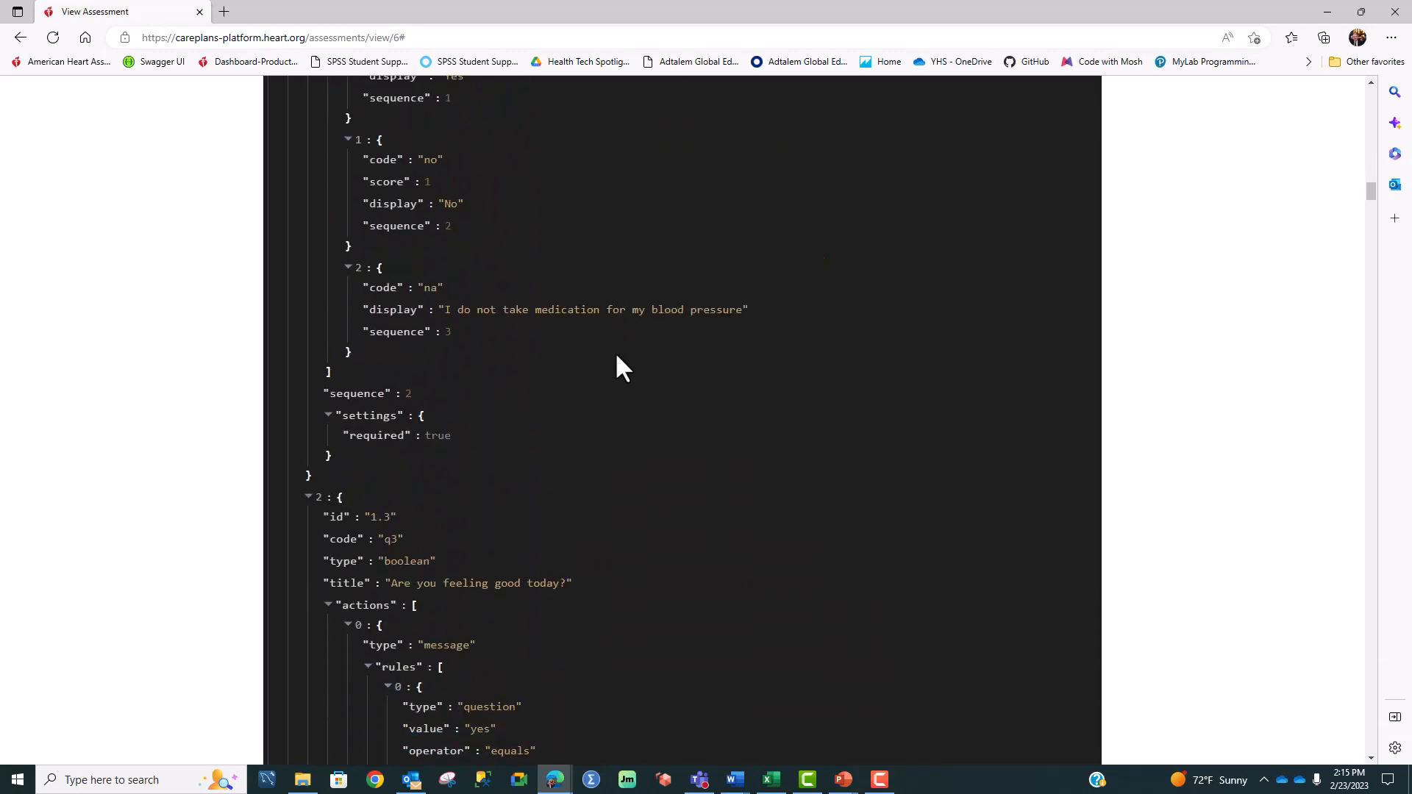
pyautogui.scroll(-3)
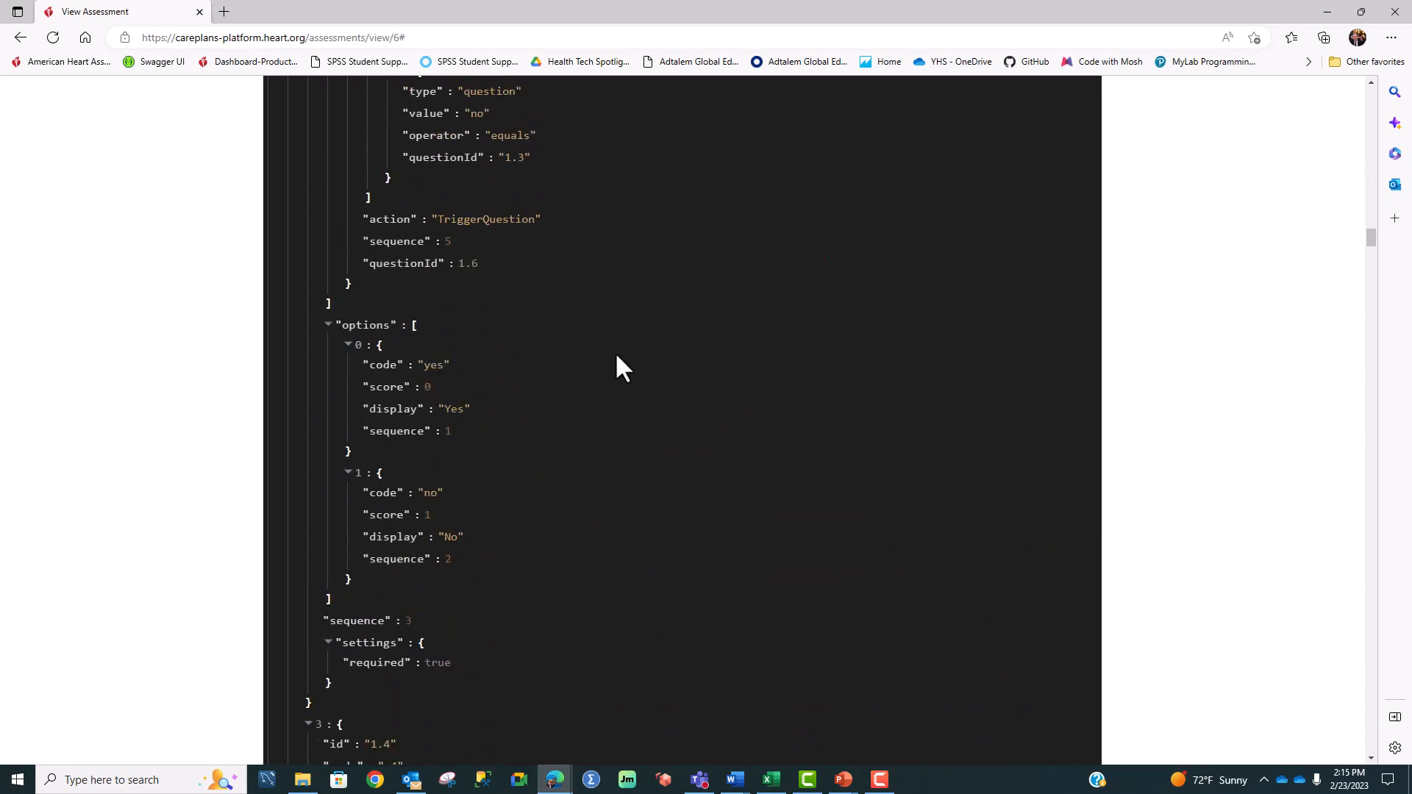
# - Continue through the JSON to the MessageToPatient actions at sequence 1 and 2
pyautogui.scroll(-3)
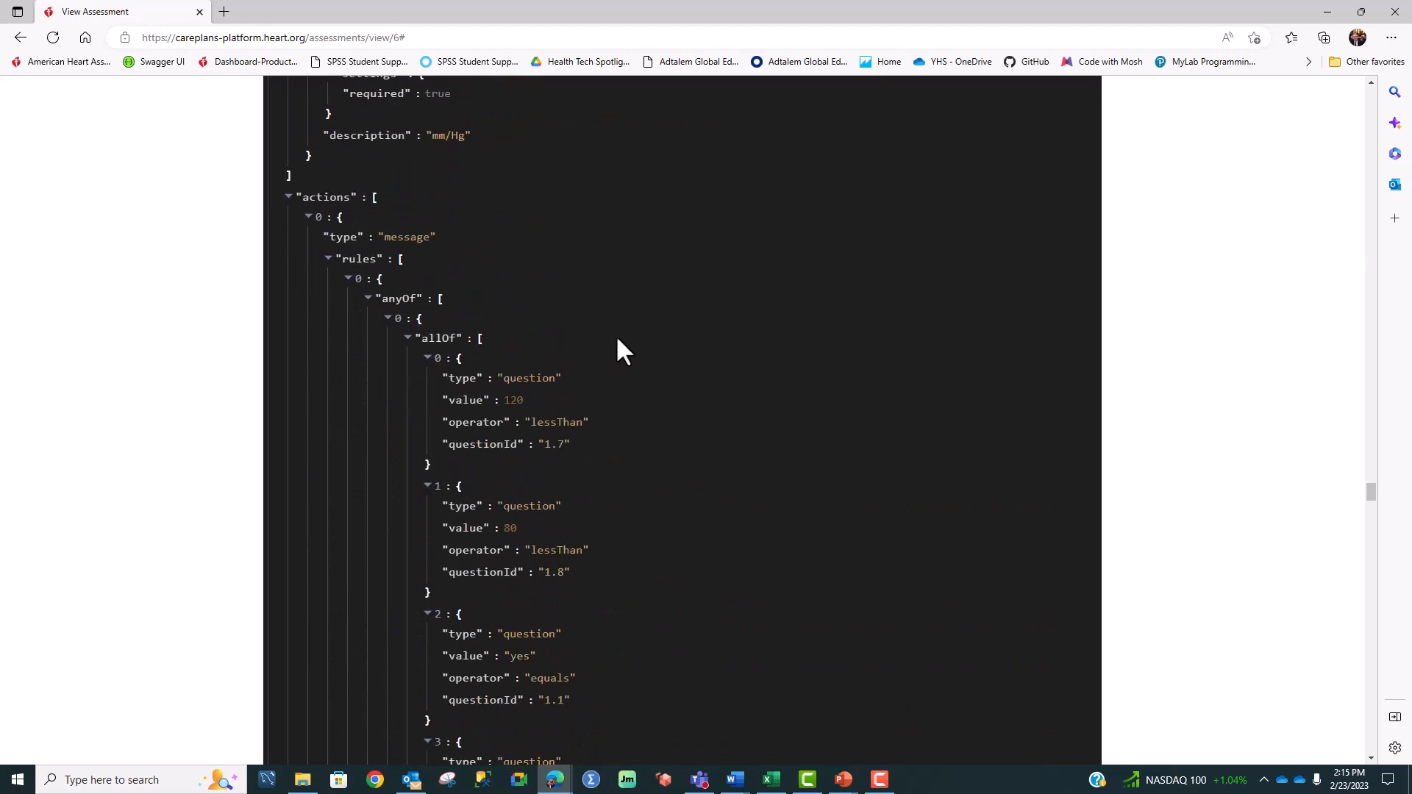
pyautogui.scroll(-3)
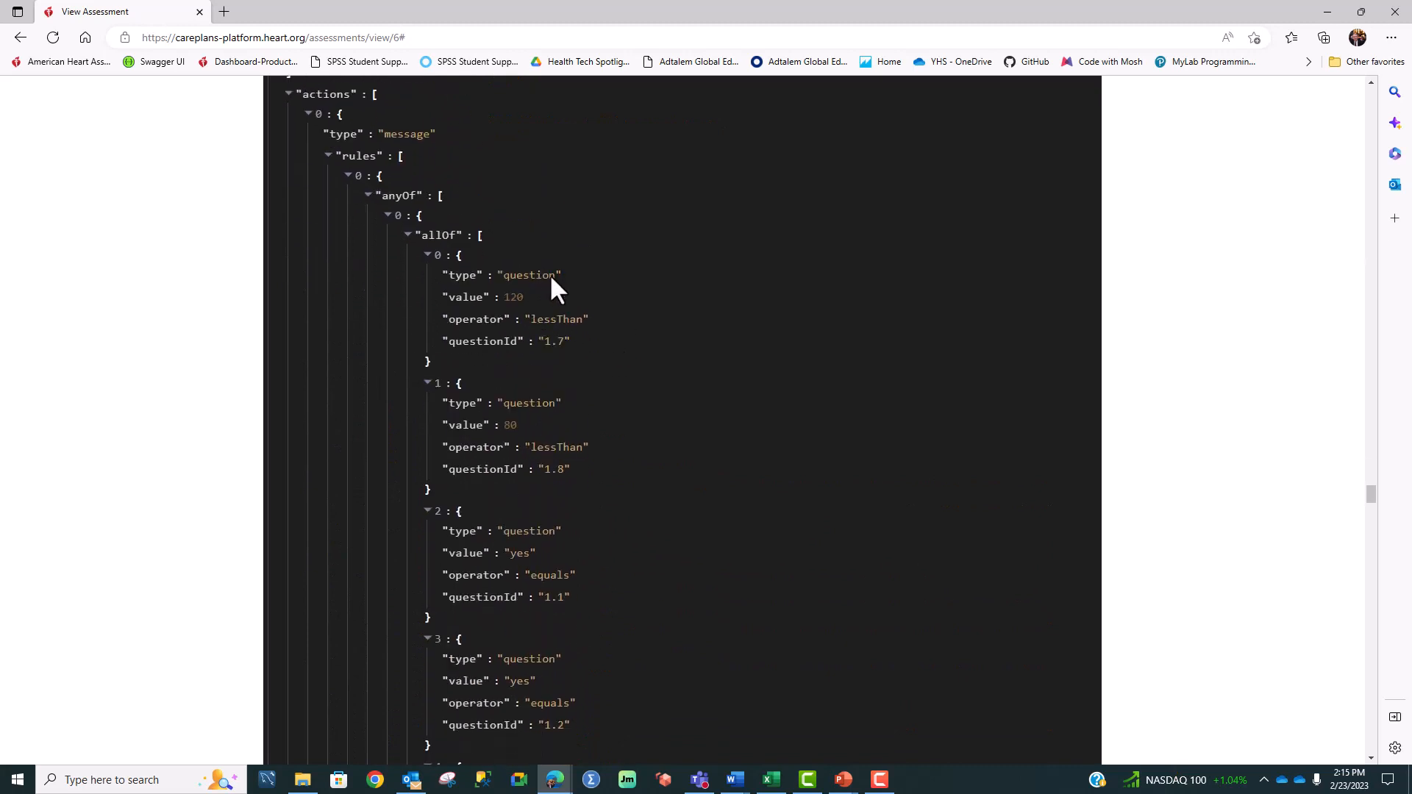
pyautogui.scroll(-3)
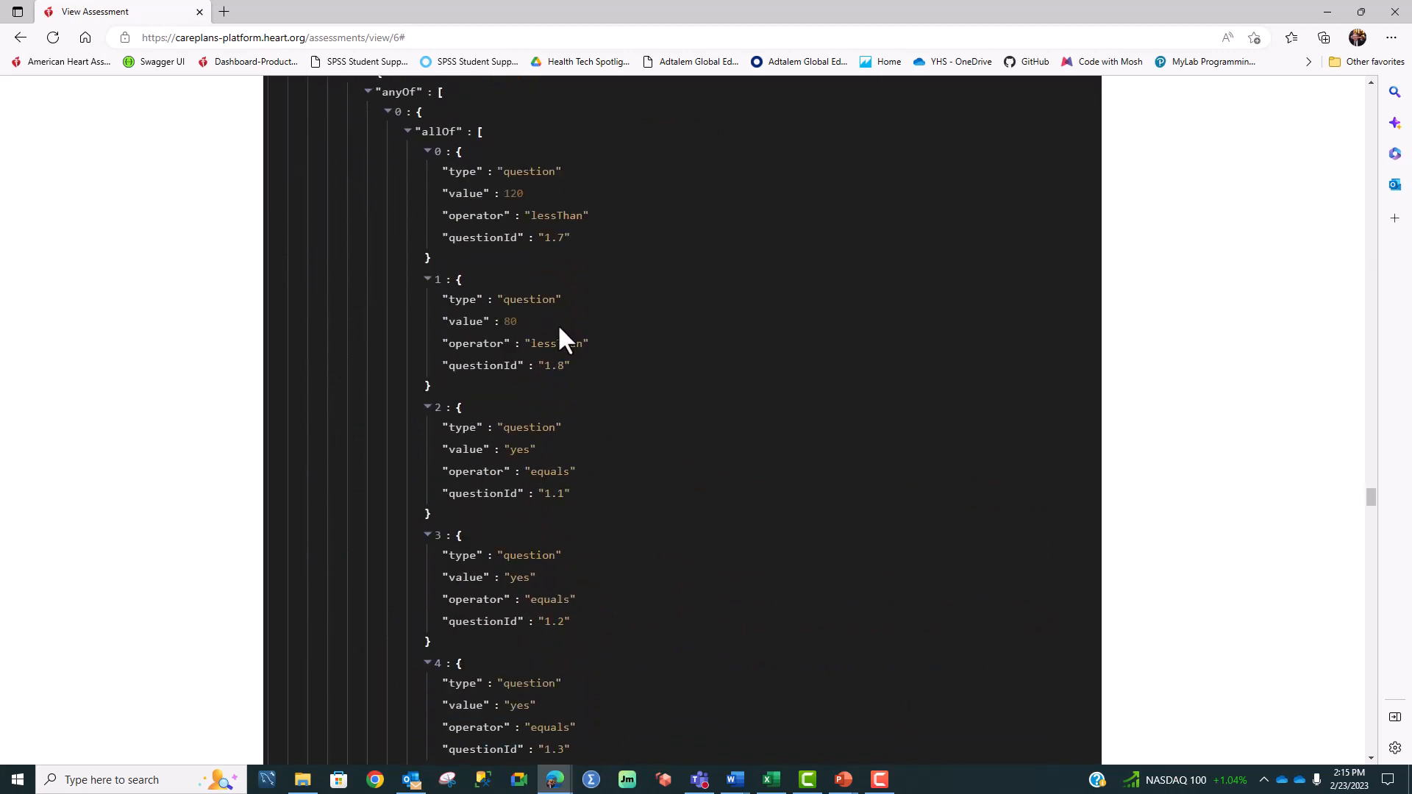
pyautogui.moveTo(607, 273)
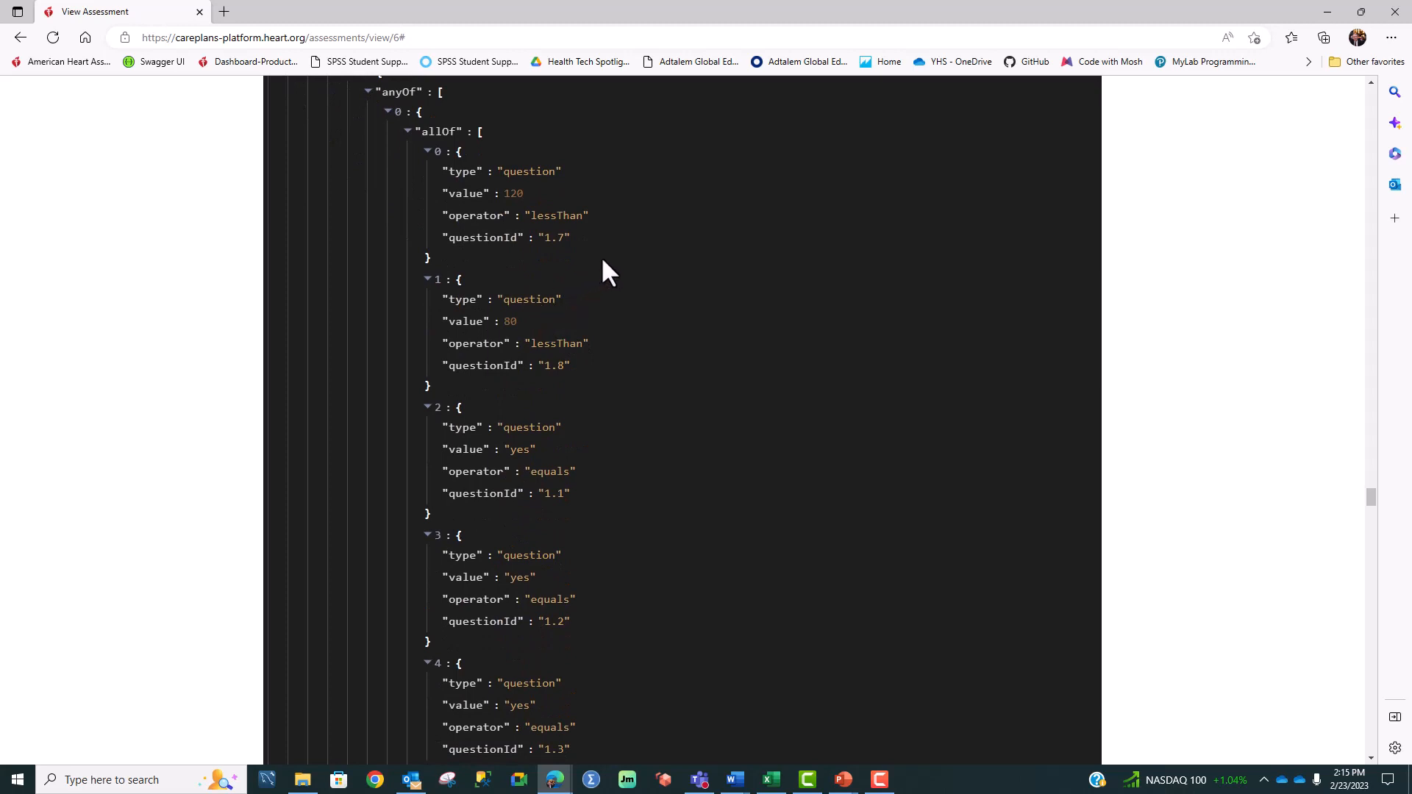
pyautogui.scroll(-3)
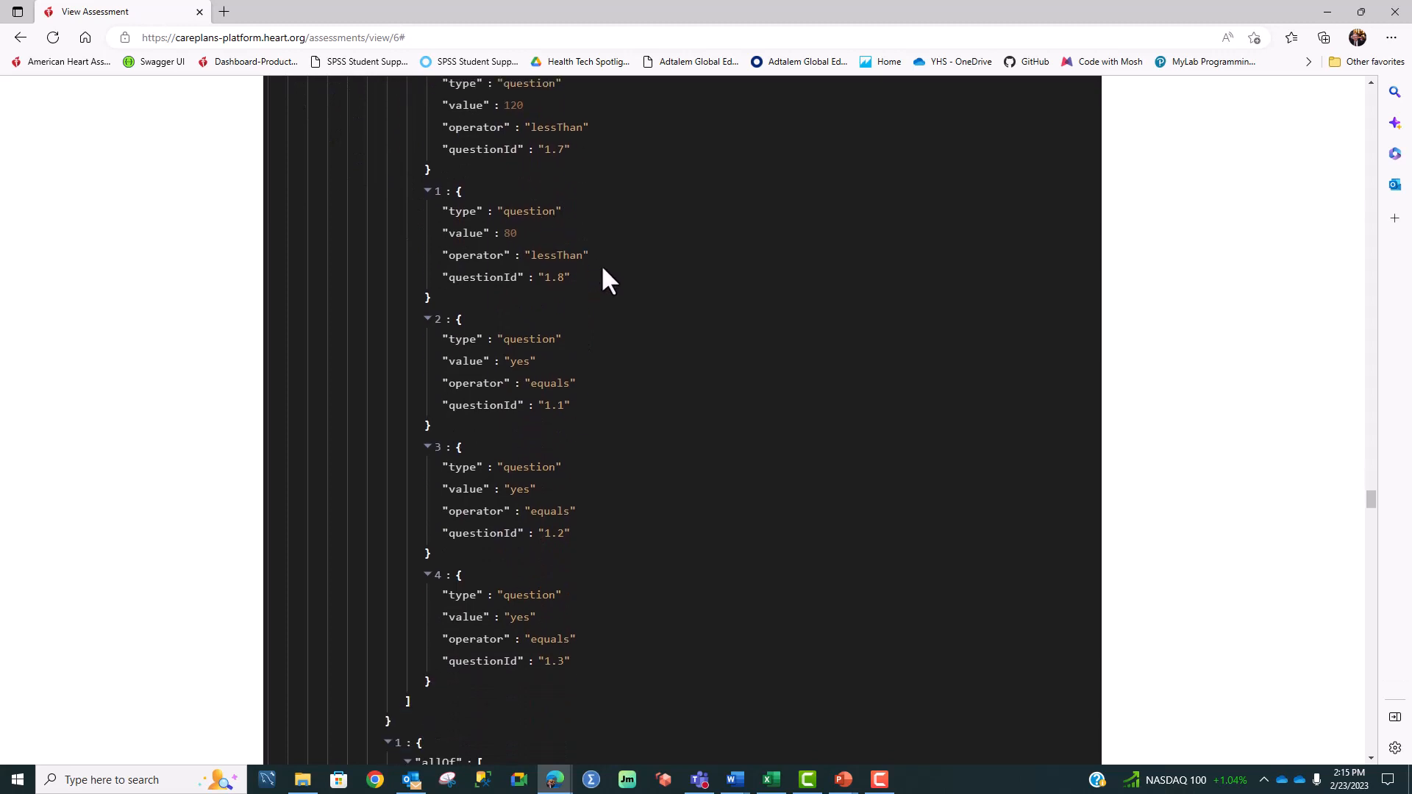
pyautogui.scroll(-3)
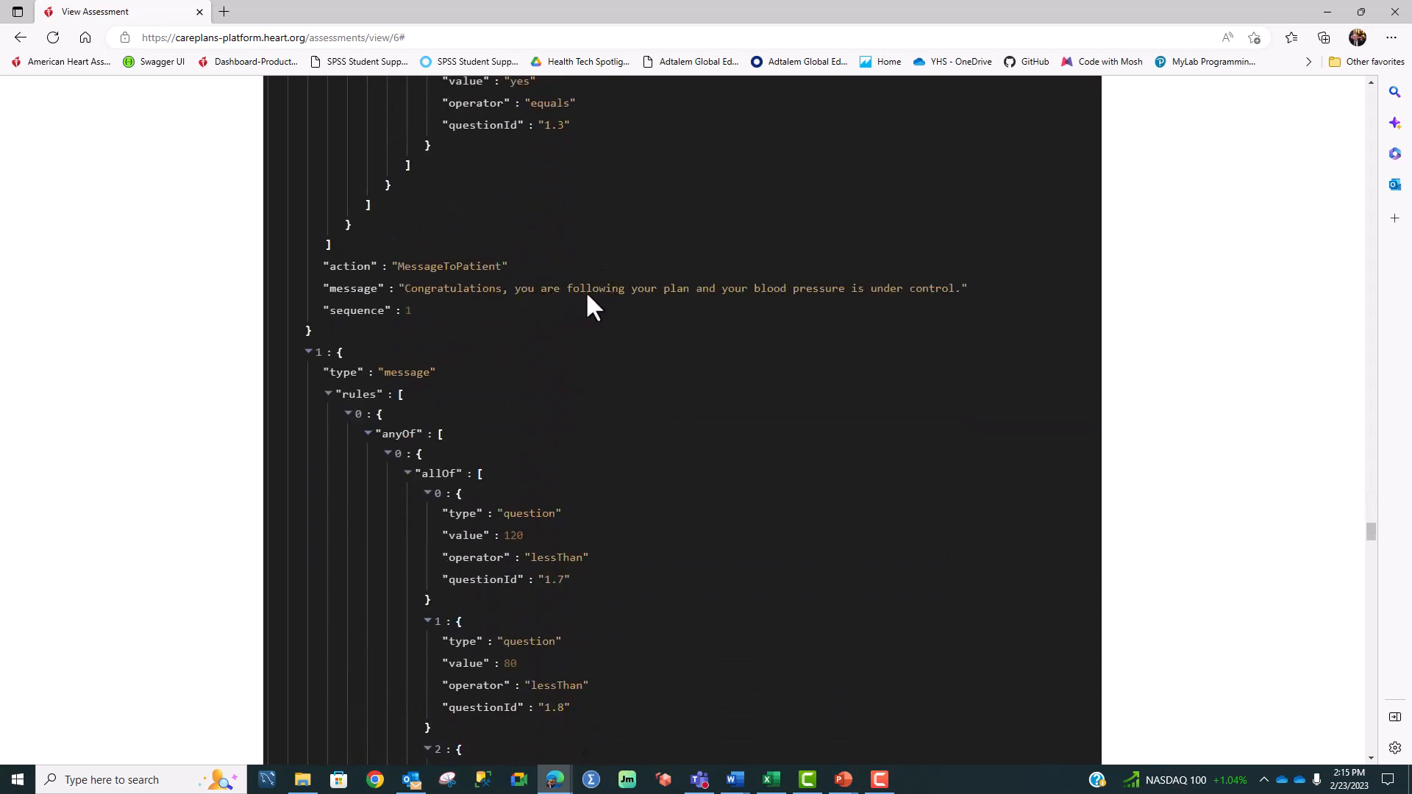
pyautogui.scroll(-3)
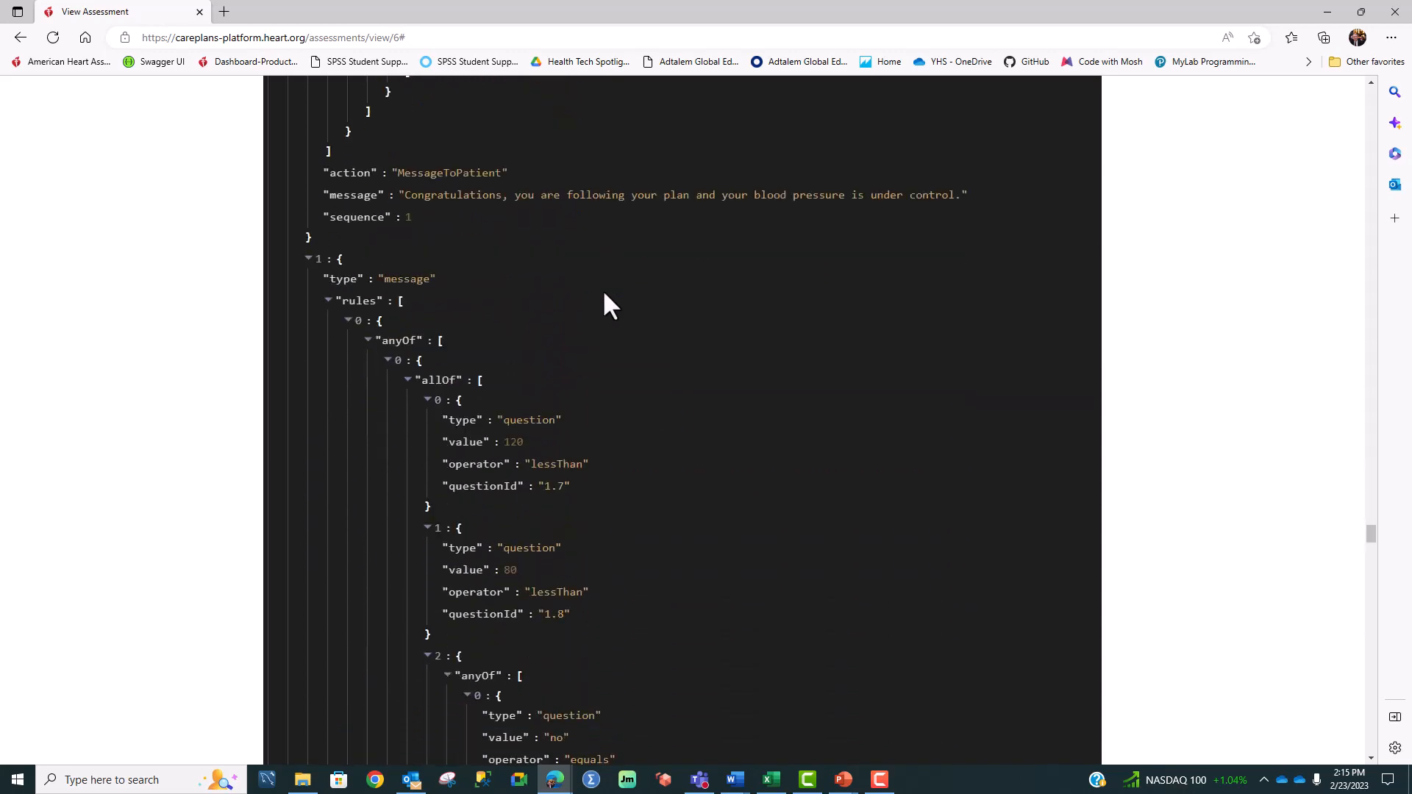
pyautogui.scroll(-3)
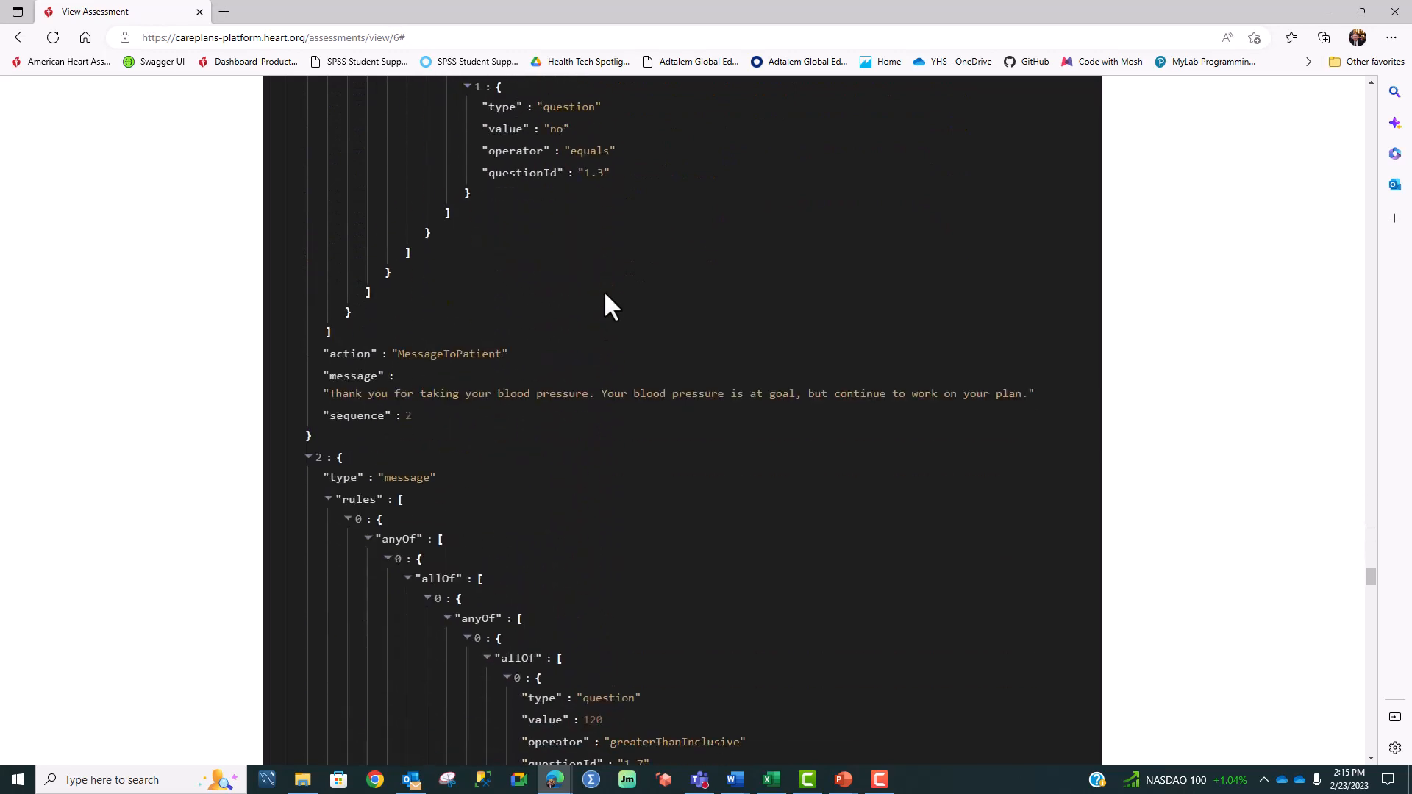
# - View the Monitored Exercise Session assessment's feelings, heart rate and blood pressure questions
pyautogui.click(22, 37)
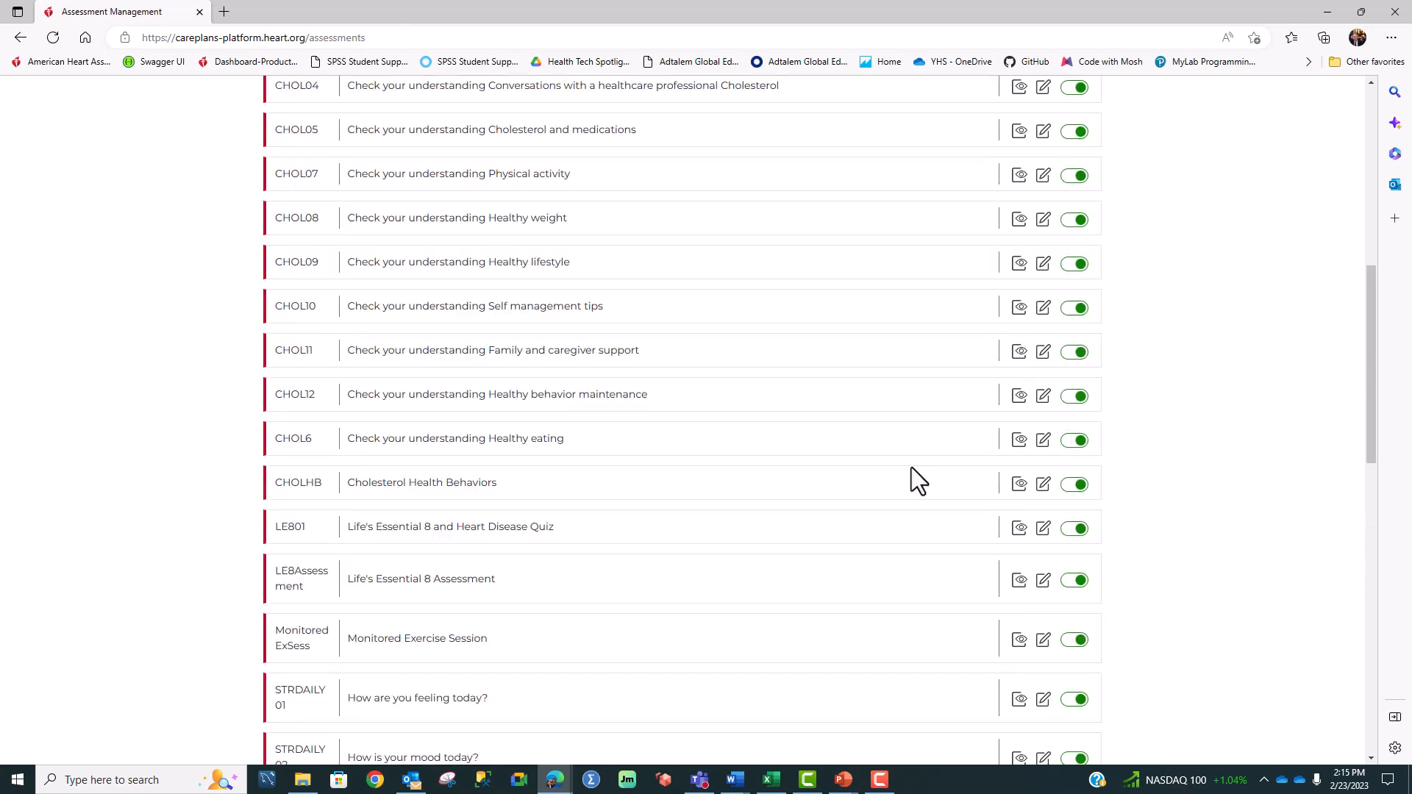
pyautogui.moveTo(628, 648)
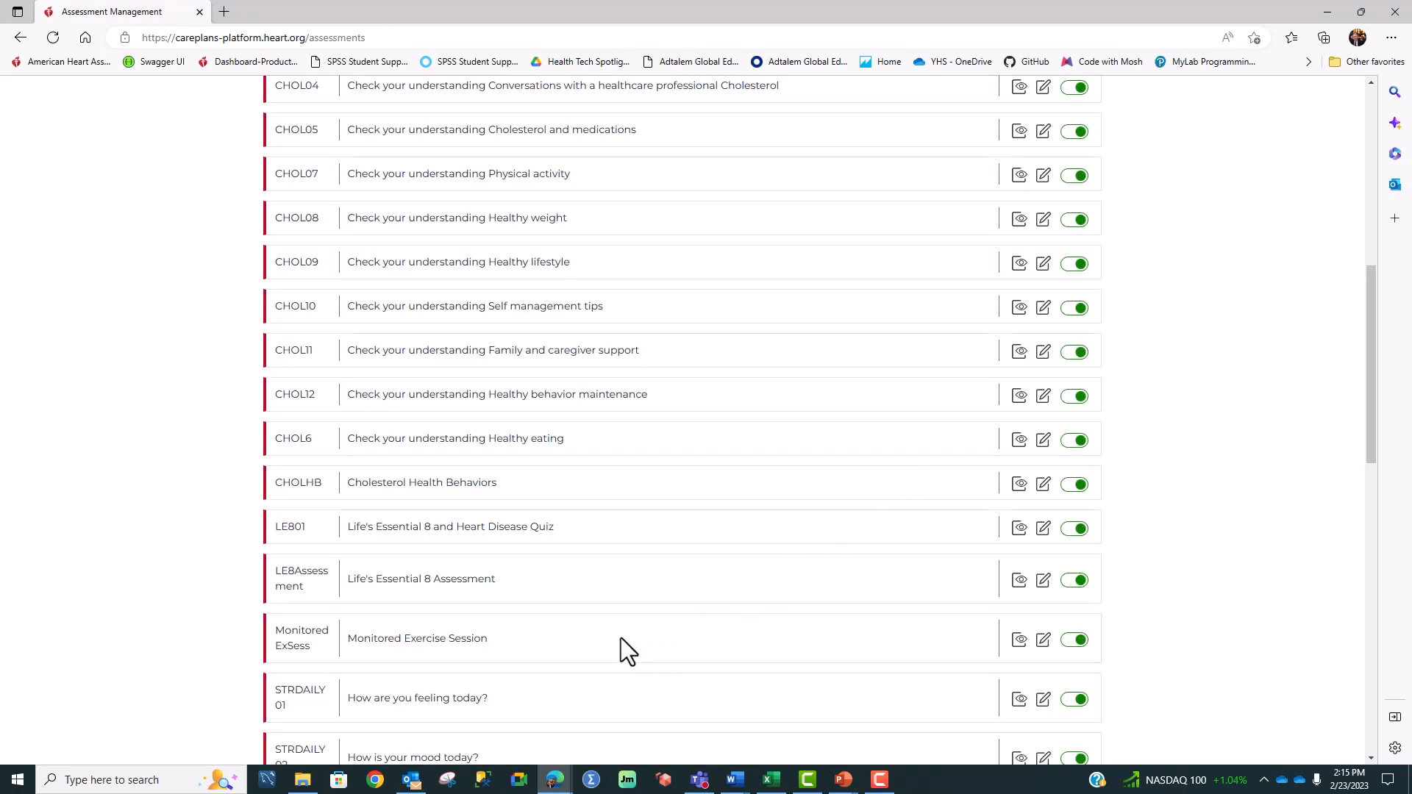
pyautogui.moveTo(403, 658)
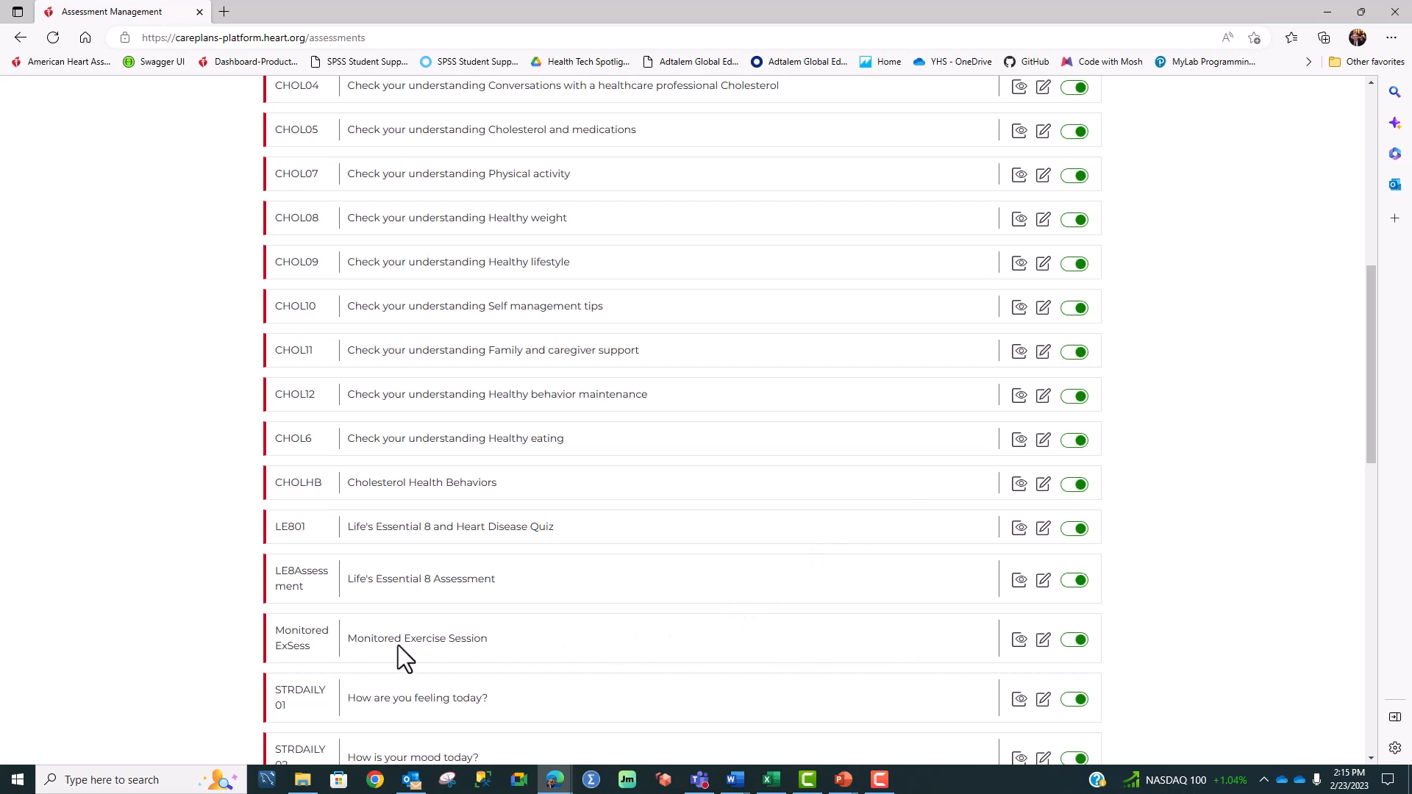
pyautogui.click(1018, 640)
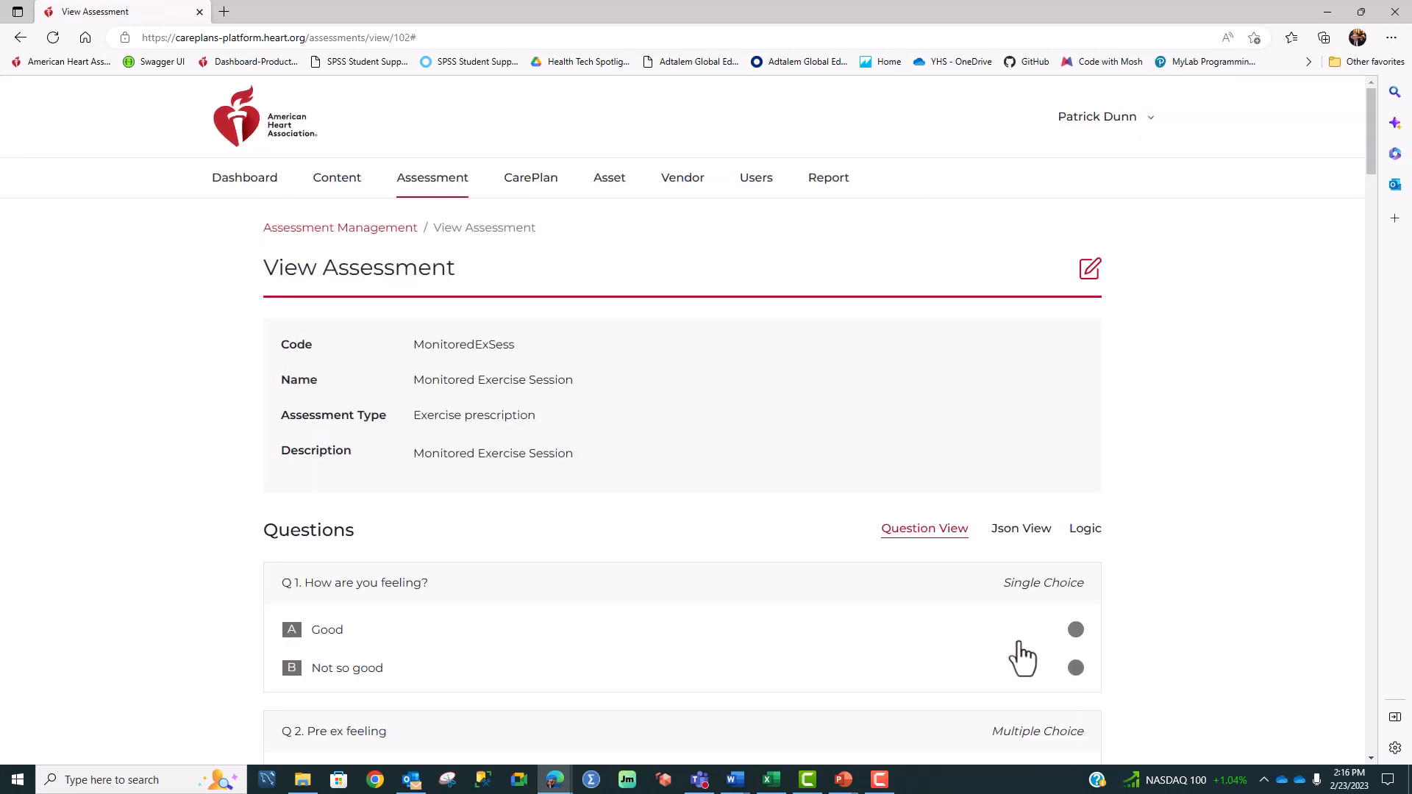
pyautogui.scroll(-3)
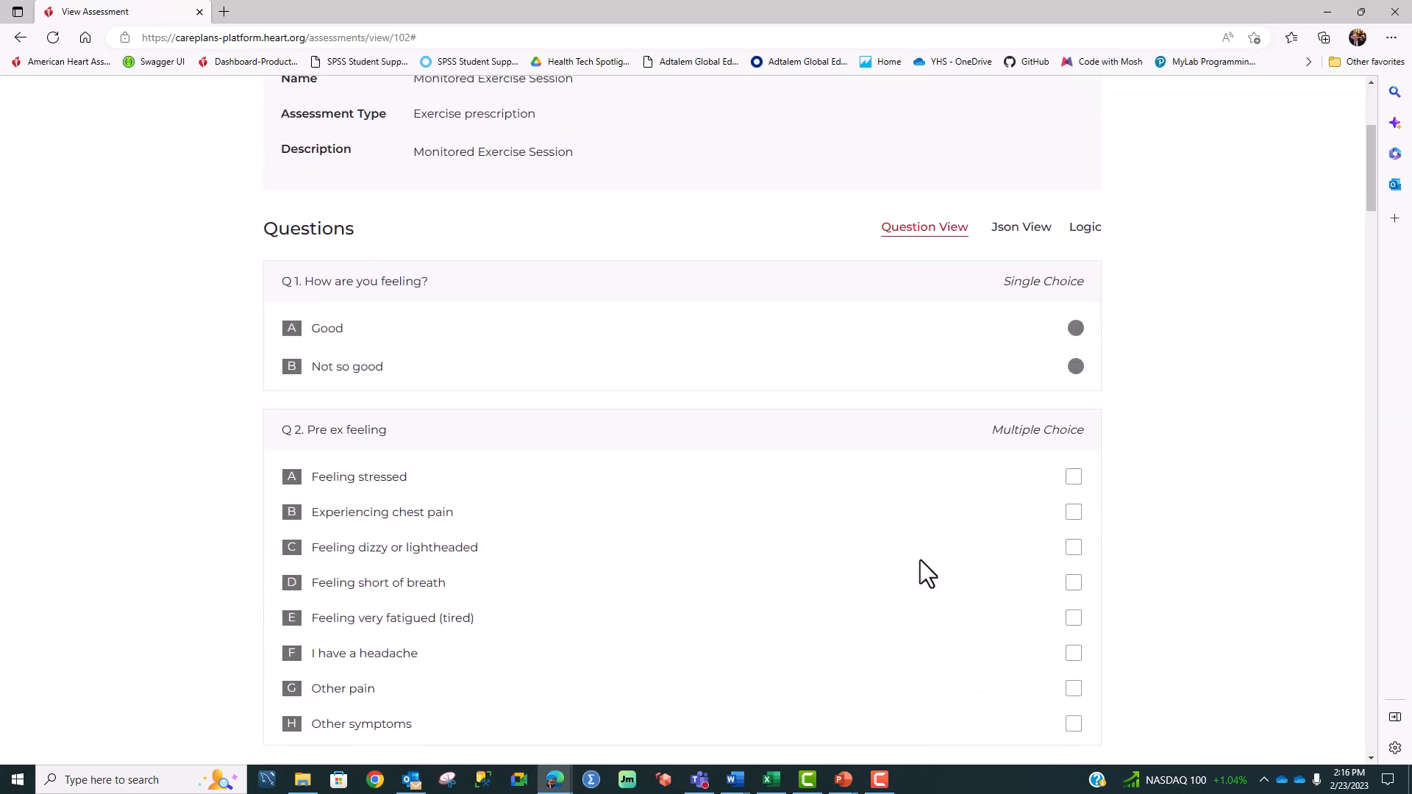
pyautogui.scroll(-3)
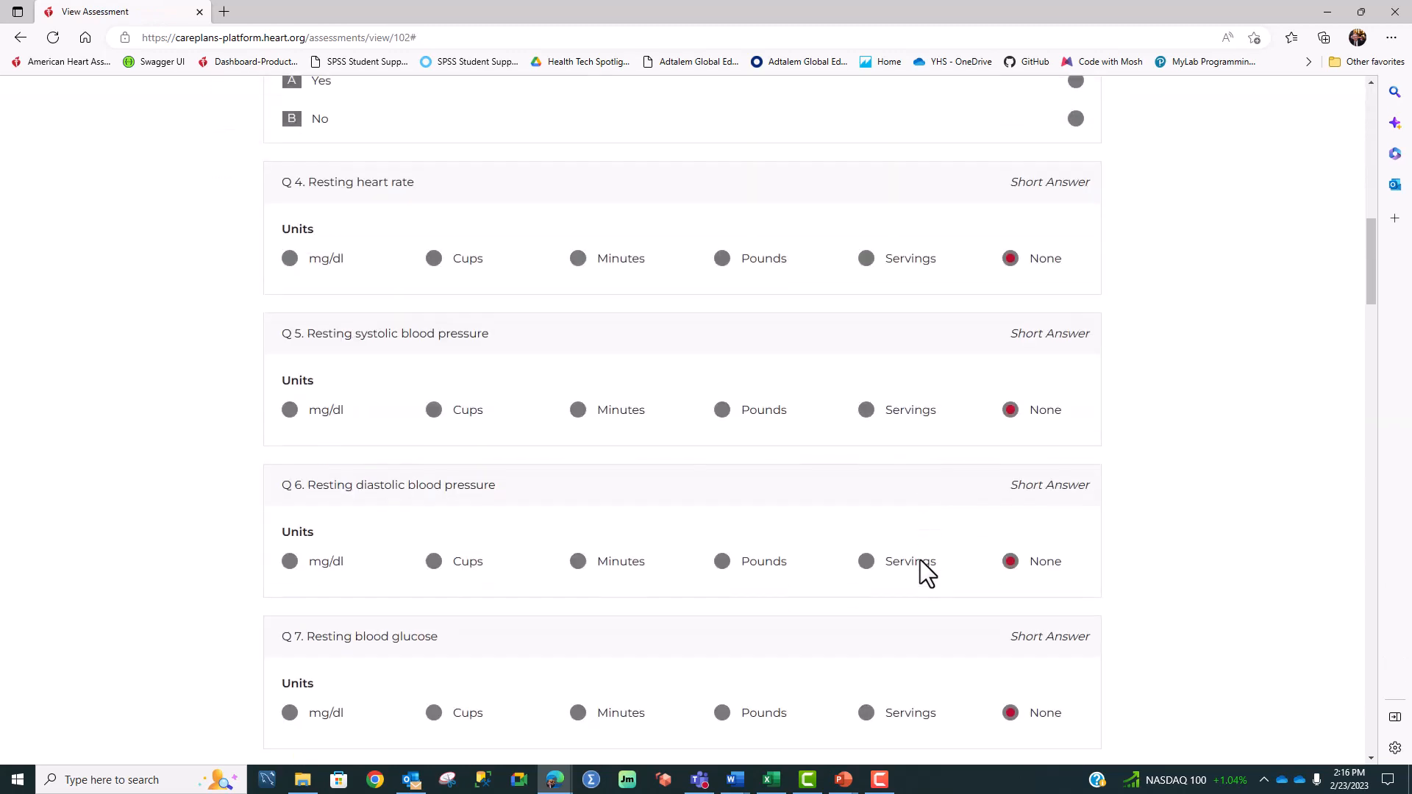
pyautogui.scroll(3)
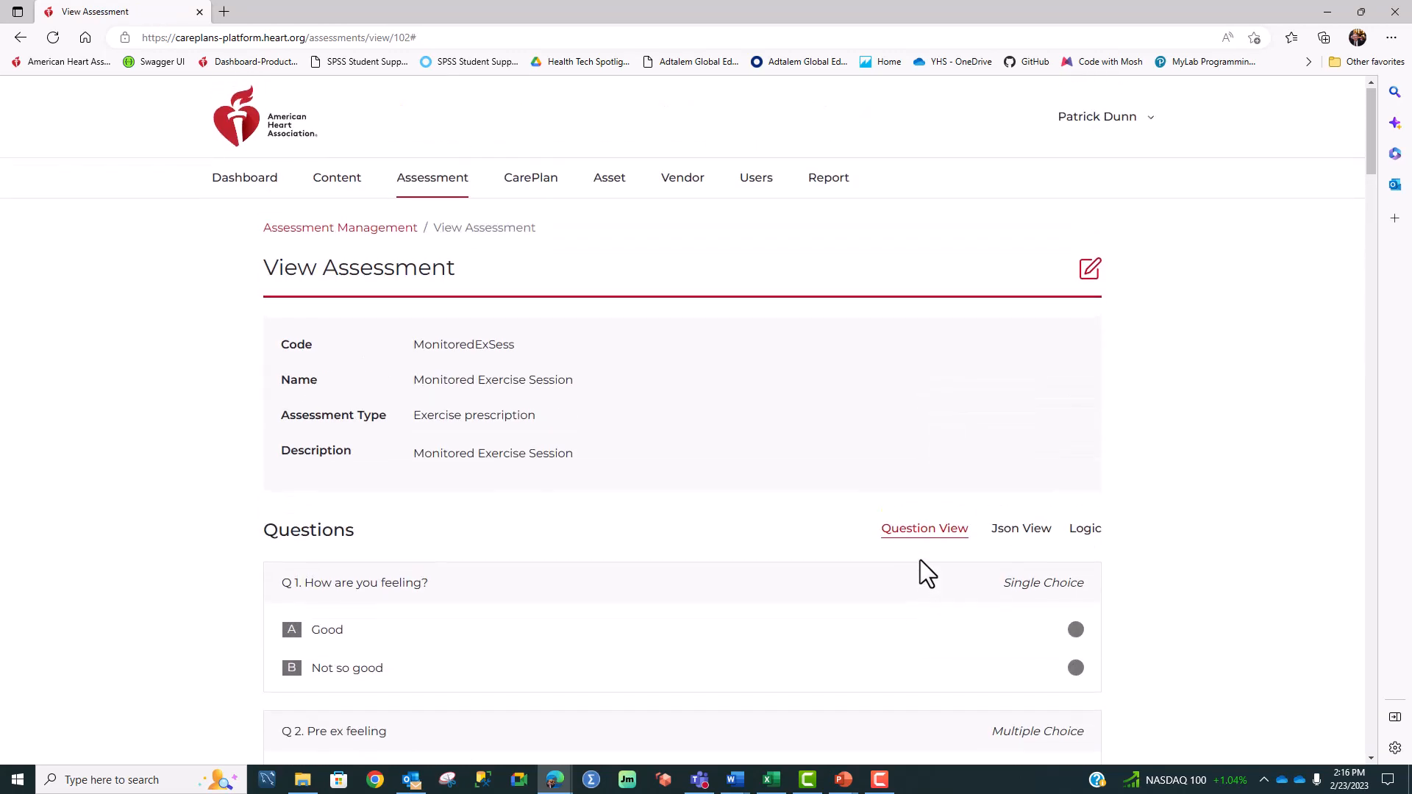
pyautogui.moveTo(1062, 539)
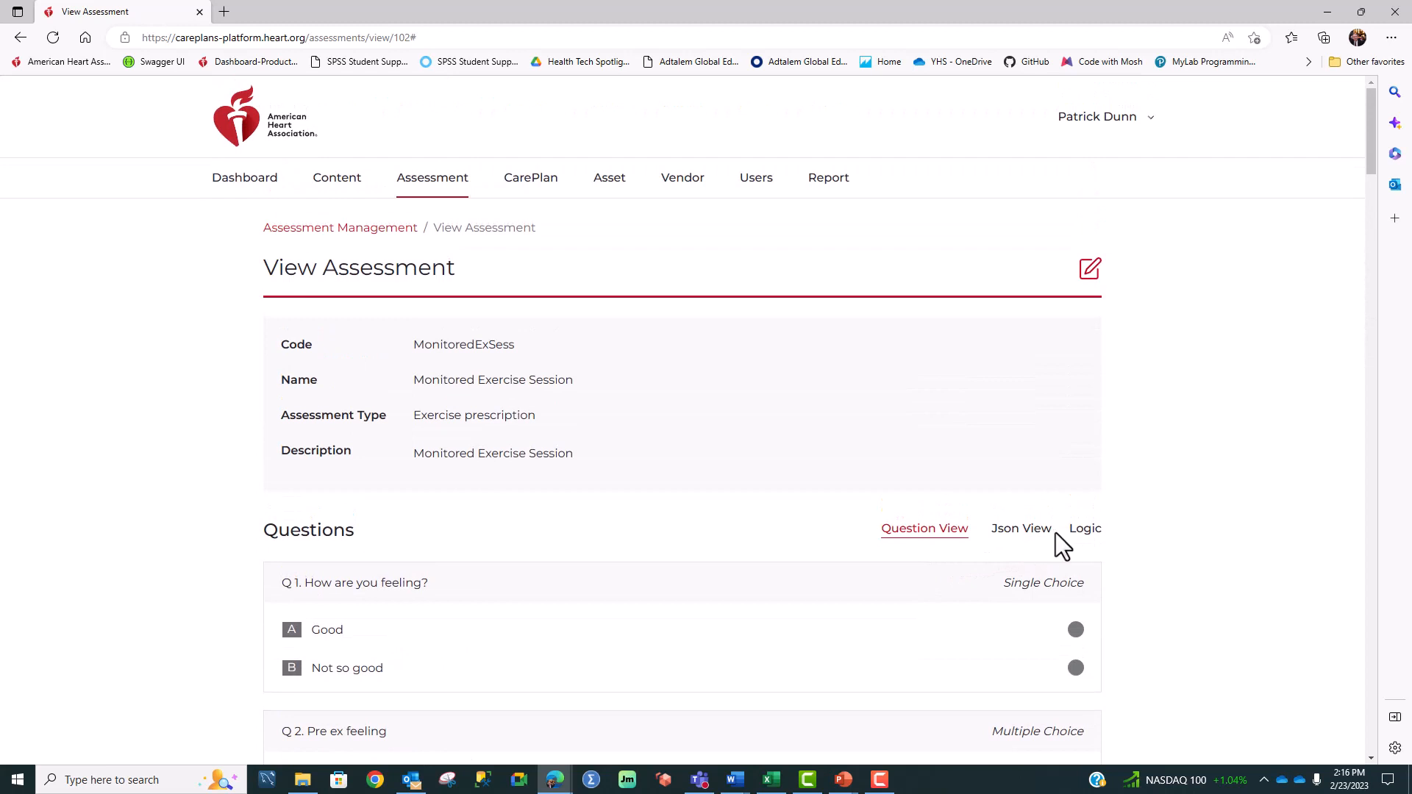
# - Show the Logic view with the If/Then jump rules and patient messages for Q1 through Q5
pyautogui.click(1084, 528)
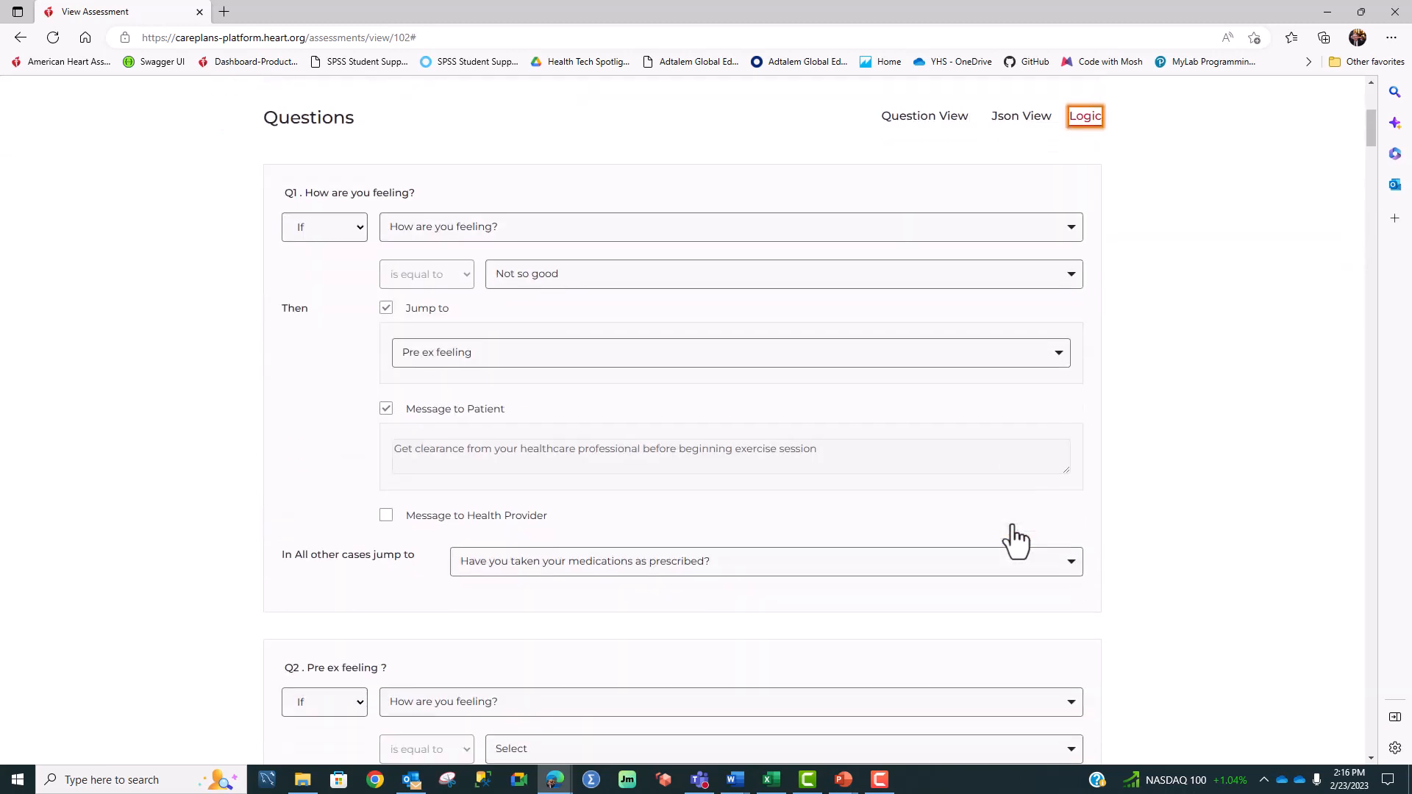
pyautogui.scroll(-3)
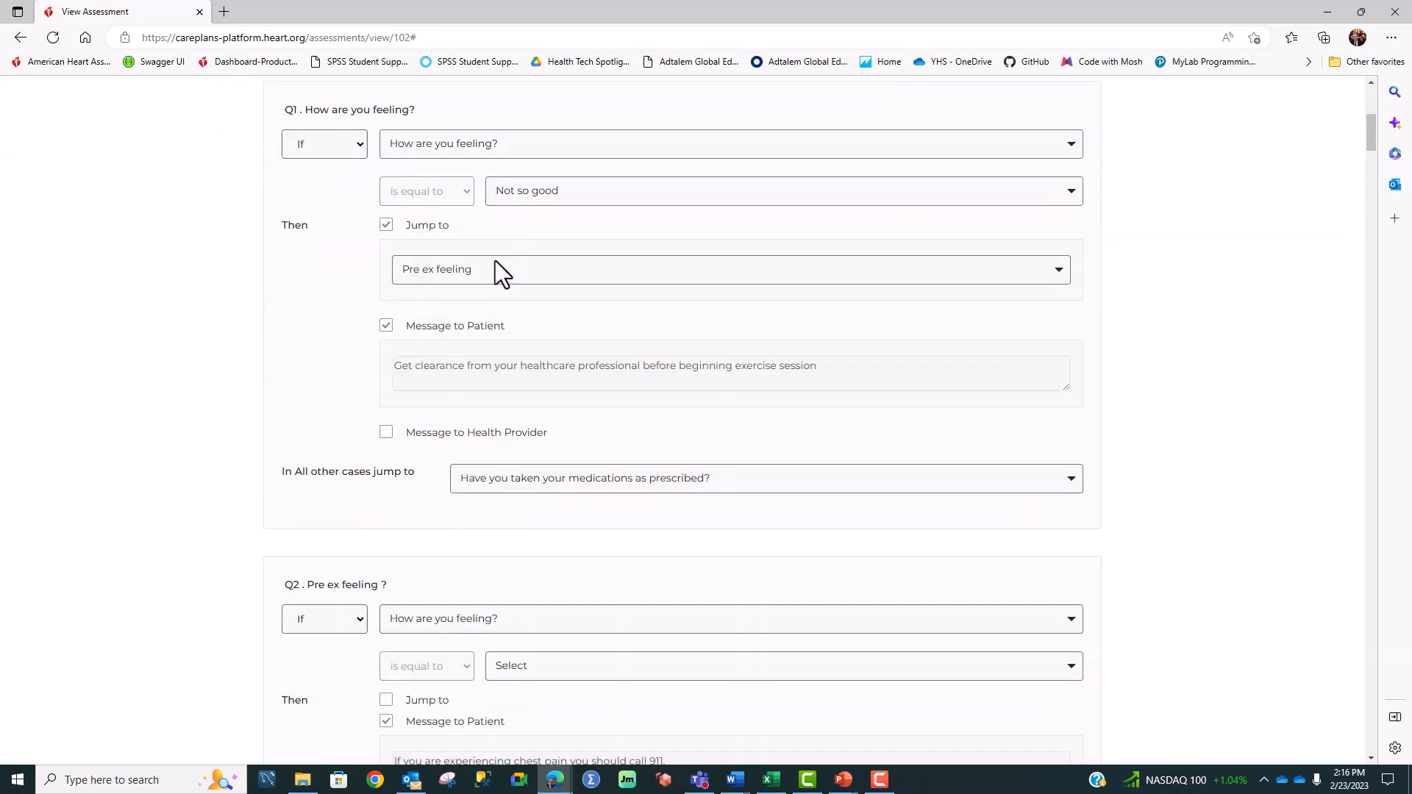
pyautogui.scroll(-3)
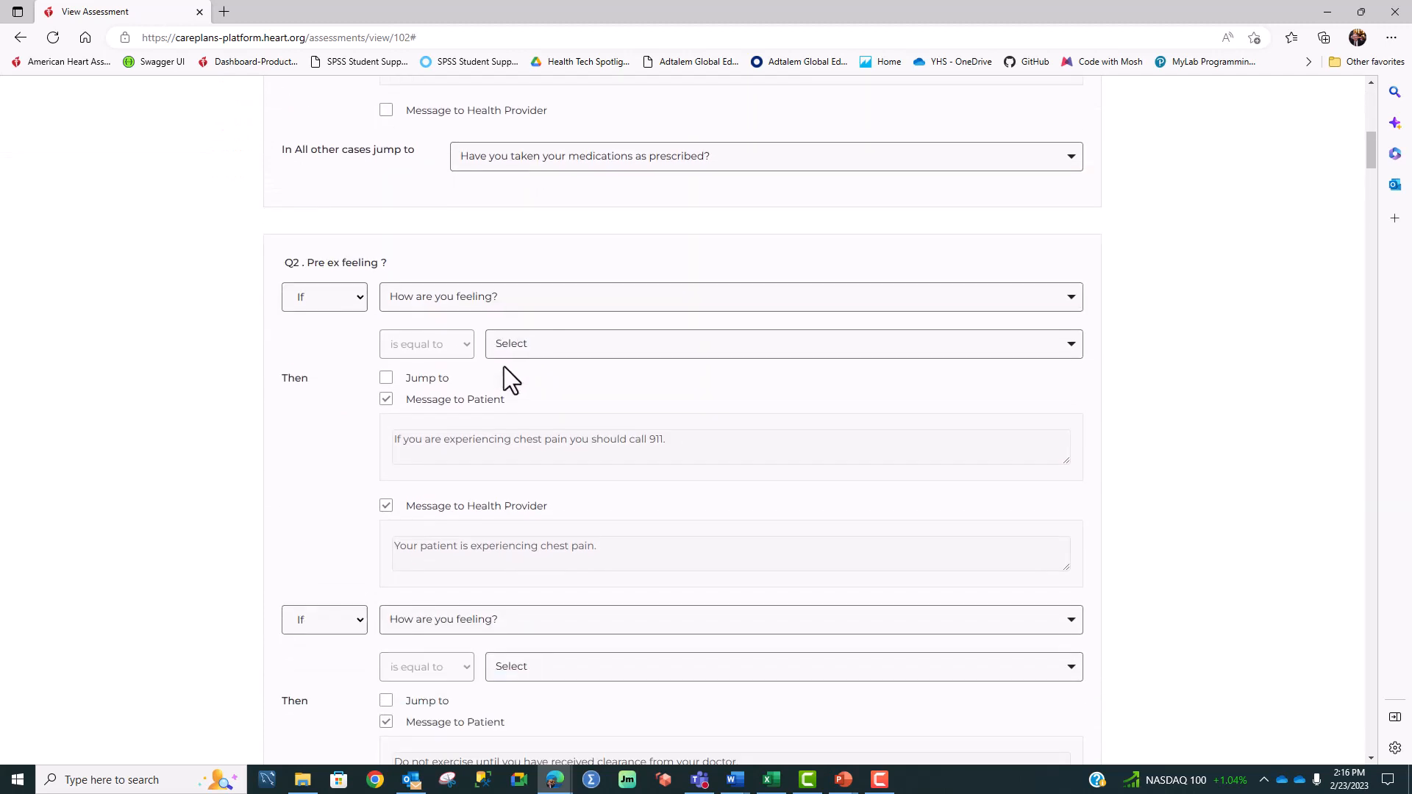
pyautogui.scroll(-3)
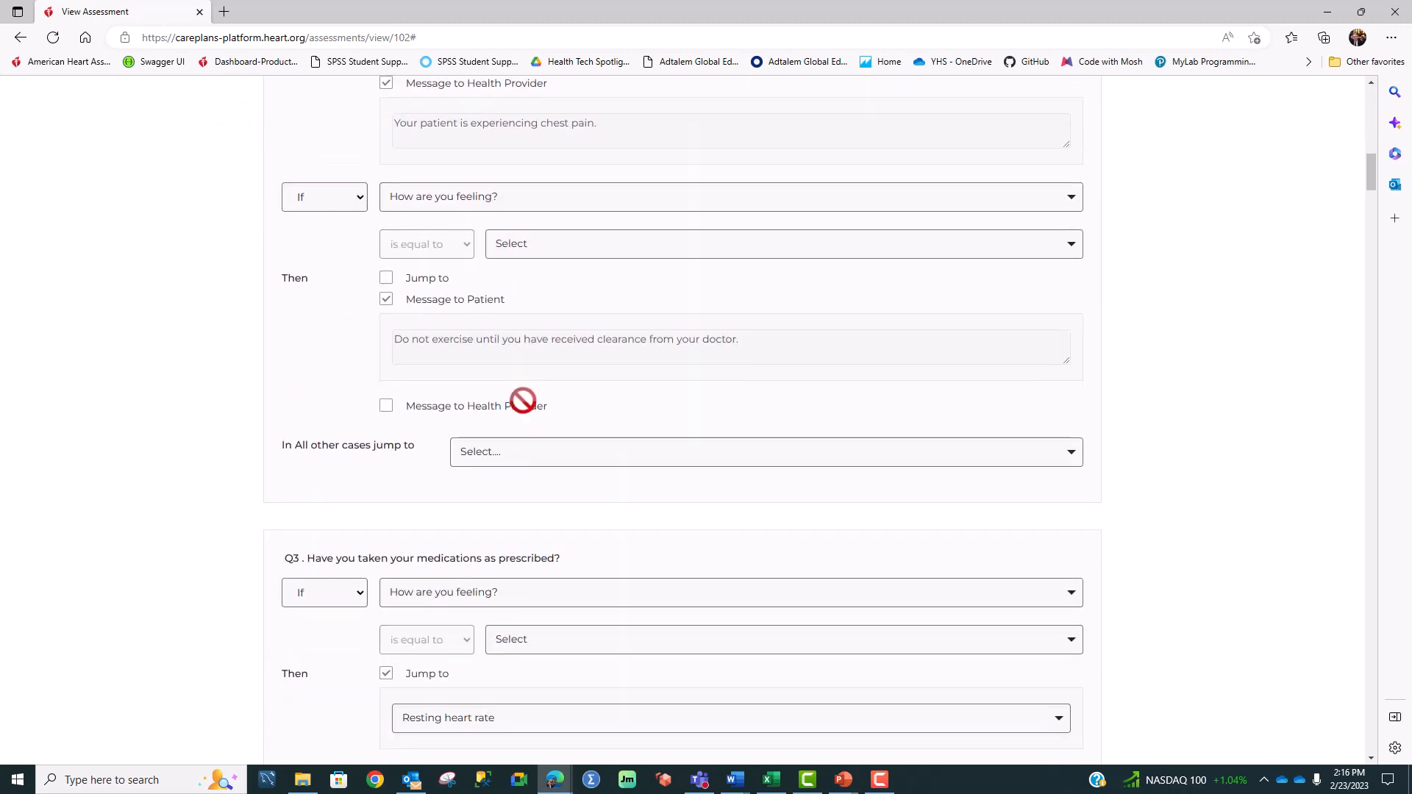
pyautogui.scroll(-3)
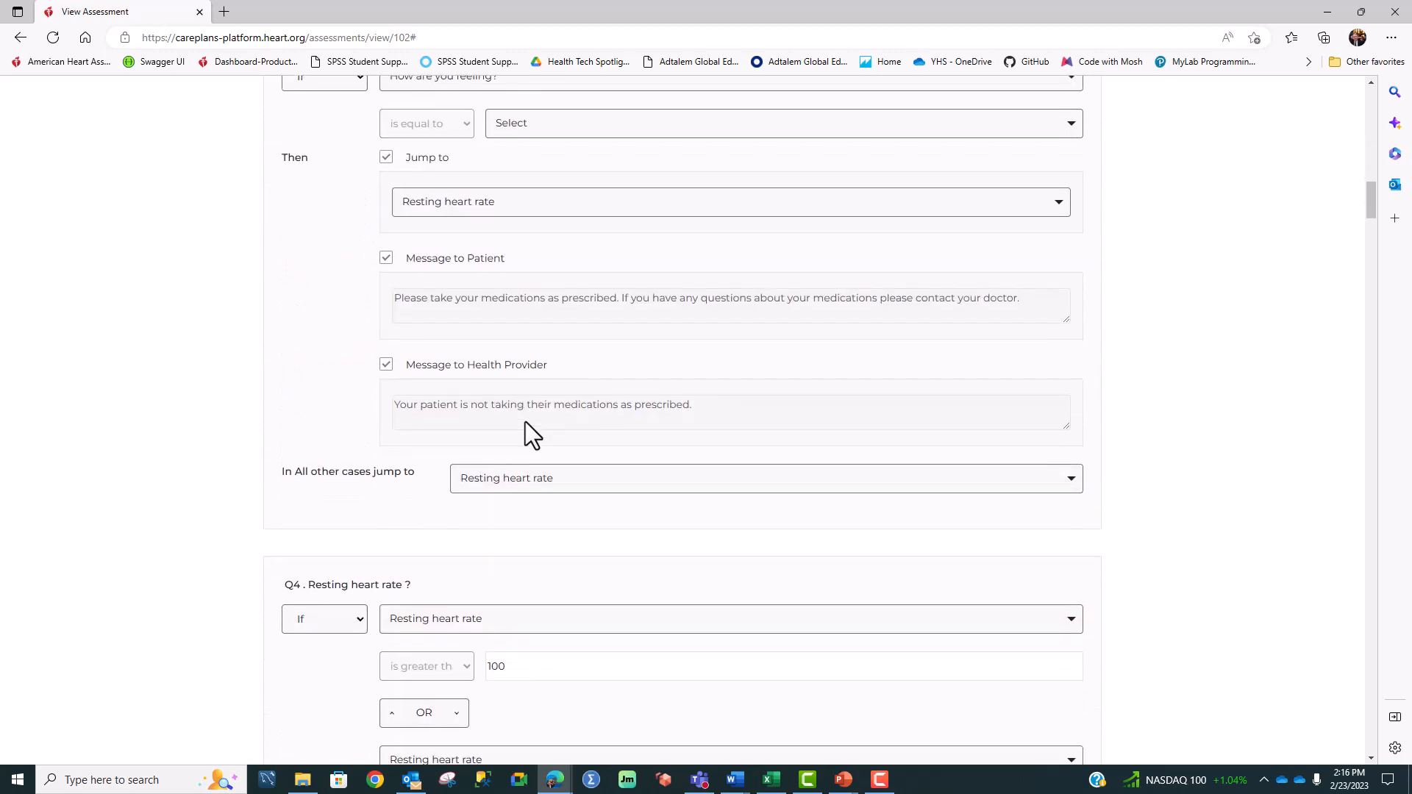
pyautogui.scroll(-3)
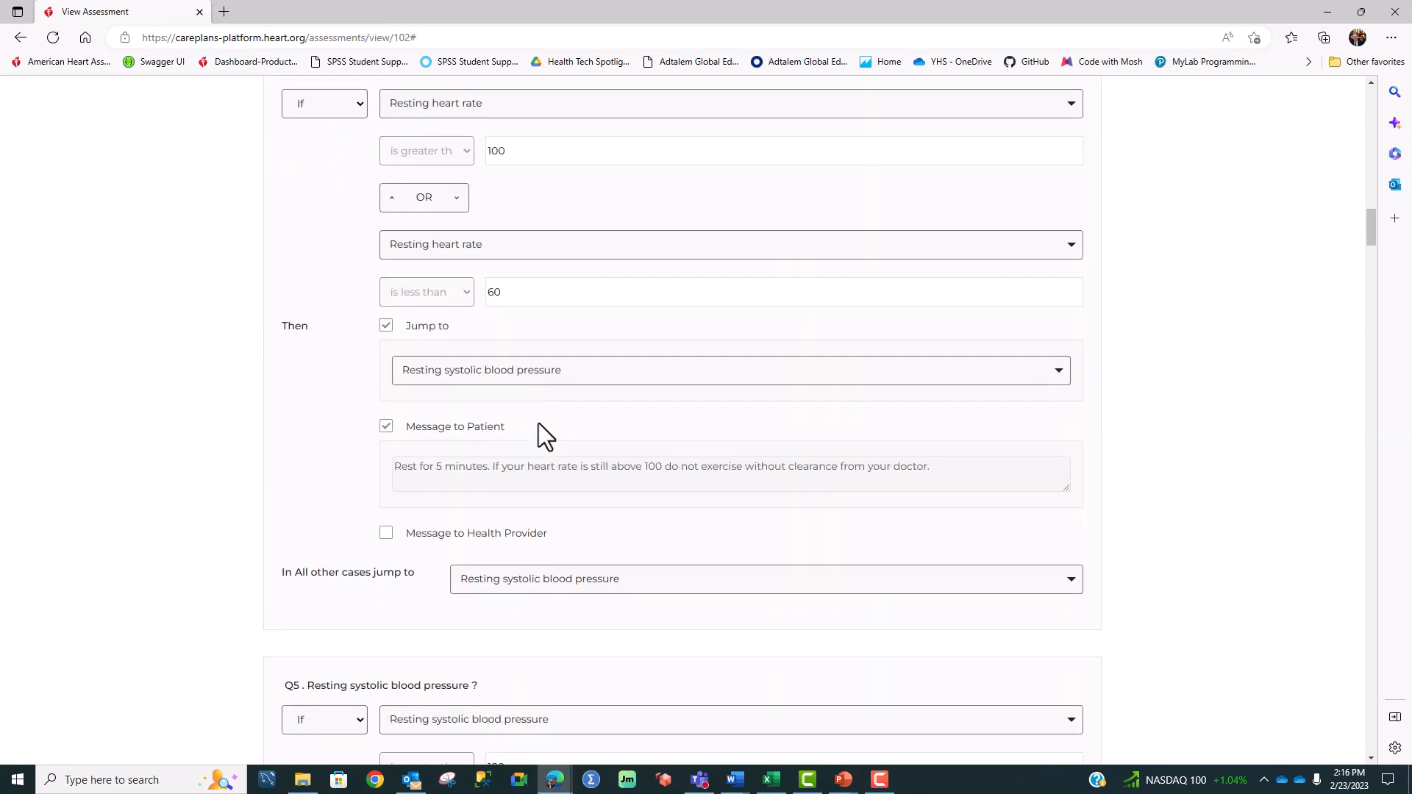
pyautogui.scroll(-3)
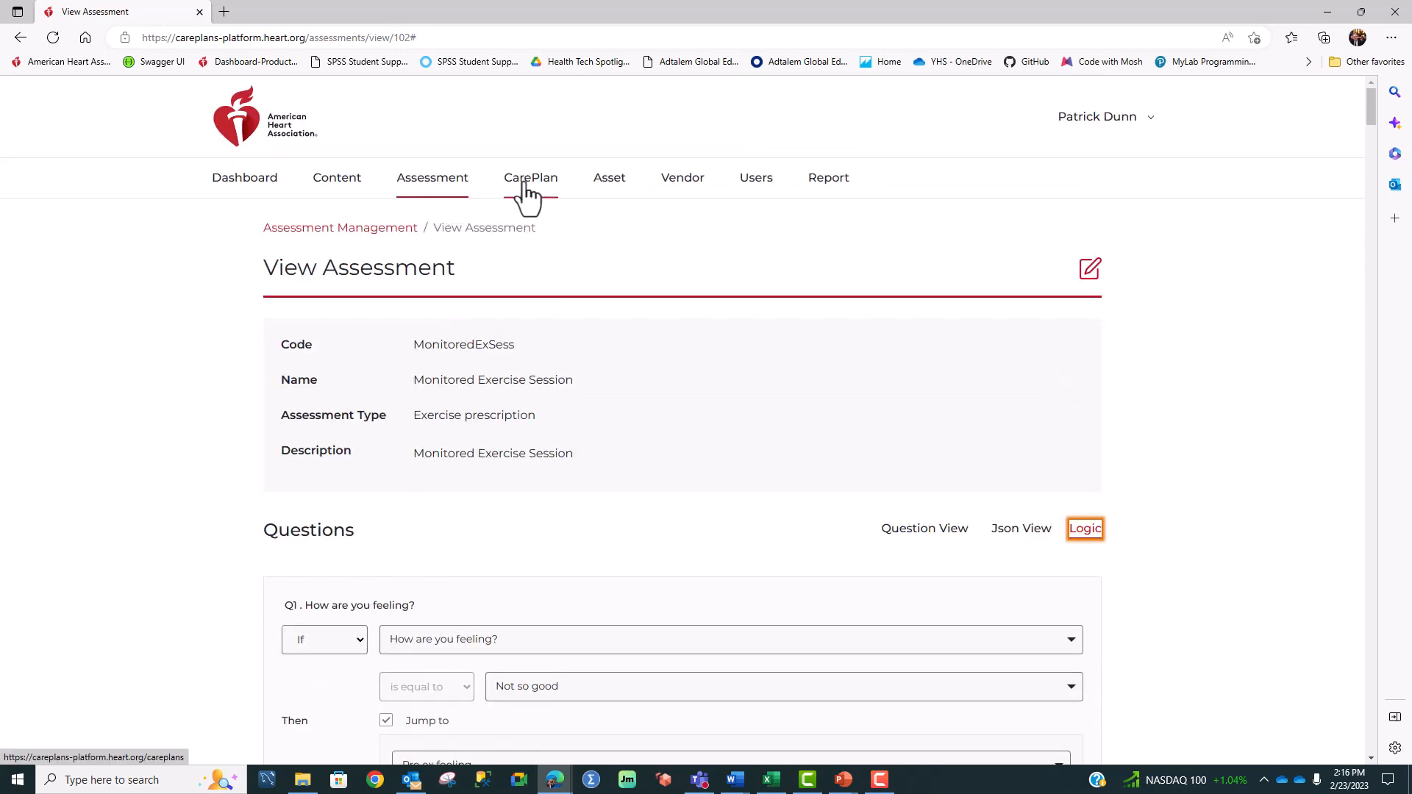
# - Go to CarePlan Management listing 76 care plans such as Core and Heart Failure
pyautogui.click(531, 178)
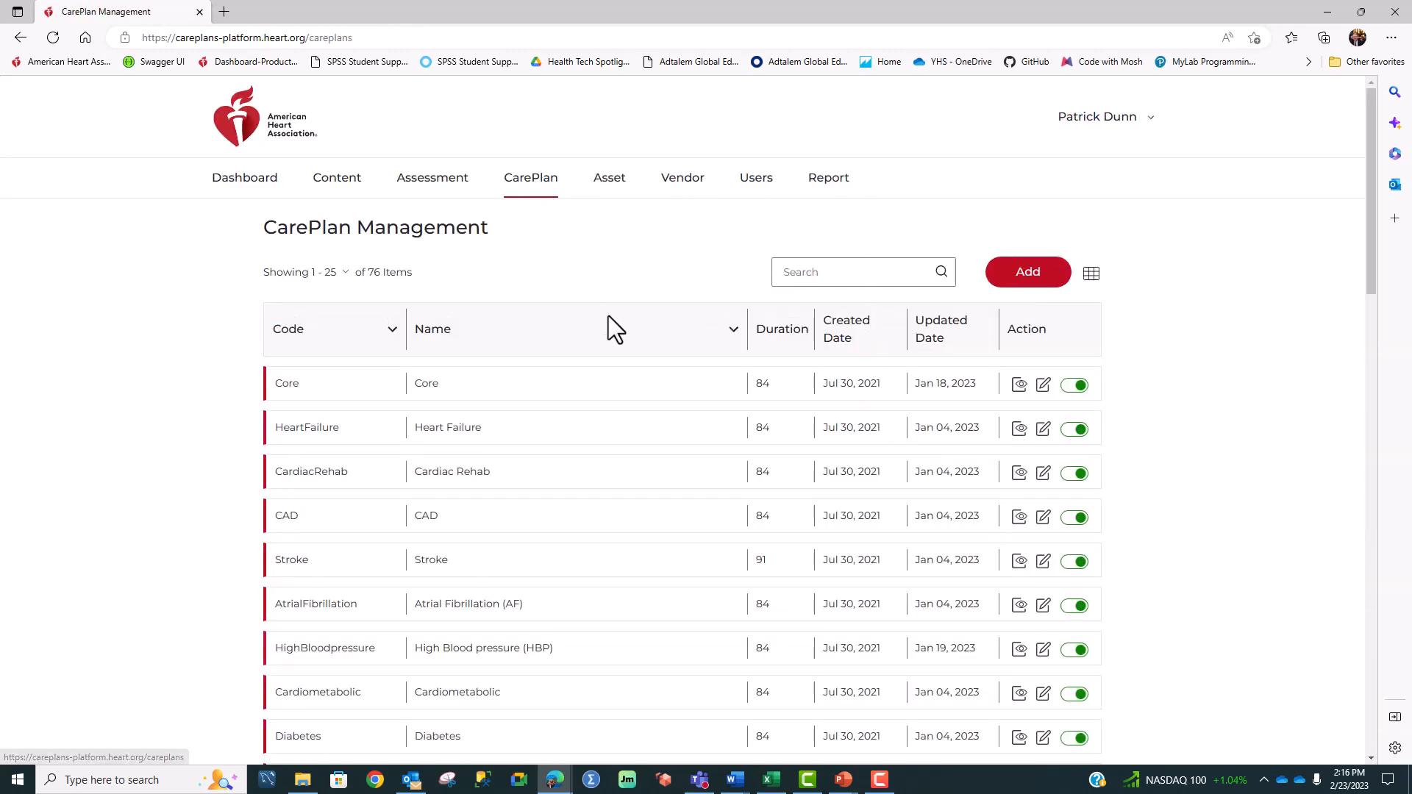
pyautogui.moveTo(592, 327)
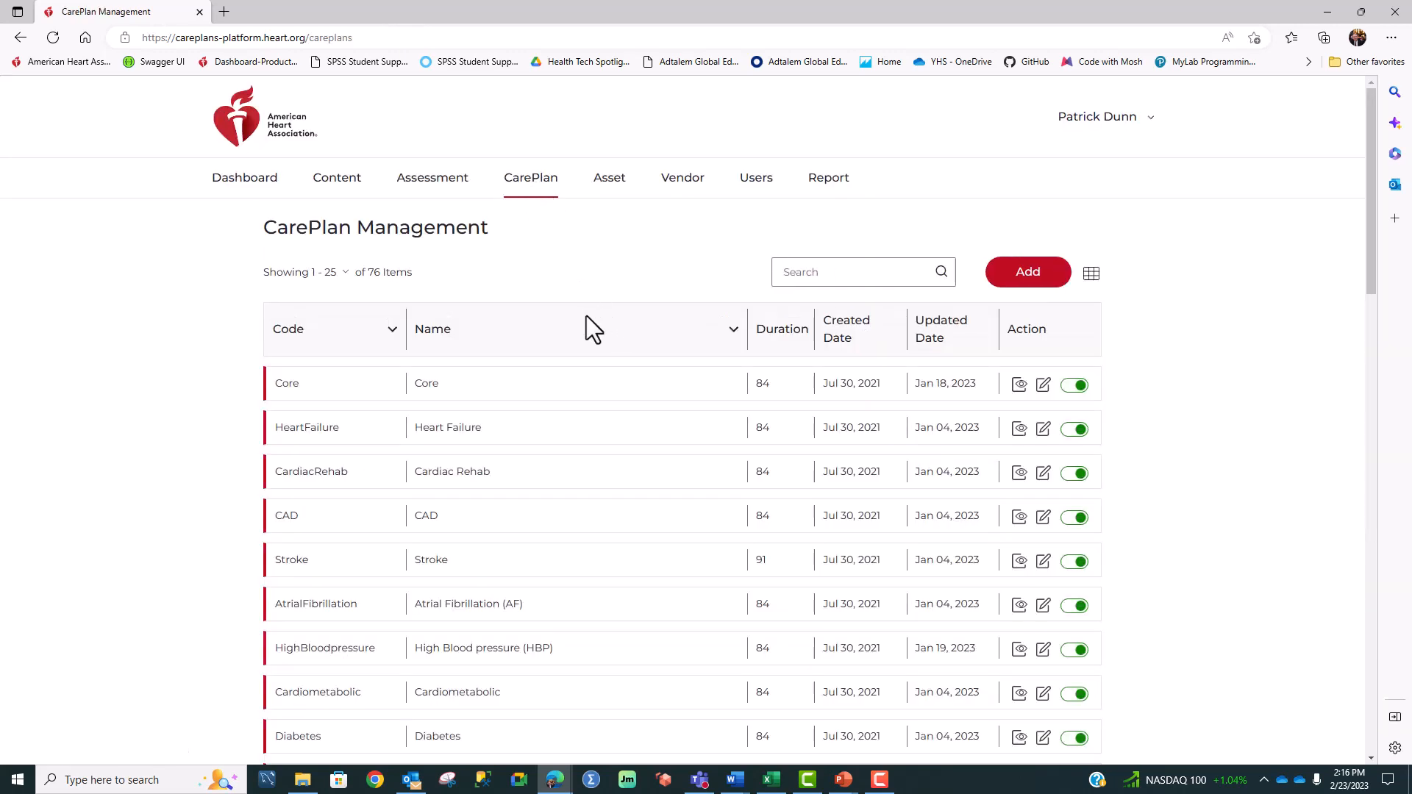
pyautogui.moveTo(410, 382)
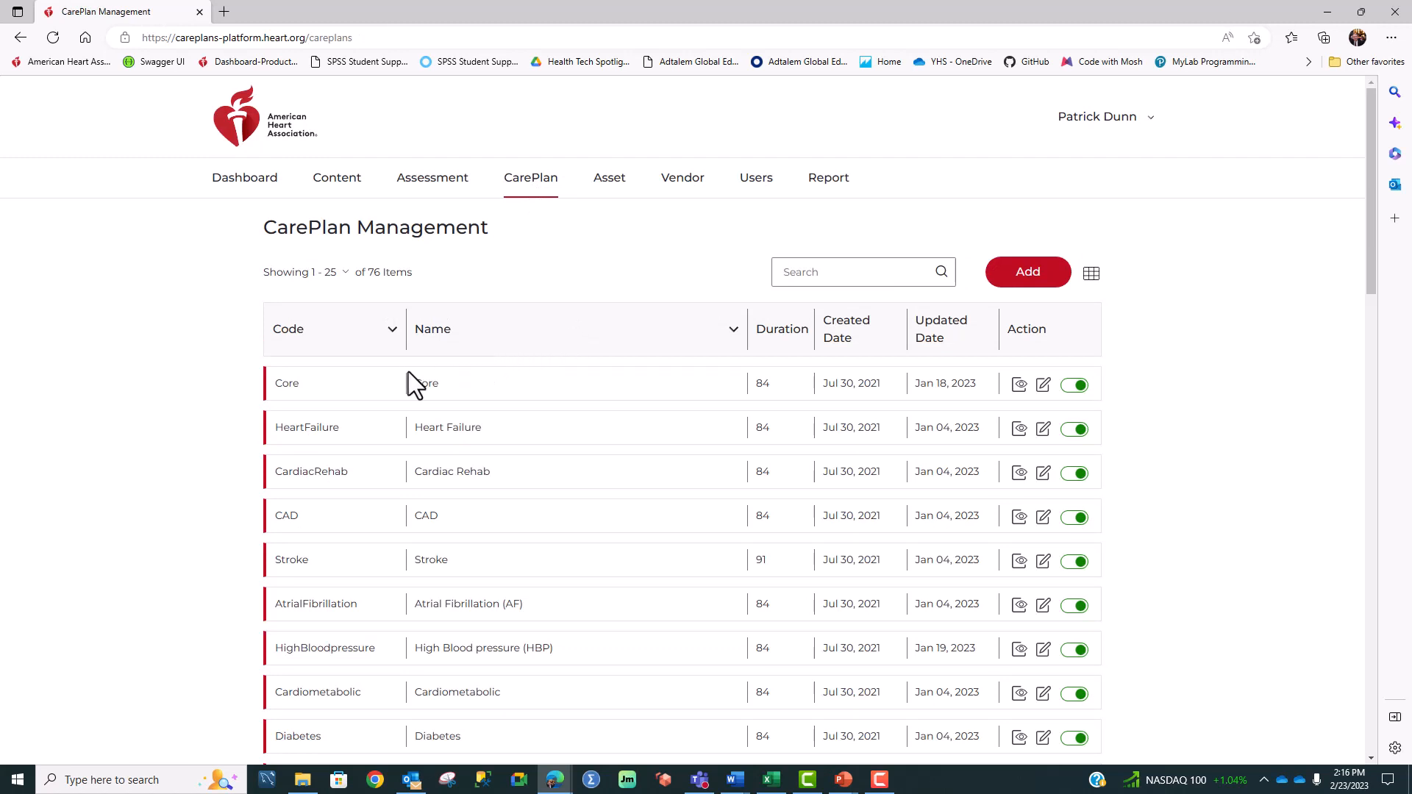
pyautogui.moveTo(412, 391)
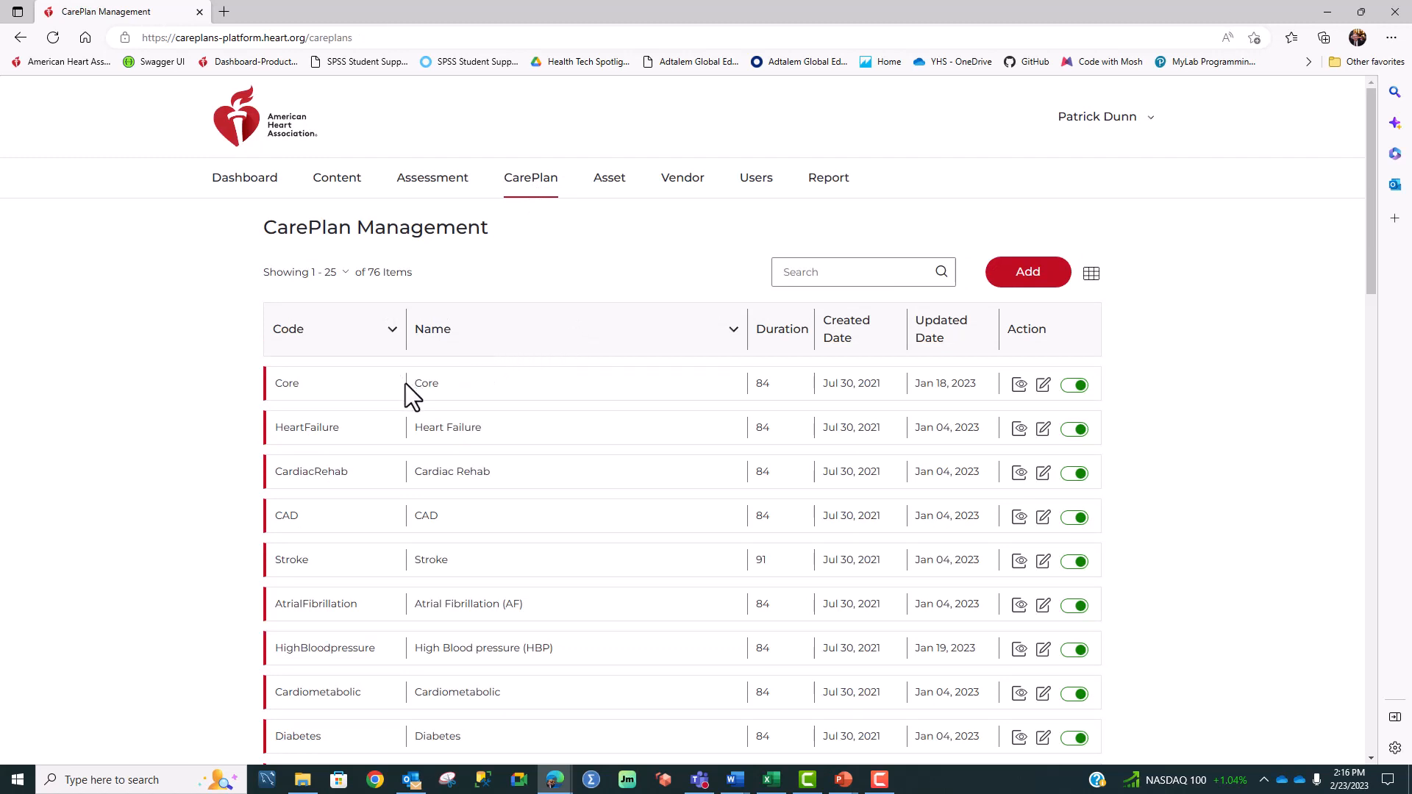
pyautogui.moveTo(482, 408)
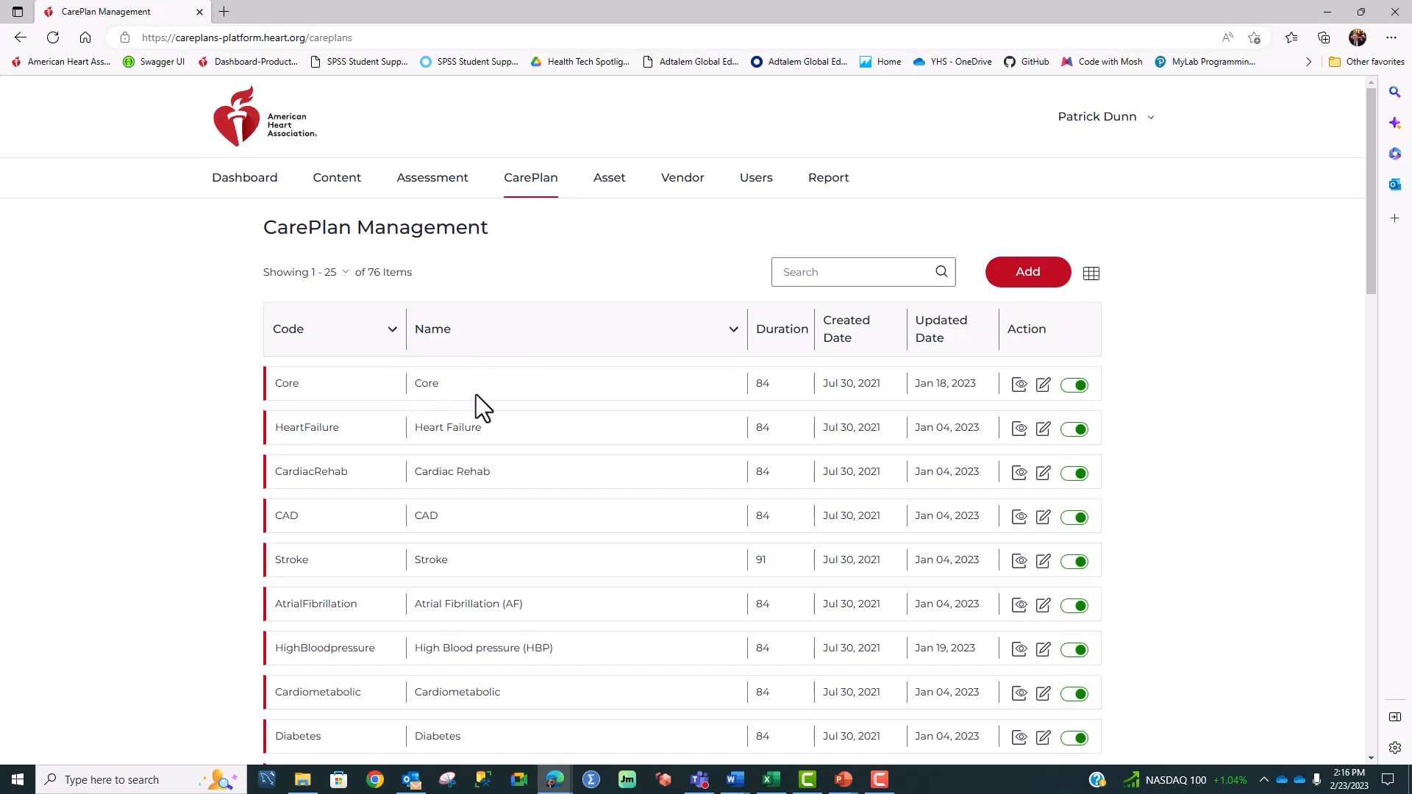
pyautogui.moveTo(675, 396)
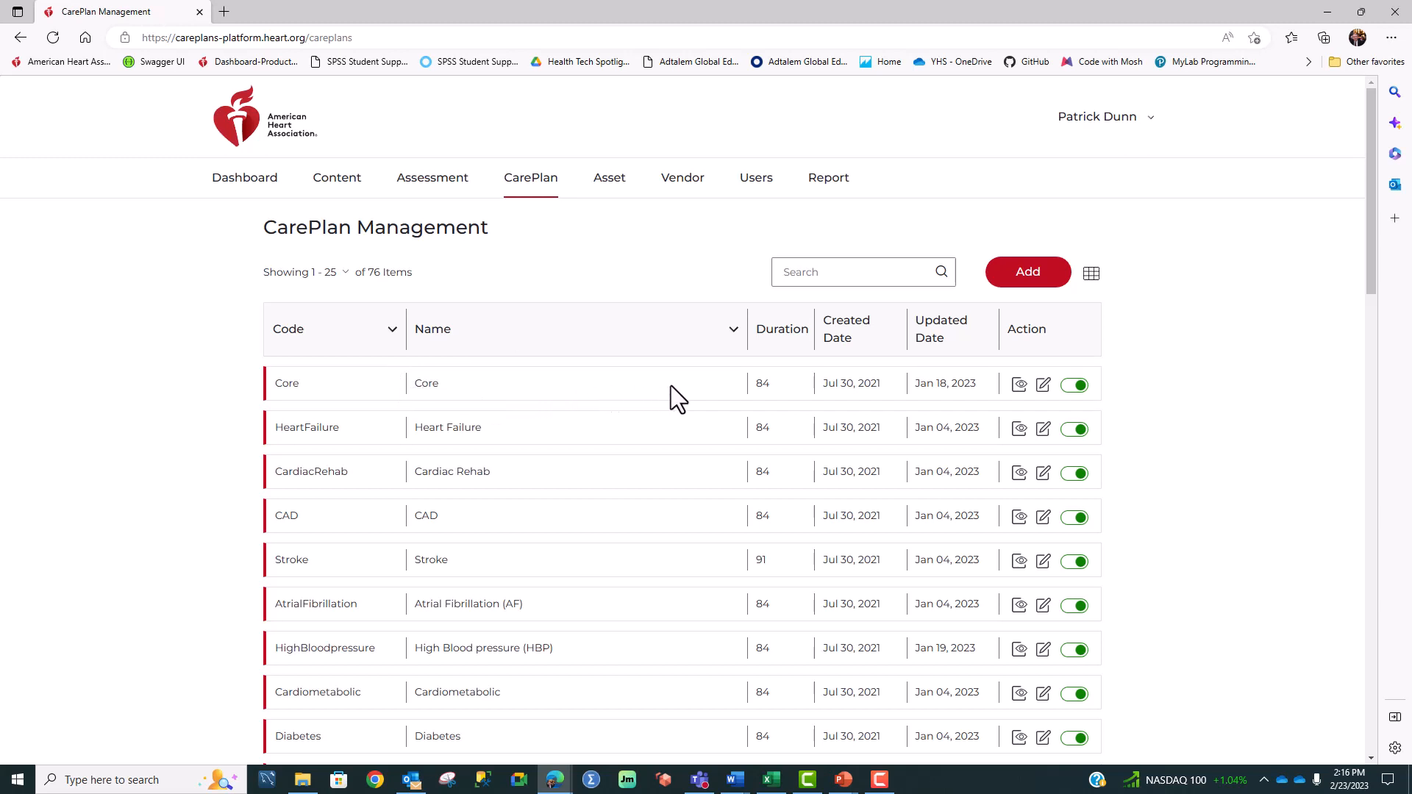
pyautogui.moveTo(1015, 399)
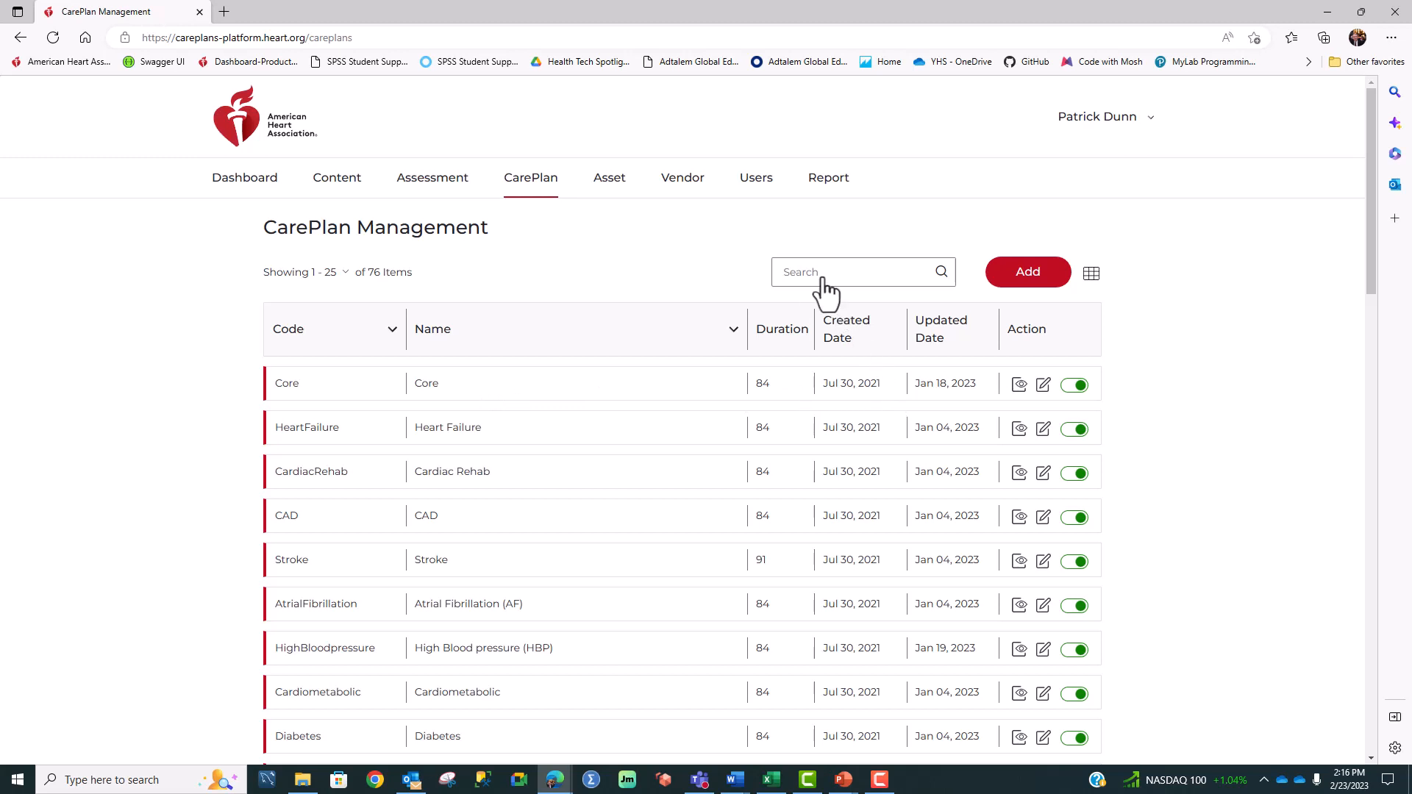
pyautogui.moveTo(937, 405)
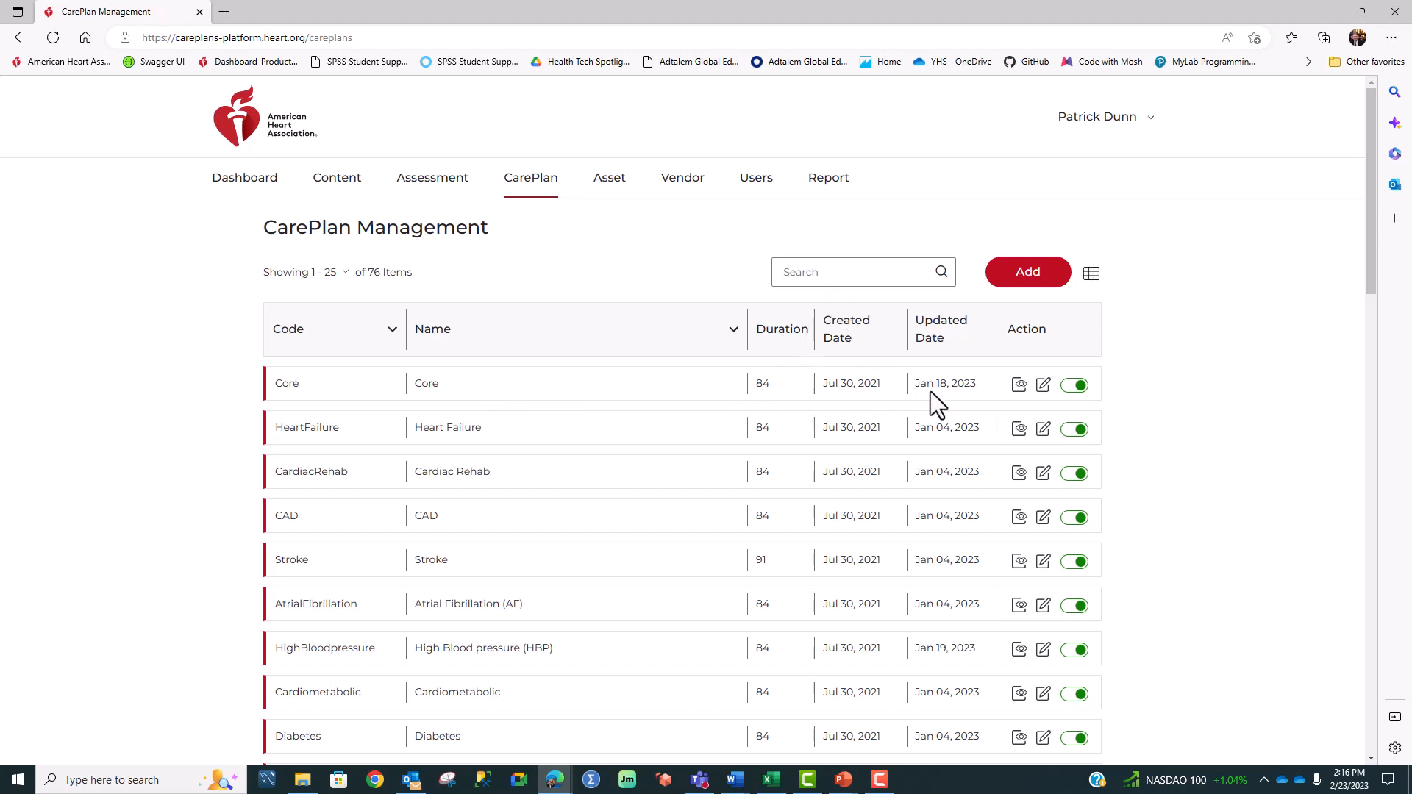
# - View the Core care plan and review Day 8's Goals video and Main Goal activities
pyautogui.click(1018, 384)
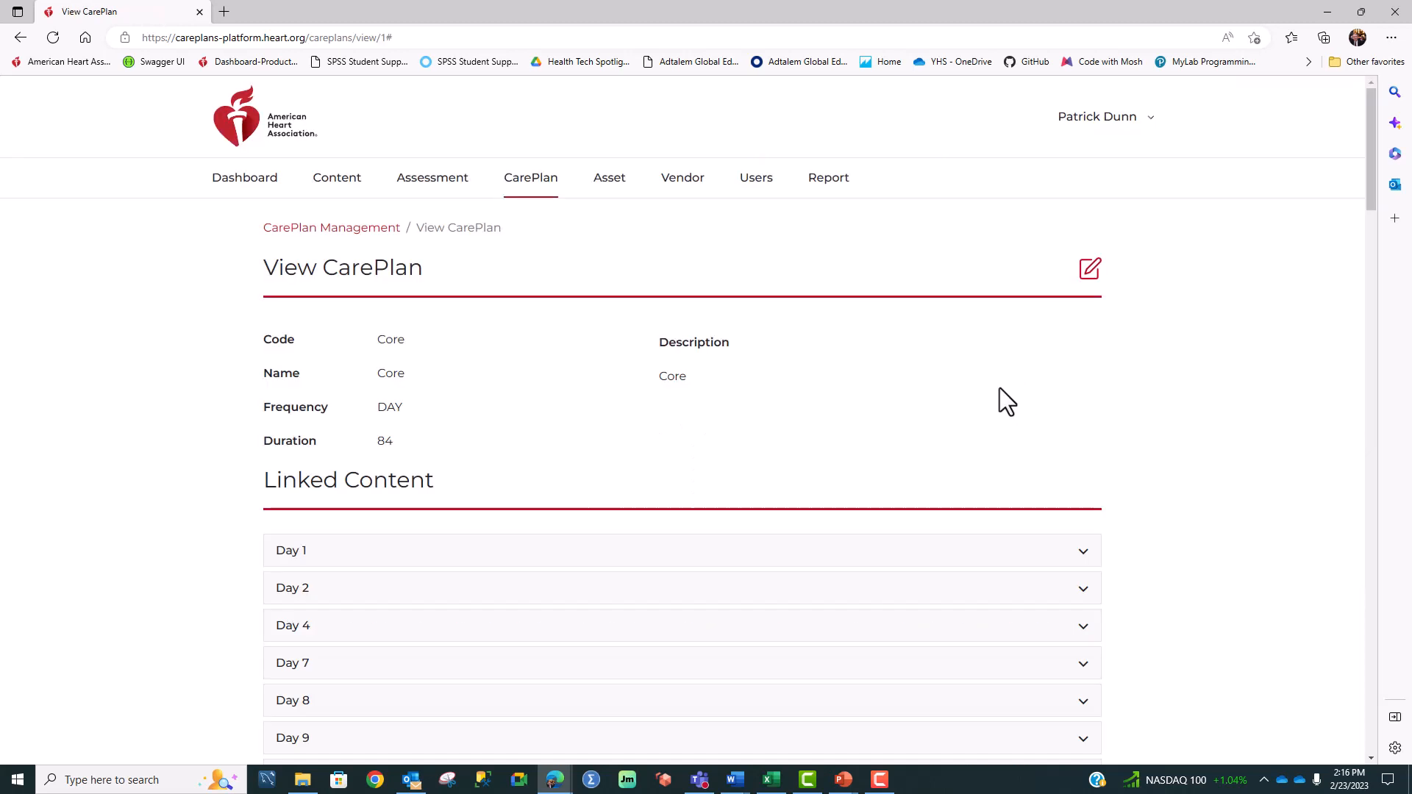
pyautogui.scroll(-3)
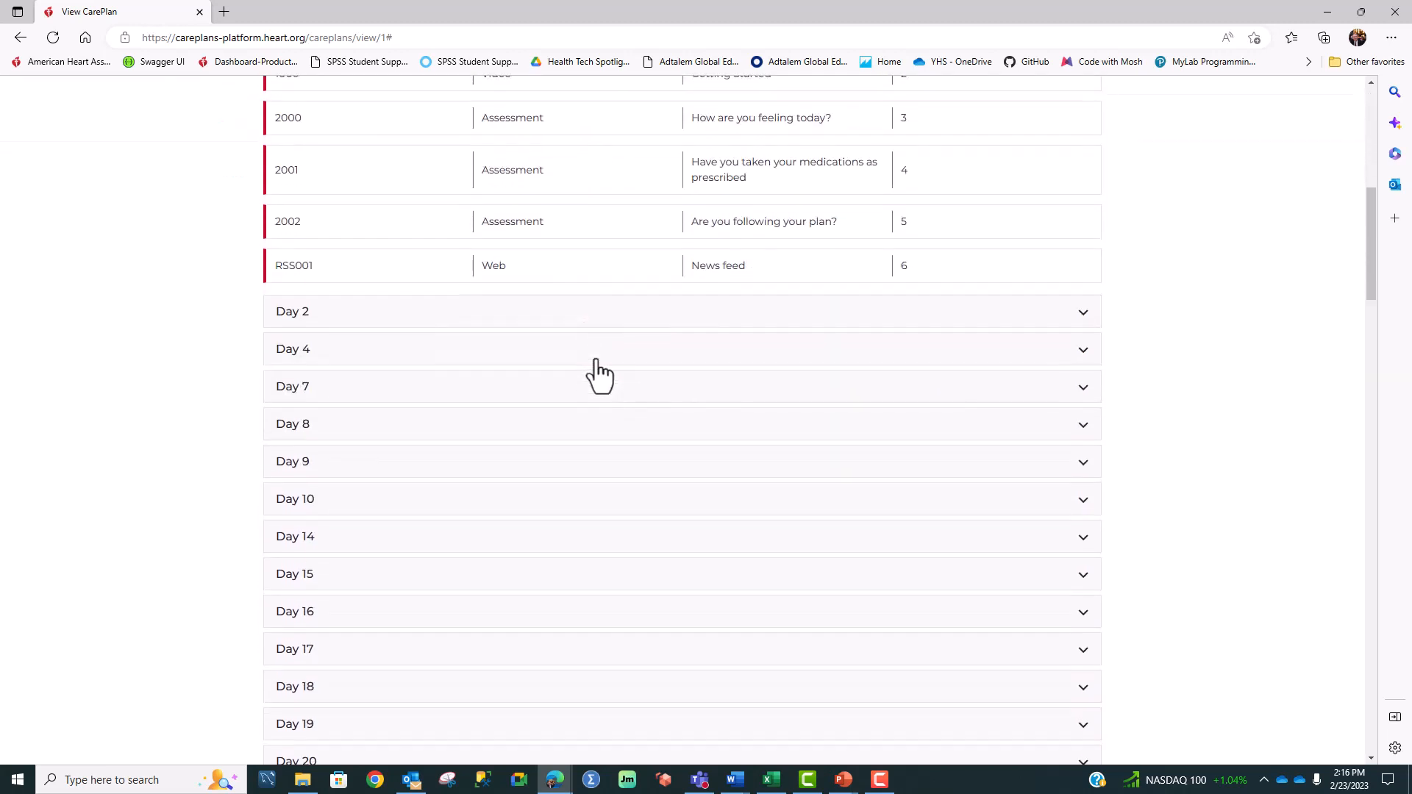
pyautogui.scroll(-3)
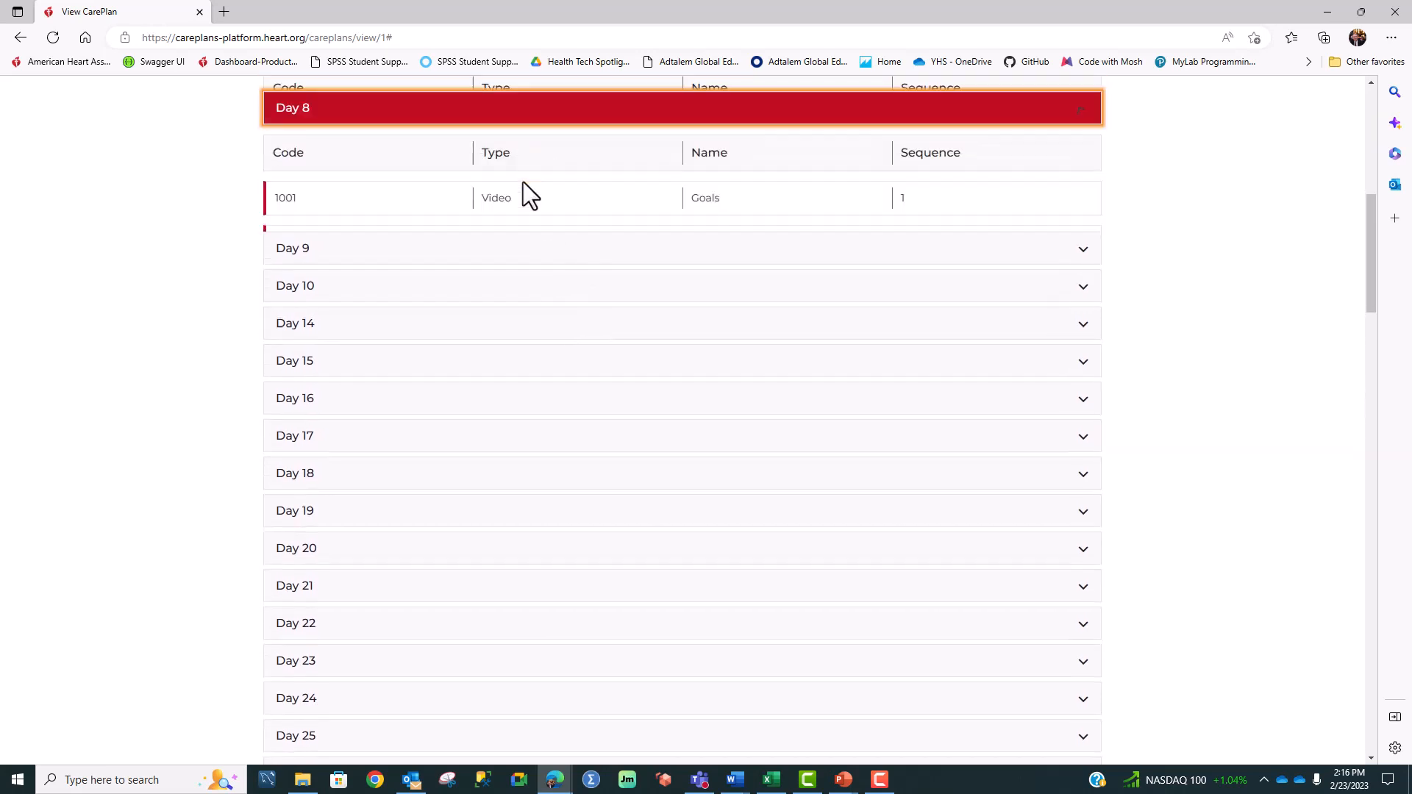
pyautogui.scroll(3)
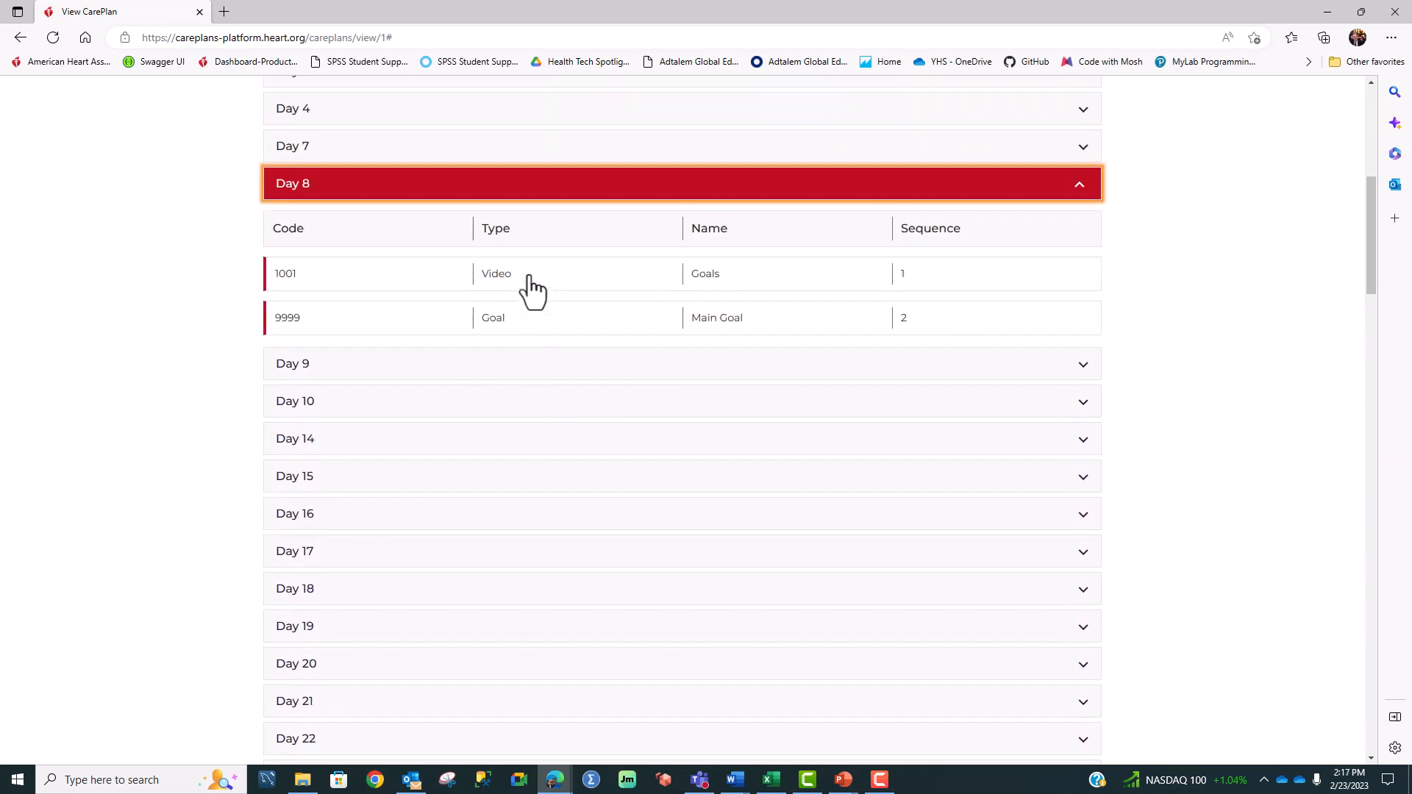
pyautogui.moveTo(498, 233)
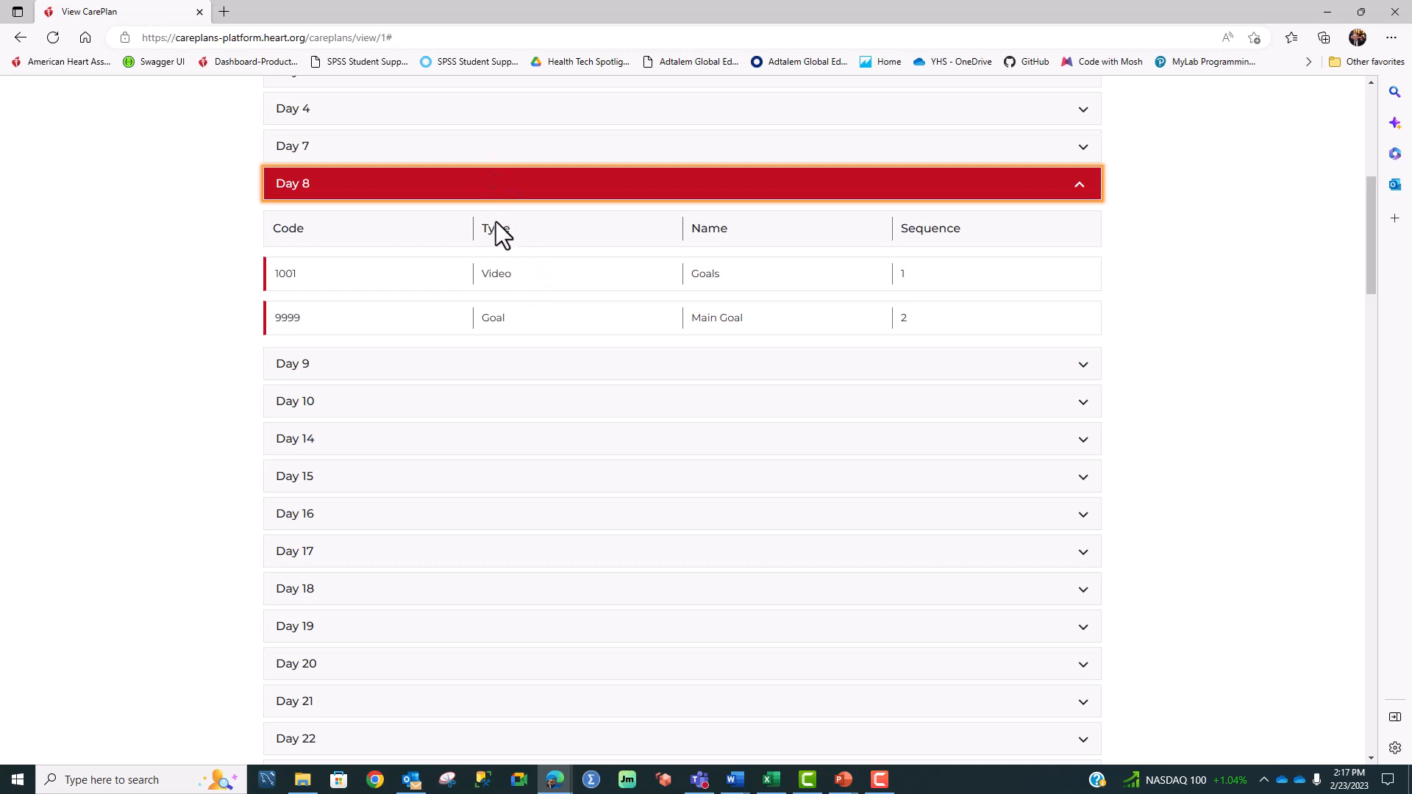
pyautogui.moveTo(475, 328)
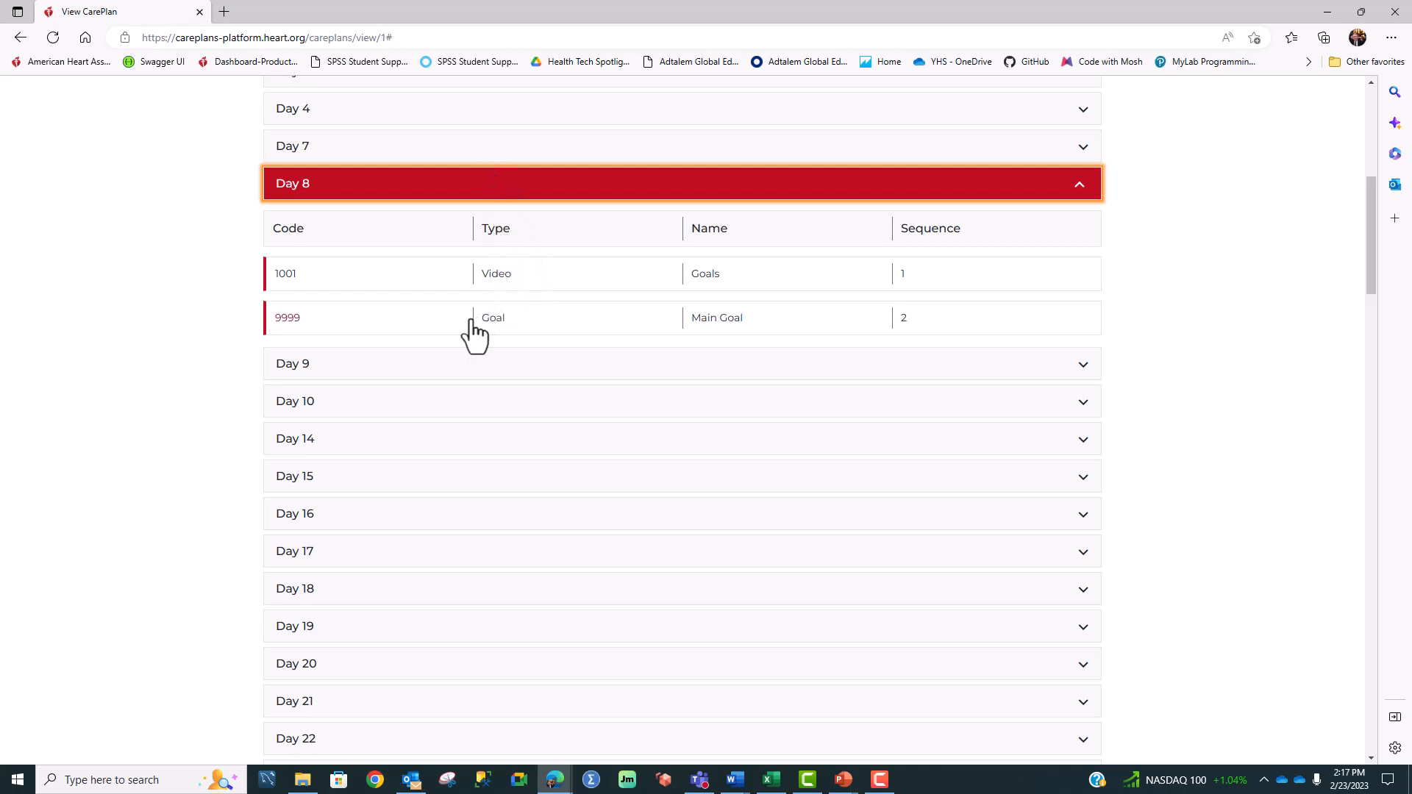
pyautogui.moveTo(620, 327)
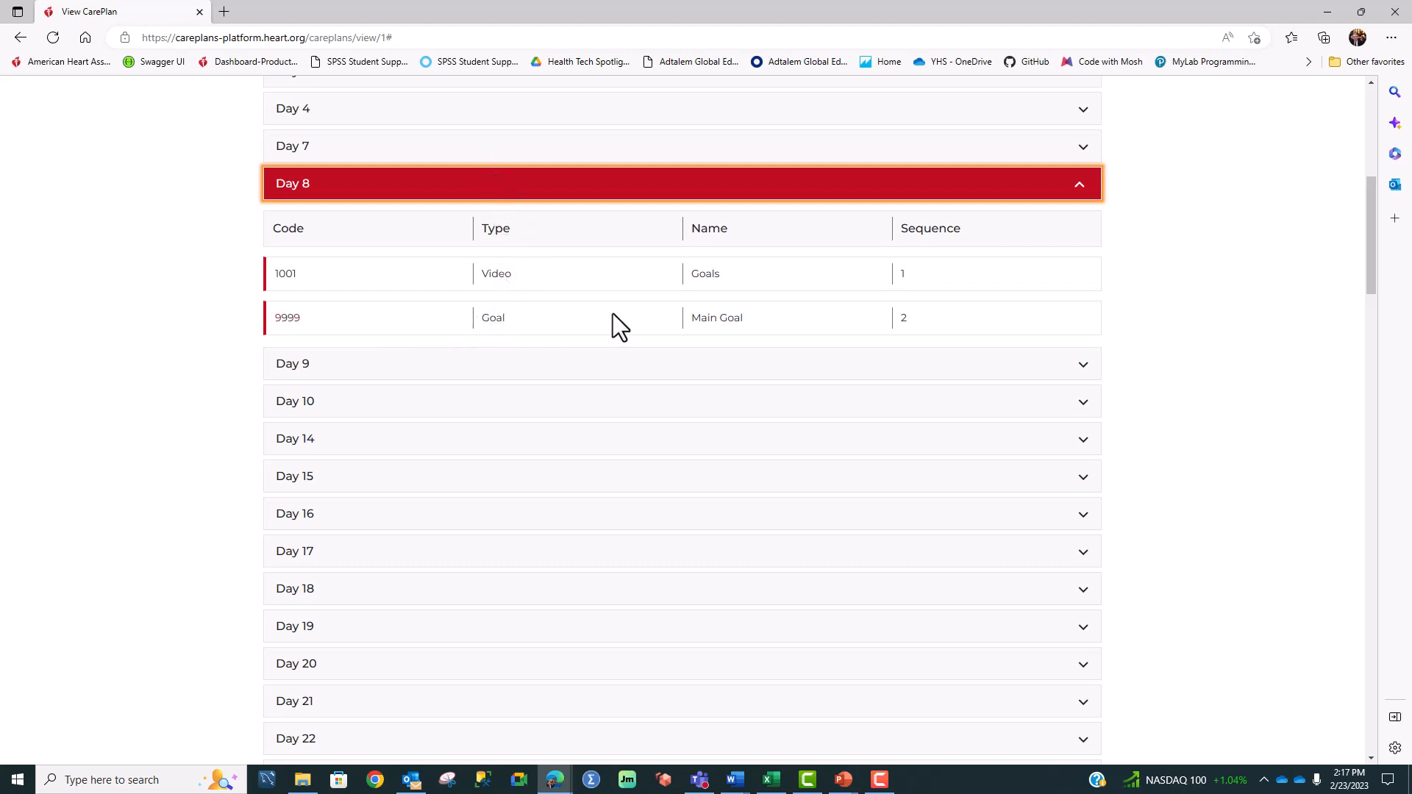
pyautogui.moveTo(592, 335)
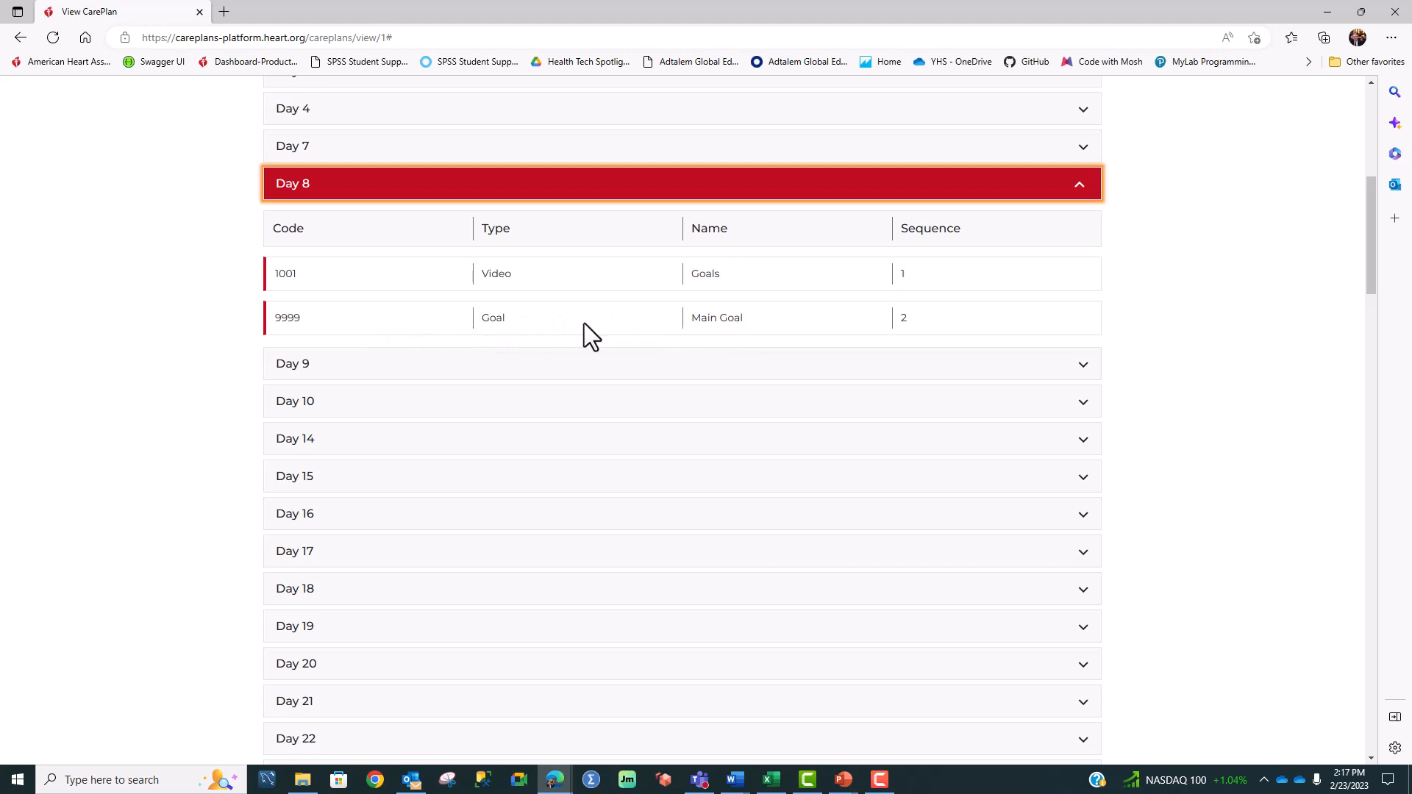
pyautogui.moveTo(559, 330)
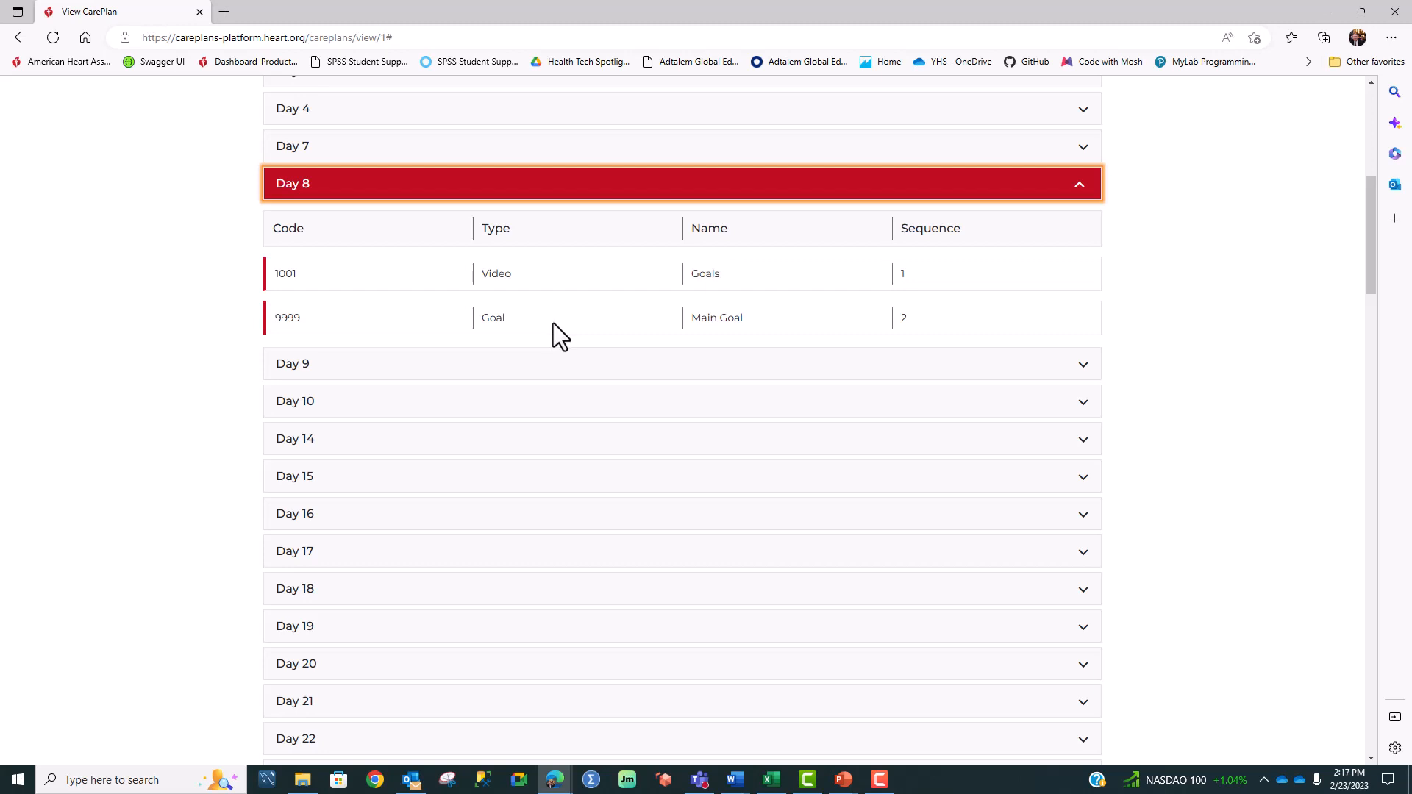
pyautogui.scroll(-3)
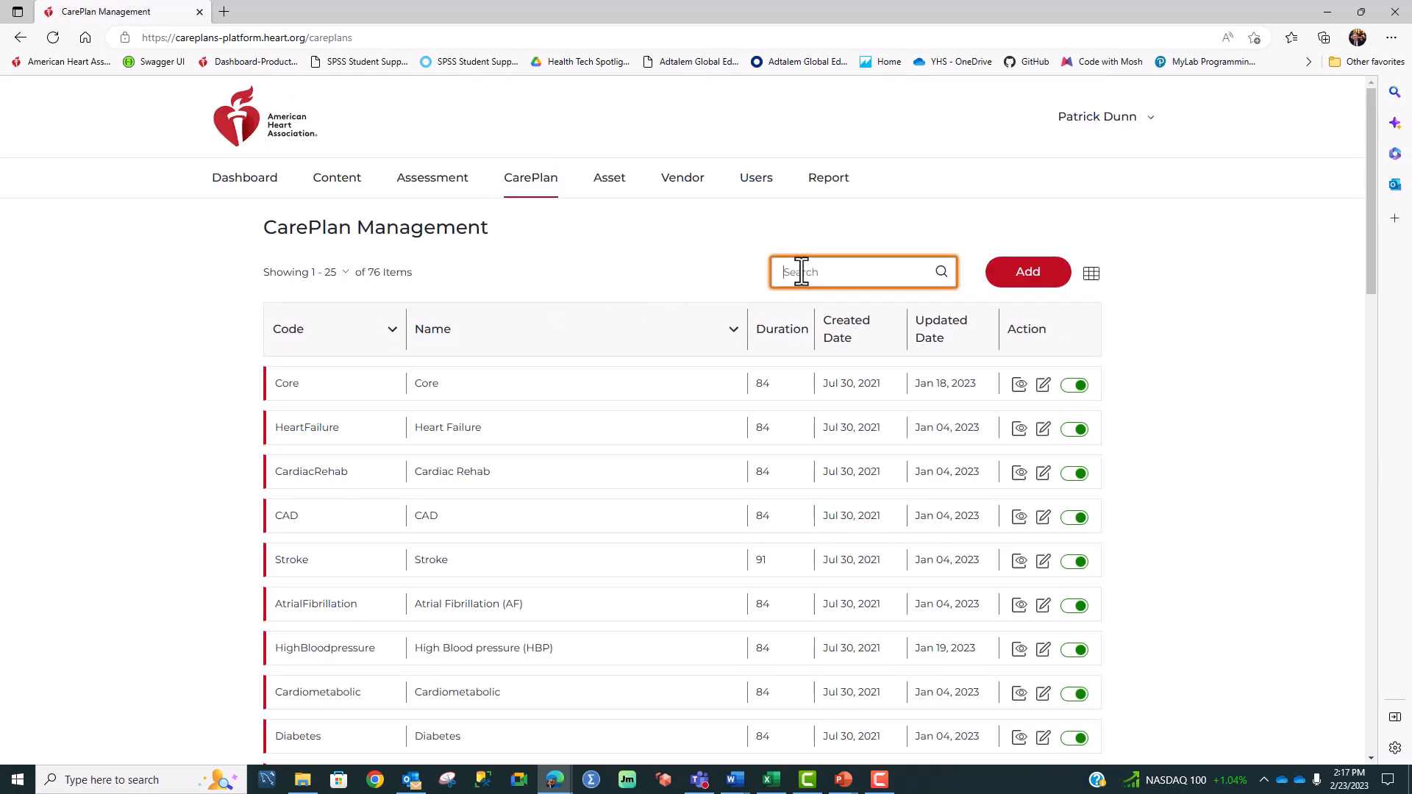
# - Search the care plan list for "he", showing the 6 Heart Failure plans
pyautogui.write('he')
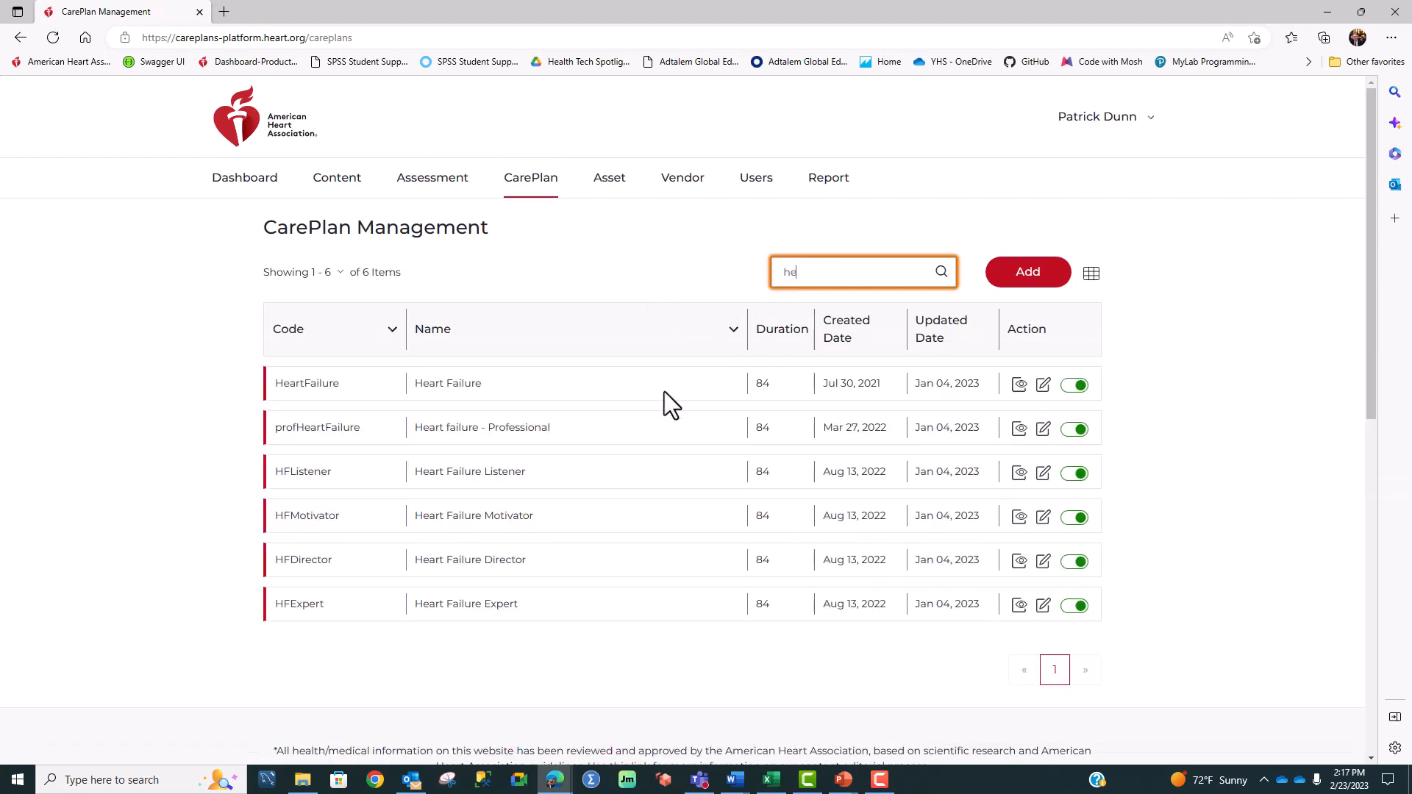
pyautogui.moveTo(503, 433)
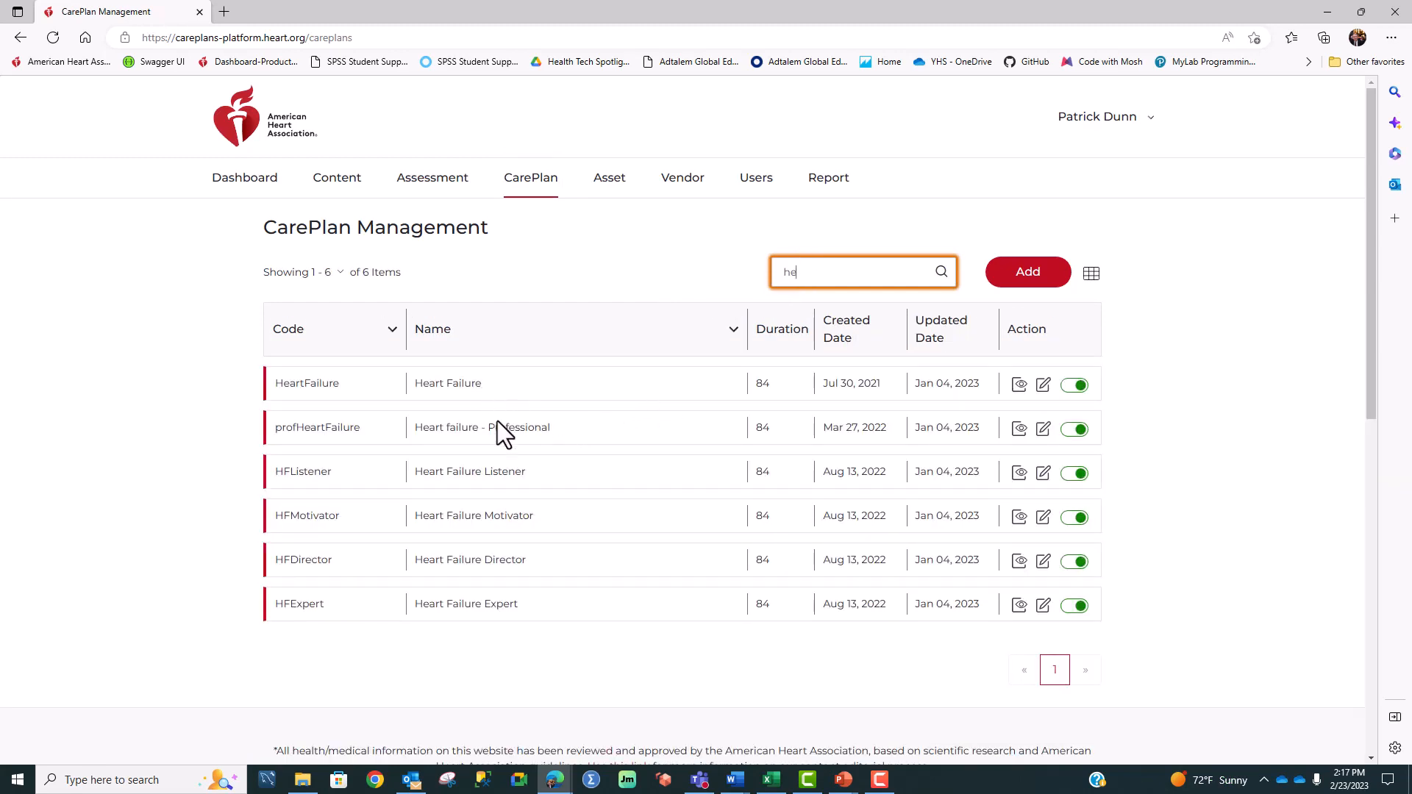
pyautogui.moveTo(484, 626)
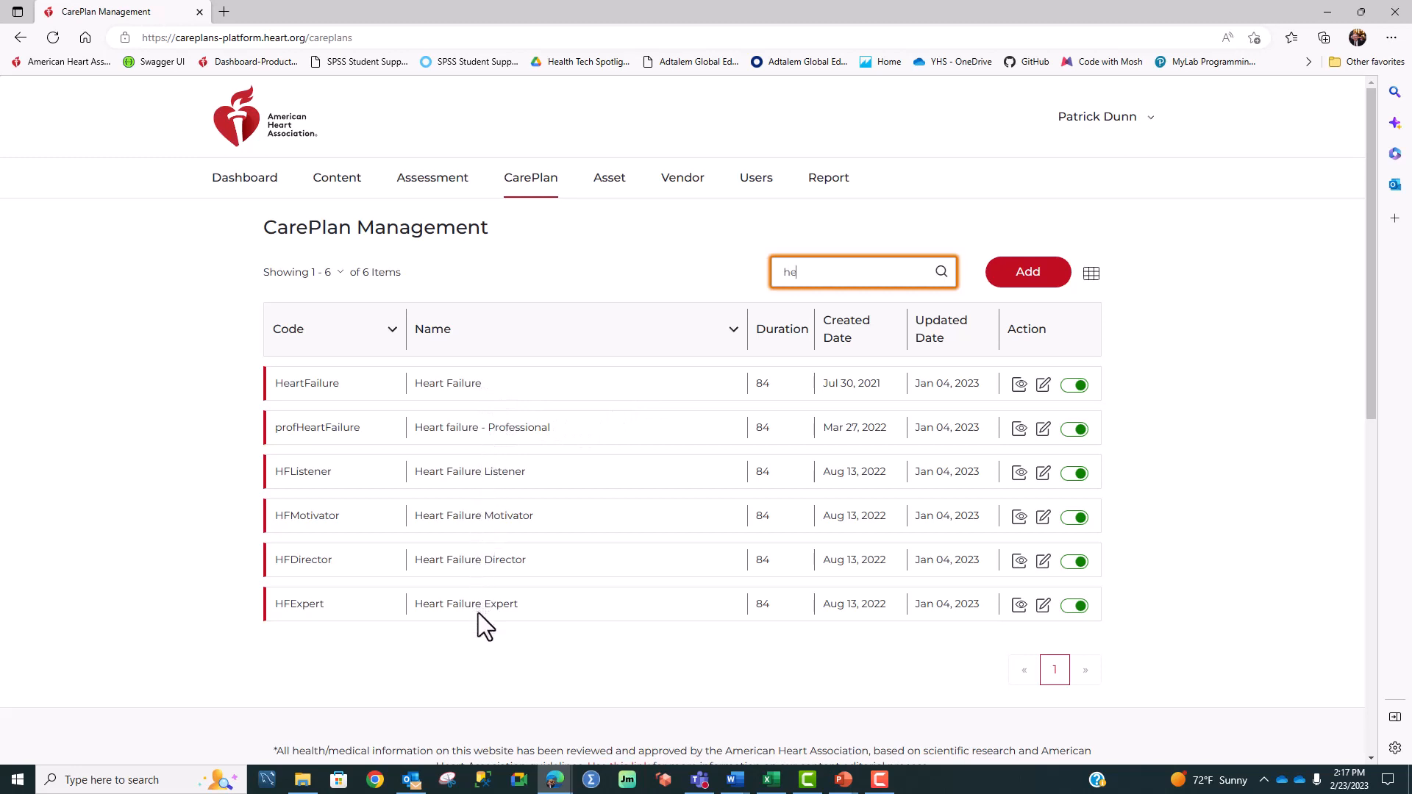
pyautogui.moveTo(459, 400)
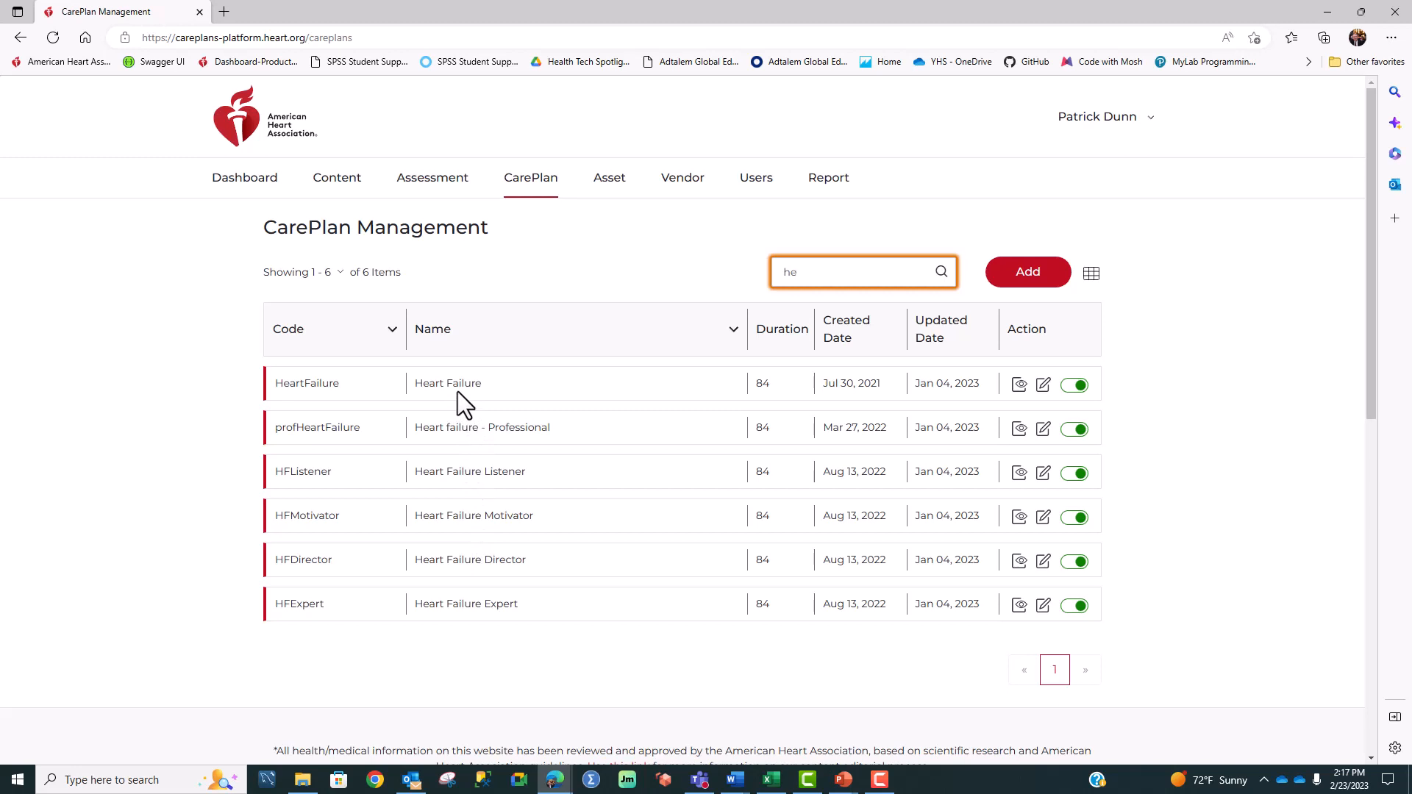
pyautogui.moveTo(559, 398)
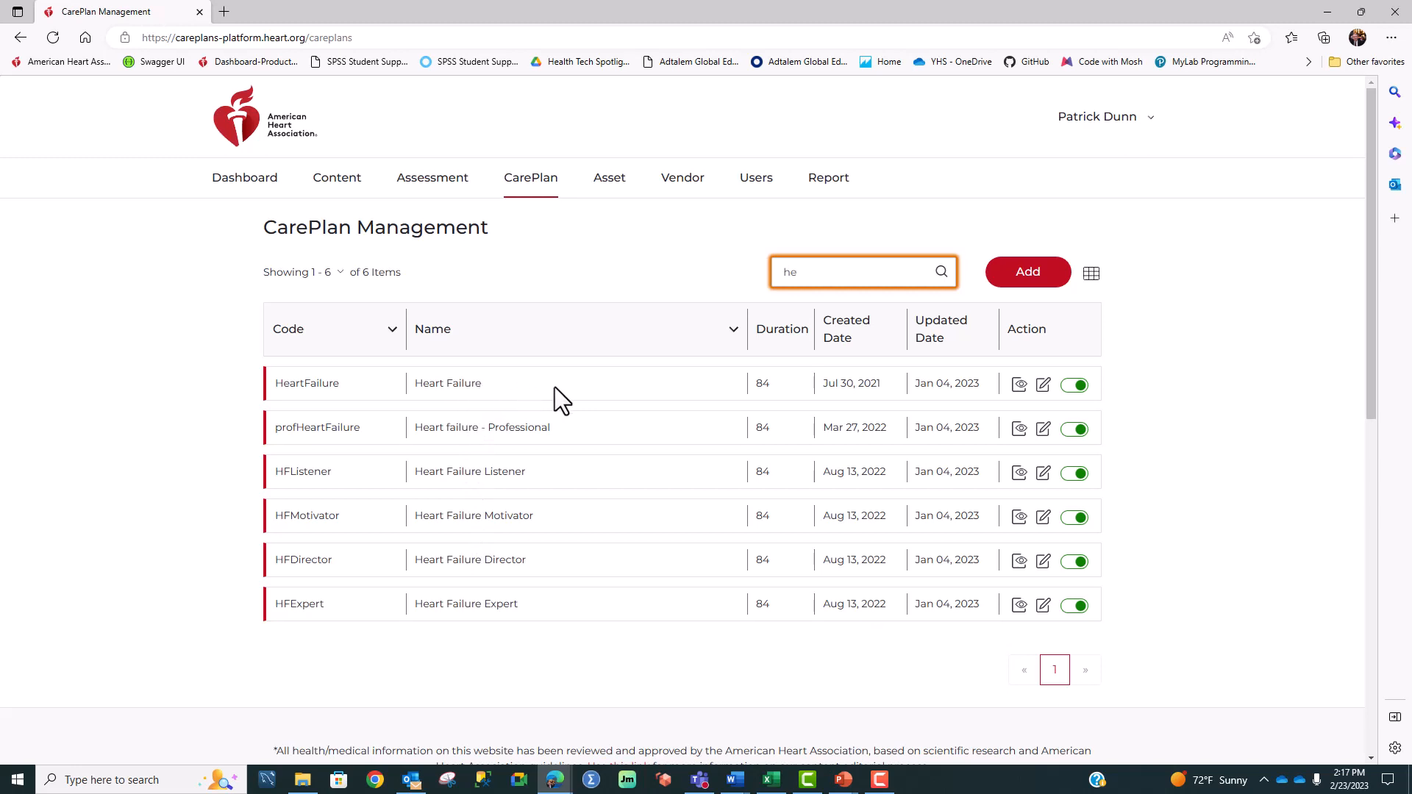
pyautogui.moveTo(563, 441)
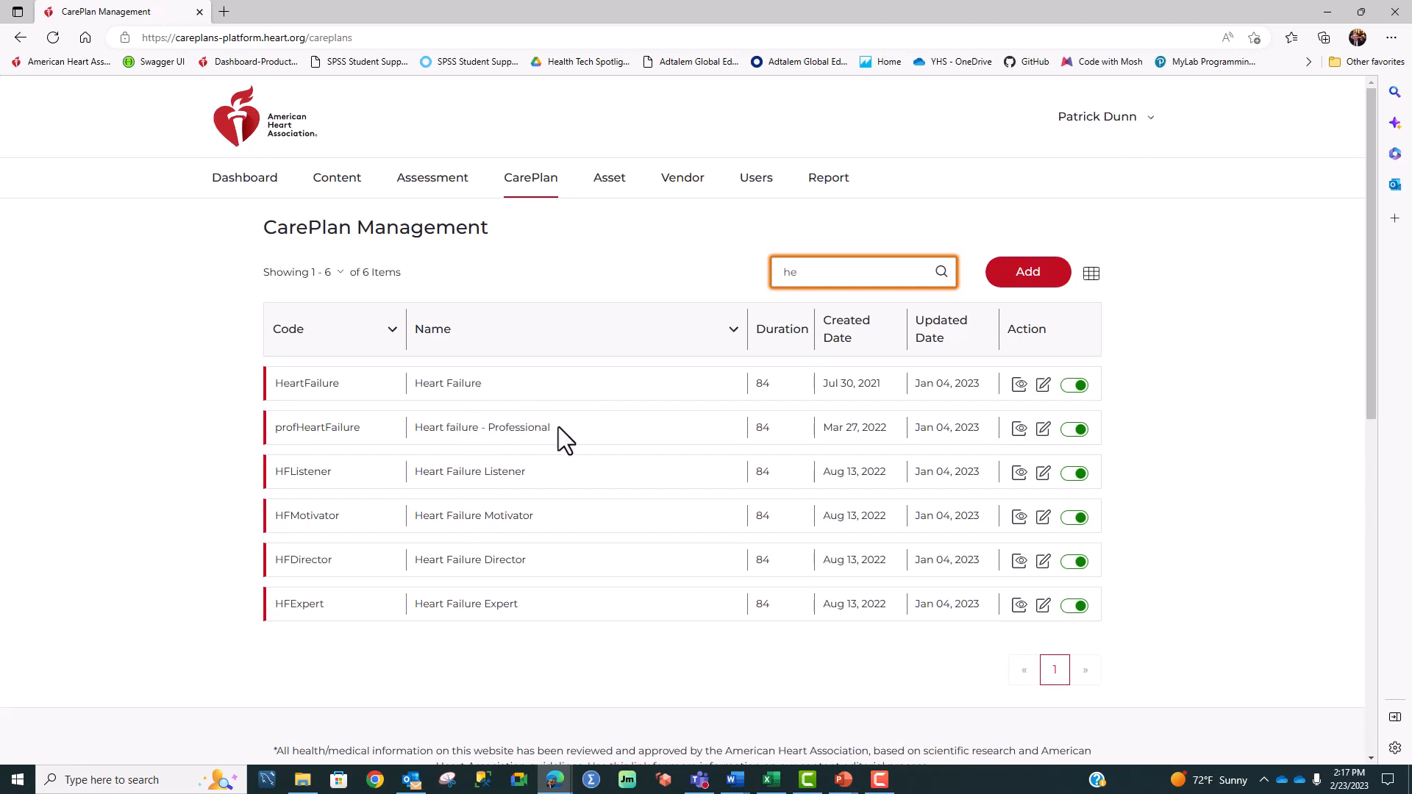
pyautogui.moveTo(543, 471)
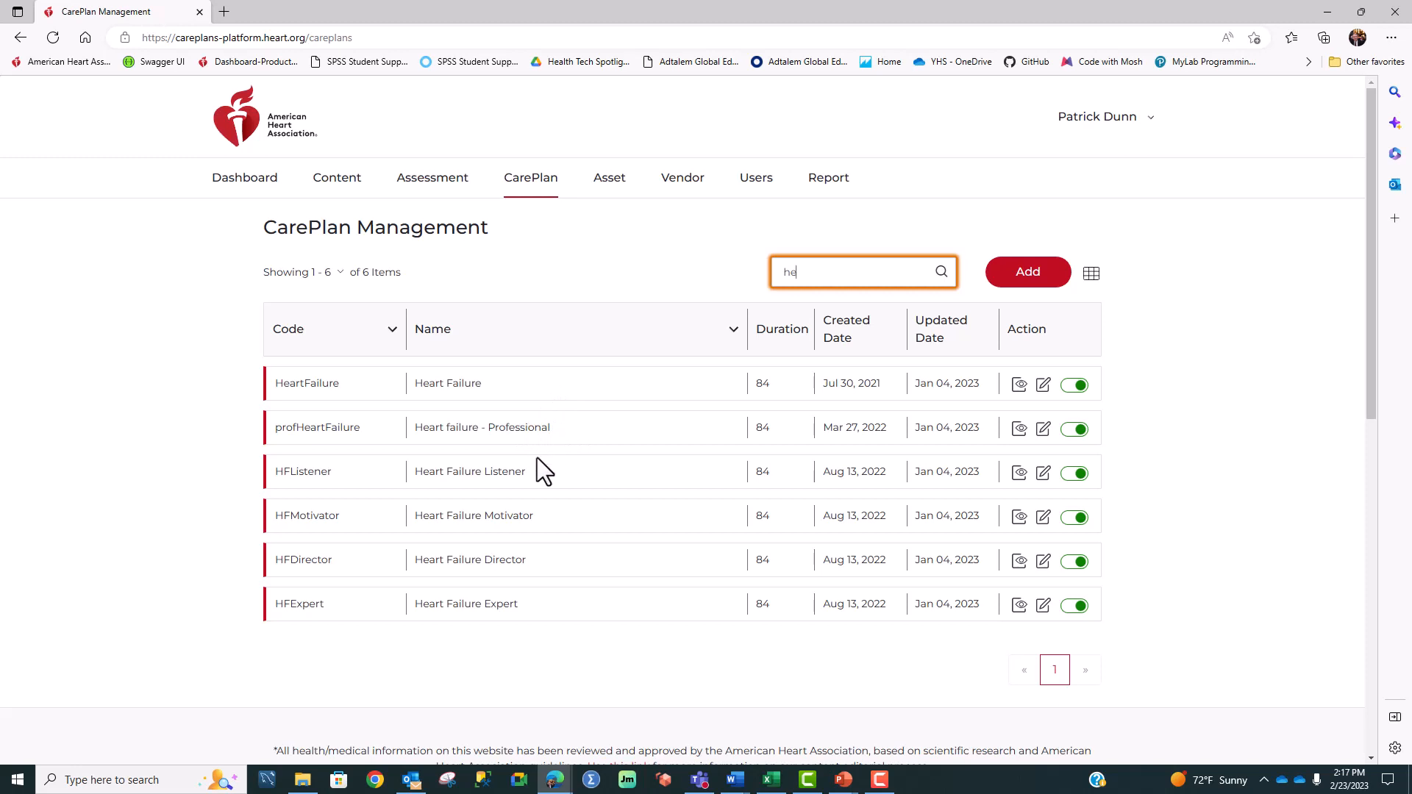
pyautogui.moveTo(528, 567)
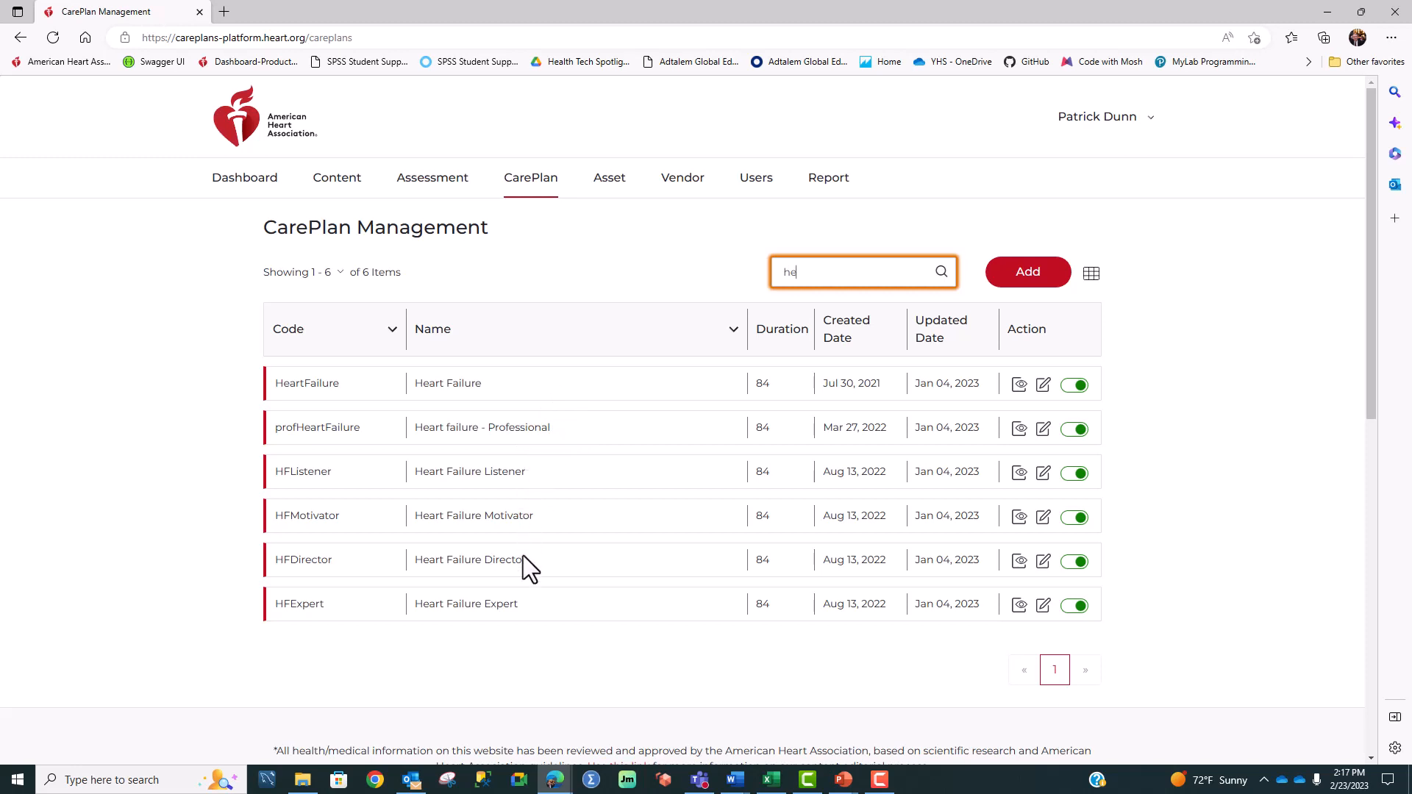
pyautogui.moveTo(528, 484)
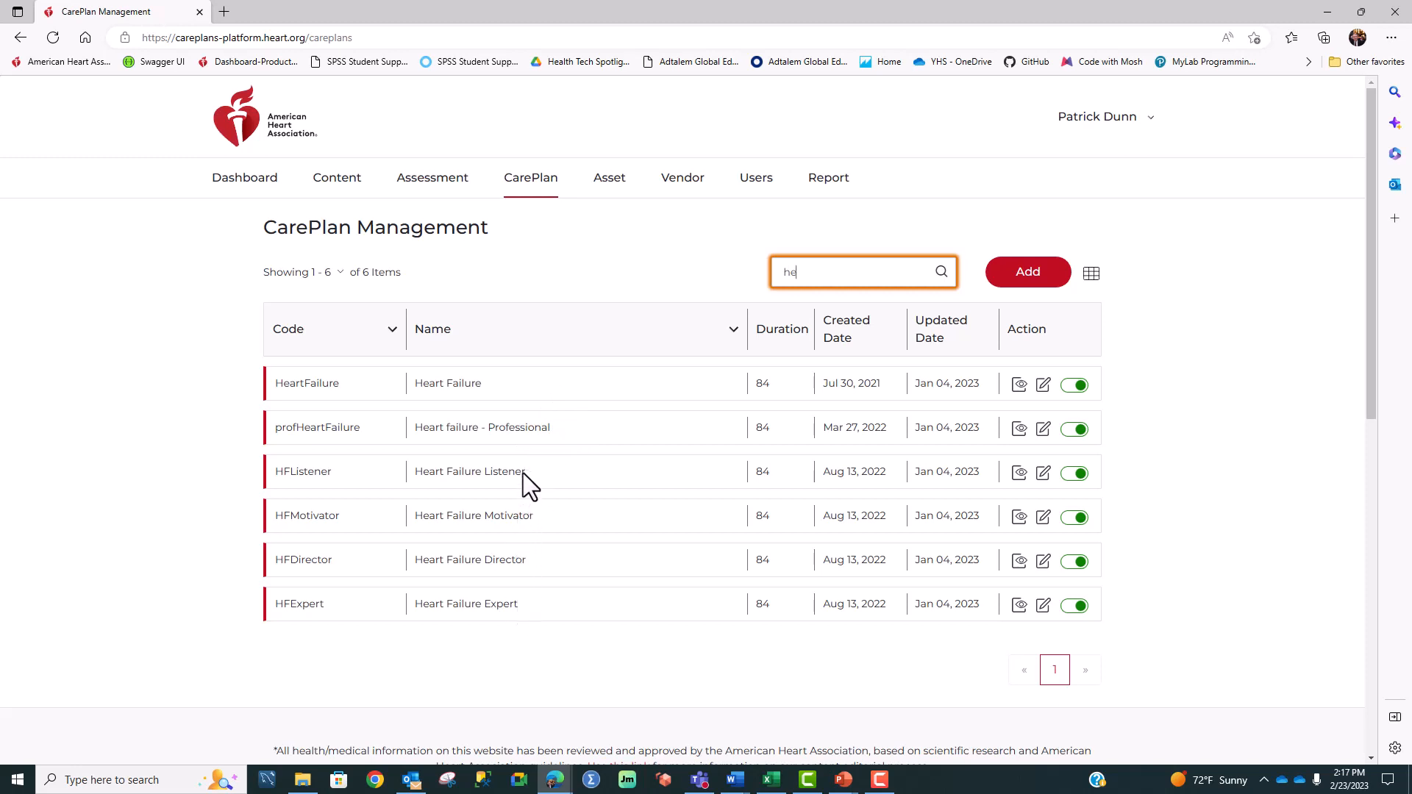
pyautogui.moveTo(535, 475)
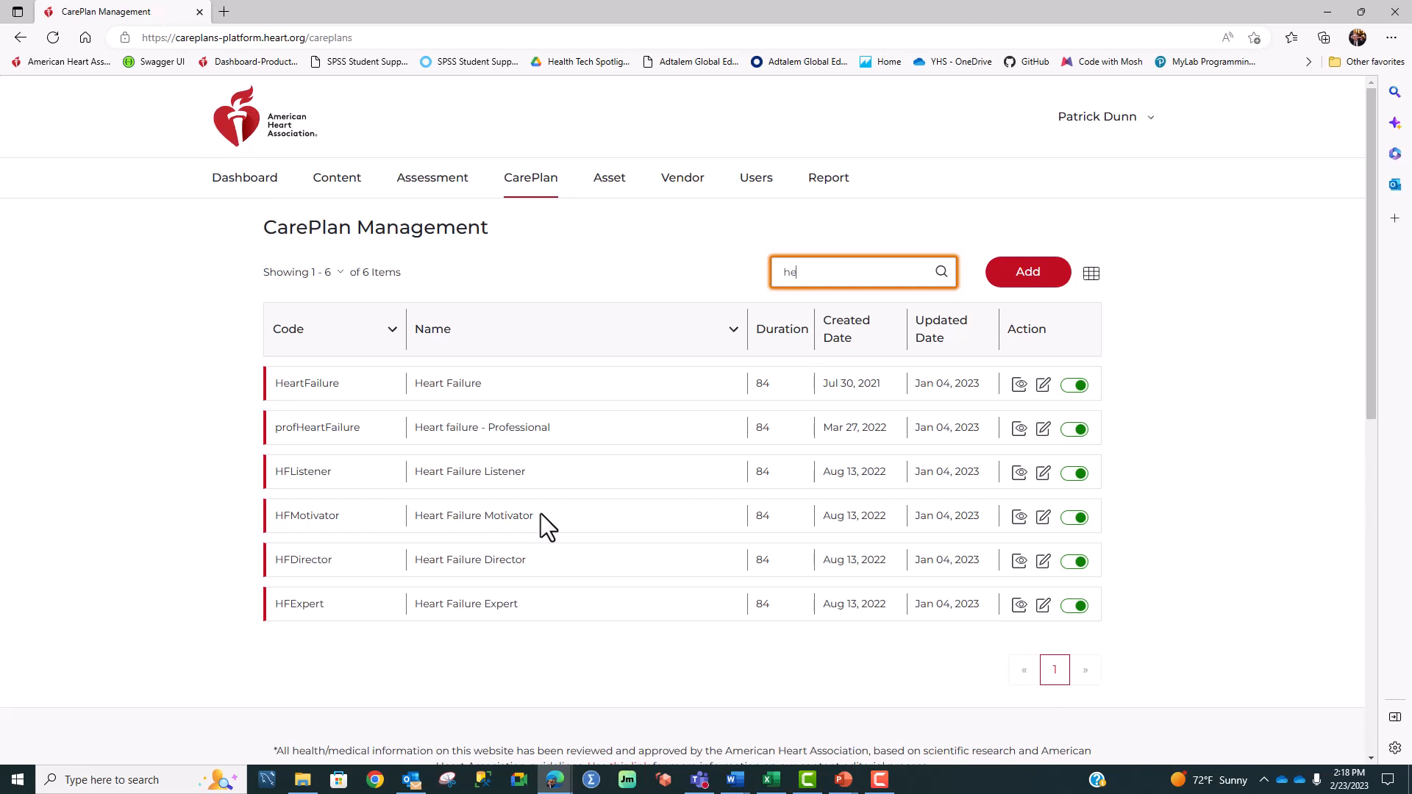
pyautogui.moveTo(542, 559)
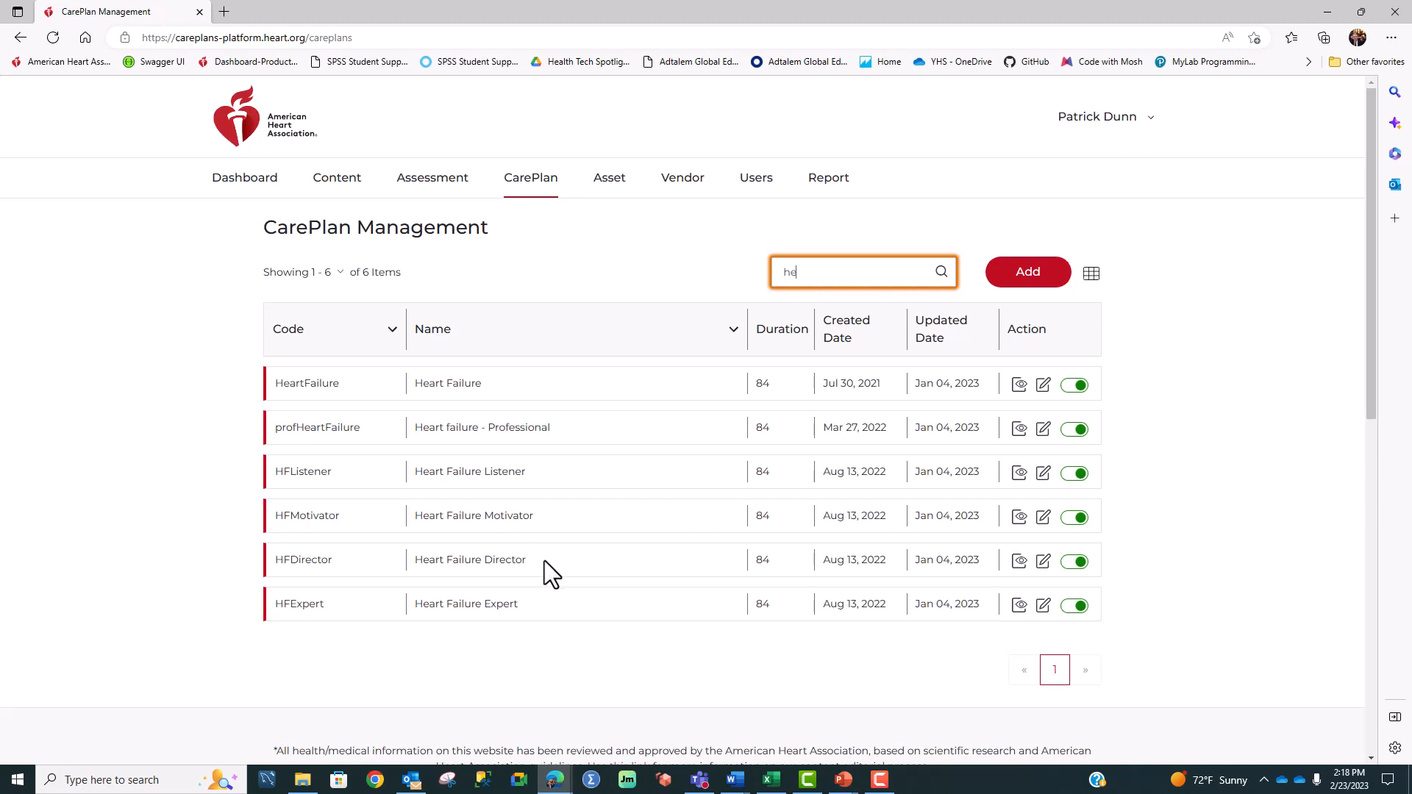
pyautogui.moveTo(535, 577)
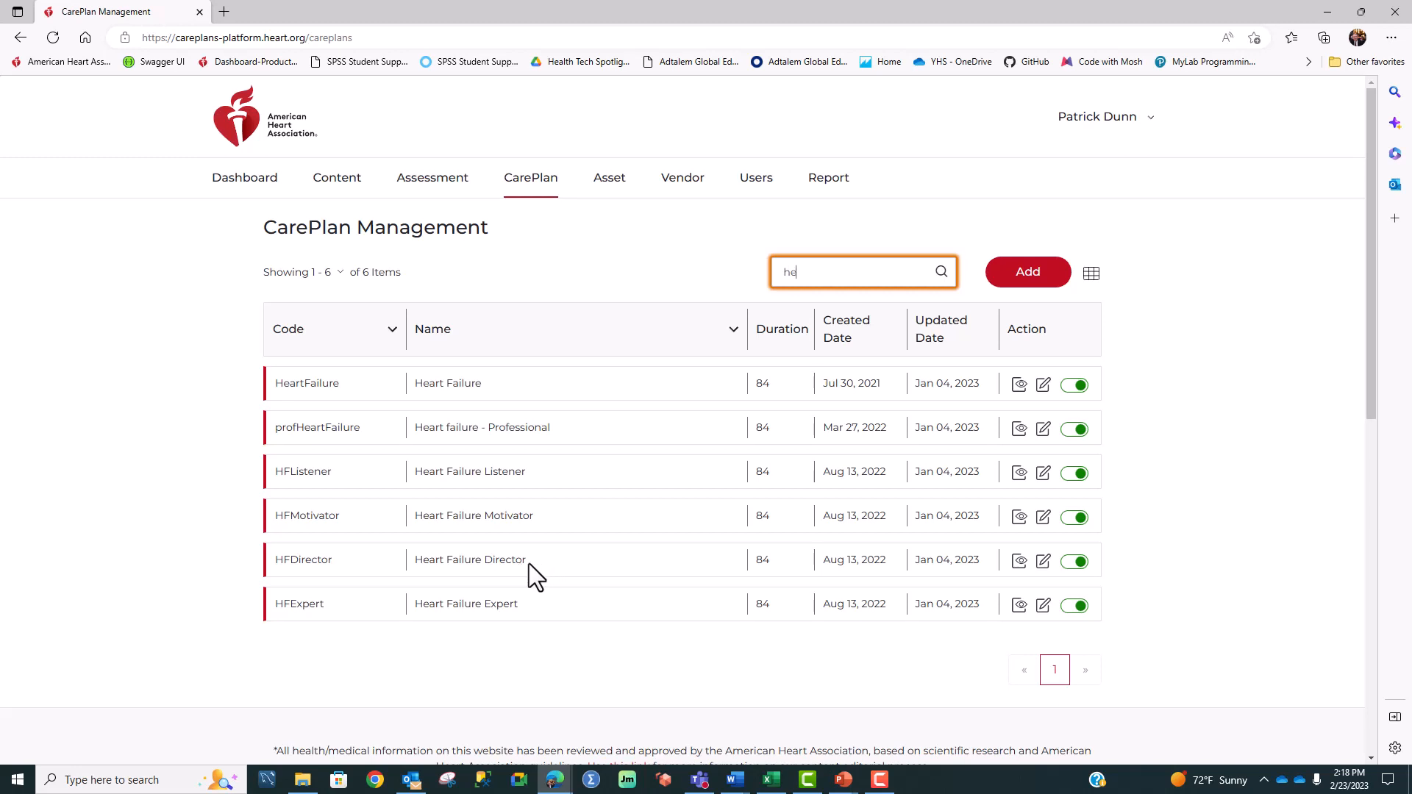
pyautogui.moveTo(528, 619)
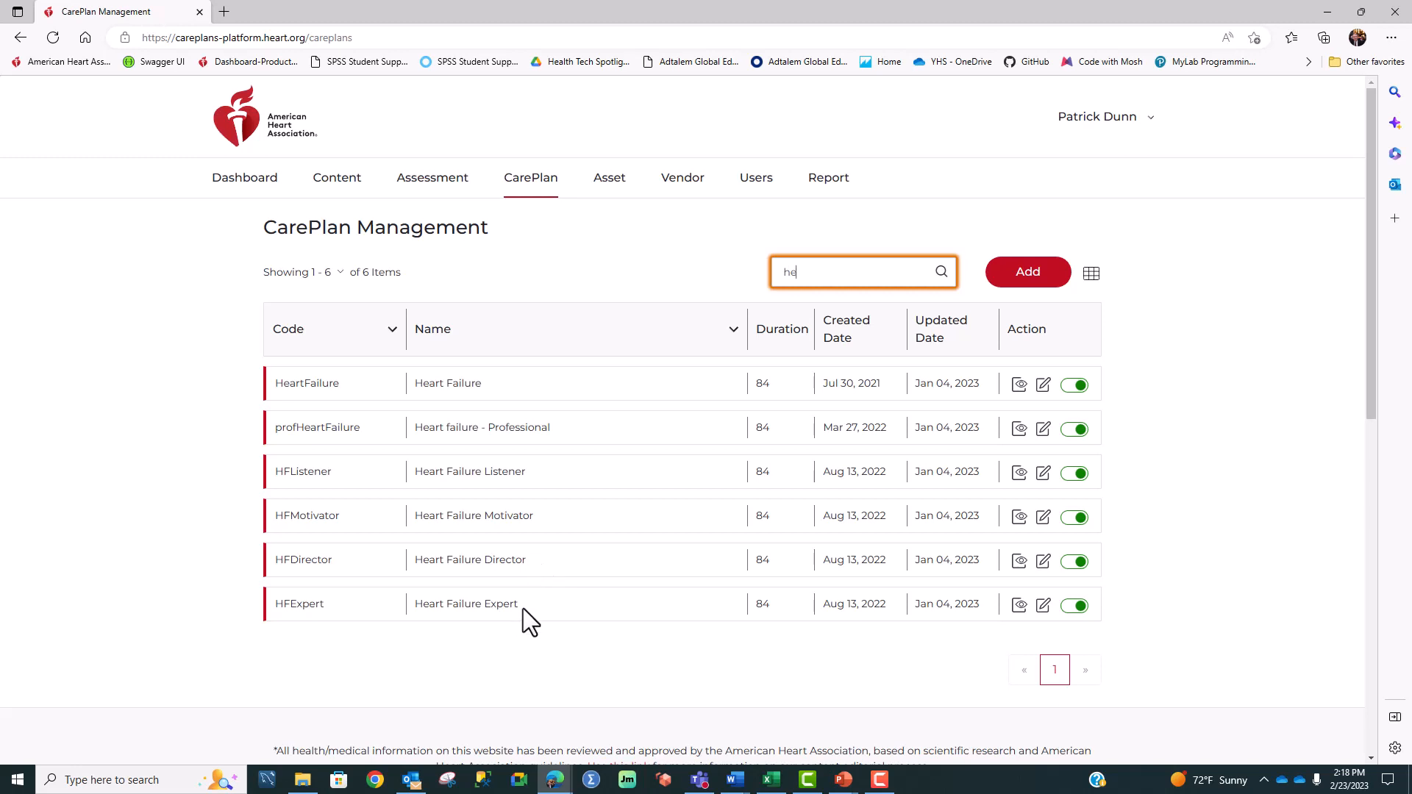
pyautogui.moveTo(535, 615)
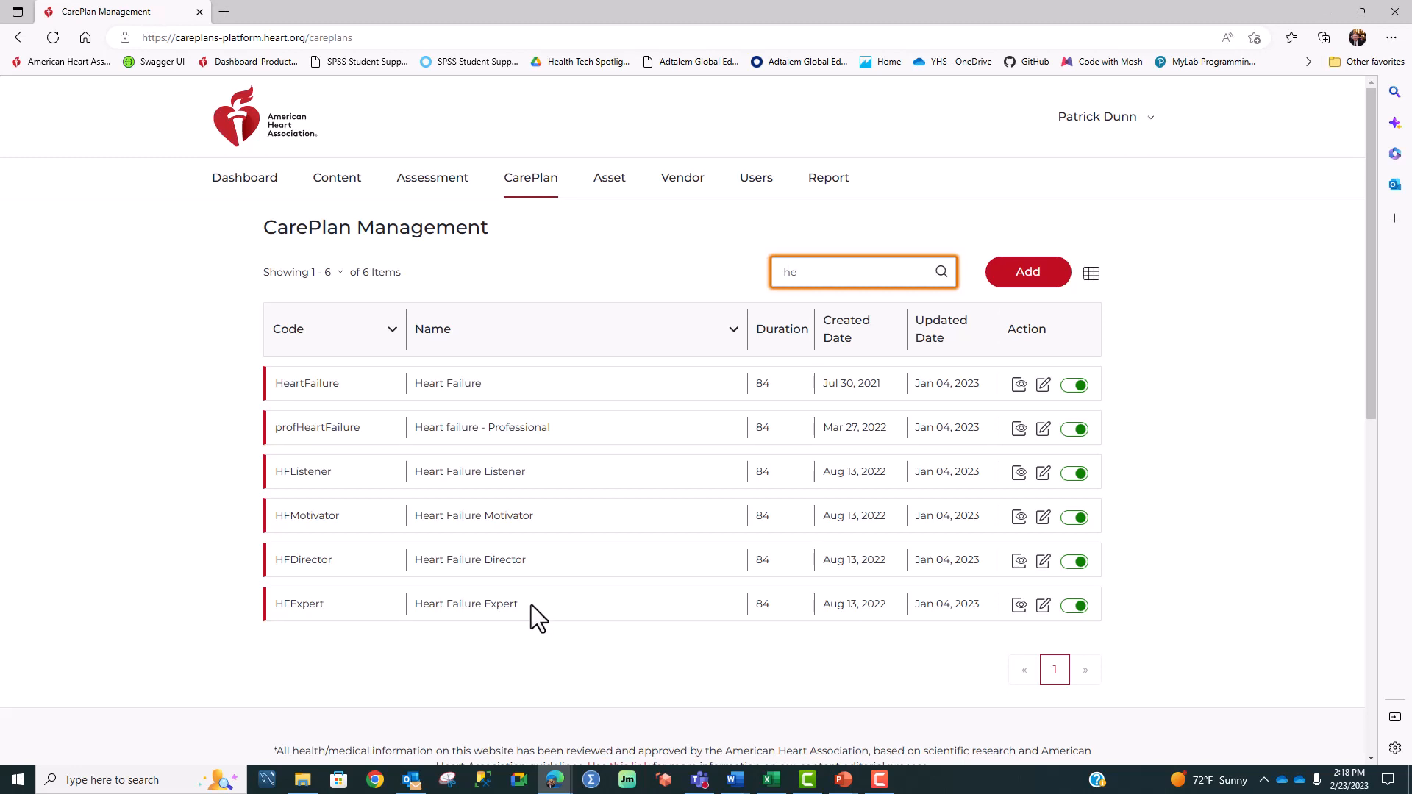
pyautogui.moveTo(543, 556)
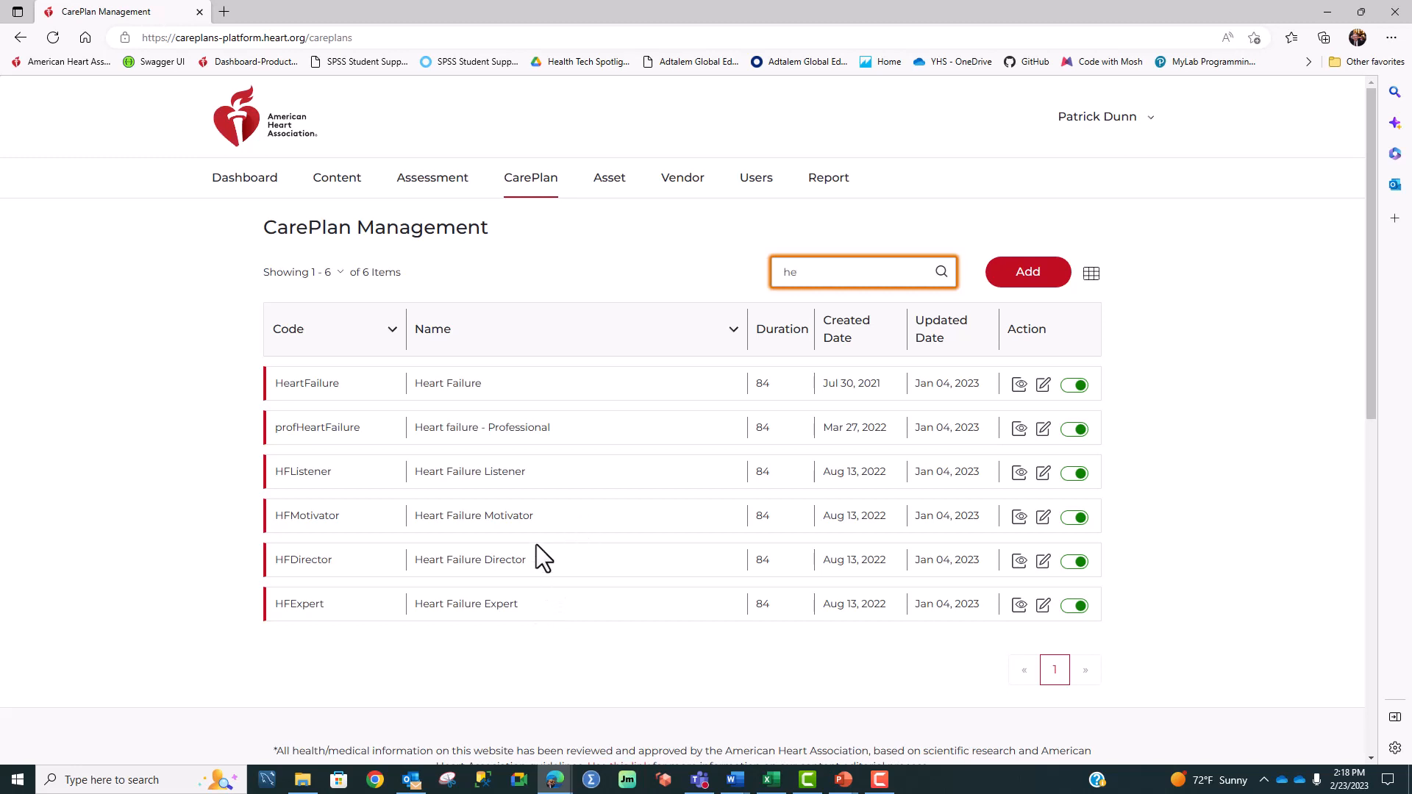
pyautogui.moveTo(715, 289)
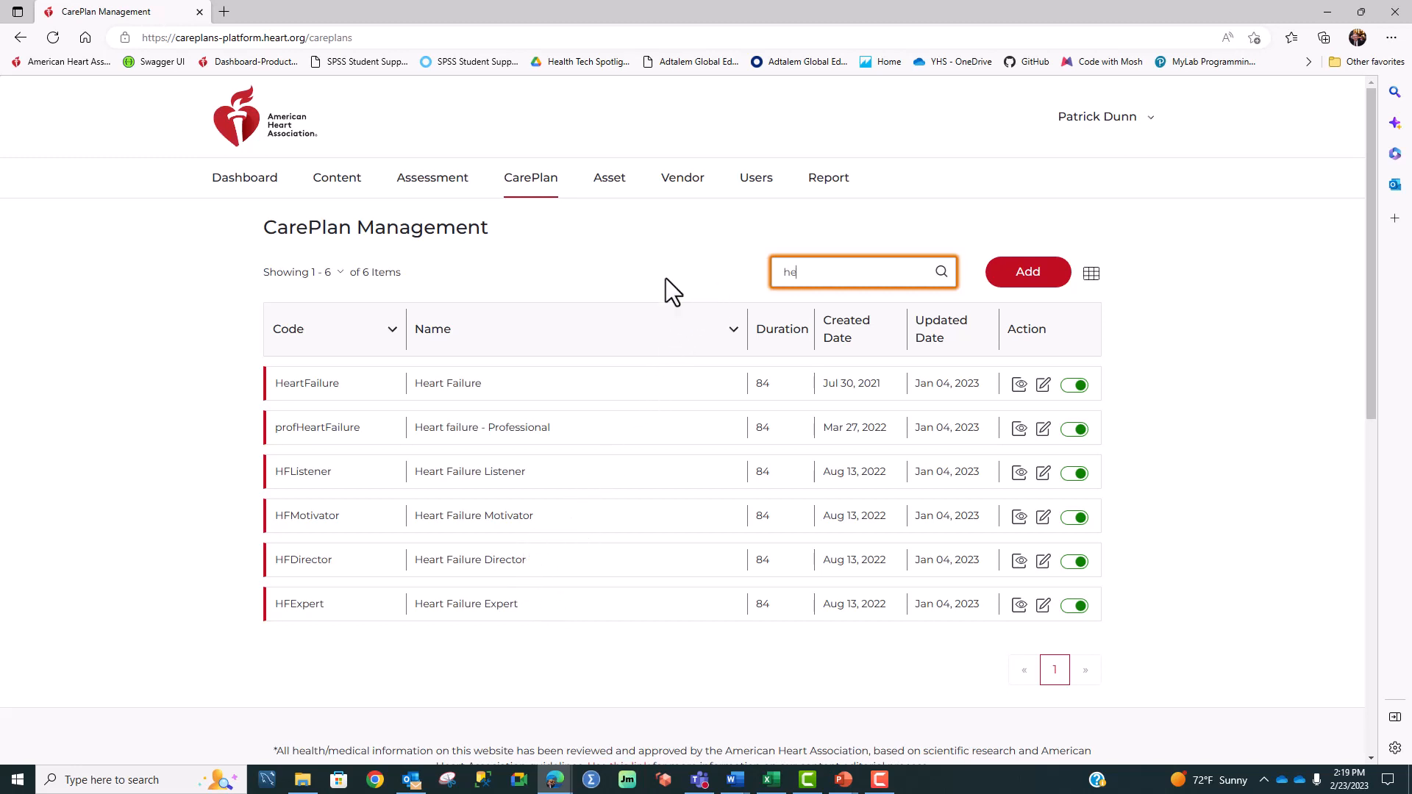
pyautogui.moveTo(667, 289)
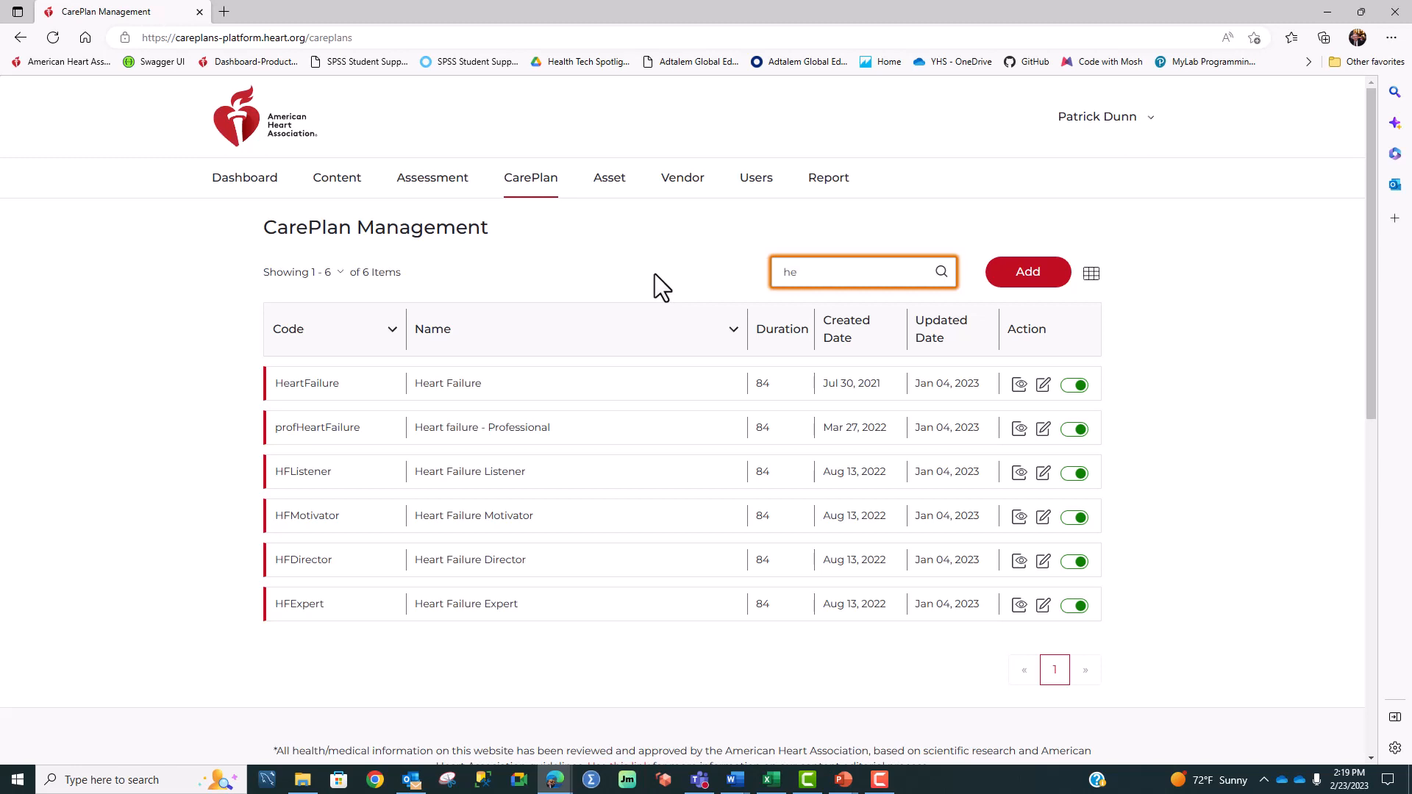
pyautogui.moveTo(954, 362)
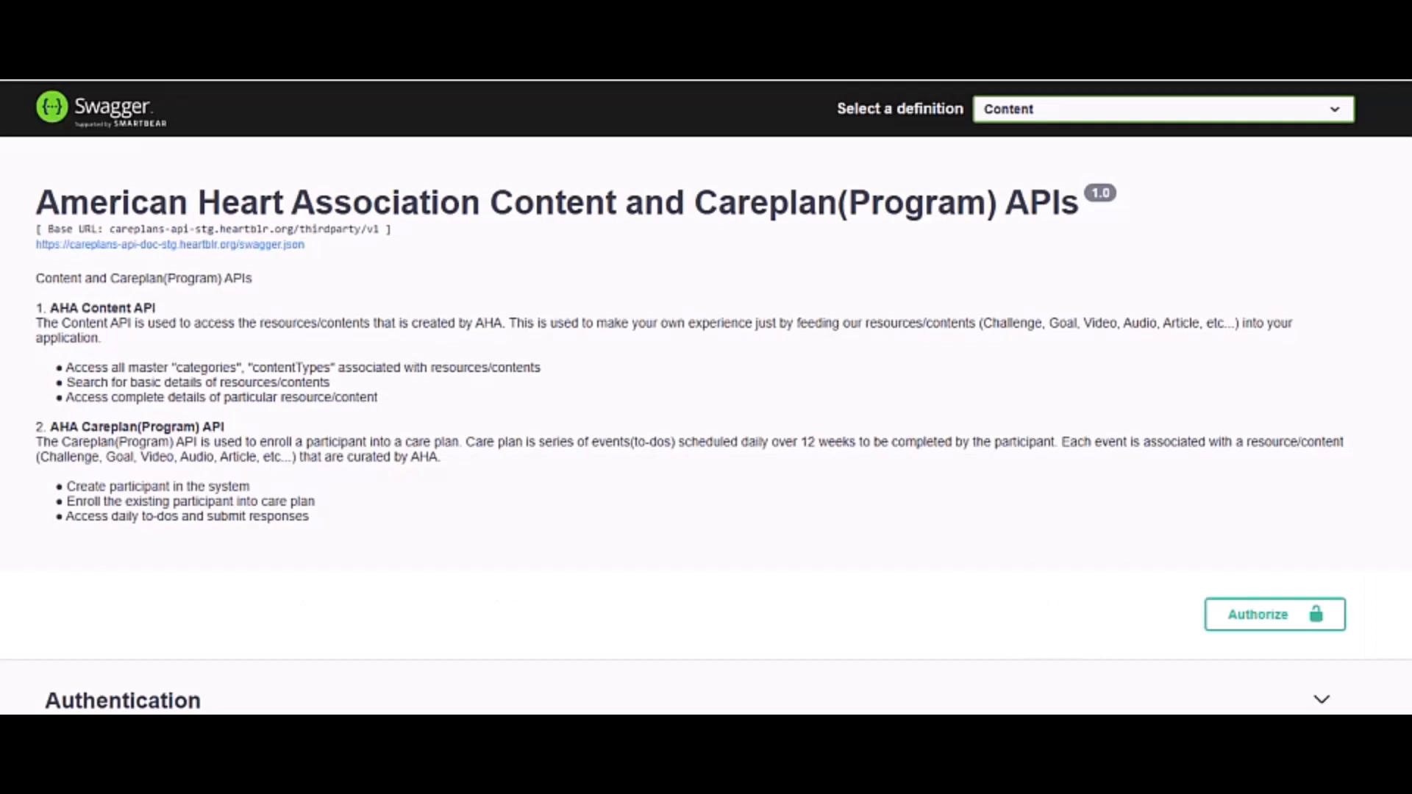
pyautogui.moveTo(994, 599)
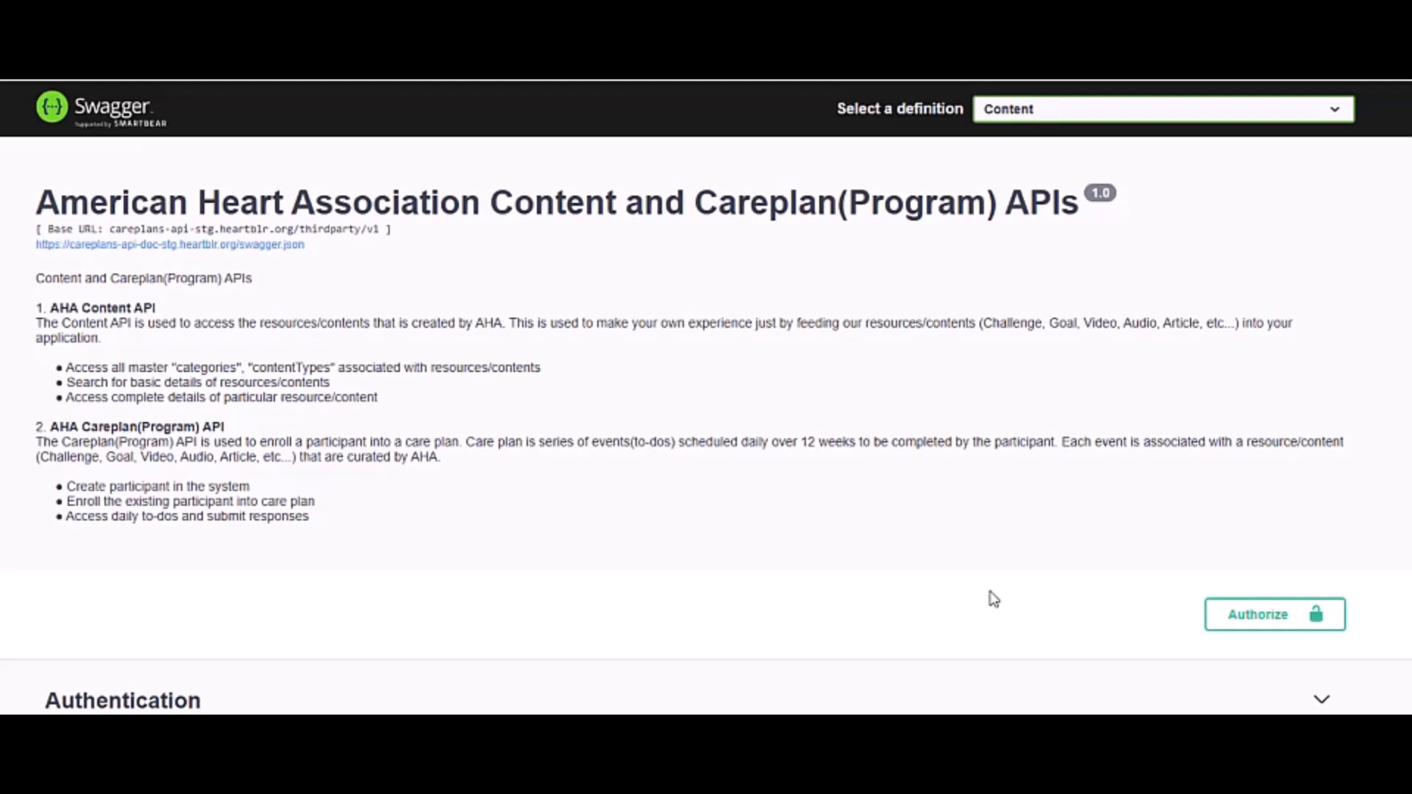
pyautogui.moveTo(575, 681)
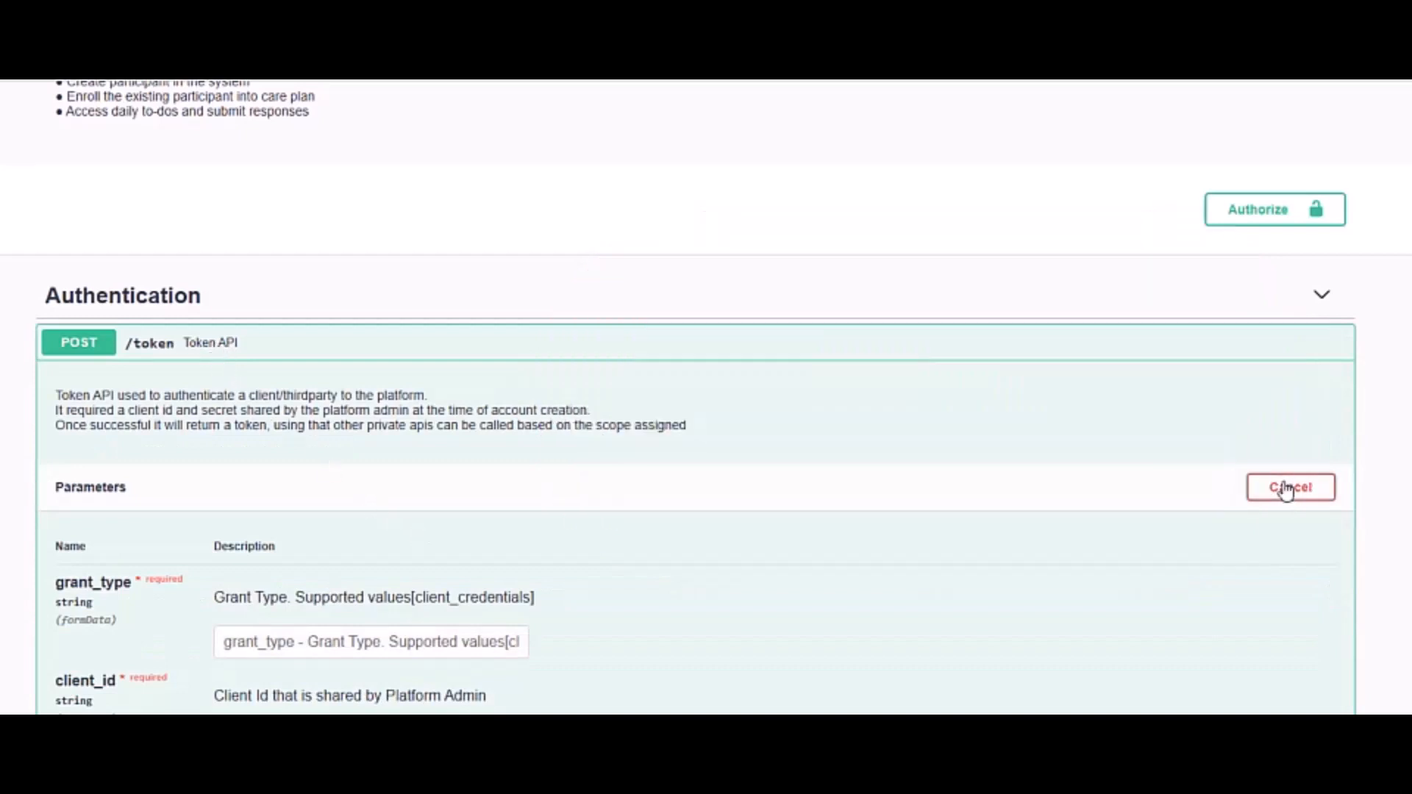
pyautogui.moveTo(731, 653)
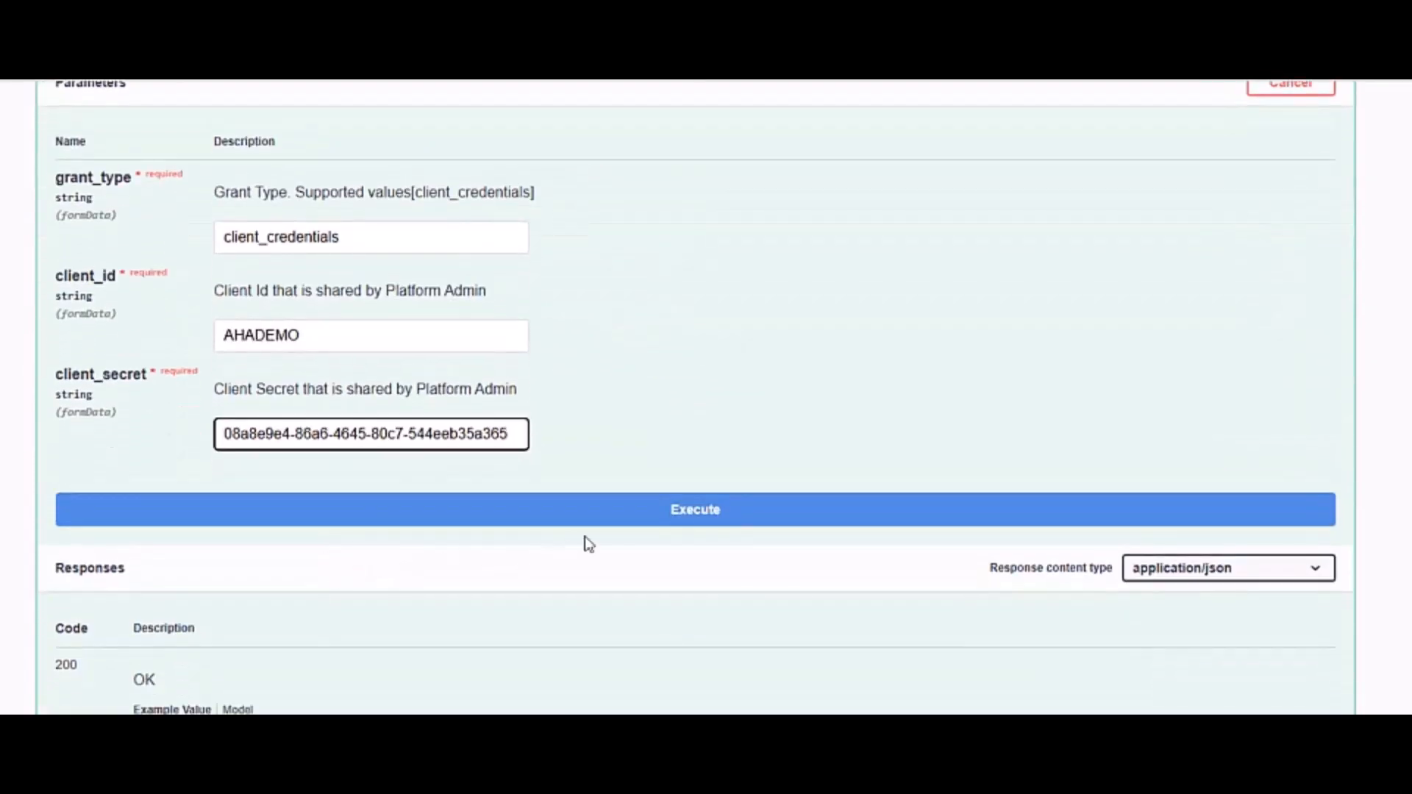
# - Execute POST /token with the demo client credentials and copy the returned access_token
pyautogui.click(695, 509)
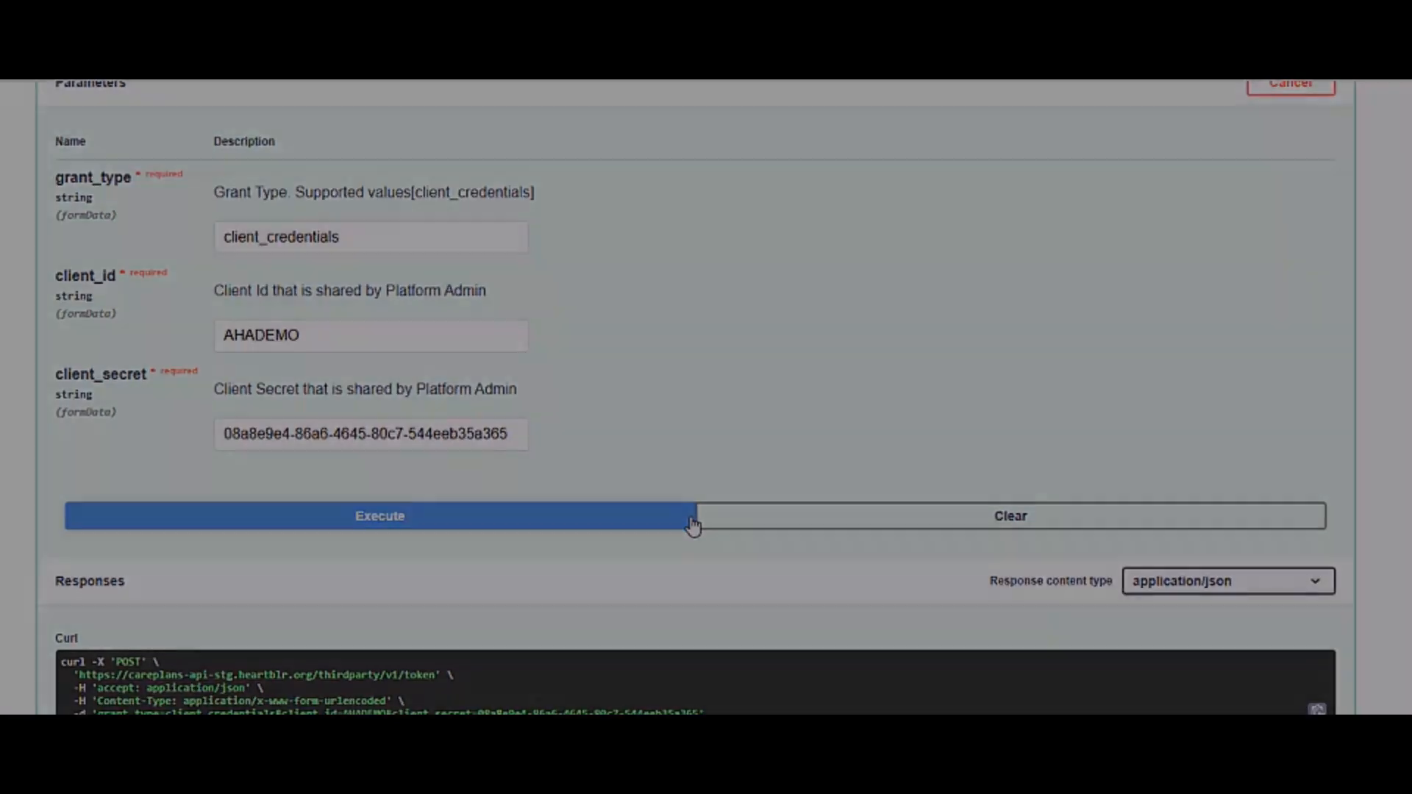
pyautogui.click(380, 514)
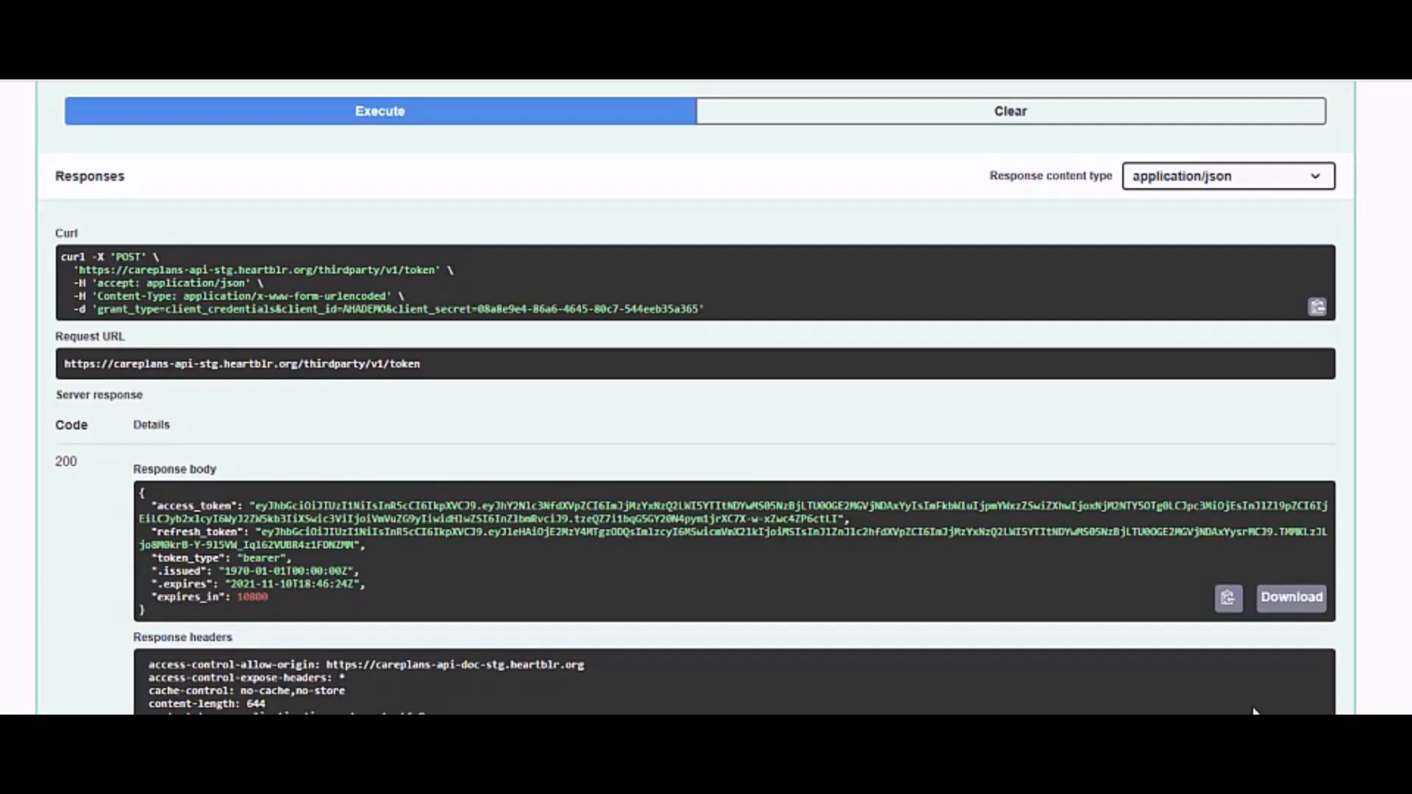
pyautogui.moveTo(1239, 696)
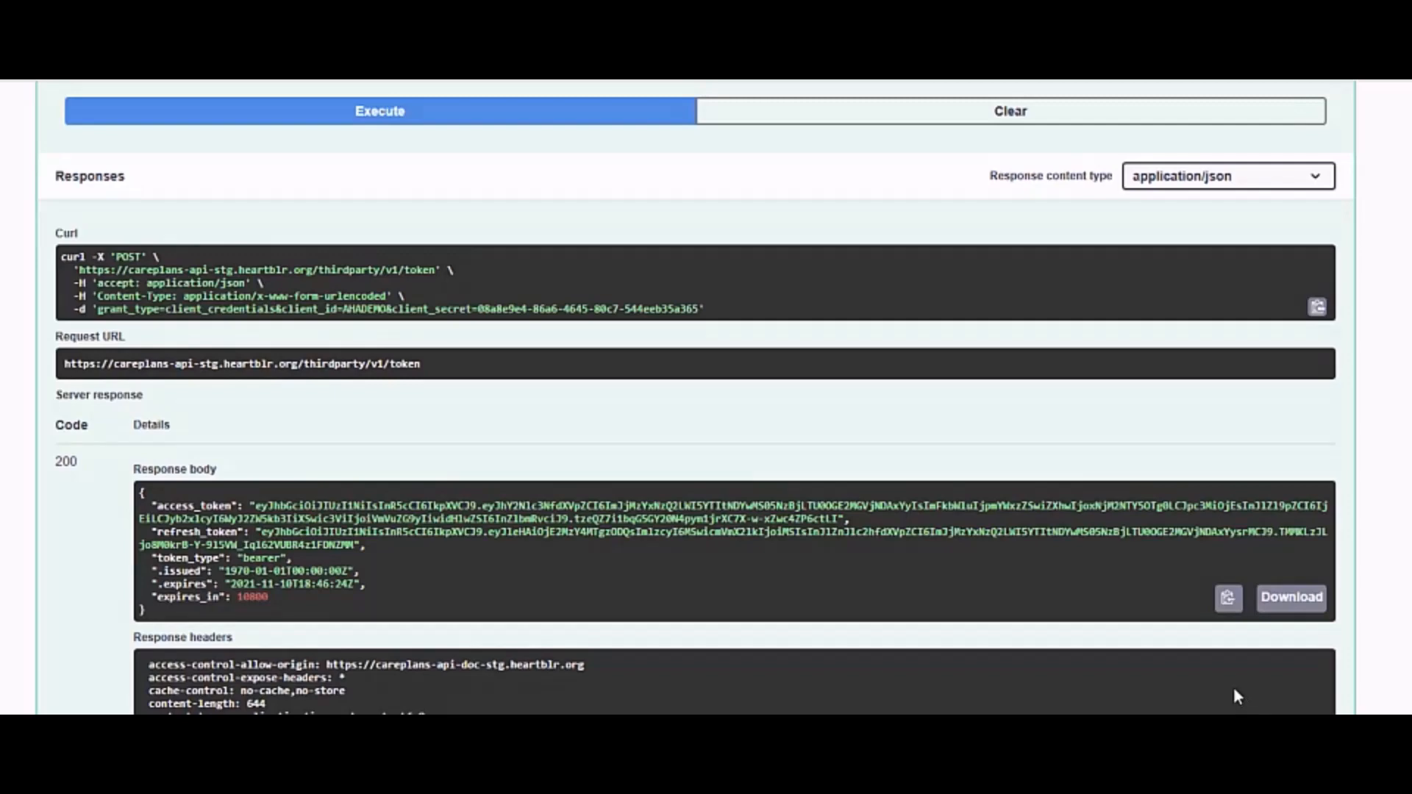
pyautogui.moveTo(1162, 637)
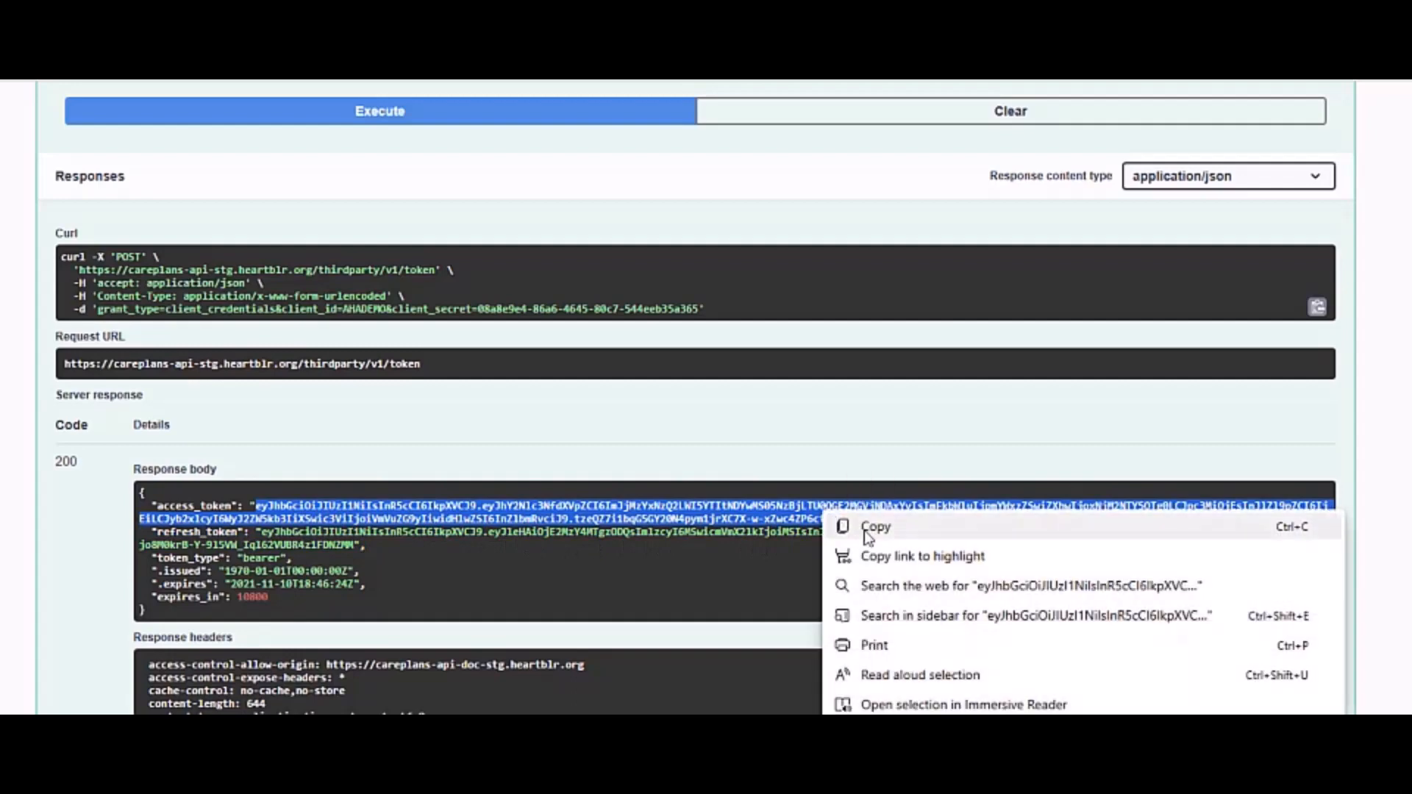
pyautogui.scroll(3)
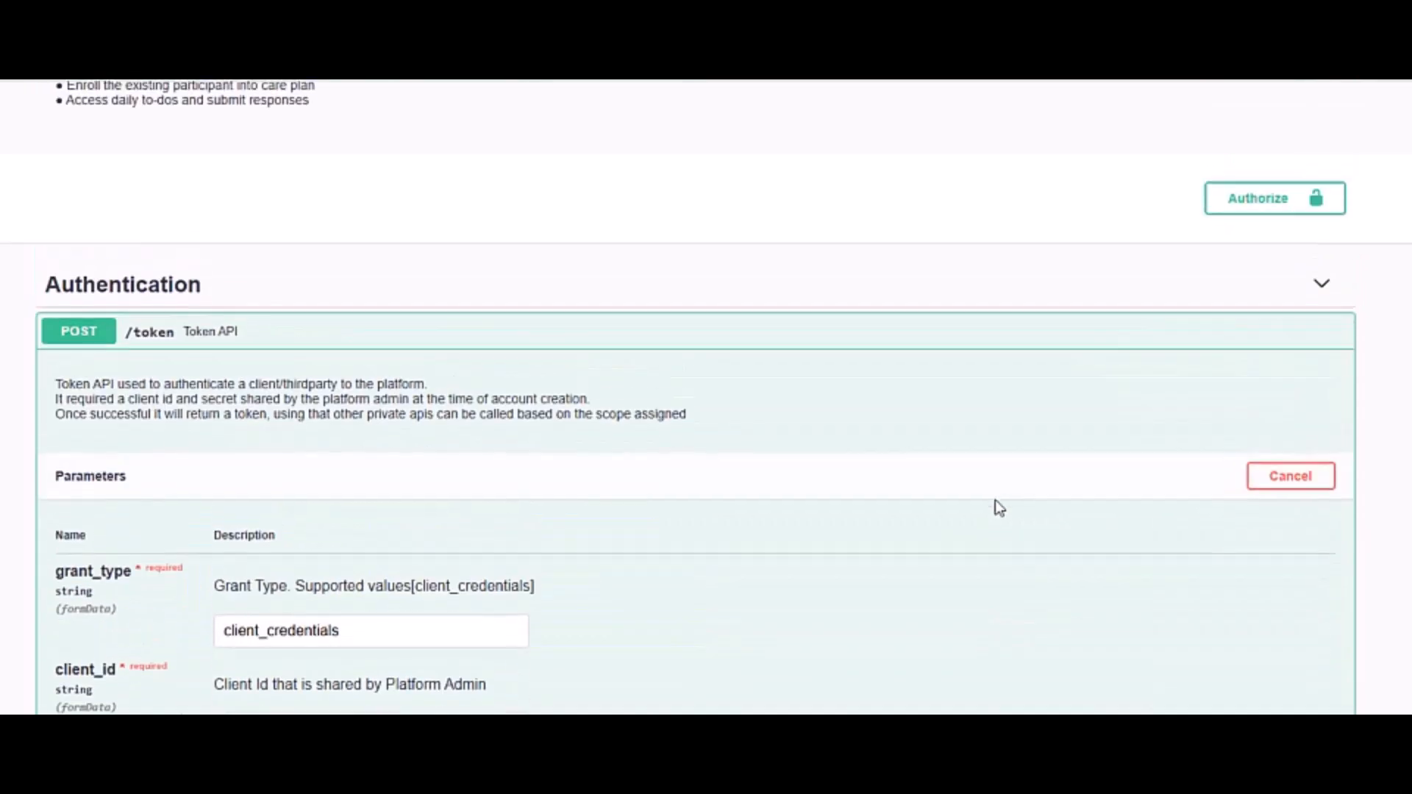
# - Authorize Swagger UI with the Bearer access token and dismiss the authorization window
pyautogui.click(1274, 199)
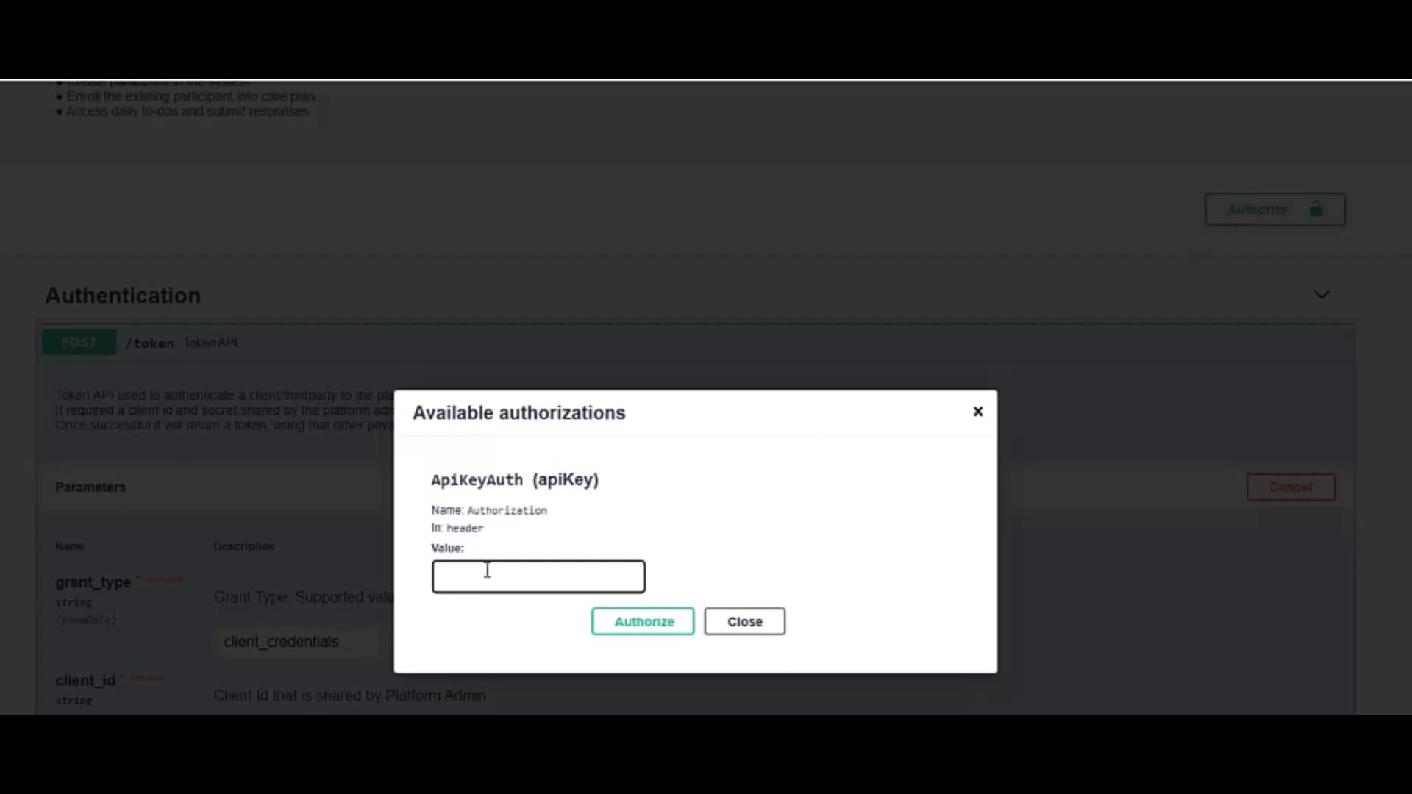
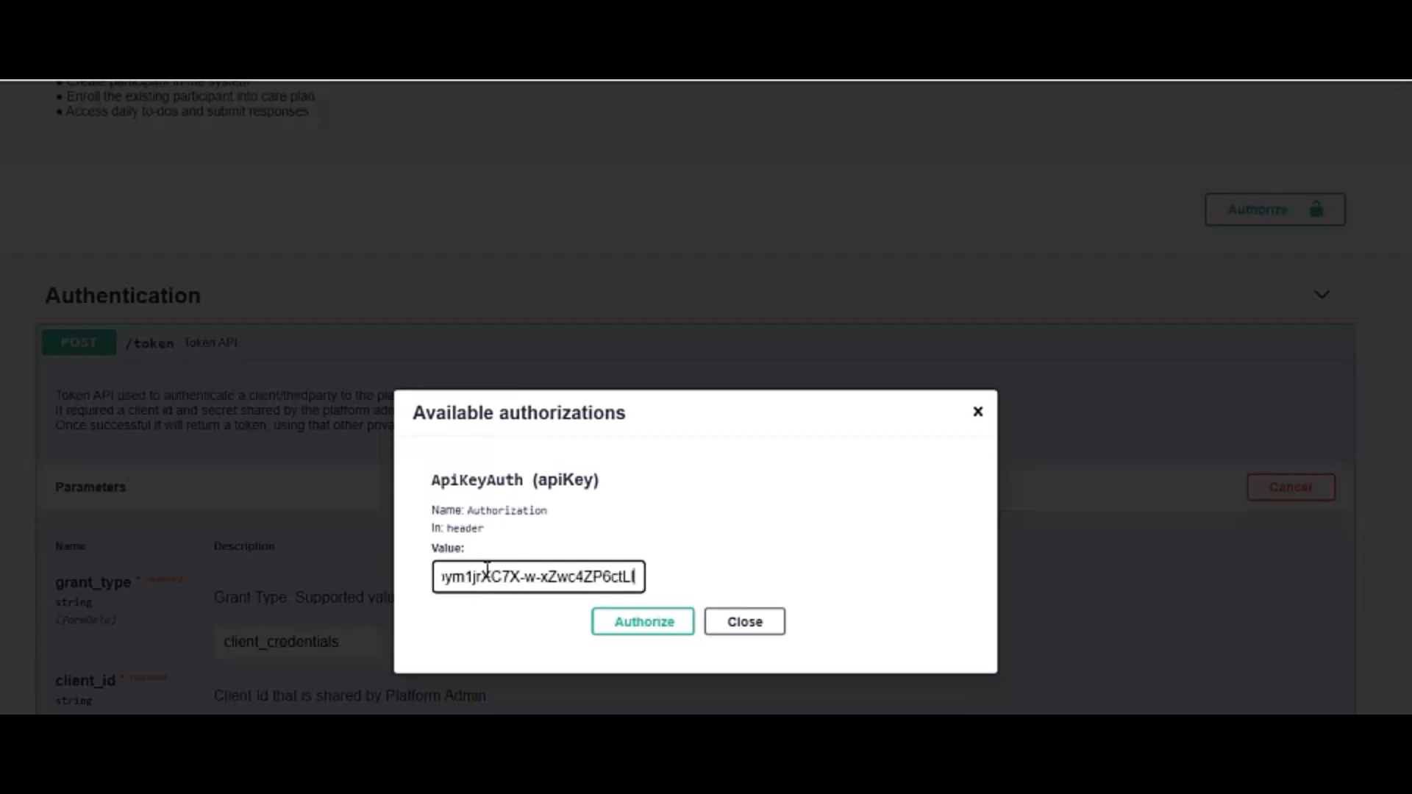
pyautogui.click(643, 620)
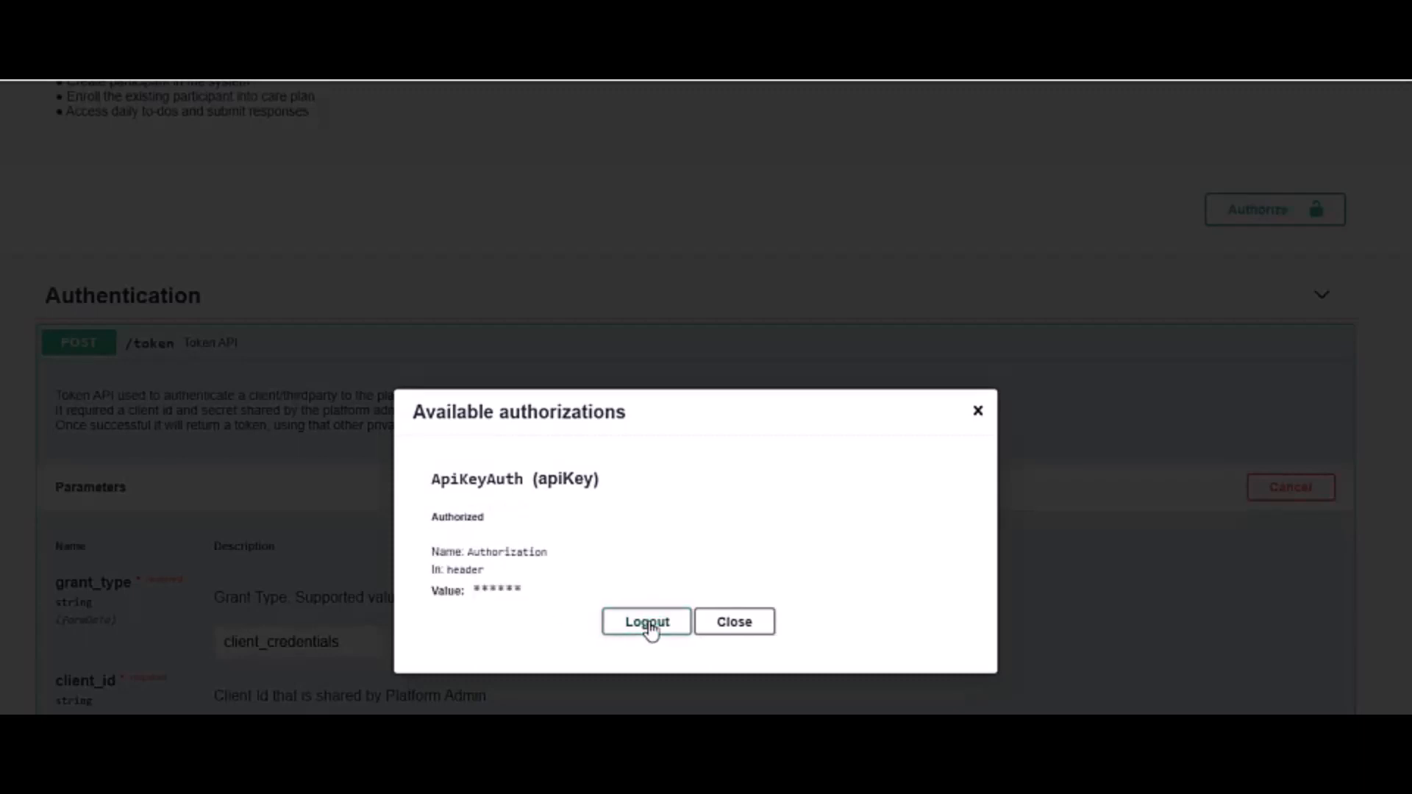
pyautogui.moveTo(733, 620)
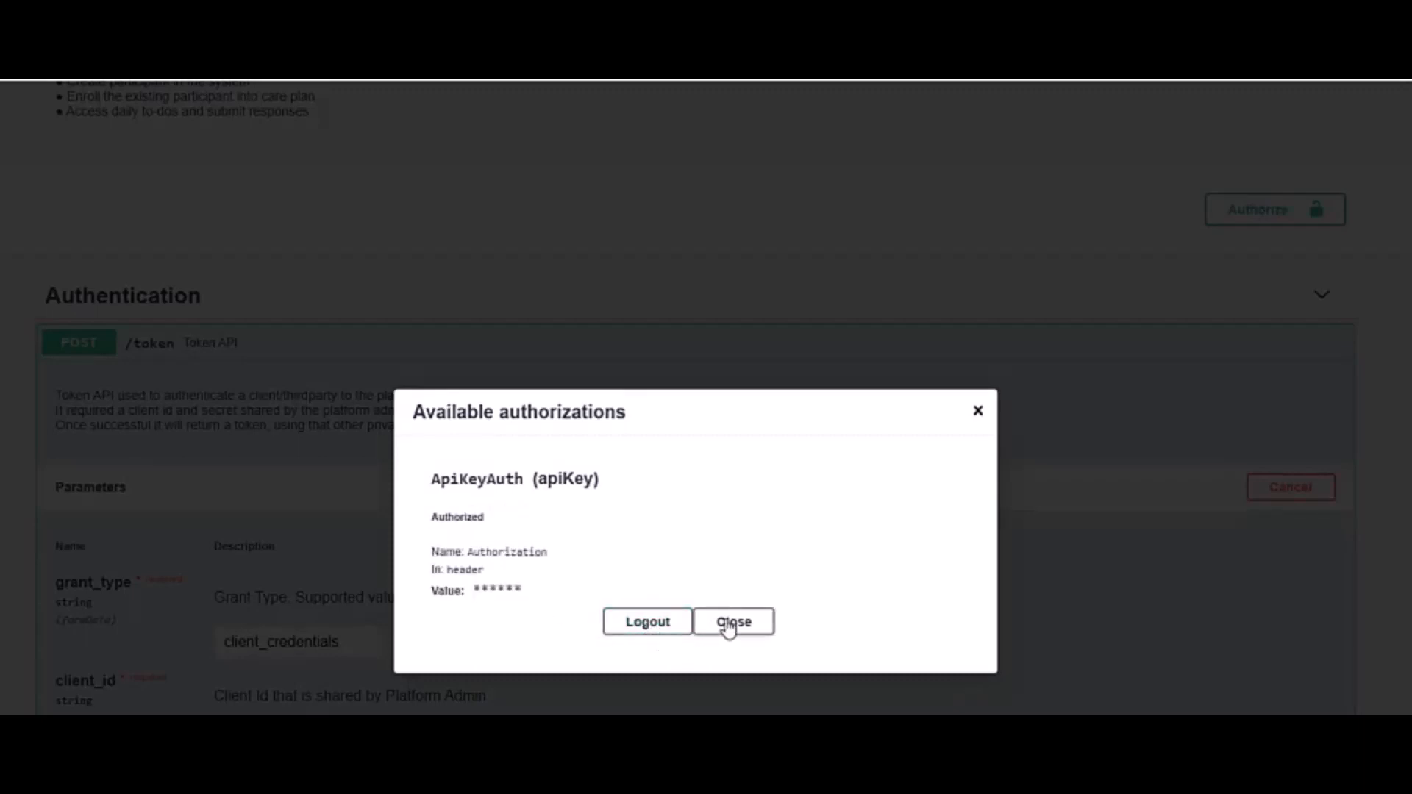
pyautogui.click(732, 621)
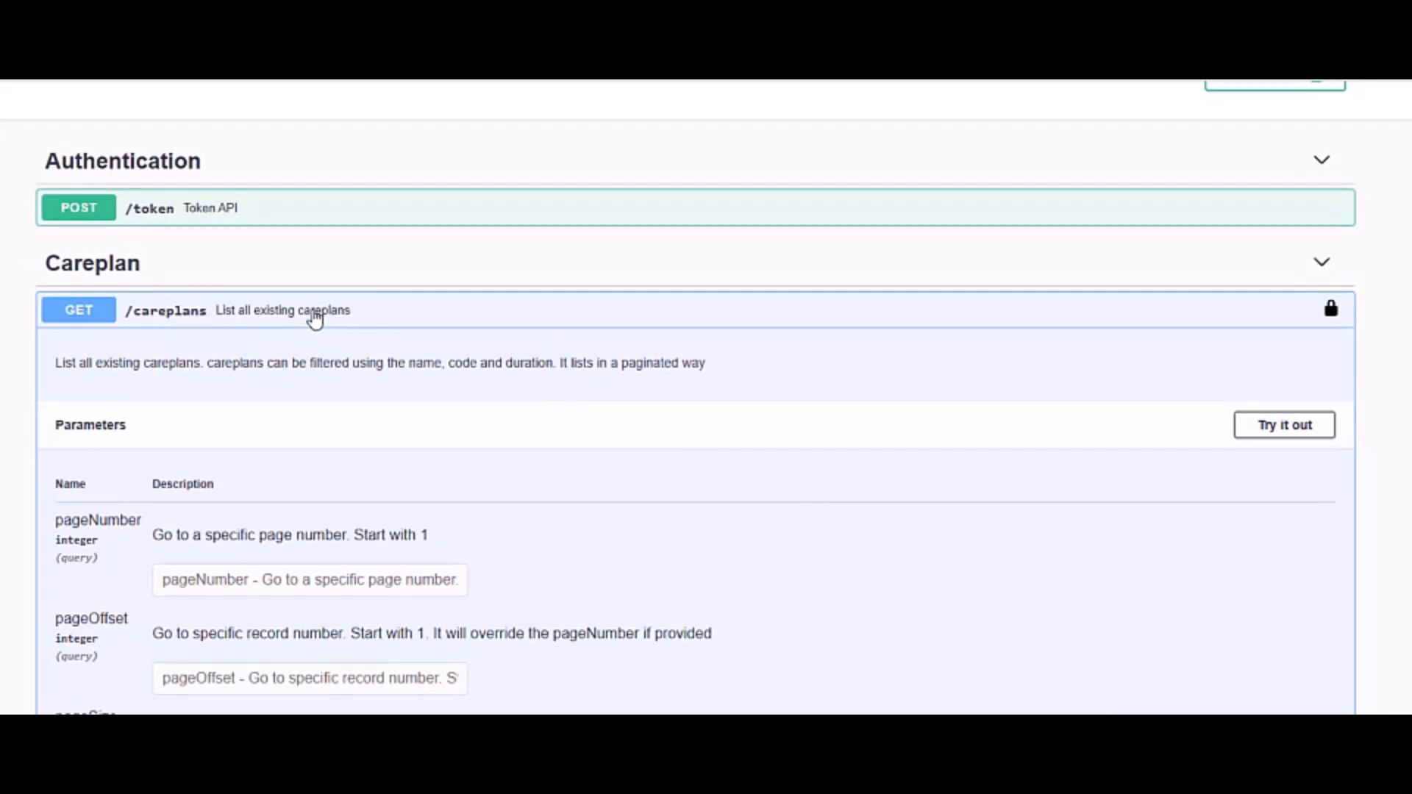
pyautogui.moveTo(1282, 425)
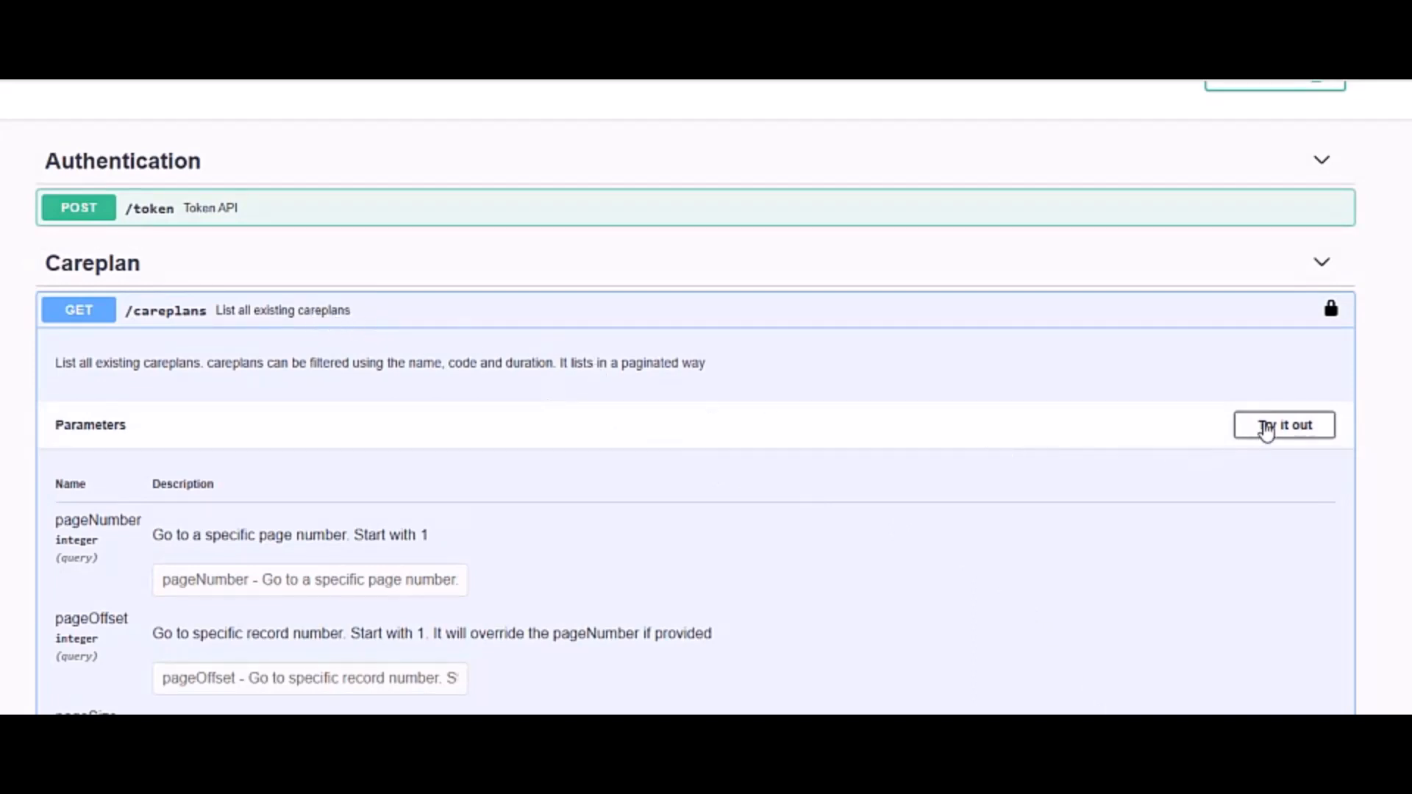
# - Run GET /careplans and review the returned Core, Heart Failure, Cardiac Rehab and Stroke plans
pyautogui.click(1282, 423)
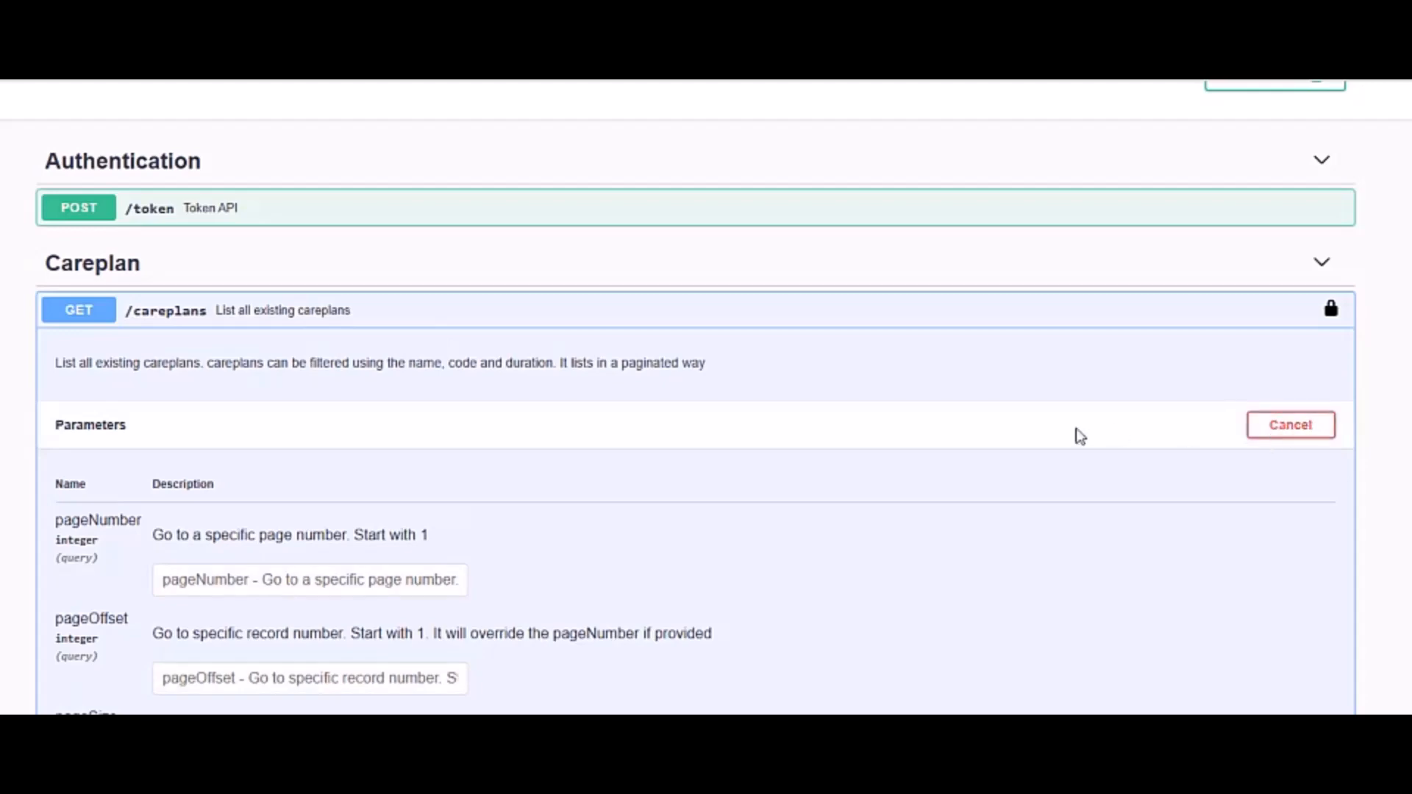
pyautogui.scroll(-3)
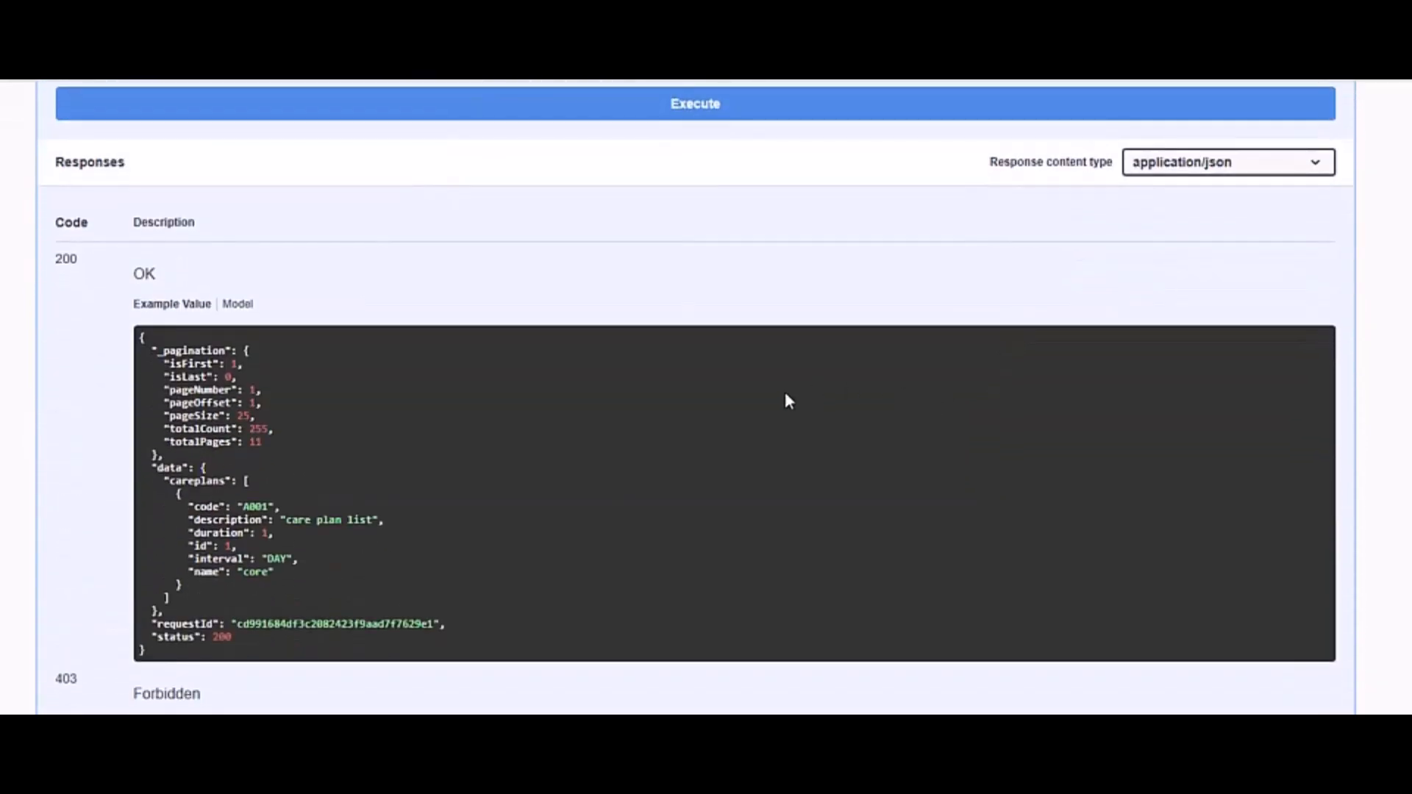
pyautogui.scroll(3)
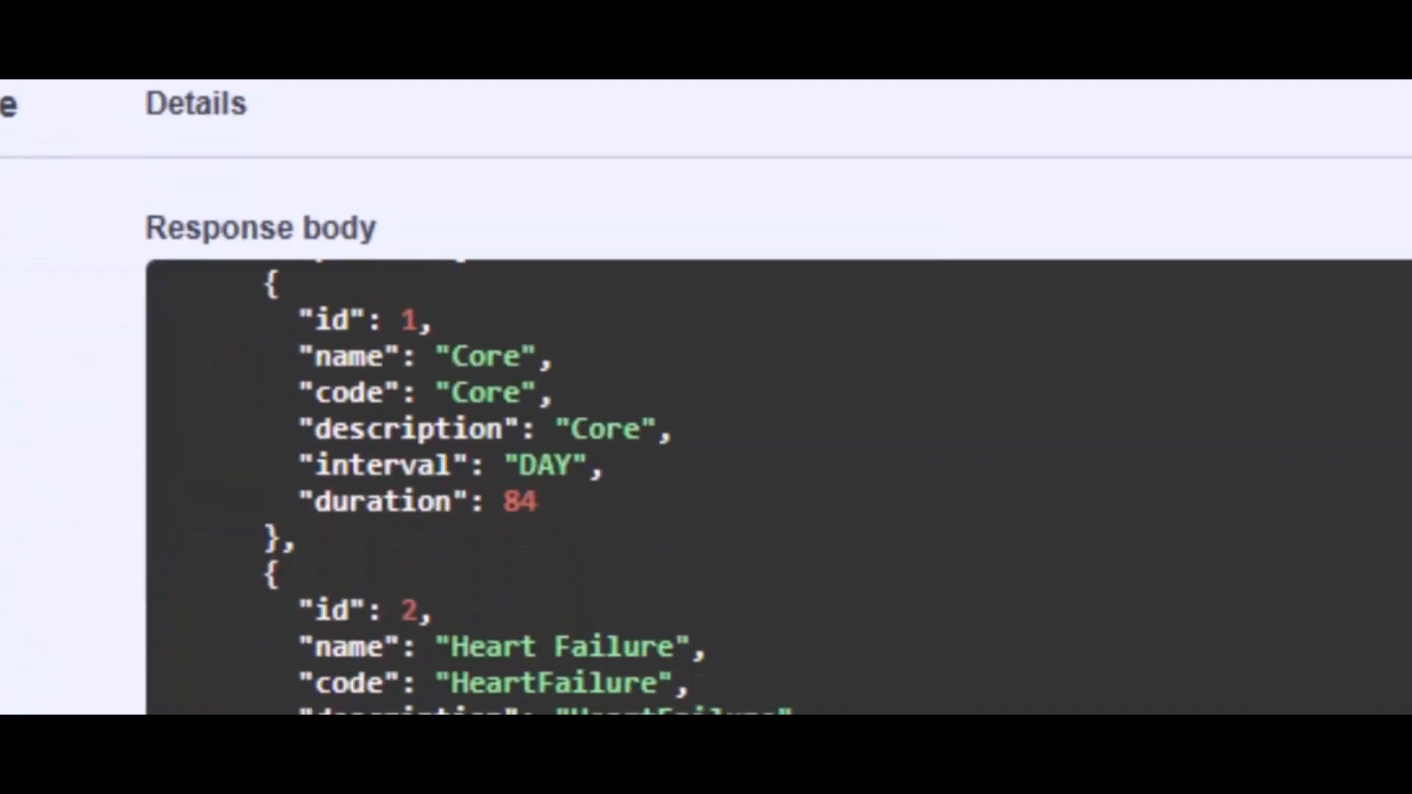
pyautogui.scroll(-3)
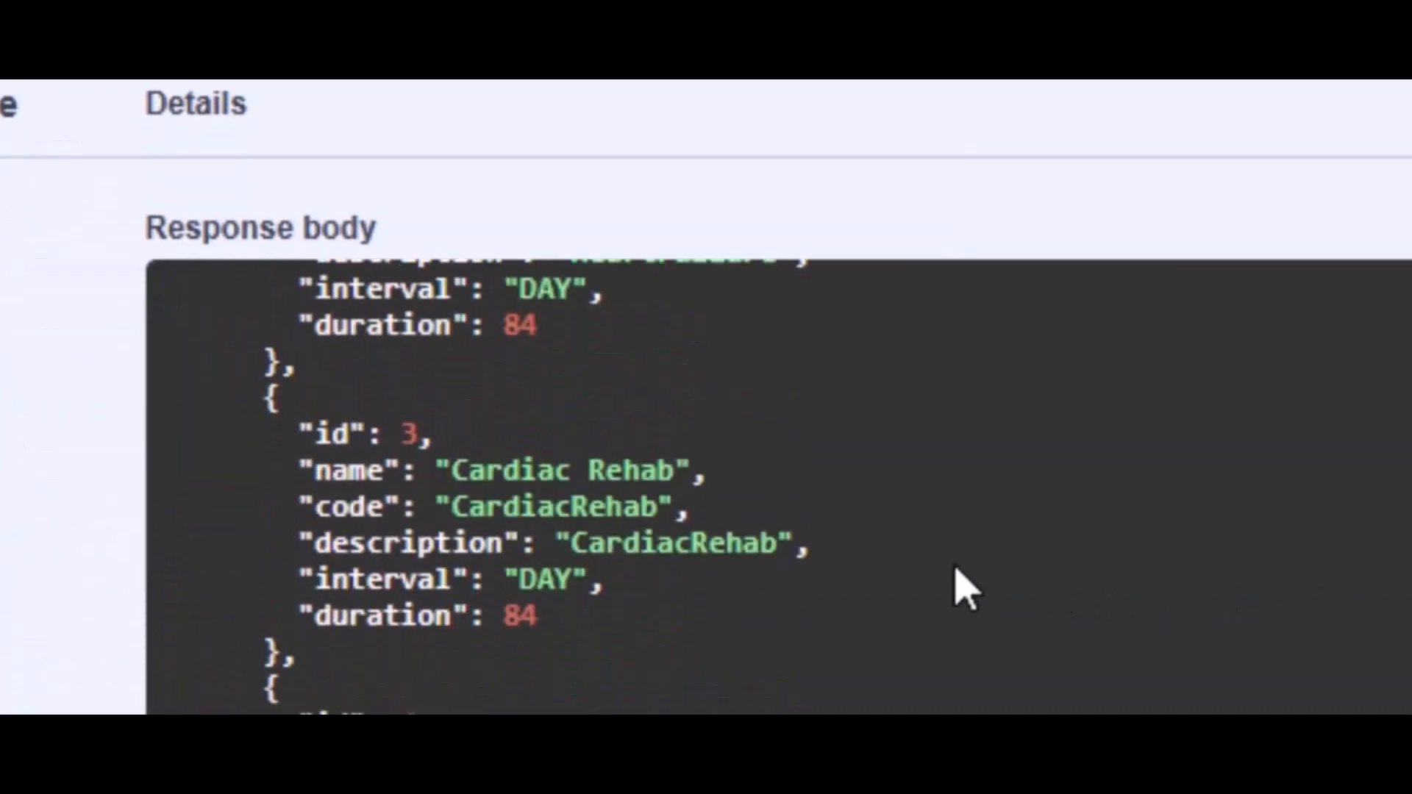
pyautogui.scroll(-3)
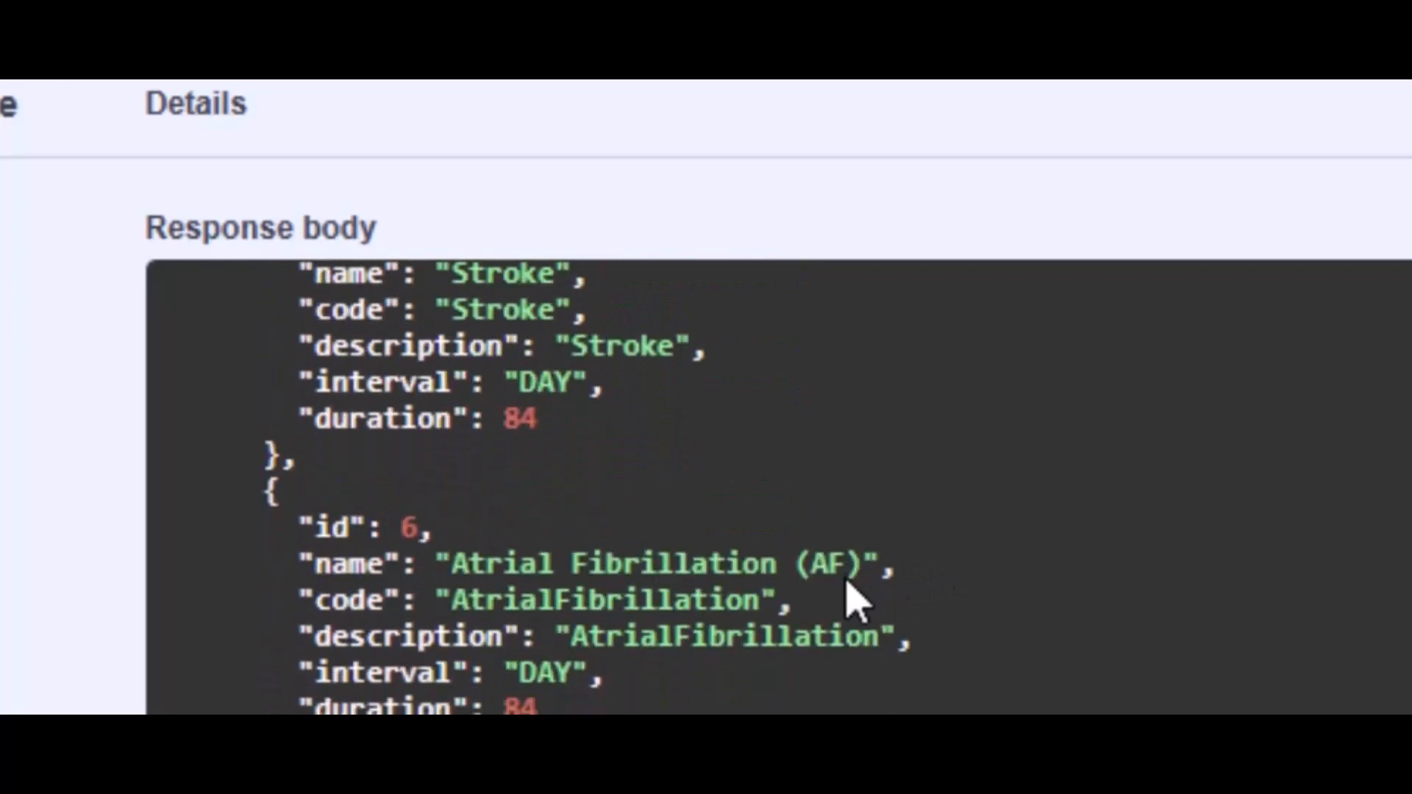
pyautogui.scroll(3)
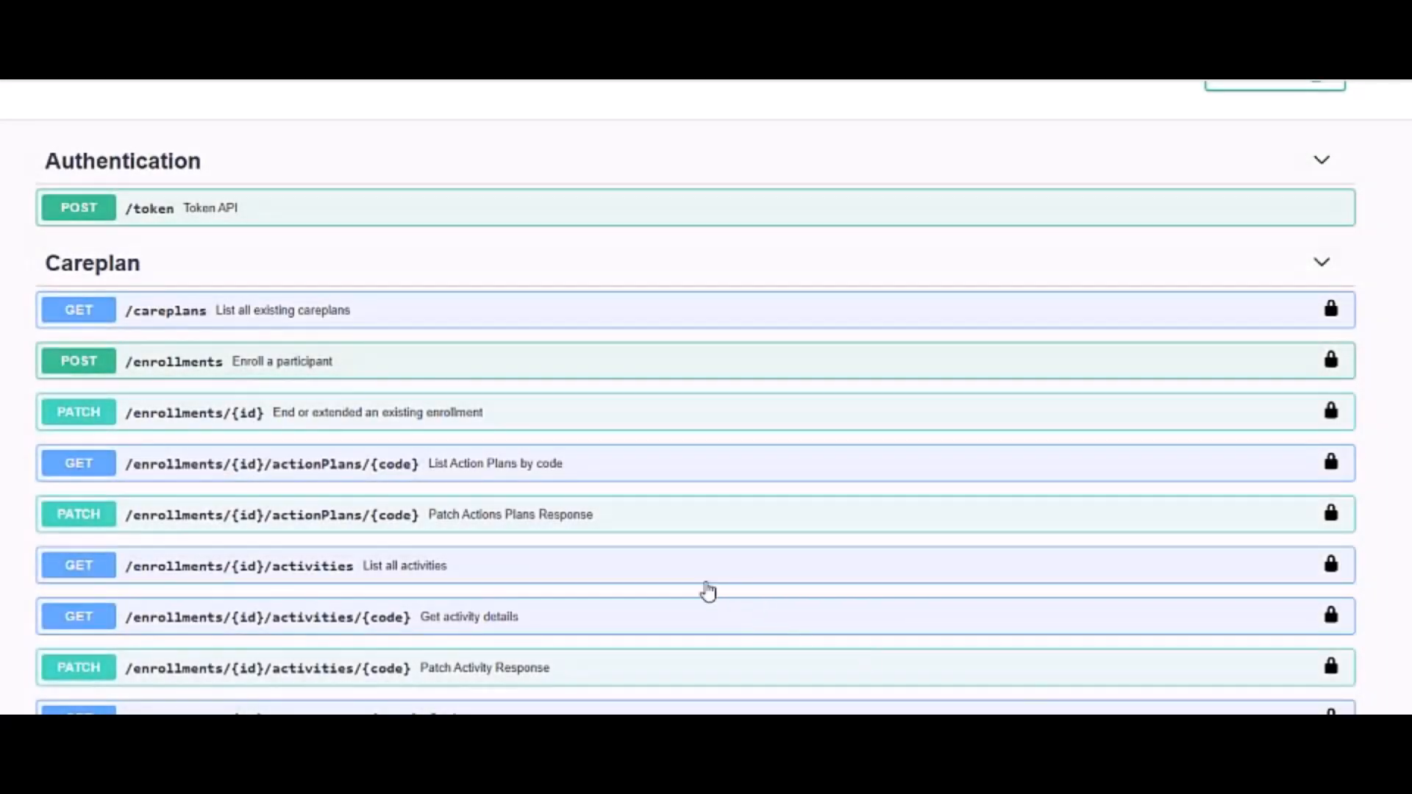
pyautogui.moveTo(287, 369)
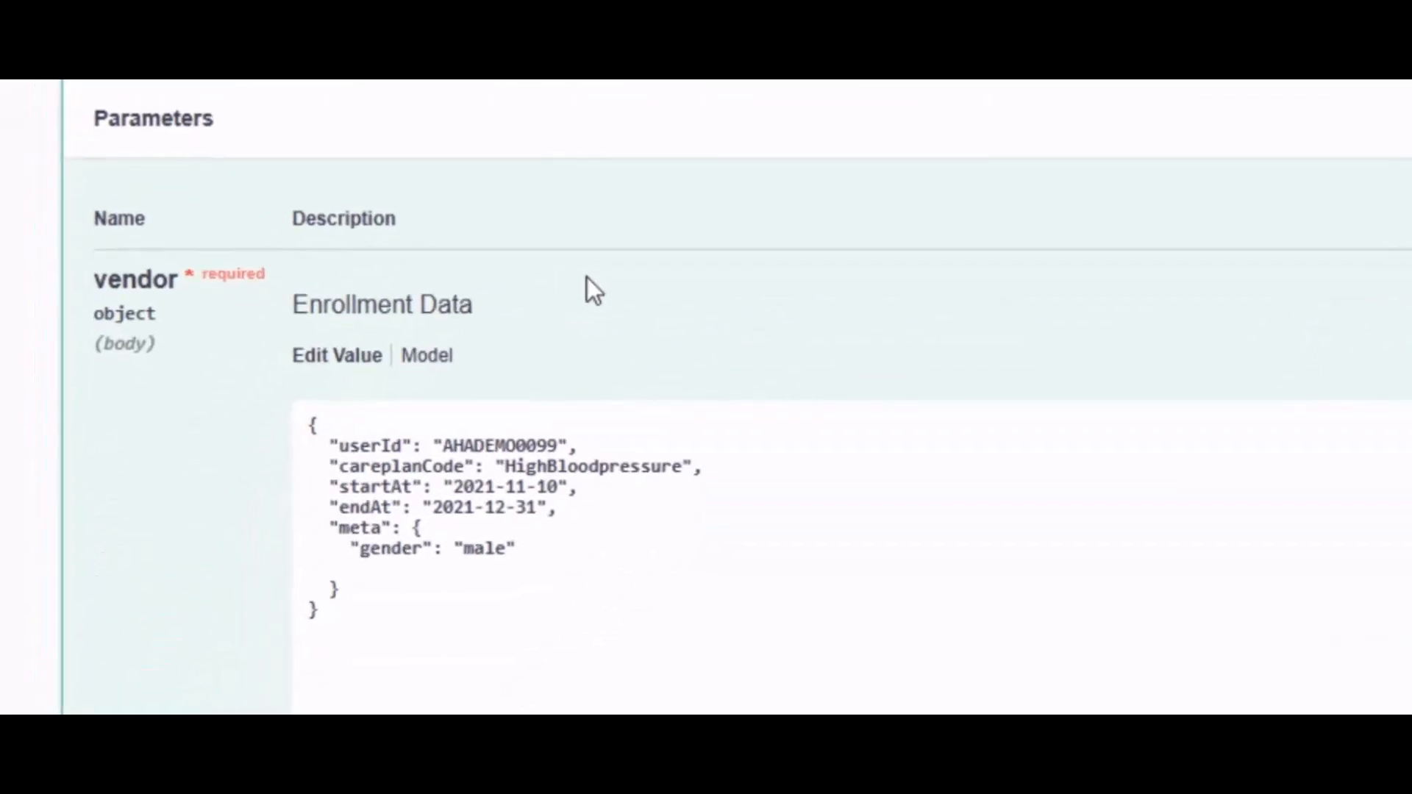
pyautogui.moveTo(322, 525)
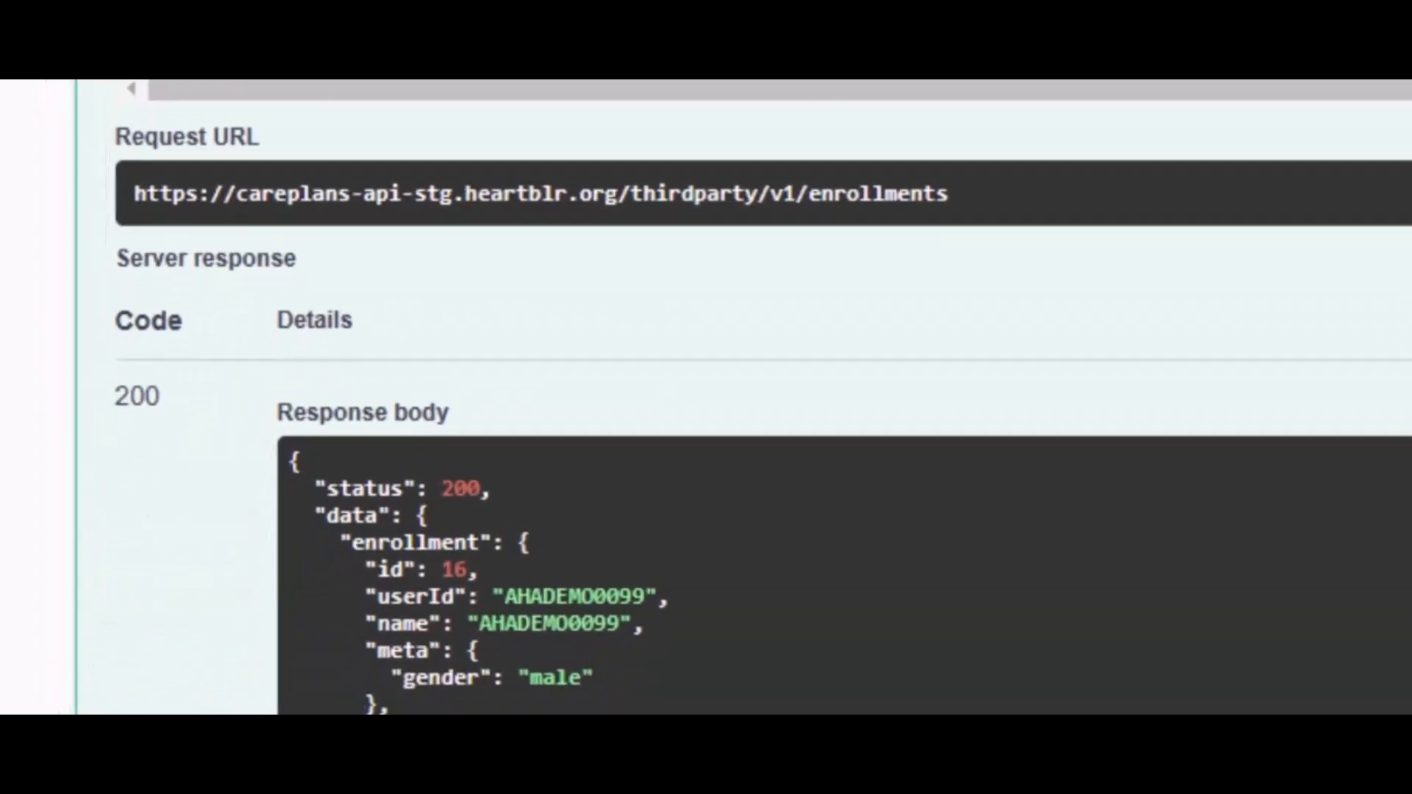
# - Review the POST /enrollments 200 response creating enrollment 16 for AHADEMO0099 on HighBloodpressure
pyautogui.scroll(-3)
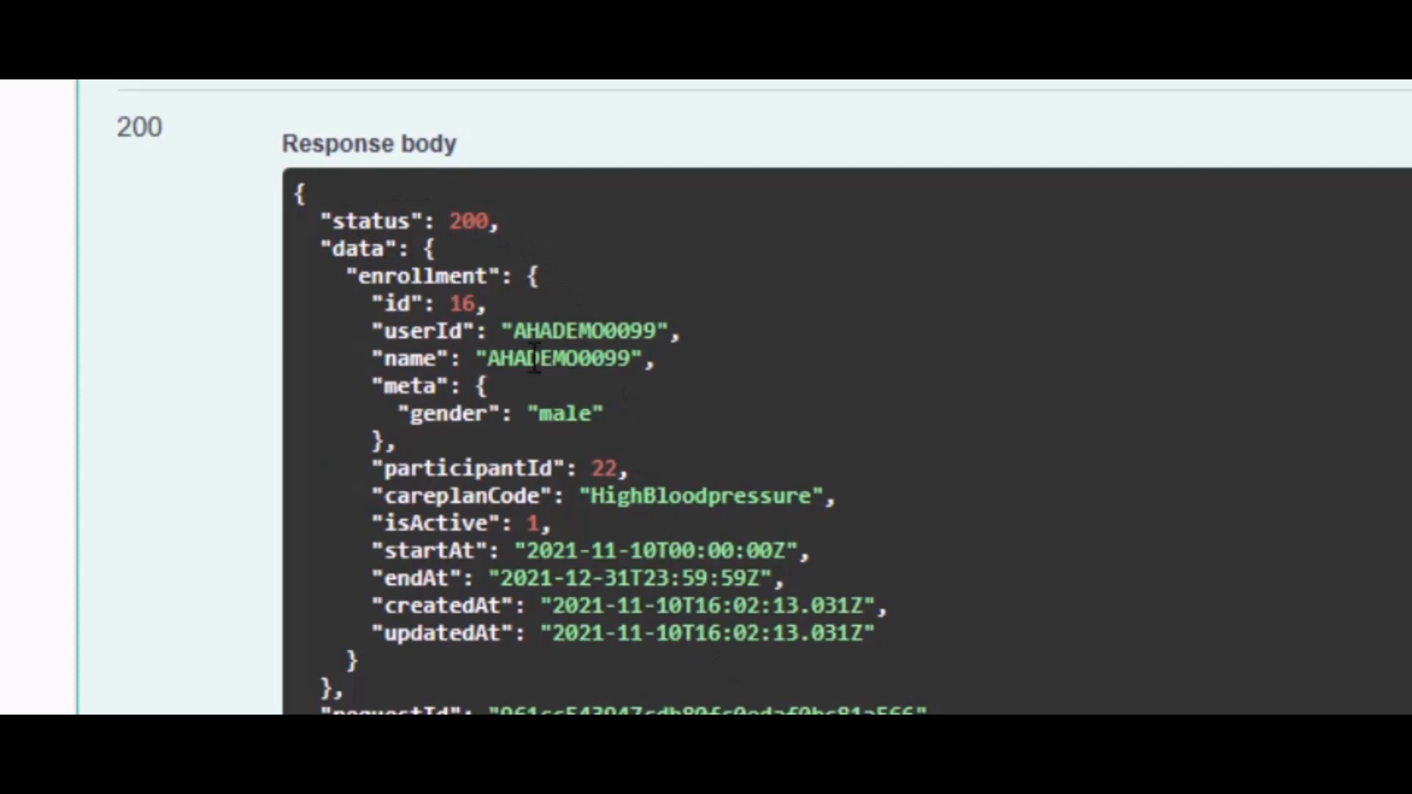
pyautogui.moveTo(455, 315)
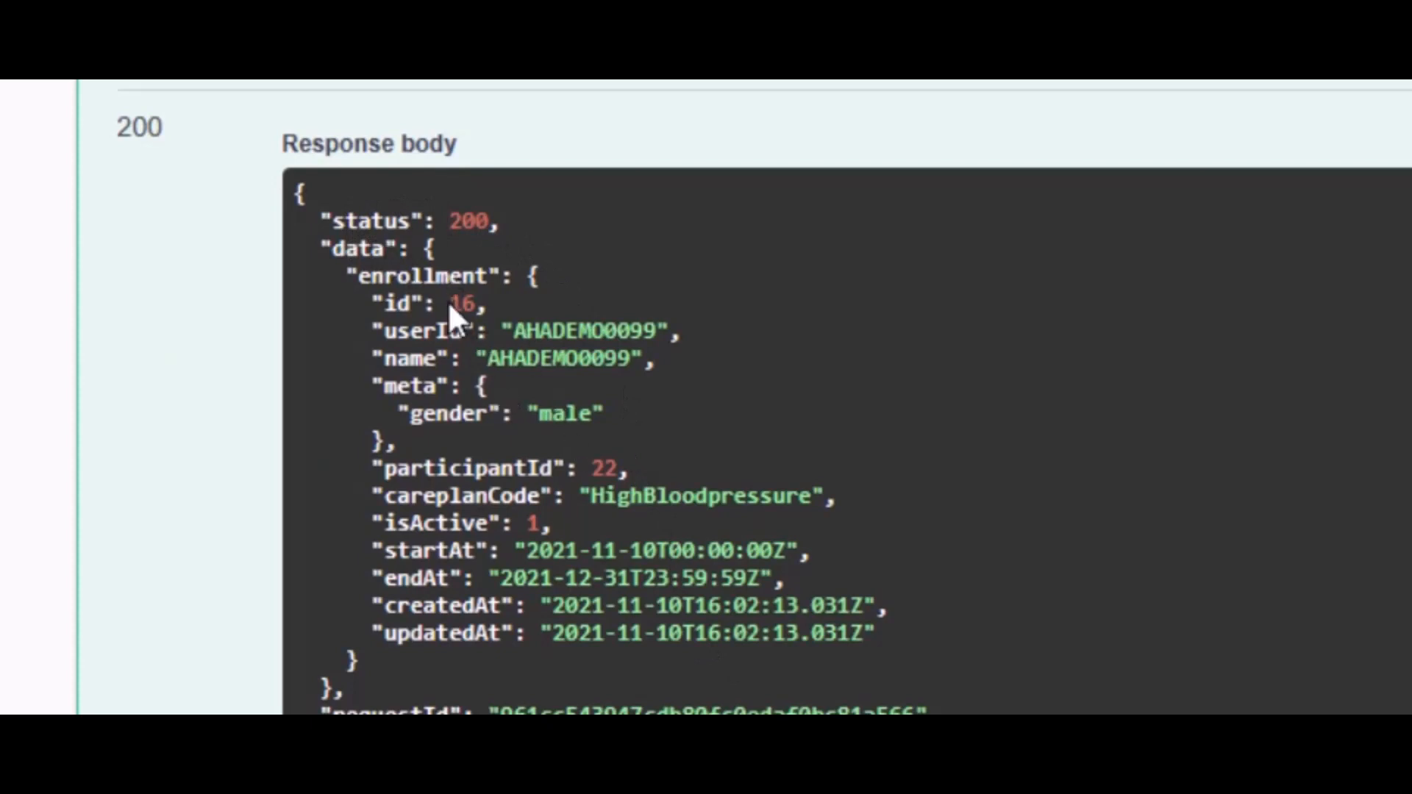
pyautogui.moveTo(458, 319)
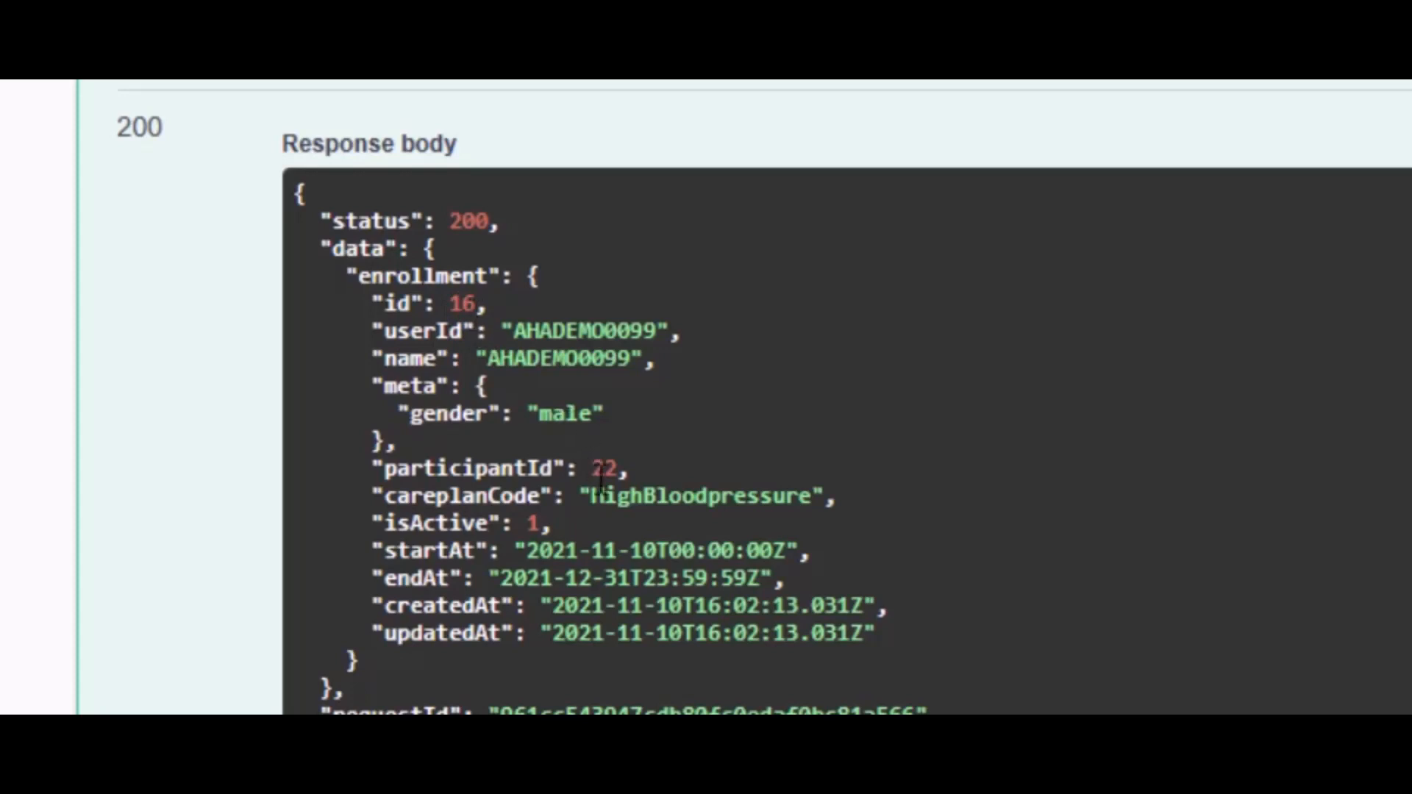
pyautogui.moveTo(725, 531)
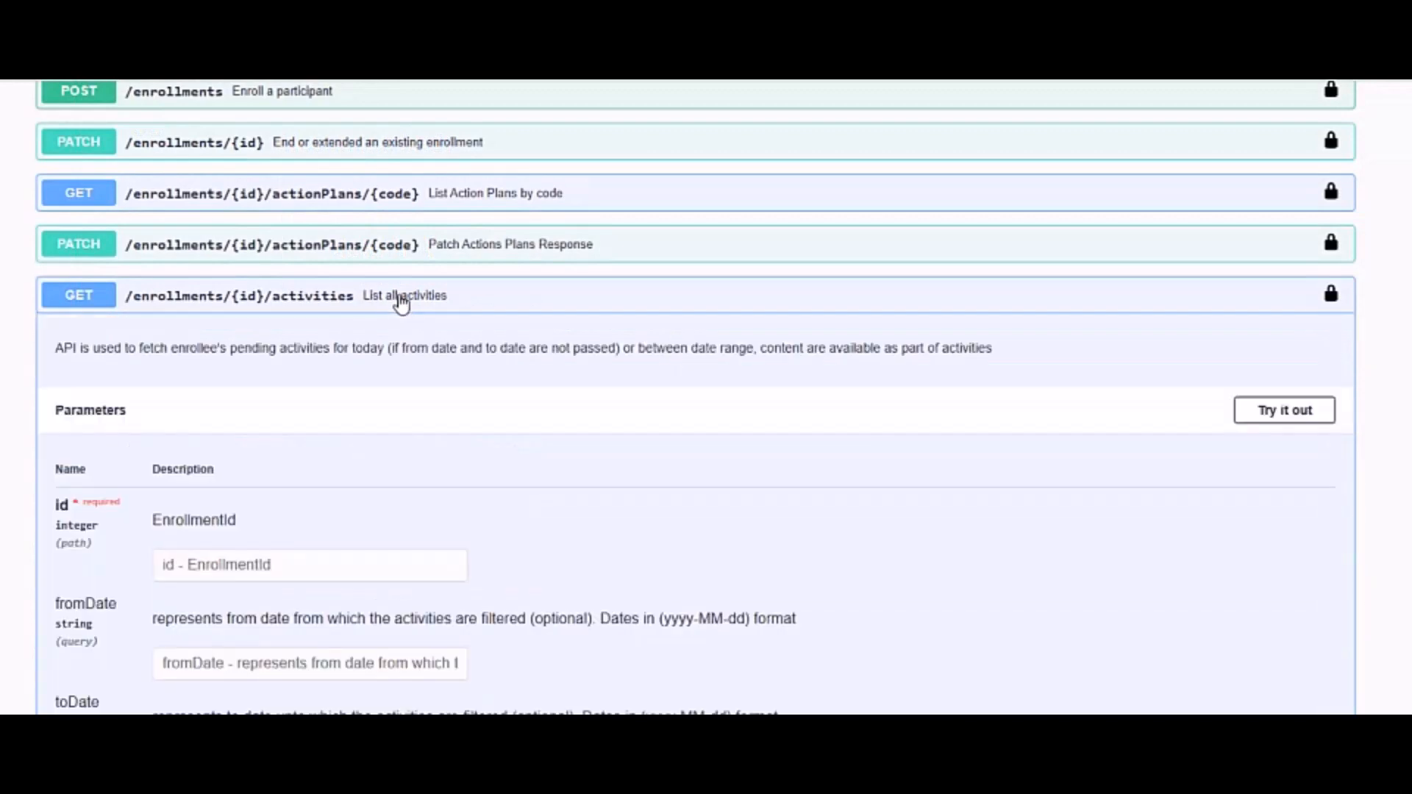
# - Execute GET /enrollments/{id}/activities with enrollment id 16
pyautogui.scroll(-3)
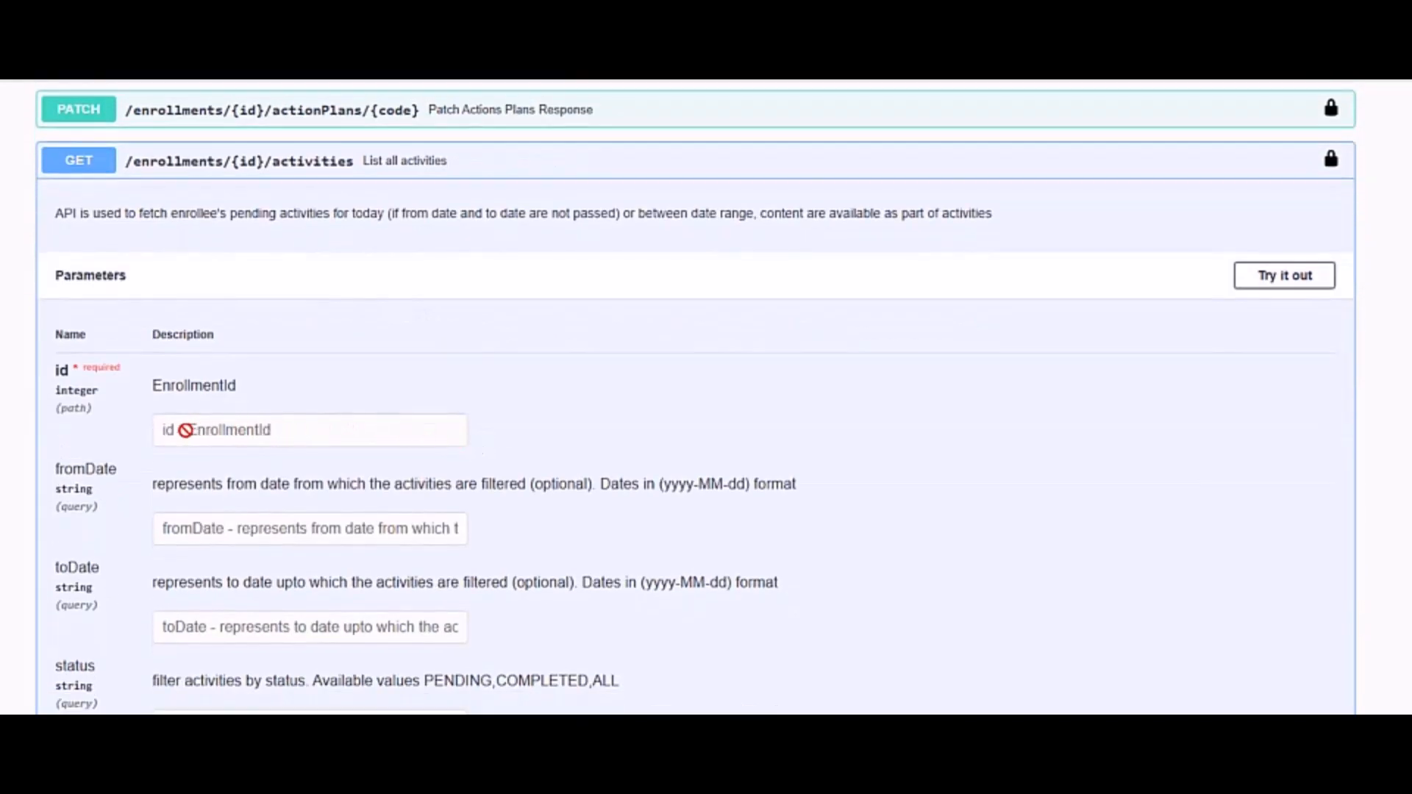
pyautogui.click(1283, 275)
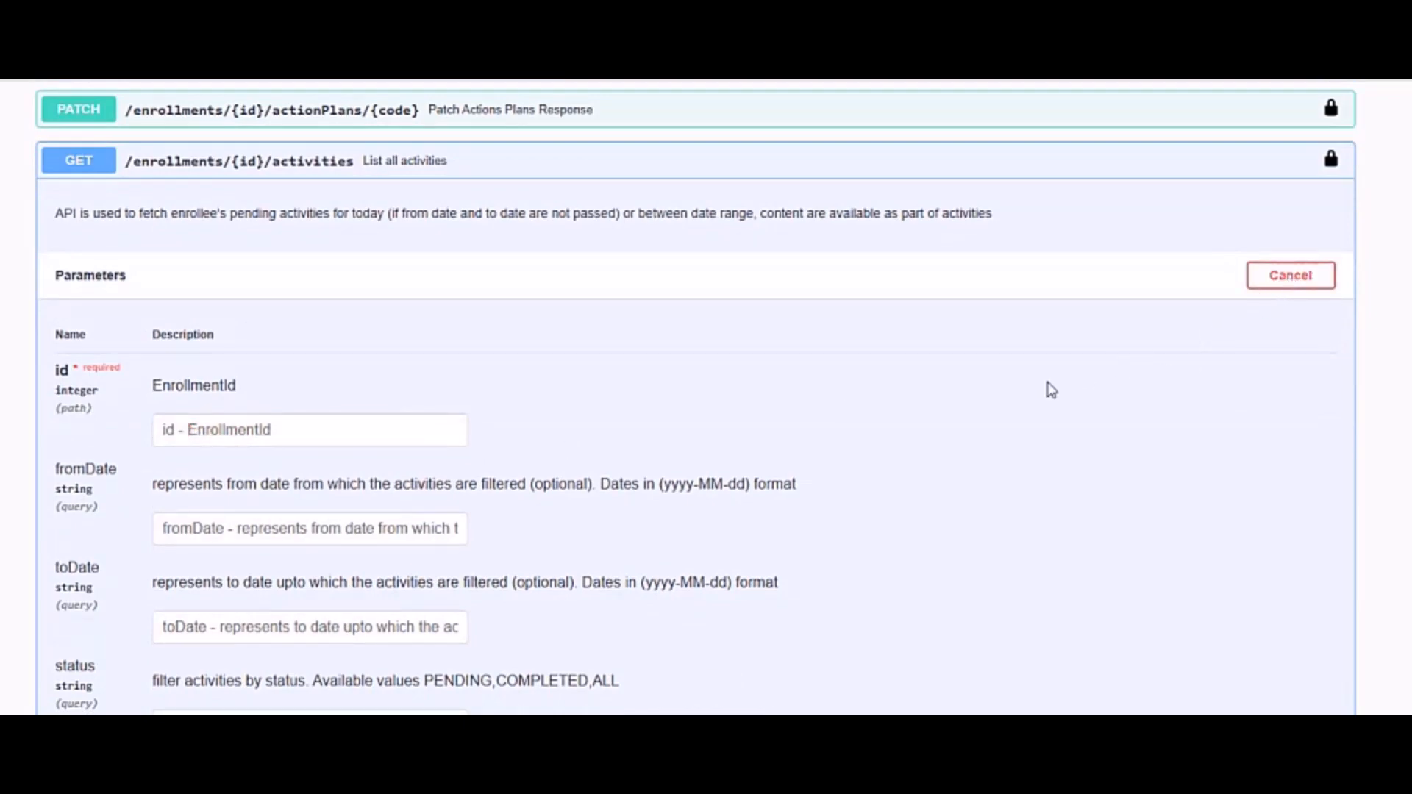
pyautogui.click(309, 430)
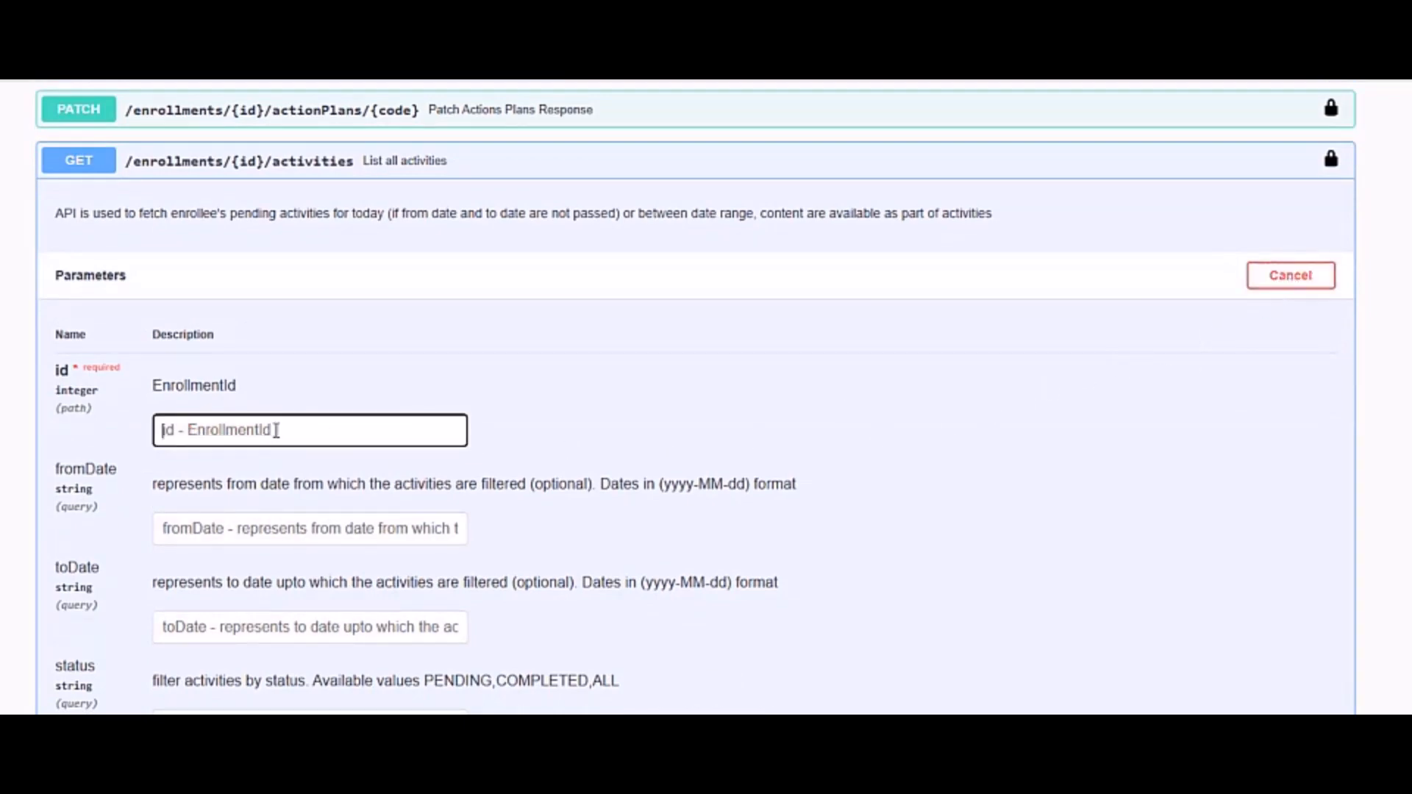
pyautogui.write('16')
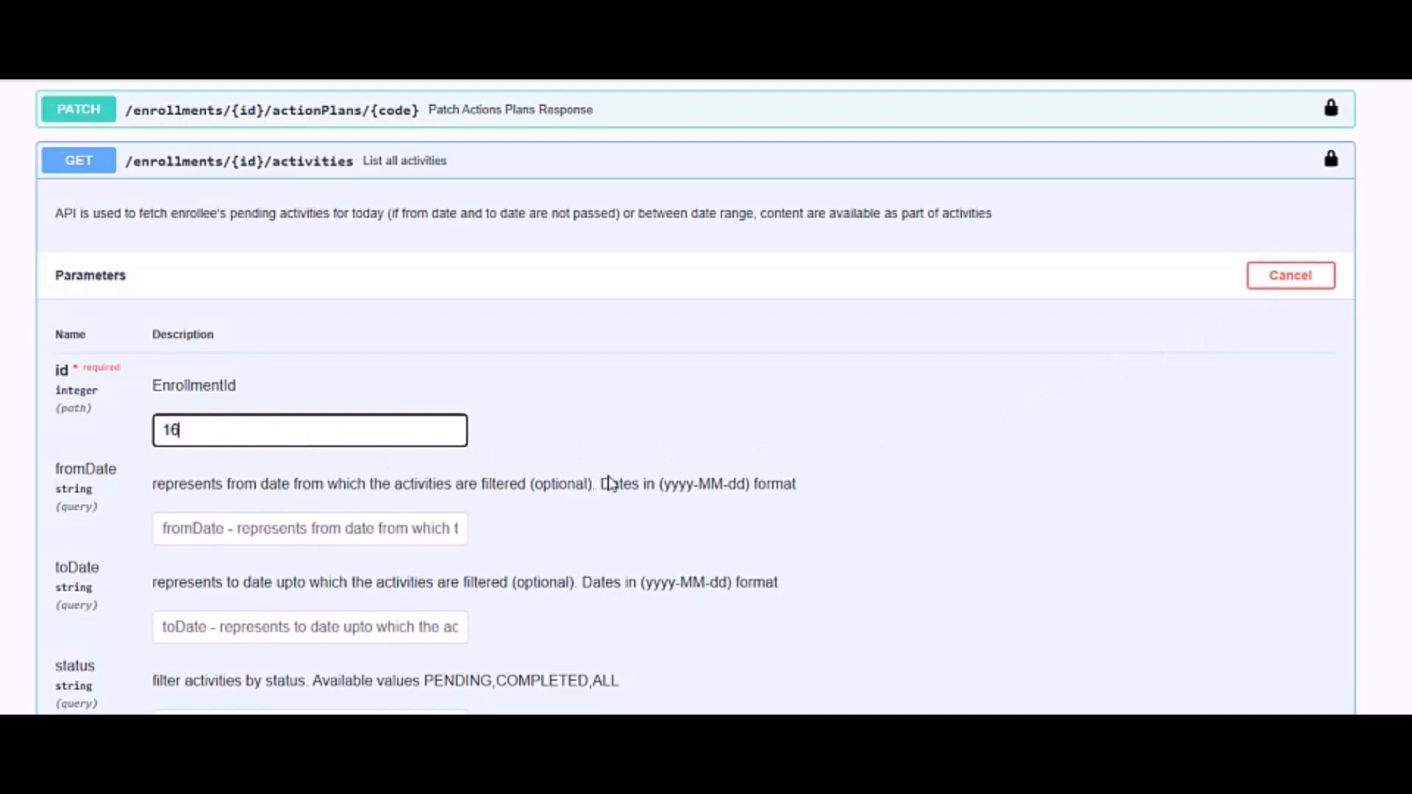
pyautogui.scroll(-3)
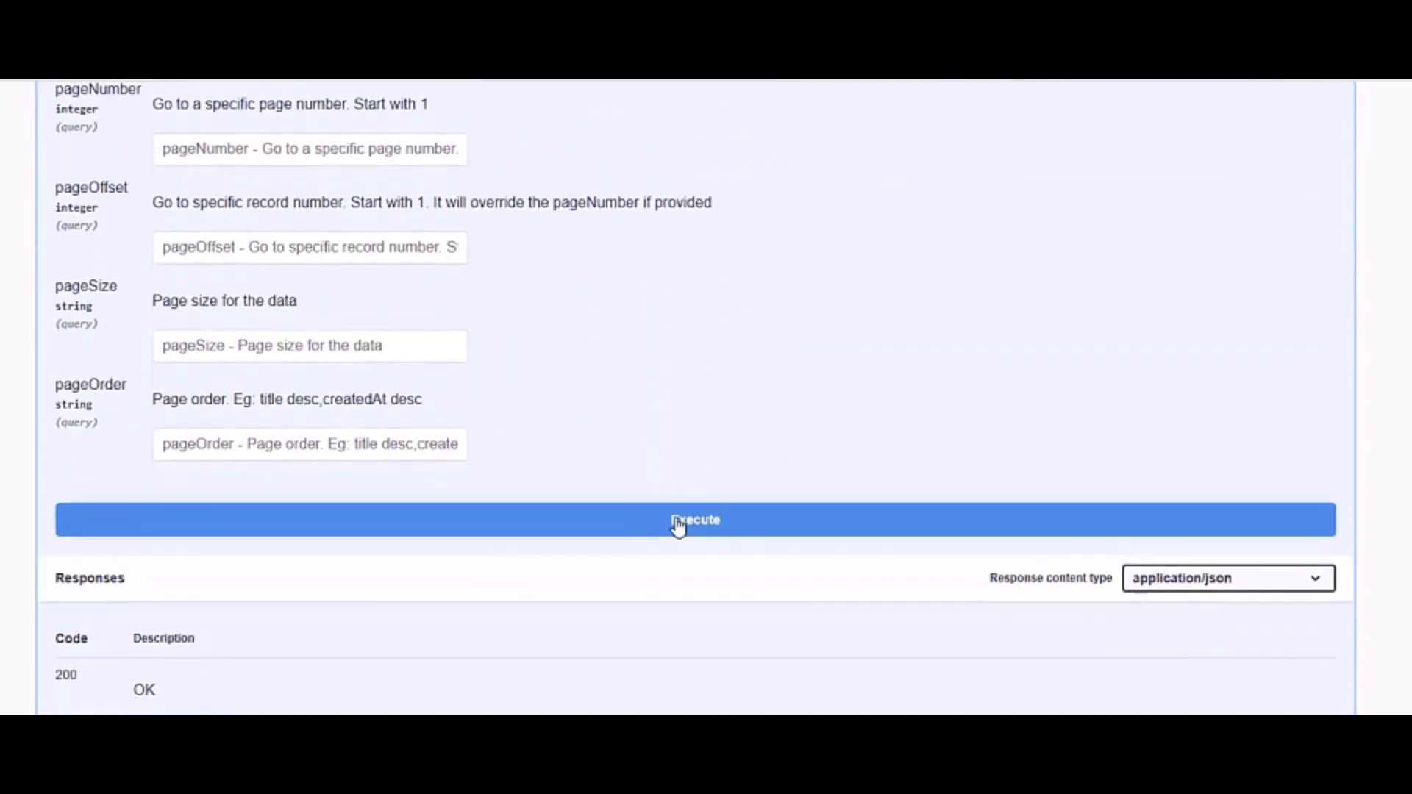
pyautogui.click(696, 519)
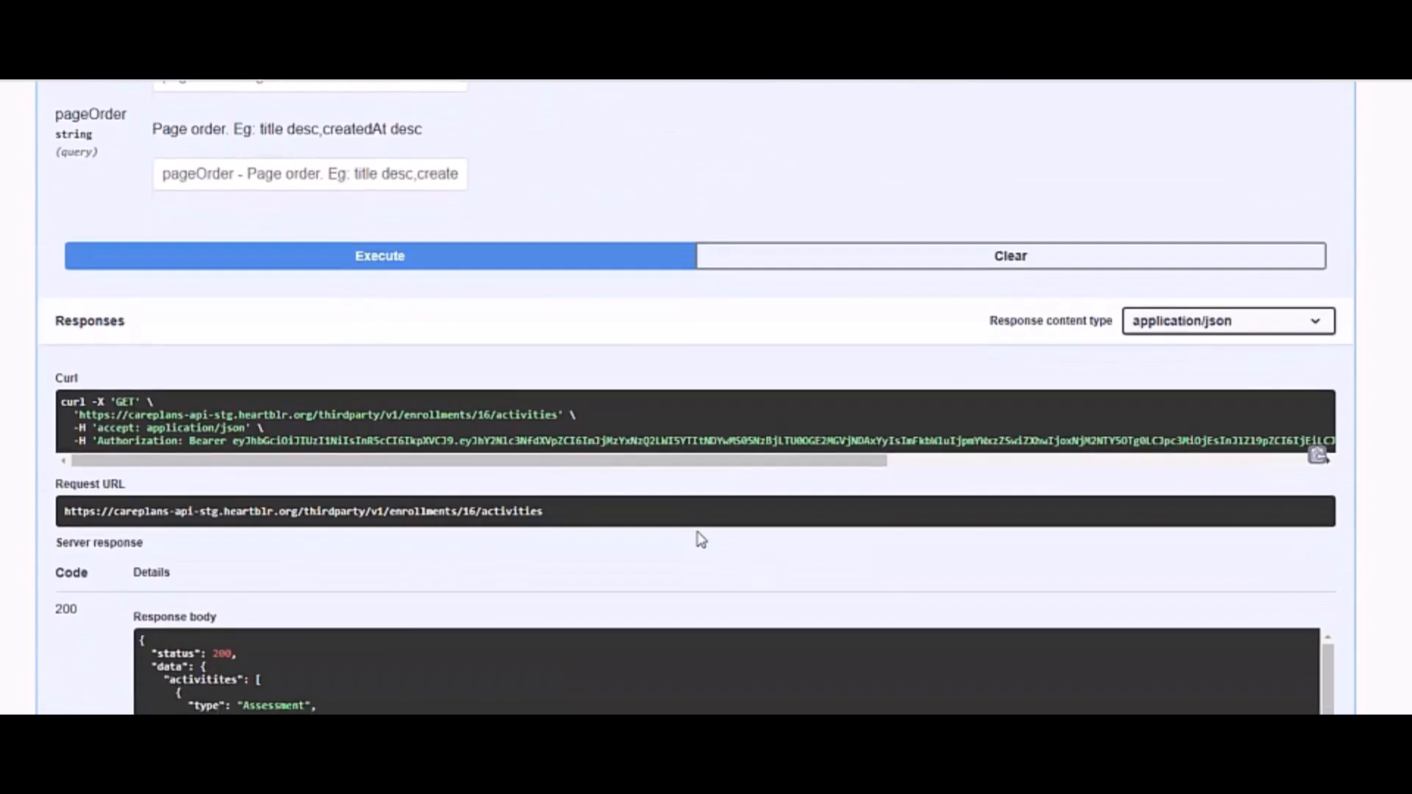
# - Review the pending activities: assessments 2001, 2002, 2000 and the Welcome message 10000
pyautogui.scroll(-3)
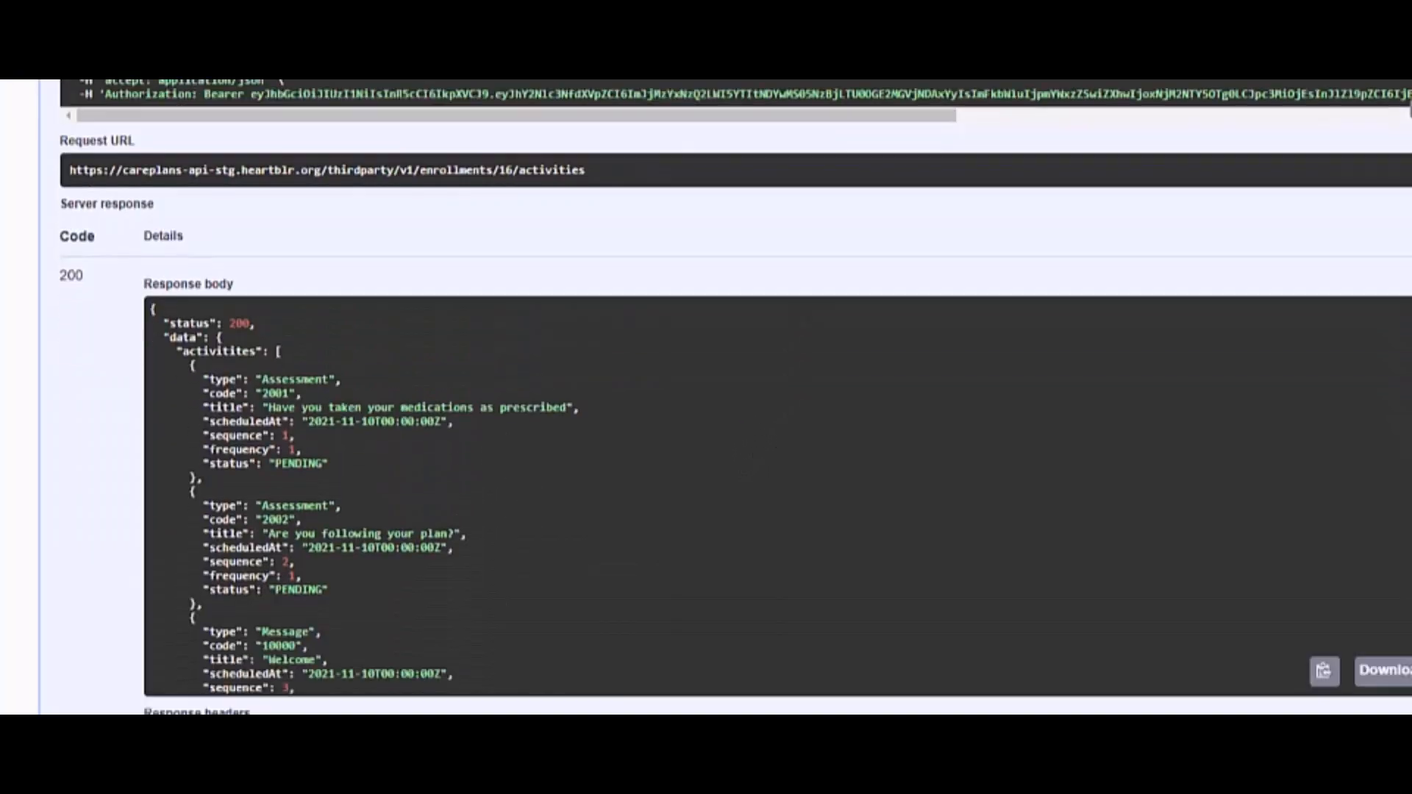
pyautogui.scroll(-3)
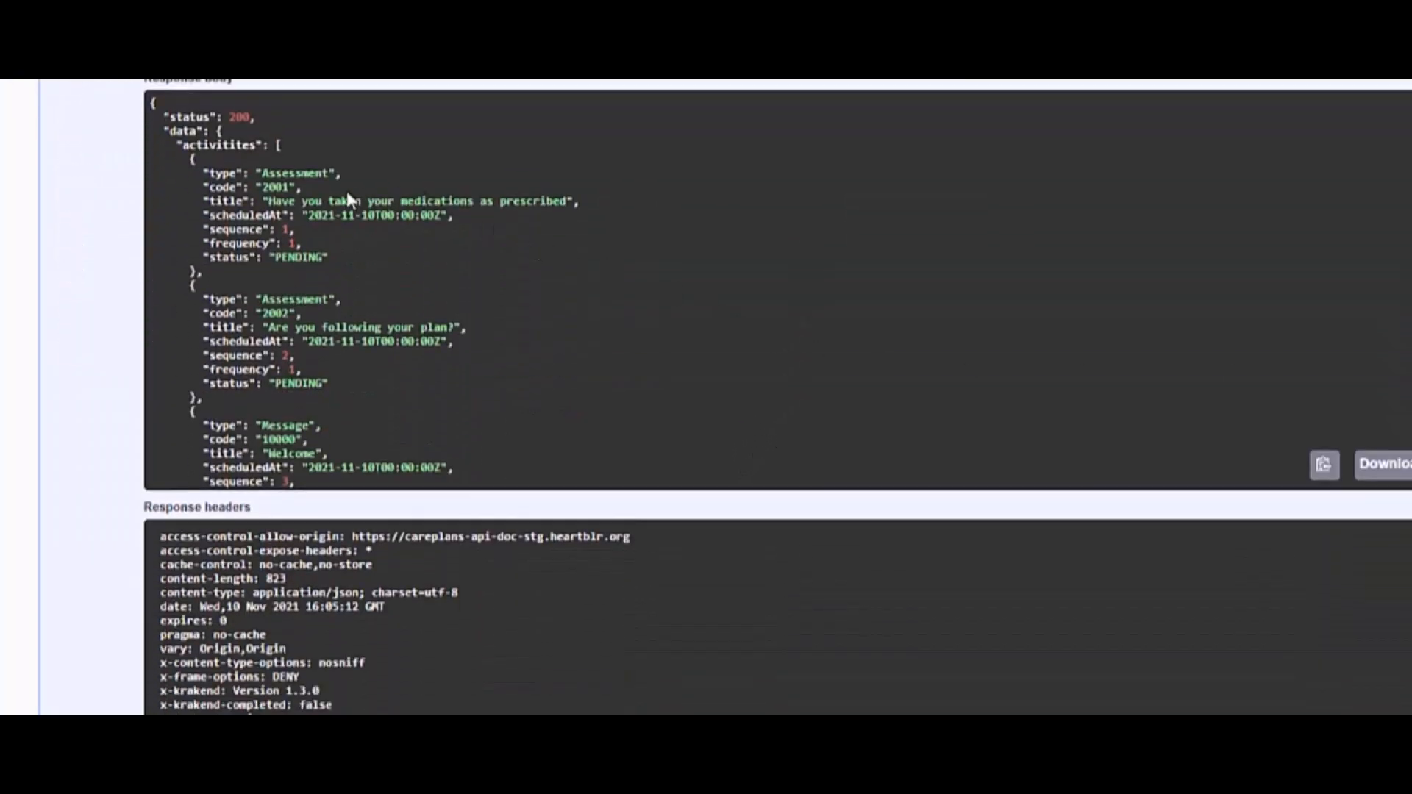
pyautogui.press('ctrl+plus')
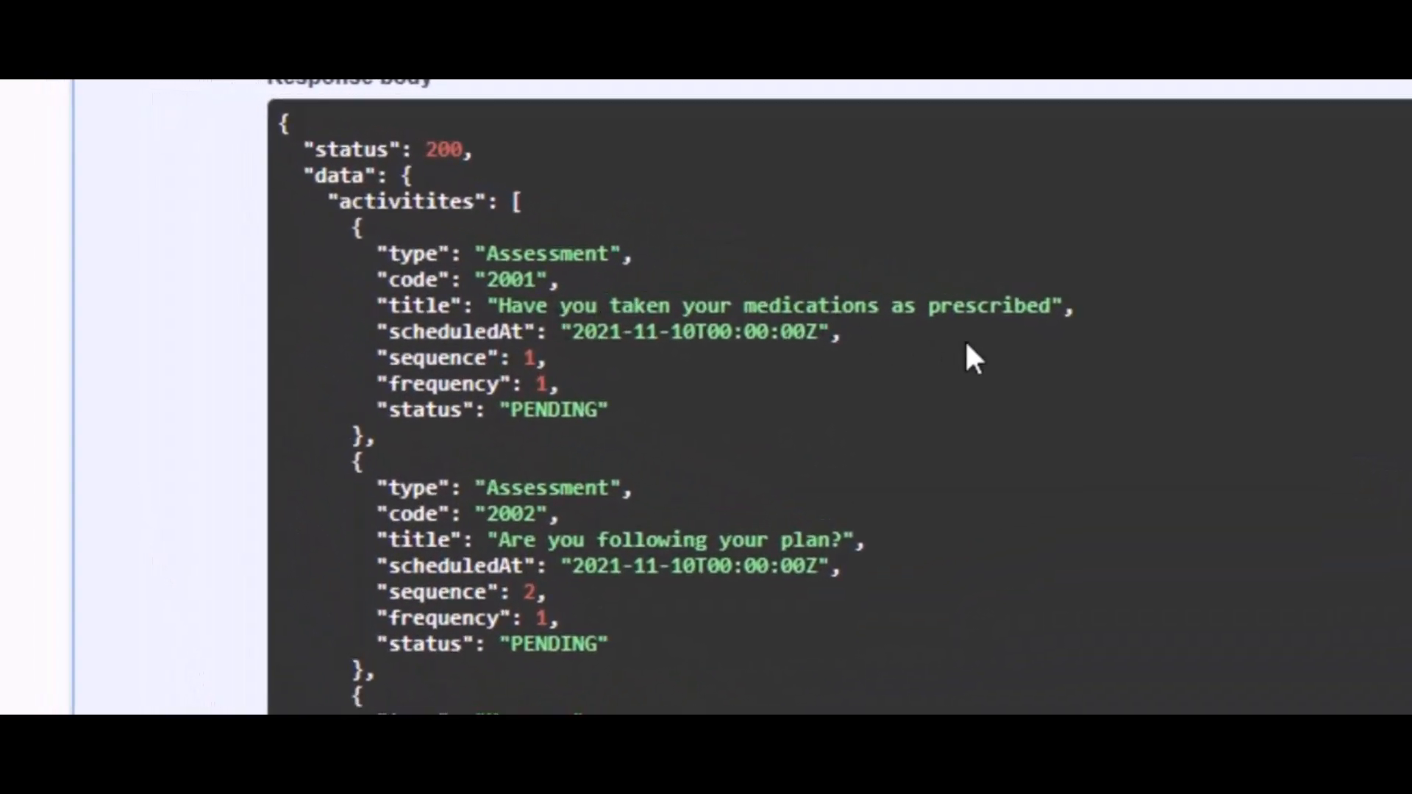
pyautogui.scroll(-3)
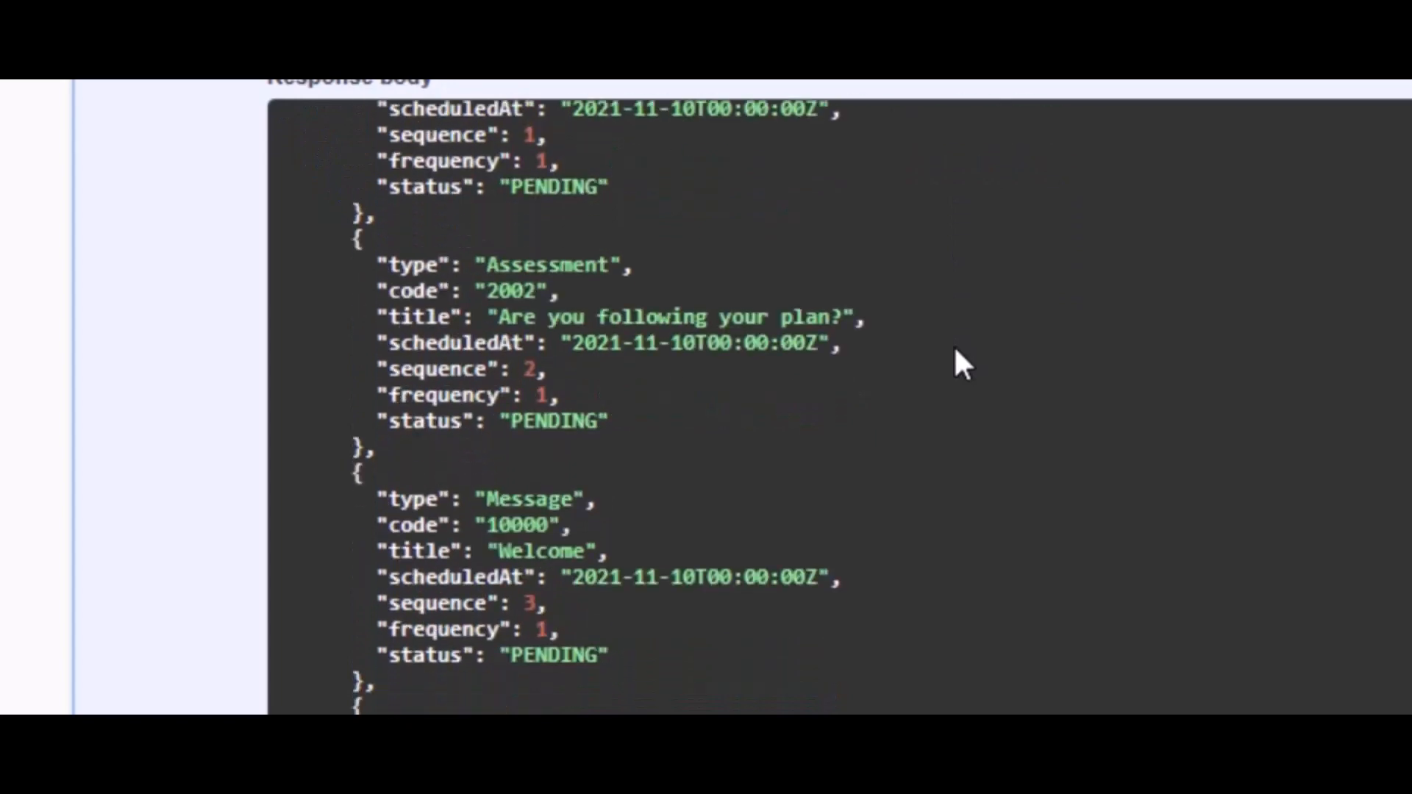
pyautogui.scroll(-3)
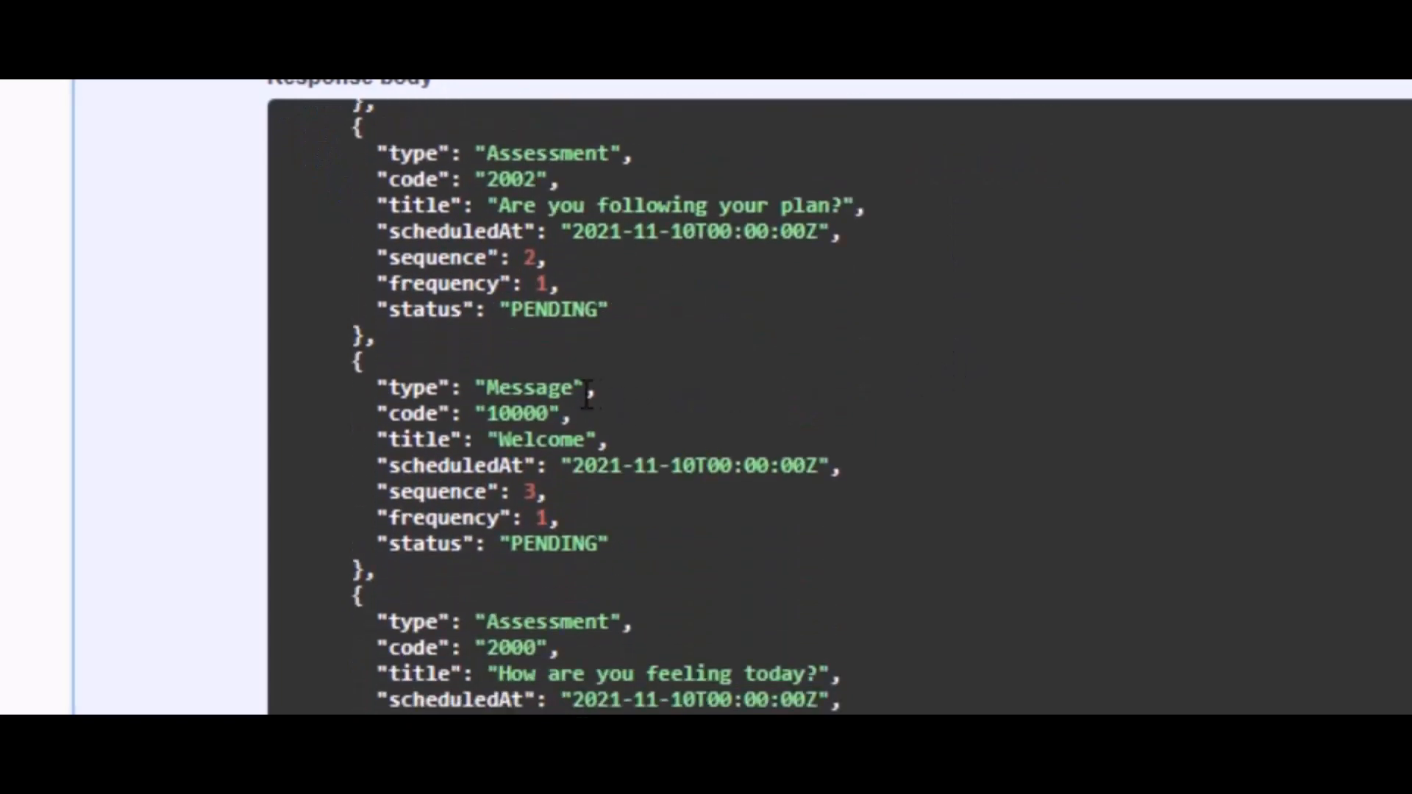
pyautogui.moveTo(697, 444)
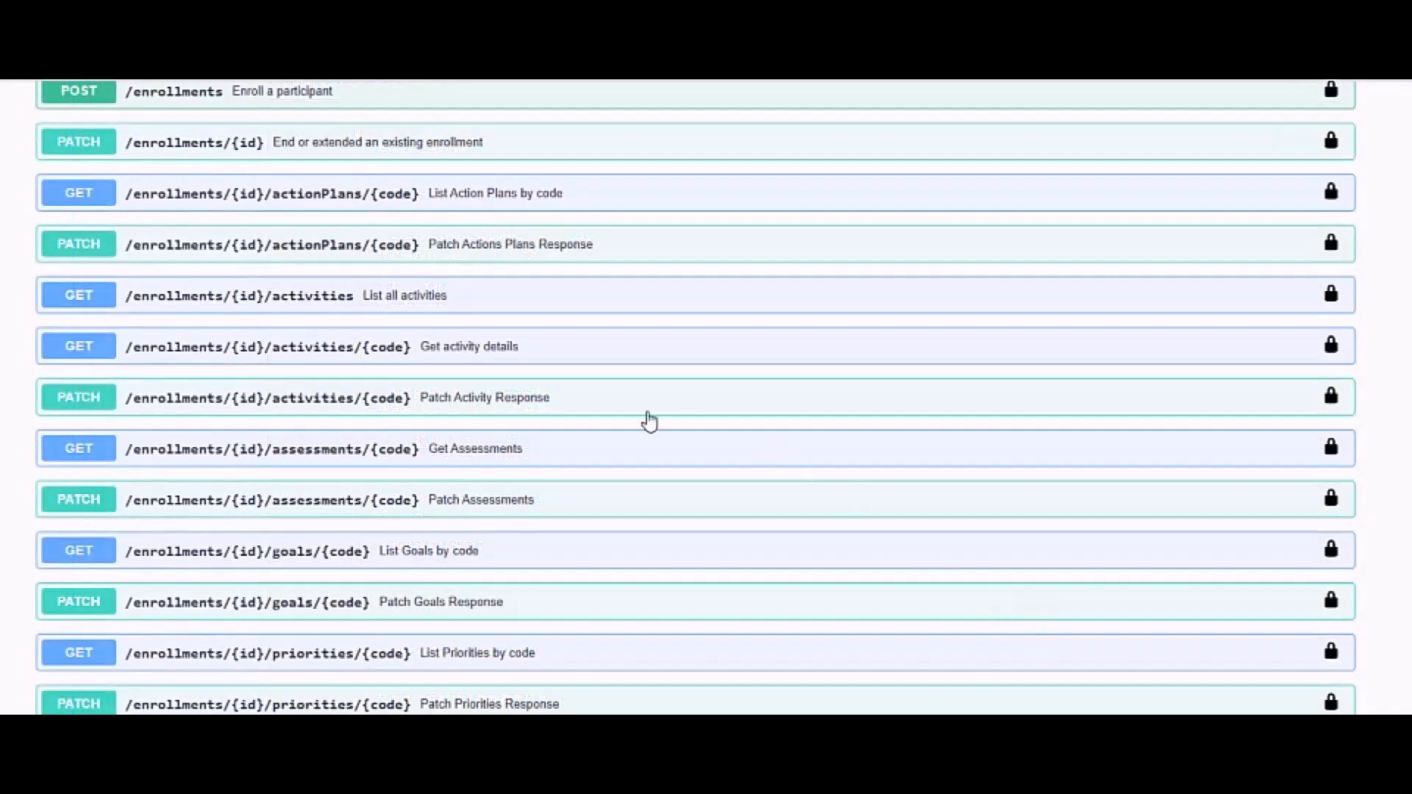
# - Fetch activity 10000 for enrollment 16, returning the pending Welcome message in English and Spanish
pyautogui.click(468, 346)
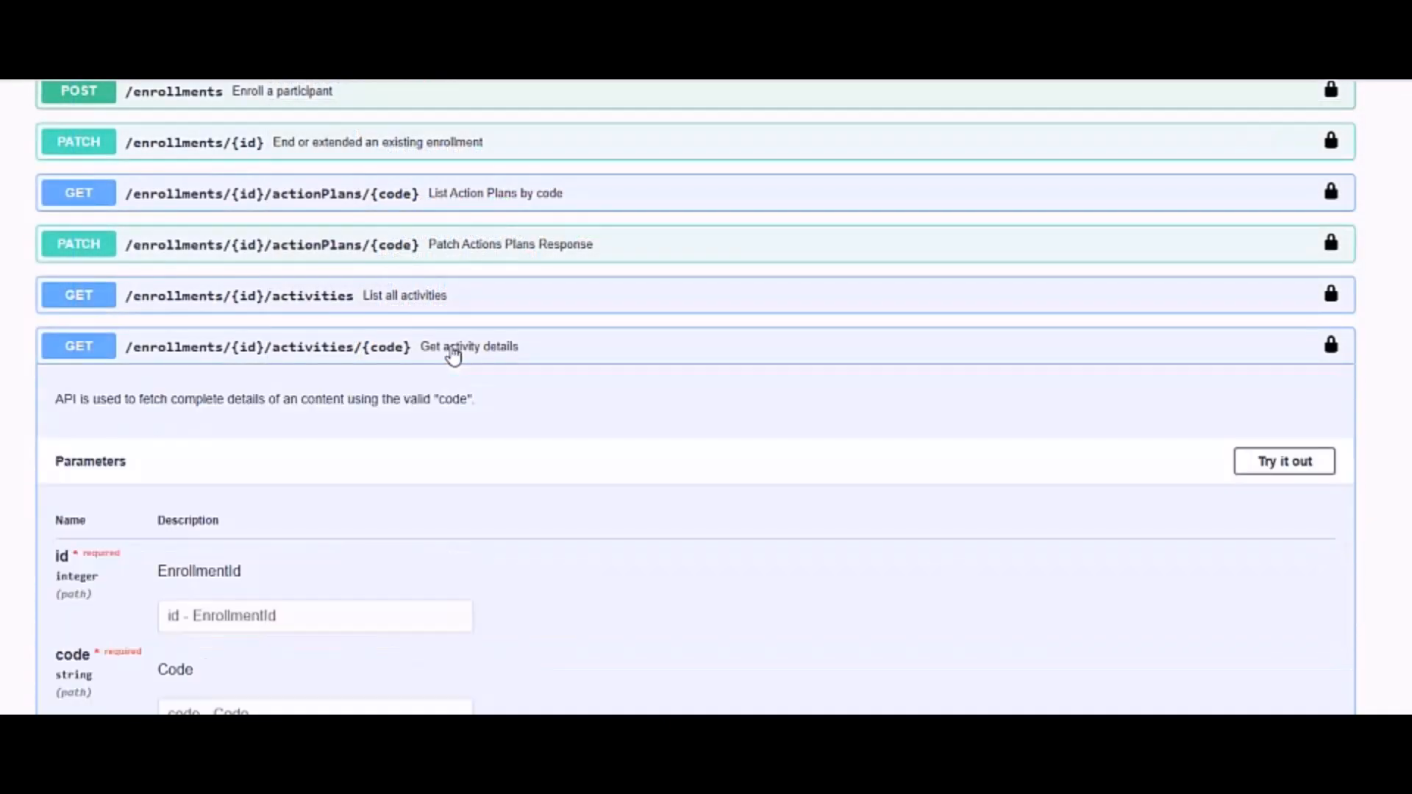
pyautogui.scroll(-3)
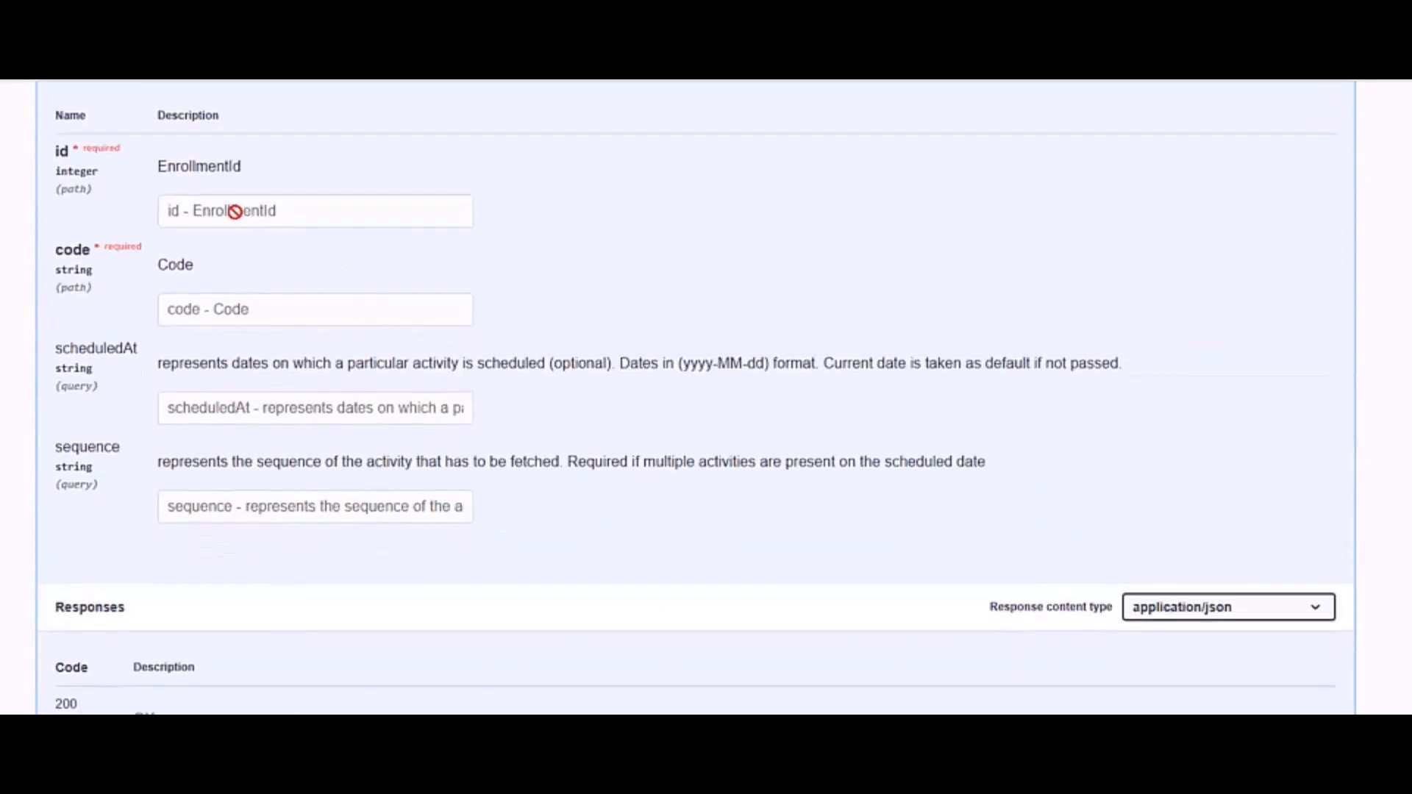
pyautogui.scroll(3)
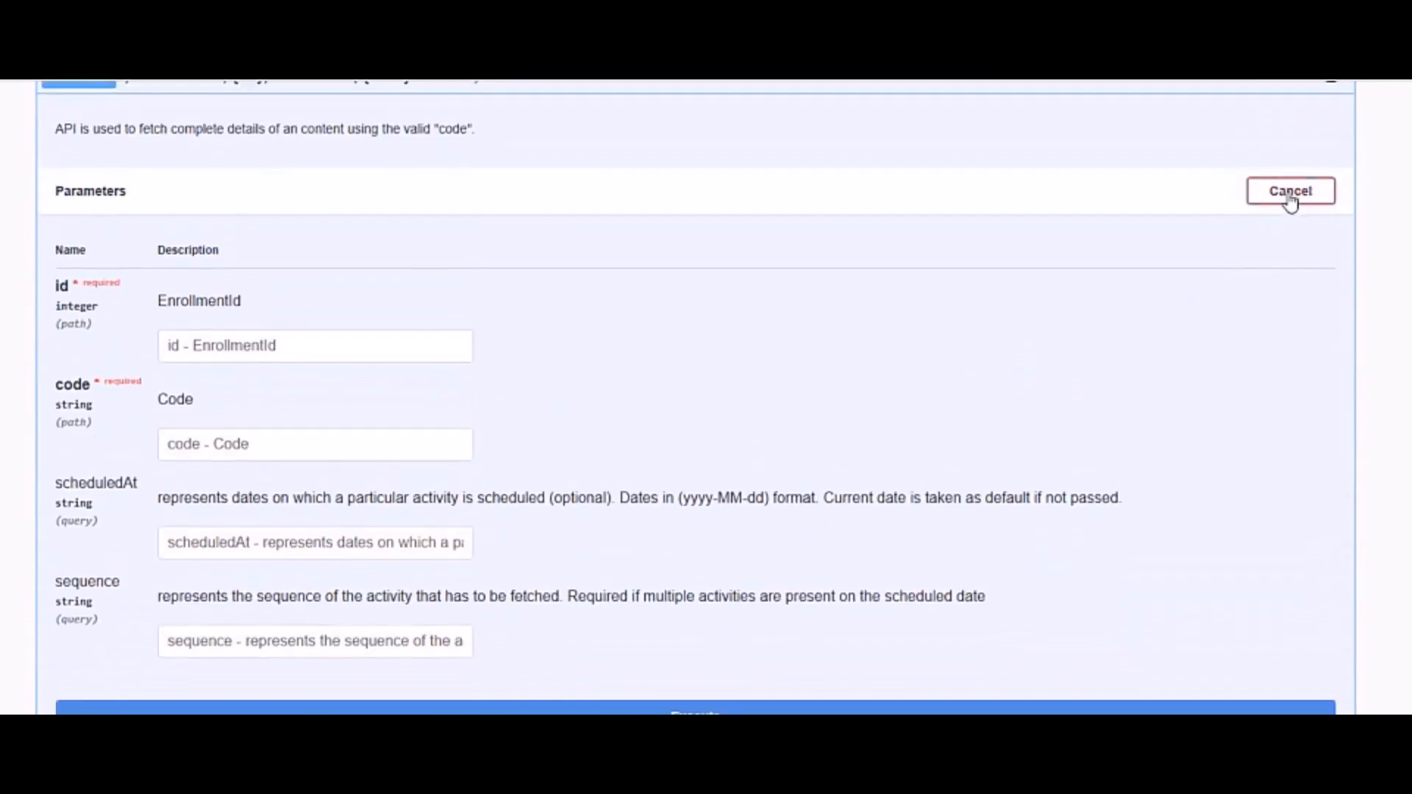
pyautogui.click(314, 344)
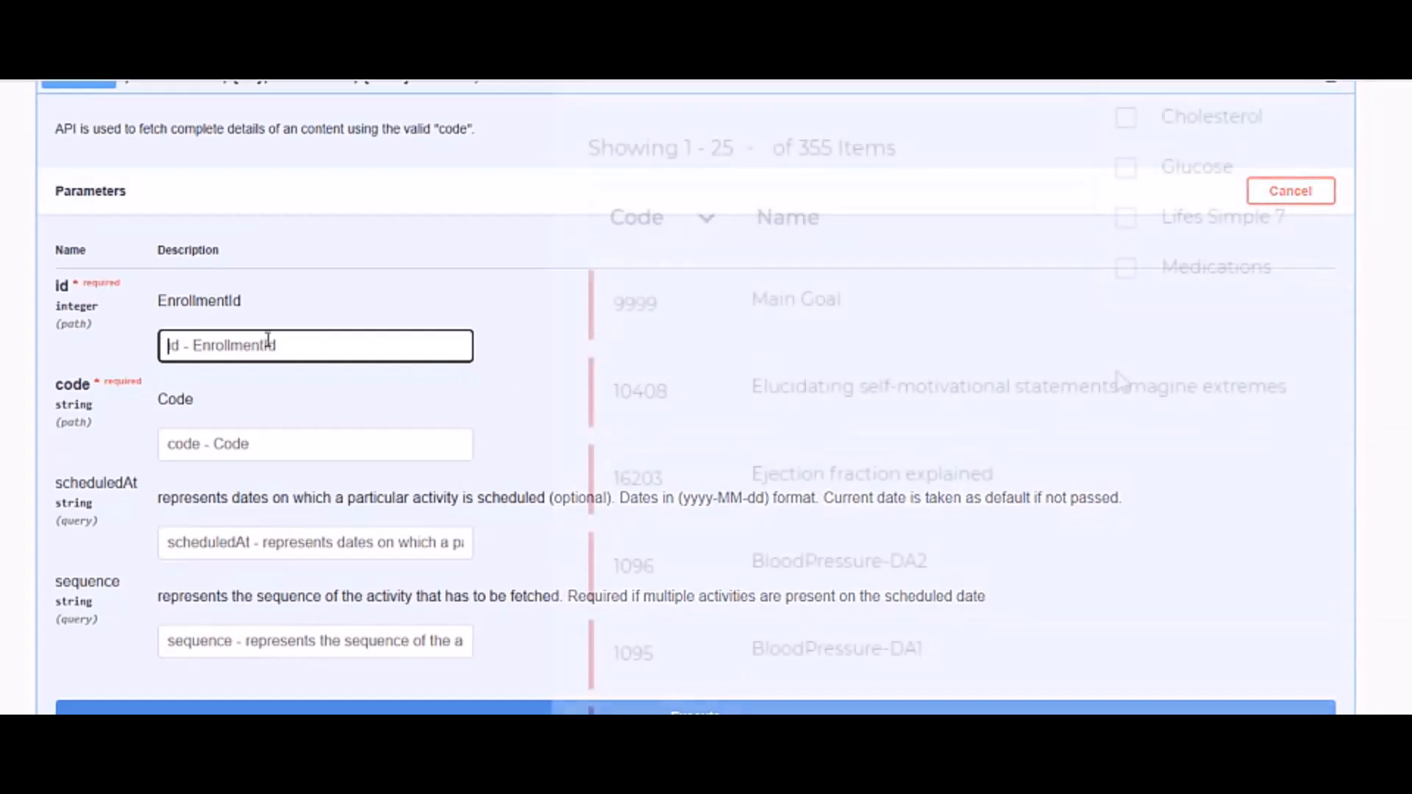
pyautogui.write('16')
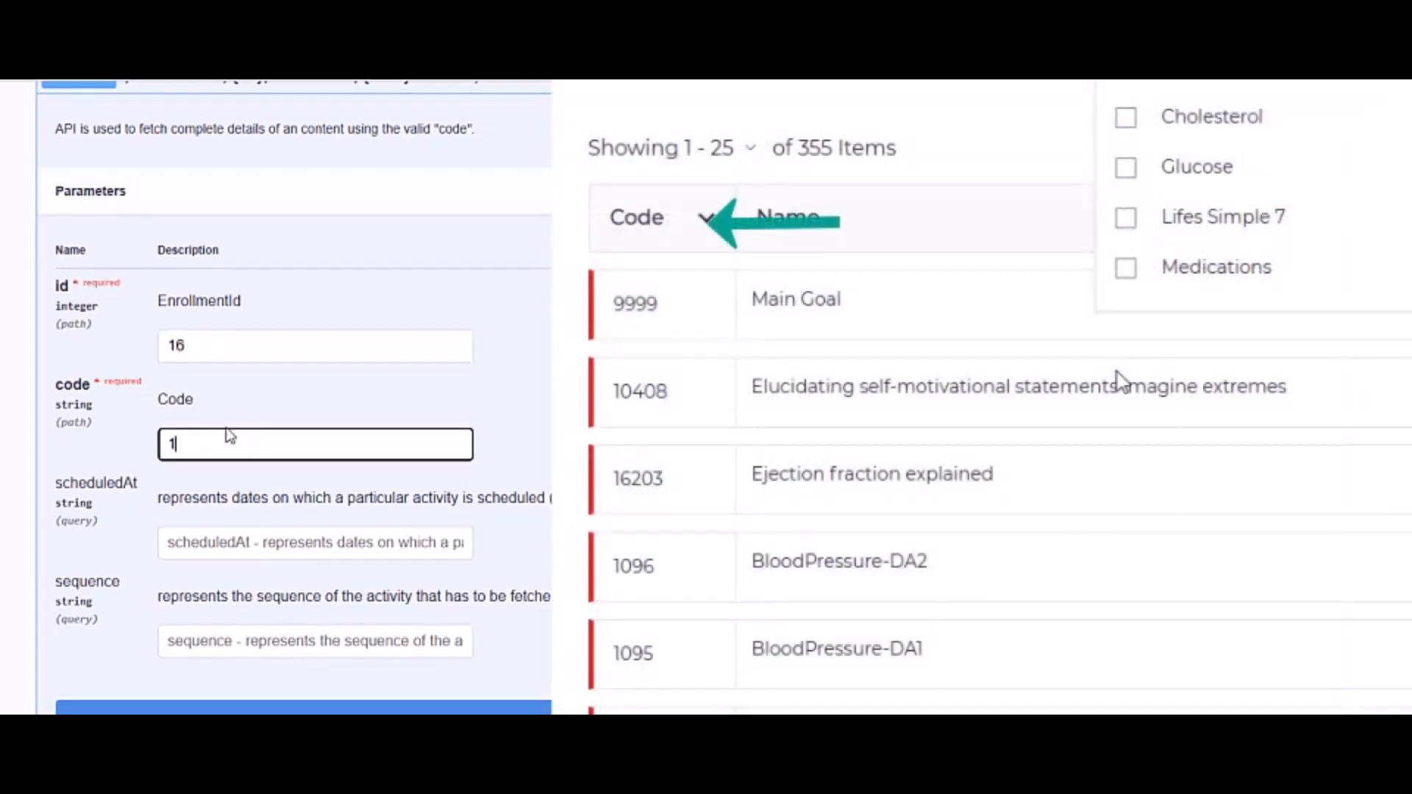
pyautogui.write('000')
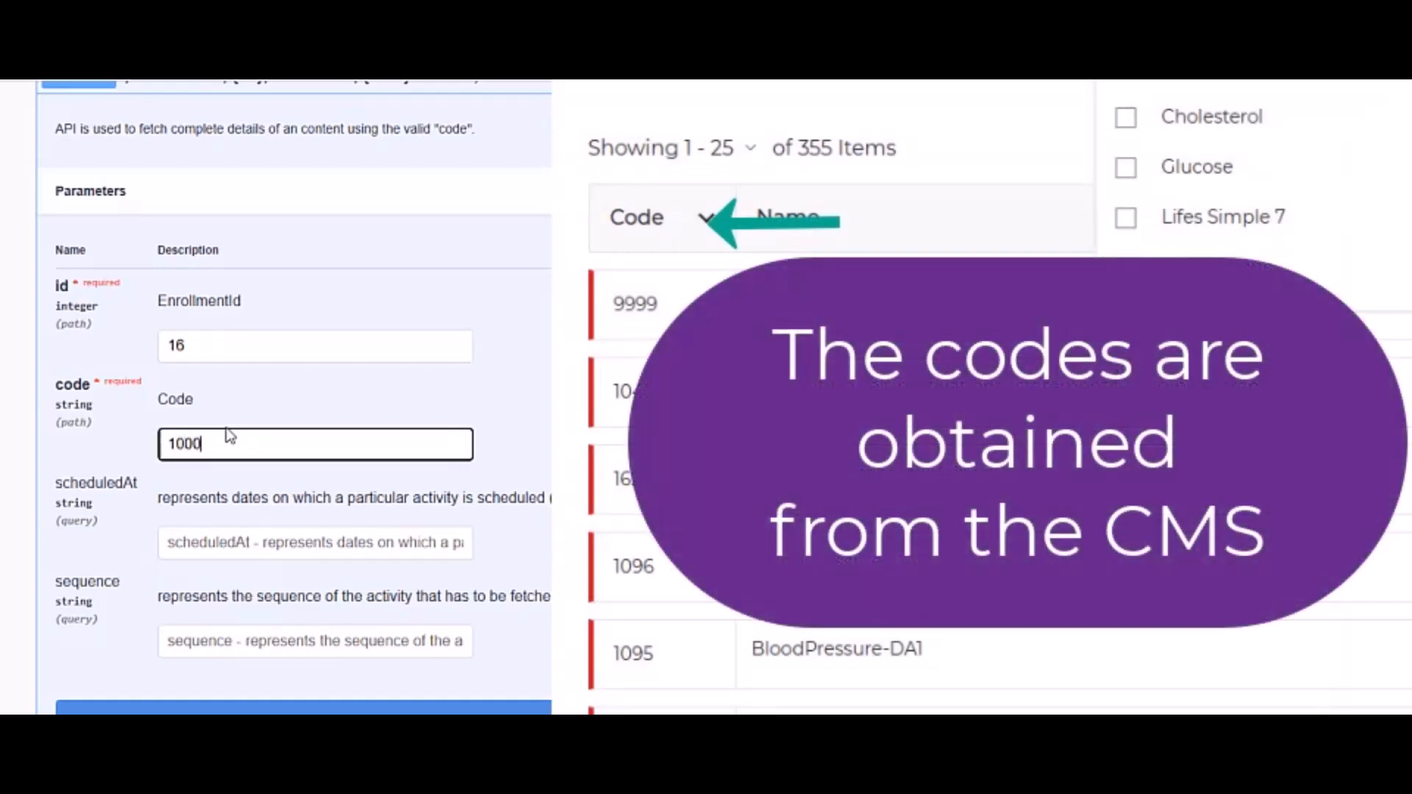
pyautogui.write('0')
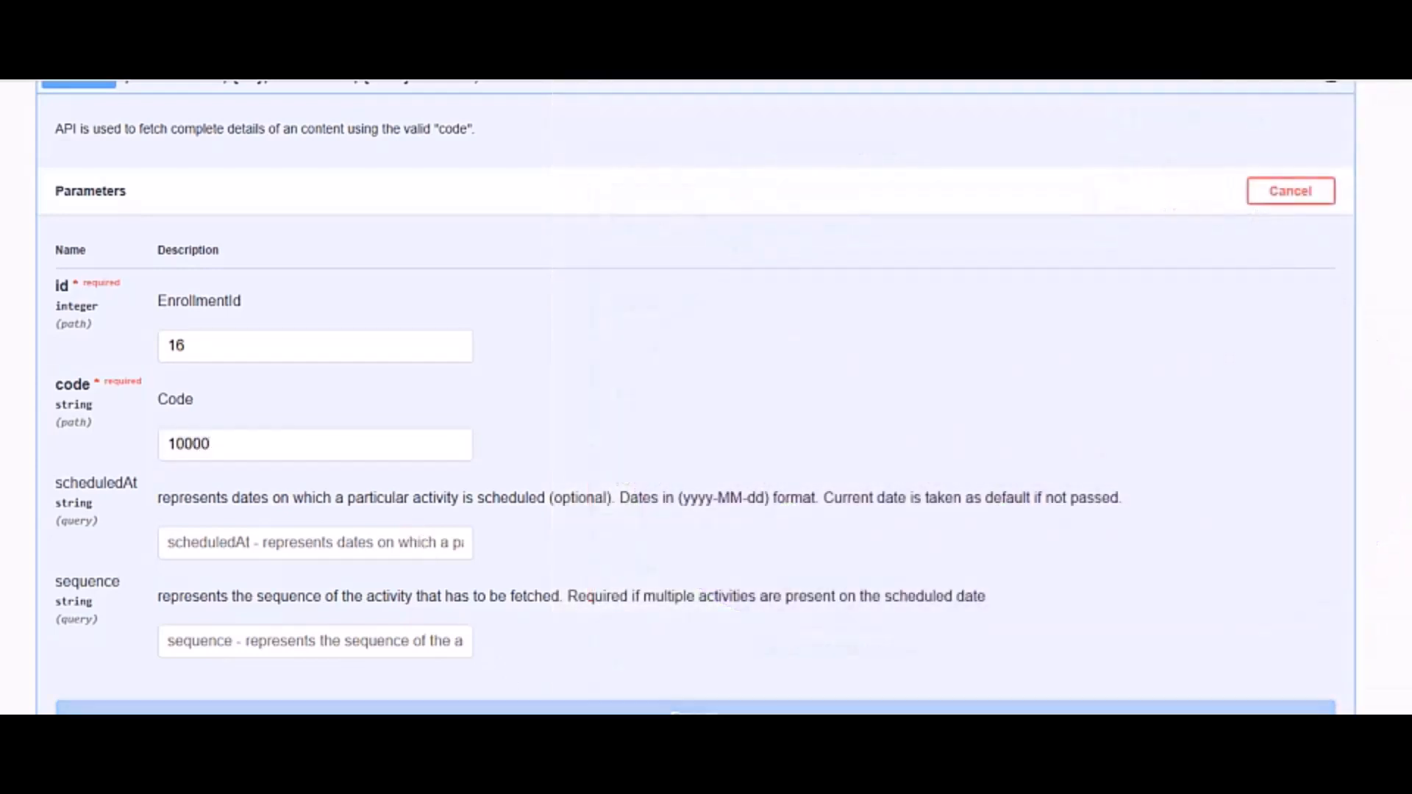
pyautogui.click(380, 321)
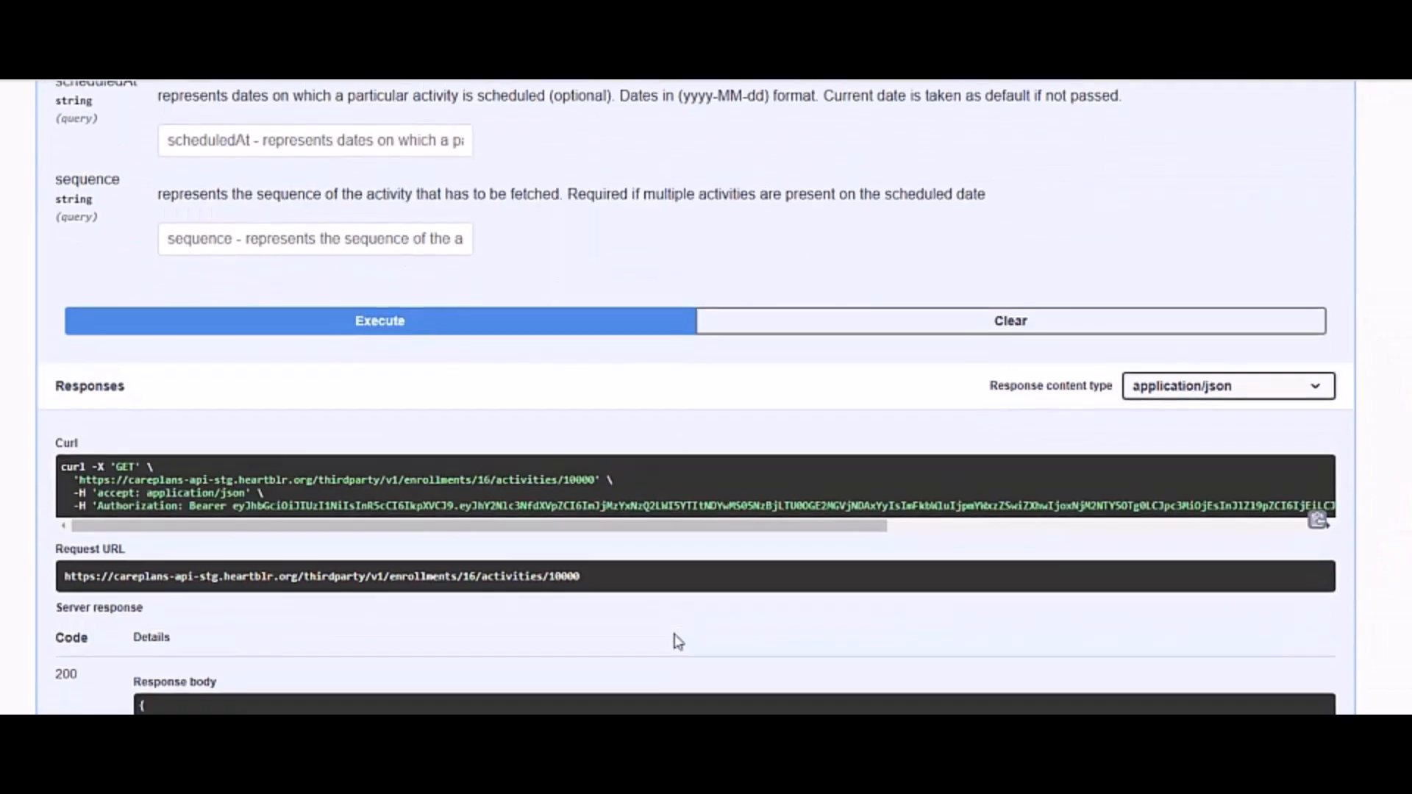
pyautogui.scroll(-3)
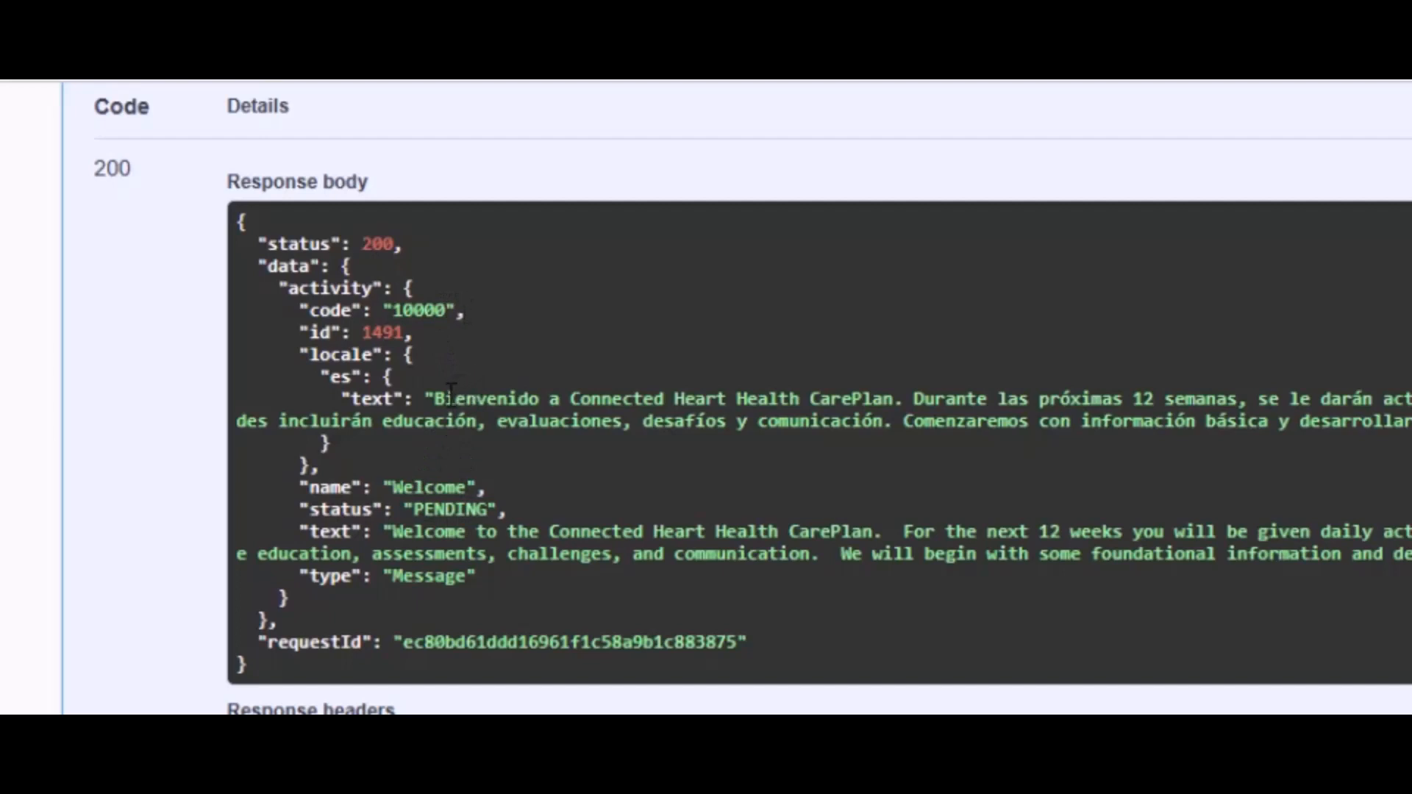
pyautogui.moveTo(437, 563)
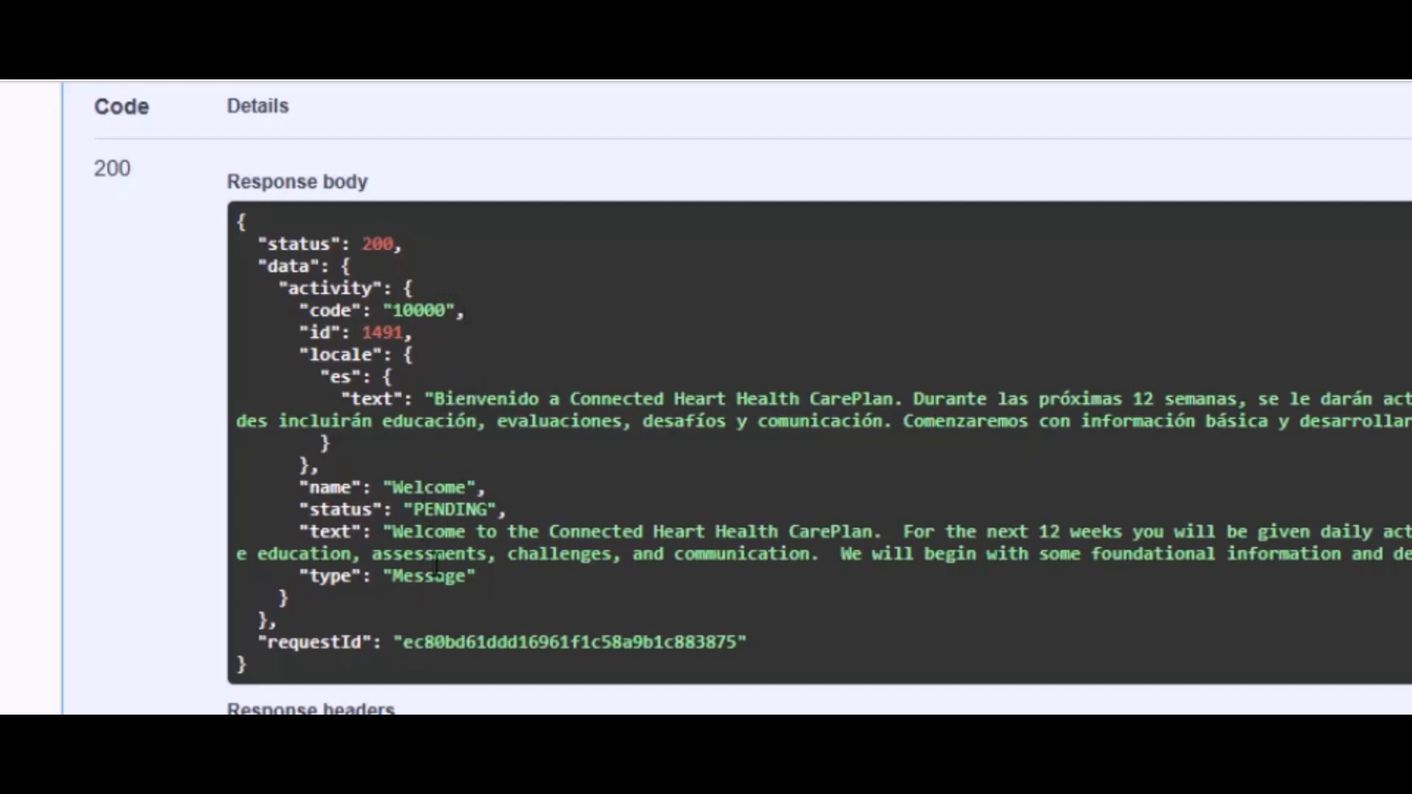
pyautogui.moveTo(477, 475)
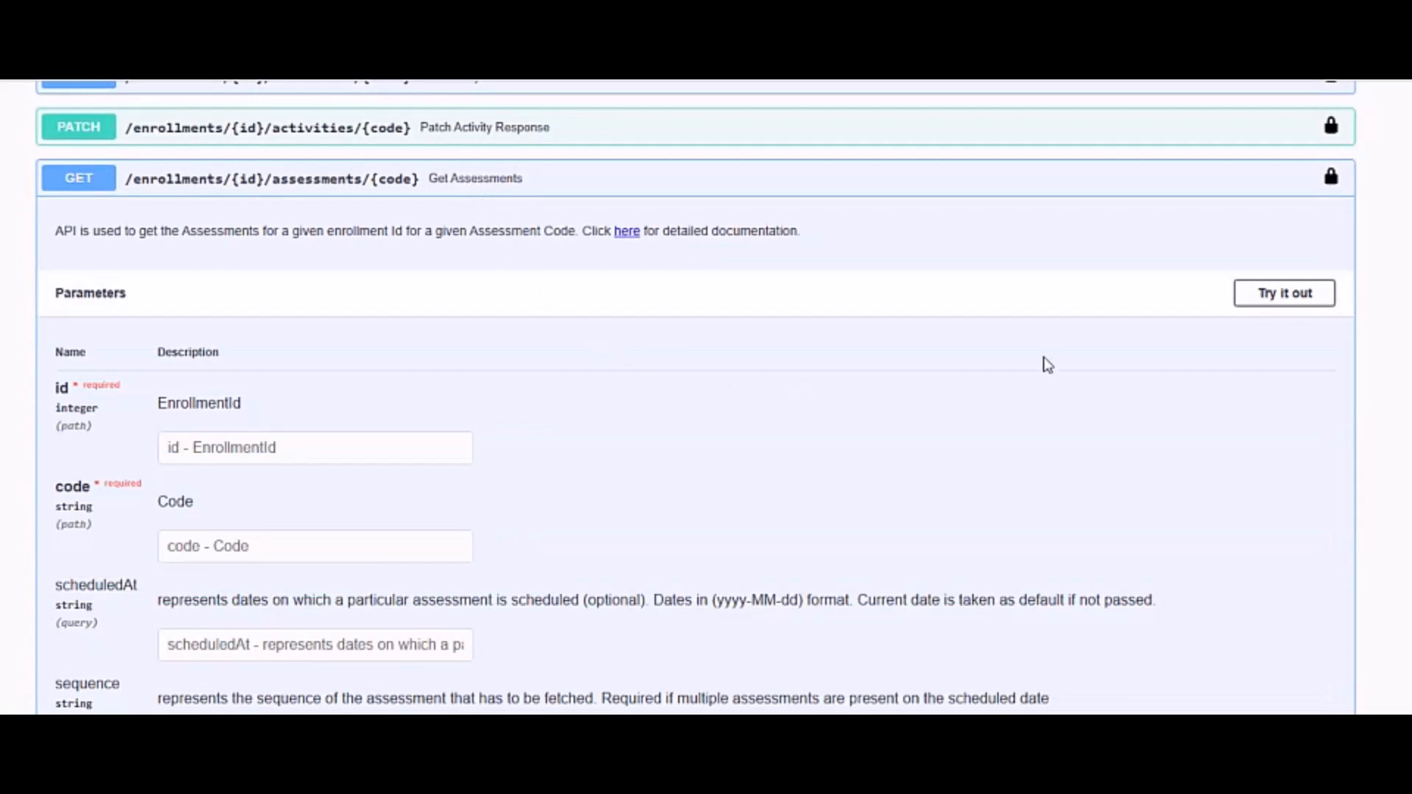
# - Execute GET /enrollments/16/assessments/2001 and review its medication questions and options
pyautogui.click(1283, 293)
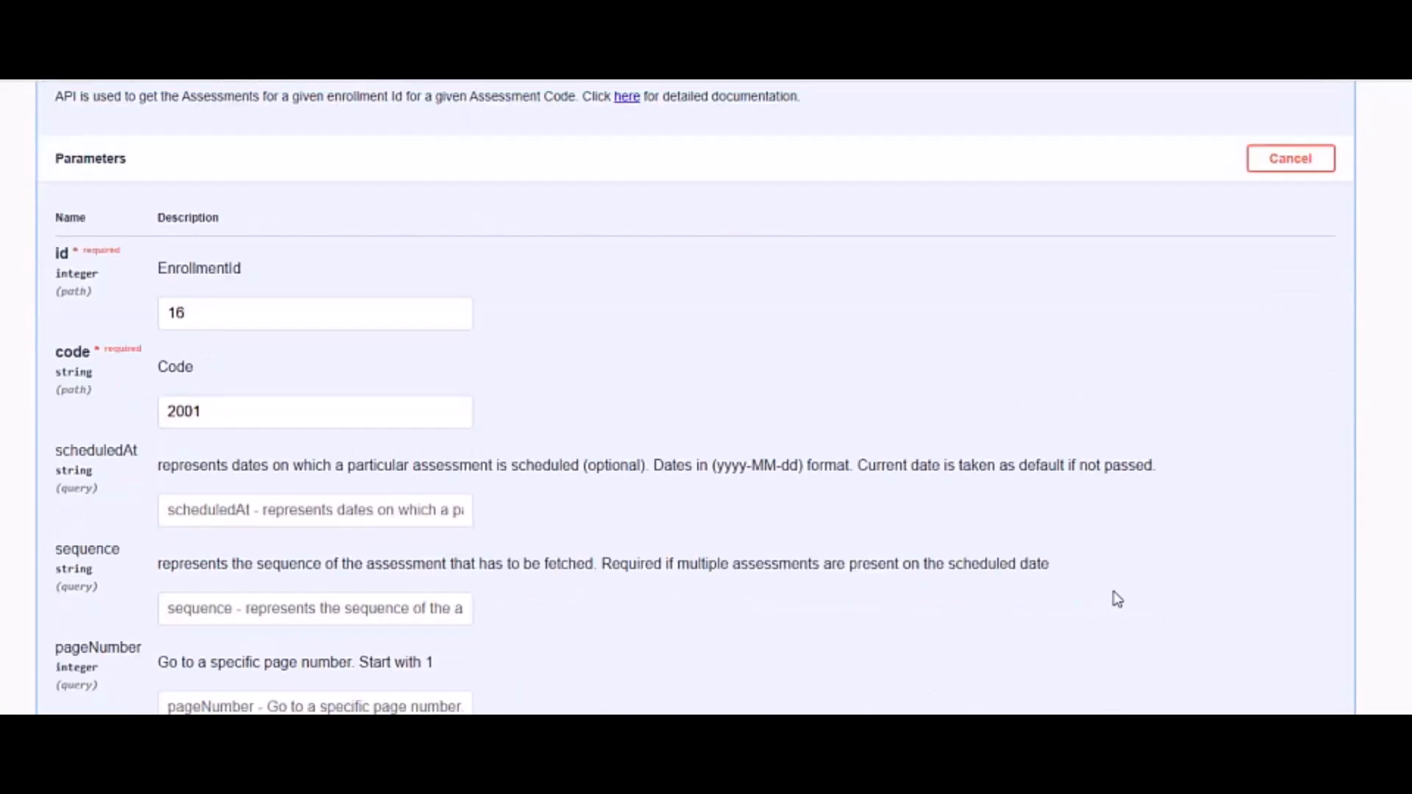
pyautogui.moveTo(627, 317)
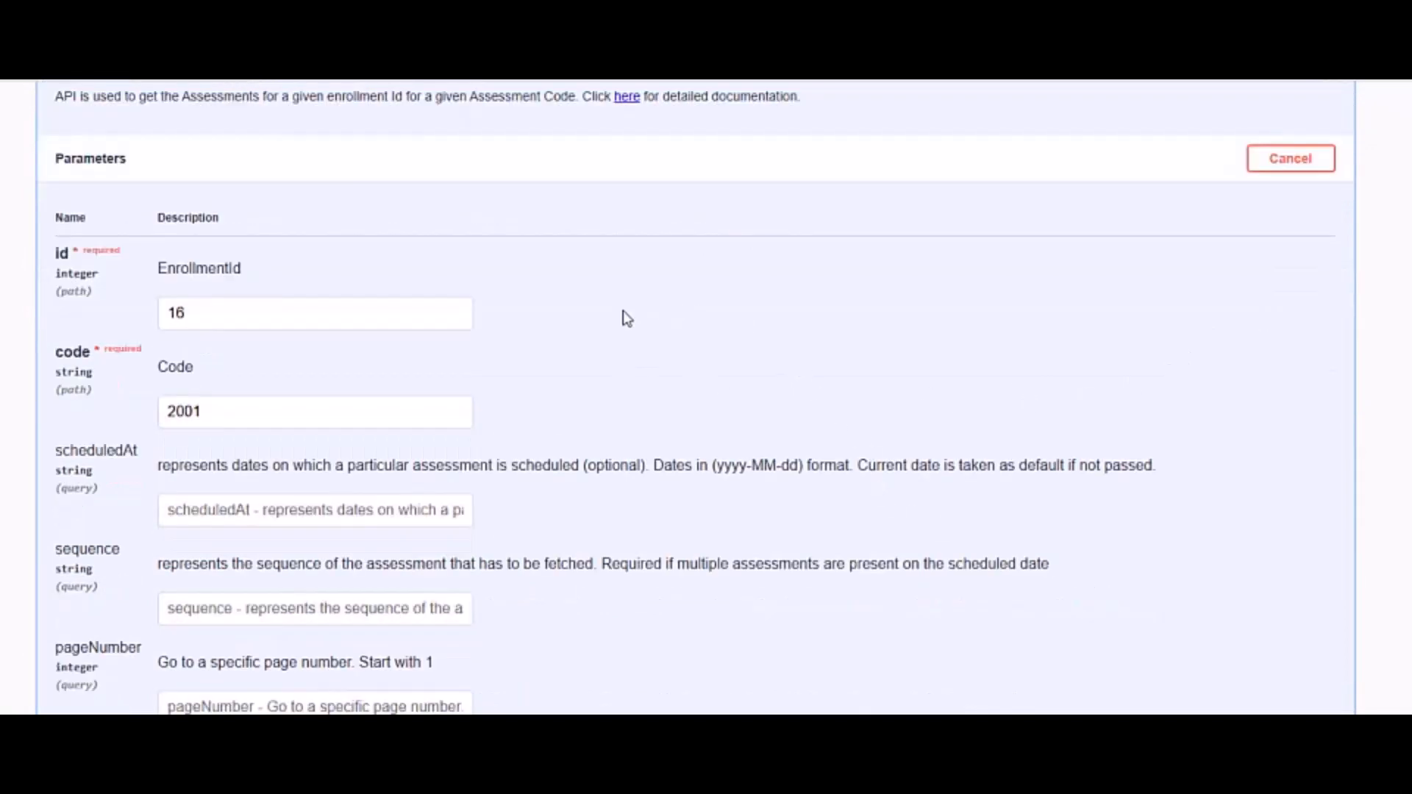
pyautogui.click(315, 312)
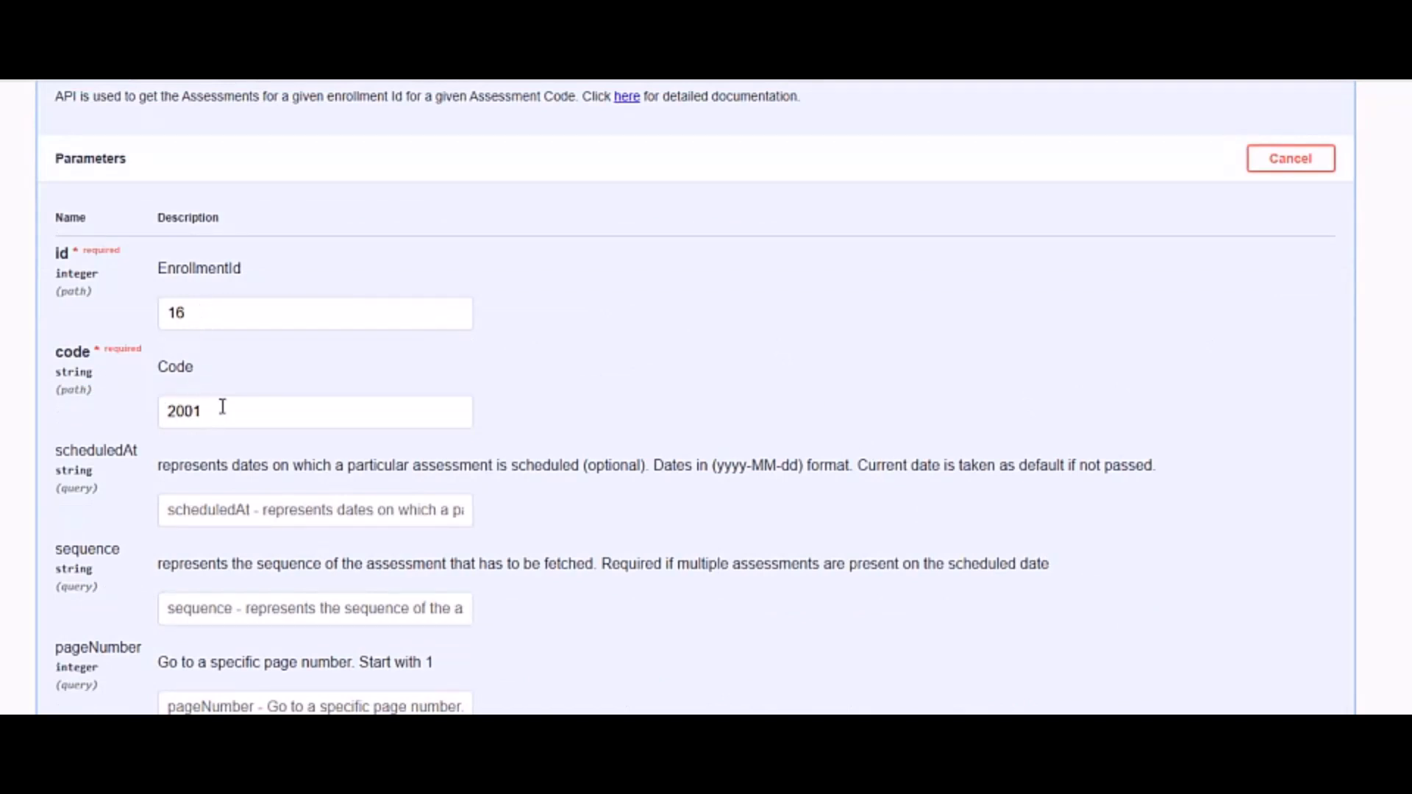
pyautogui.scroll(-3)
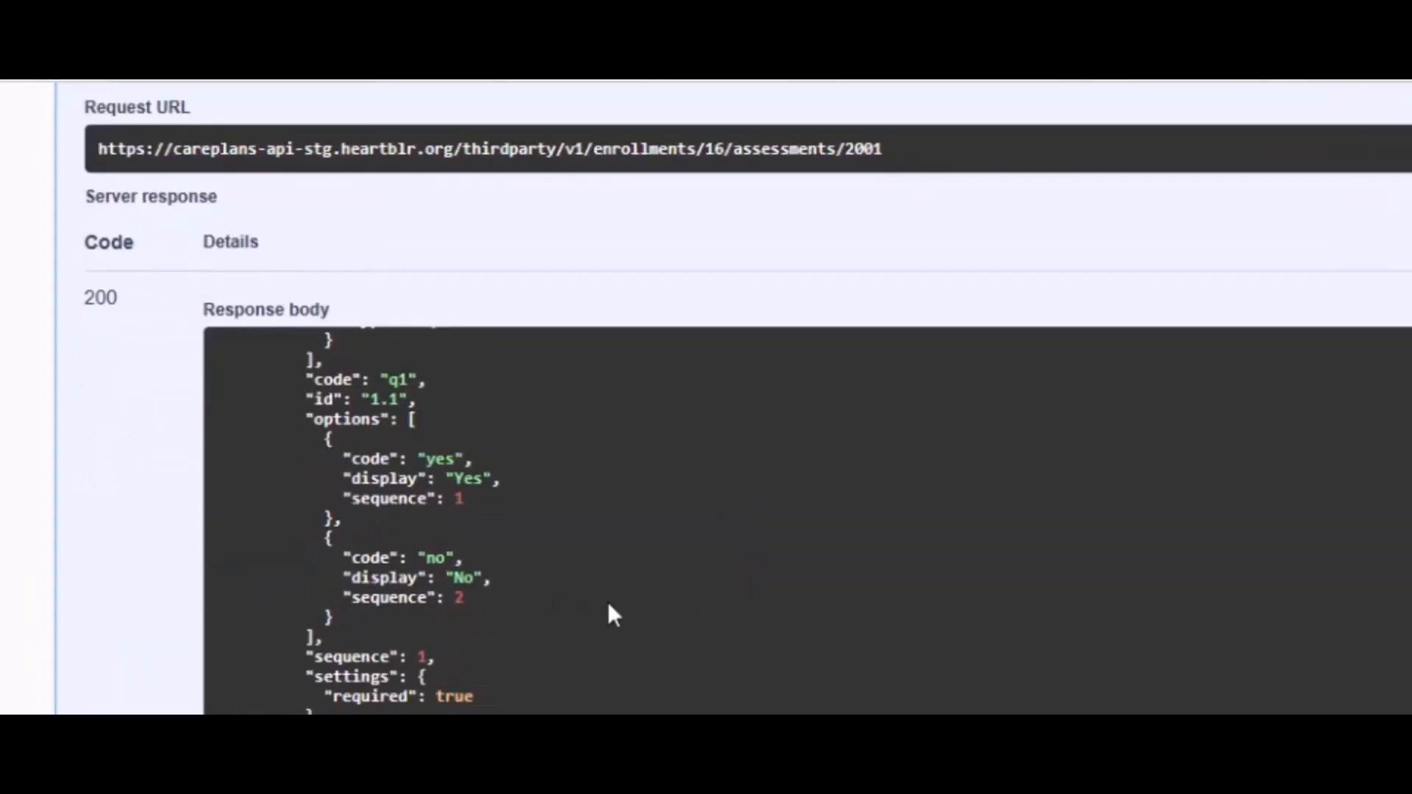
pyautogui.scroll(-3)
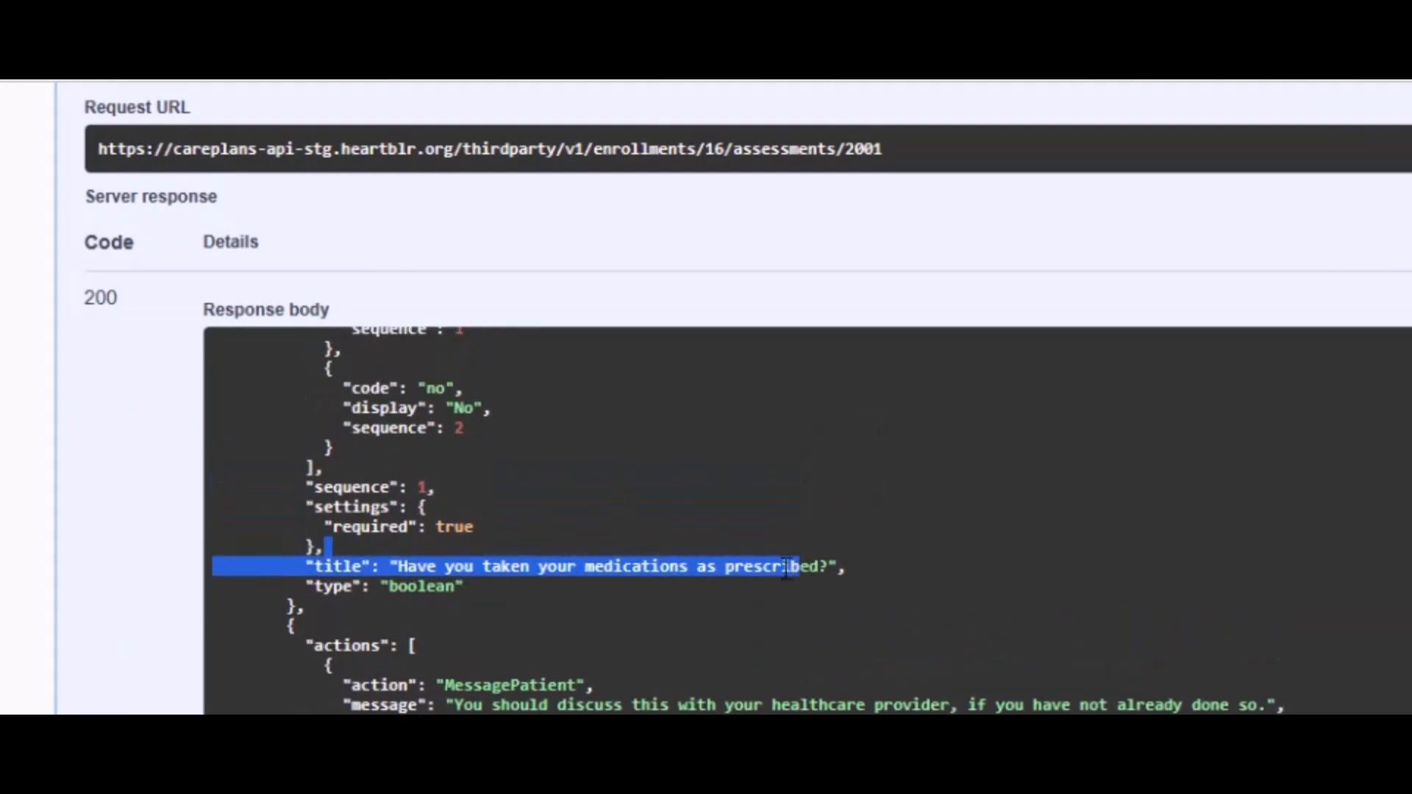
pyautogui.scroll(3)
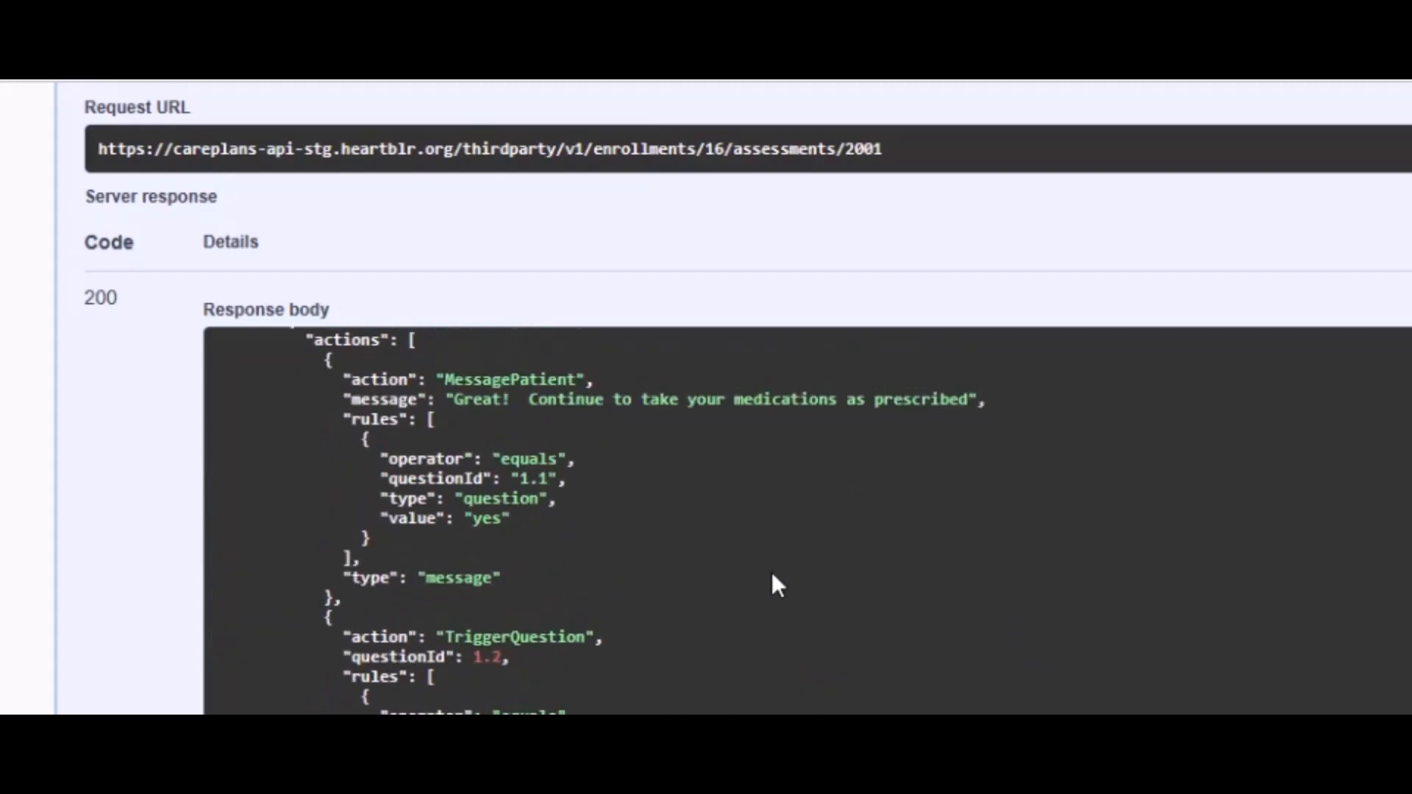
pyautogui.scroll(3)
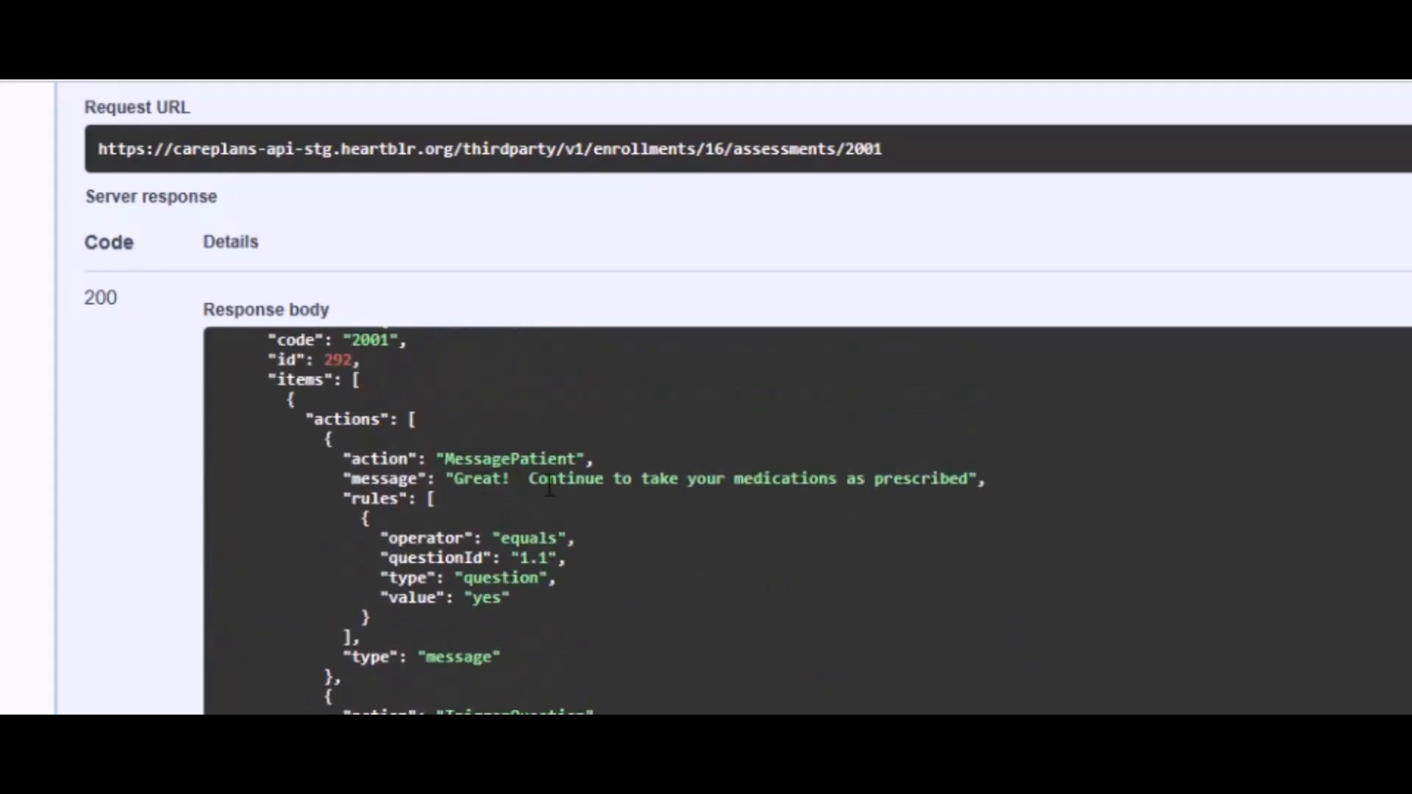
pyautogui.moveTo(924, 522)
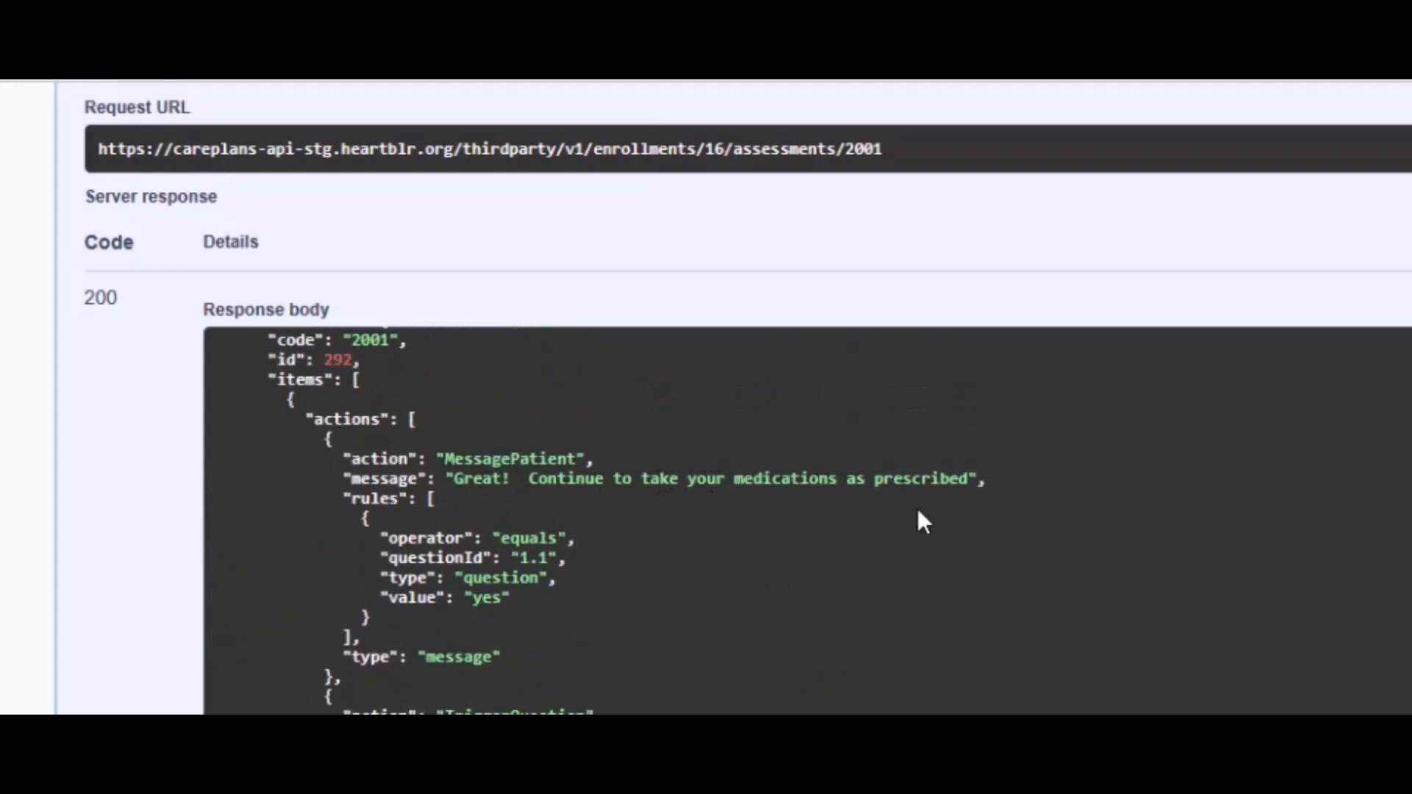
# - Review the assessment's branching follow-up actions and messages in the response body
pyautogui.scroll(-3)
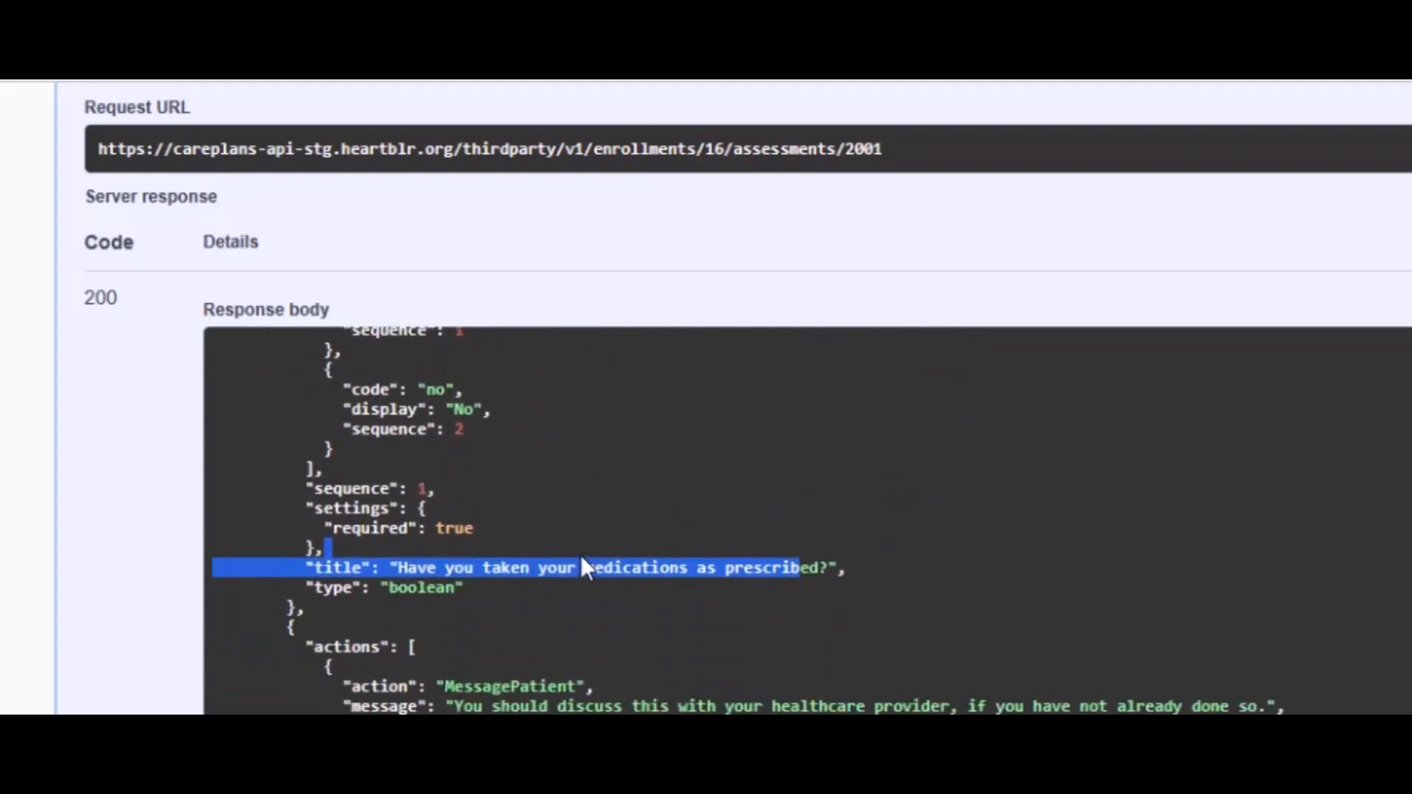
pyautogui.scroll(-3)
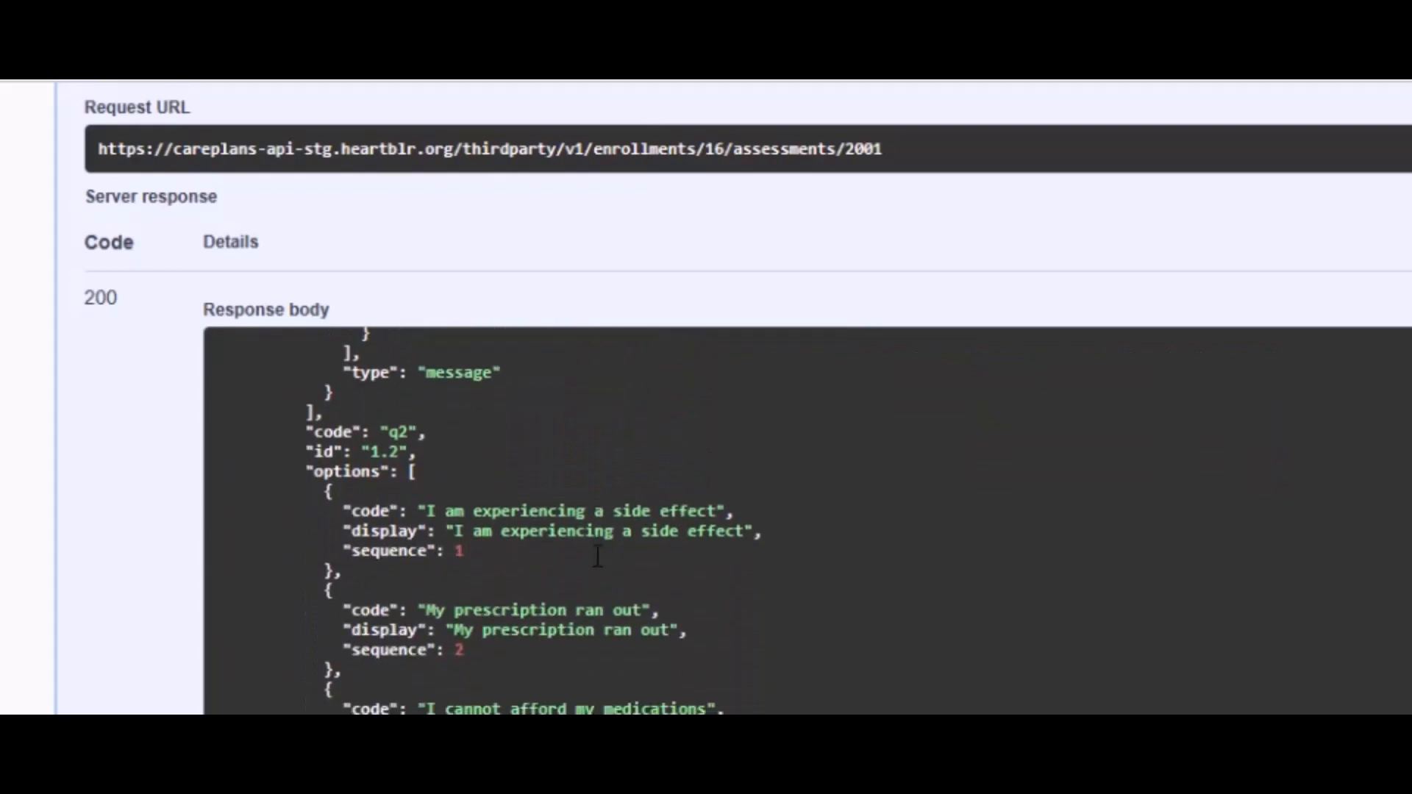
pyautogui.scroll(-3)
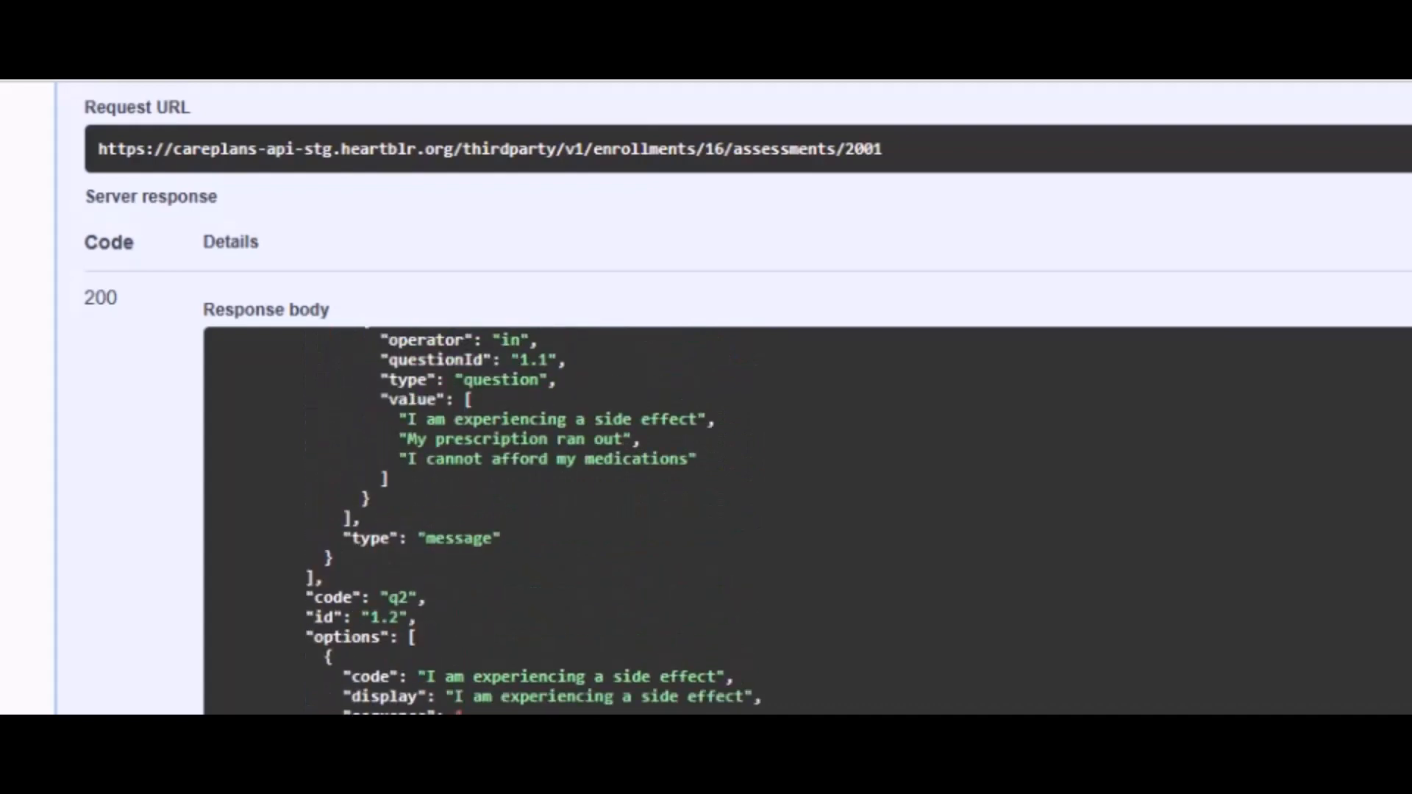
pyautogui.scroll(3)
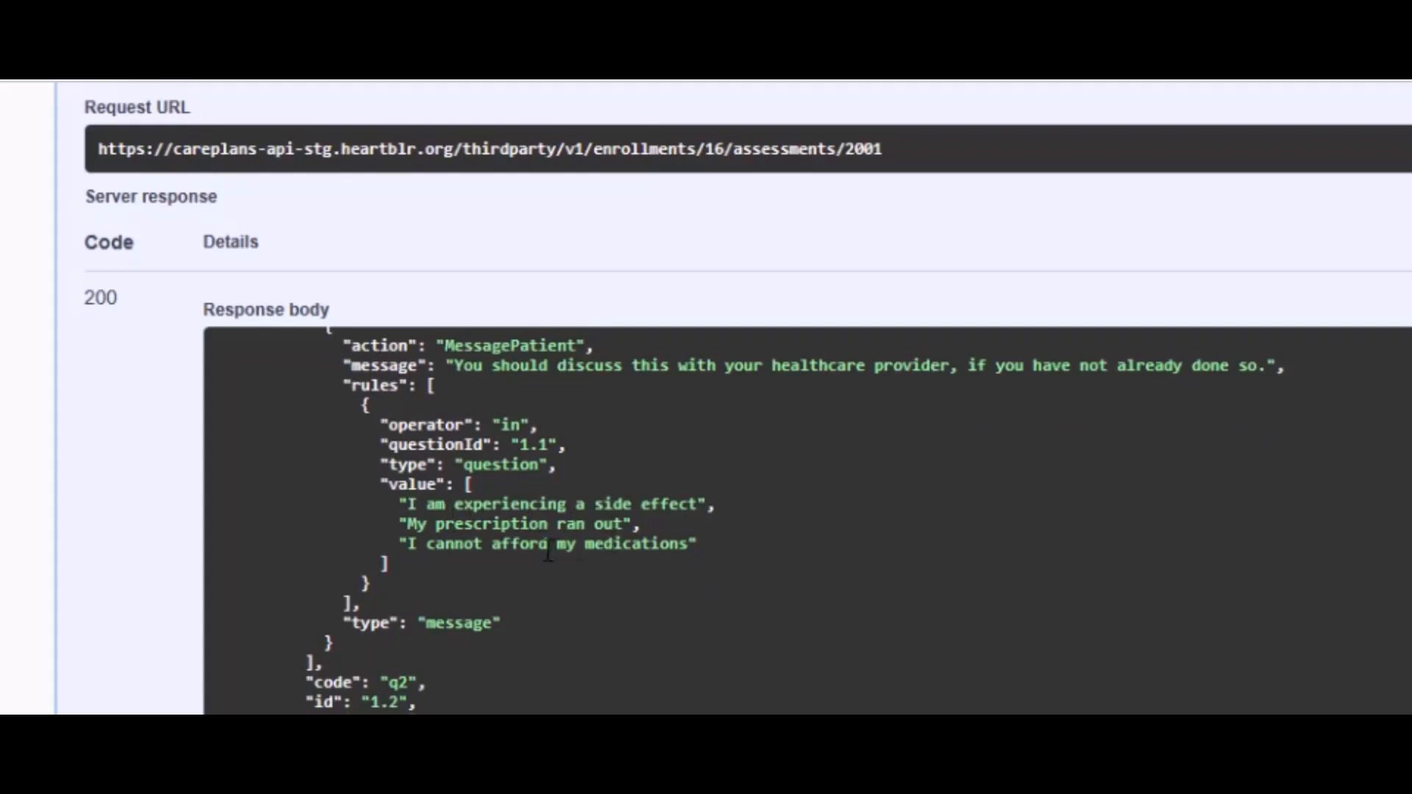
pyautogui.moveTo(564, 584)
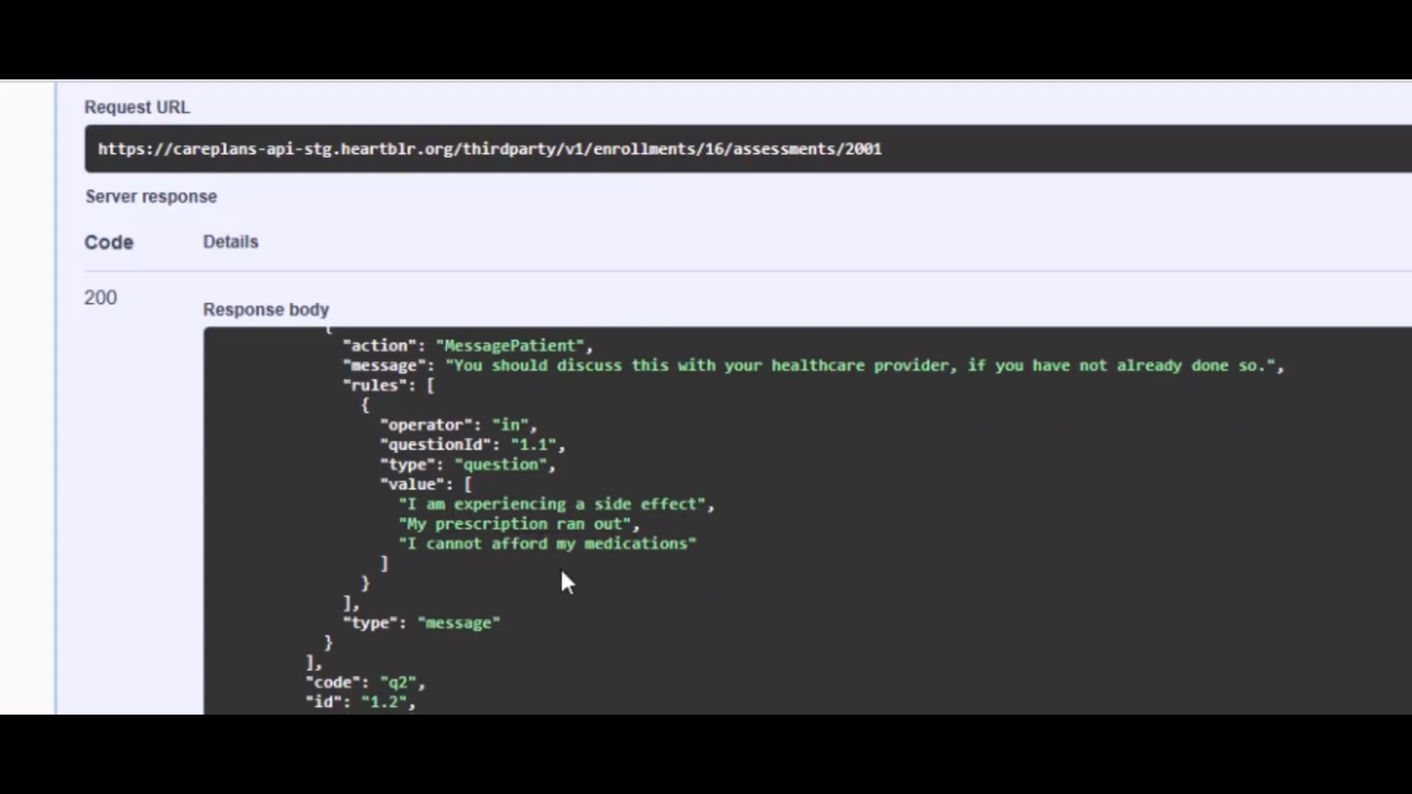
pyautogui.scroll(-3)
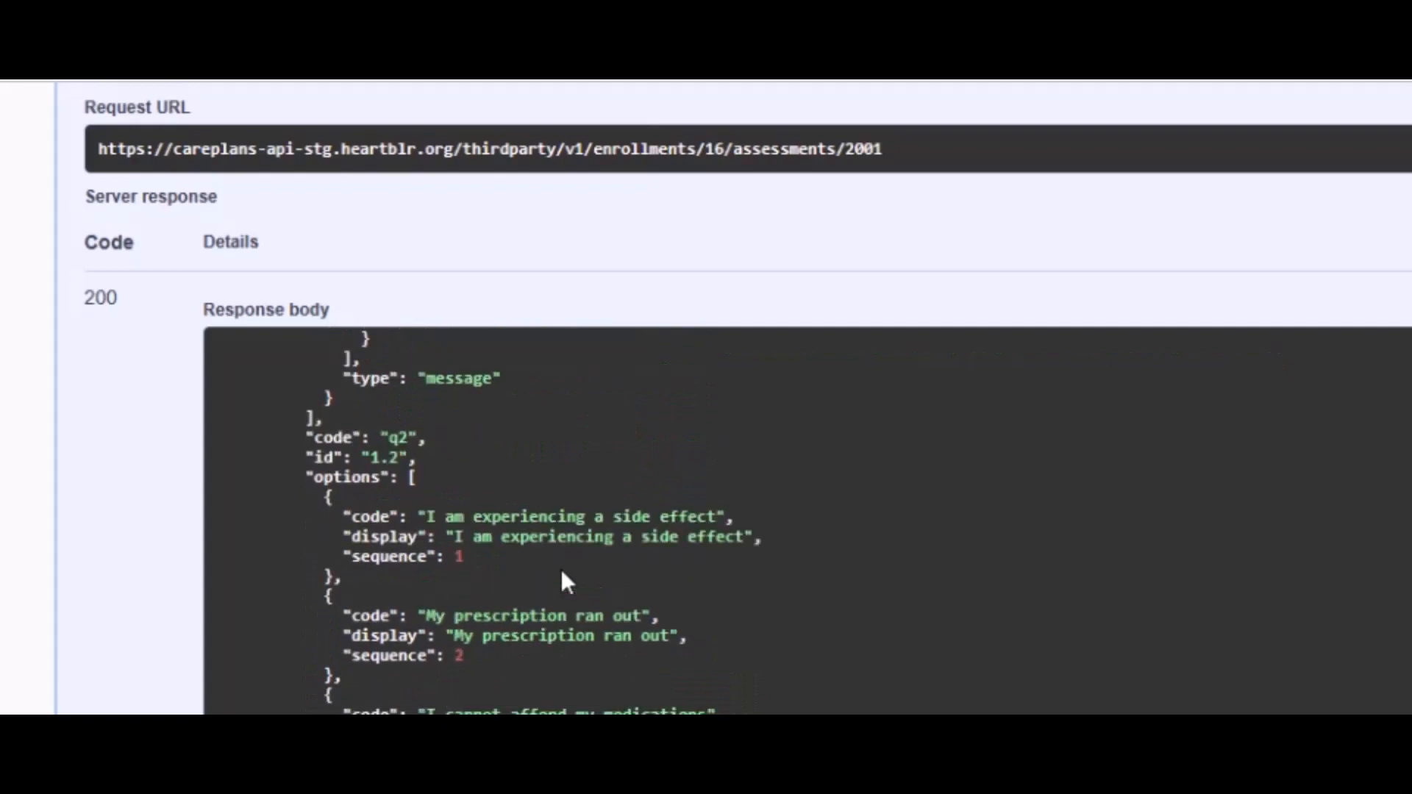
pyautogui.scroll(-3)
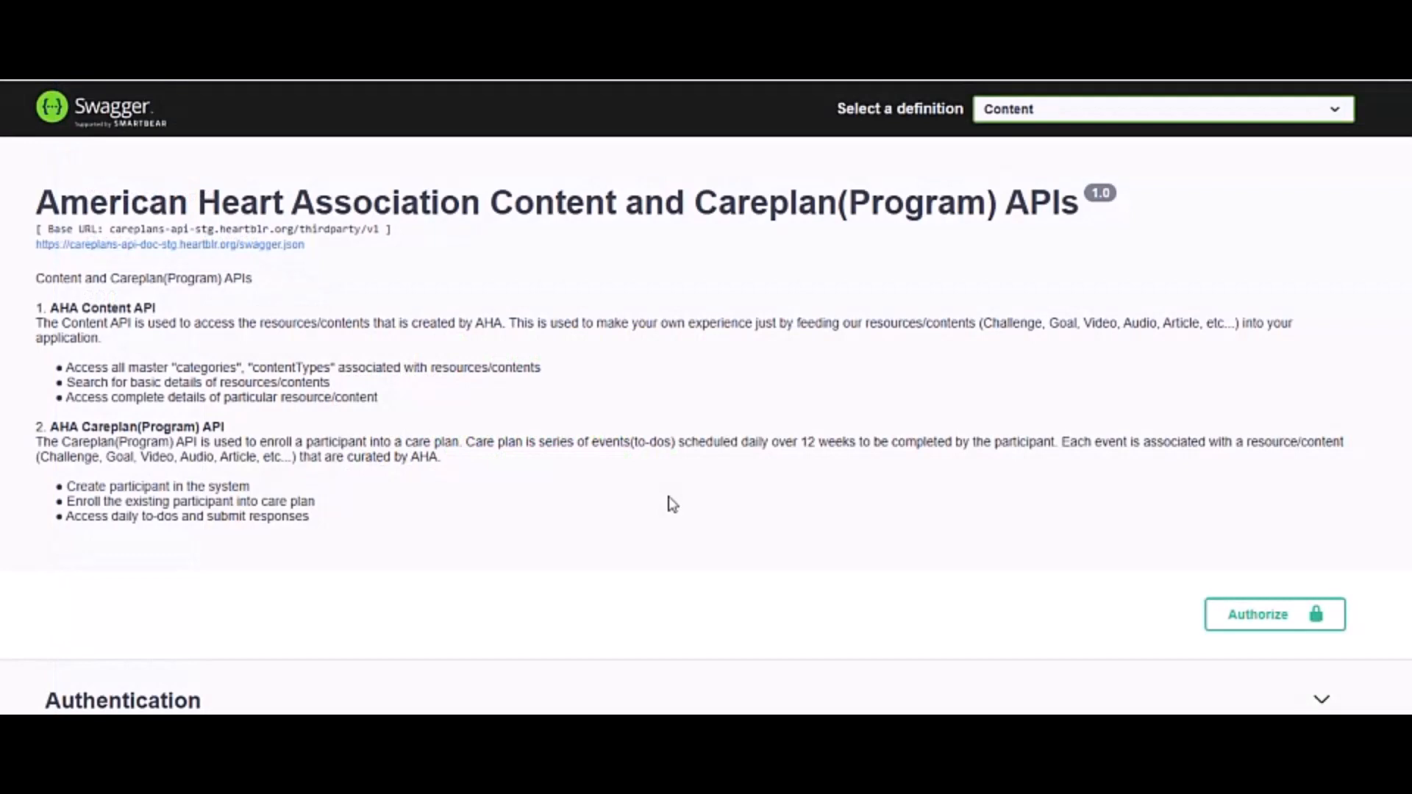
pyautogui.moveTo(664, 501)
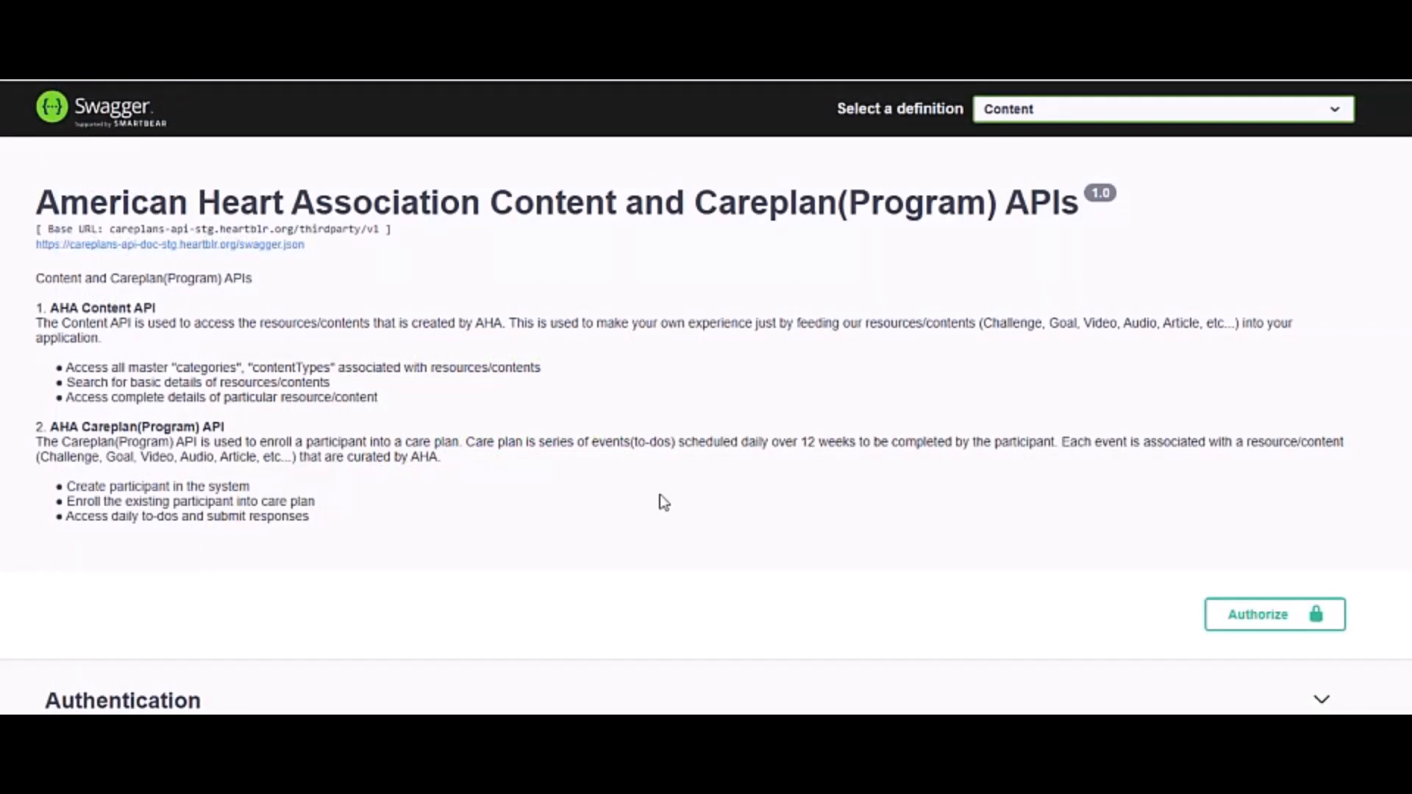